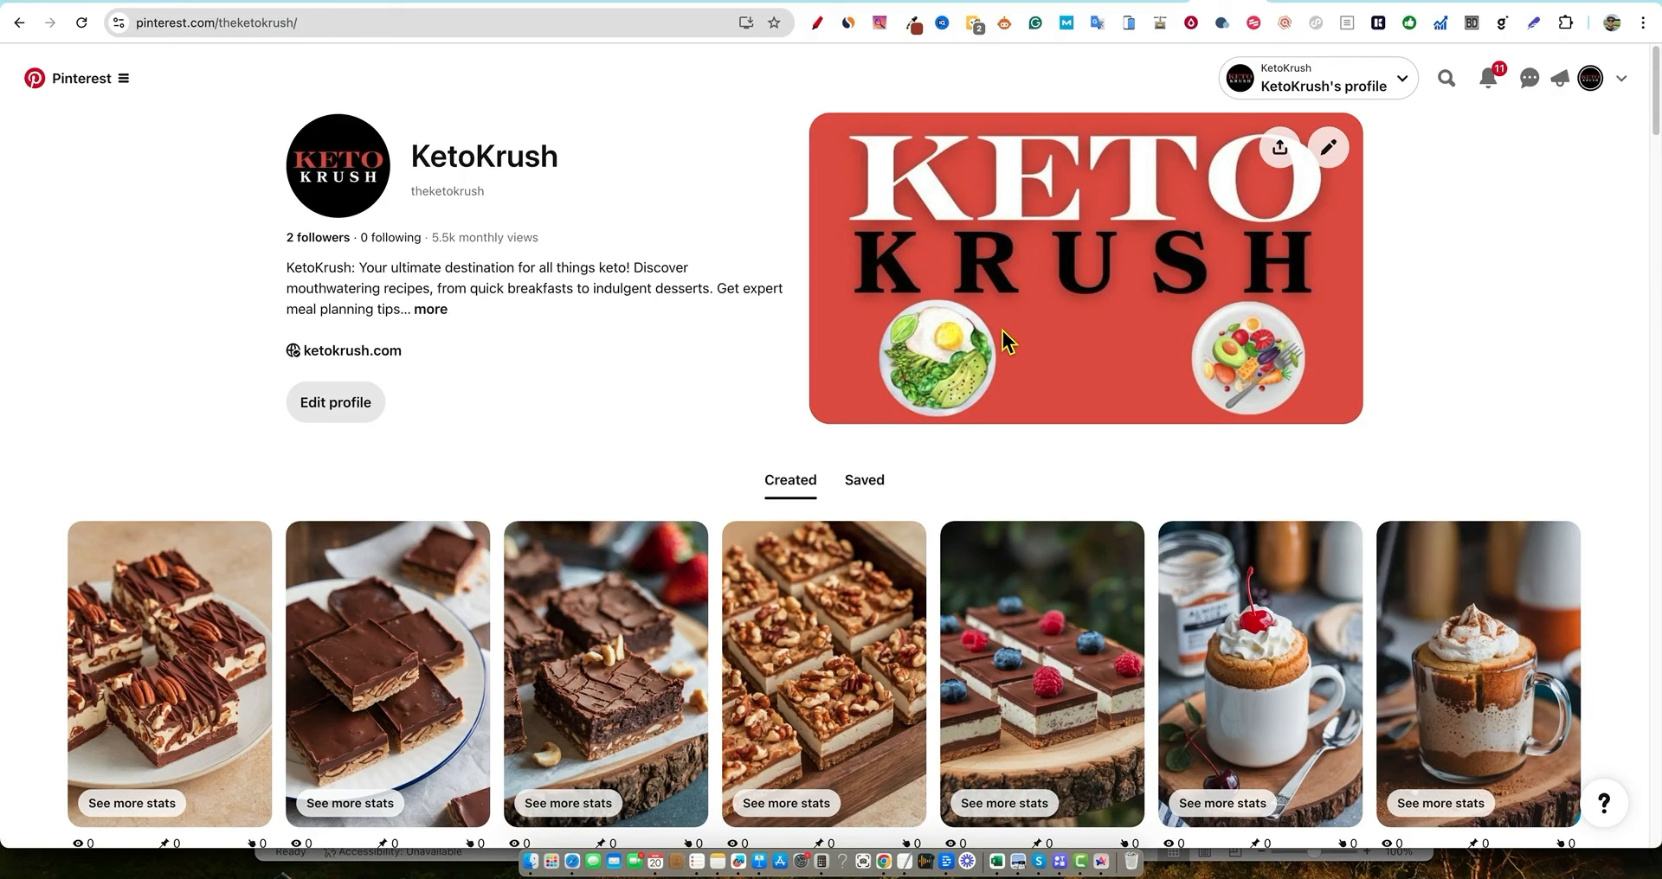
mouse_move(1127, 325)
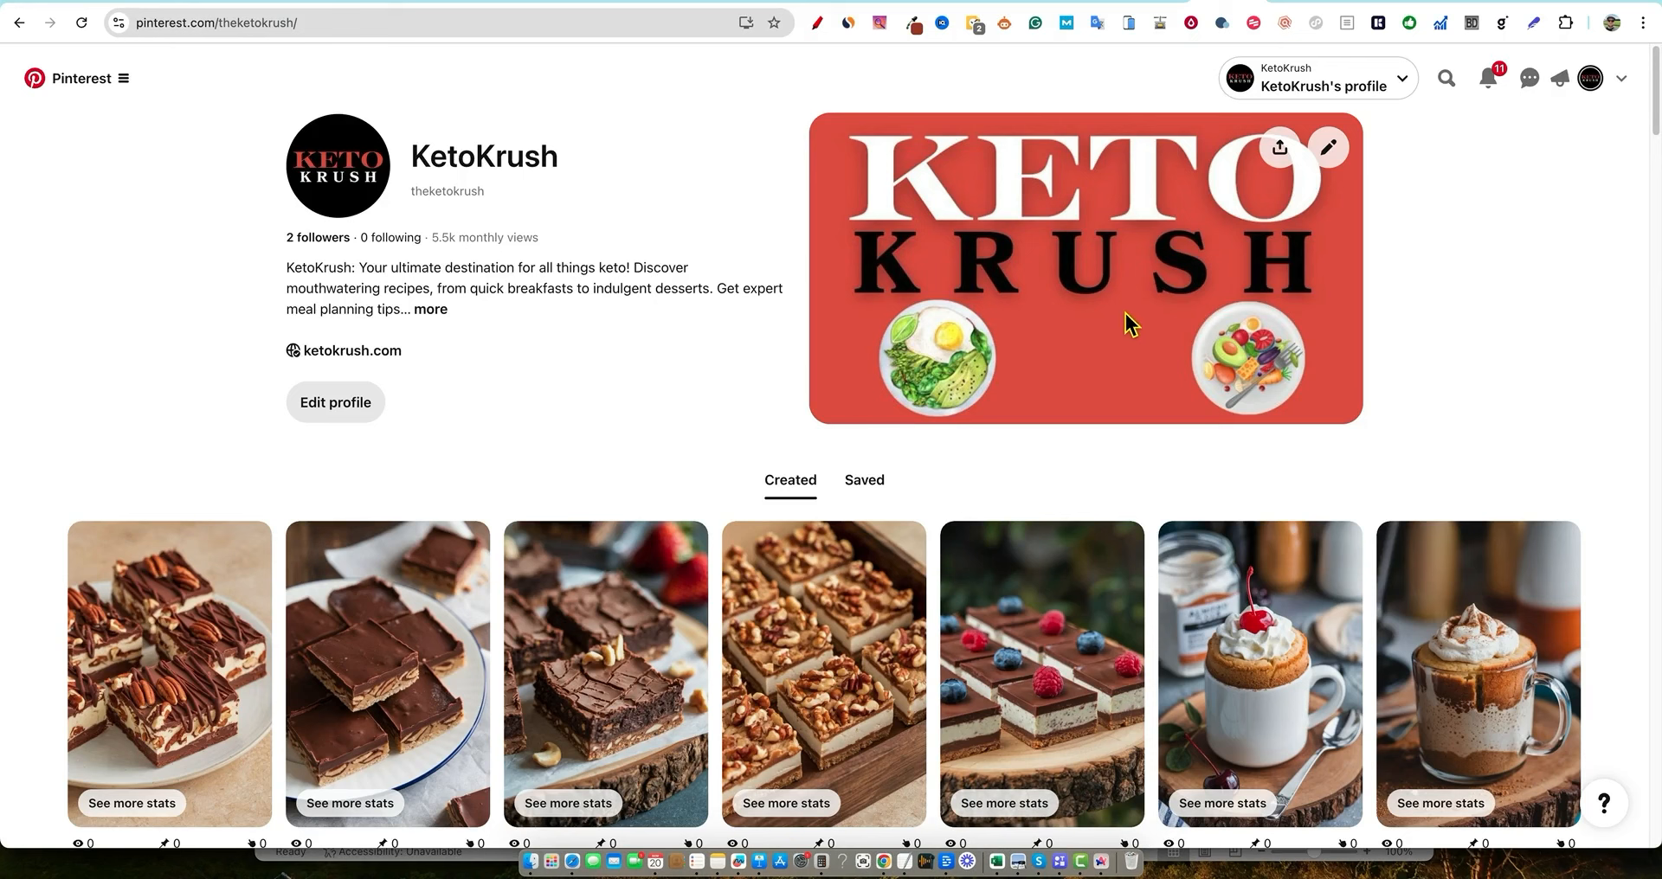
mouse_move(187, 354)
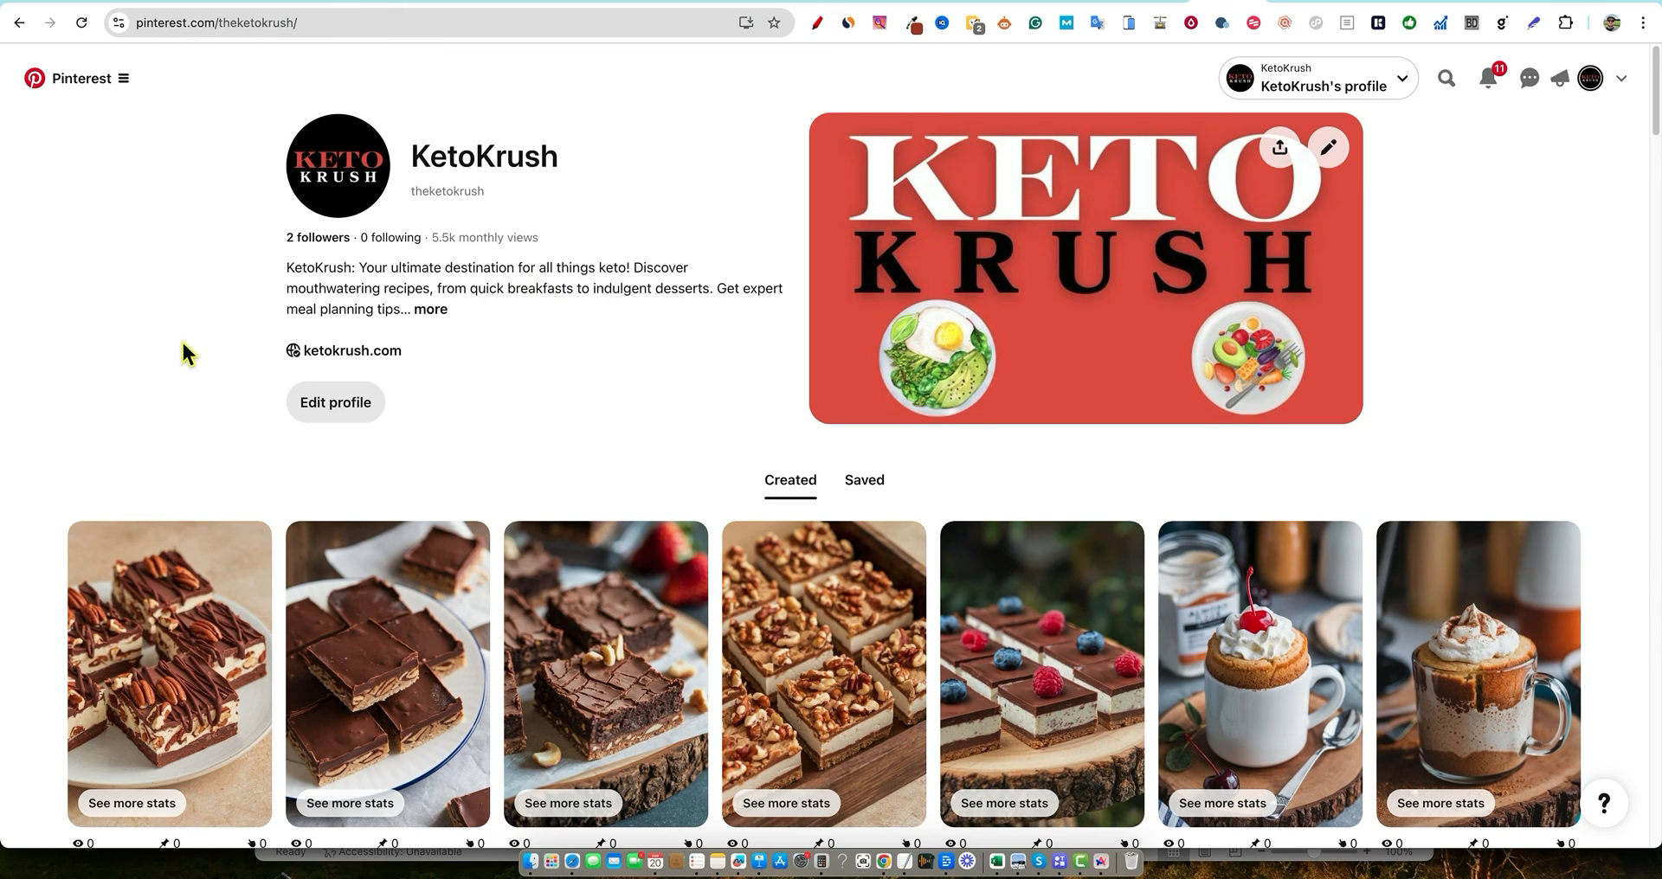
mouse_move(249, 323)
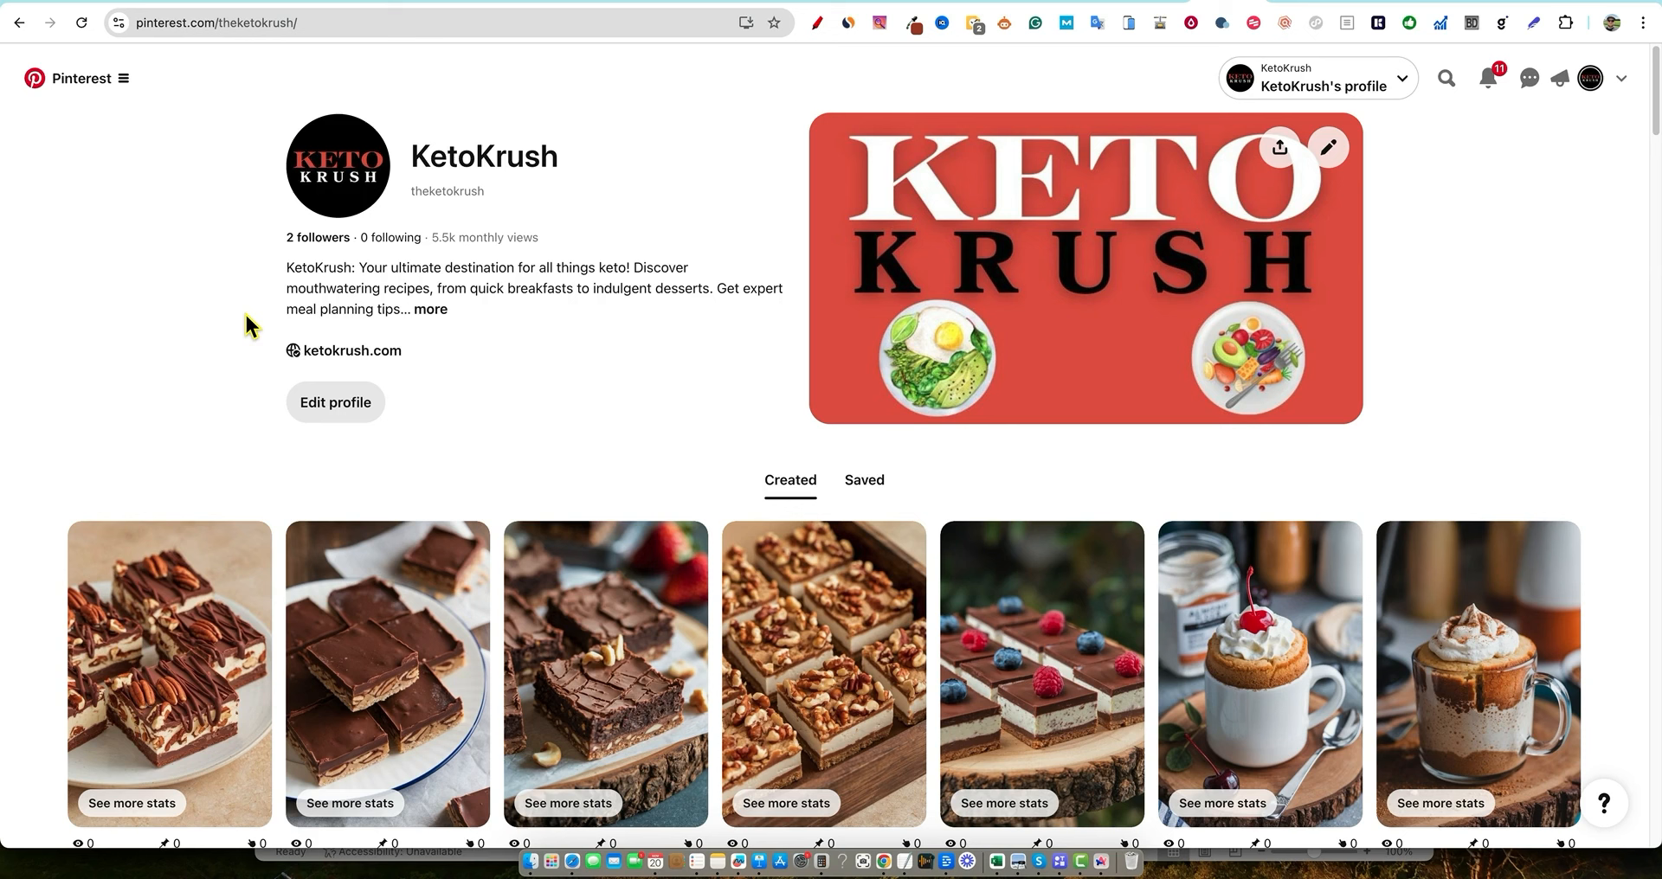
mouse_move(378, 365)
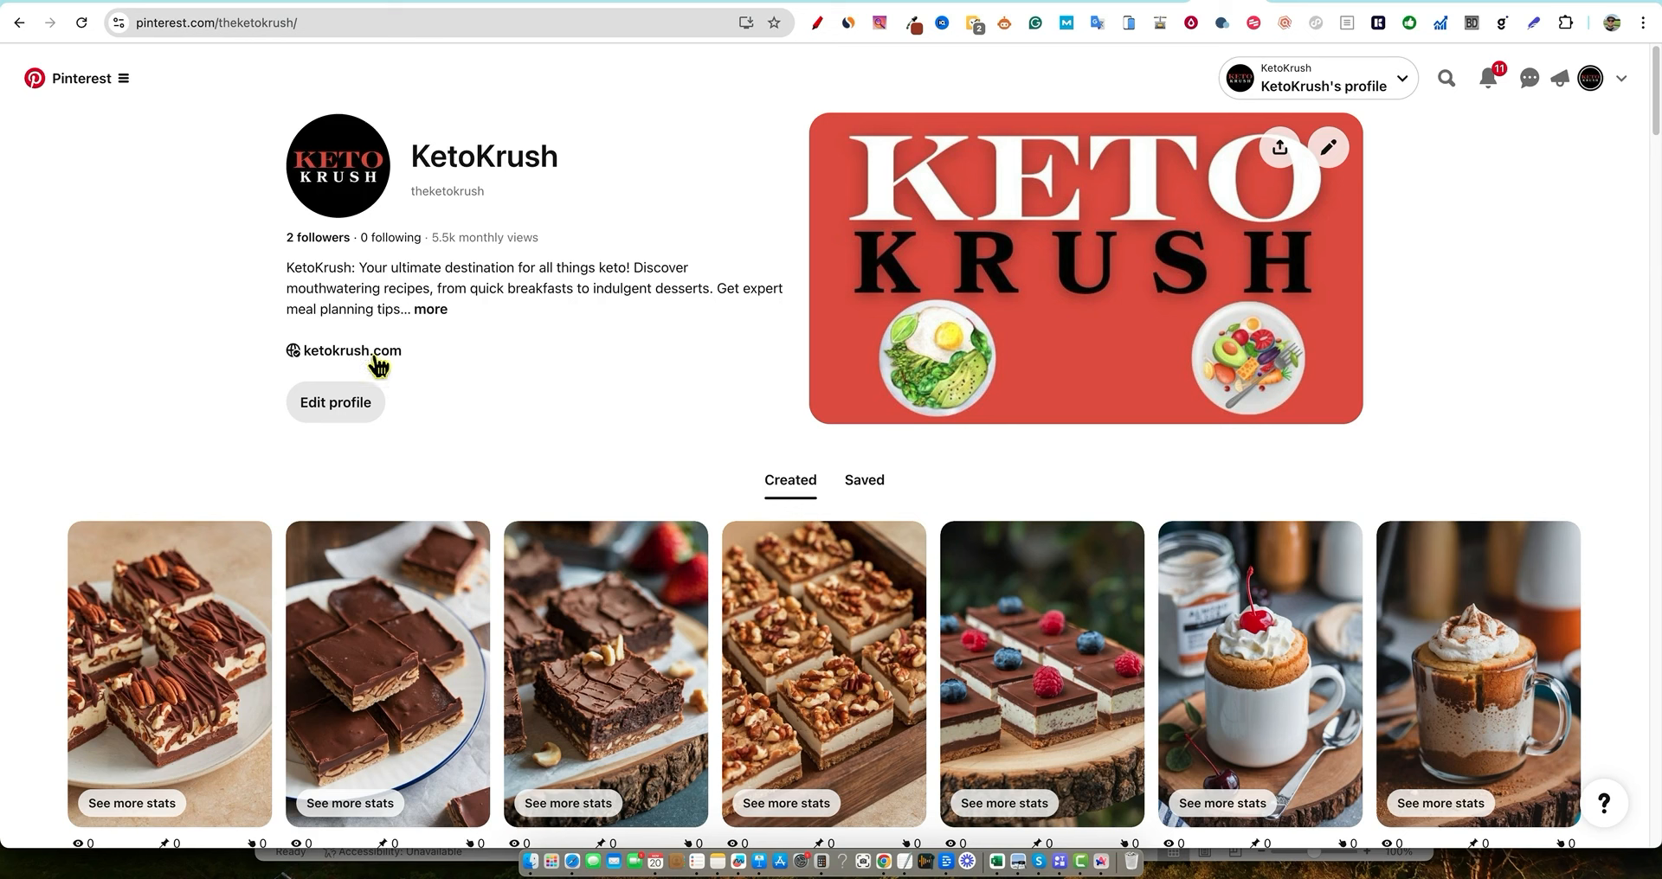
mouse_move(370, 389)
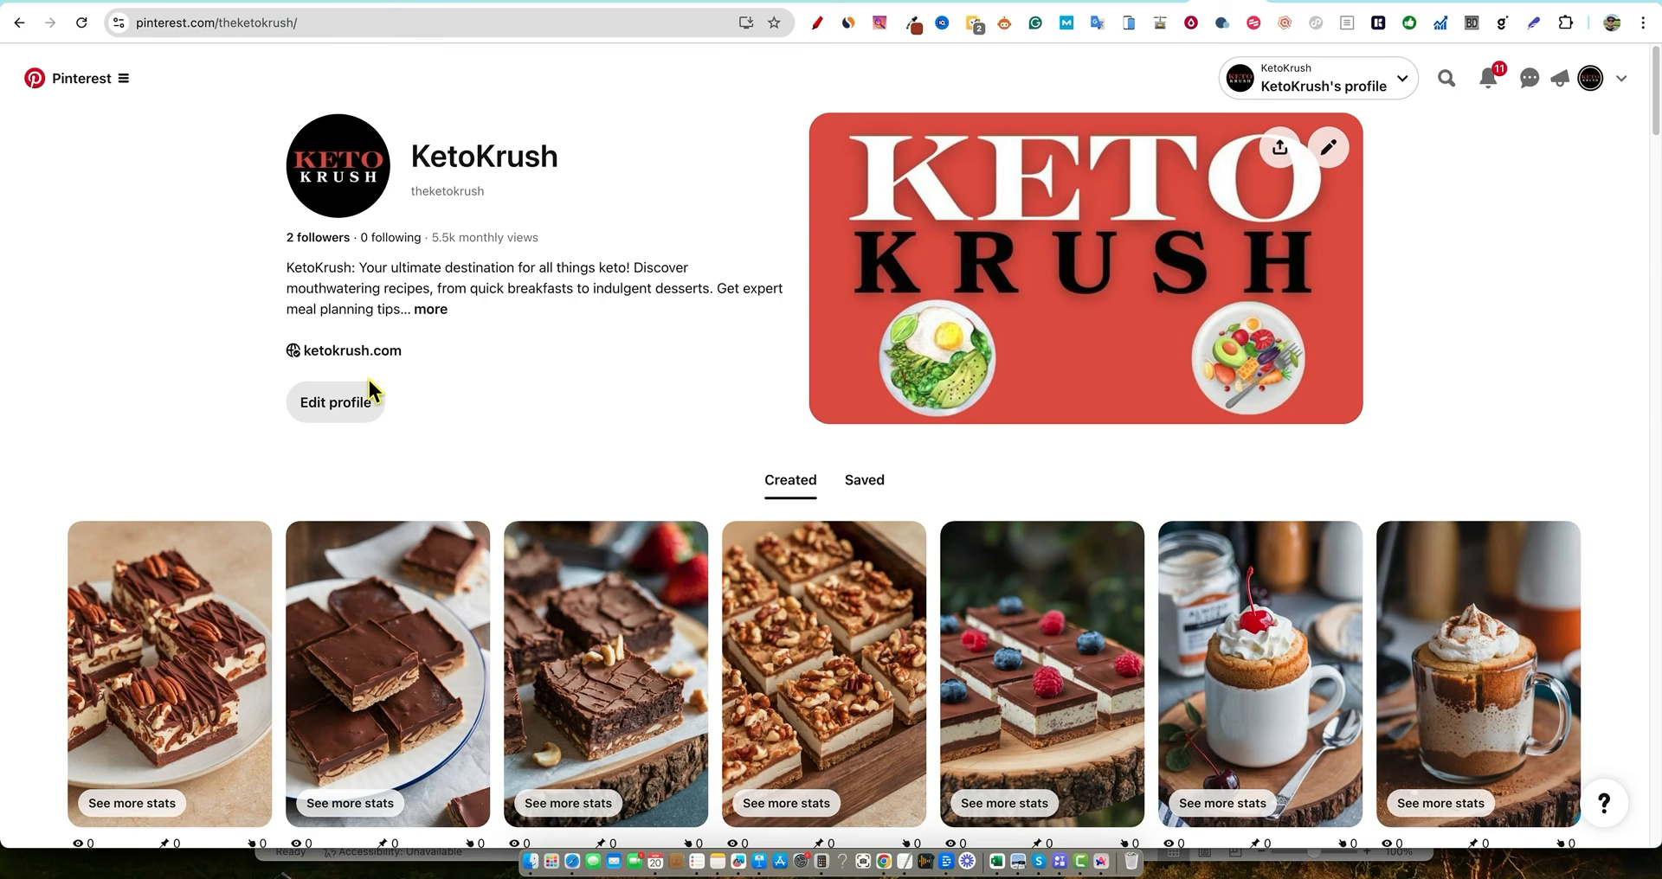
mouse_move(255, 342)
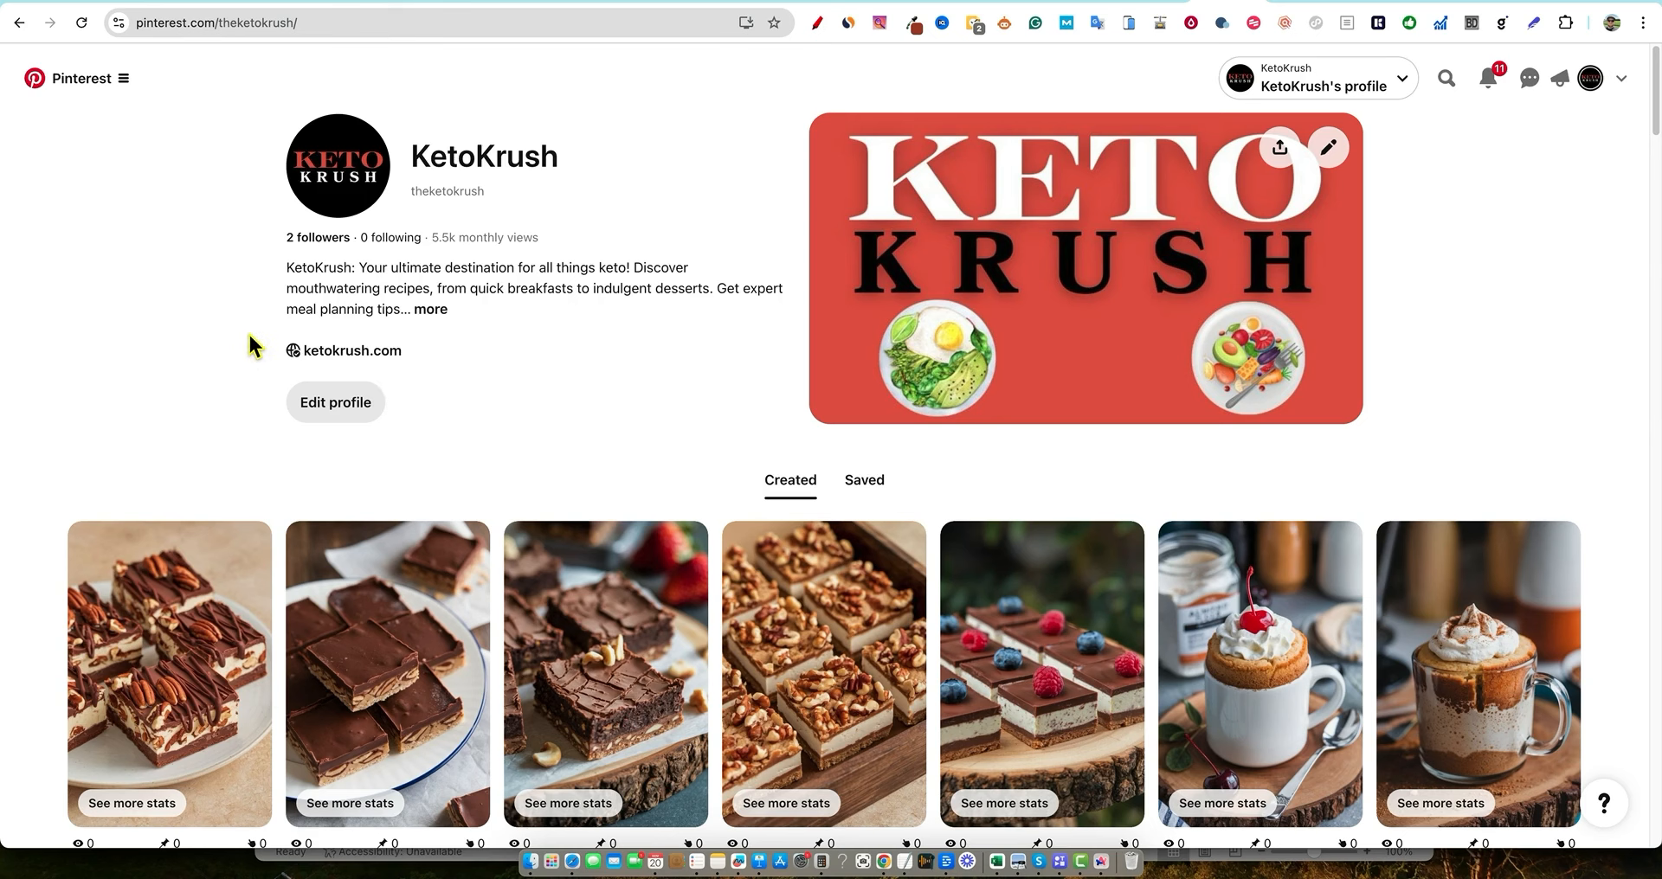
mouse_move(189, 340)
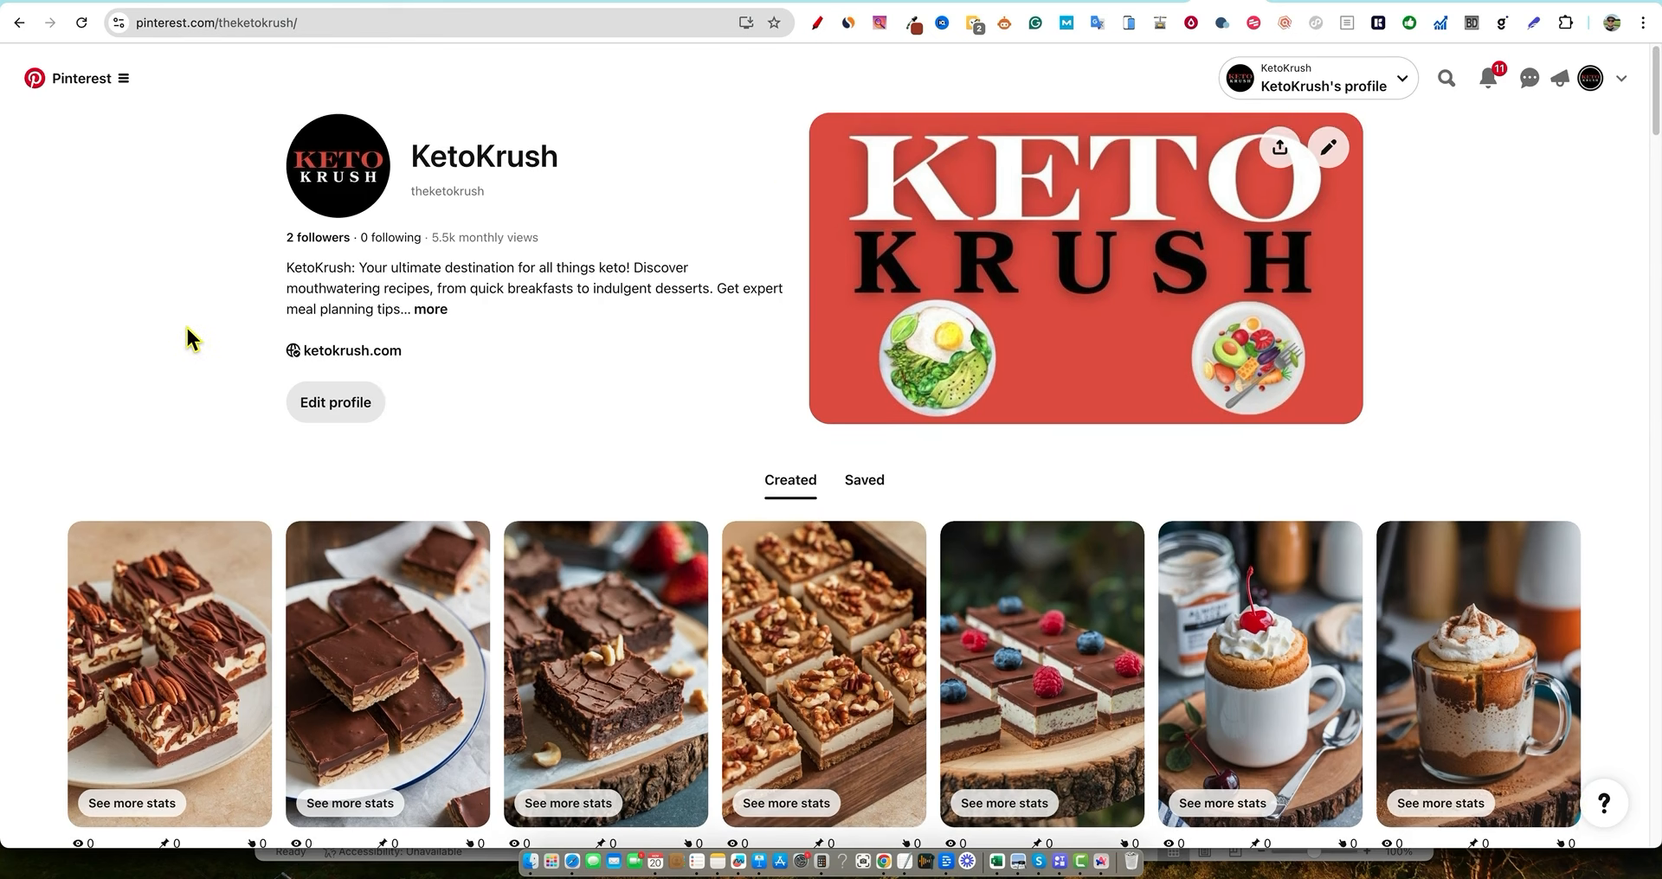
Go to ketokrush.com from the profile and browse its Blog page of recipe posts
click(353, 349)
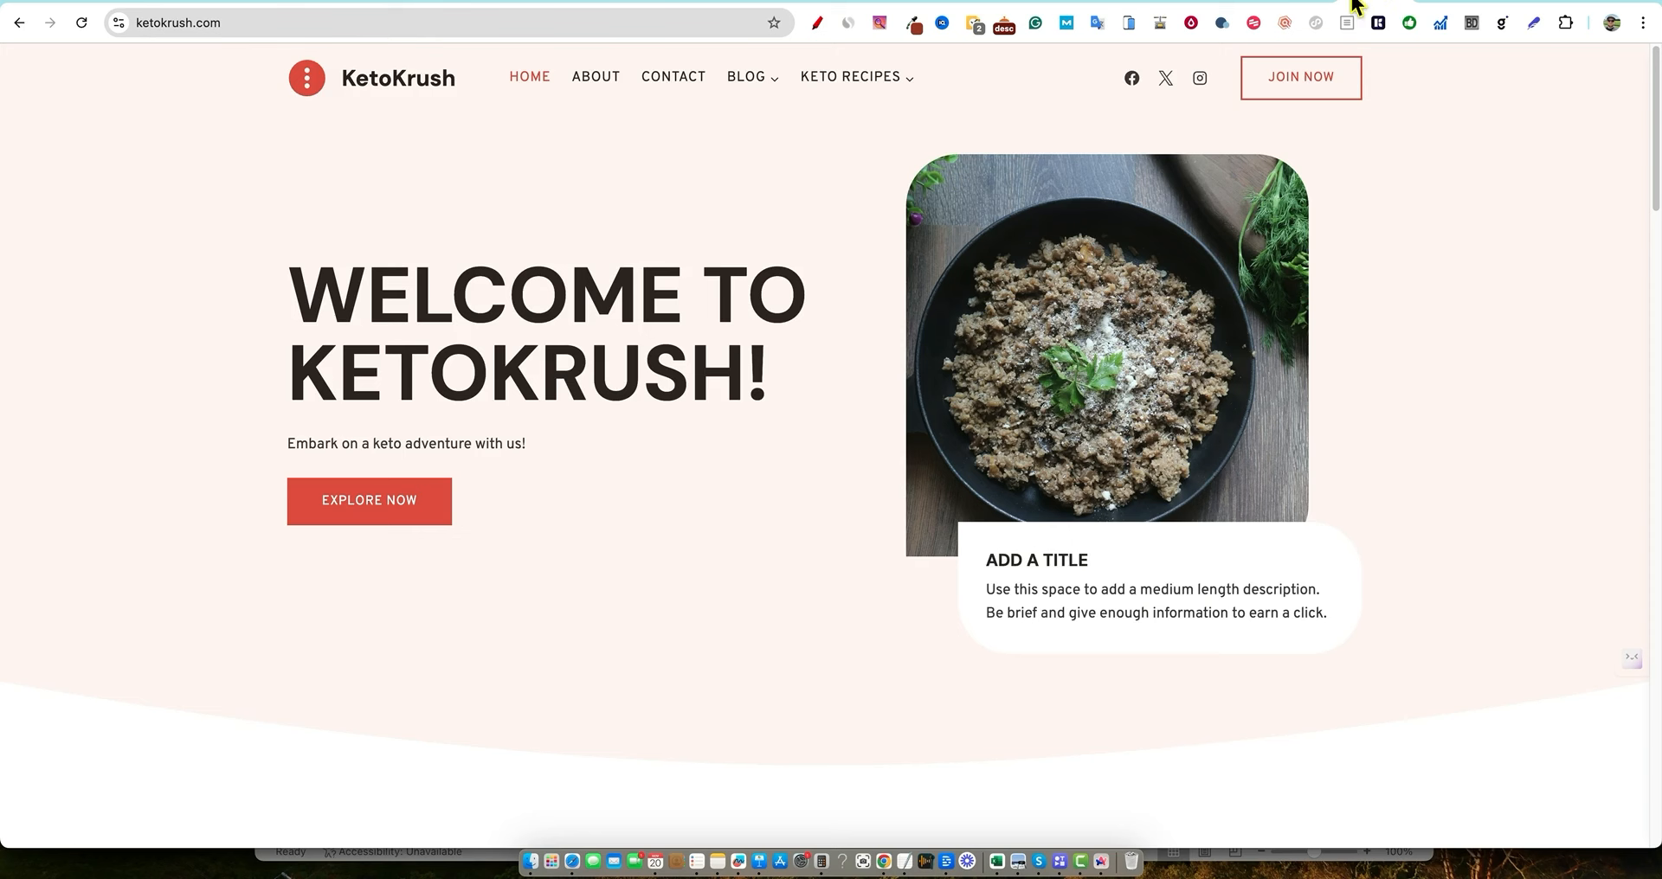
click(747, 76)
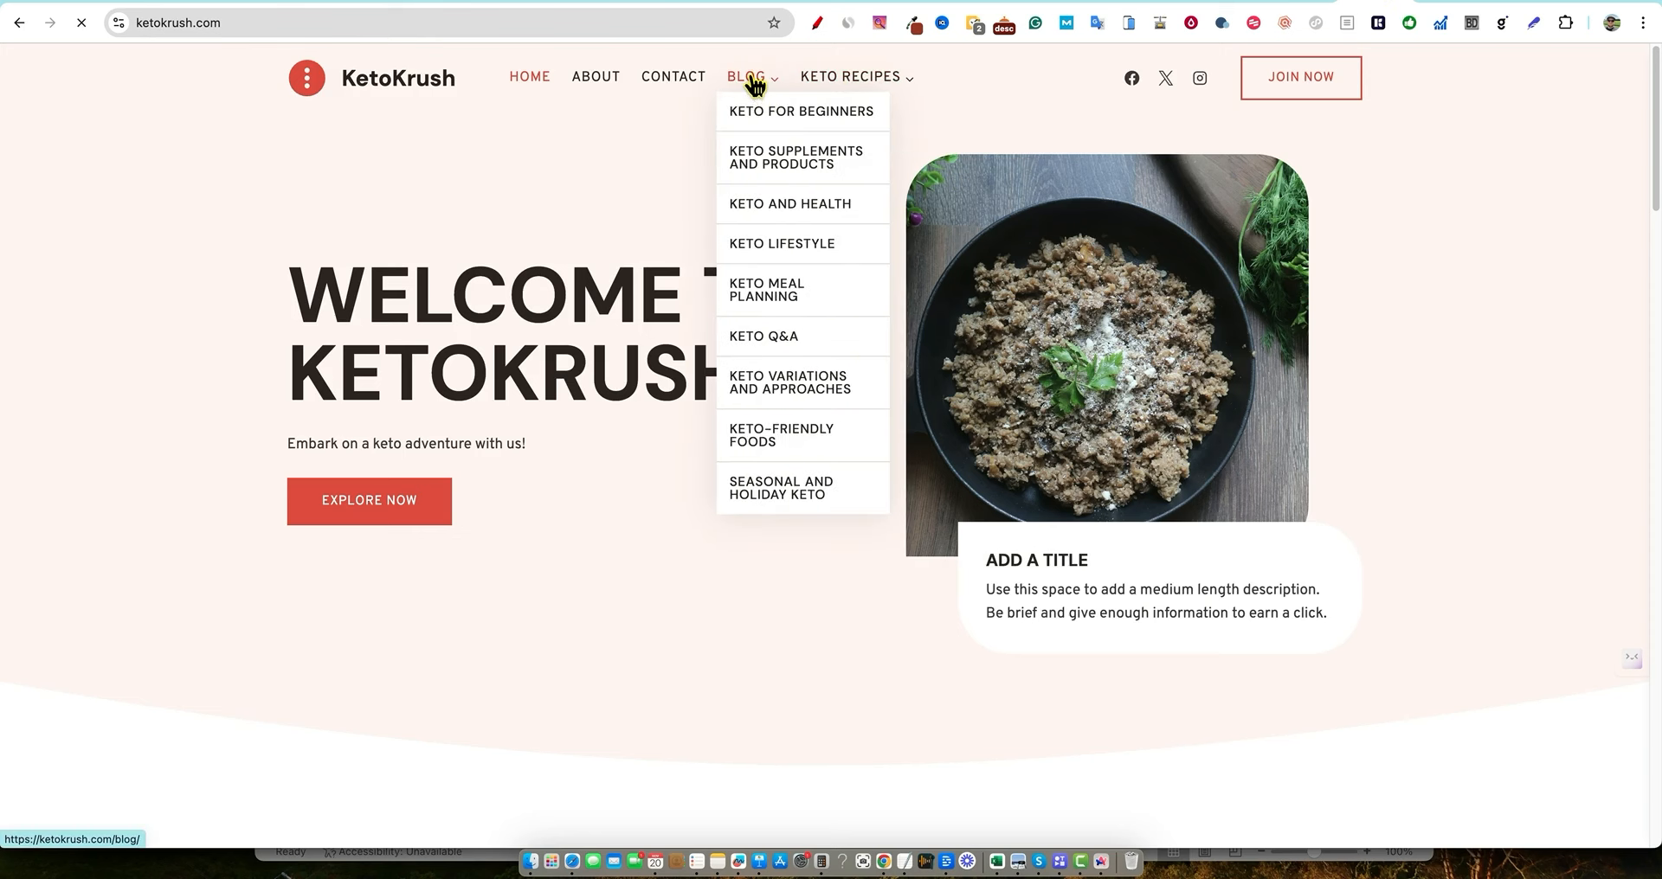
click(746, 76)
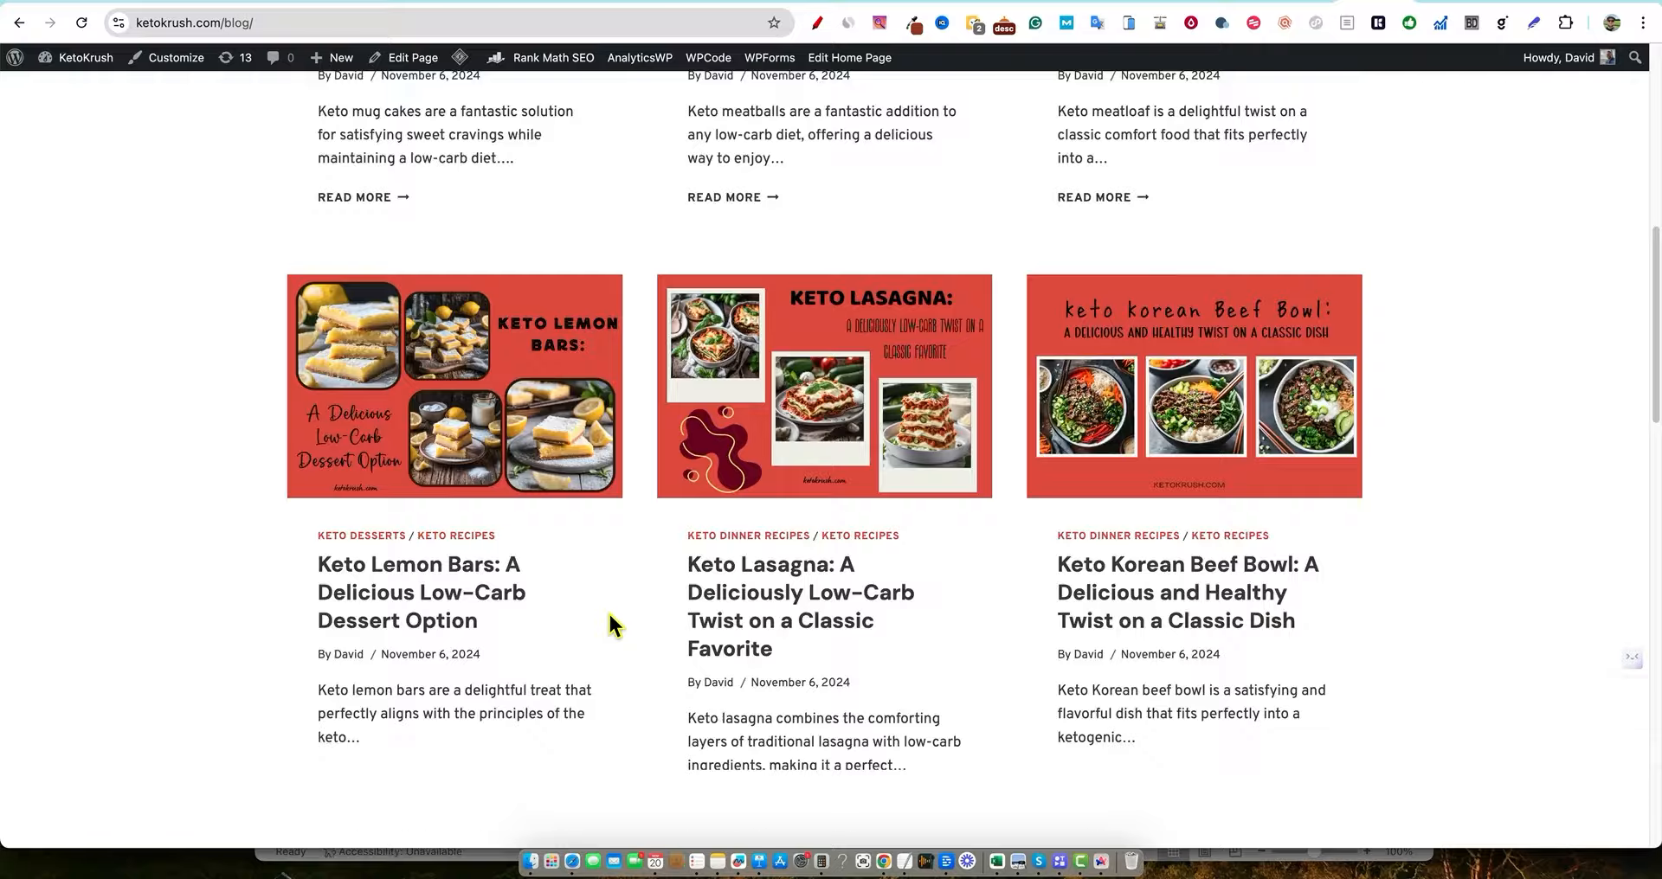
scroll(up, 3)
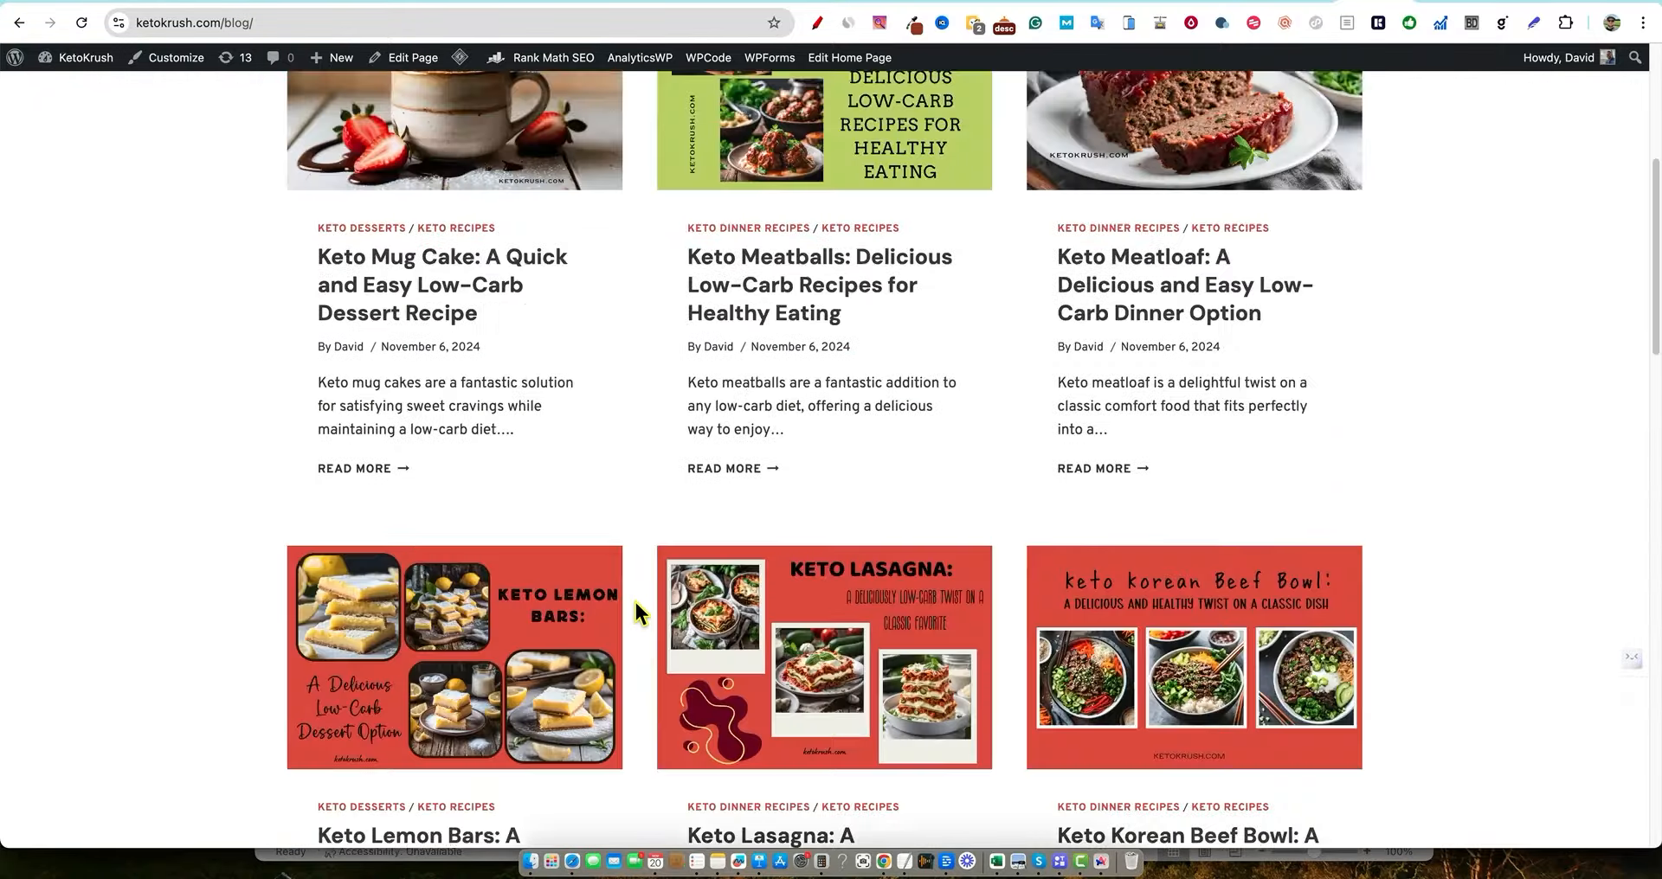
scroll(up, 3)
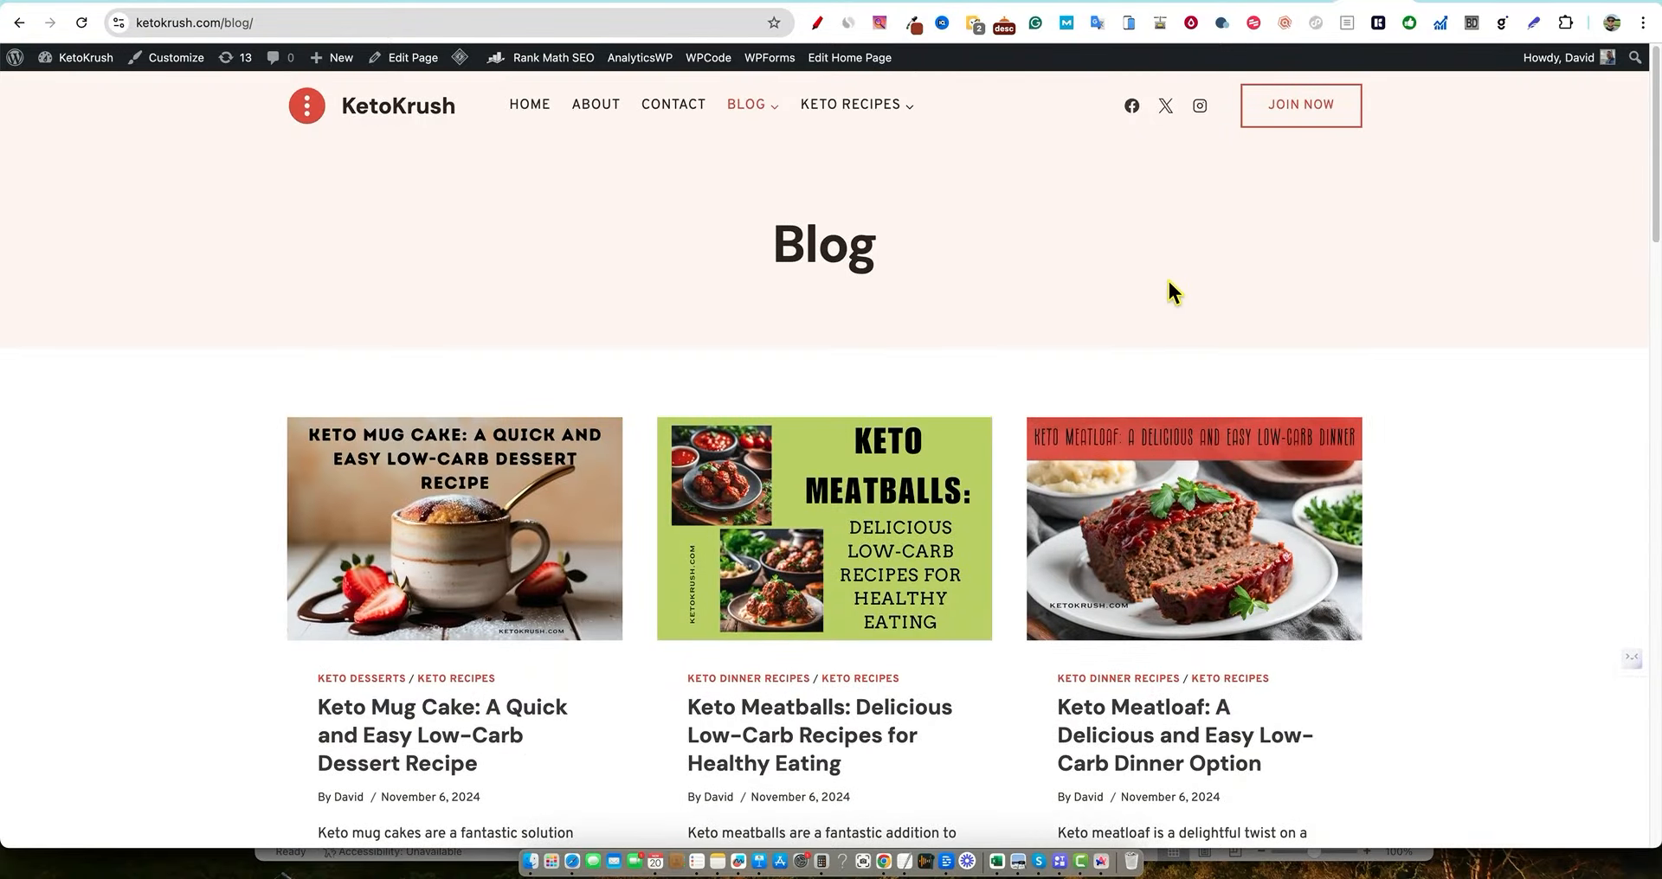
mouse_move(1109, 270)
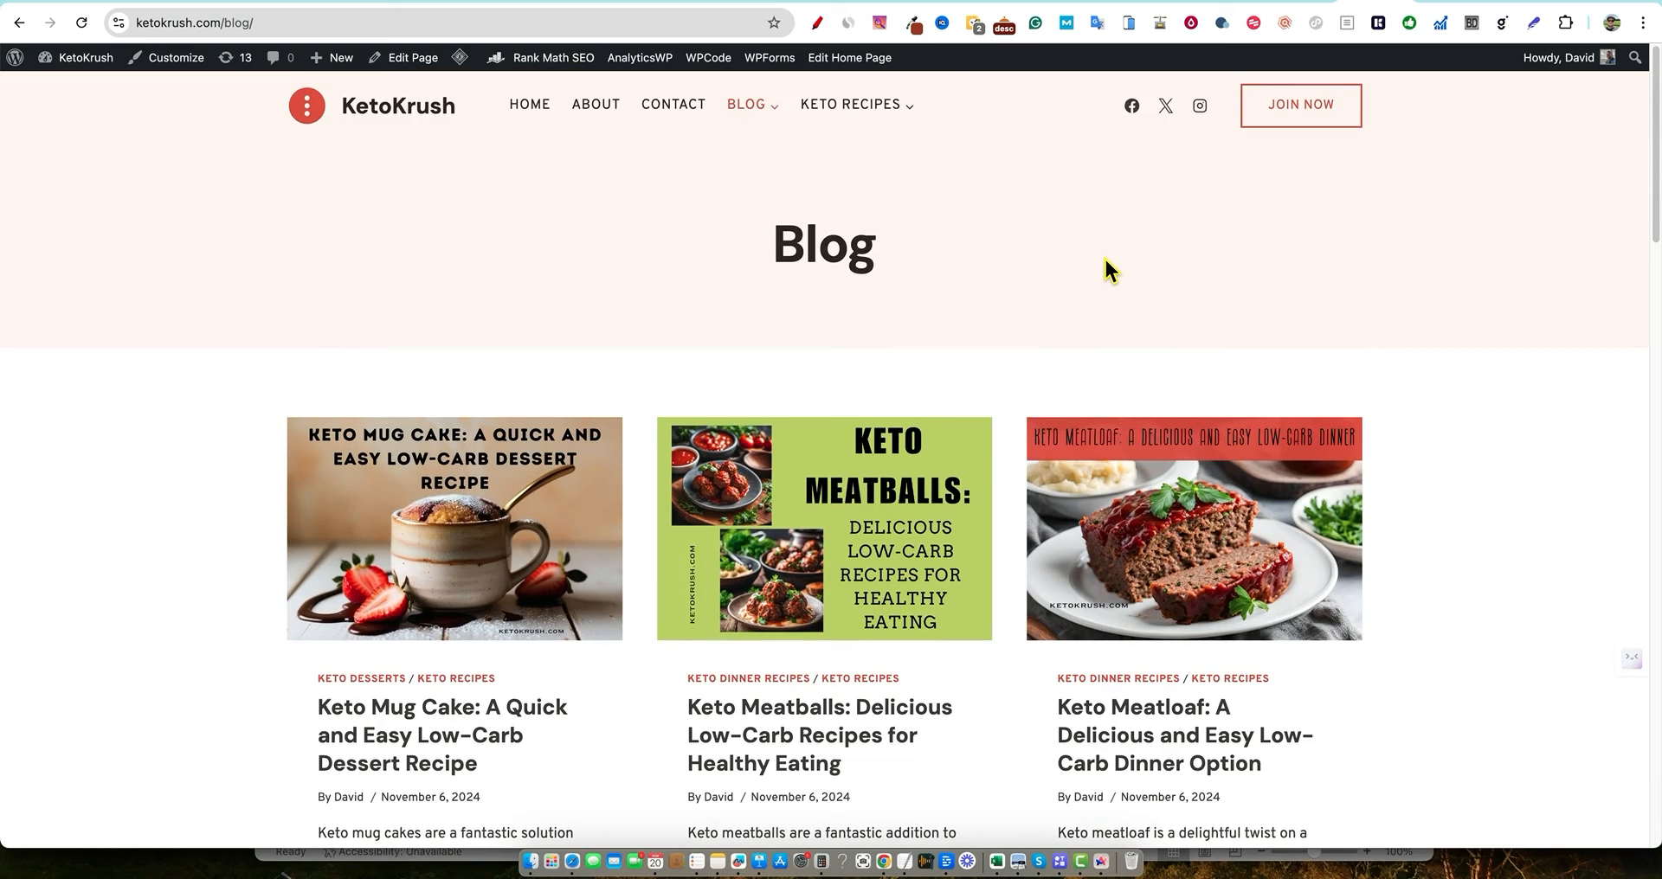
mouse_move(1184, 735)
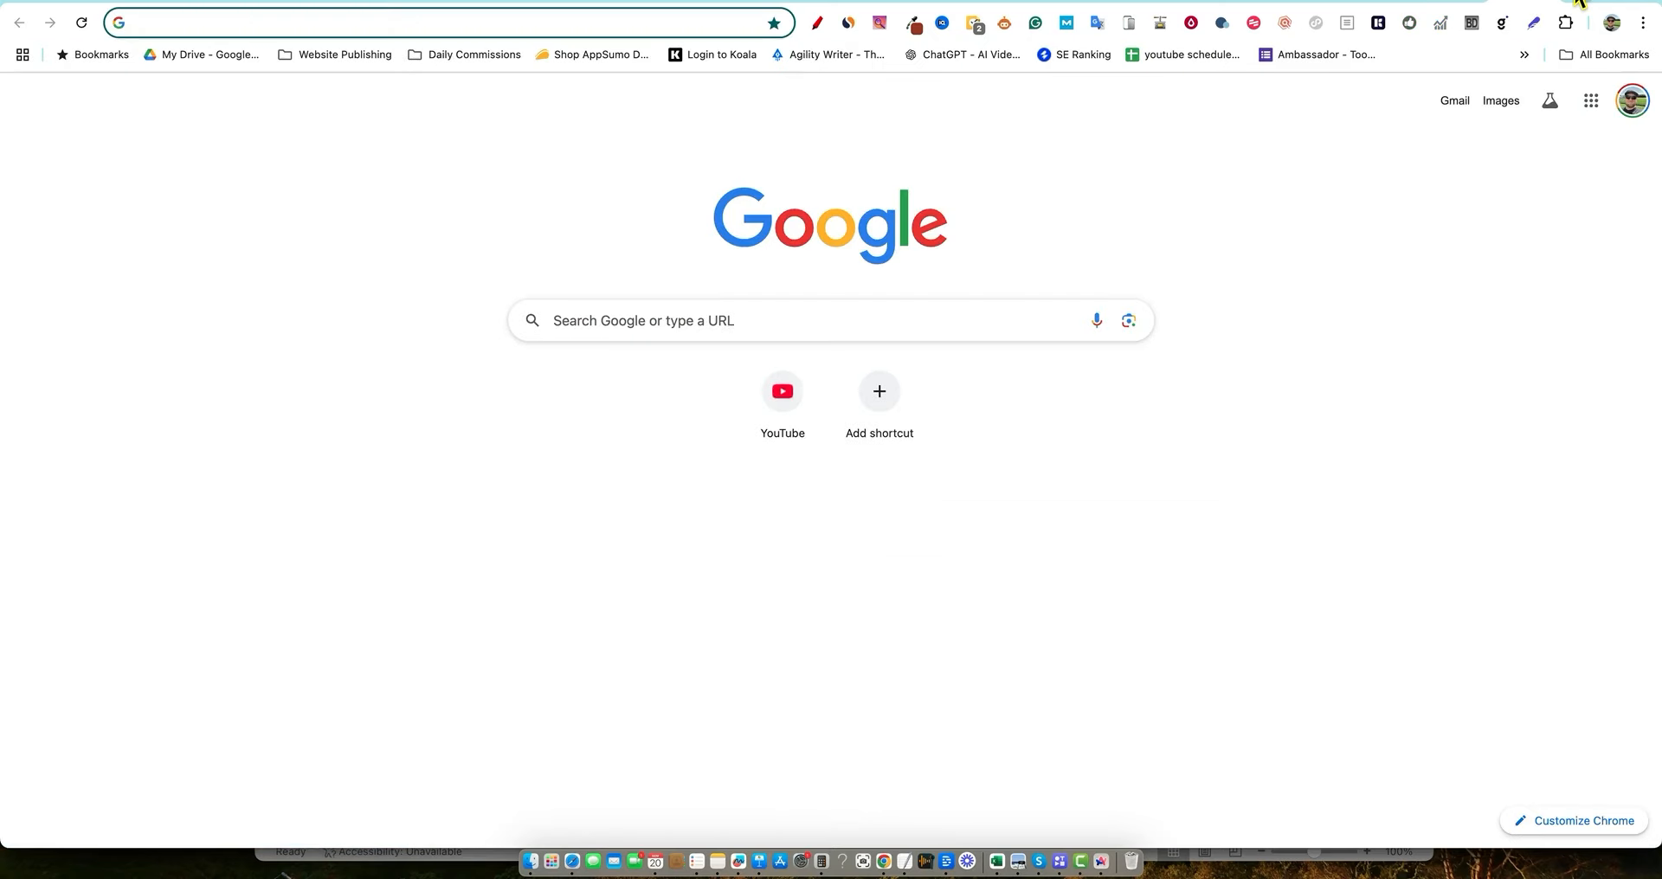
Search Google for 'pinclicks' in a new tab
text(pinclicks.com)
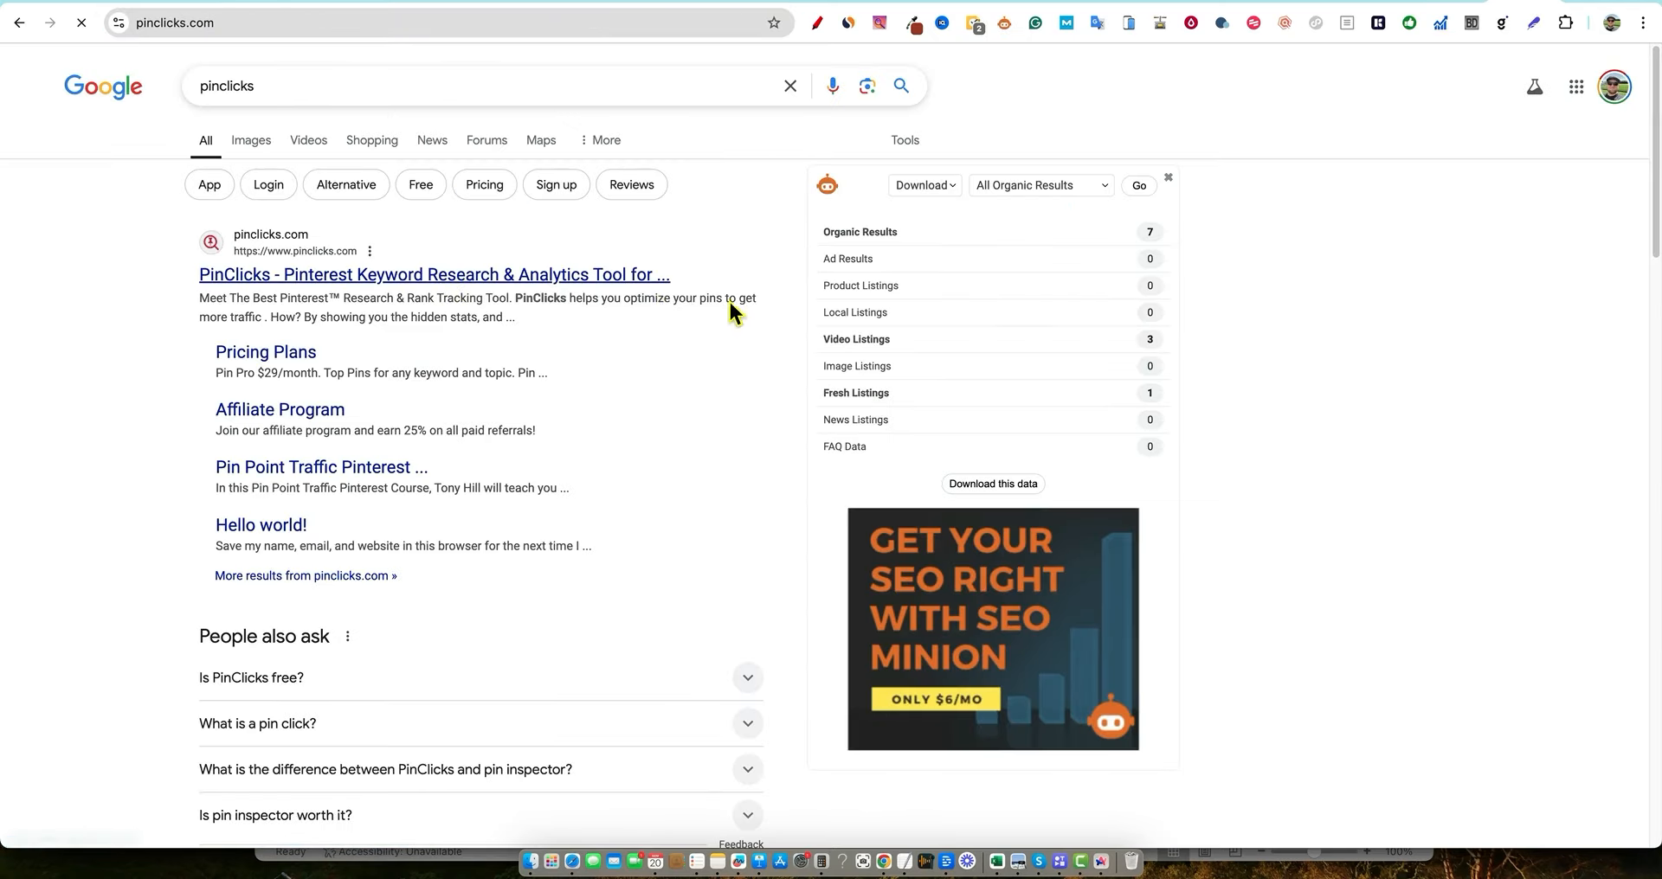
Open PinClicks from the results and view its Pricing page with Pin Pro and Pin Plus plans
click(435, 274)
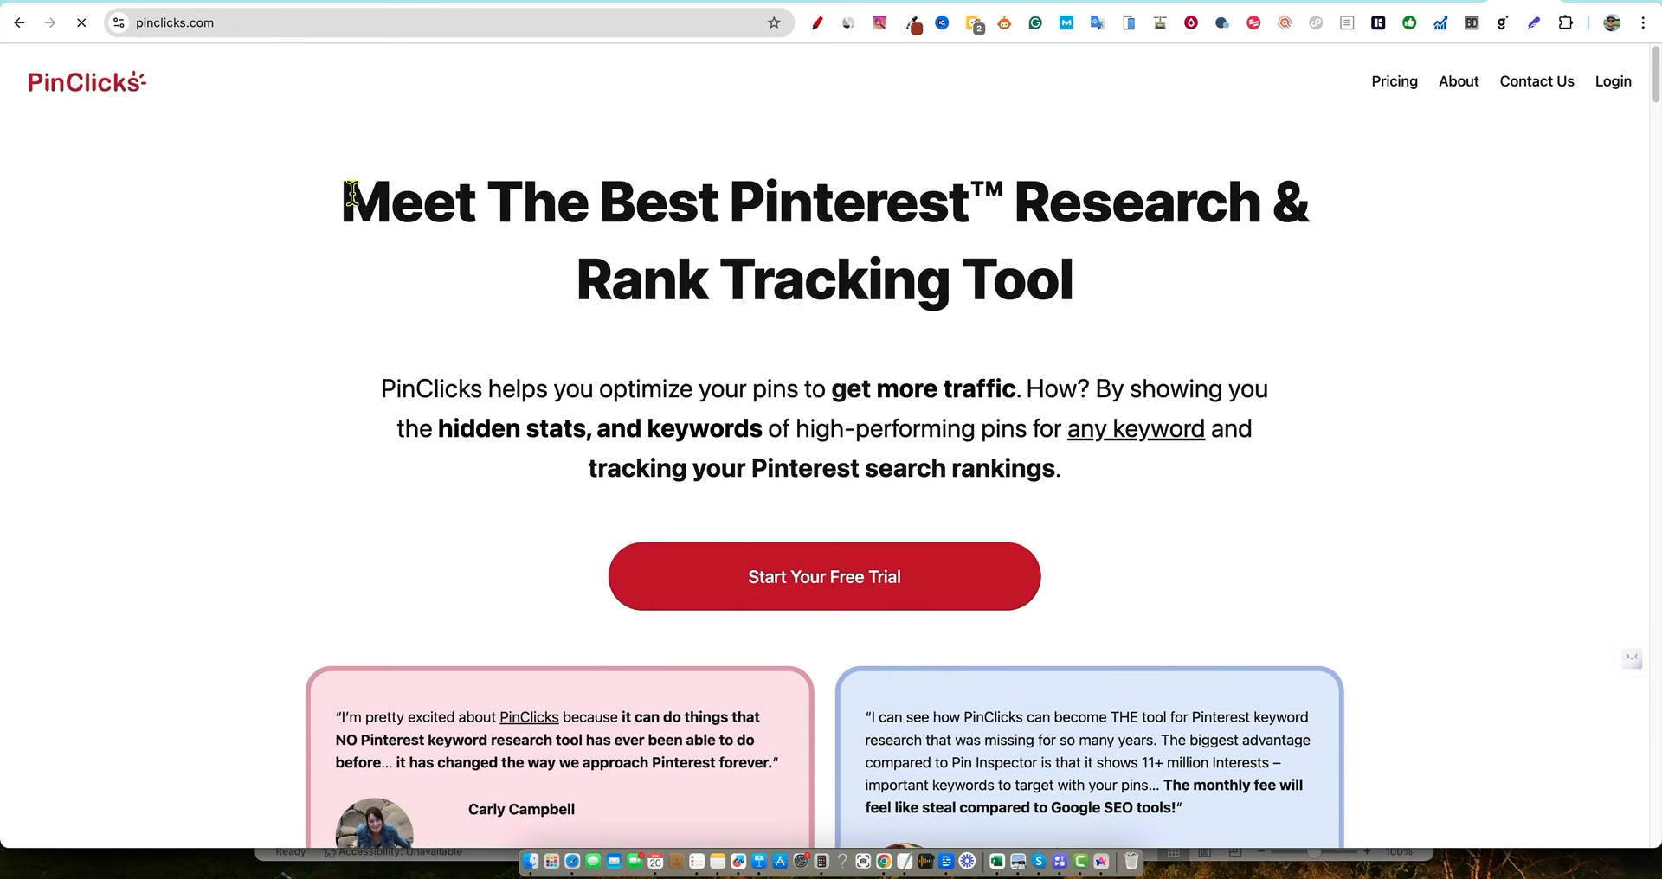
scroll(down, 3)
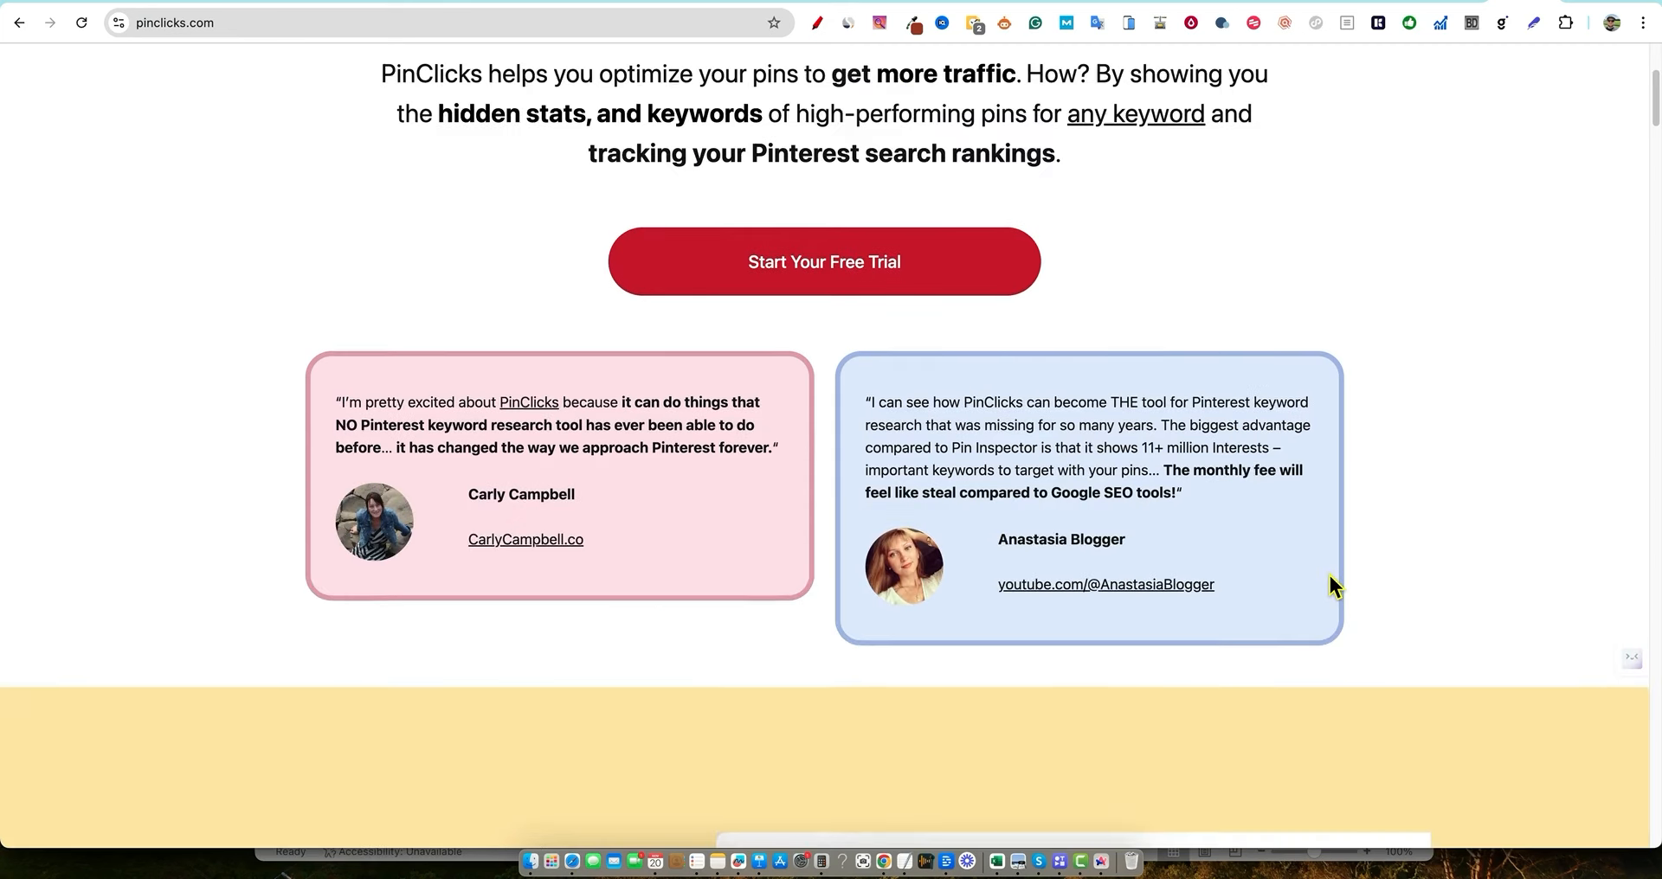
scroll(up, 3)
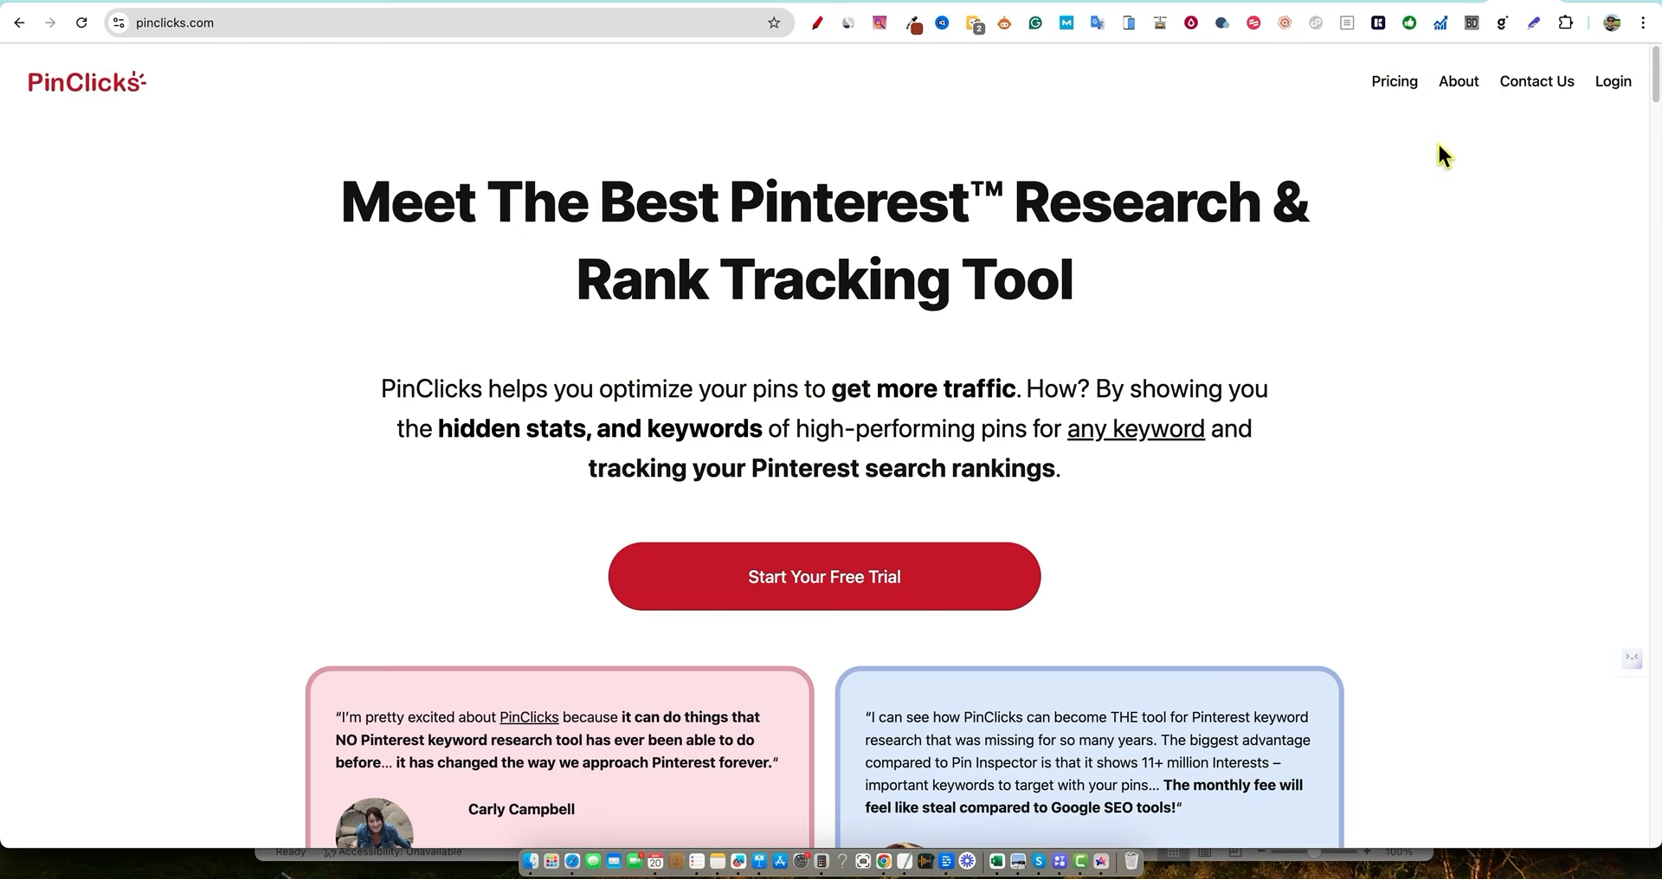
click(1393, 80)
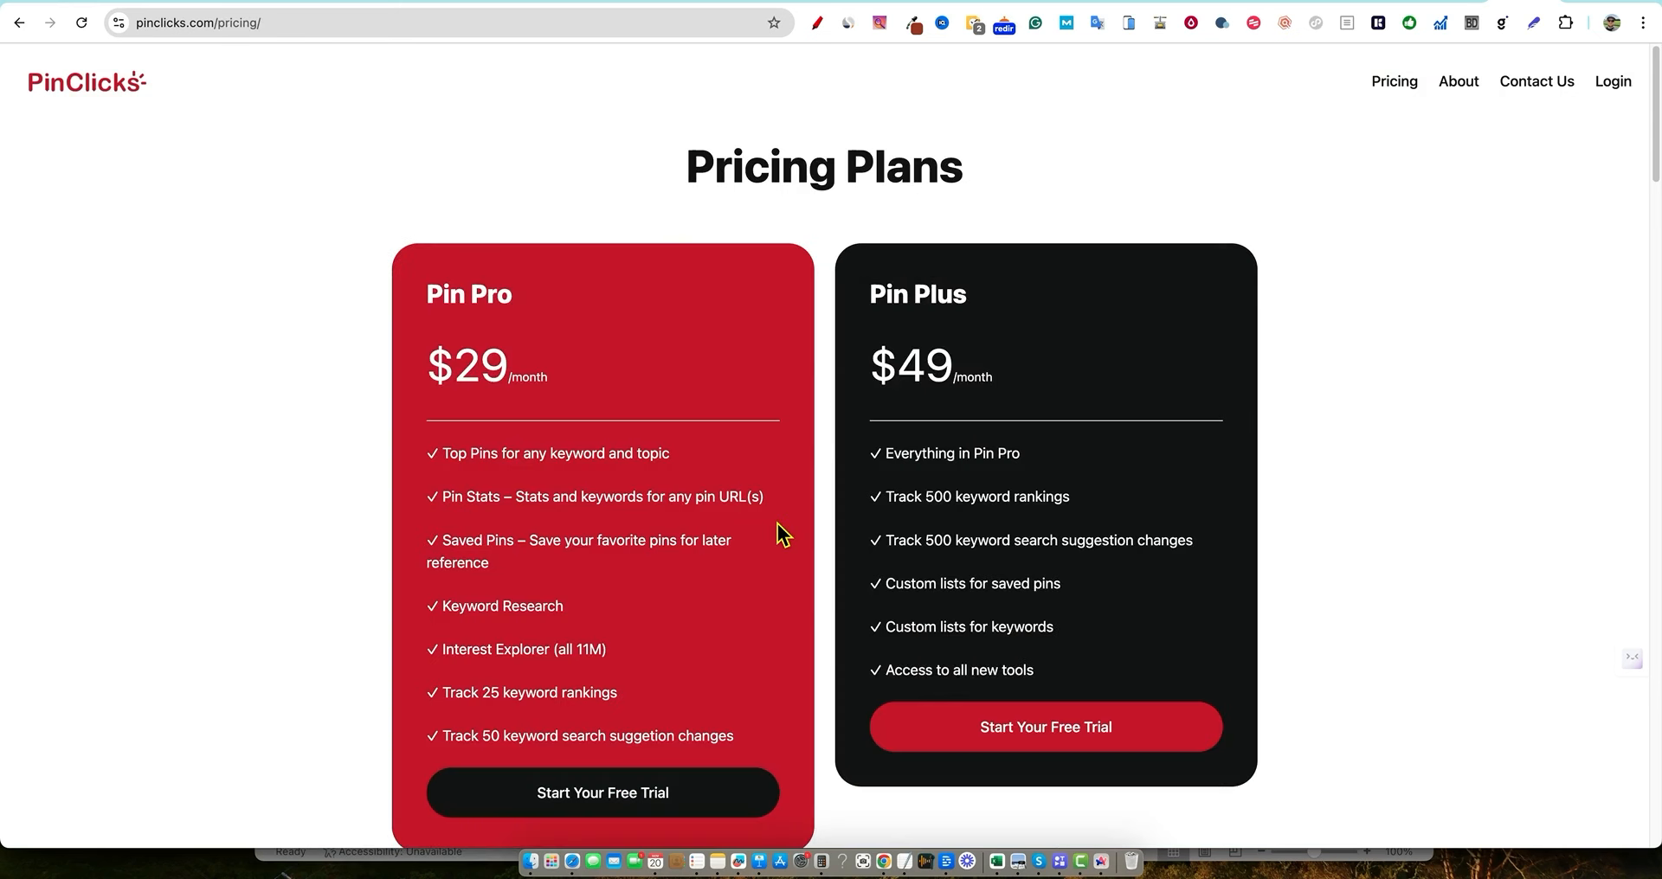
mouse_move(469, 360)
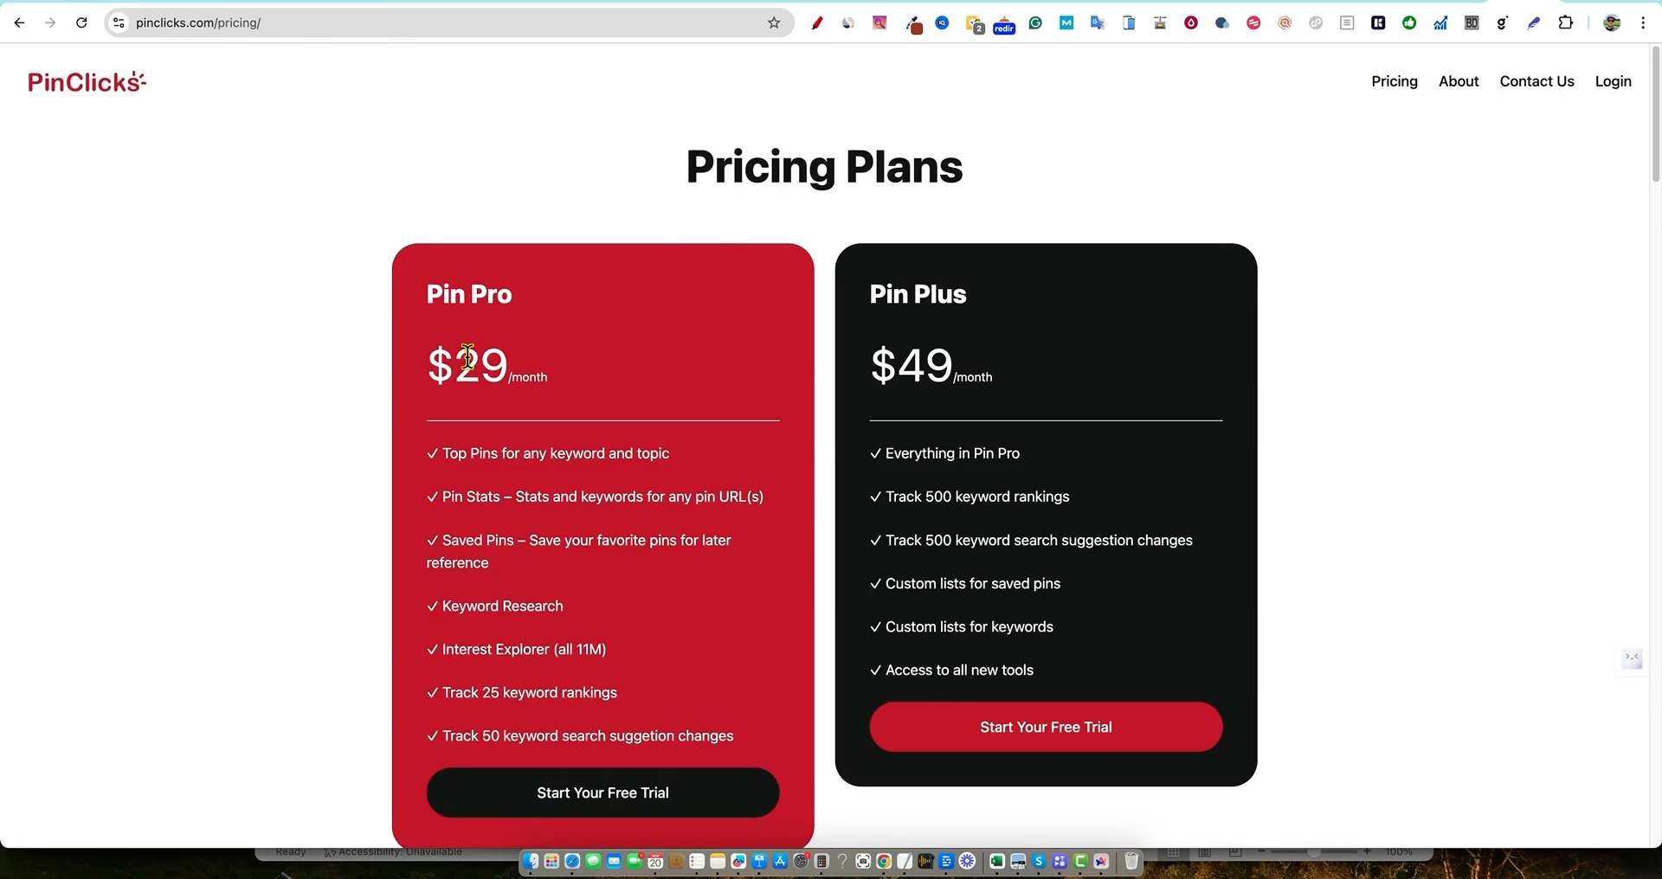
mouse_move(1302, 413)
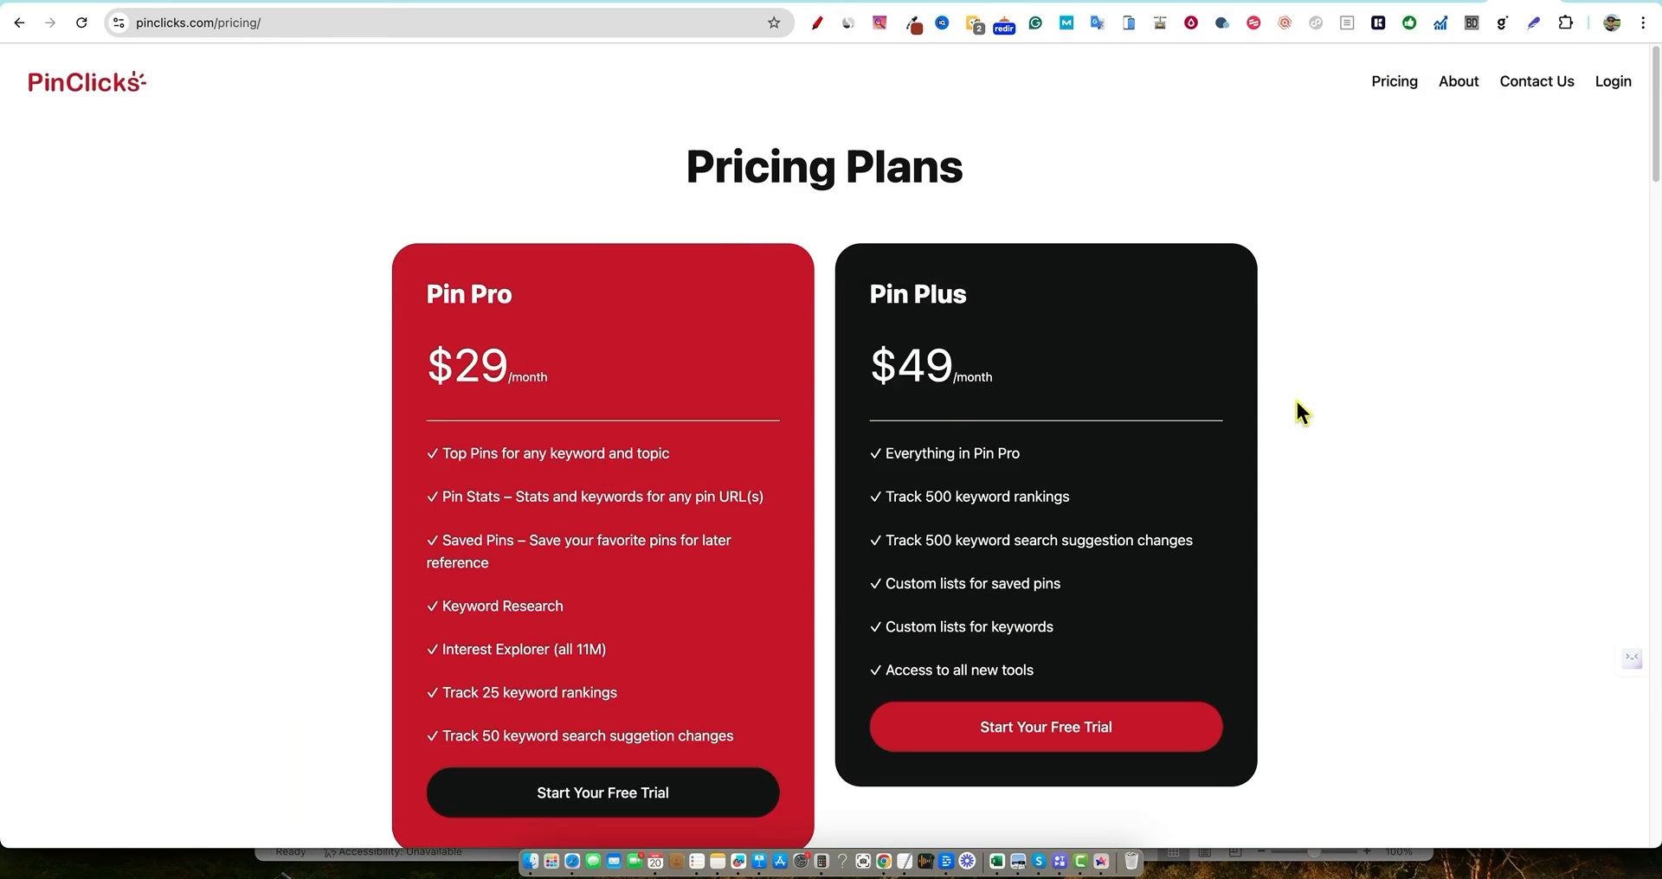
mouse_move(1180, 320)
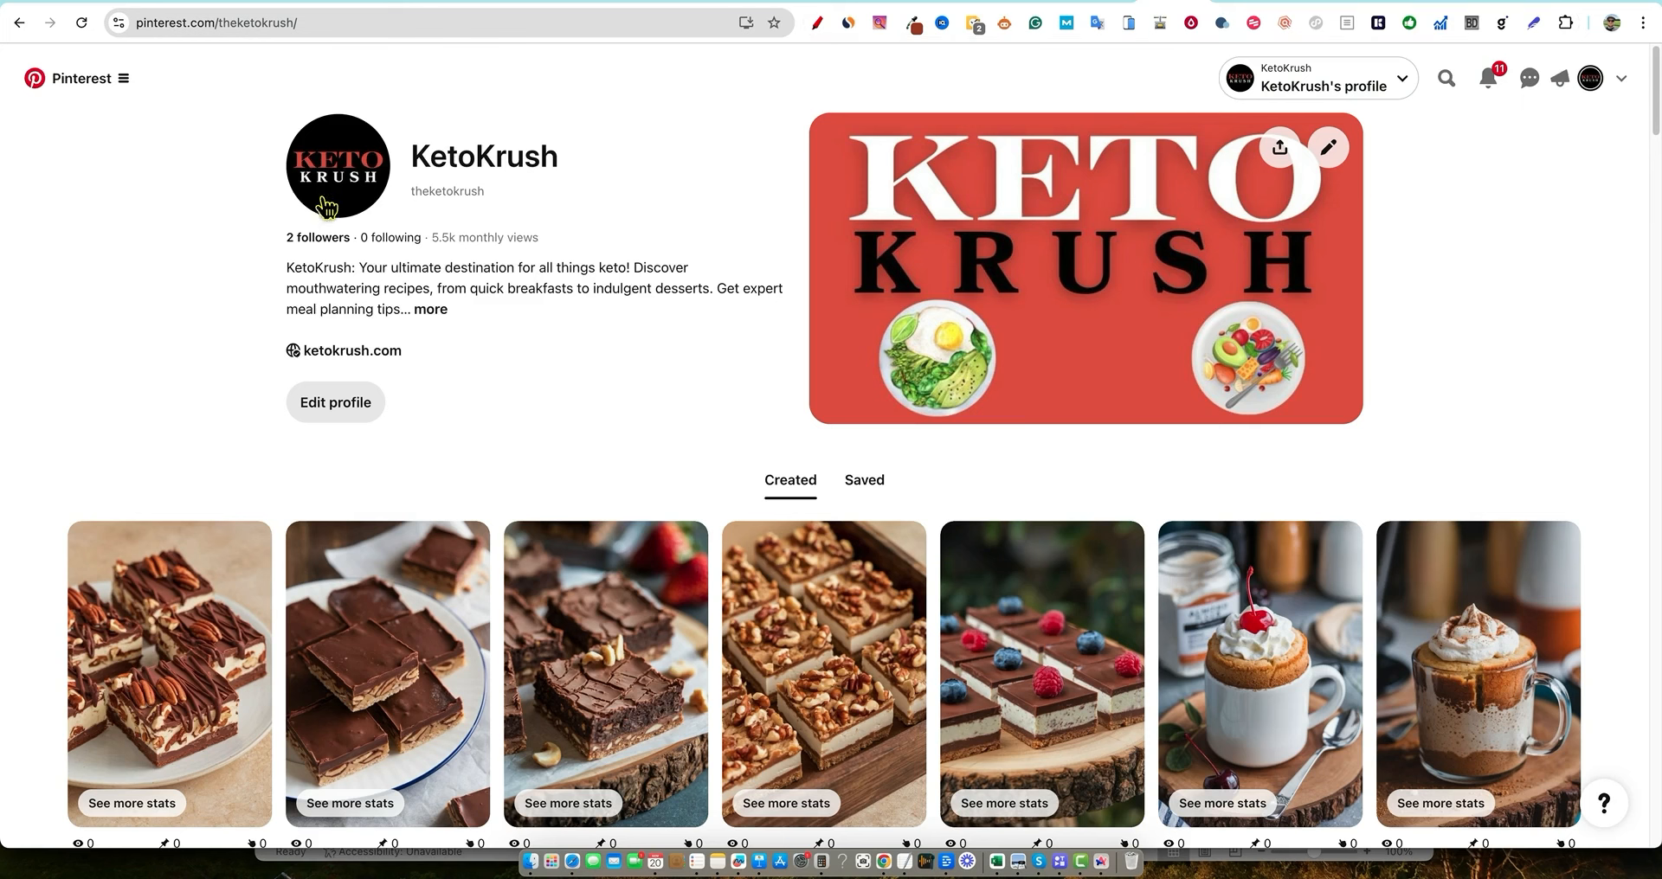
mouse_move(439, 237)
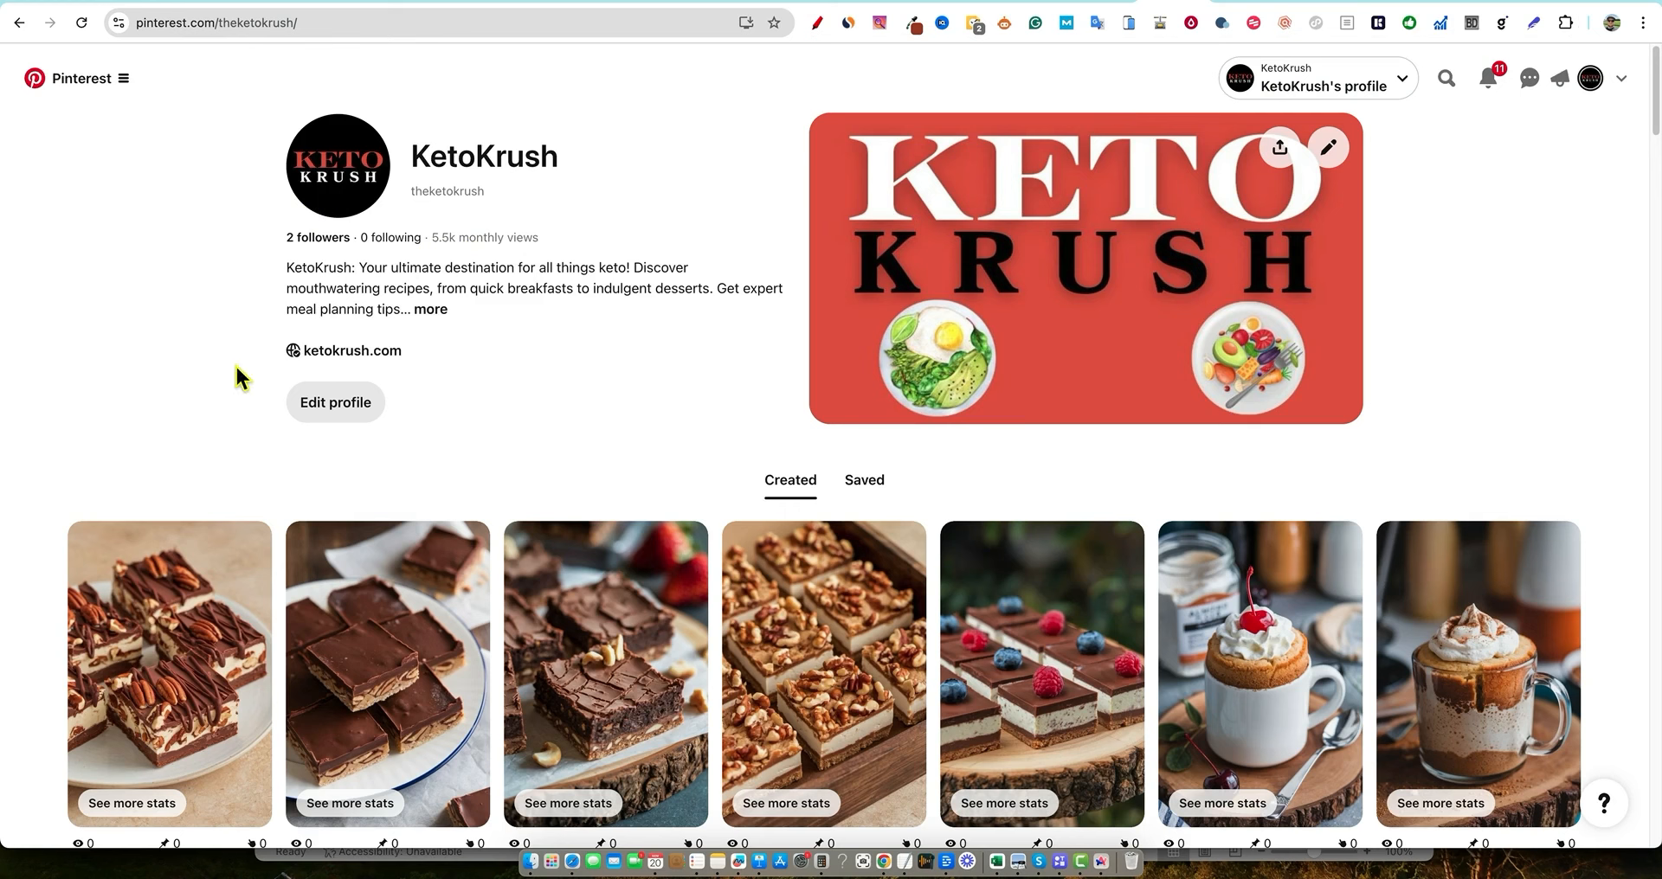
mouse_move(233, 382)
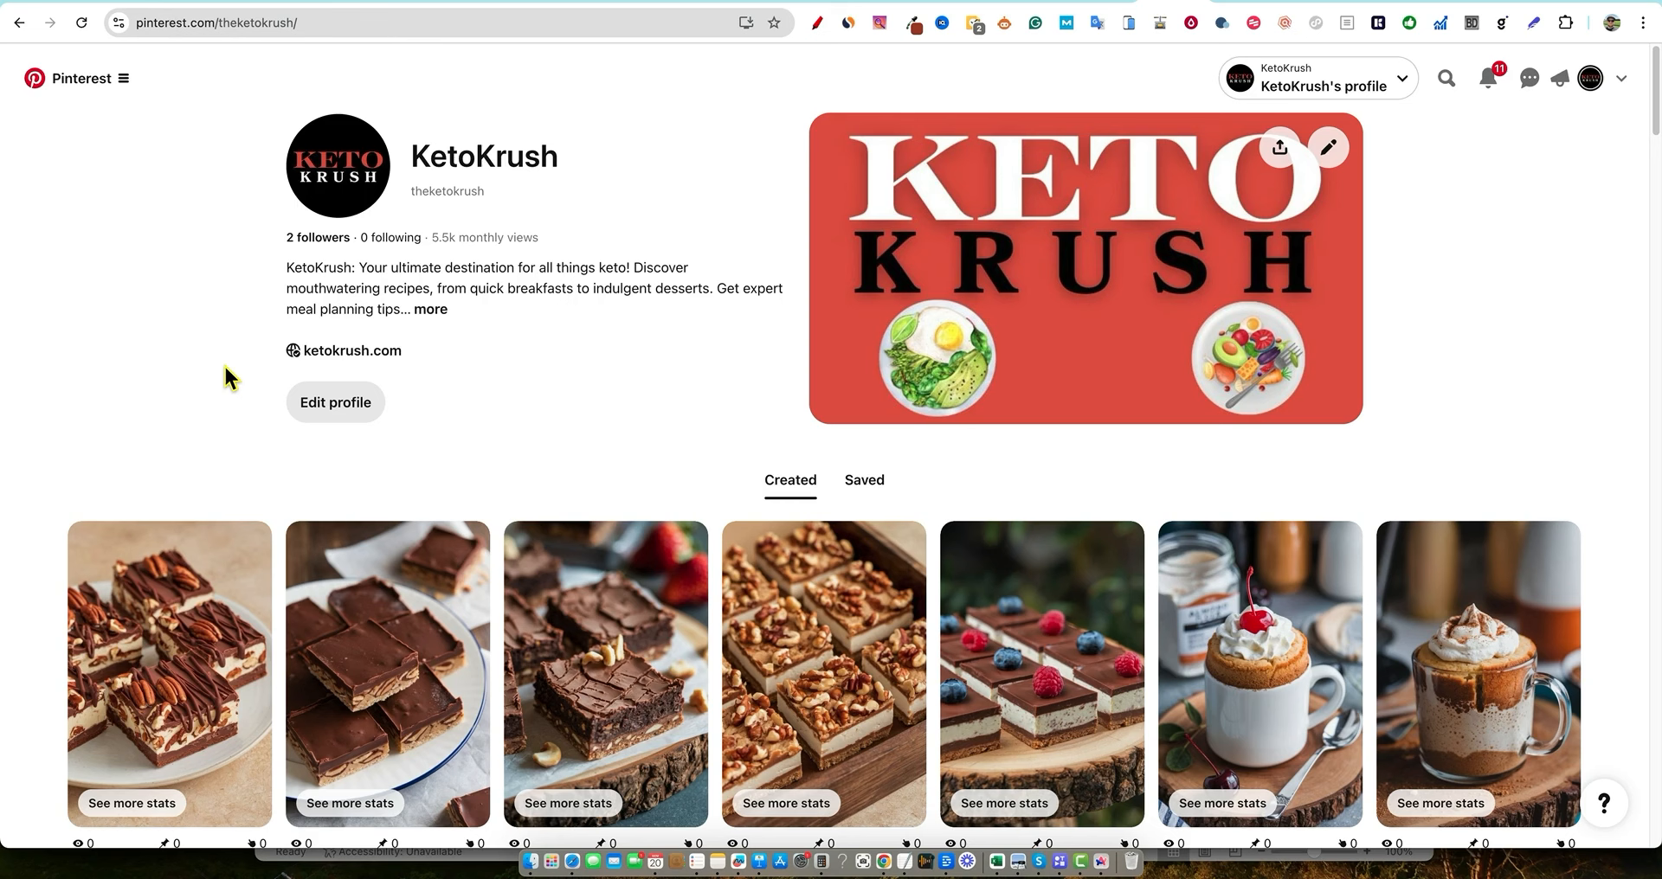
Switch the KetoKrush profile to its Saved boards such as Keto Desserts and Keto Dinner Recipes
scroll(down, 3)
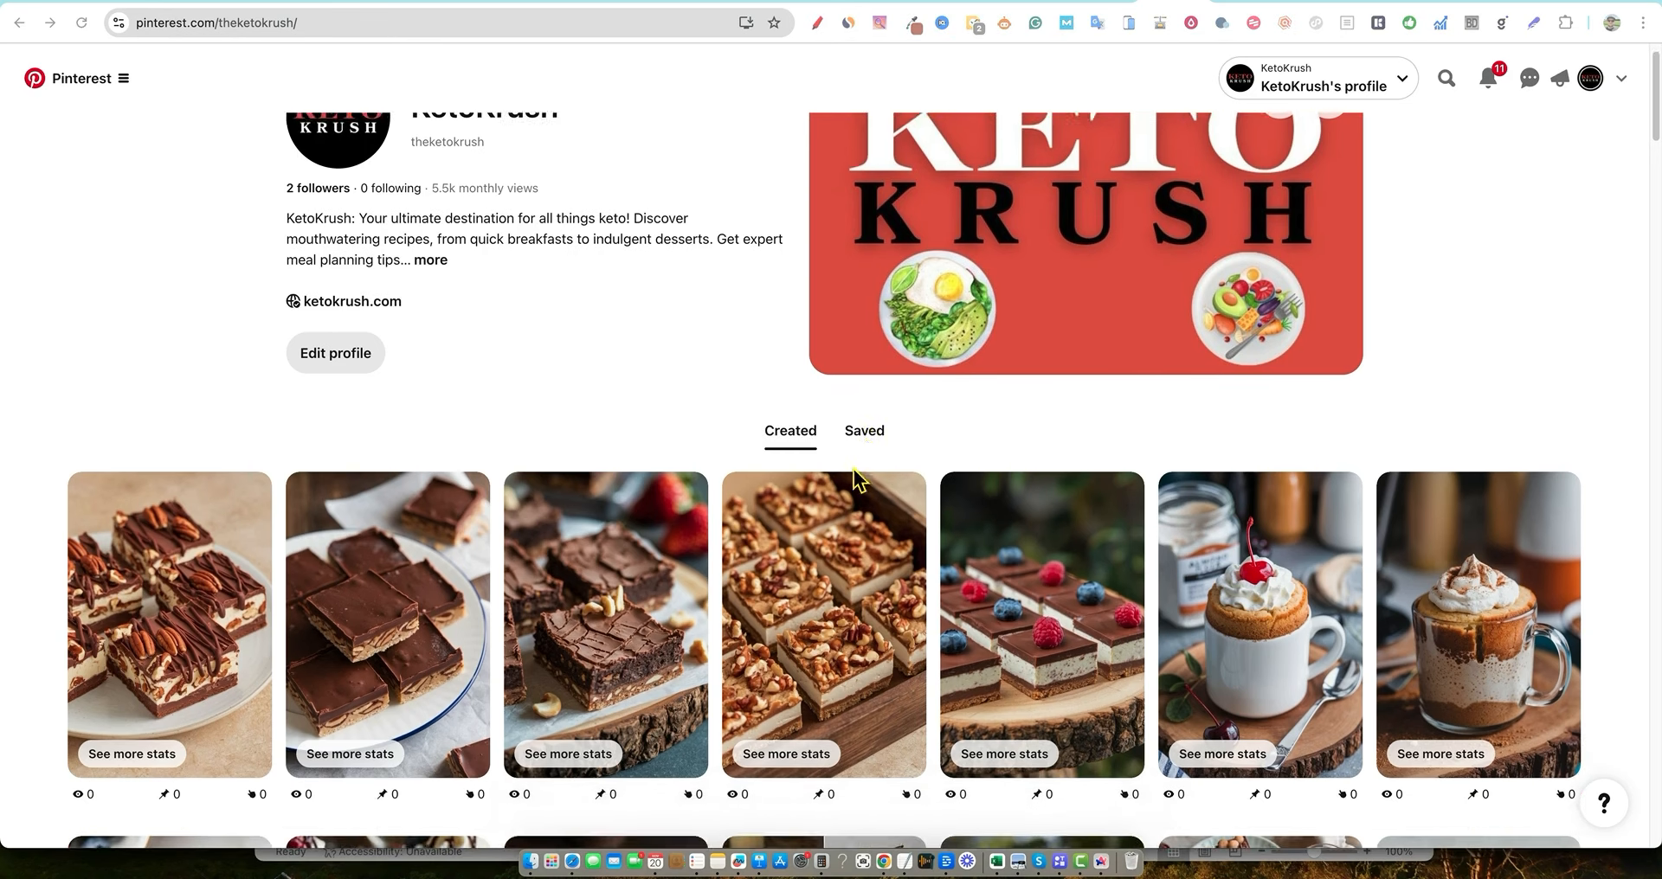
scroll(up, 3)
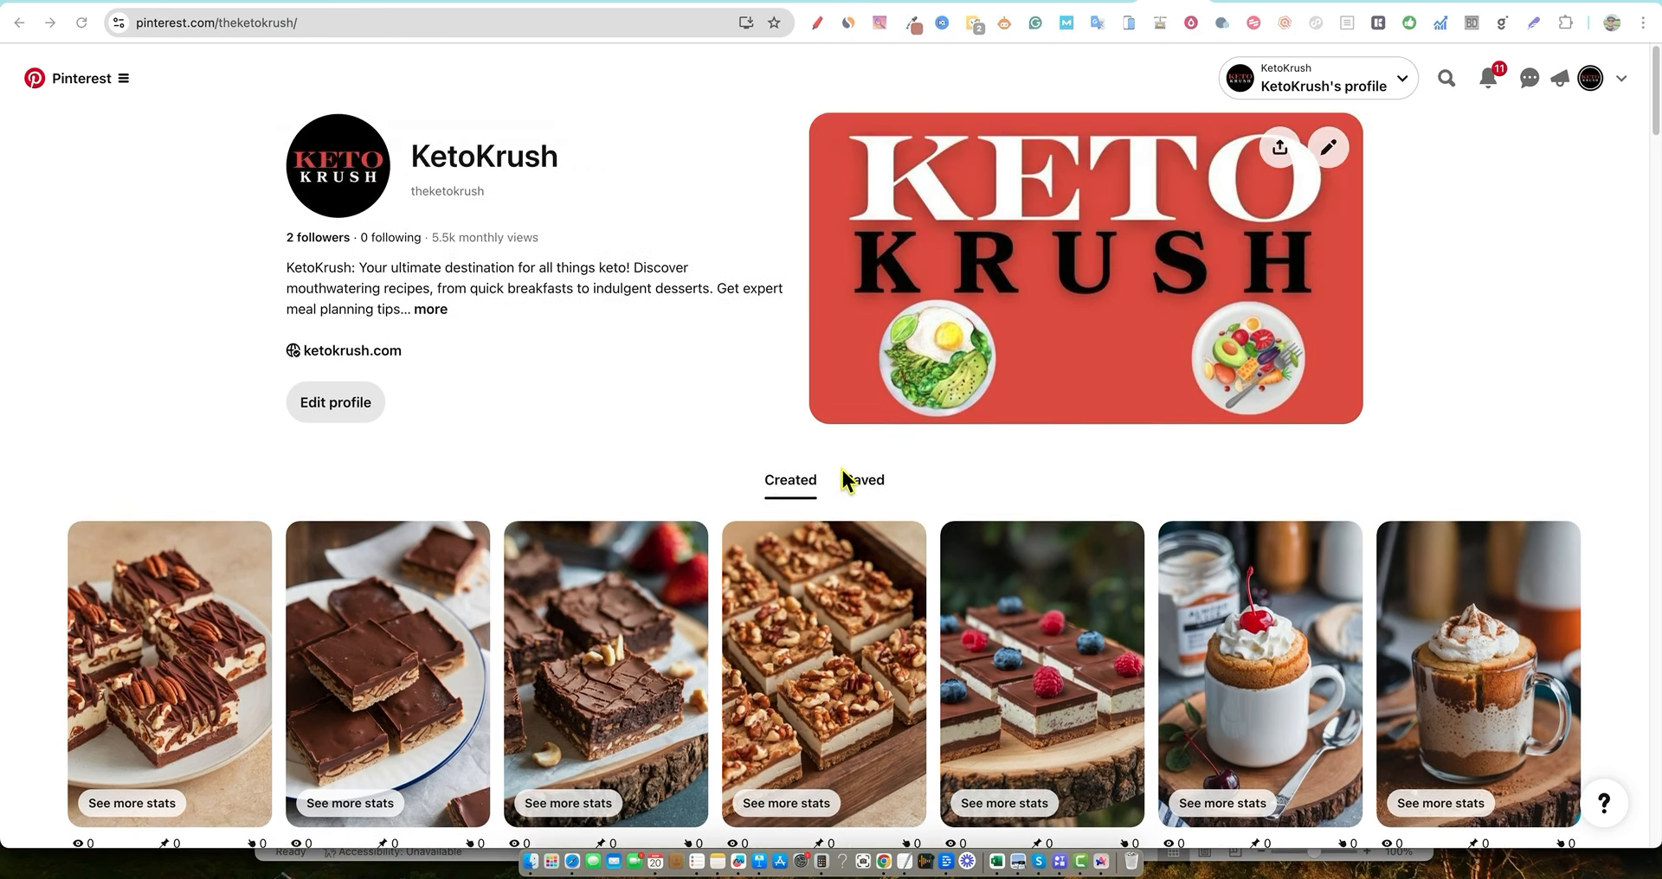
click(863, 481)
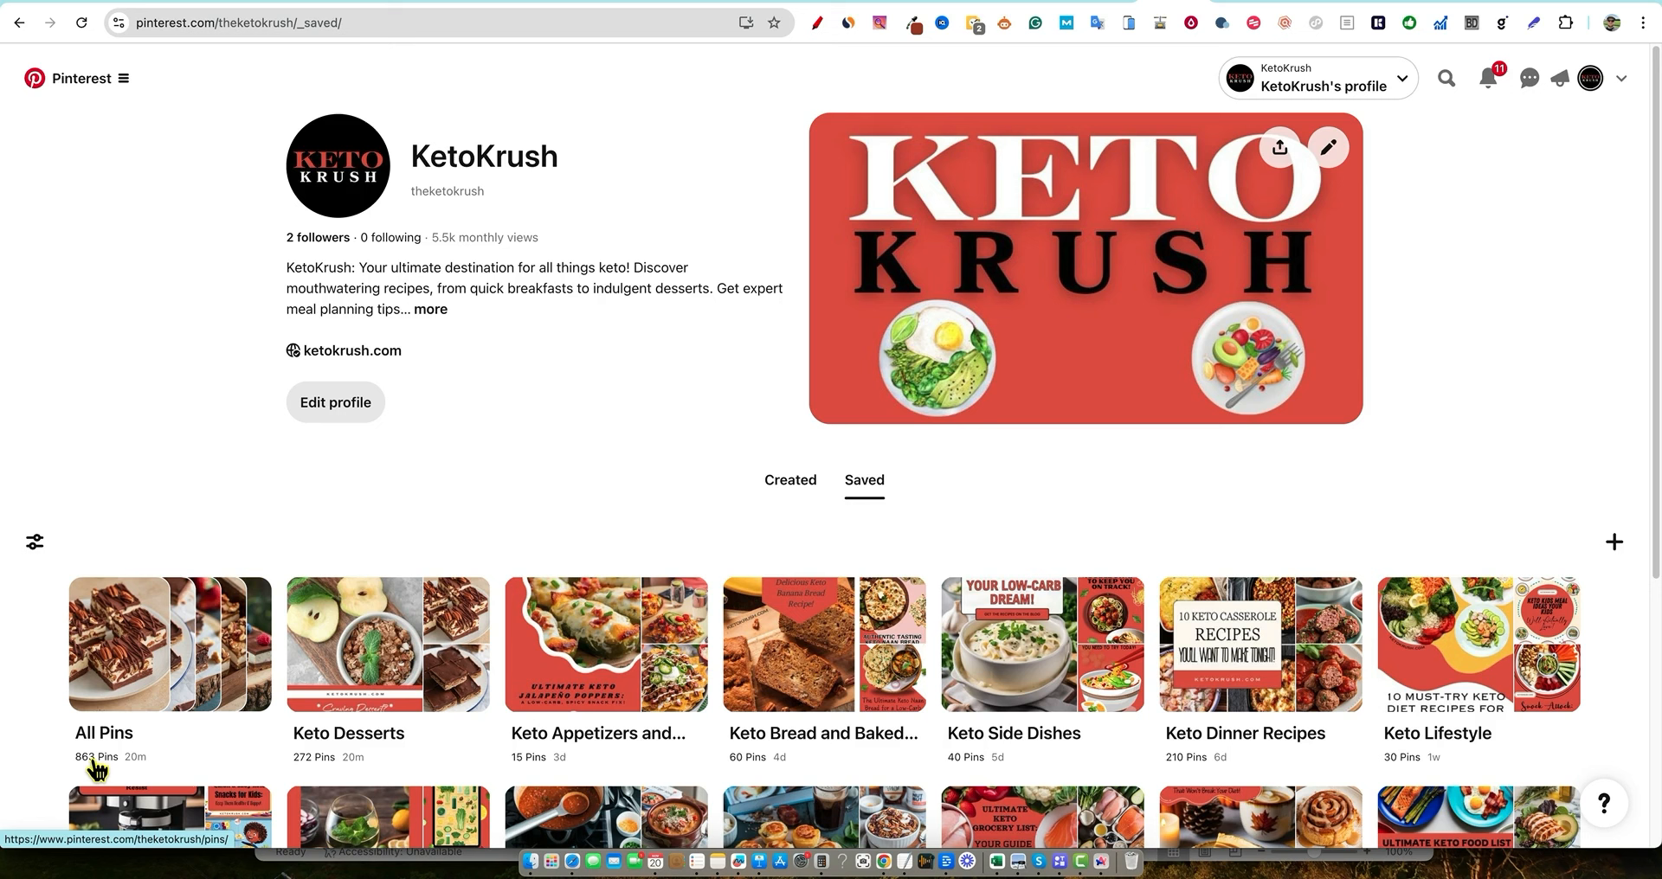
mouse_move(569, 392)
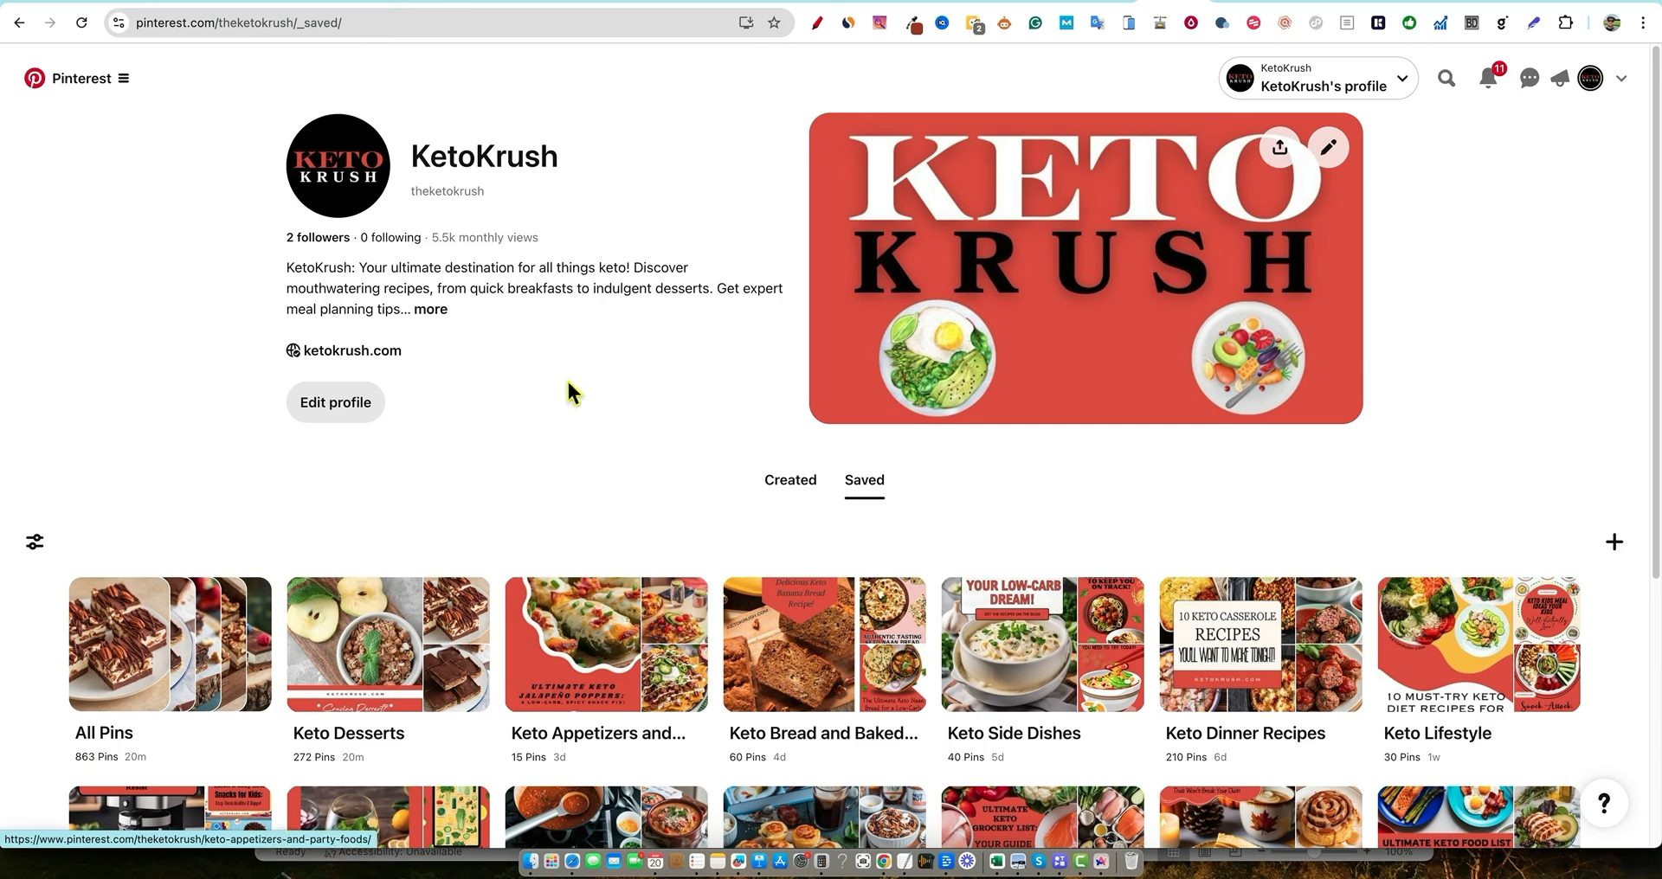
mouse_move(668, 497)
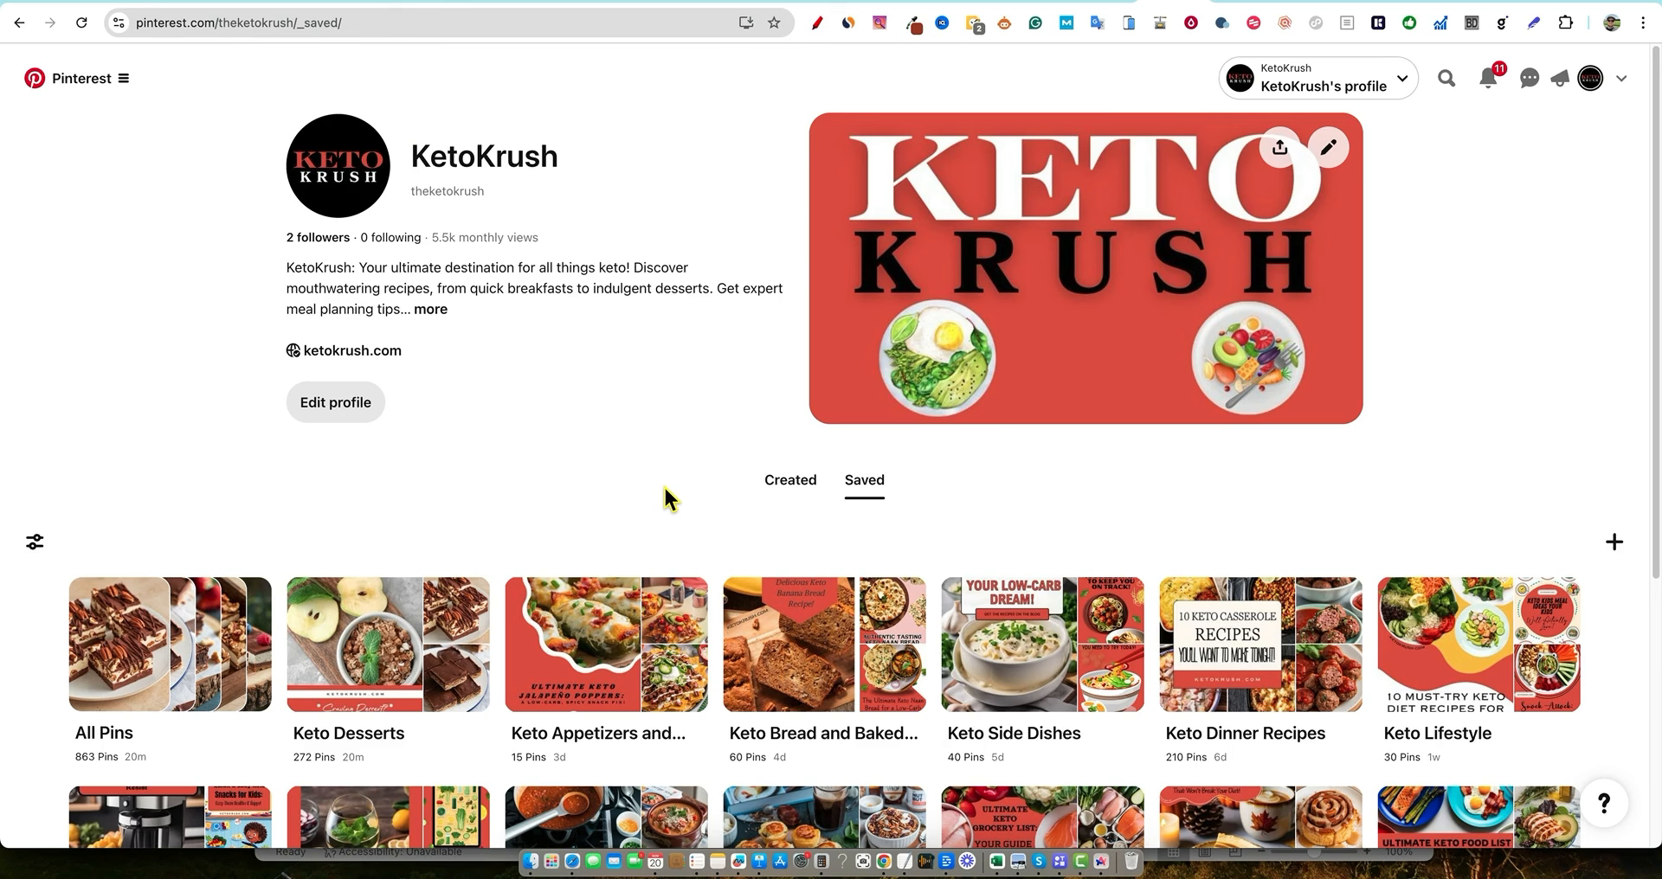
Scroll the Keto Desserts board's dessert bar and mug cake pins
scroll(down, 3)
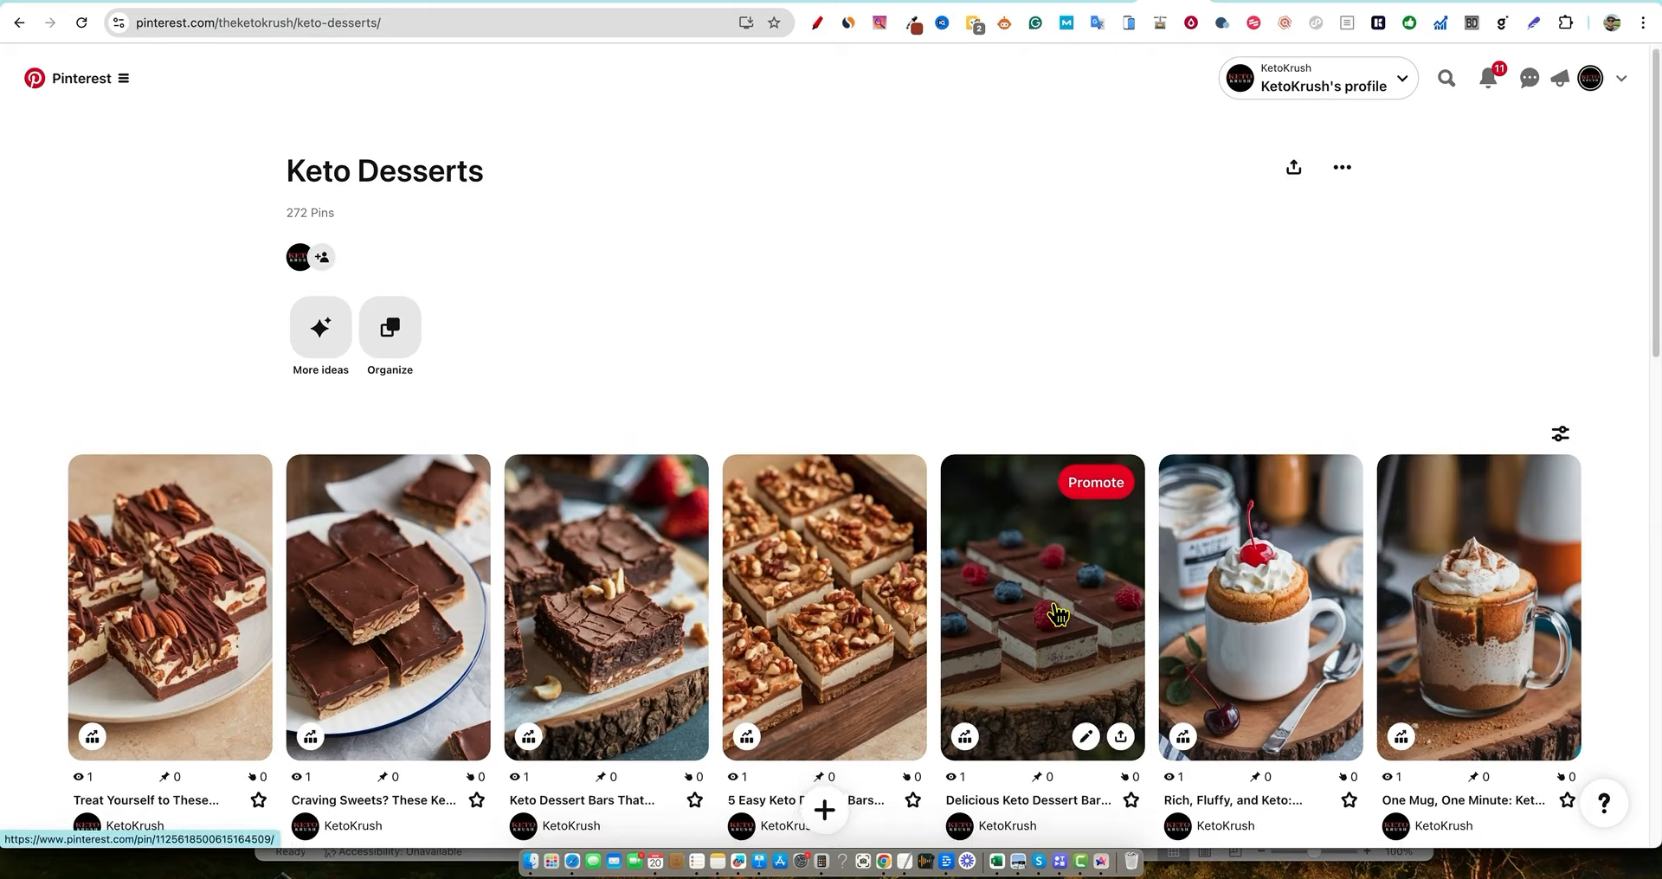
Scroll down through the Keto Desserts board's pins and their stats
scroll(down, 3)
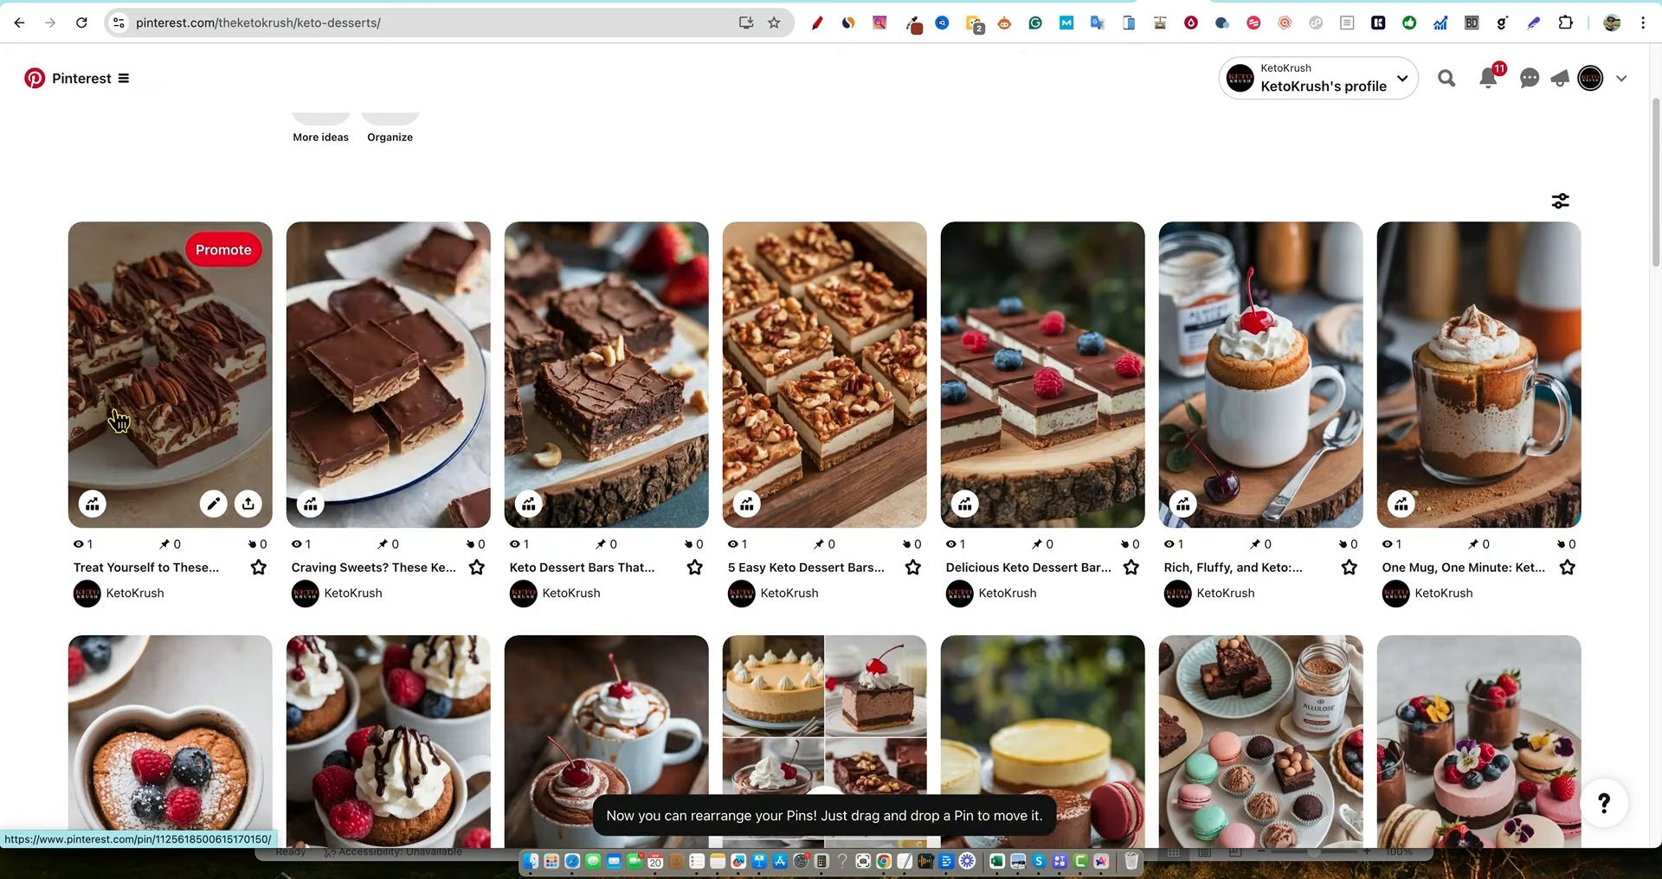
scroll(down, 3)
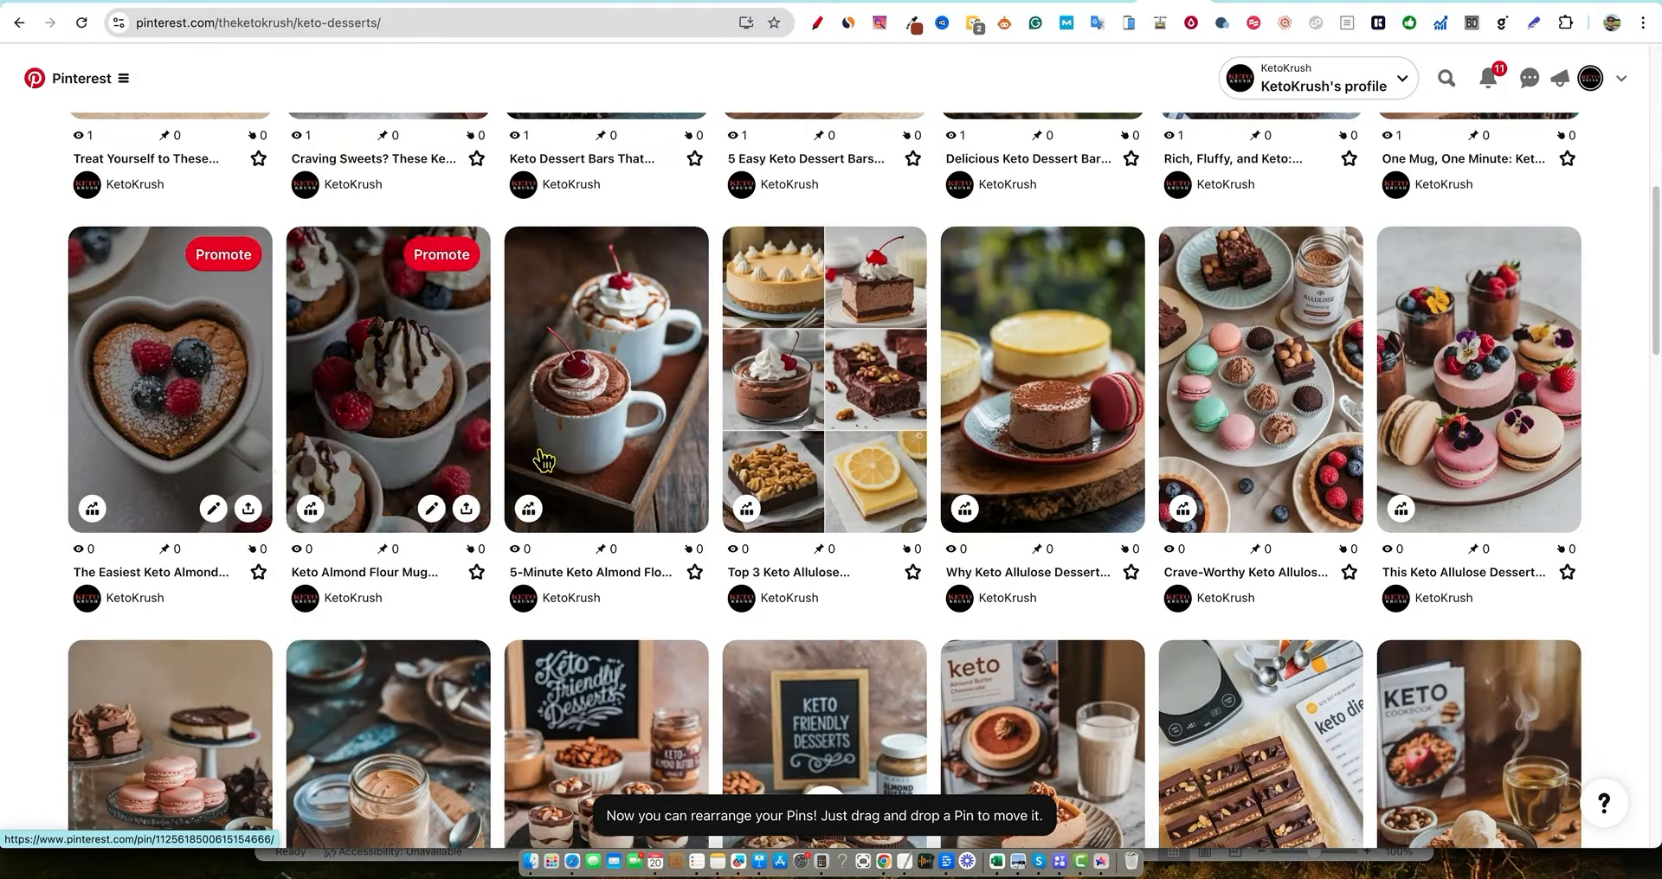
scroll(down, 3)
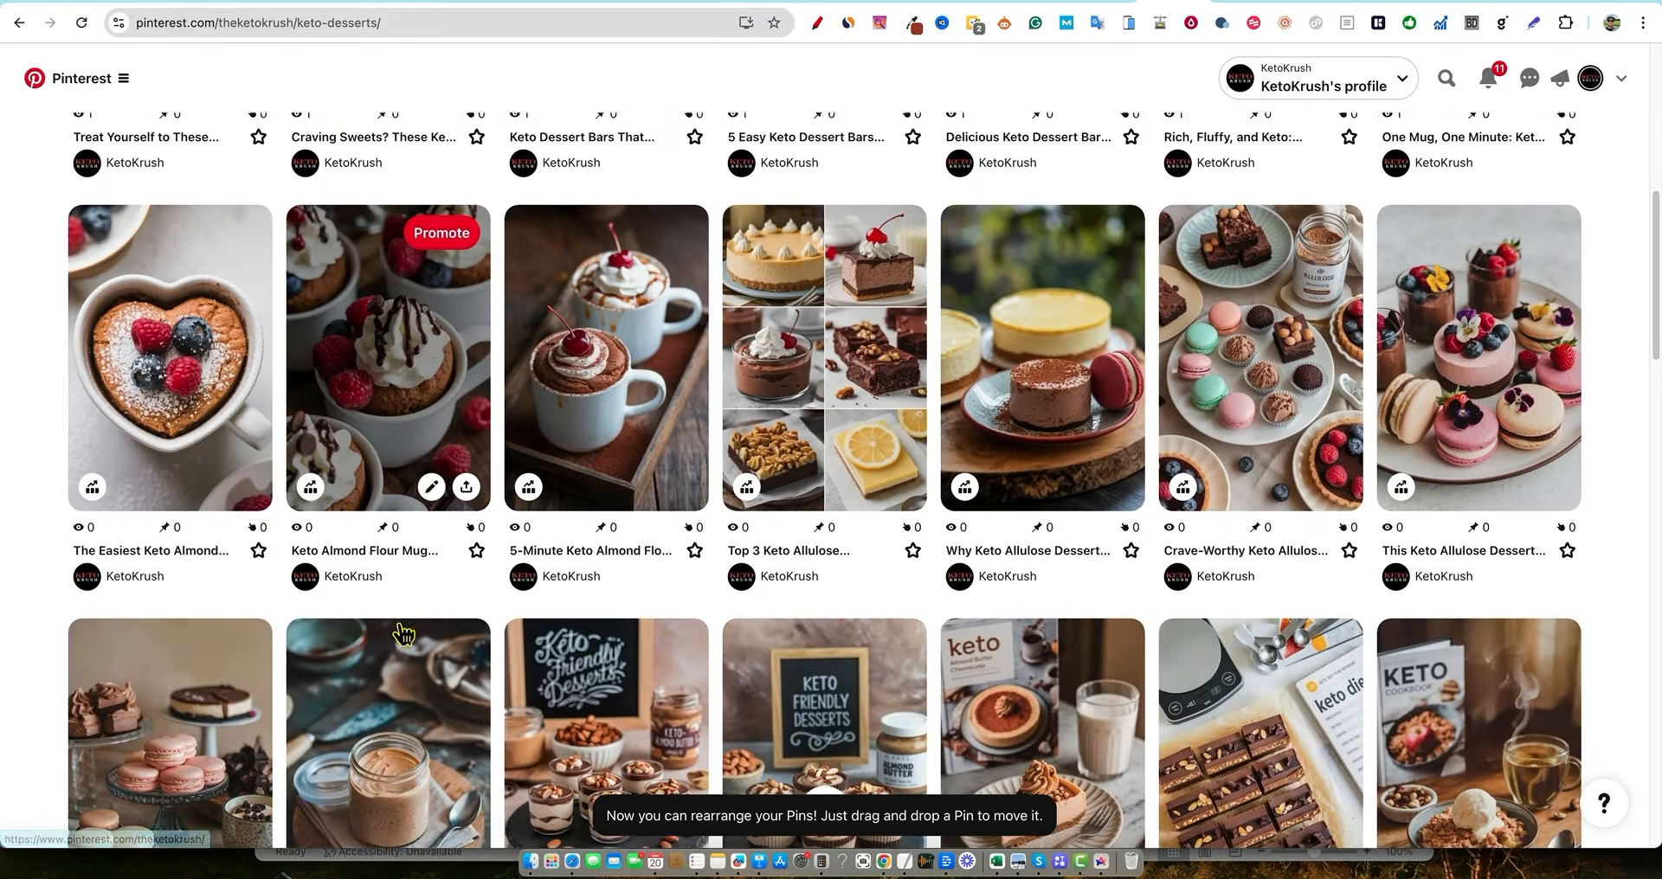
scroll(down, 3)
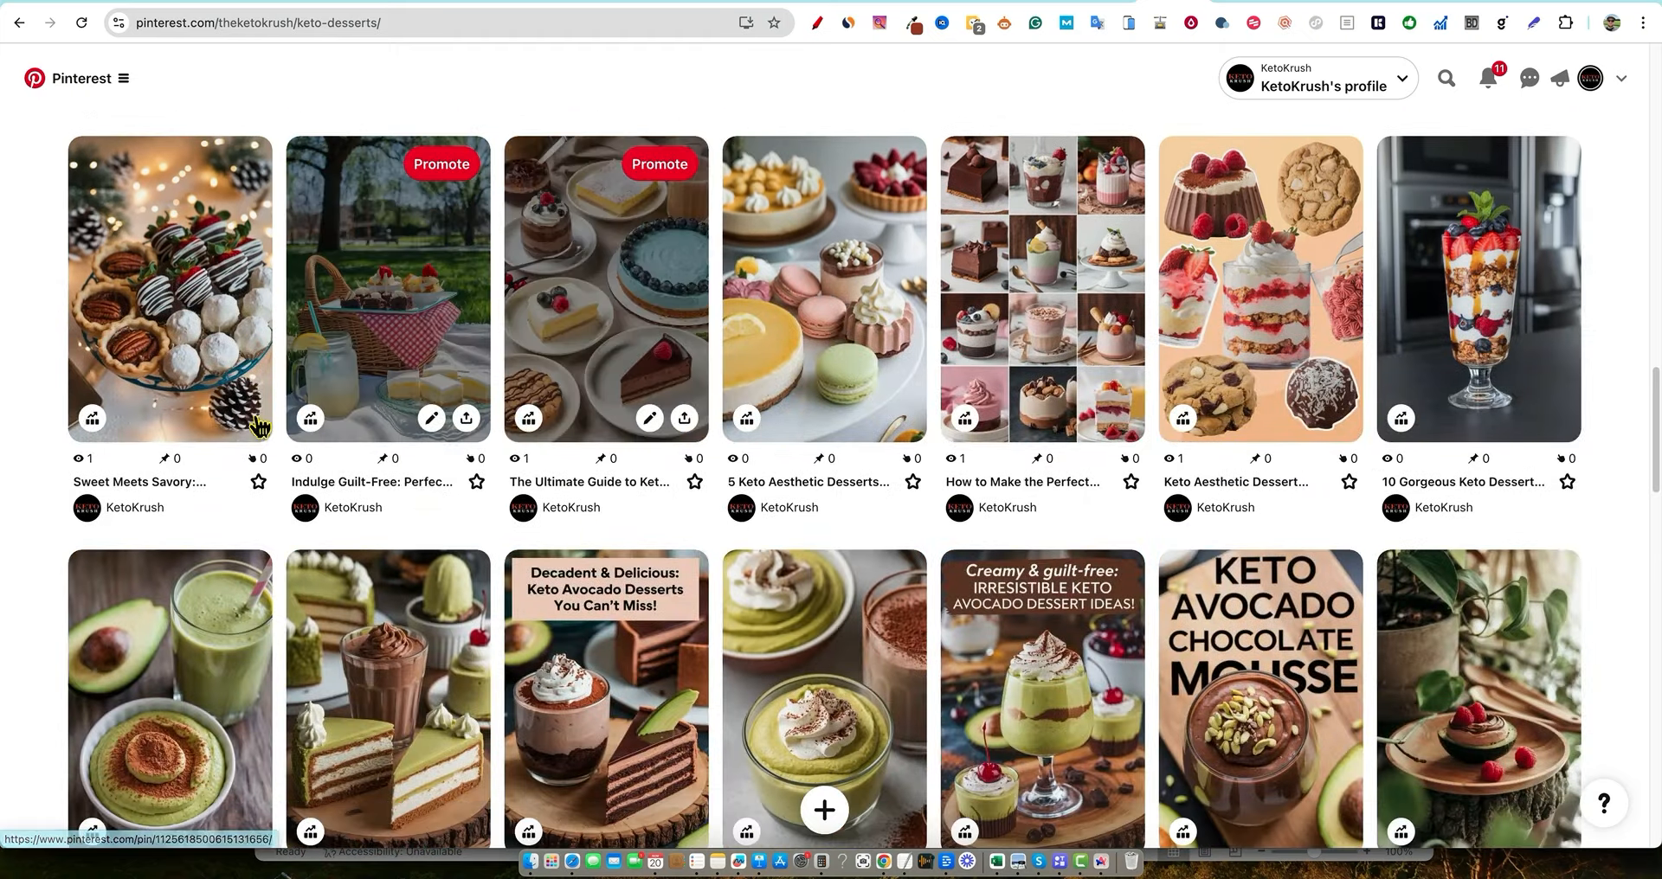
scroll(down, 3)
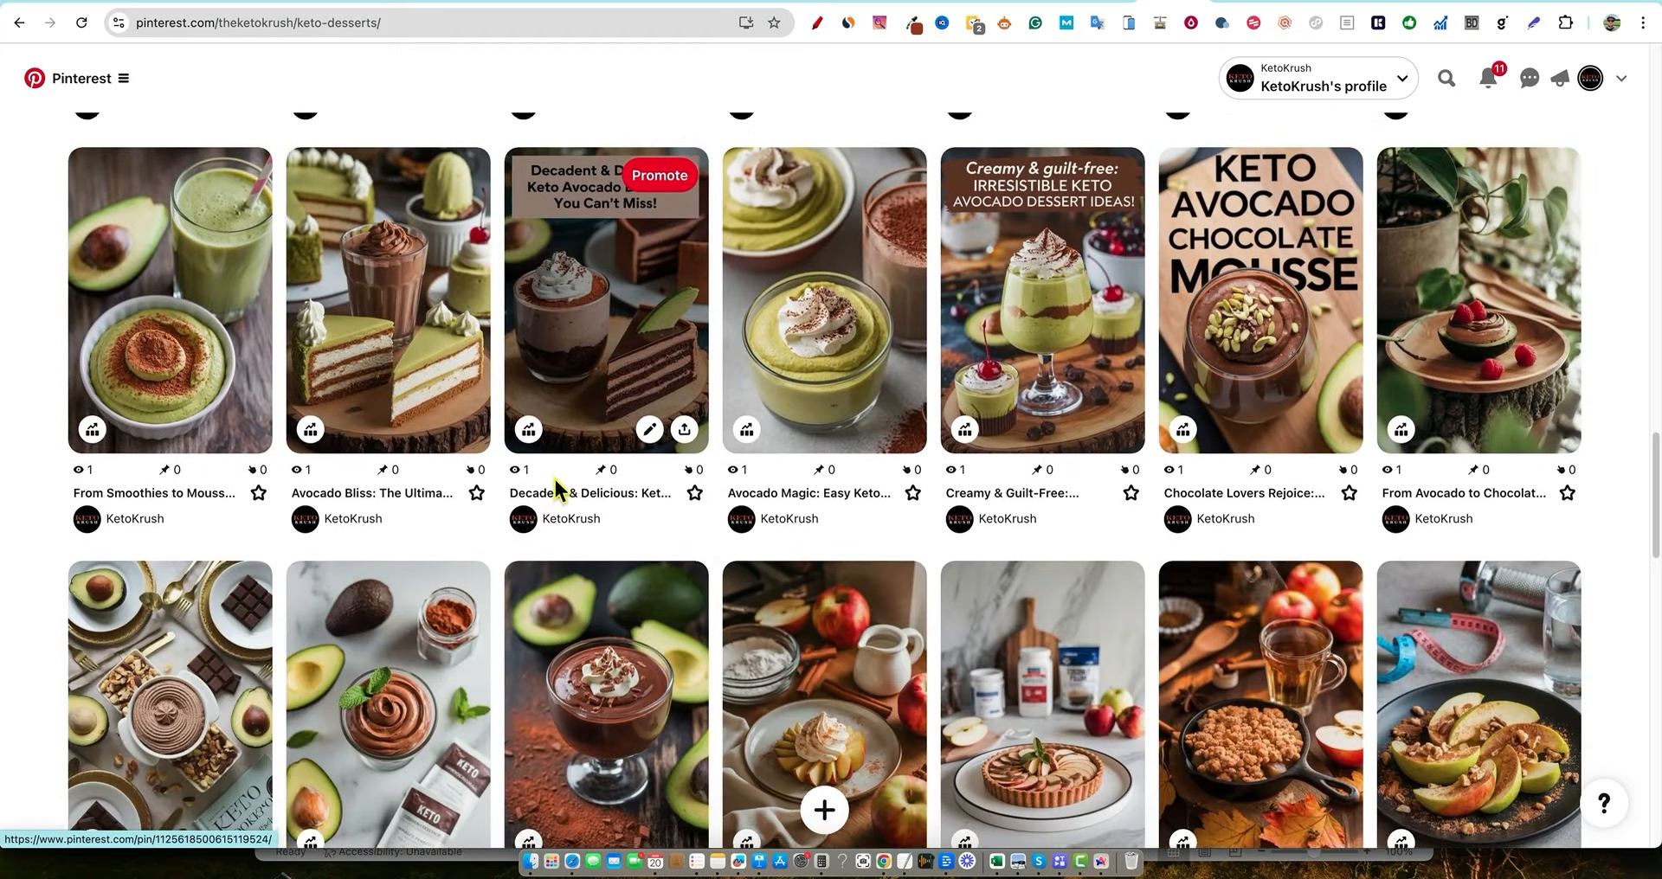
scroll(down, 3)
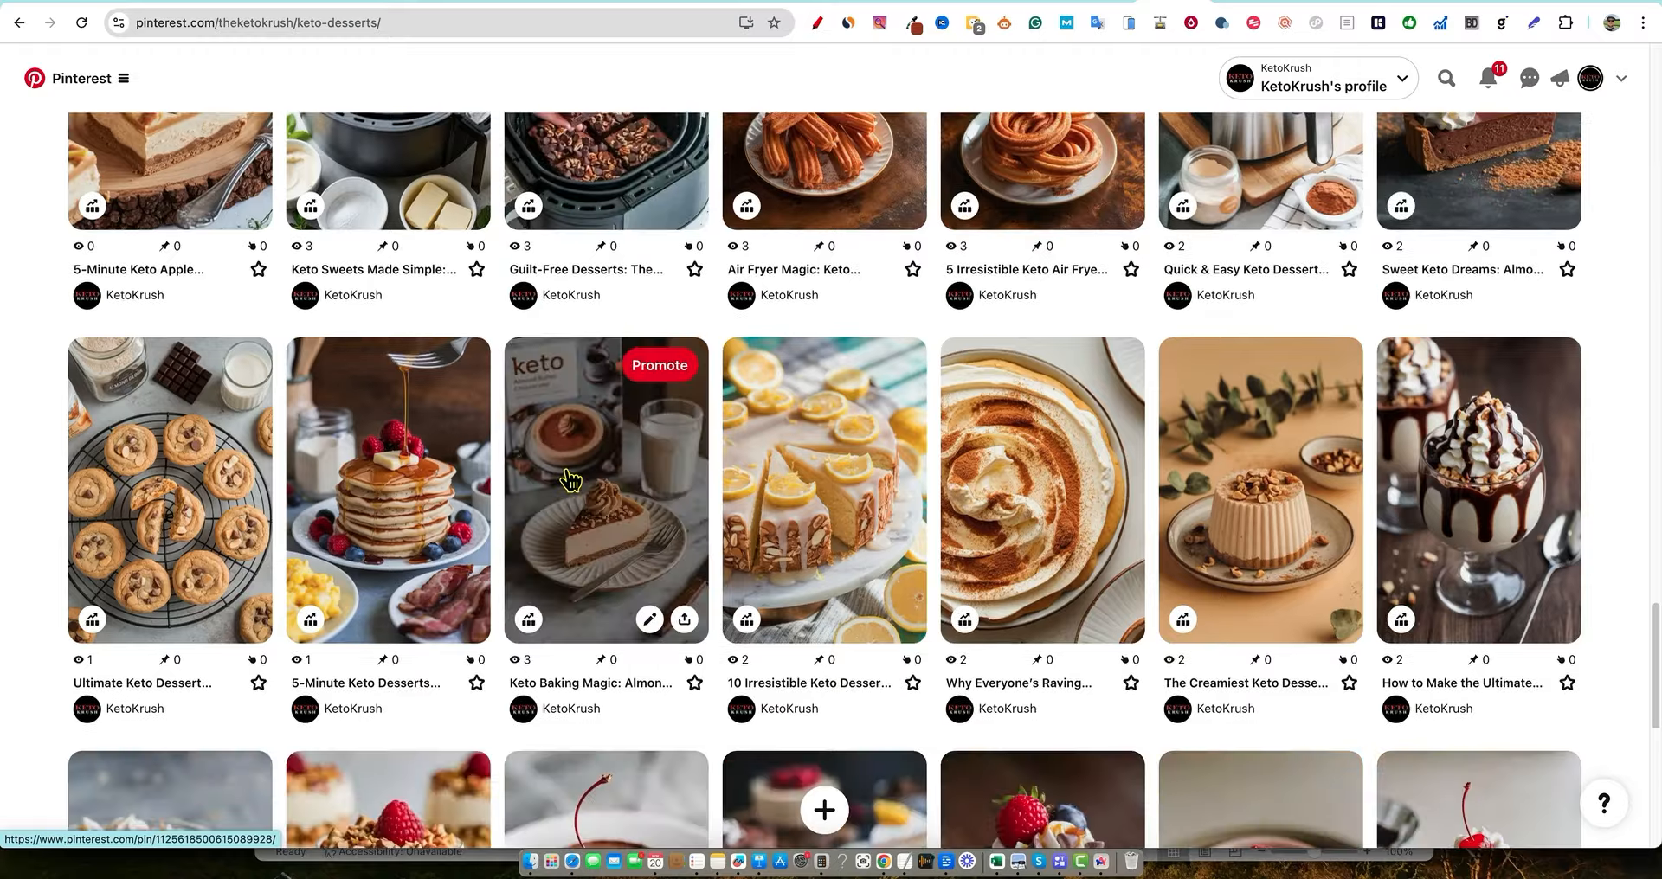
scroll(down, 3)
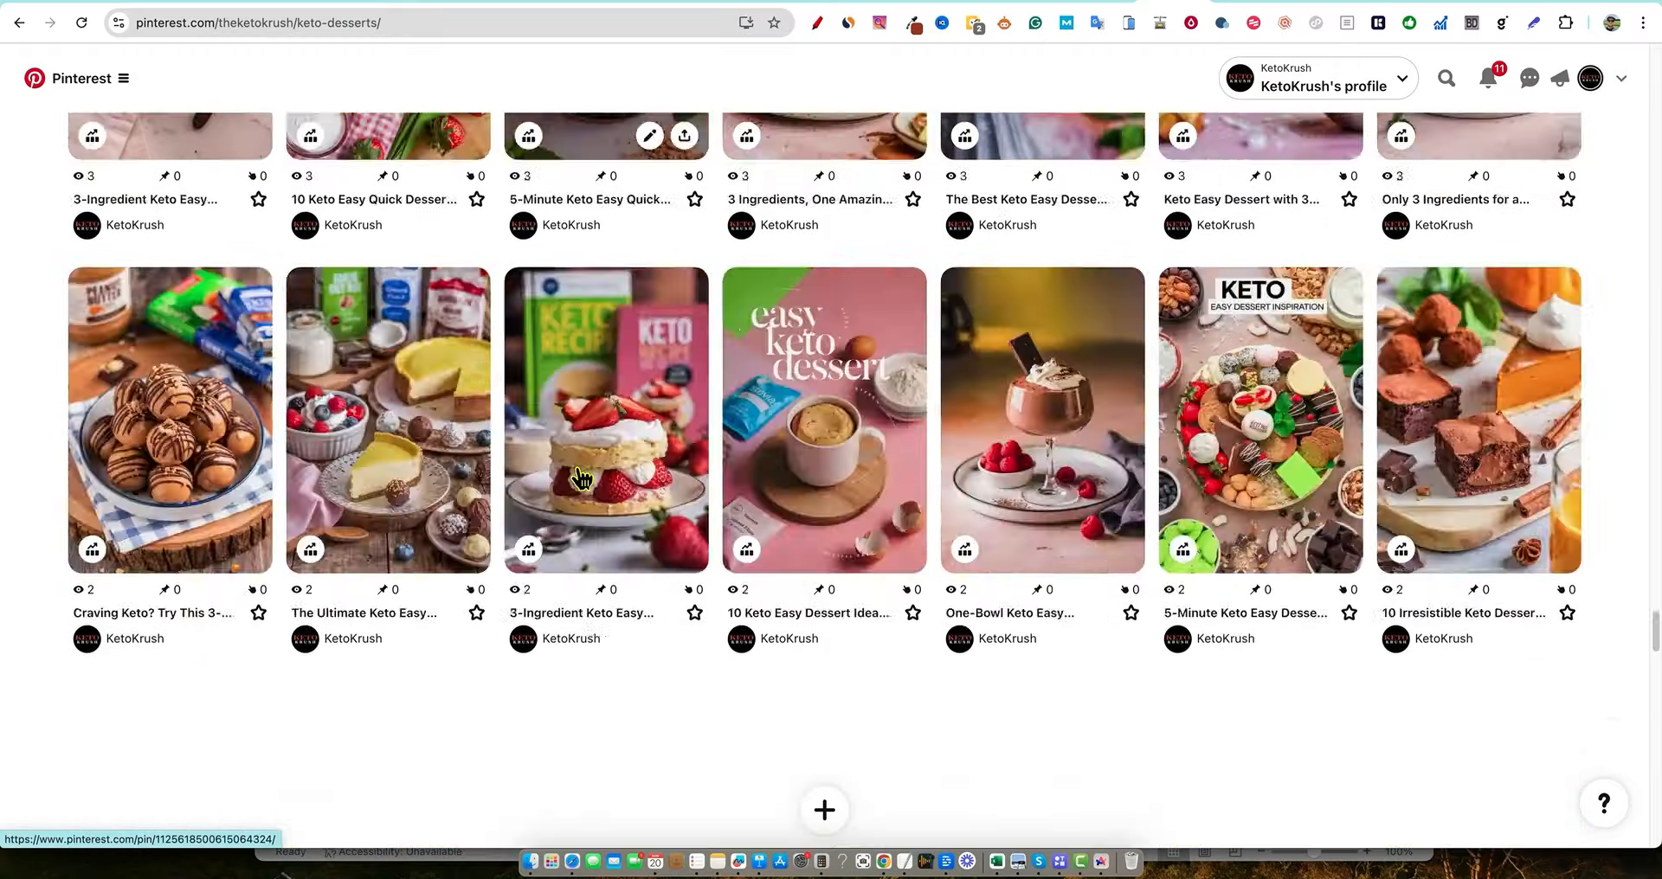
scroll(down, 3)
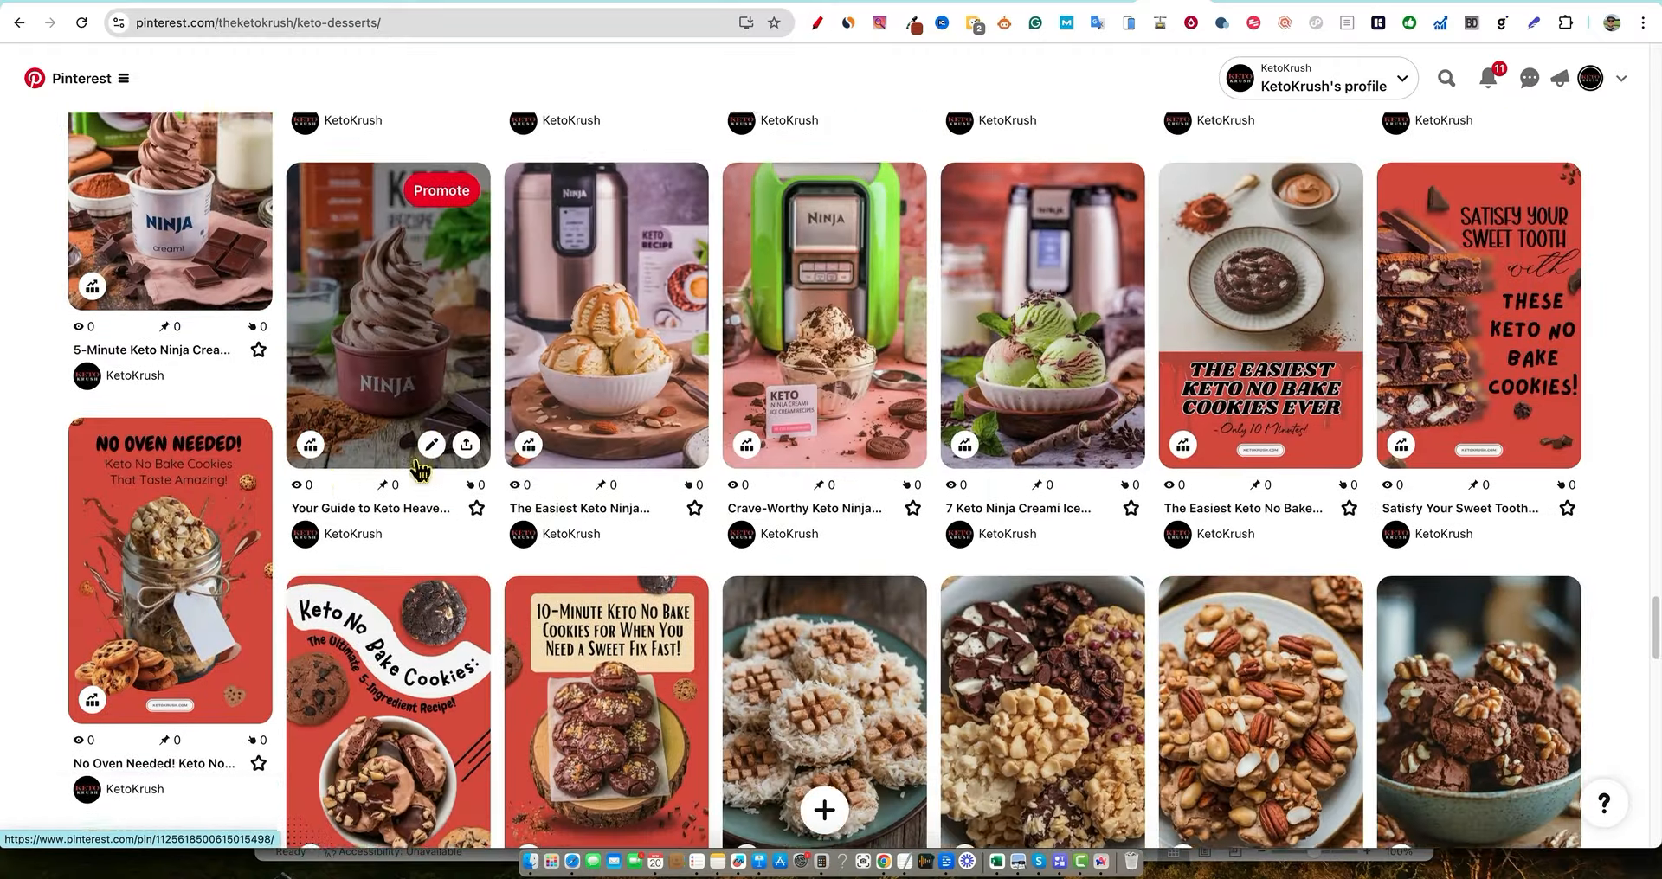
scroll(down, 3)
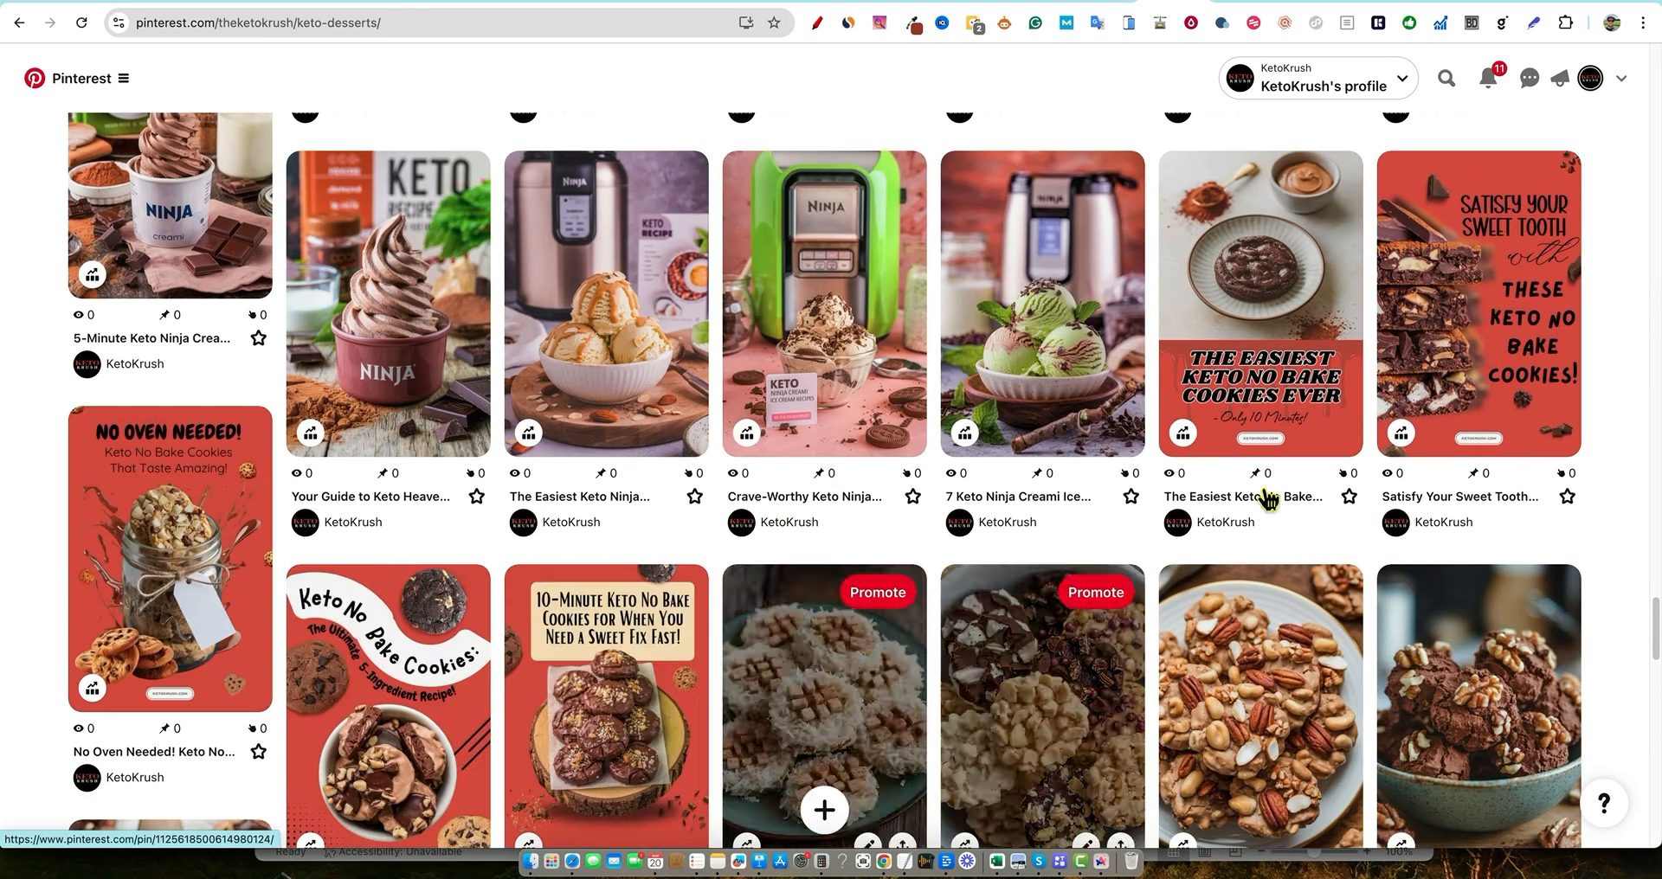
scroll(down, 3)
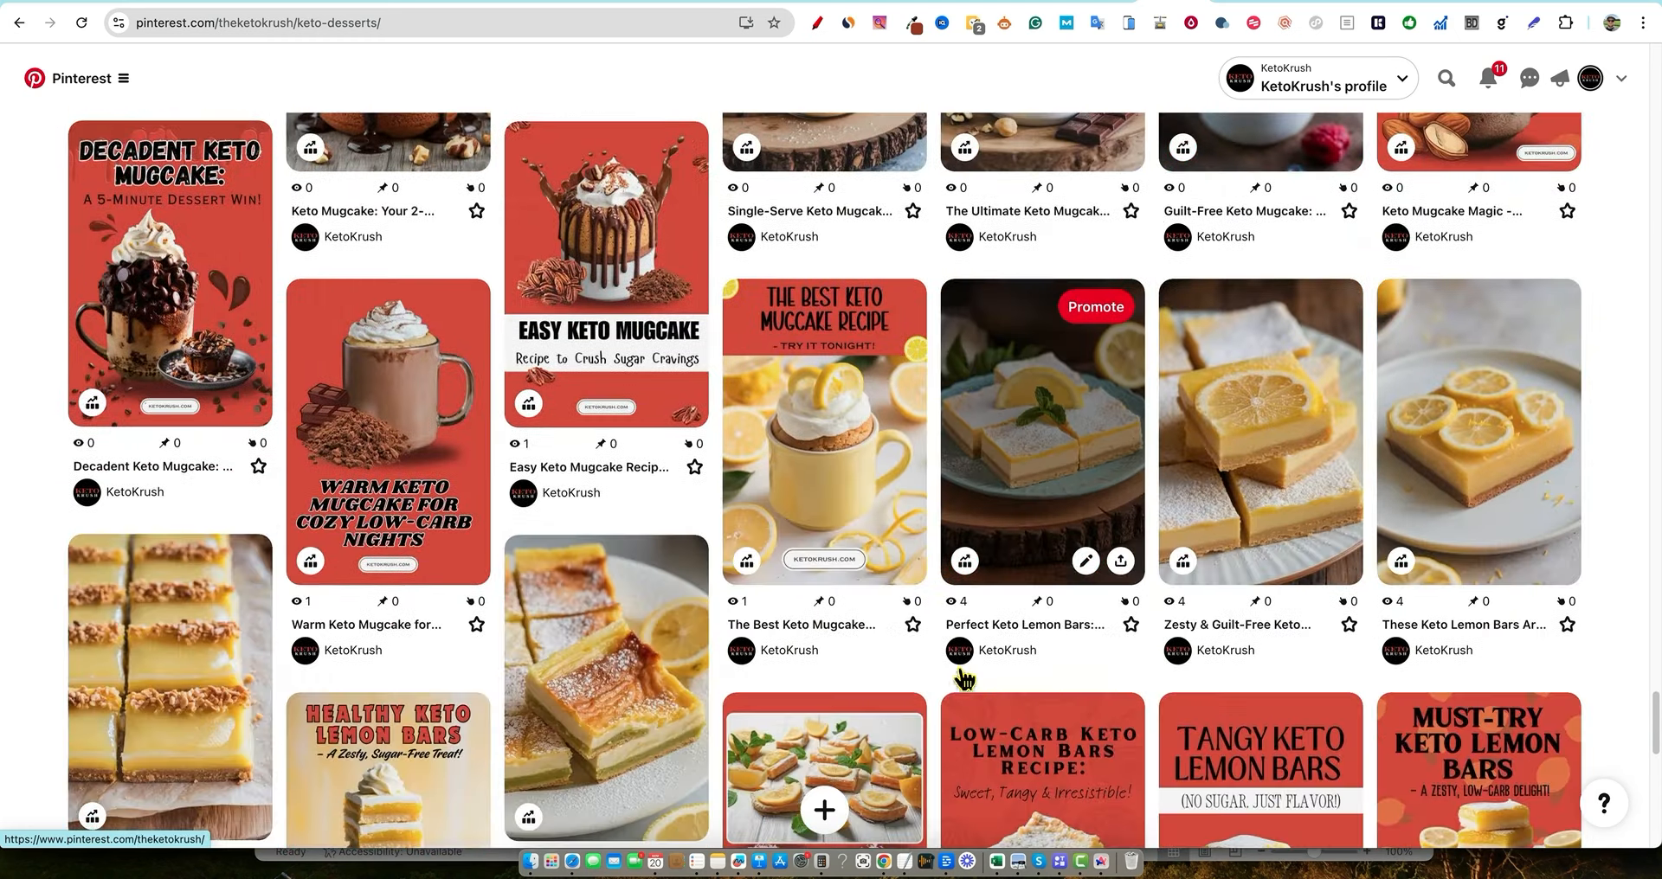
scroll(down, 3)
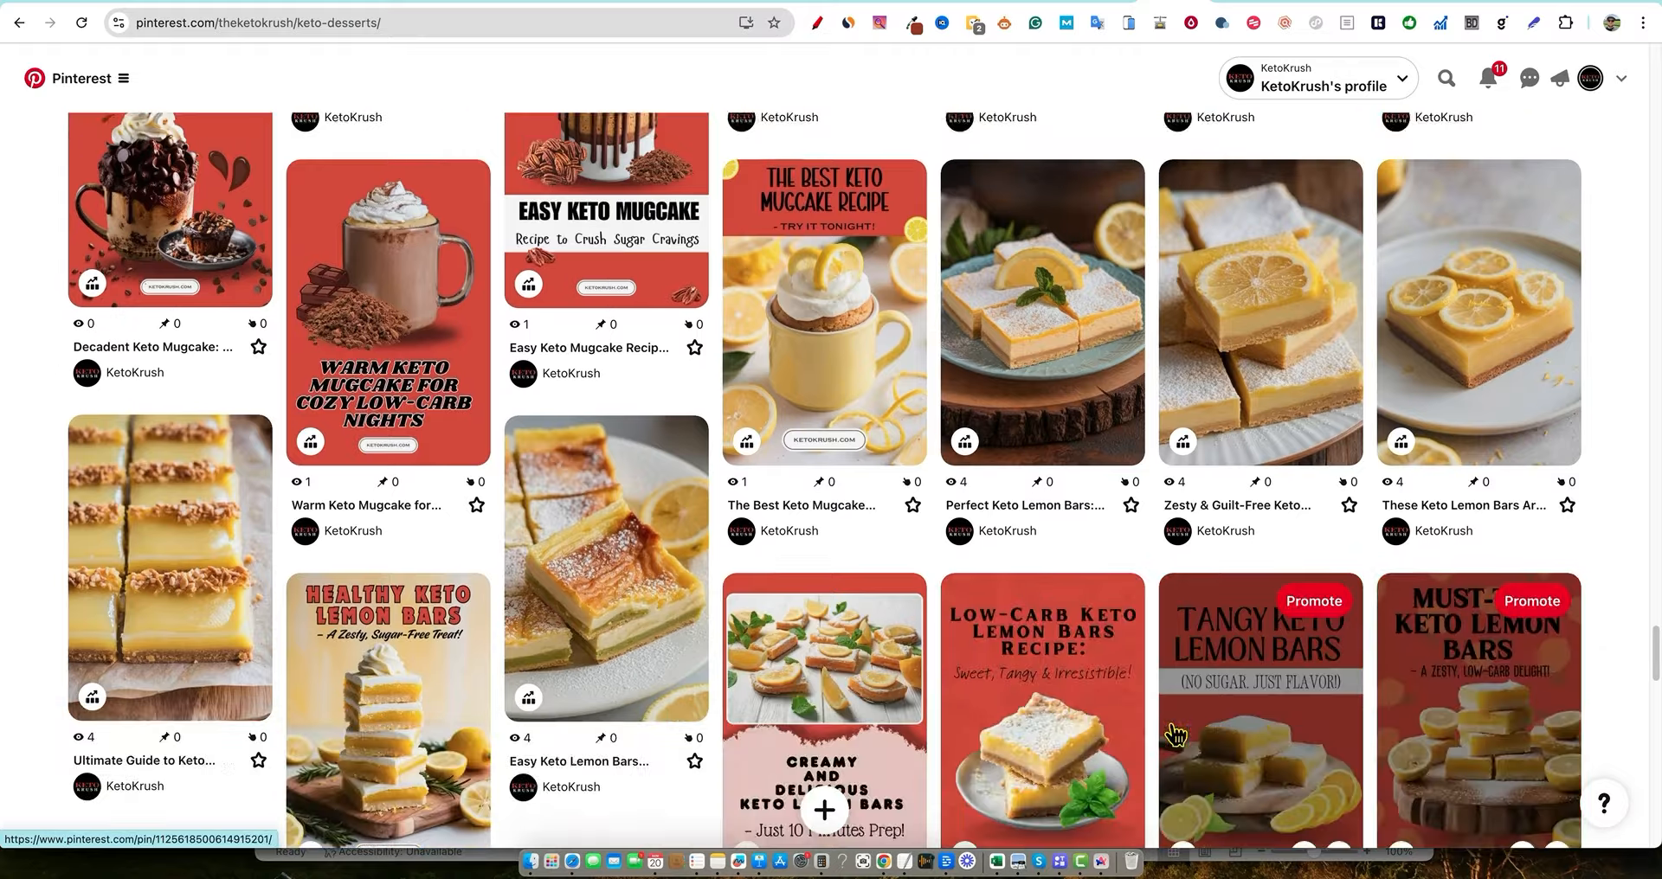
scroll(down, 3)
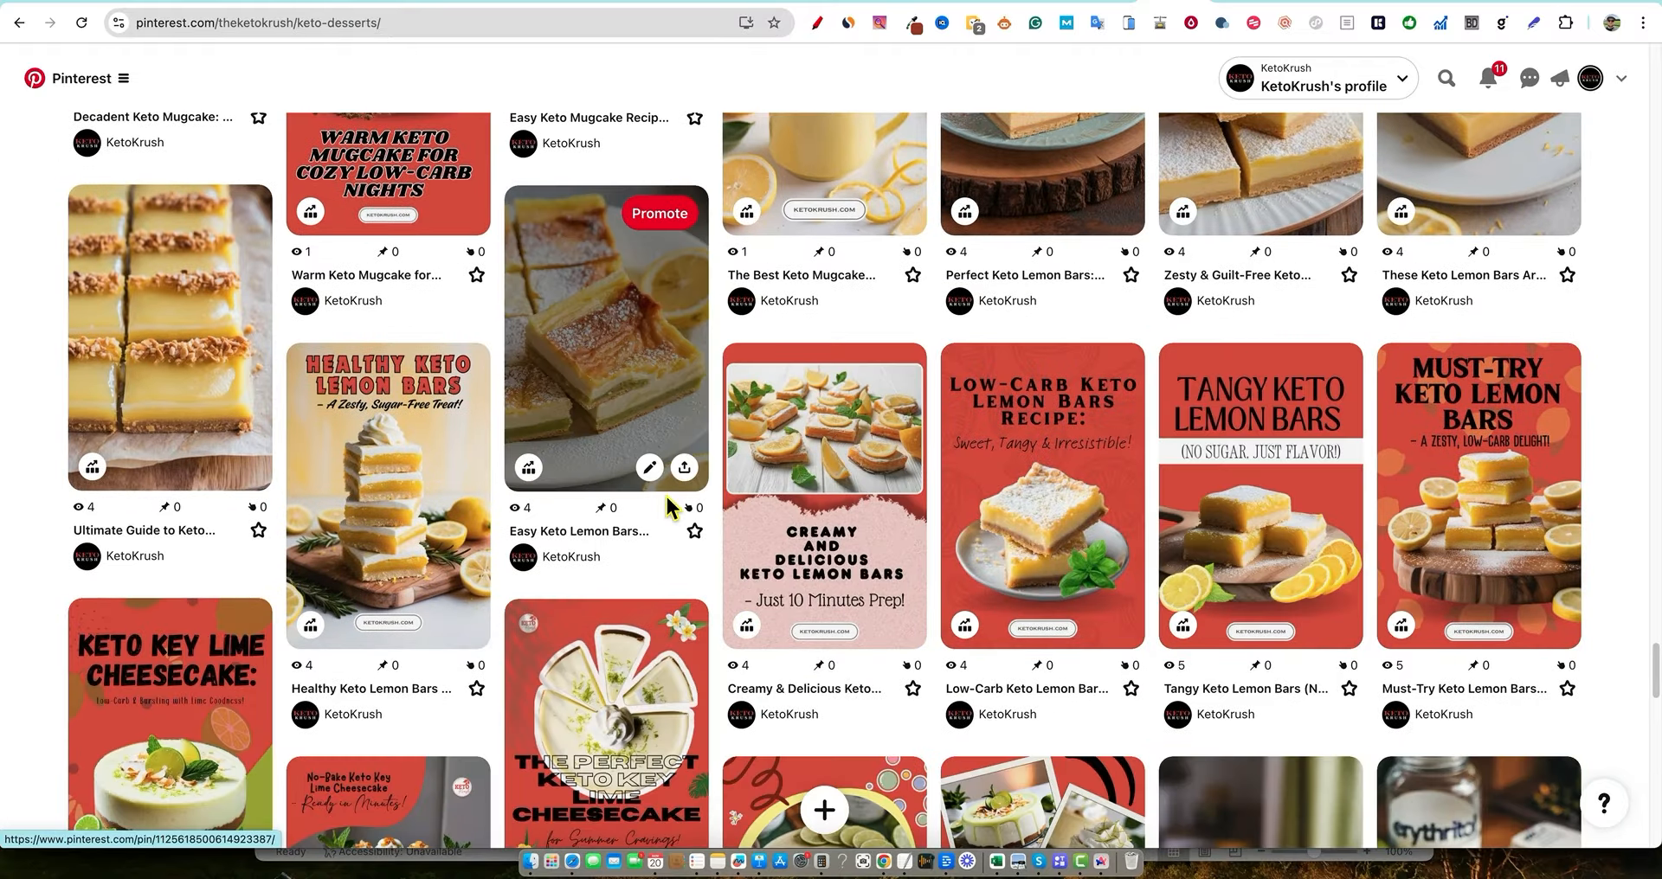
mouse_move(548, 352)
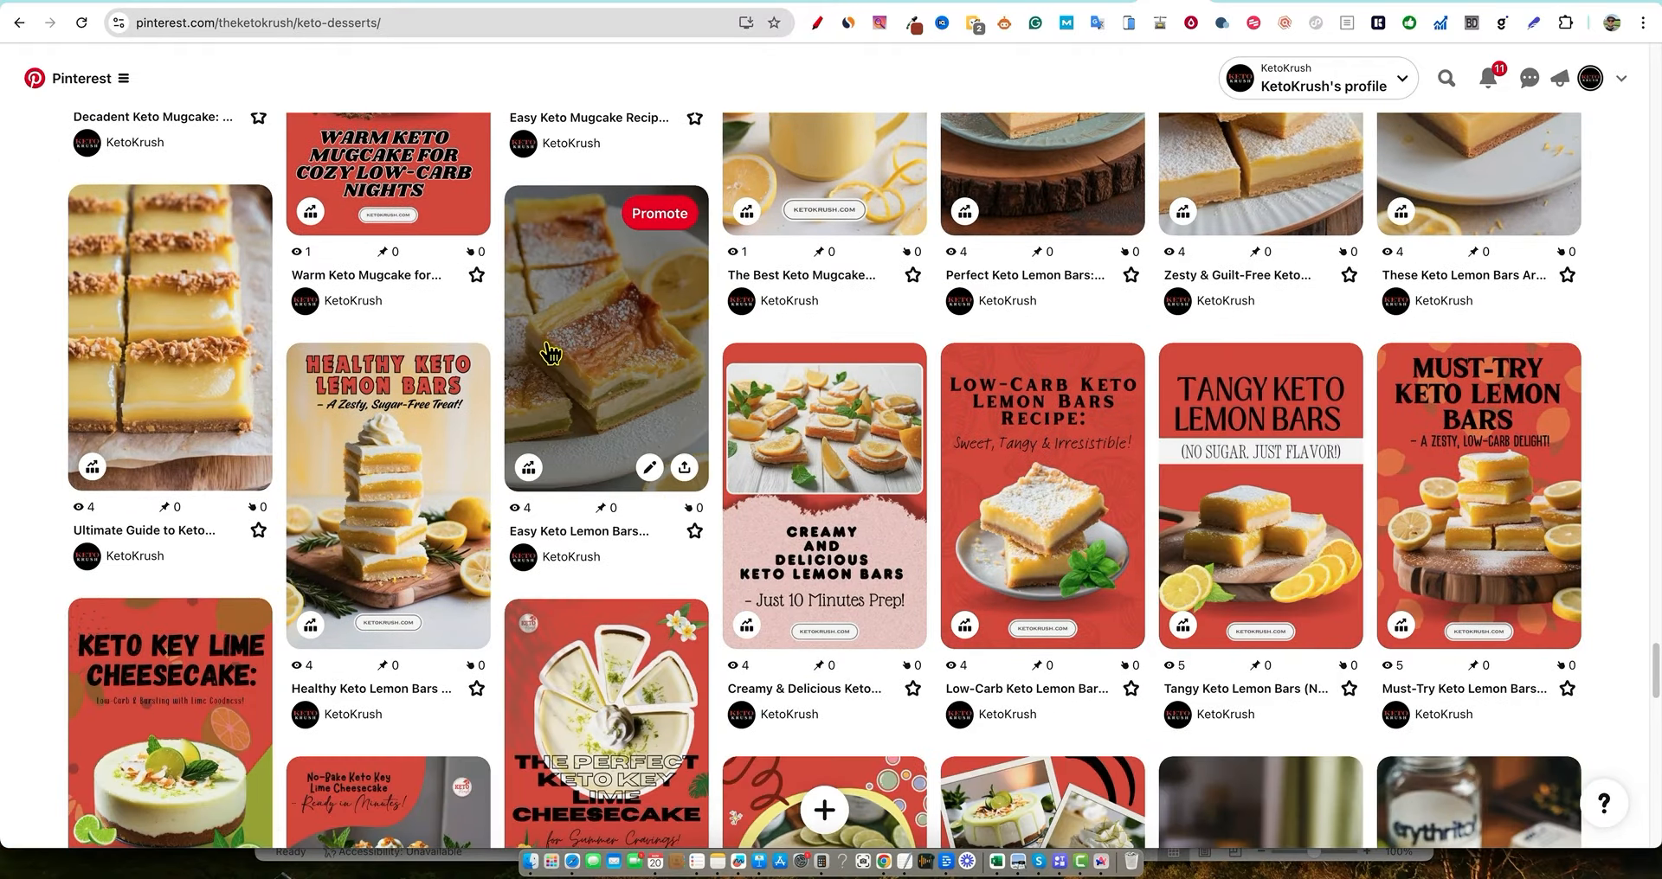
mouse_move(542, 491)
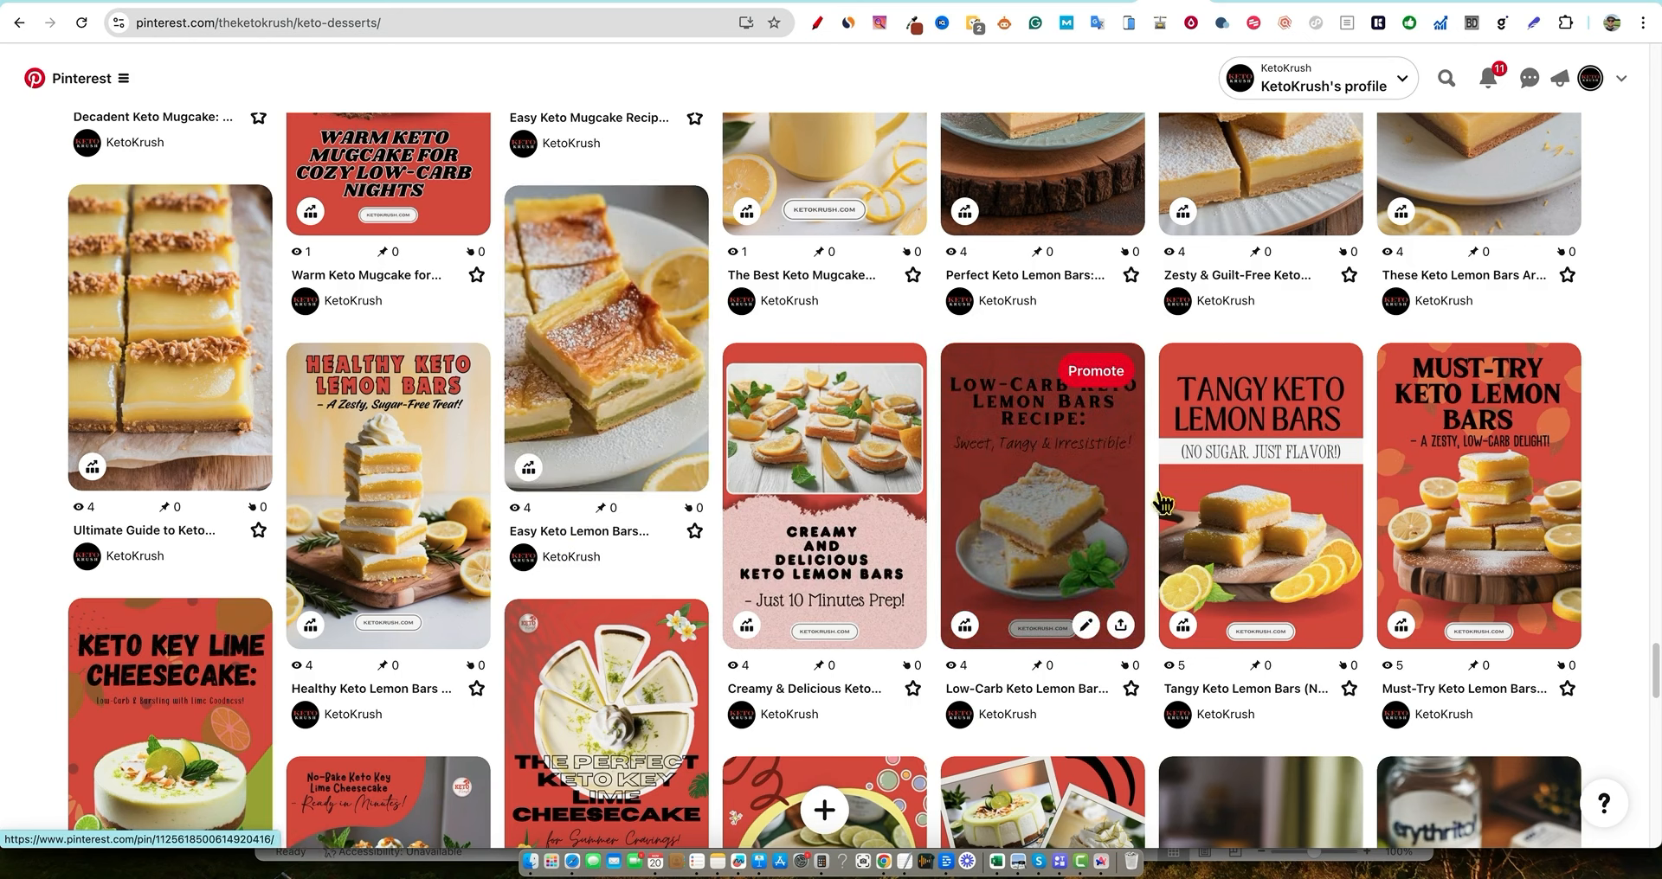
mouse_move(1097, 496)
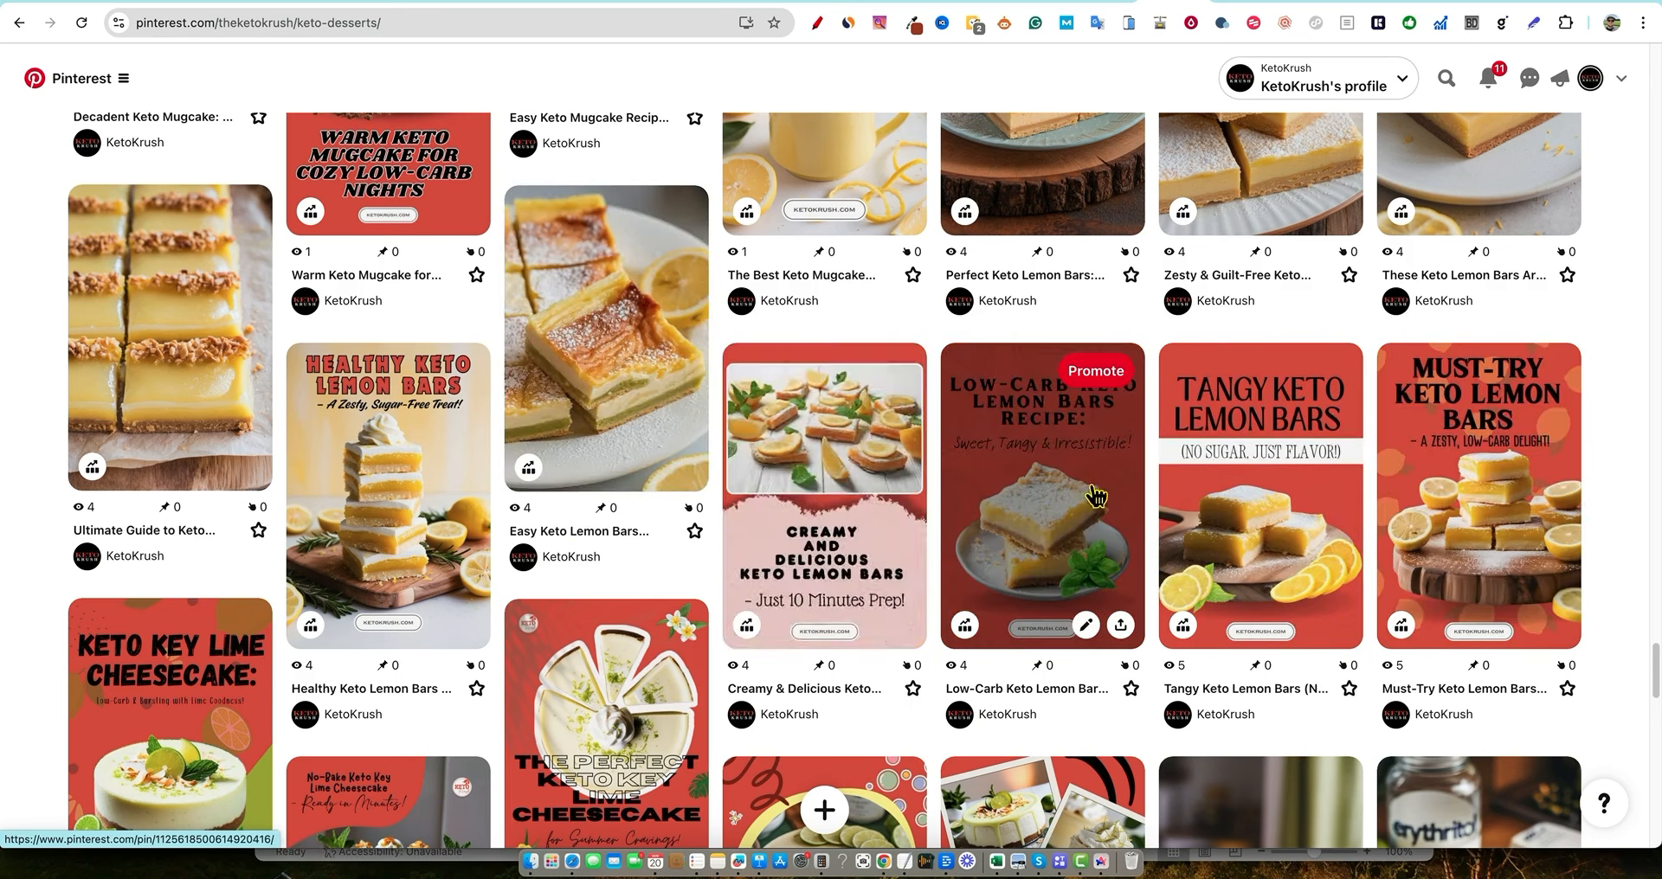
mouse_move(1081, 494)
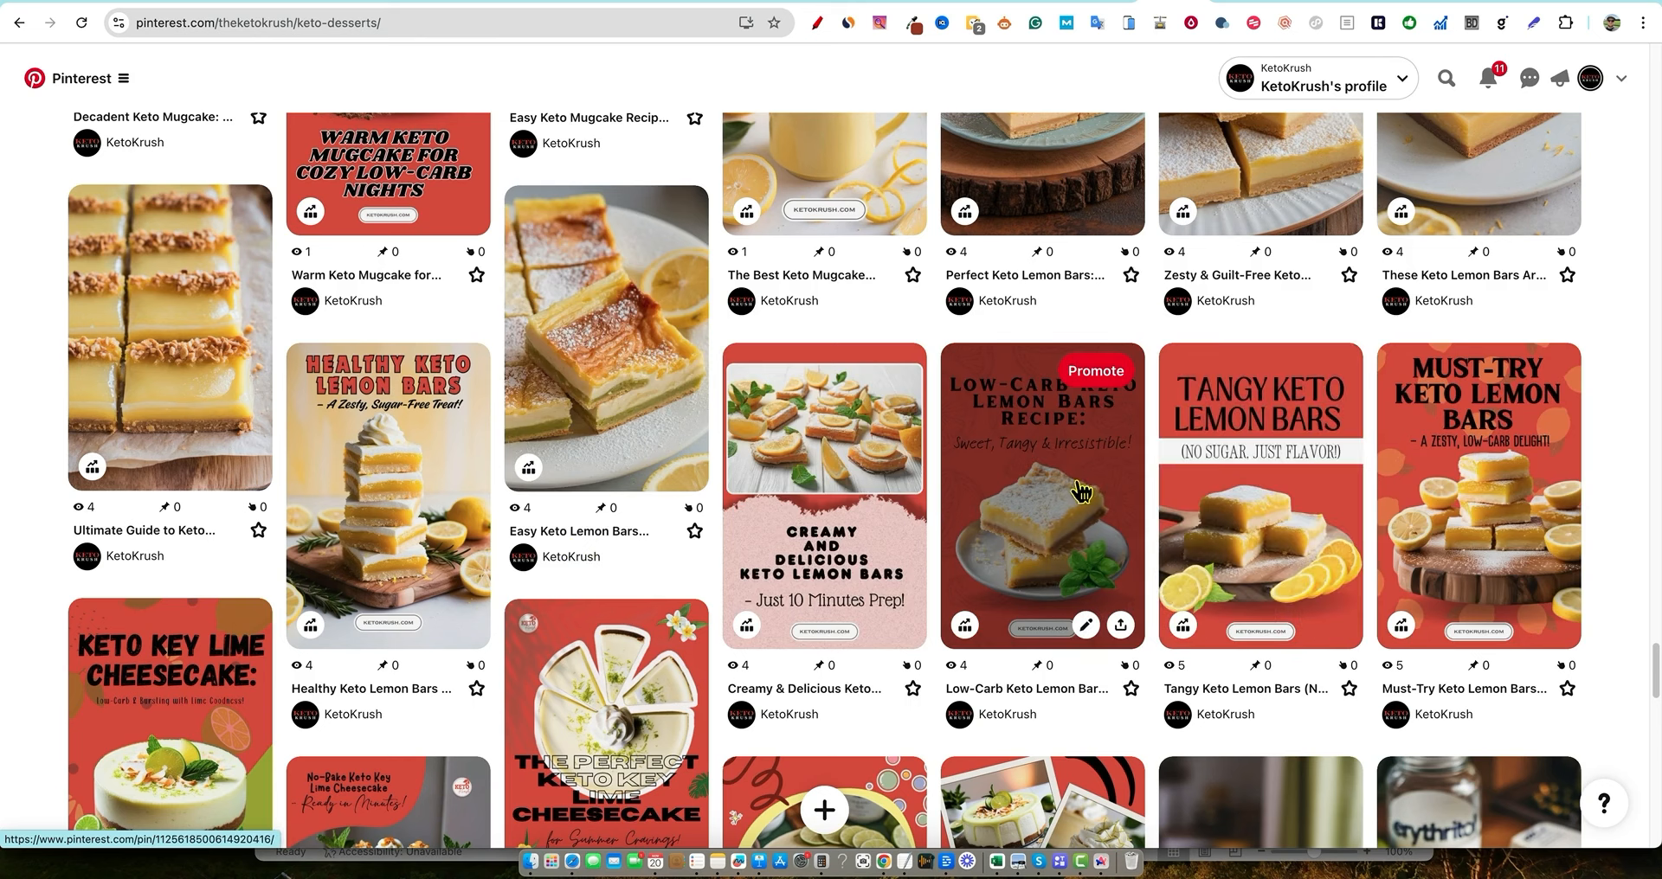
scroll(down, 3)
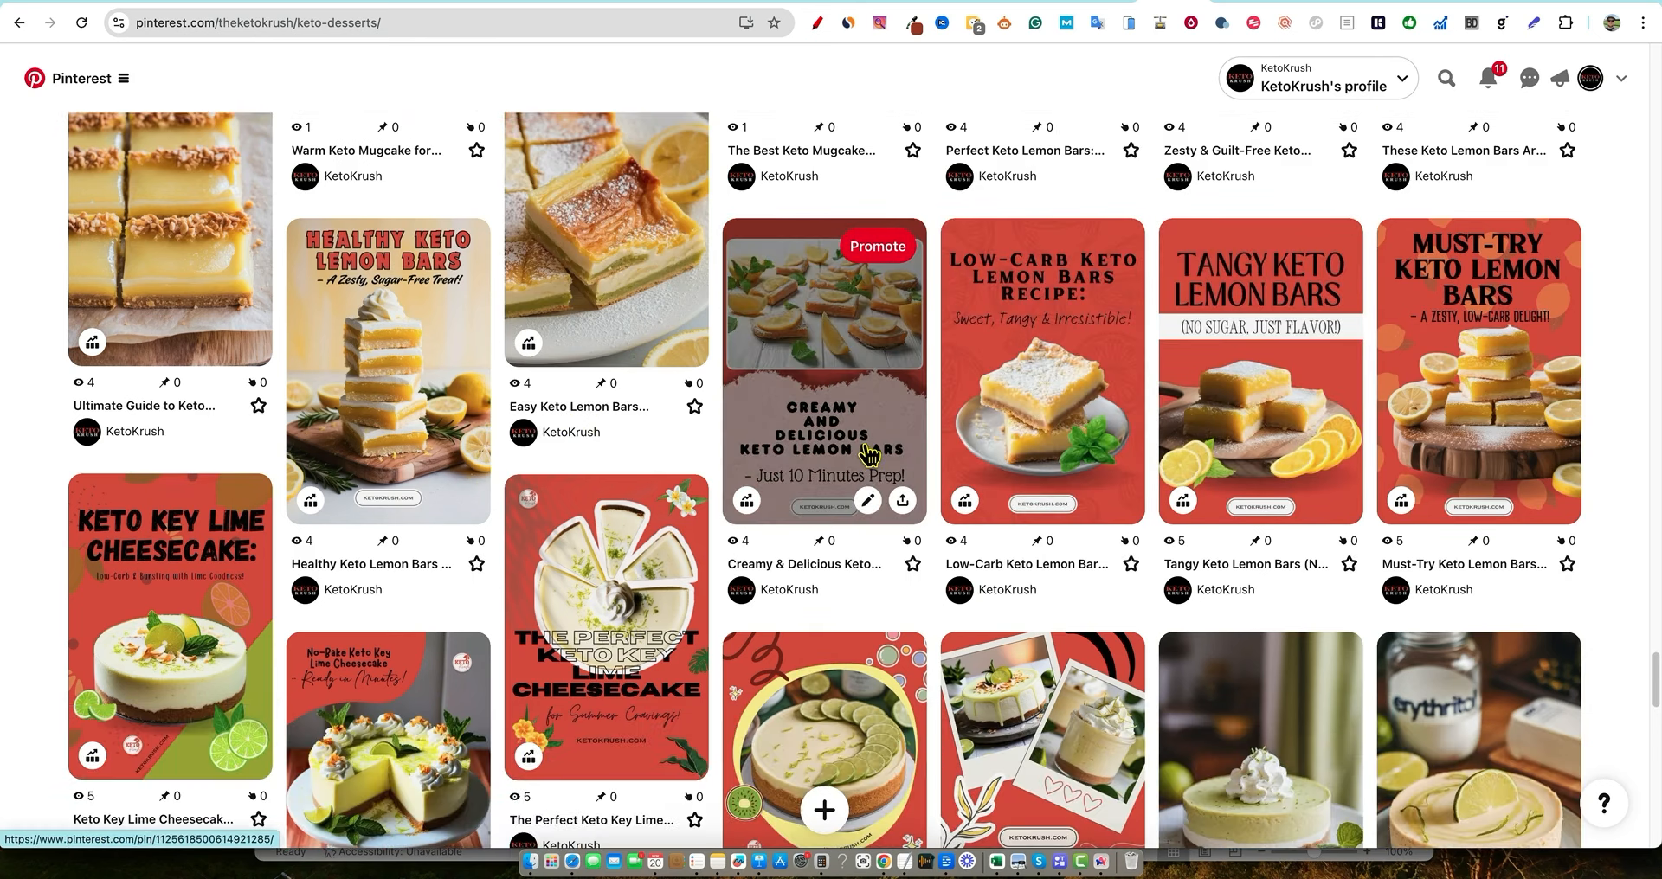
scroll(down, 3)
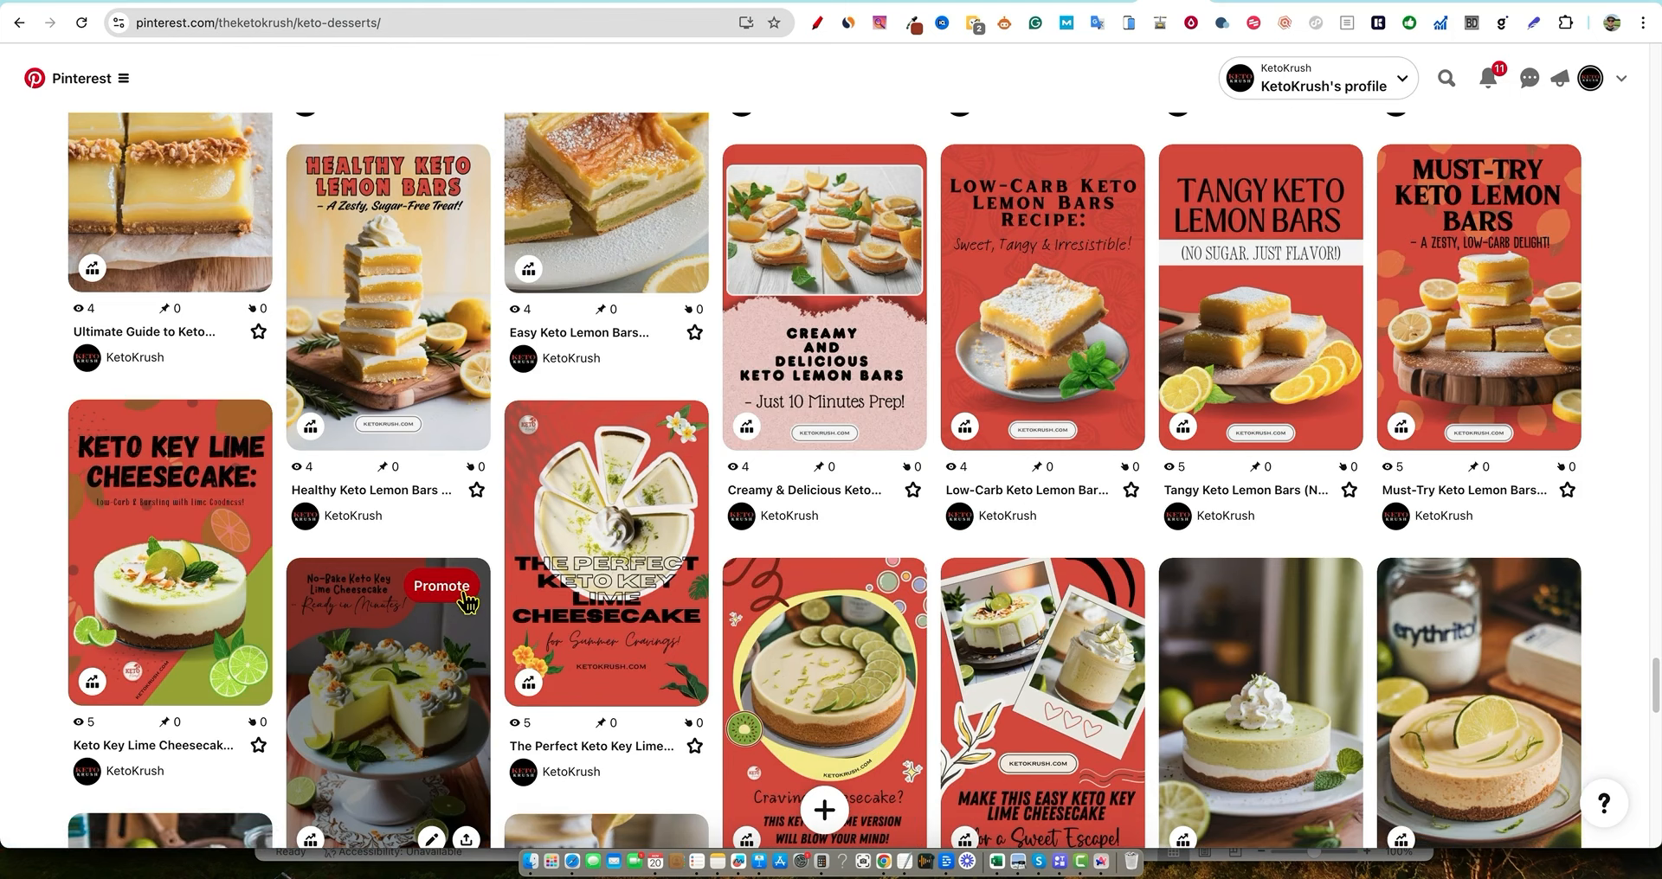
mouse_move(411, 623)
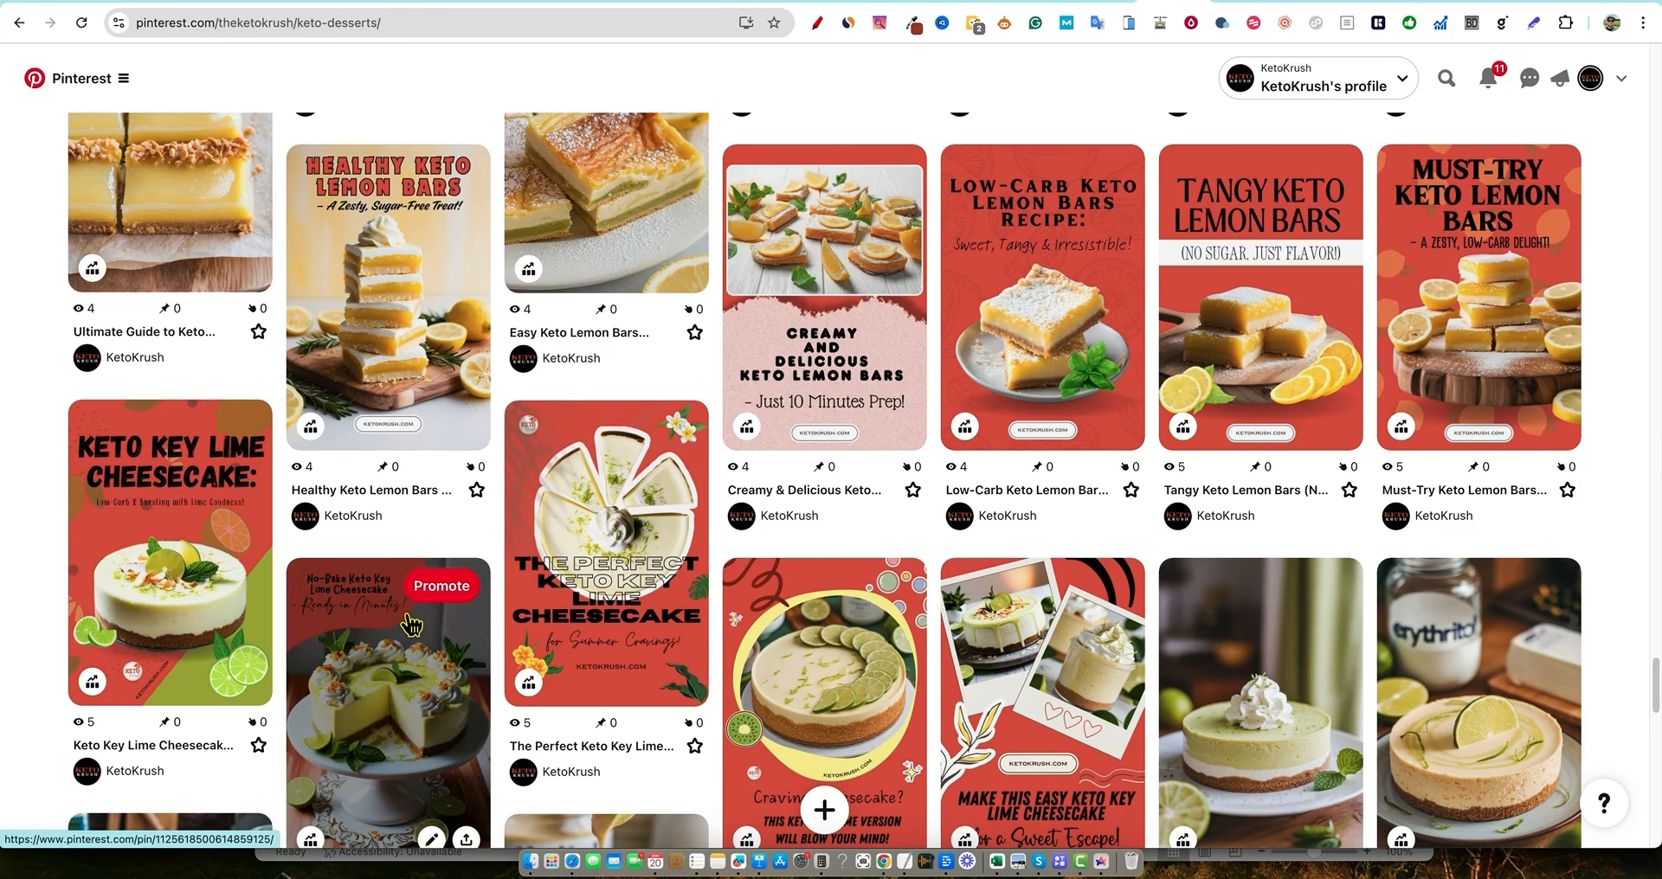
mouse_move(169, 552)
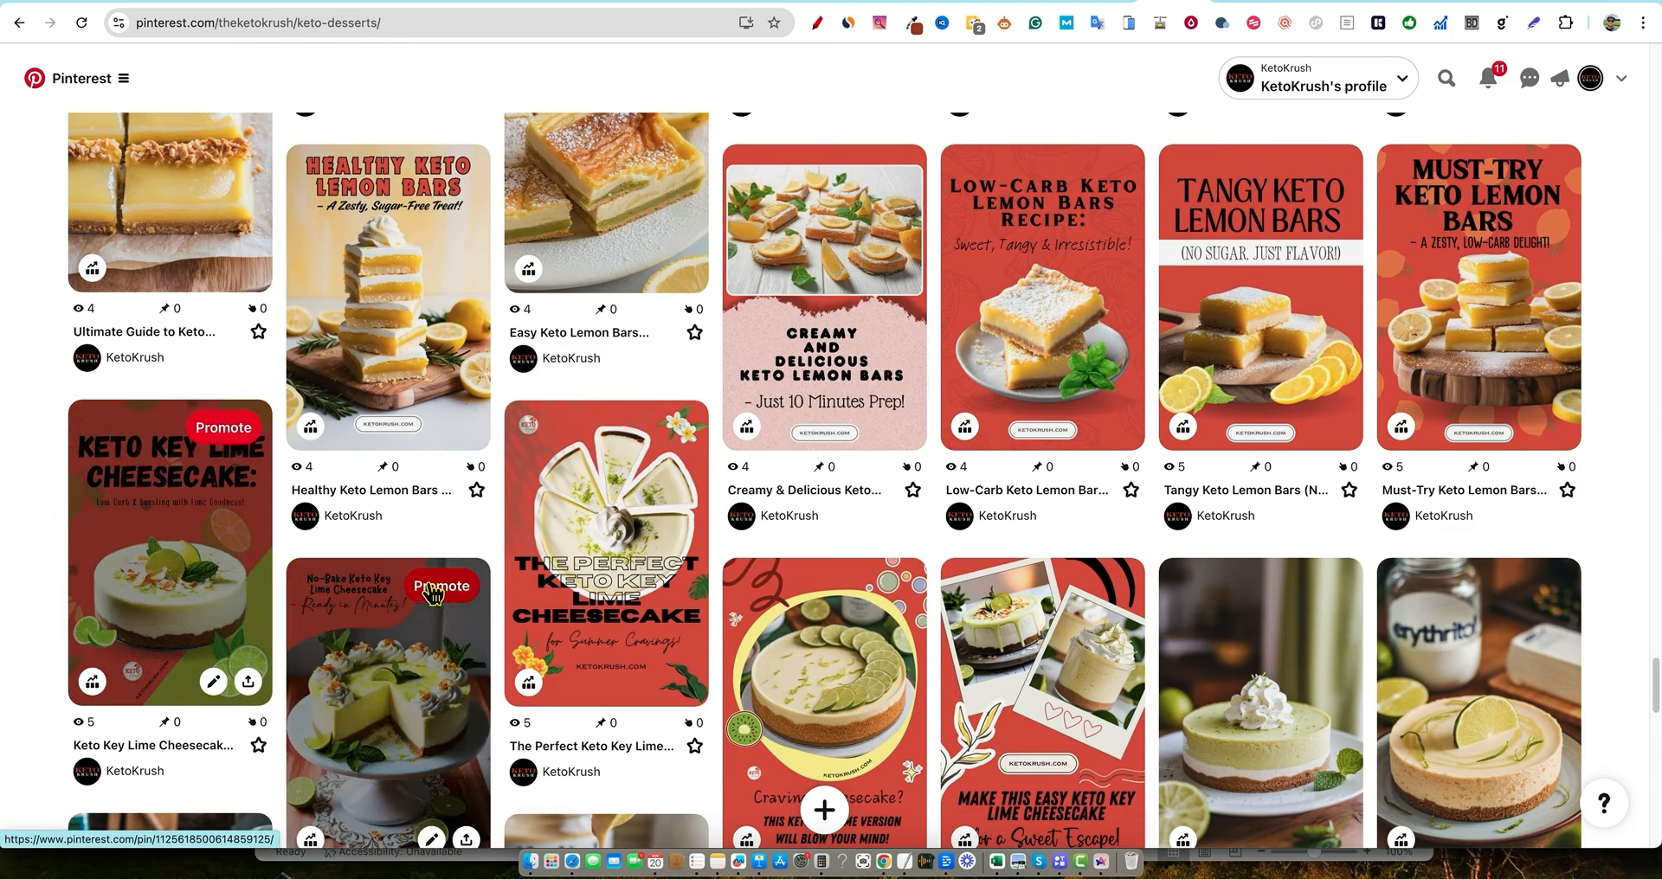
scroll(down, 3)
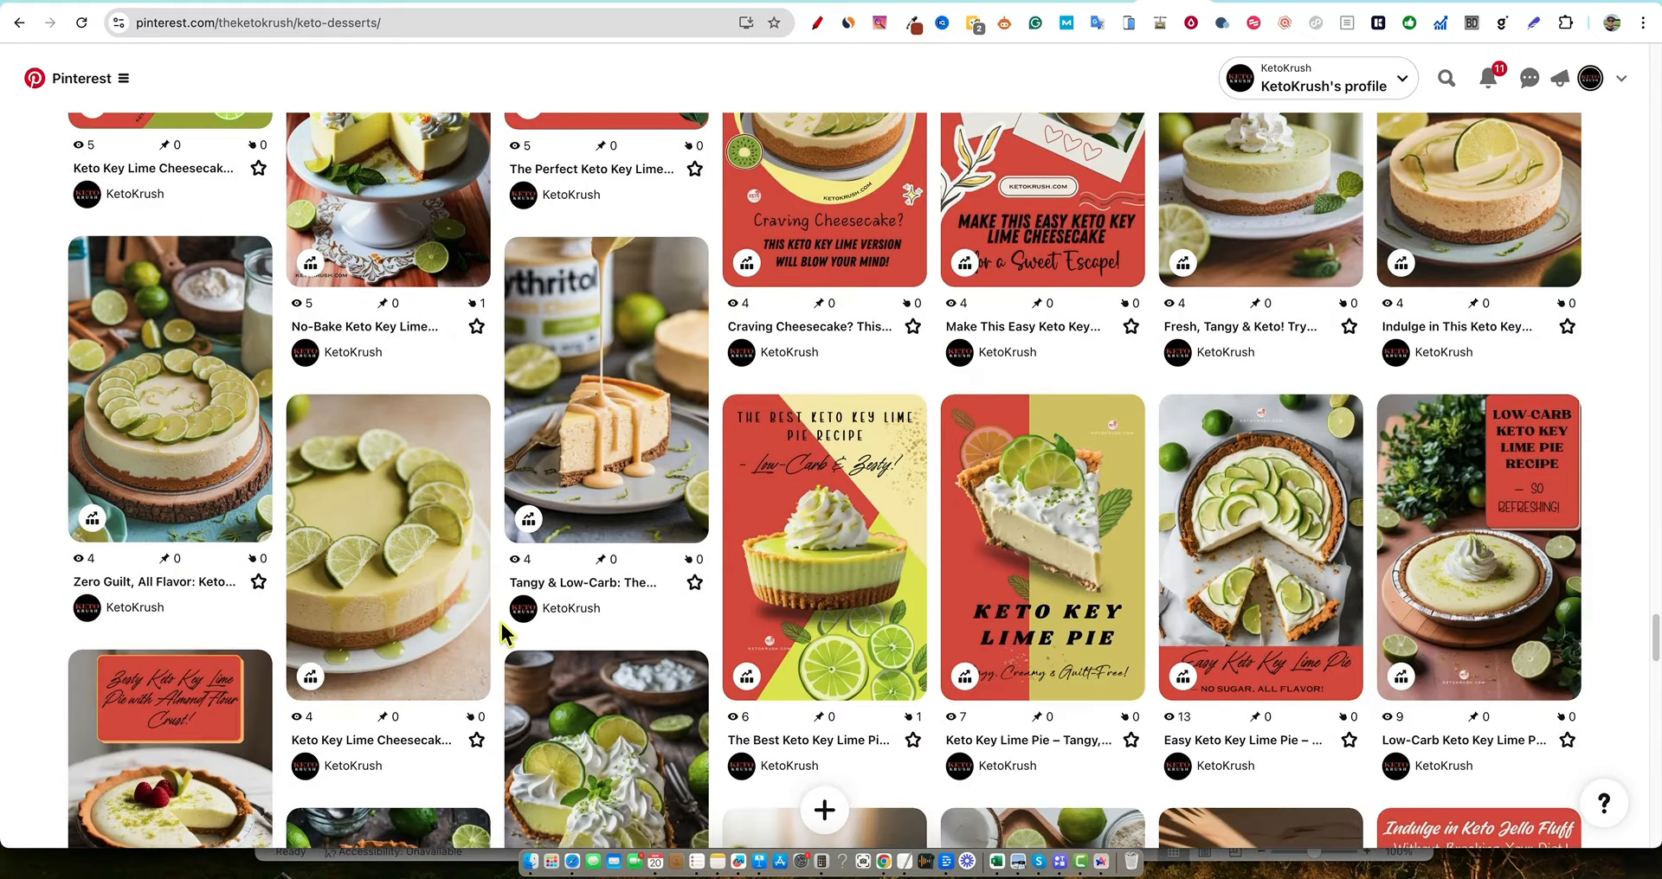
mouse_move(823, 548)
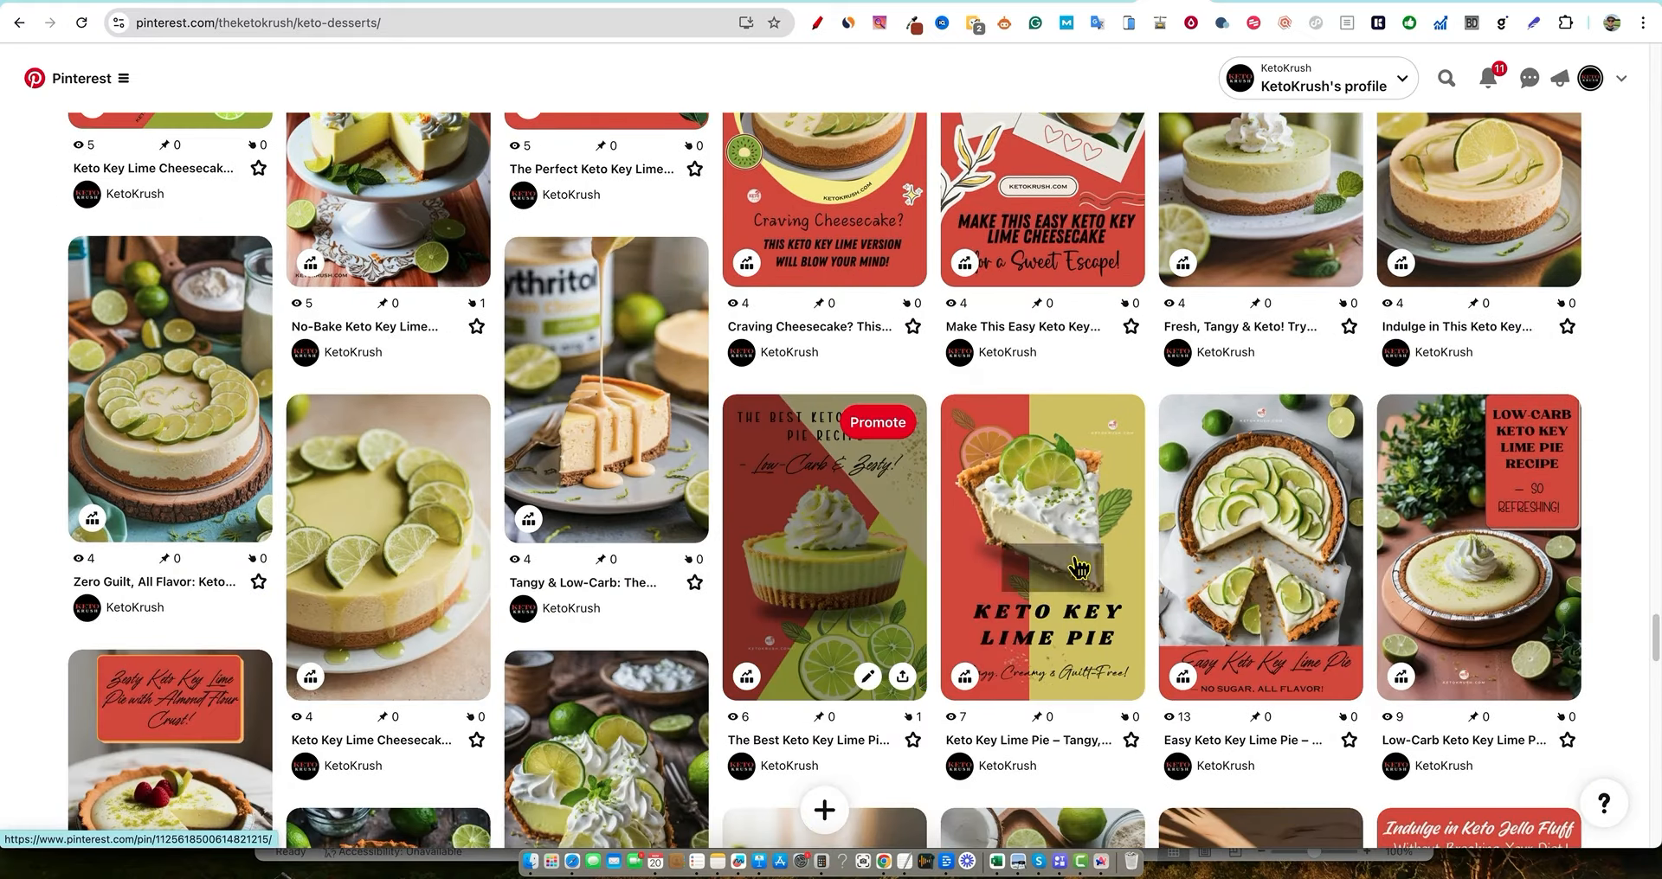
mouse_move(551, 503)
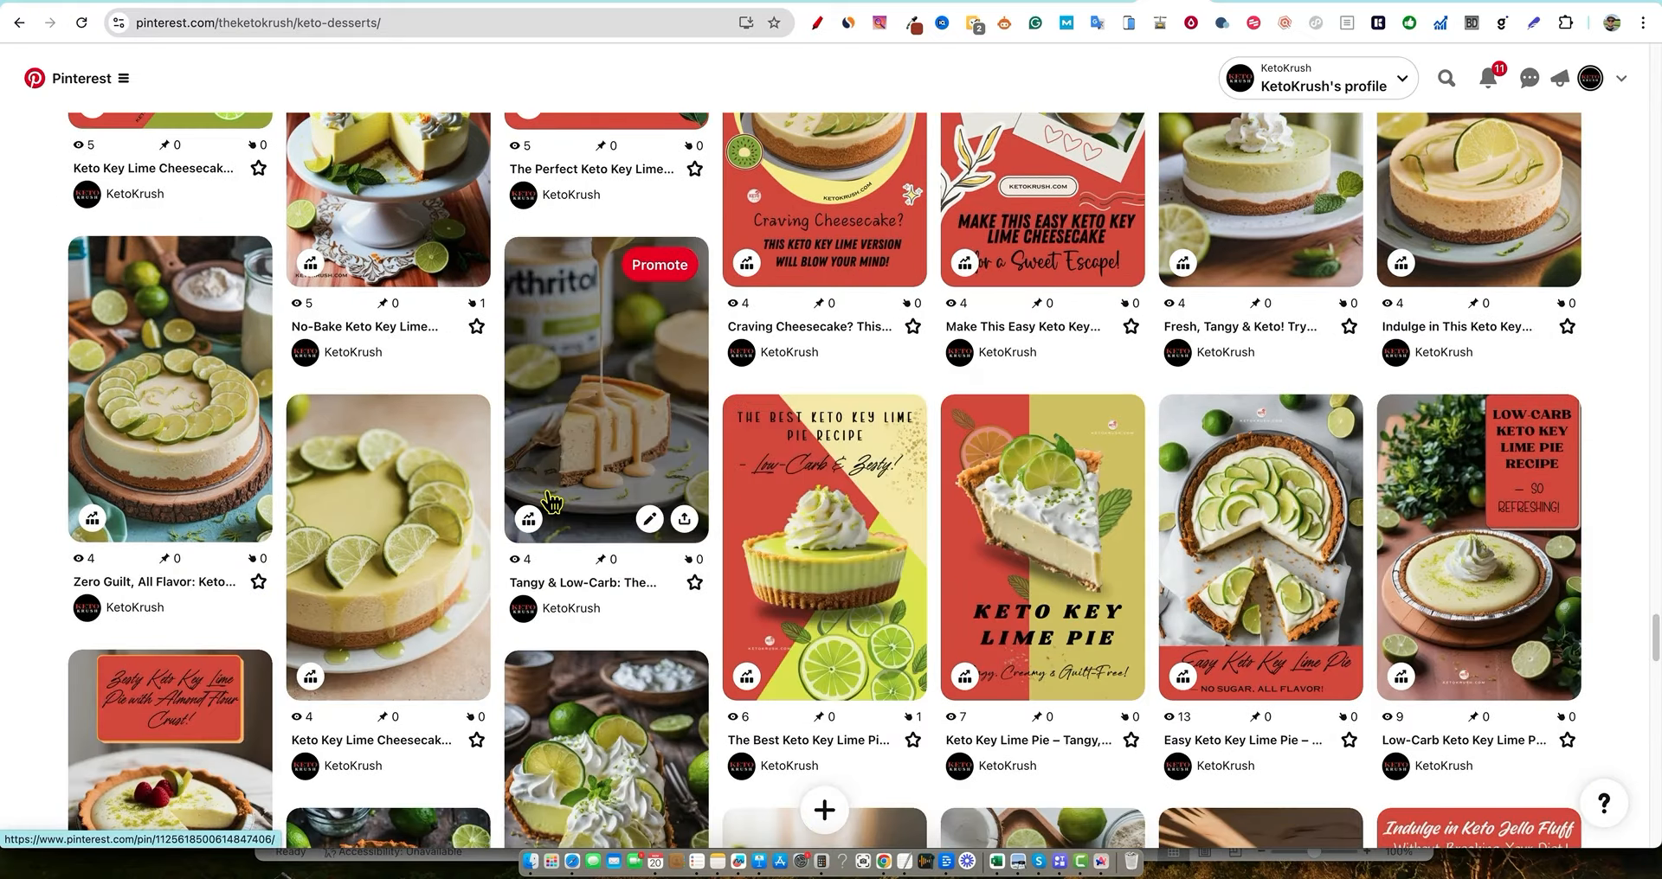
Return to the profile's saved boards and open the Keto Lifestyle board
scroll(up, 3)
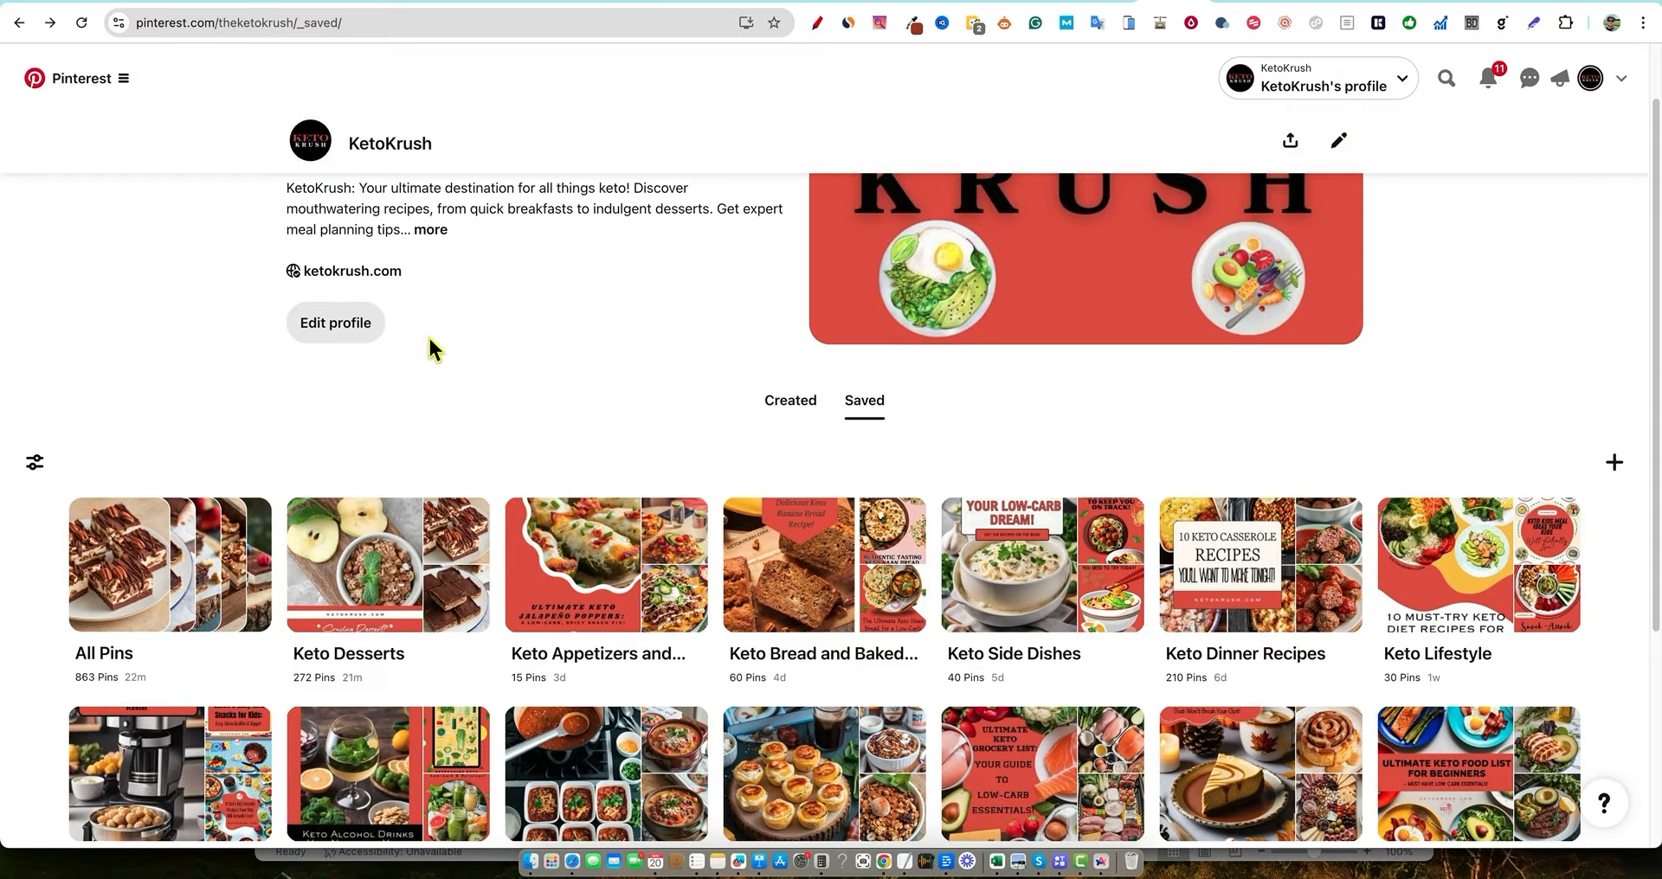
scroll(up, 3)
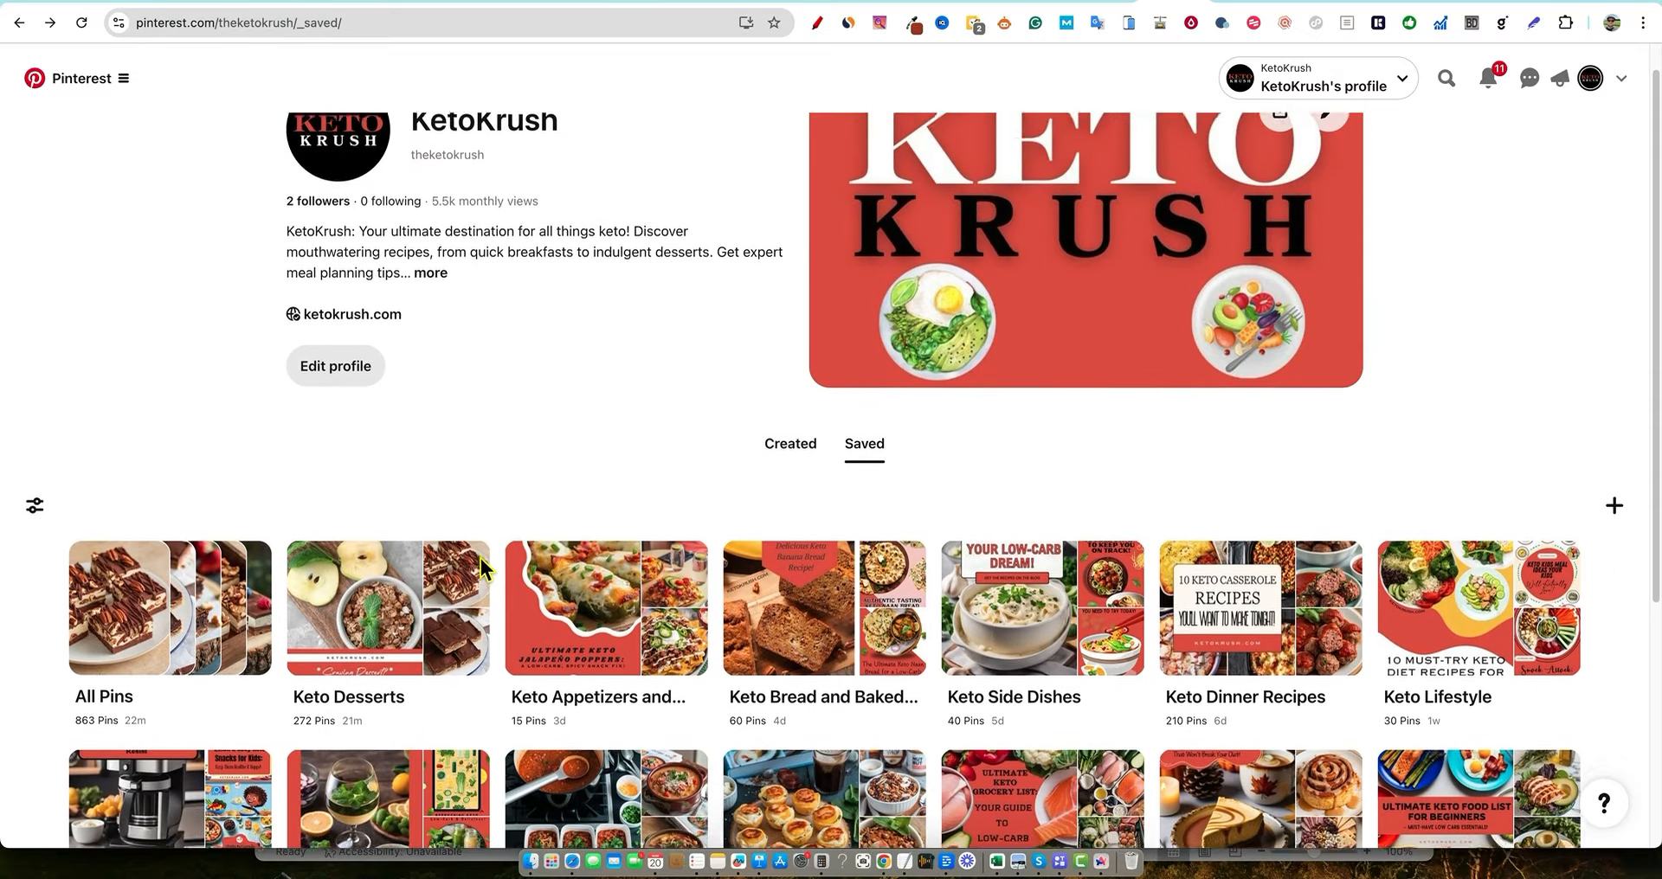
scroll(down, 3)
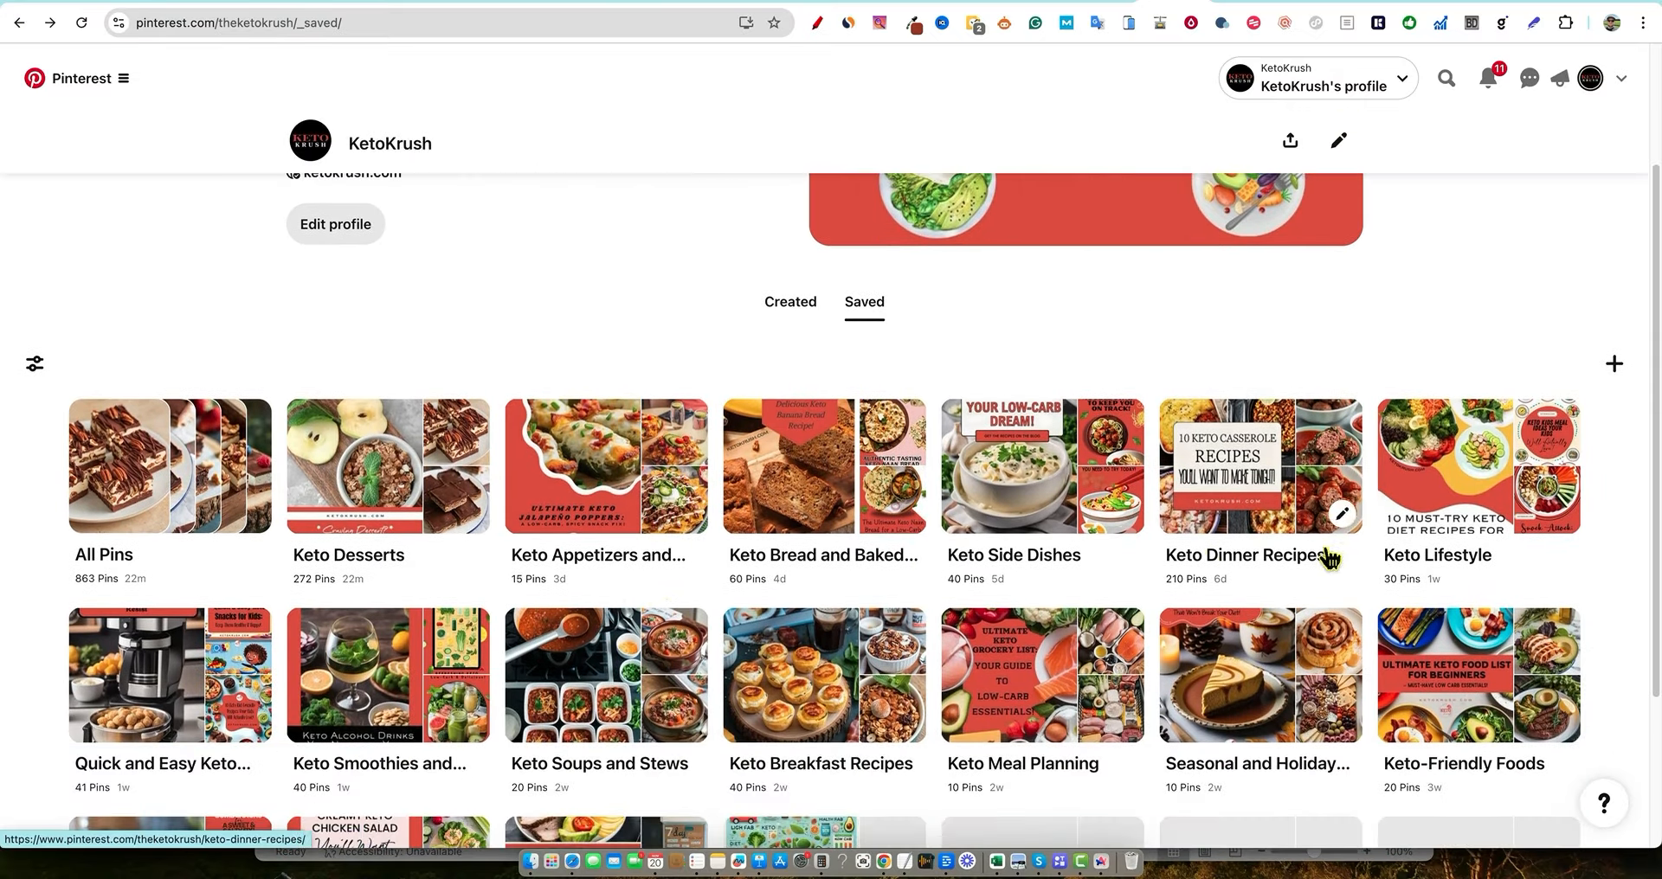
click(1477, 467)
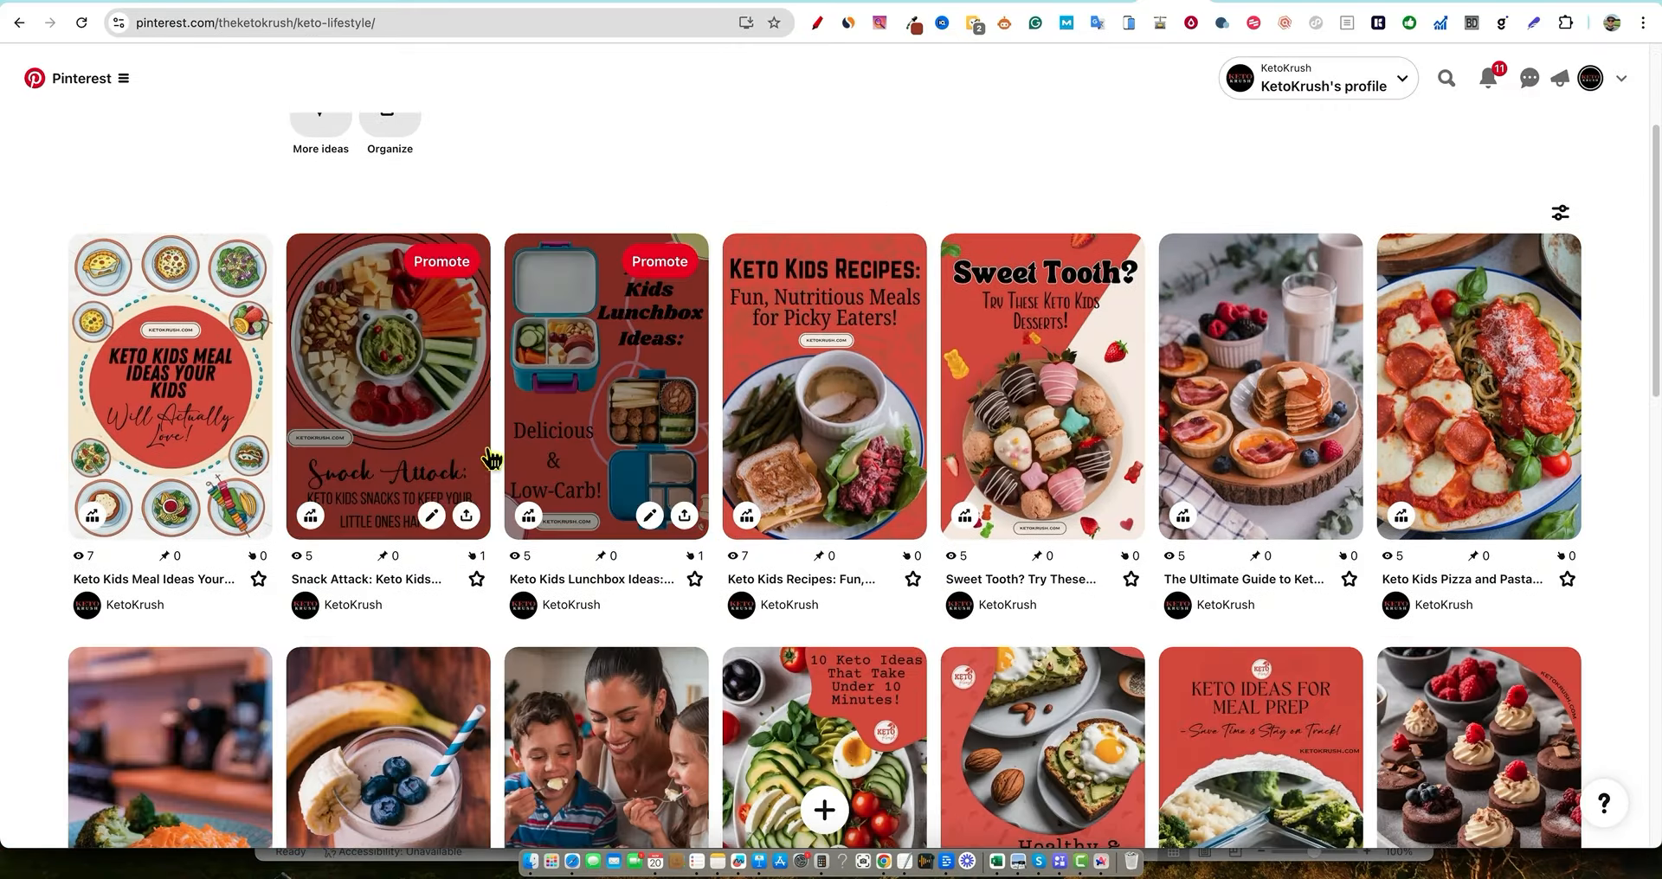
Look through the Keto Lifestyle pins, then bring up Pinterest's business and analytics menu
scroll(down, 3)
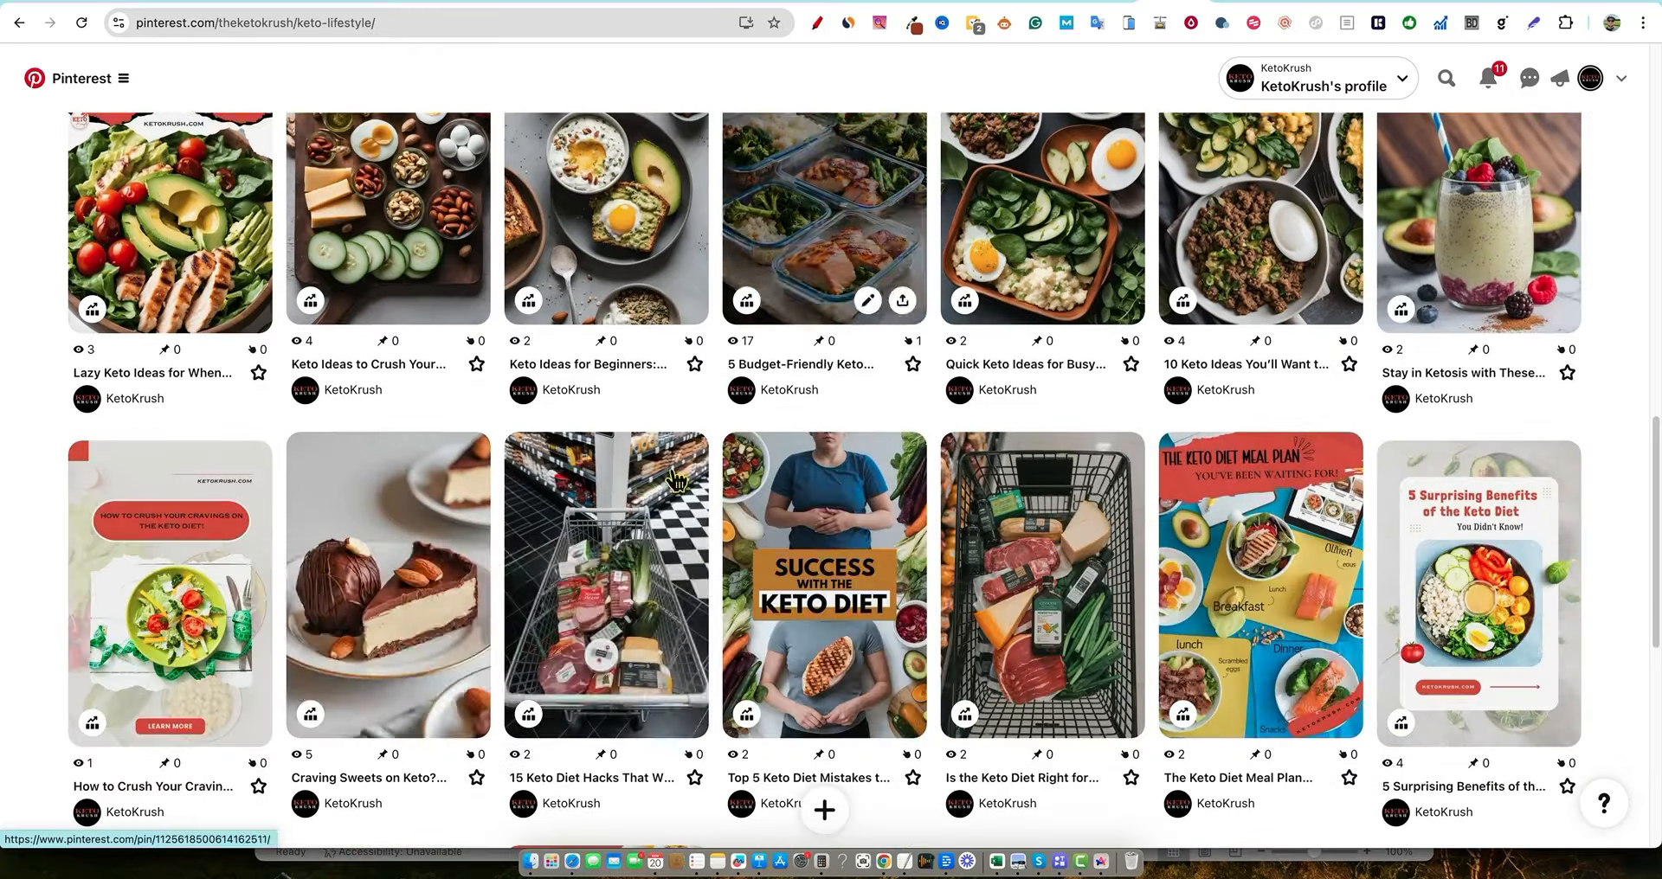
scroll(up, 3)
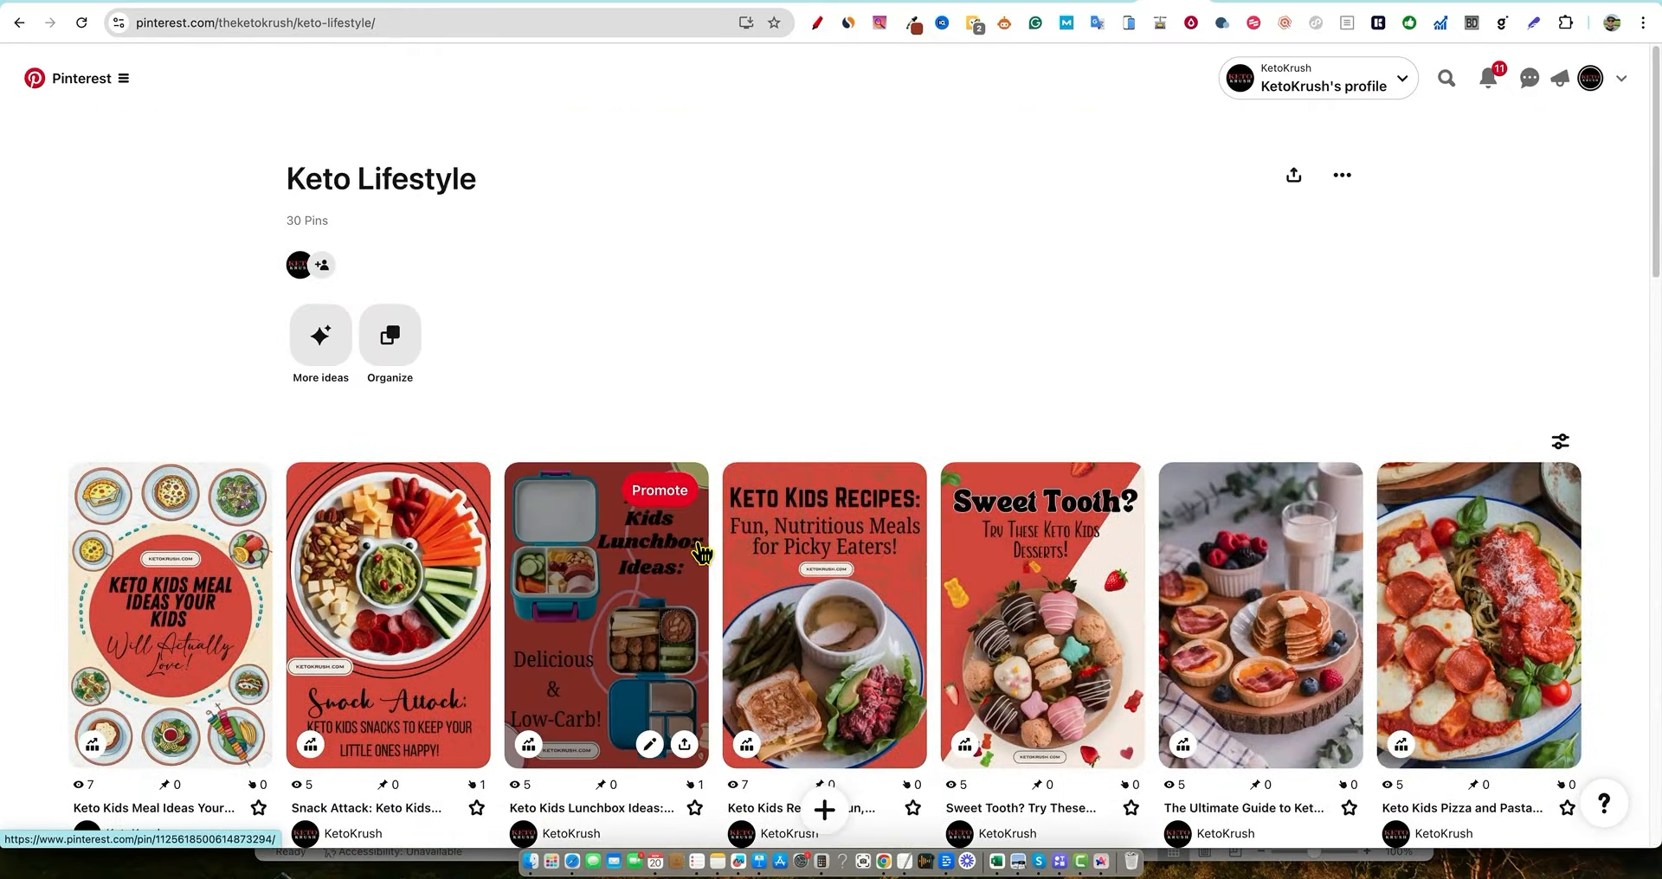
scroll(down, 3)
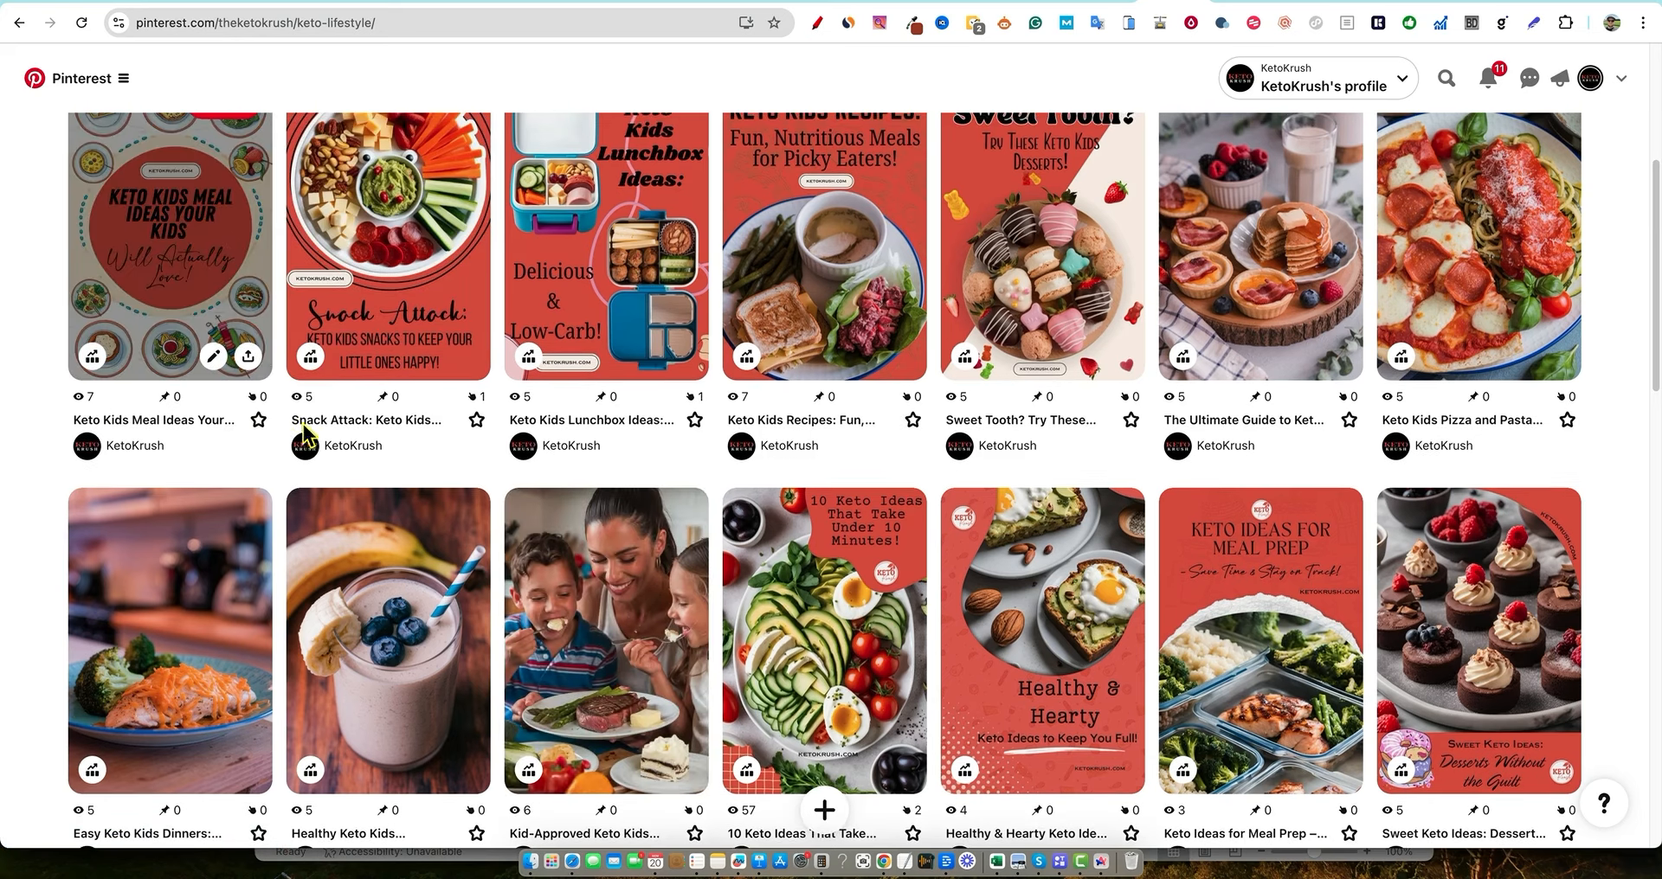
mouse_move(75, 403)
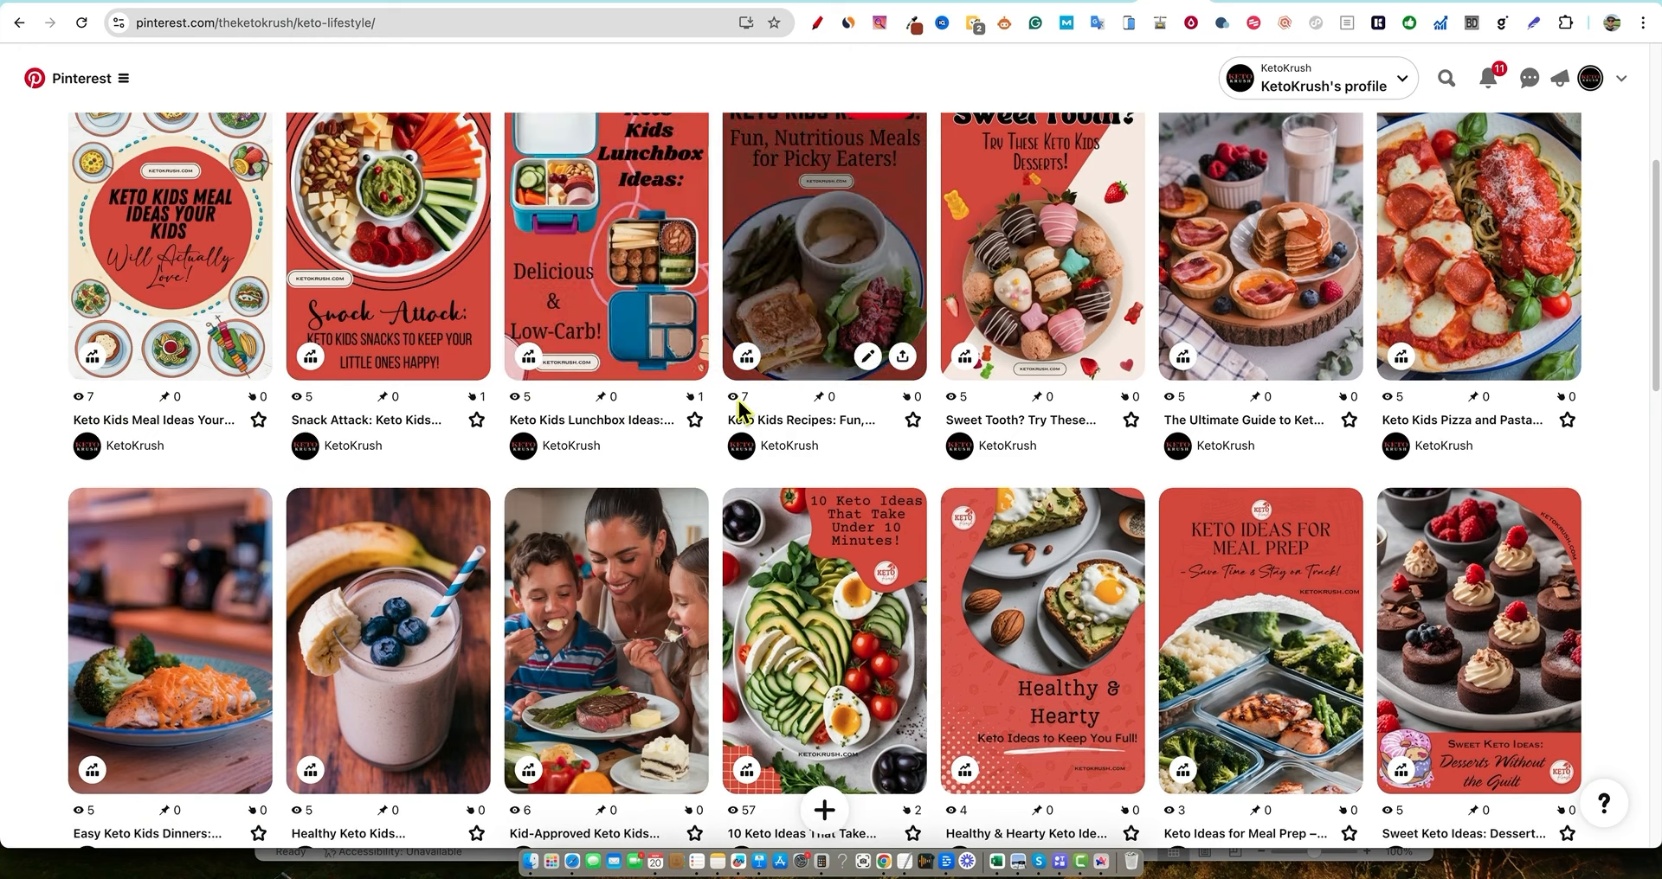
mouse_move(1341, 413)
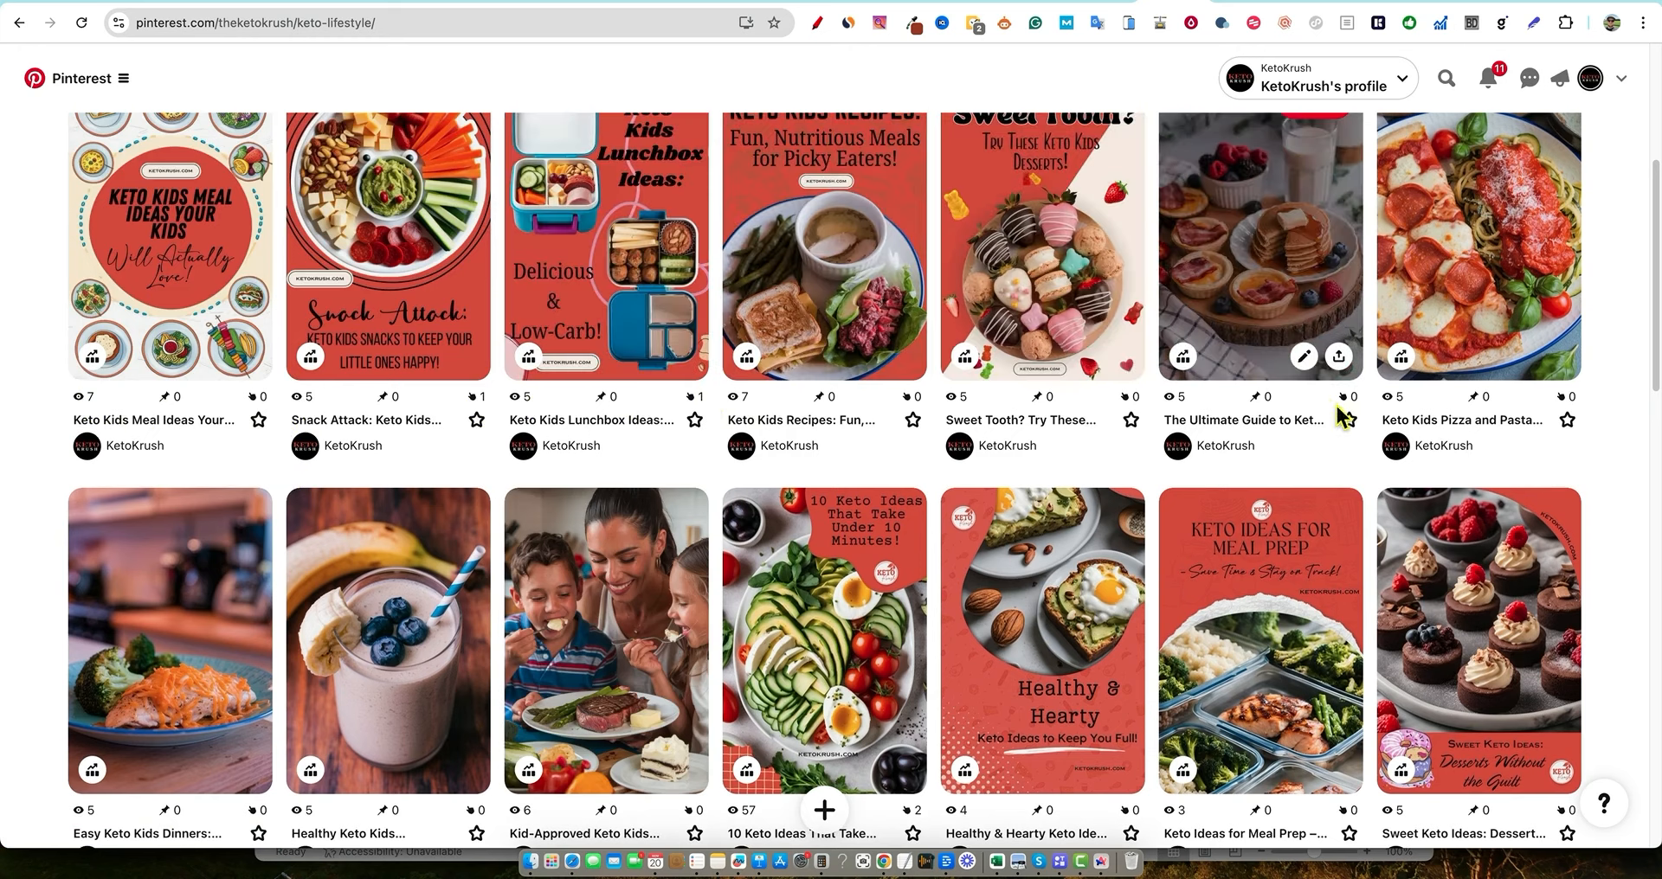
scroll(up, 3)
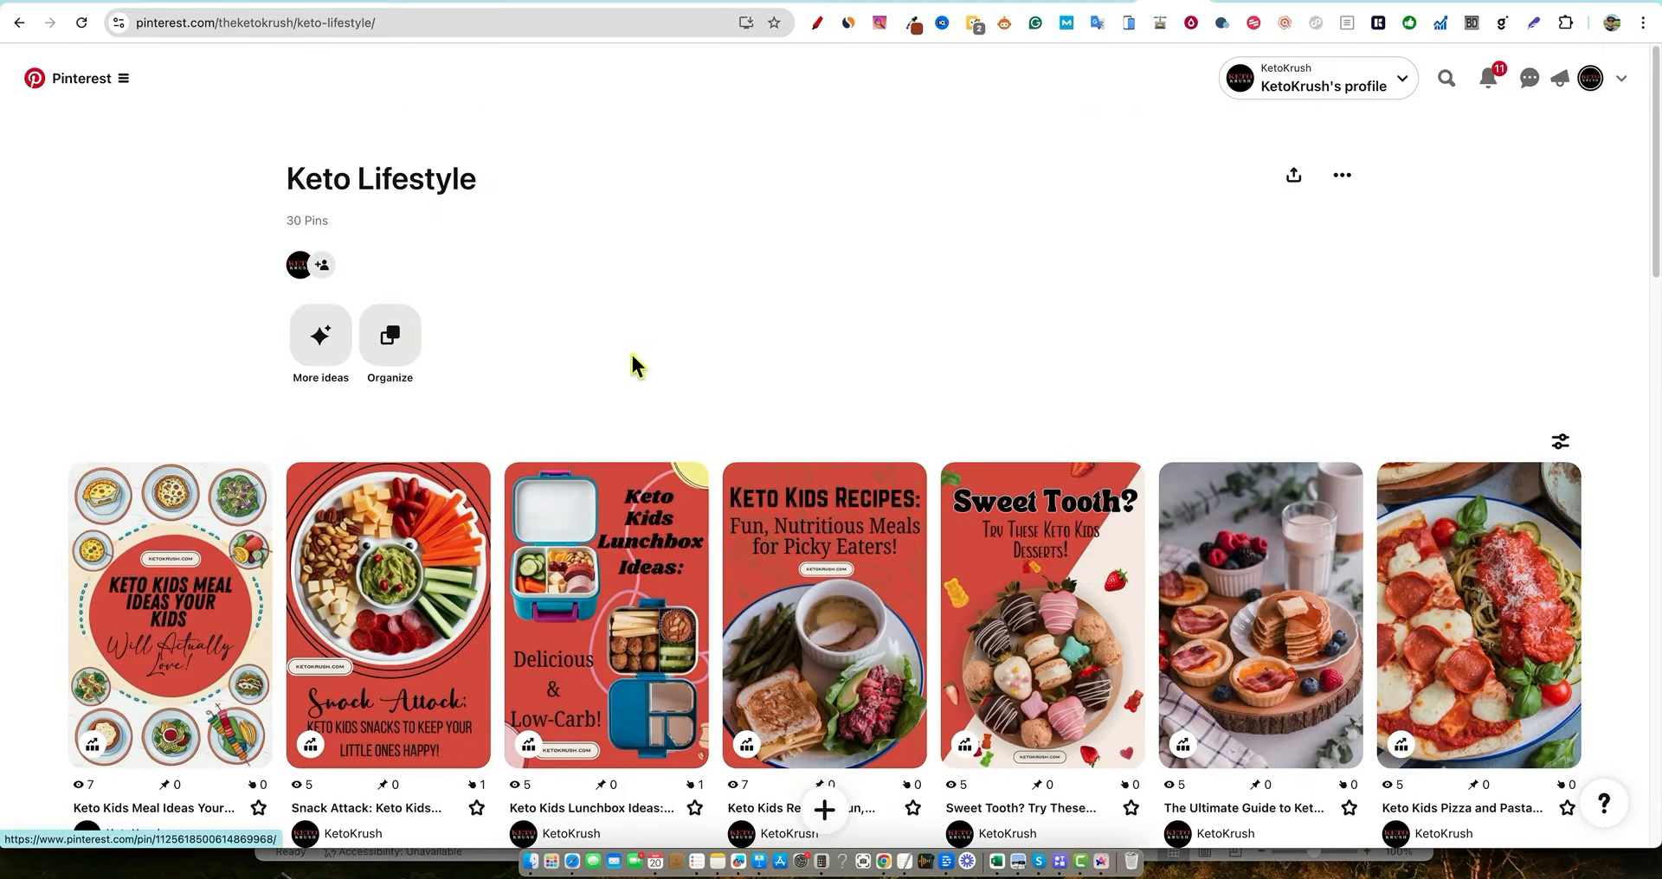
mouse_move(446, 156)
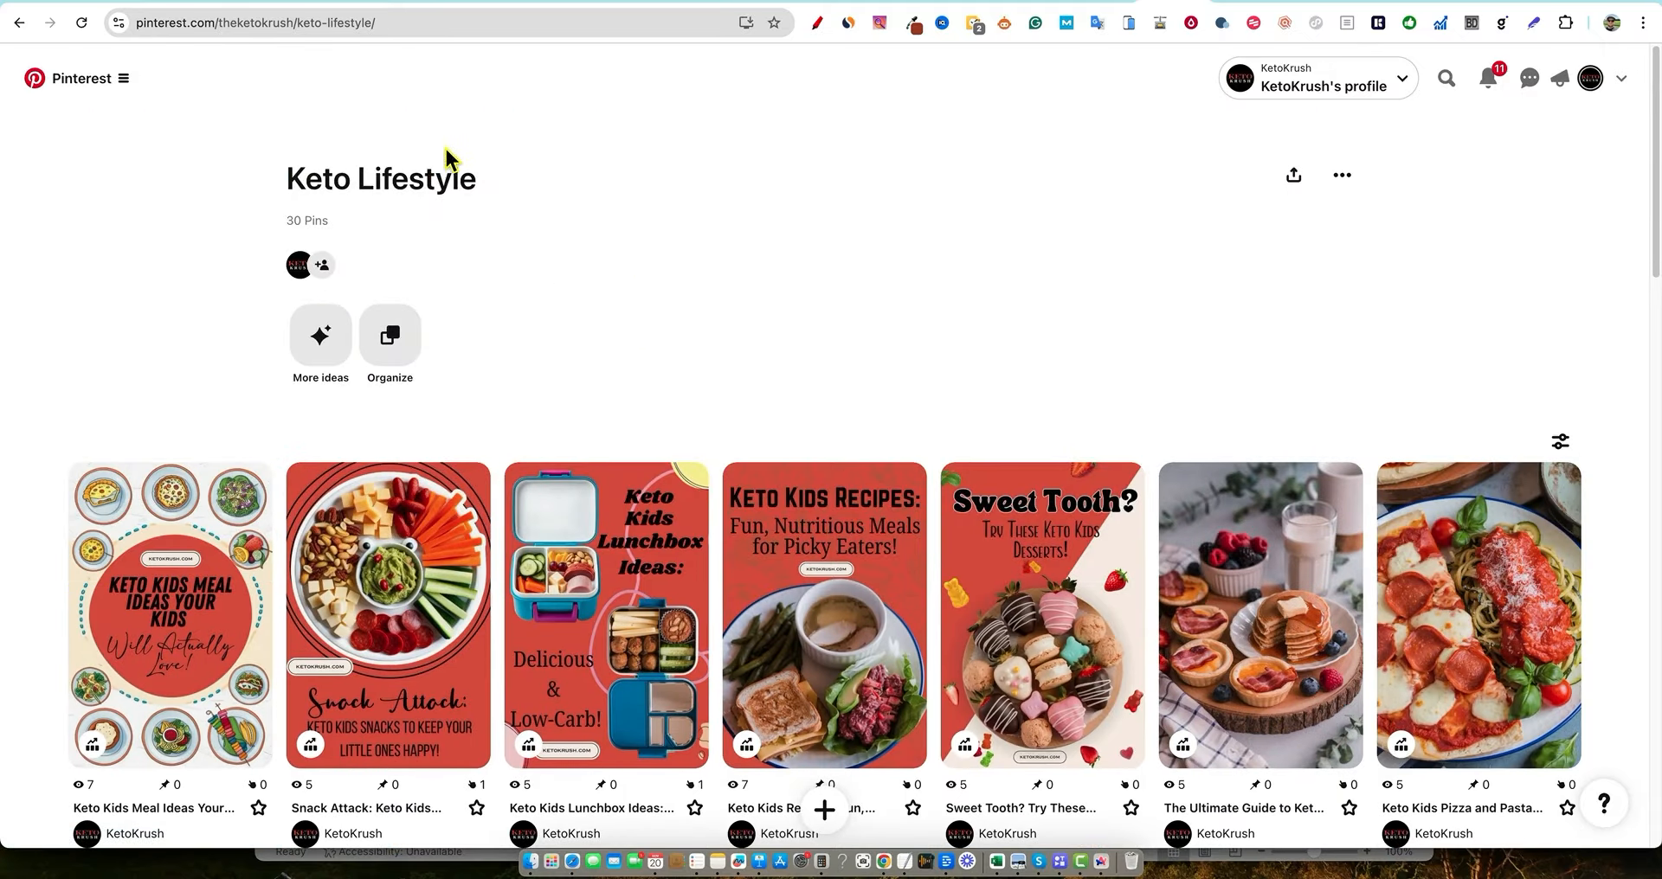
click(123, 77)
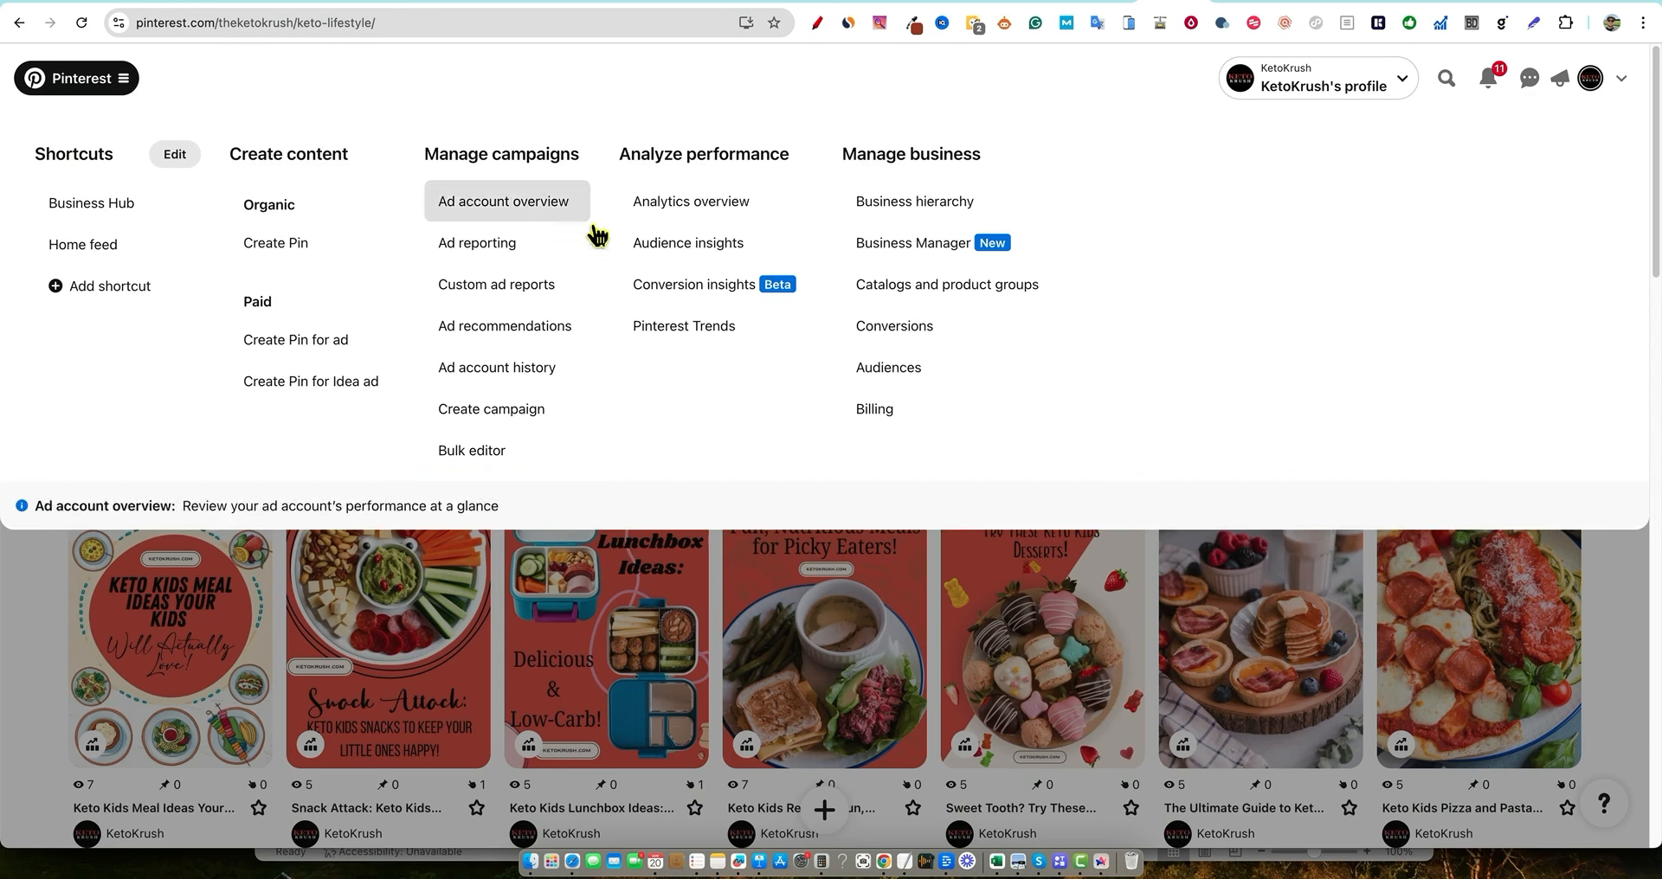
Open the Analytics overview and review last-30-day overall performance and the impressions chart
click(690, 202)
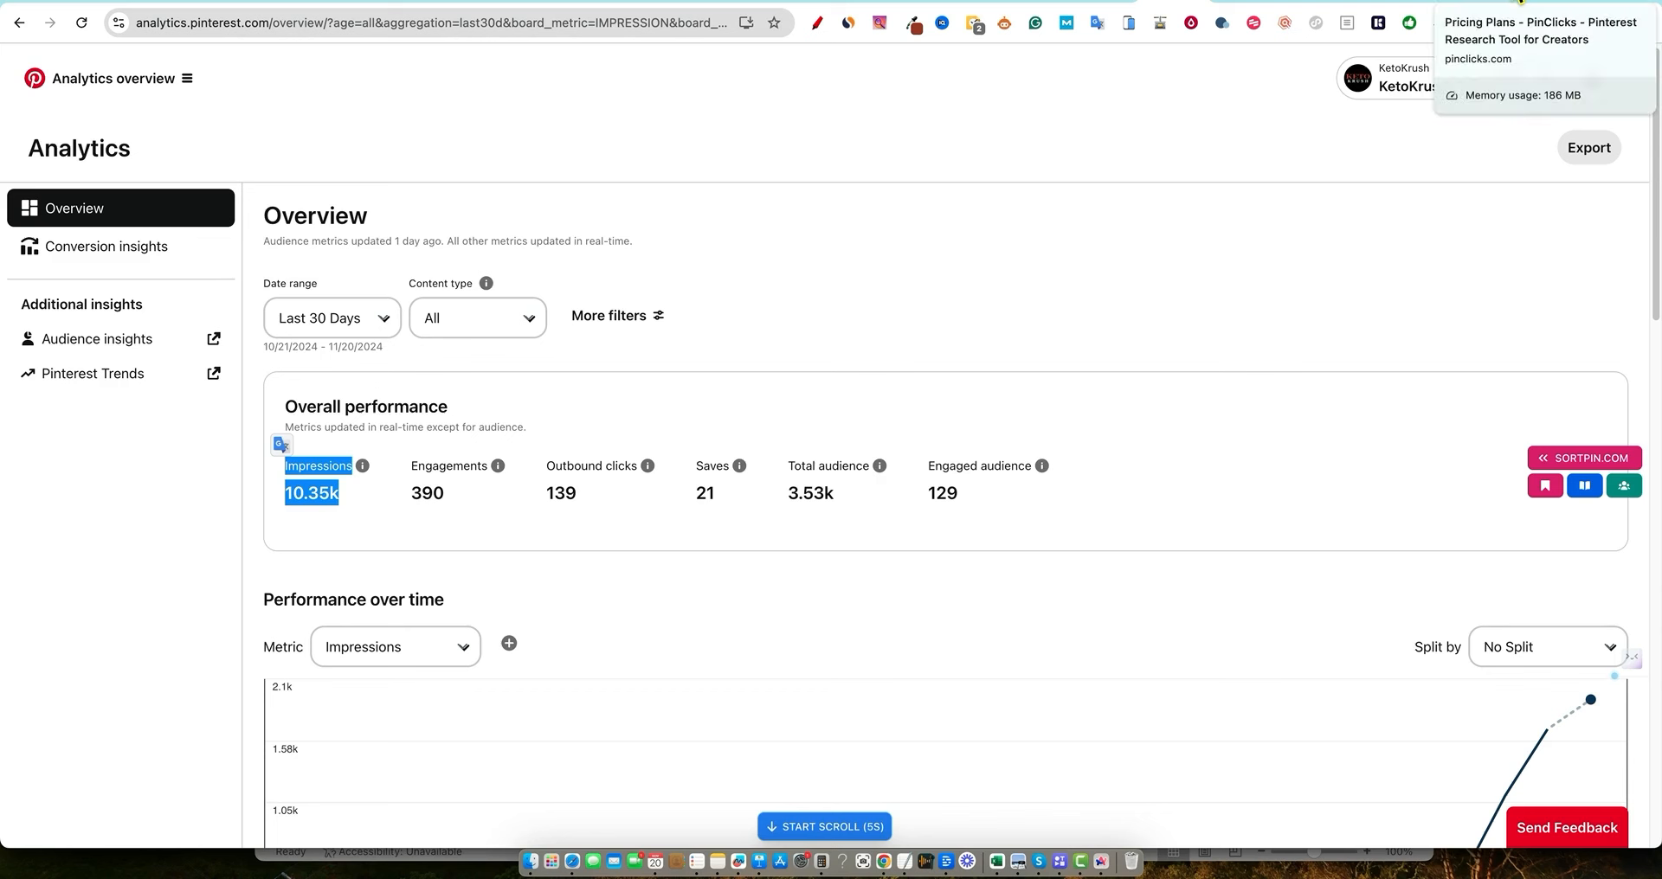
mouse_move(1091, 41)
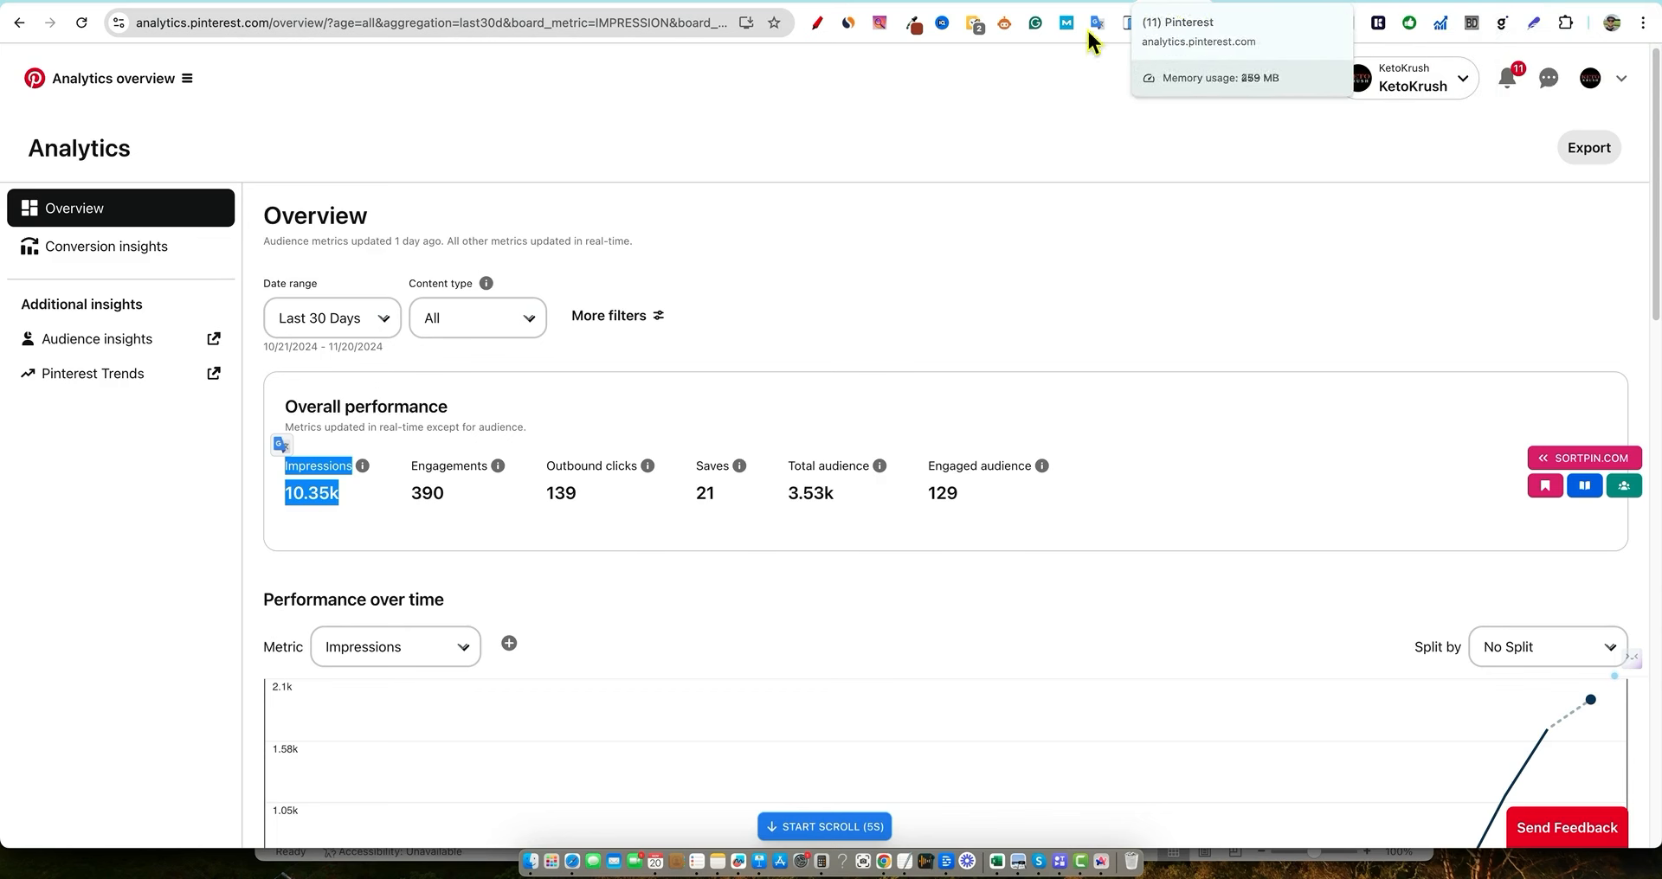
mouse_move(774, 292)
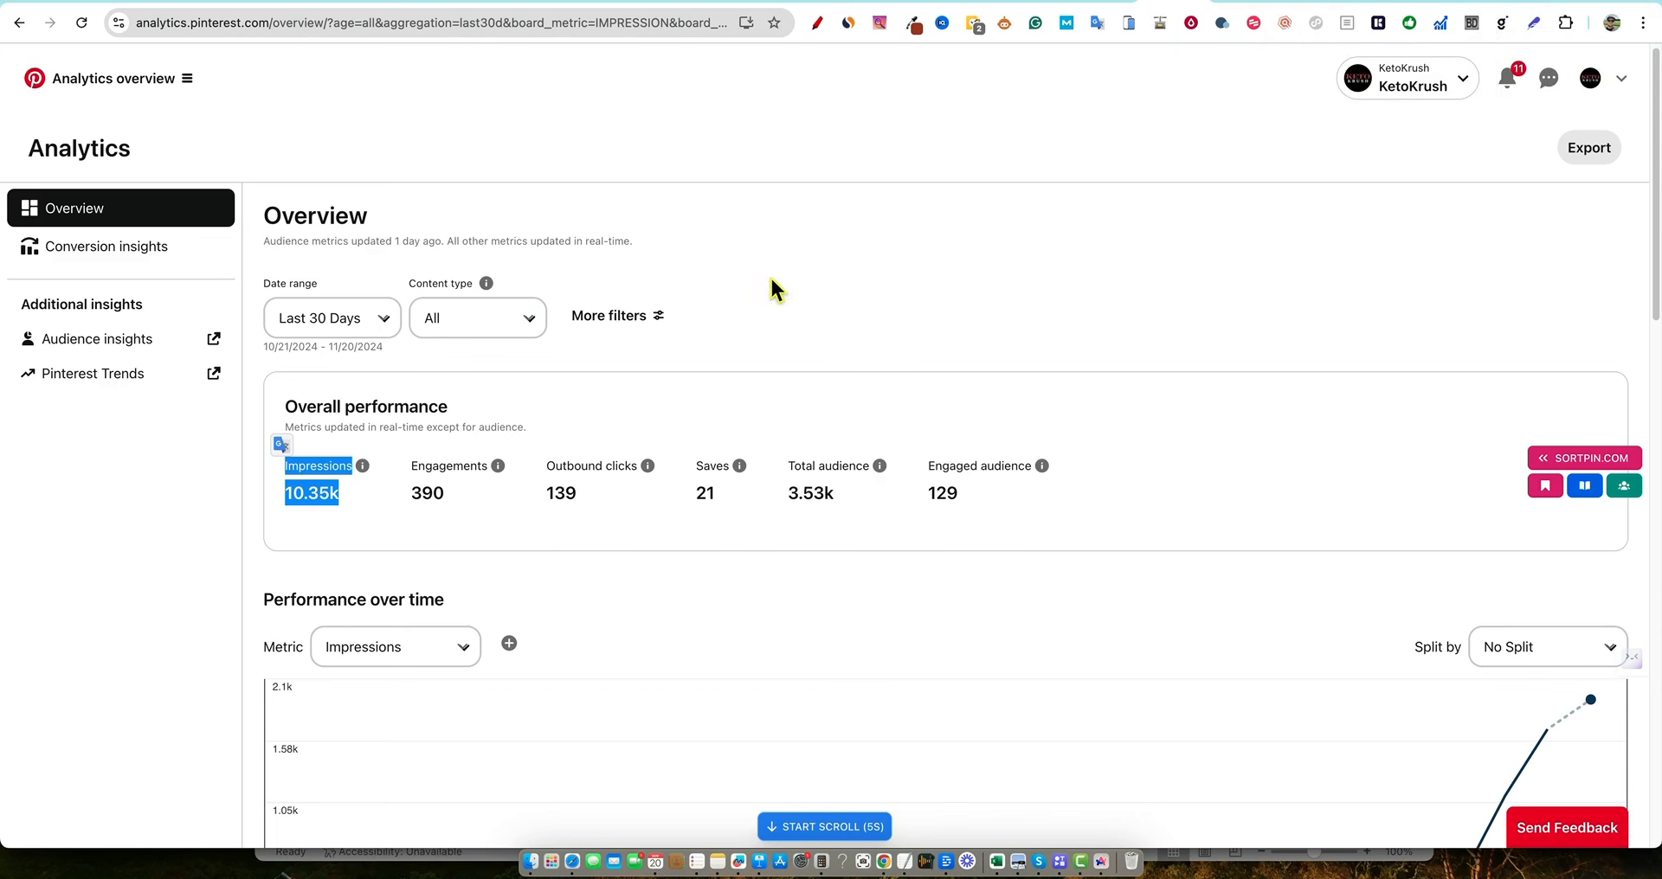
mouse_move(337, 520)
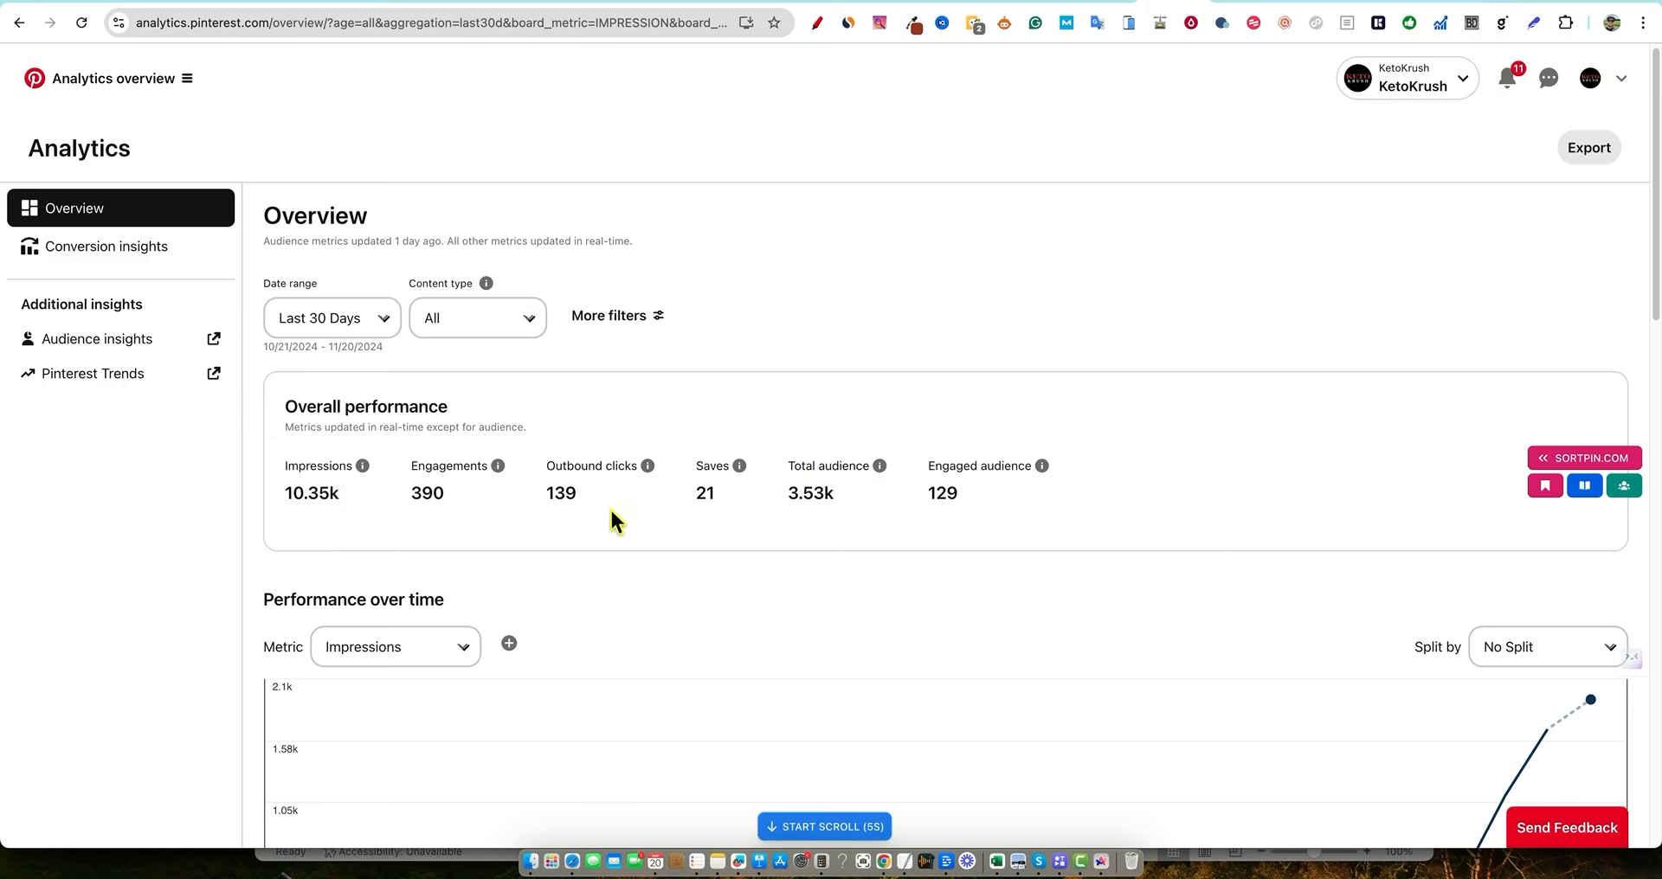
mouse_move(842, 346)
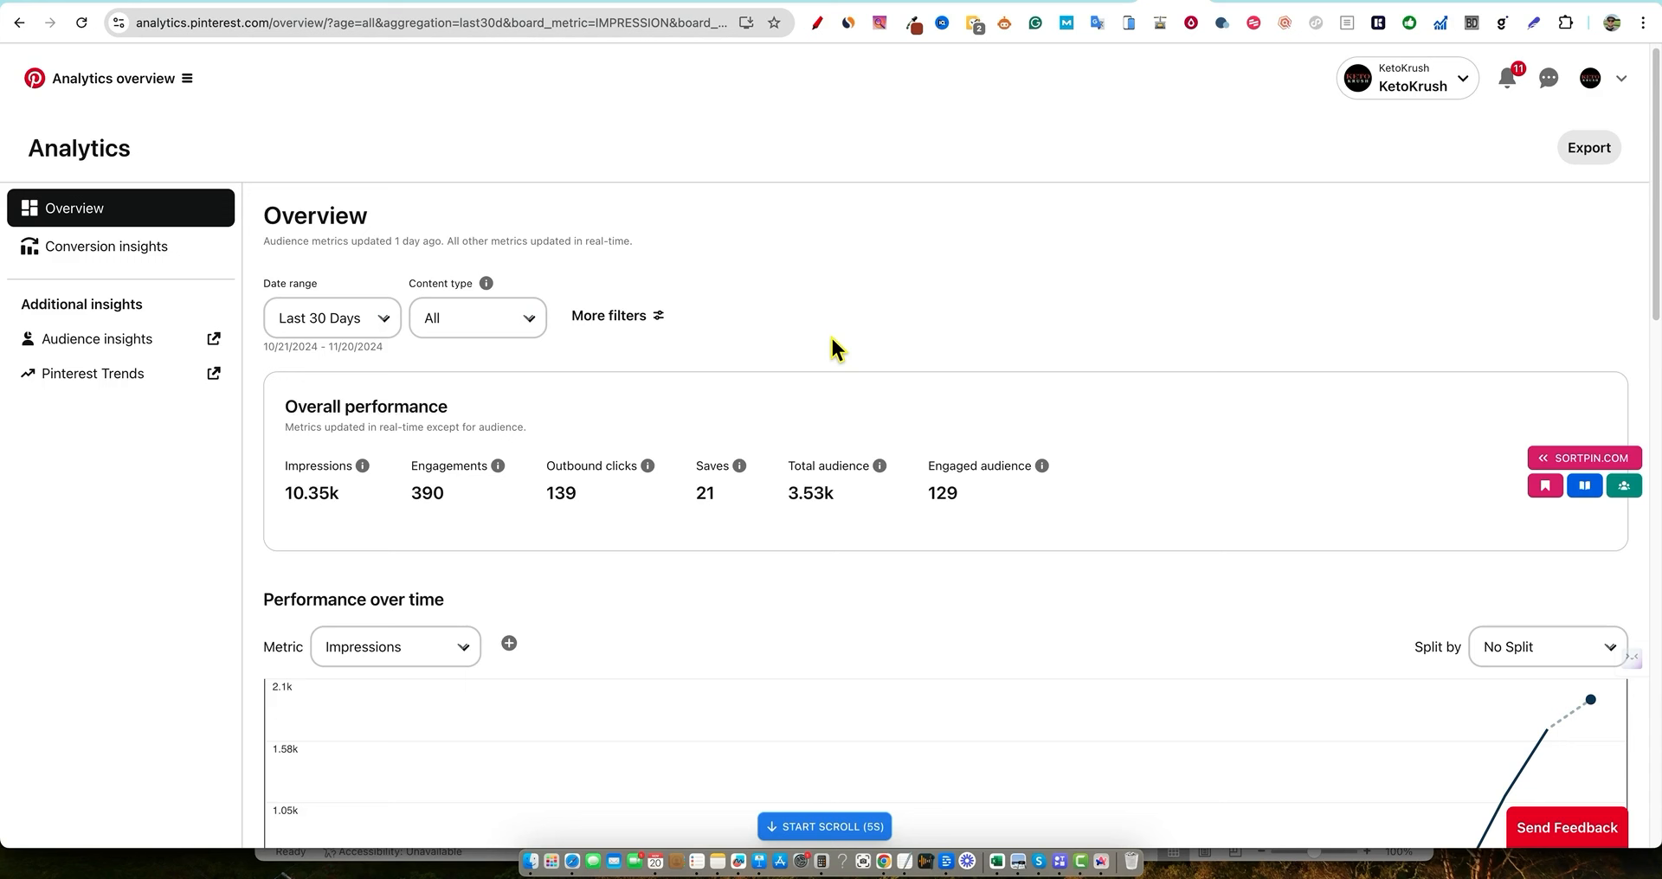
scroll(down, 3)
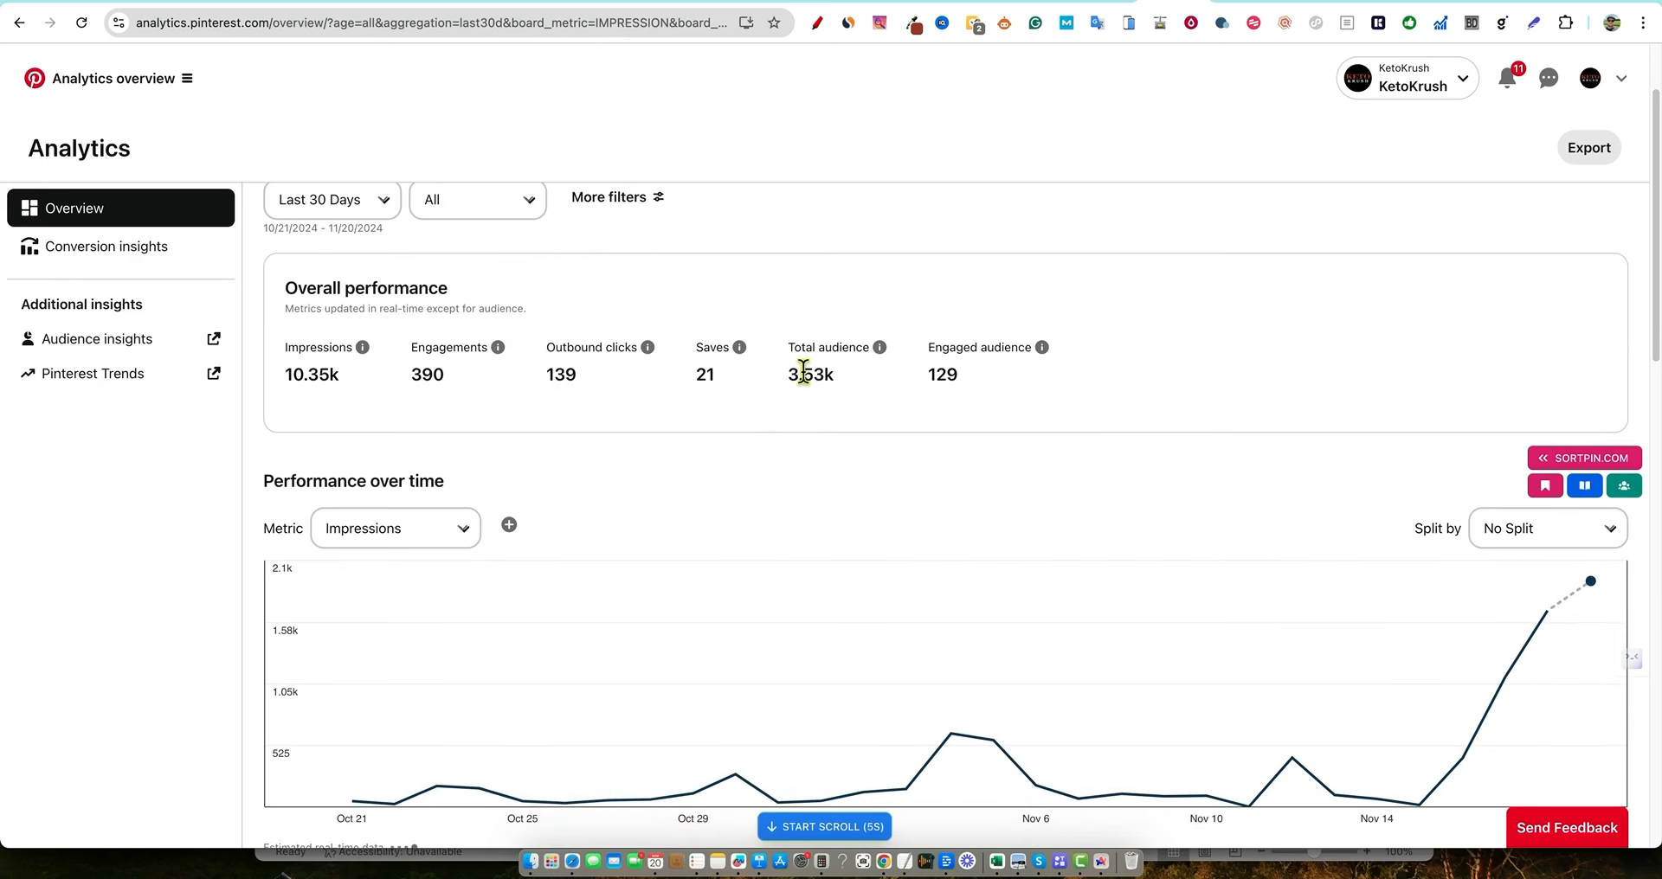
mouse_move(978, 384)
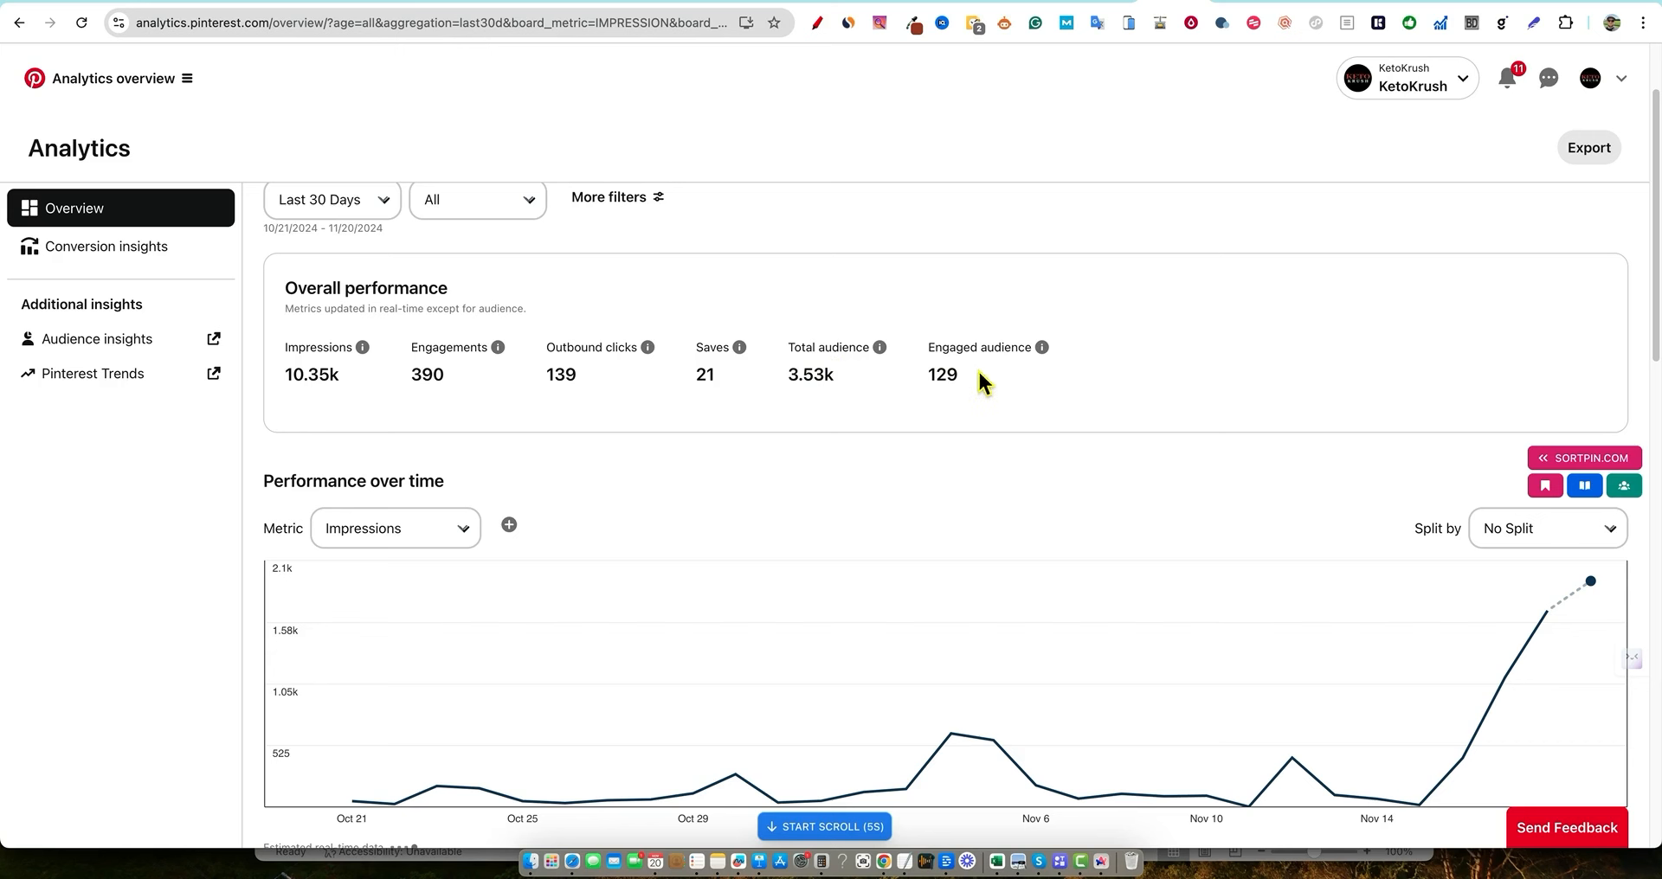
scroll(down, 3)
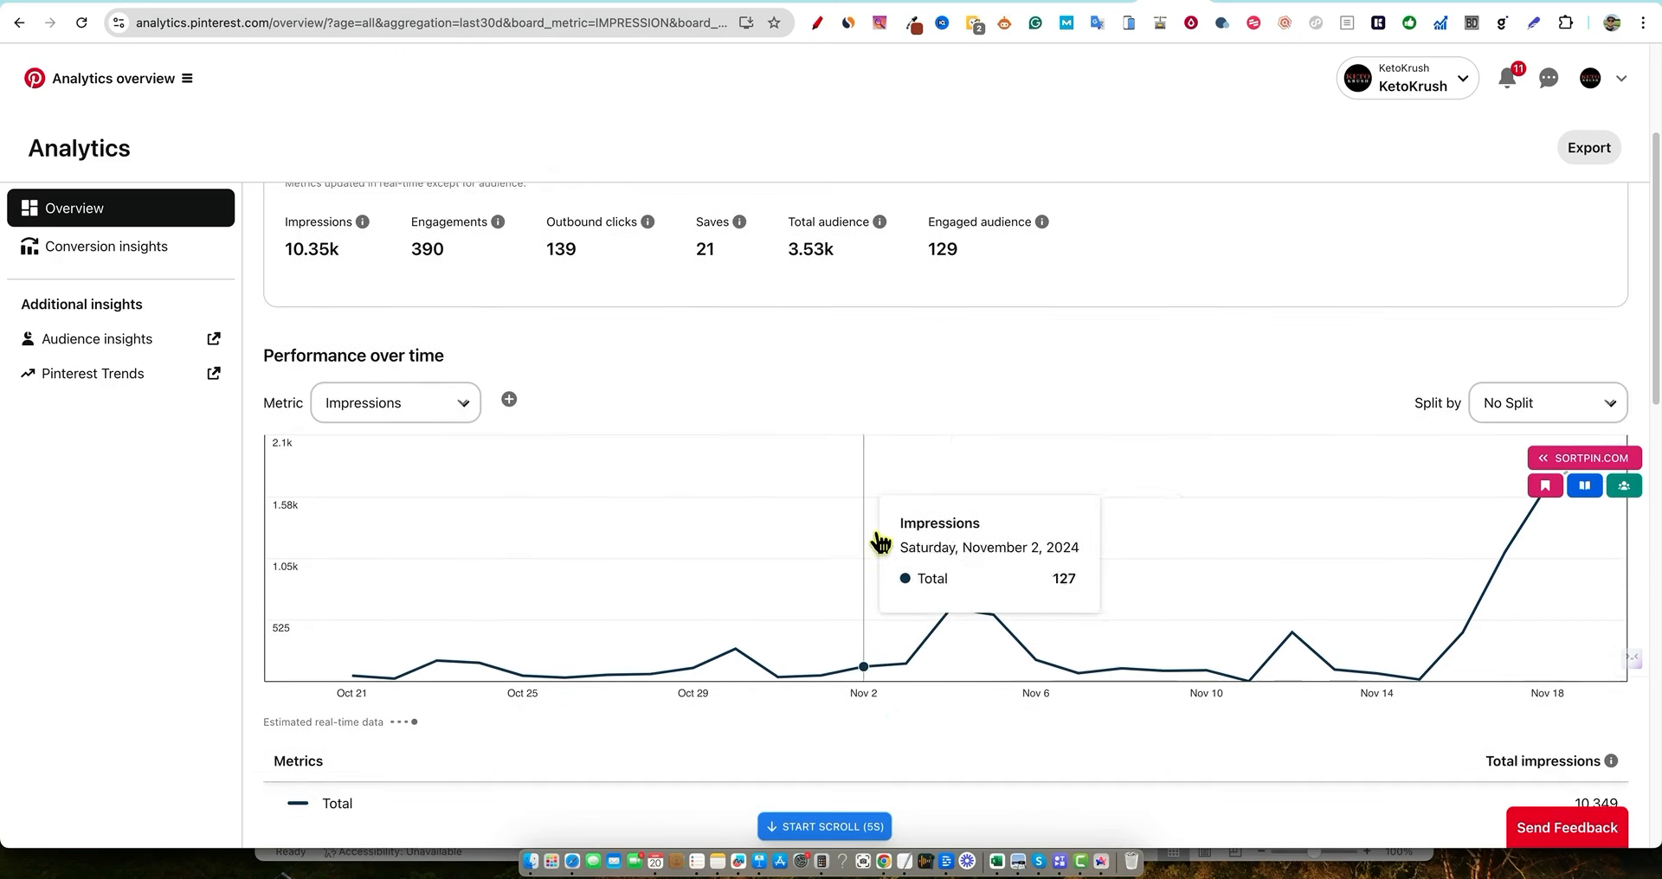
mouse_move(1461, 503)
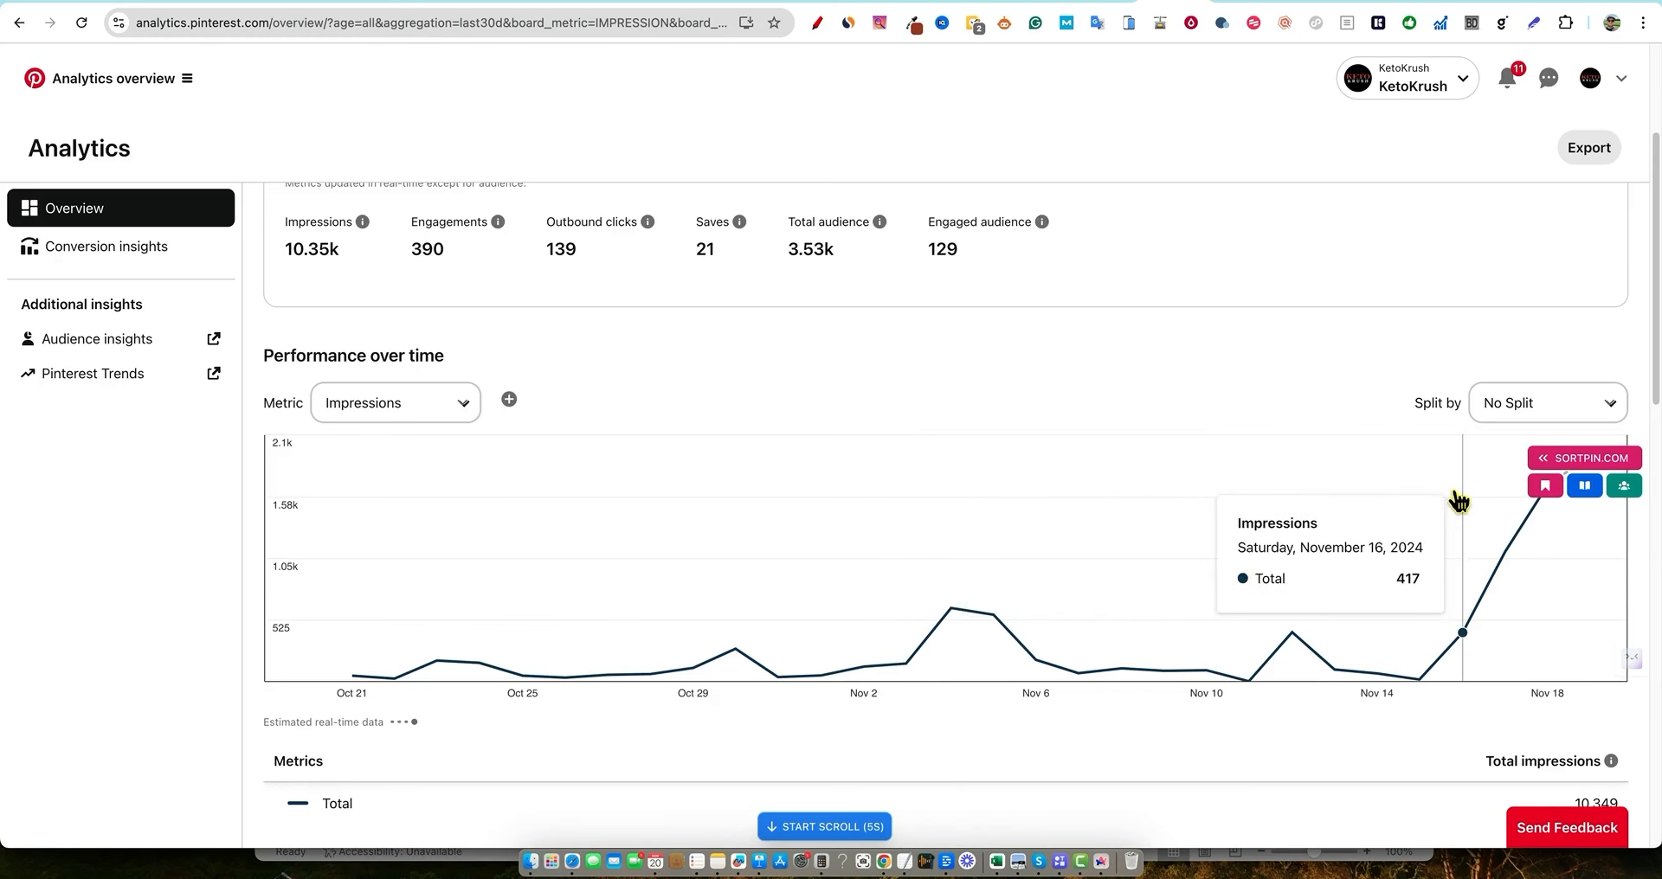
scroll(down, 3)
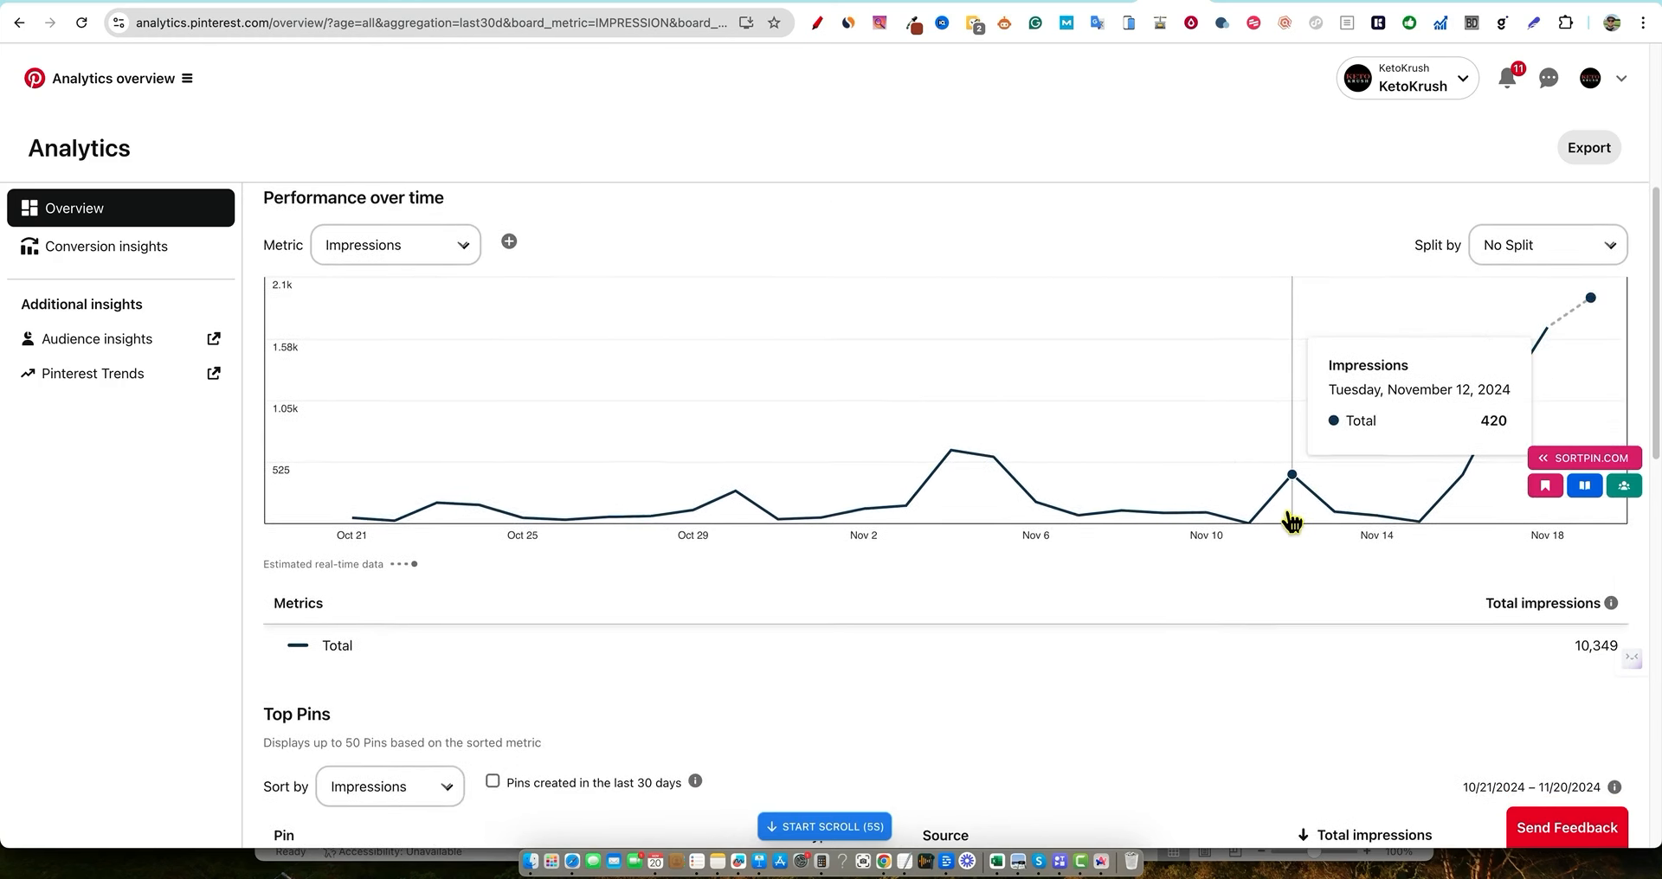
mouse_move(1590, 294)
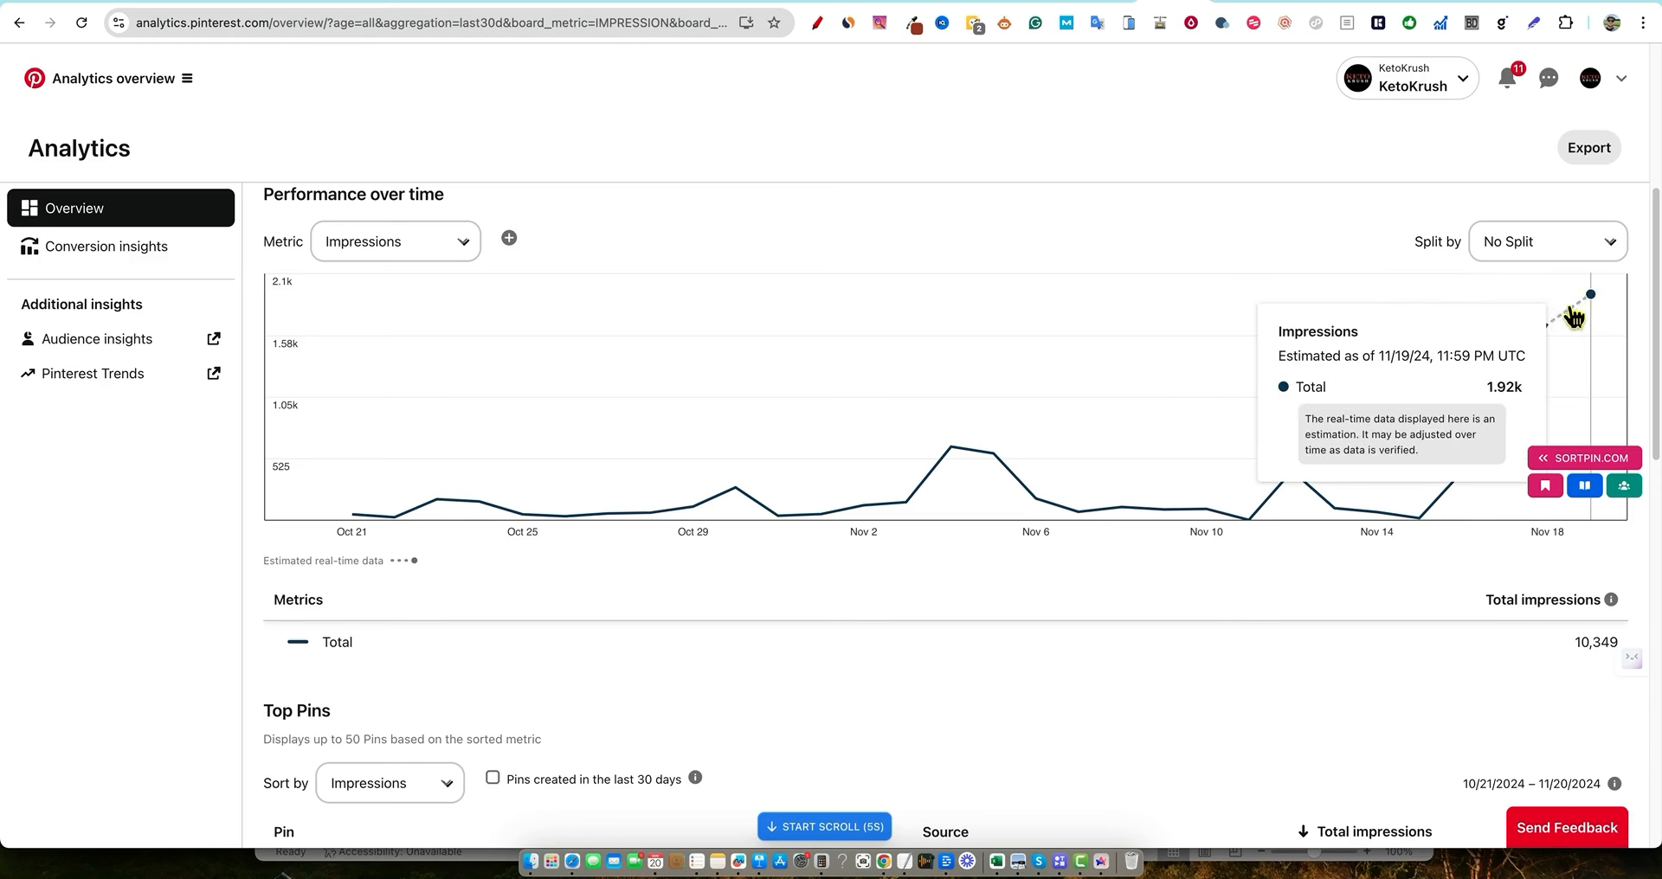
mouse_move(1616, 286)
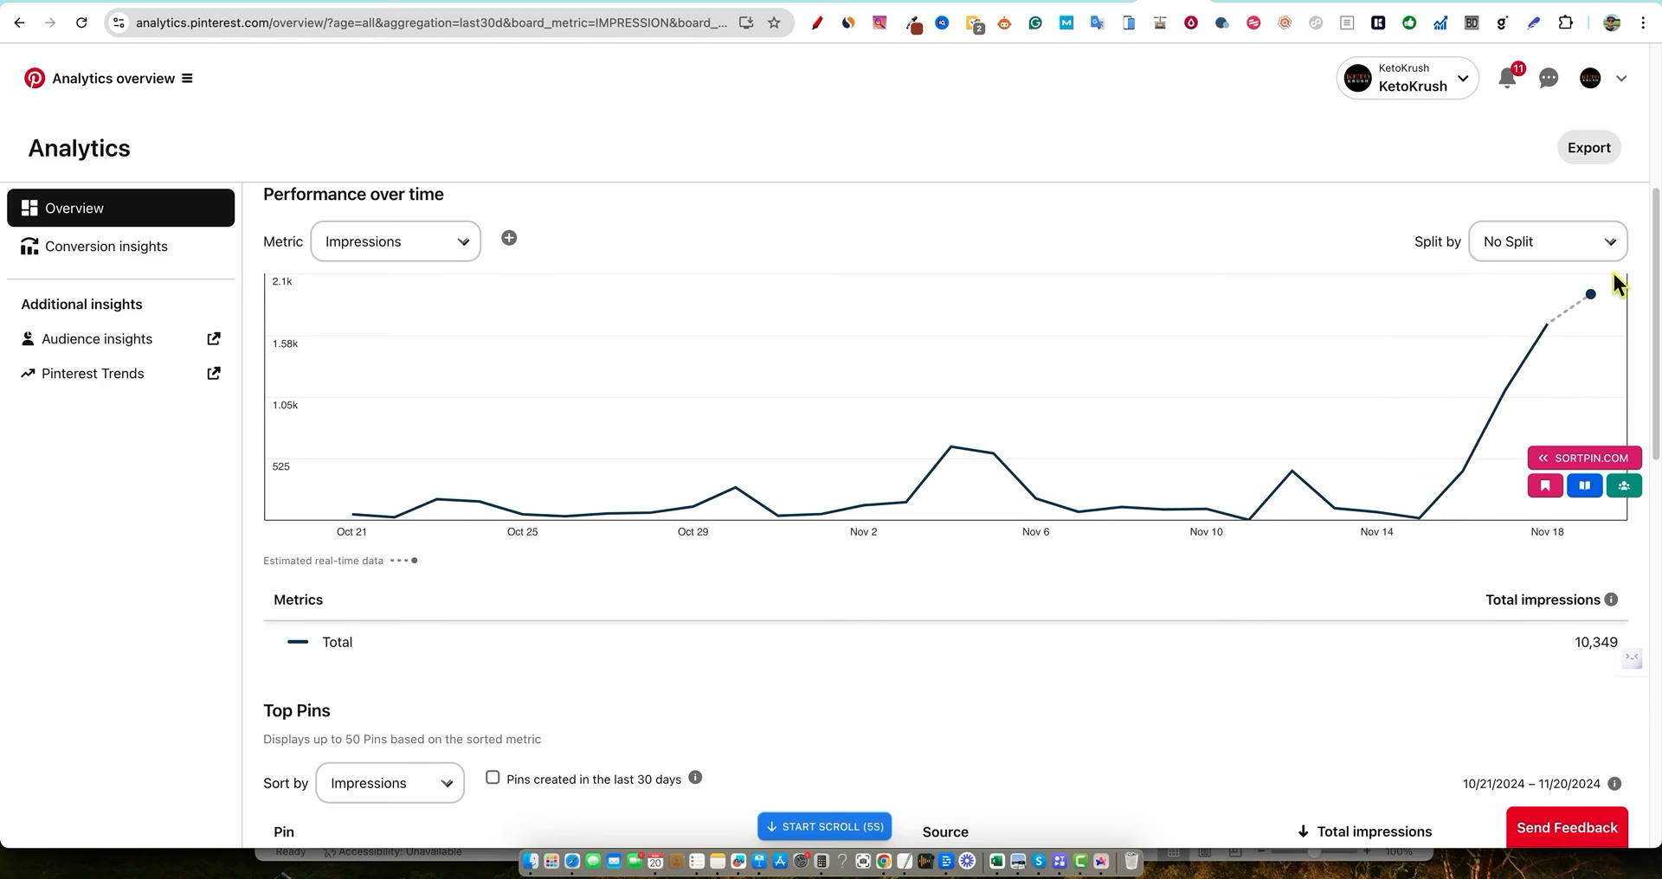
mouse_move(1590, 294)
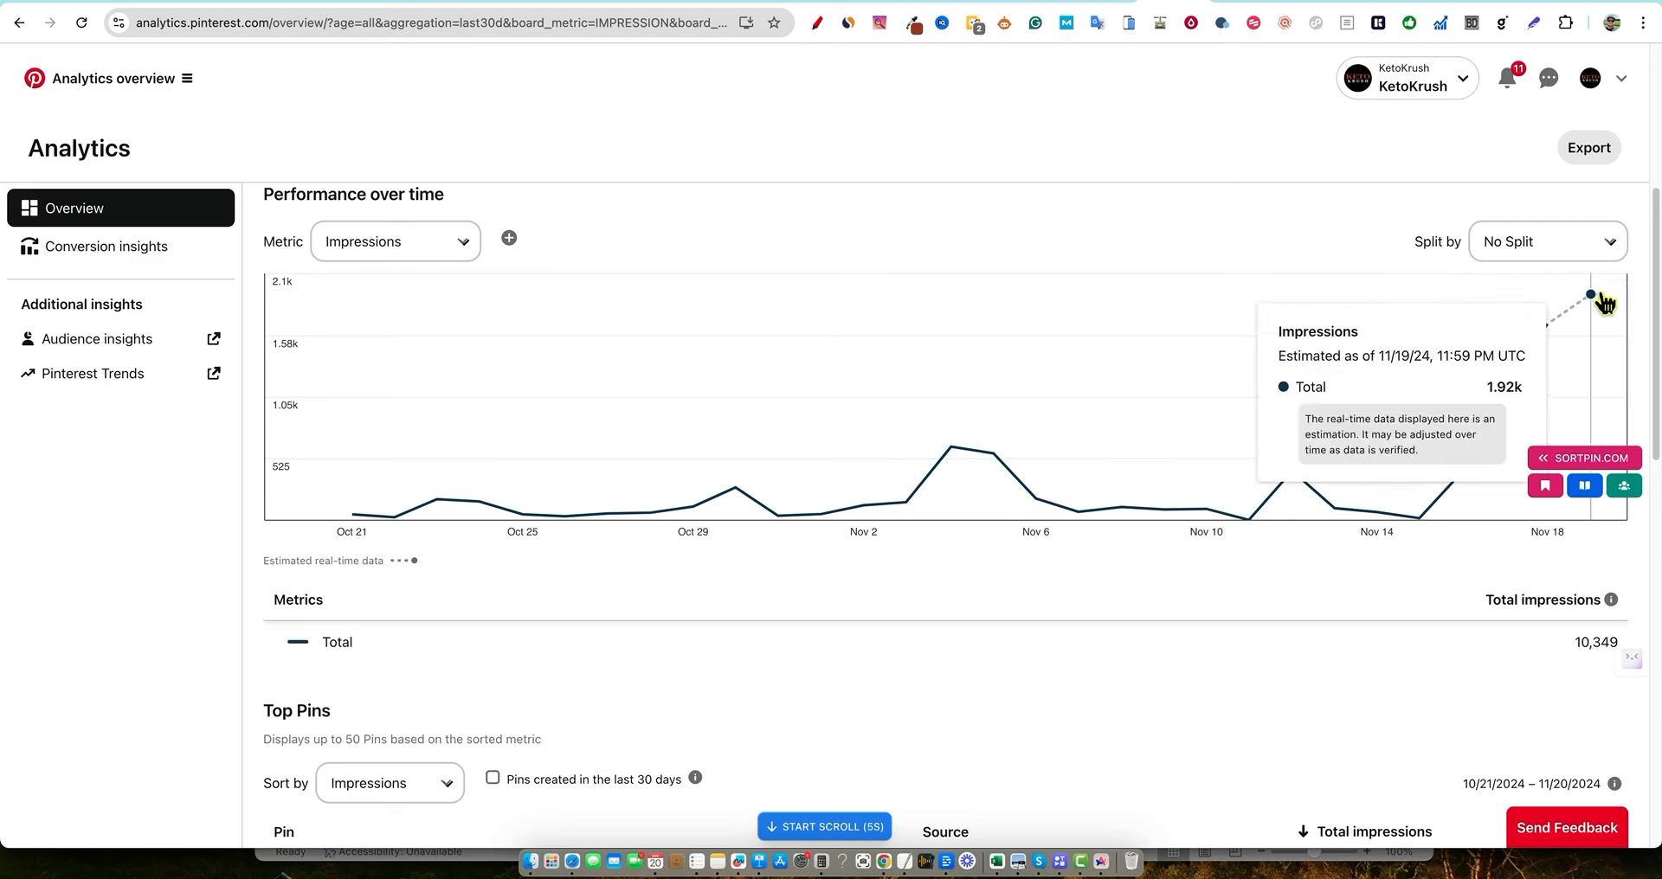
click(394, 242)
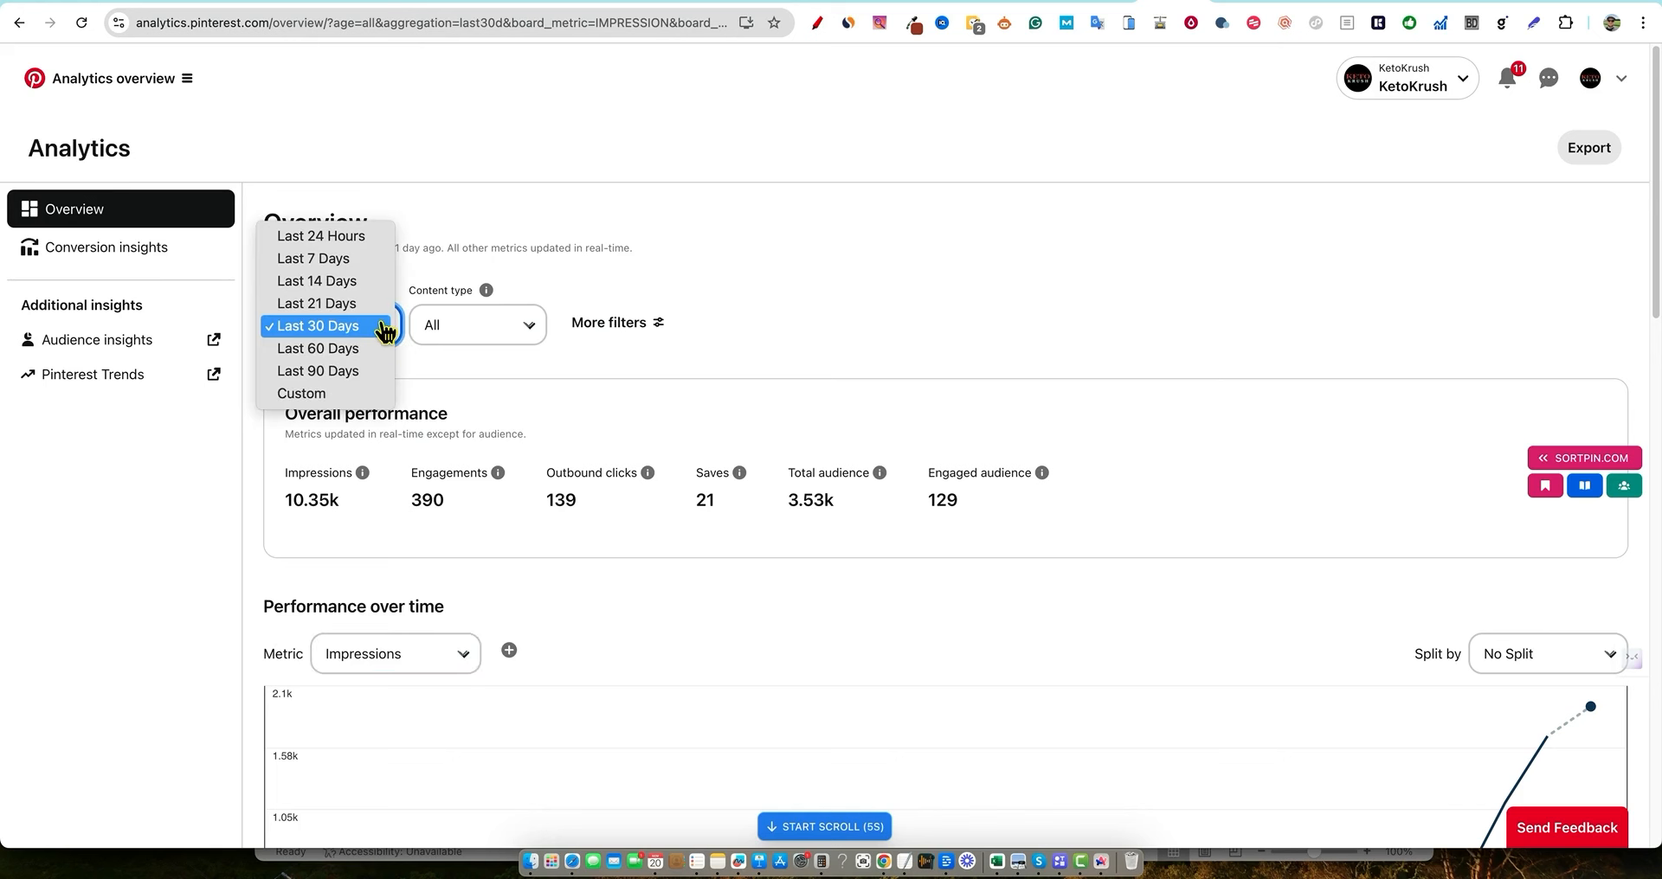
Limit the Analytics overview to the Last 7 Days
click(312, 257)
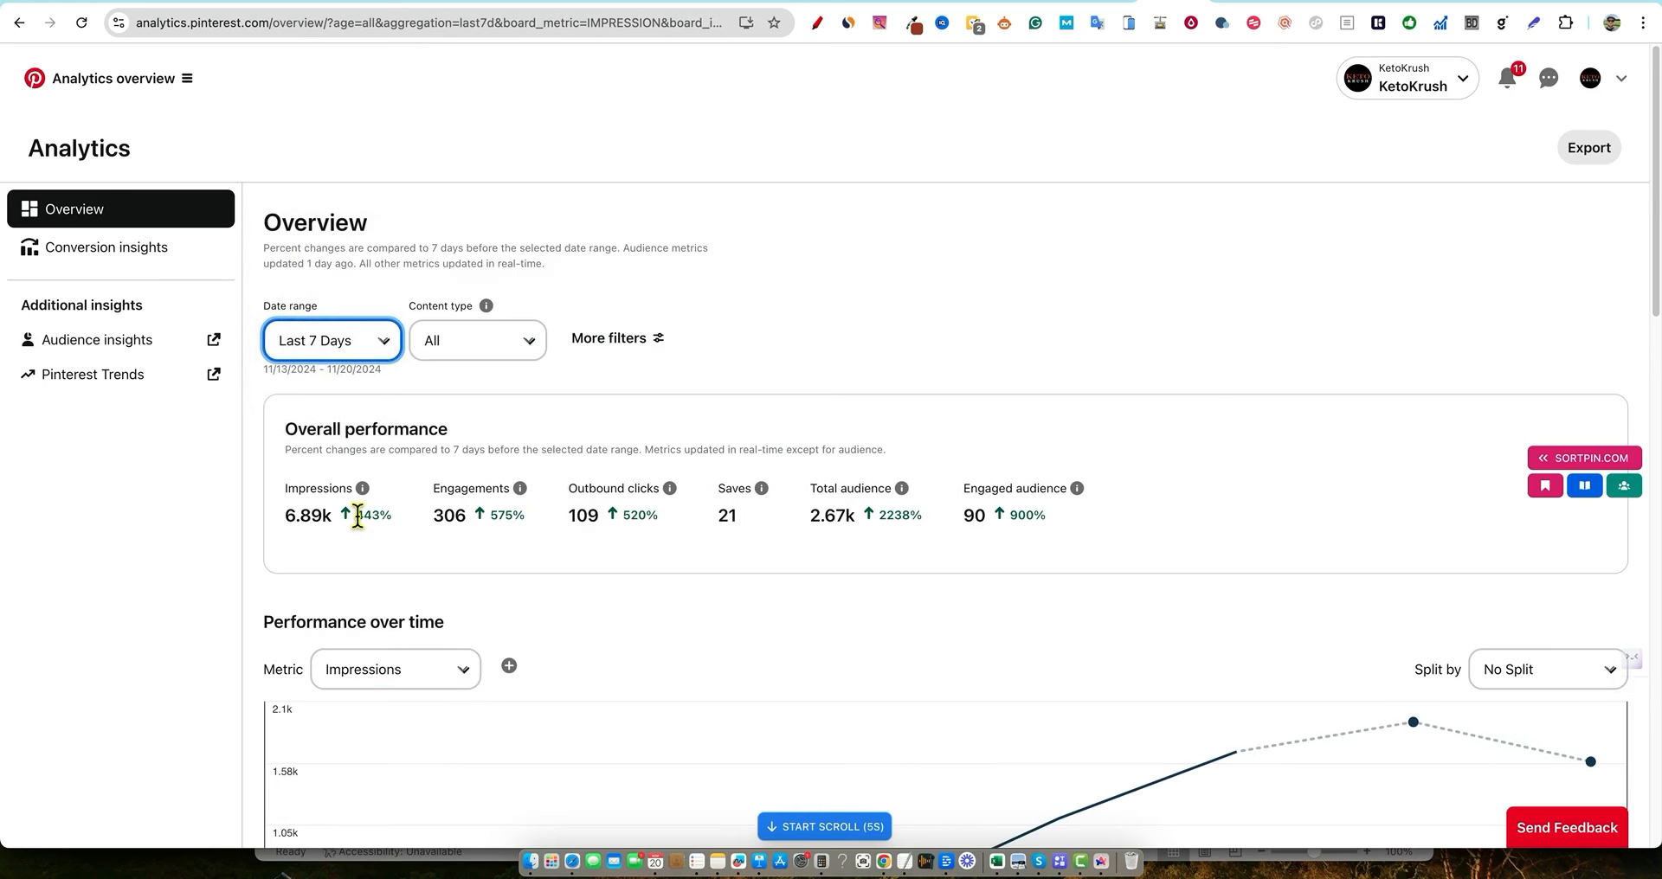
mouse_move(482, 553)
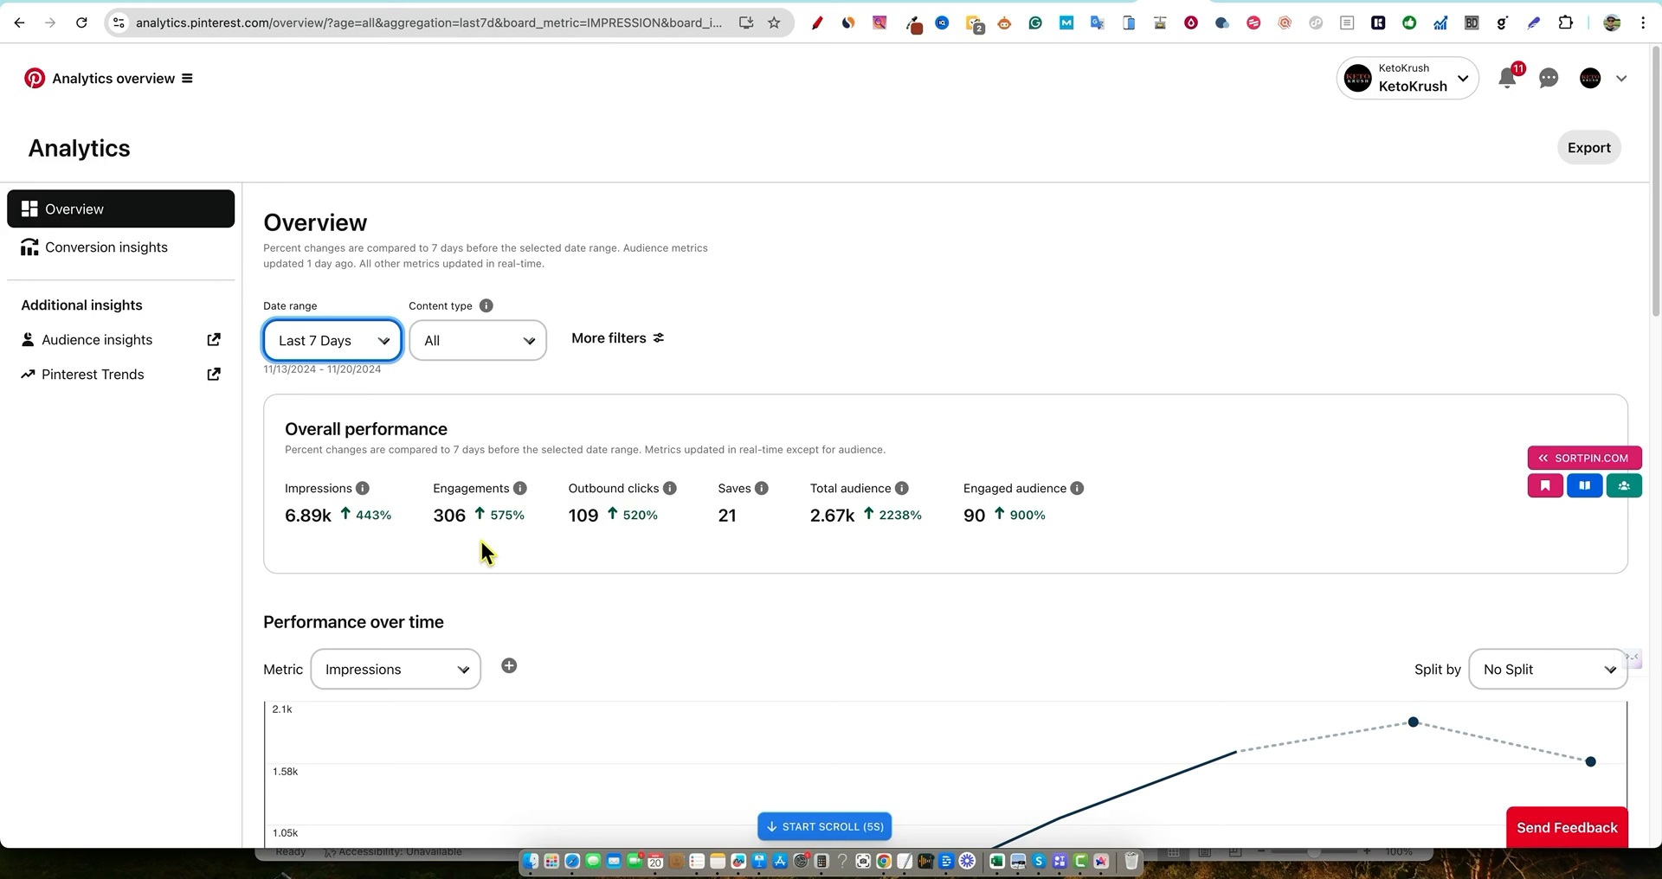
mouse_move(492, 517)
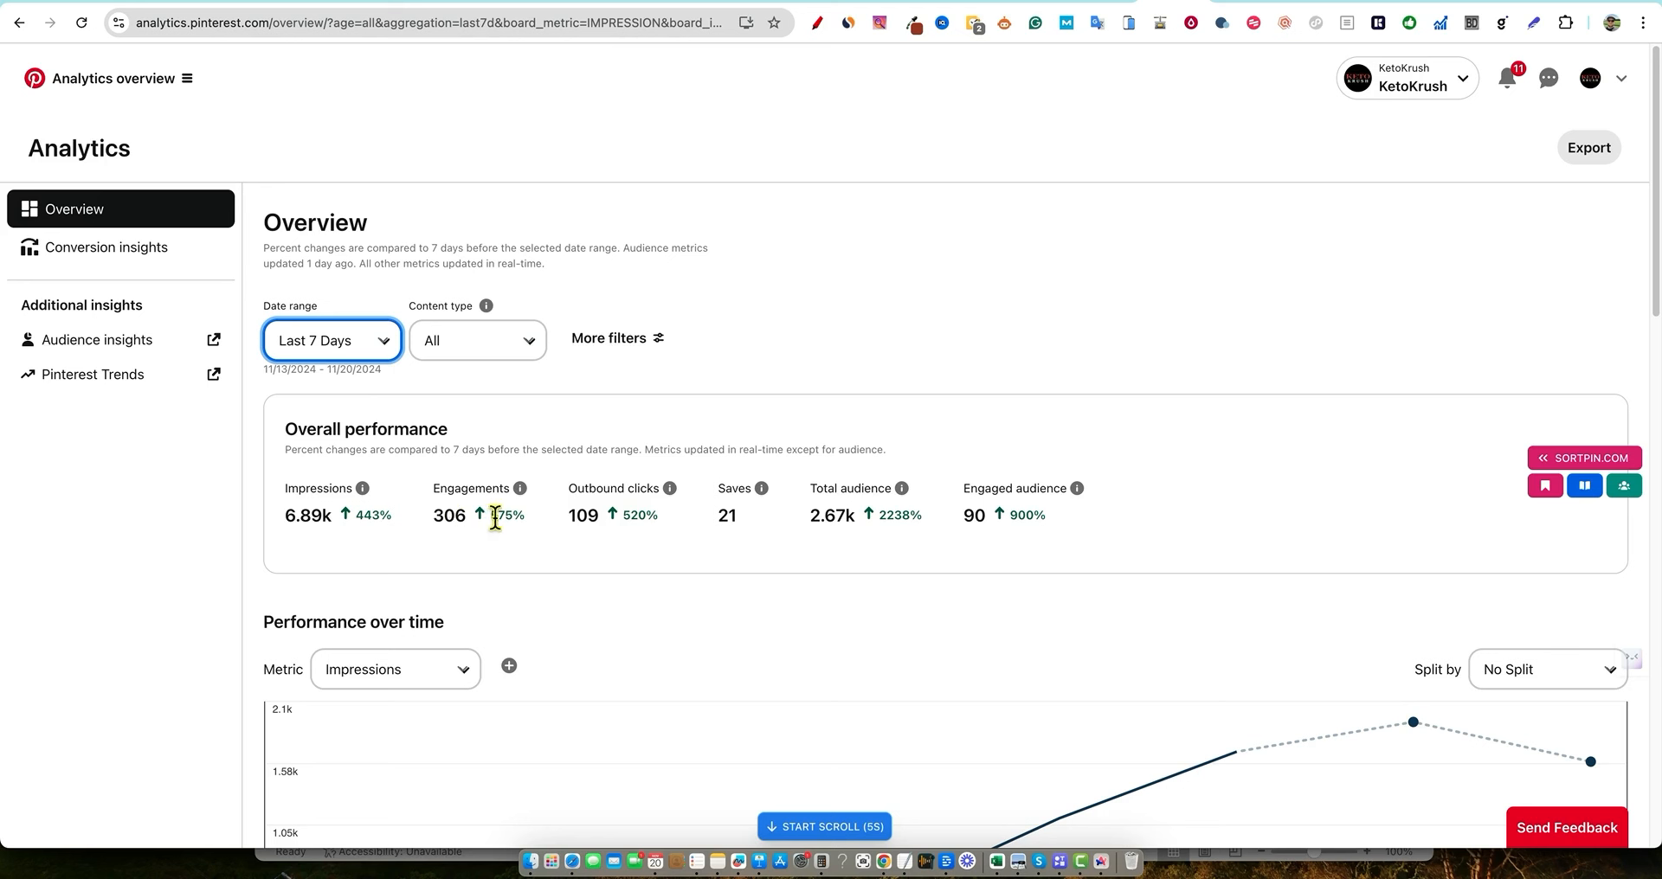
mouse_move(638, 524)
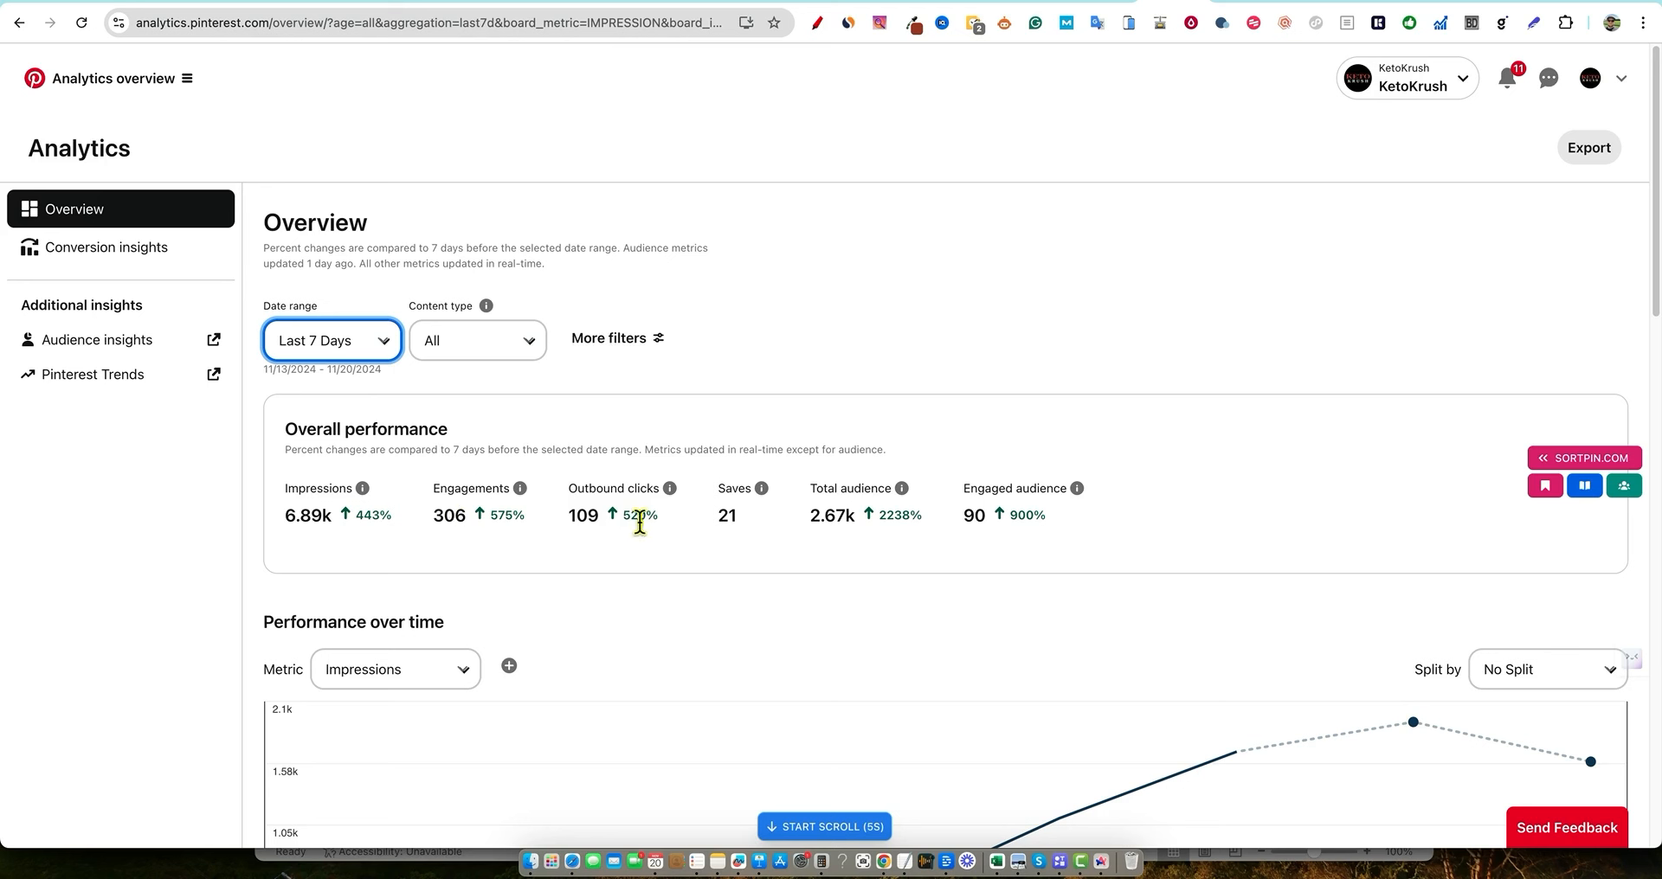
mouse_move(662, 562)
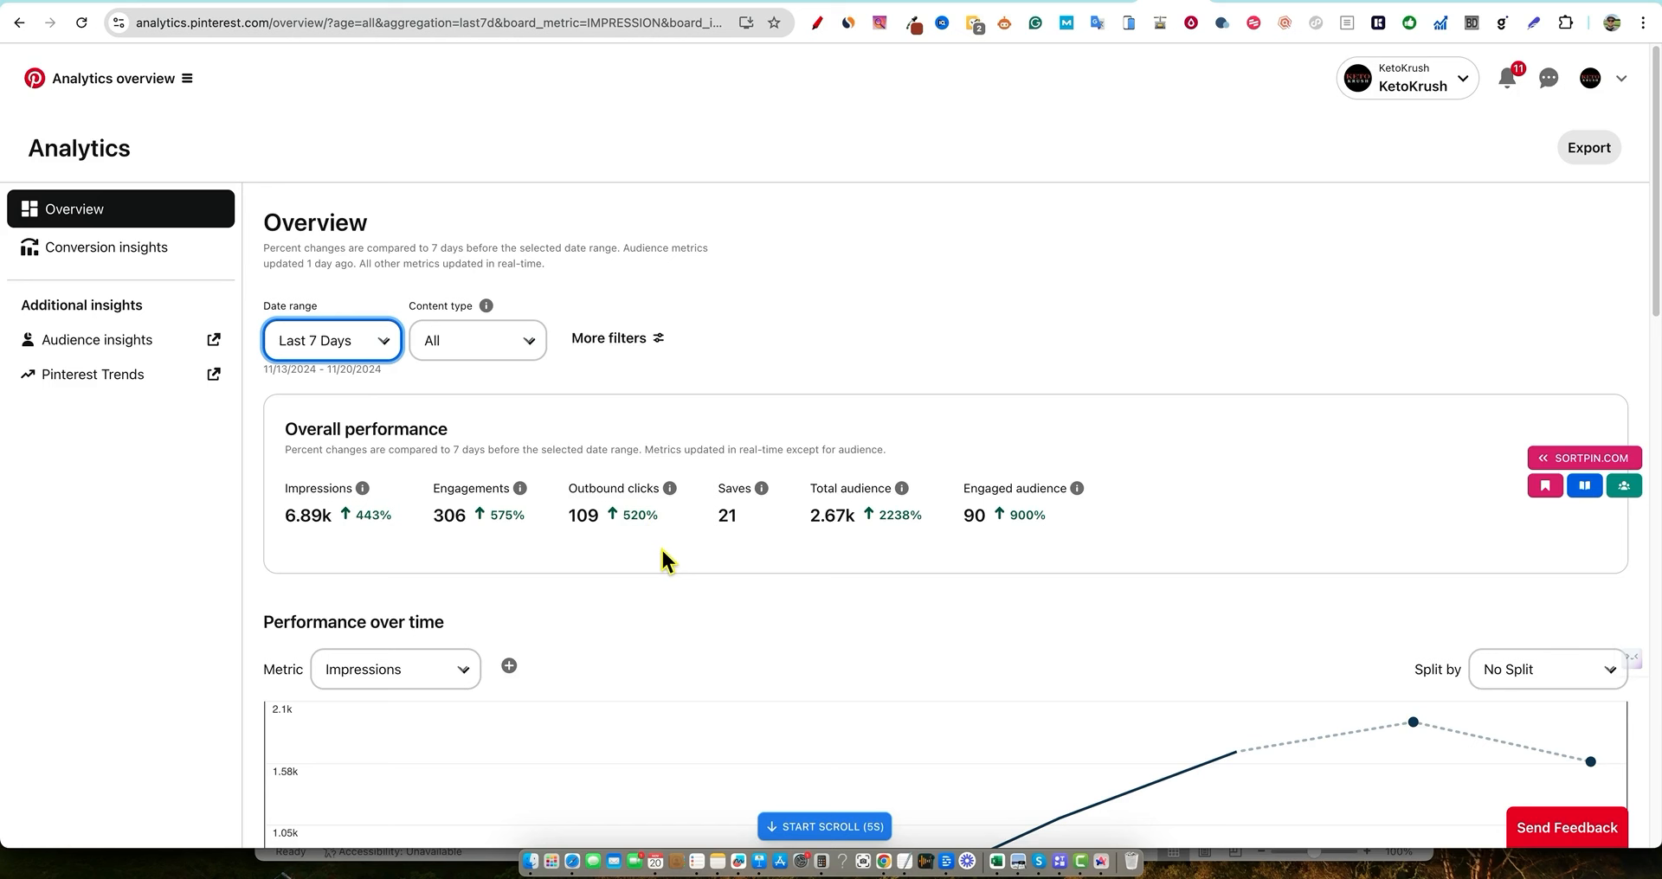
mouse_move(845, 519)
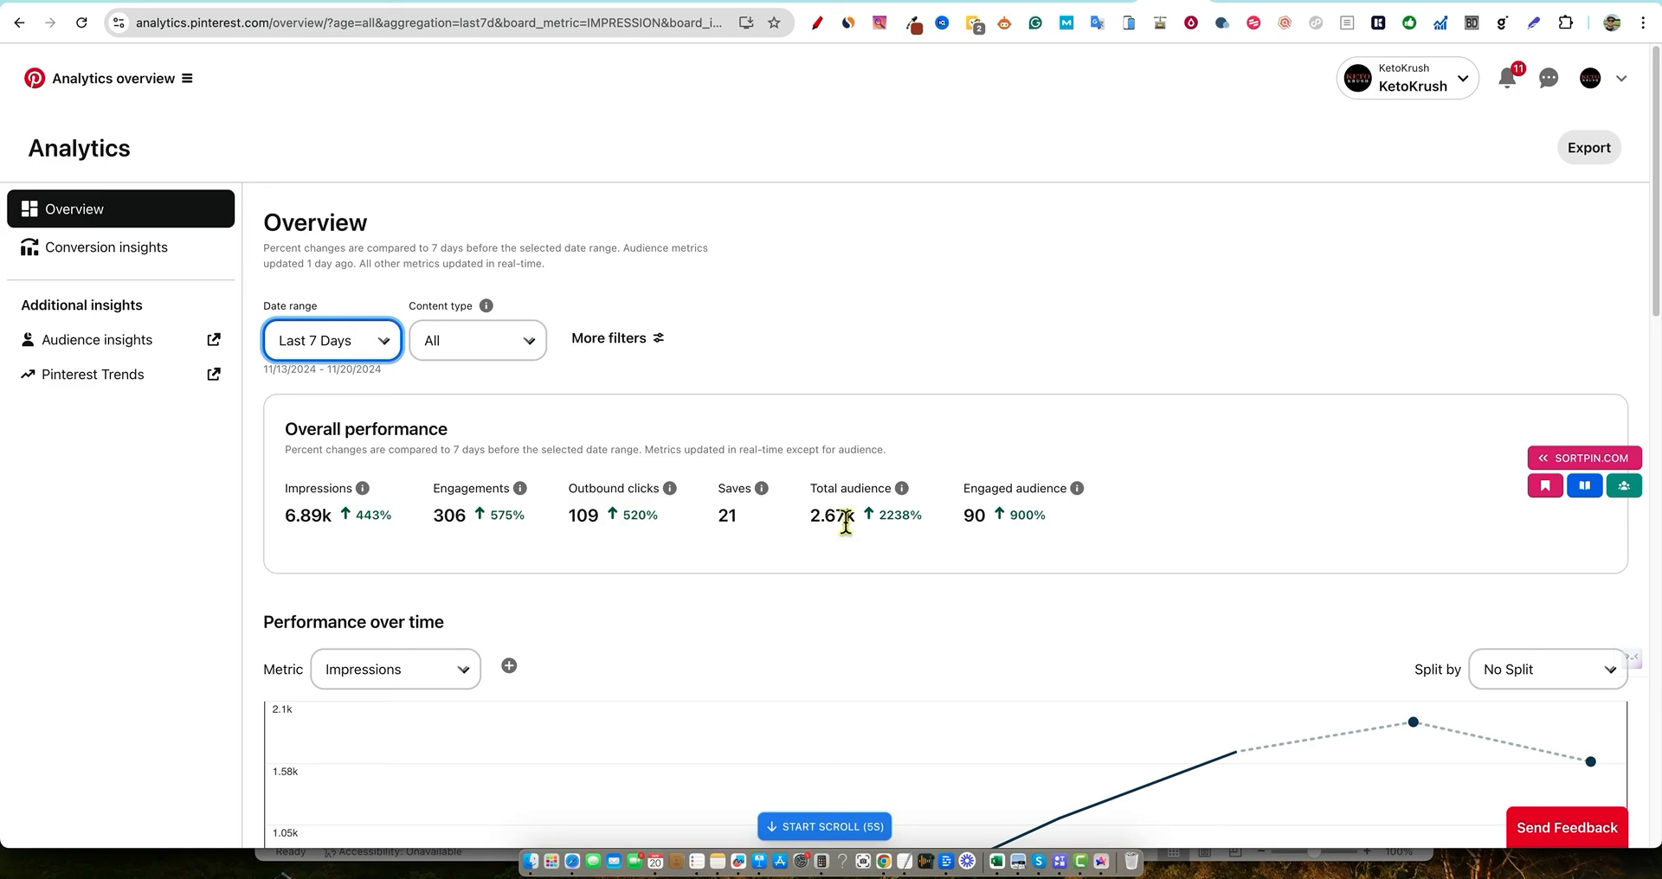
mouse_move(915, 568)
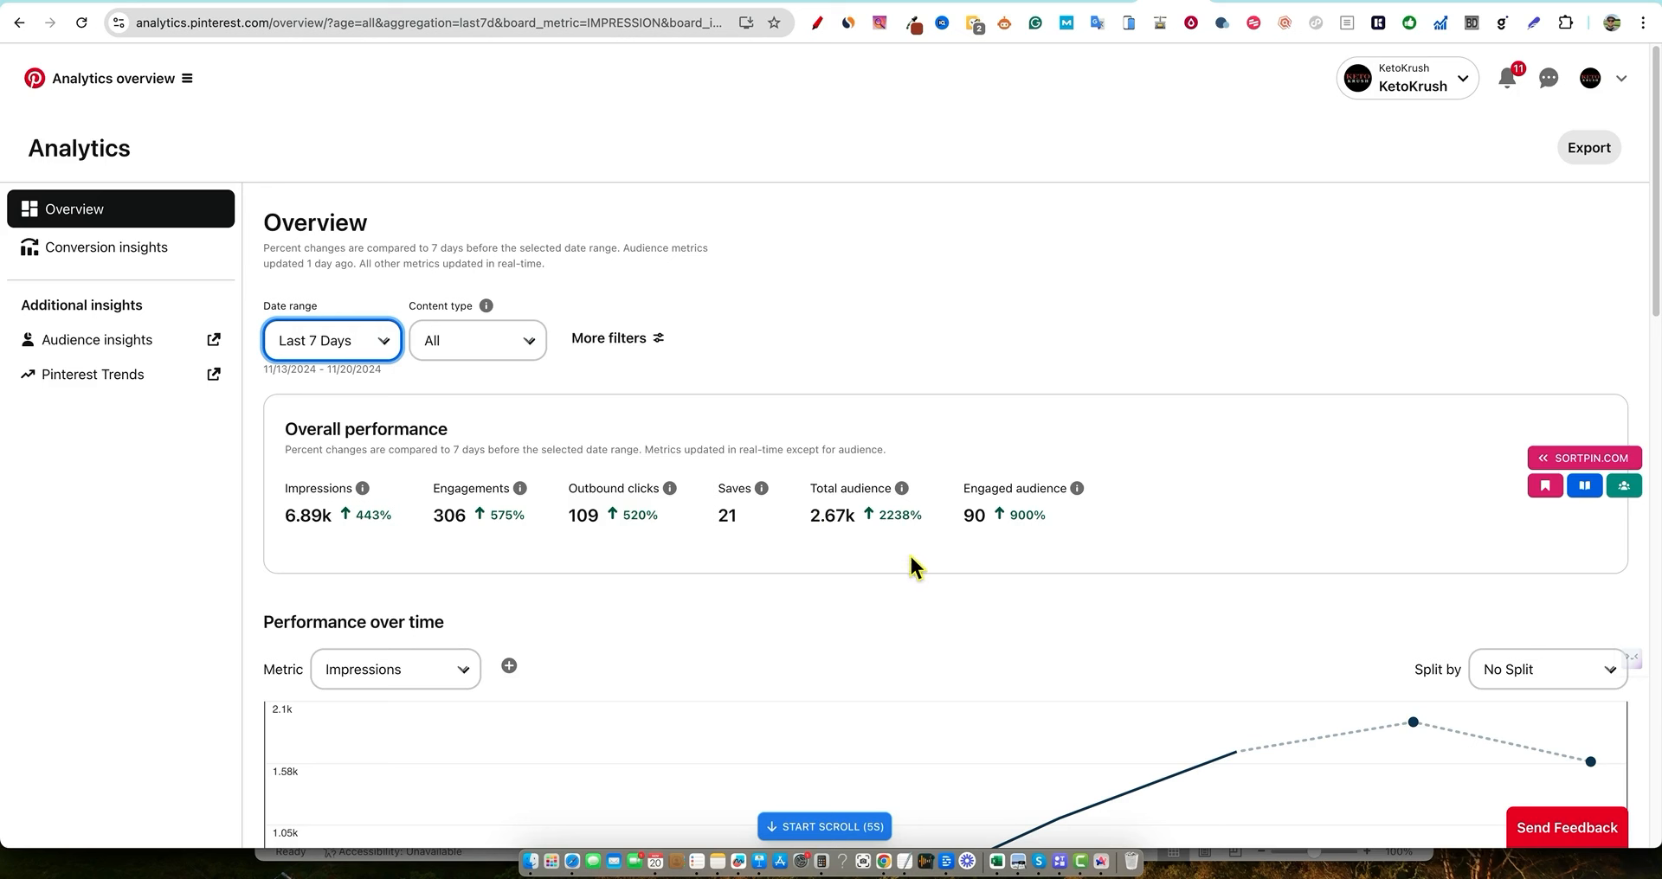
mouse_move(1044, 540)
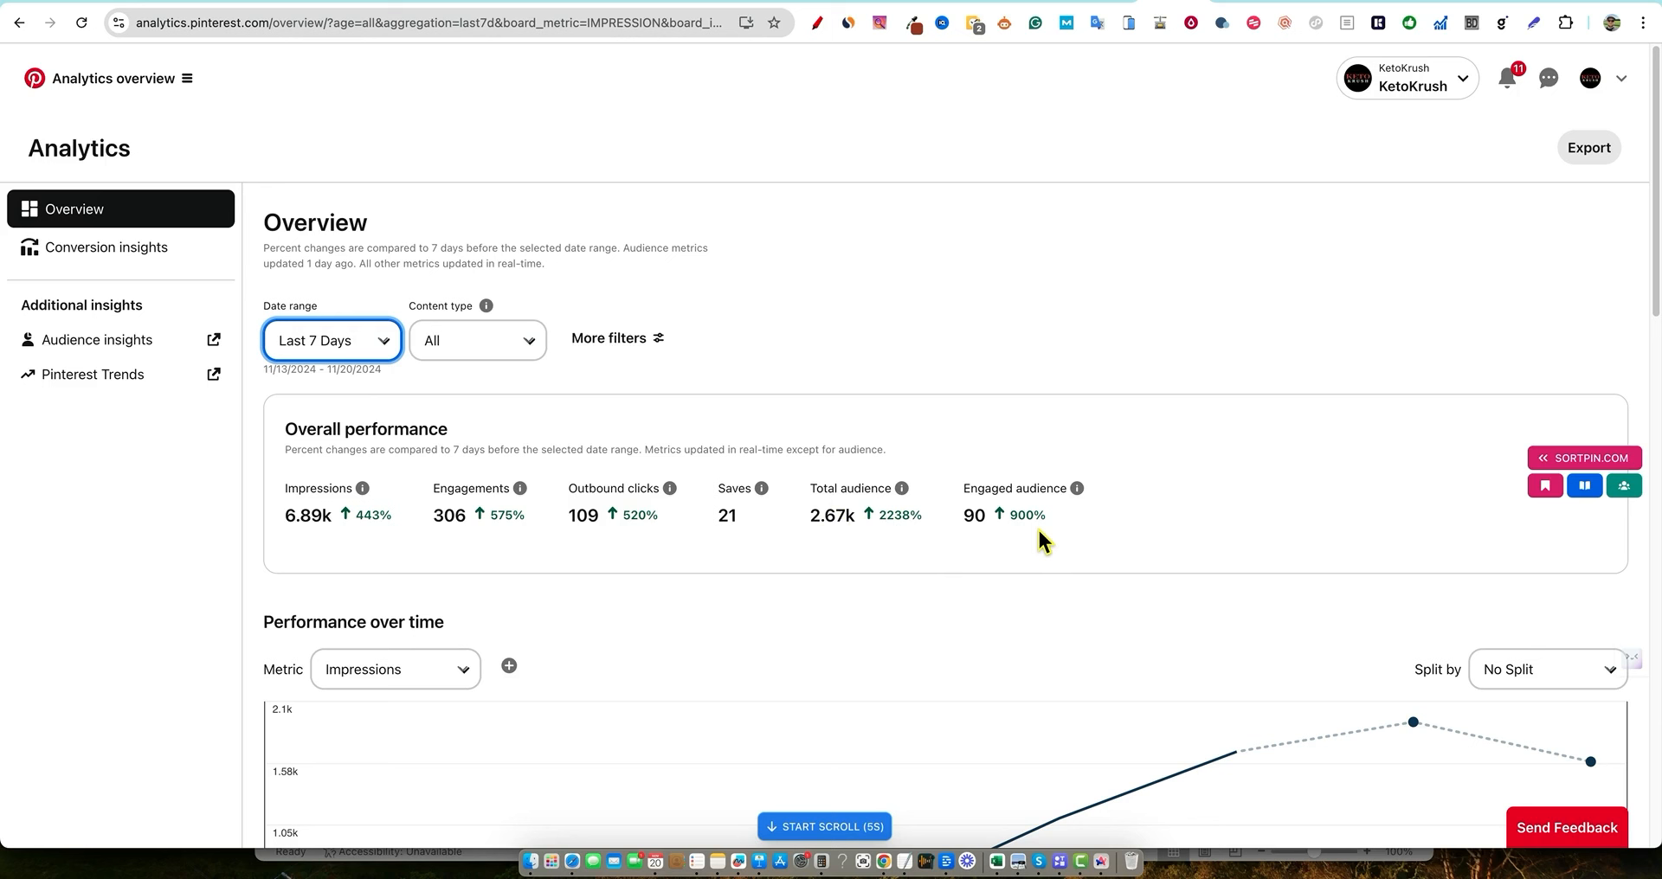
mouse_move(677, 425)
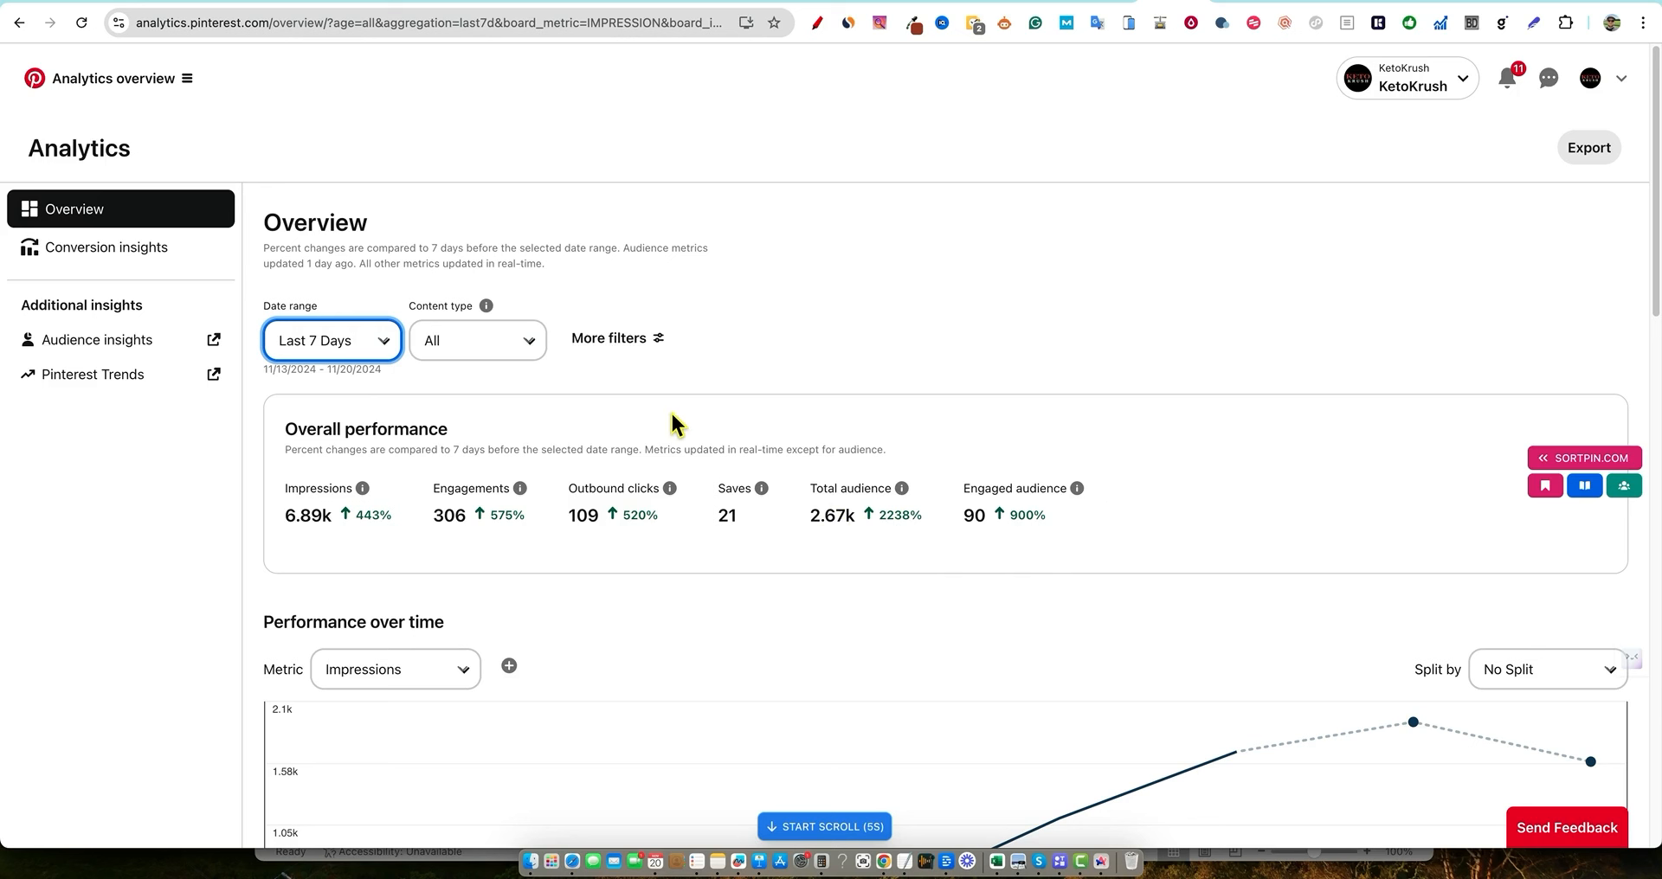
mouse_move(358, 622)
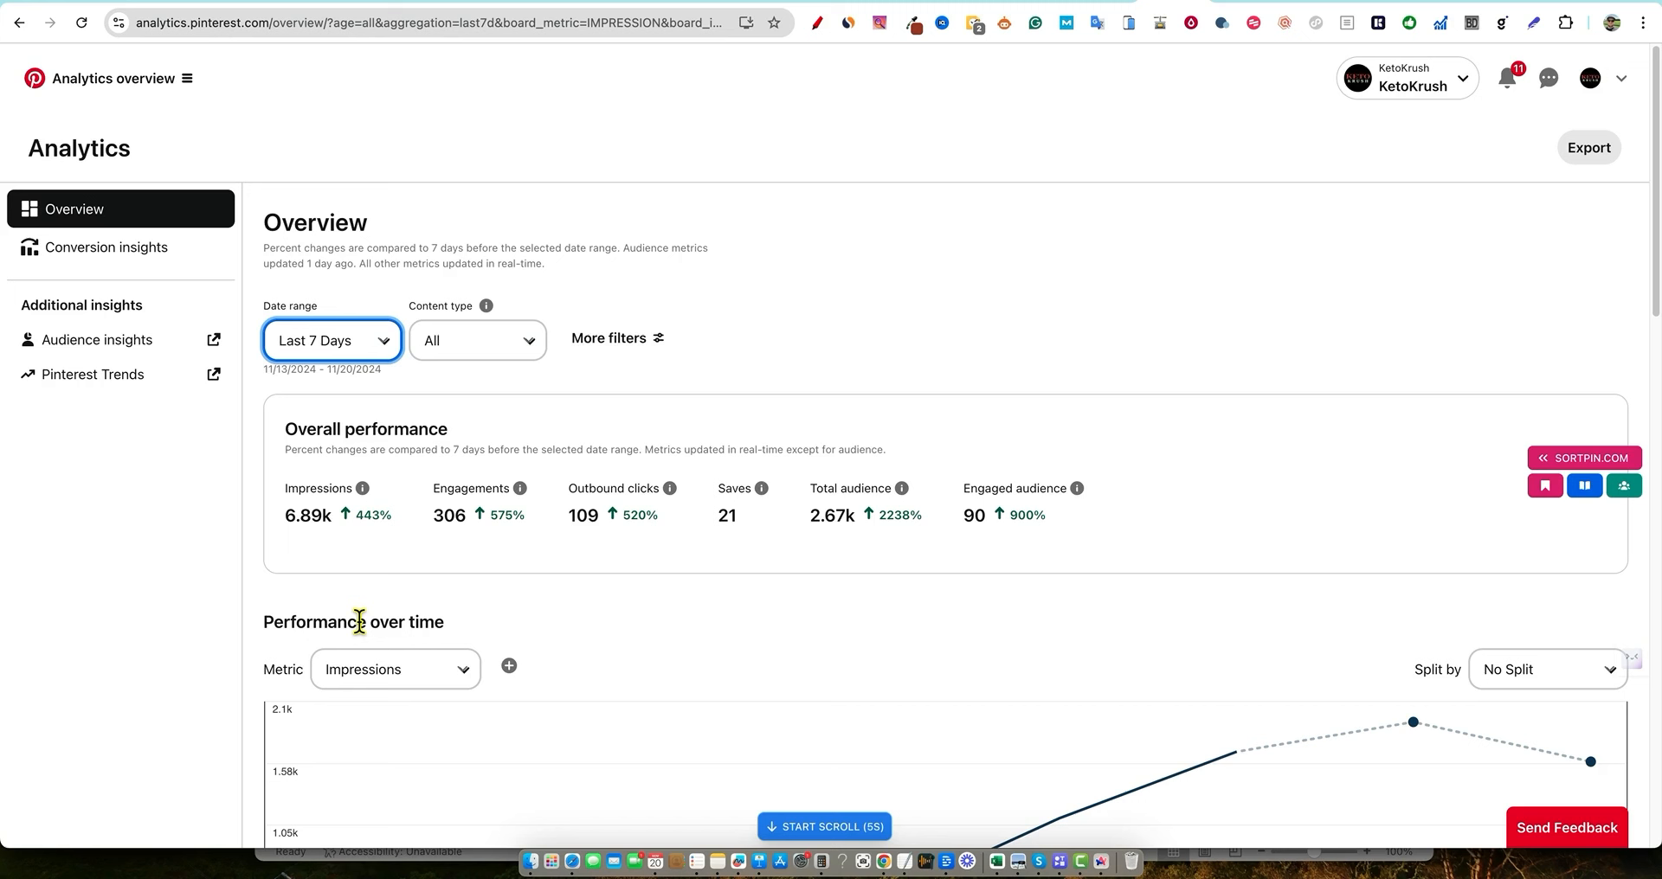
mouse_move(707, 659)
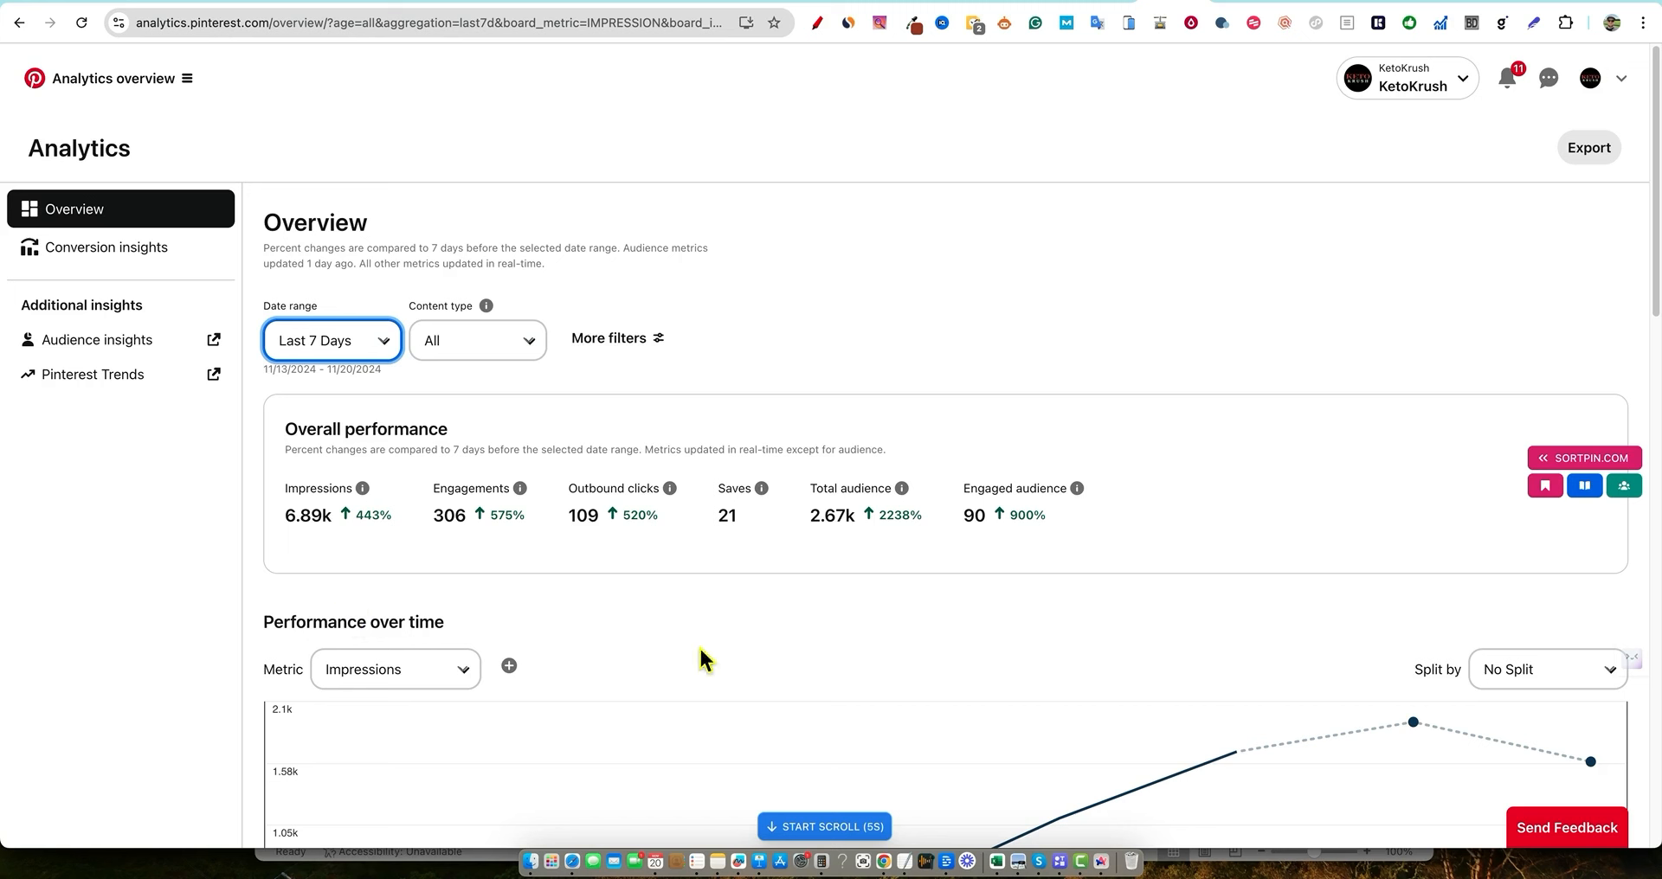
mouse_move(909, 152)
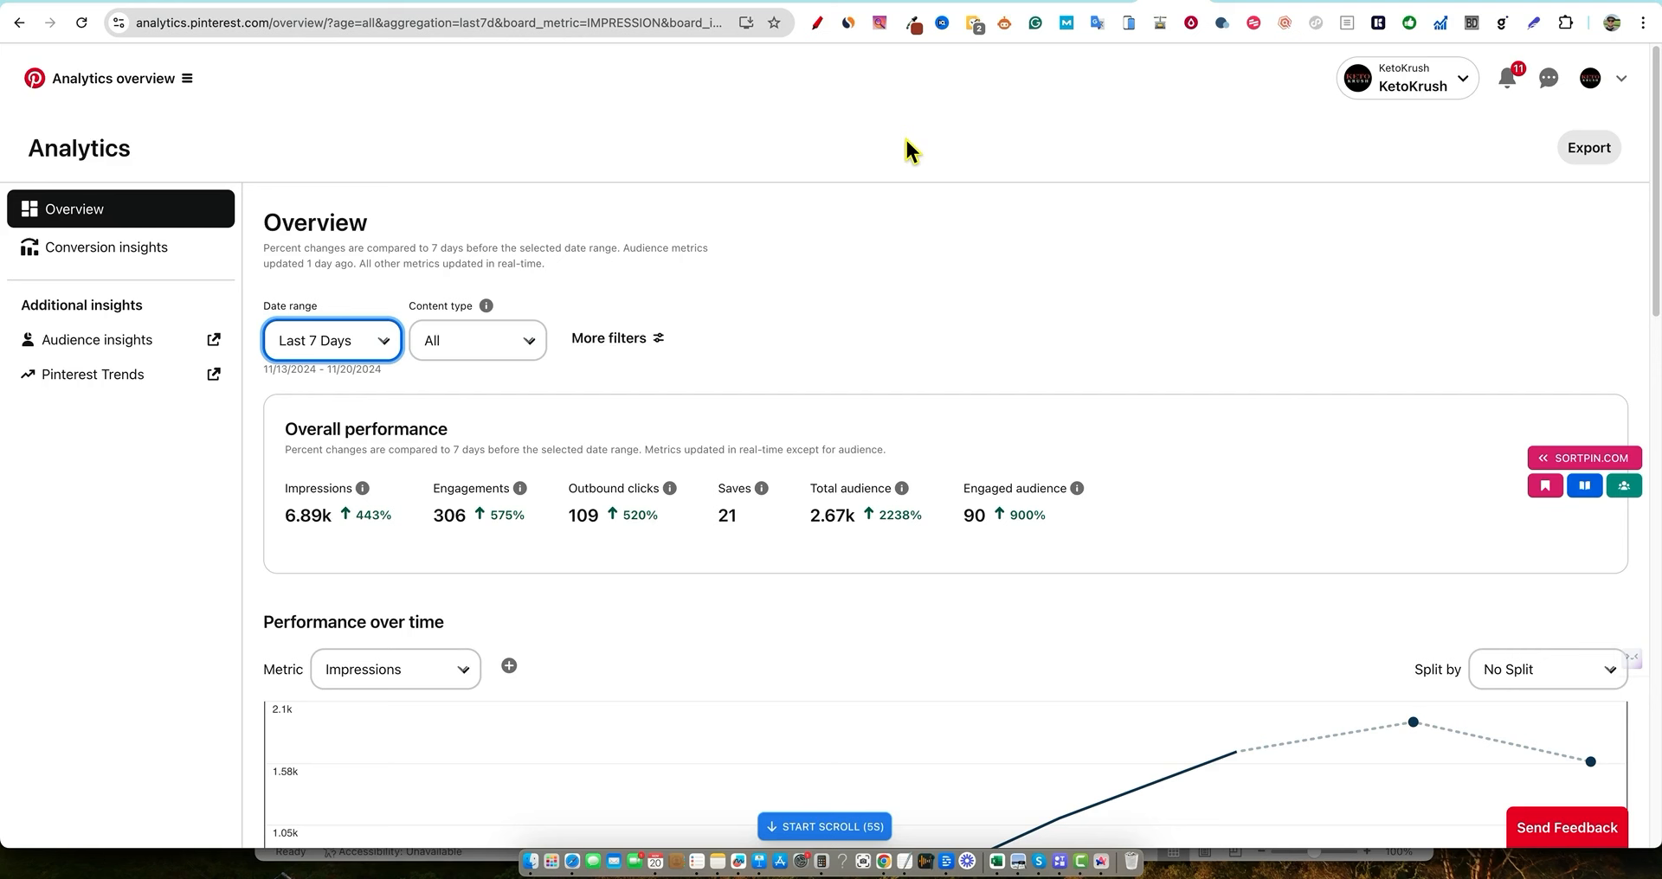
mouse_move(986, 326)
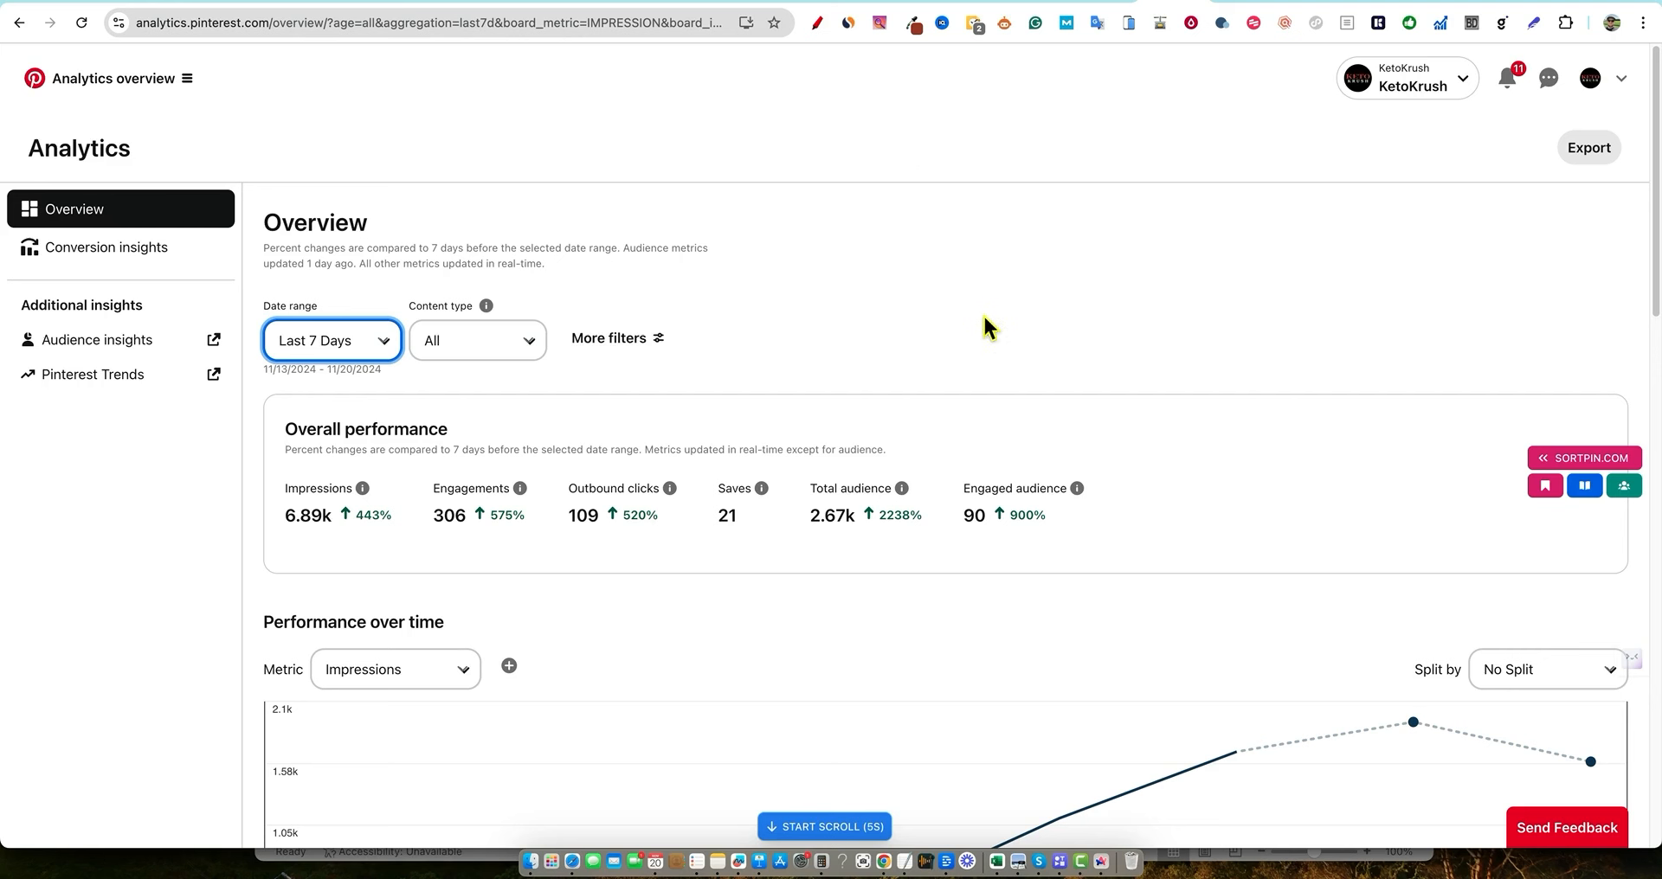
scroll(down, 3)
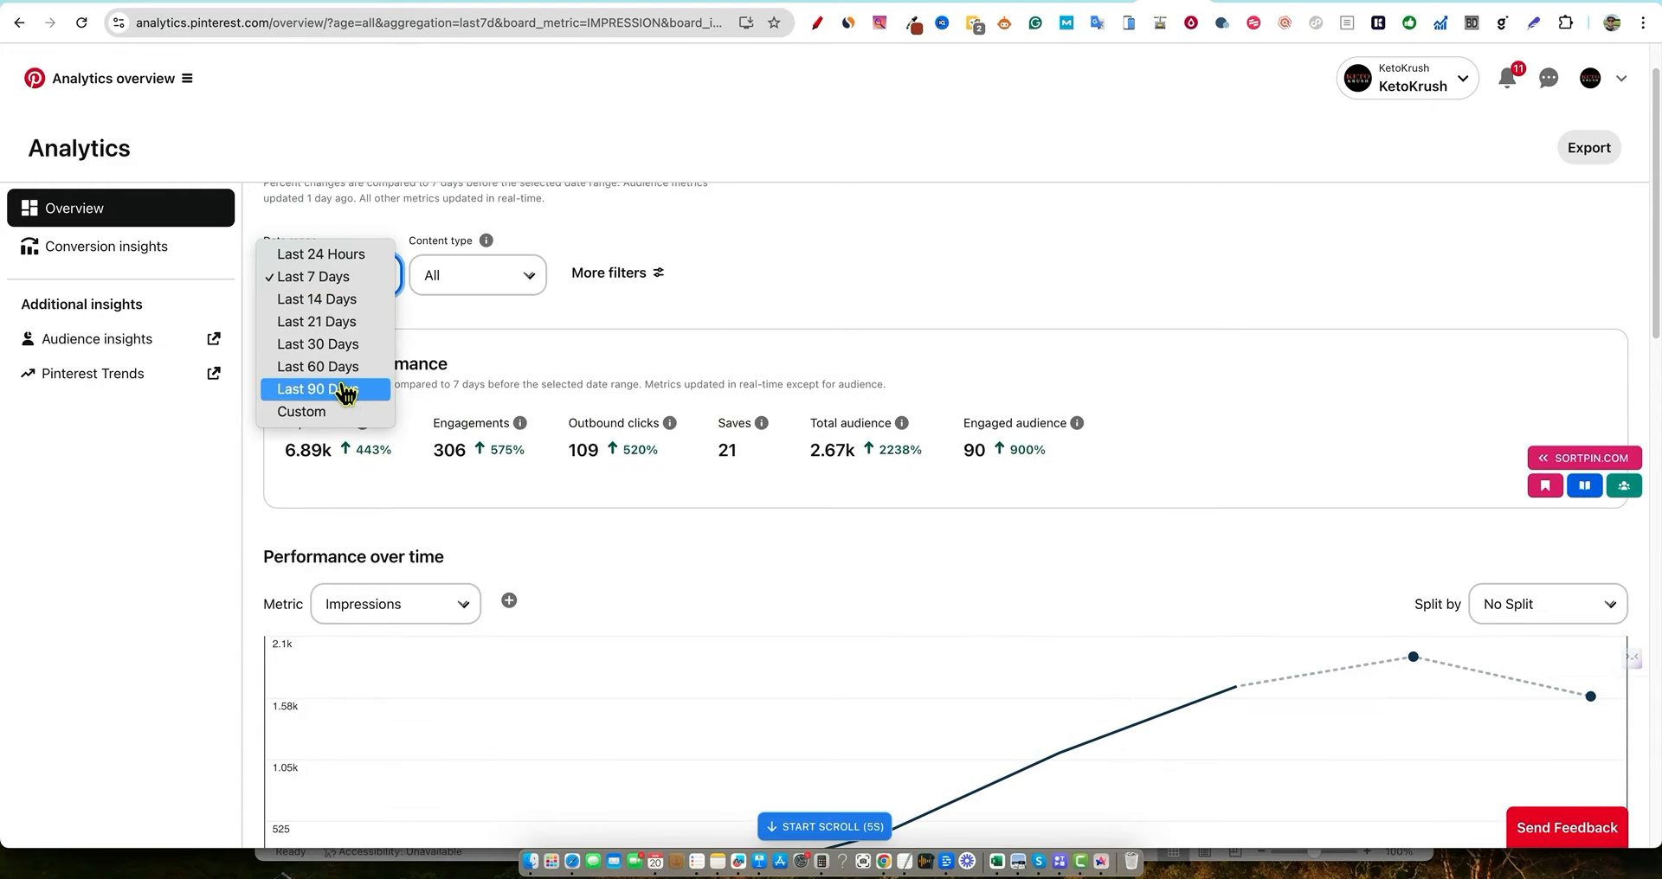
Switch the overview to the Last 90 Days and review the impressions chart and Top Pins
click(317, 389)
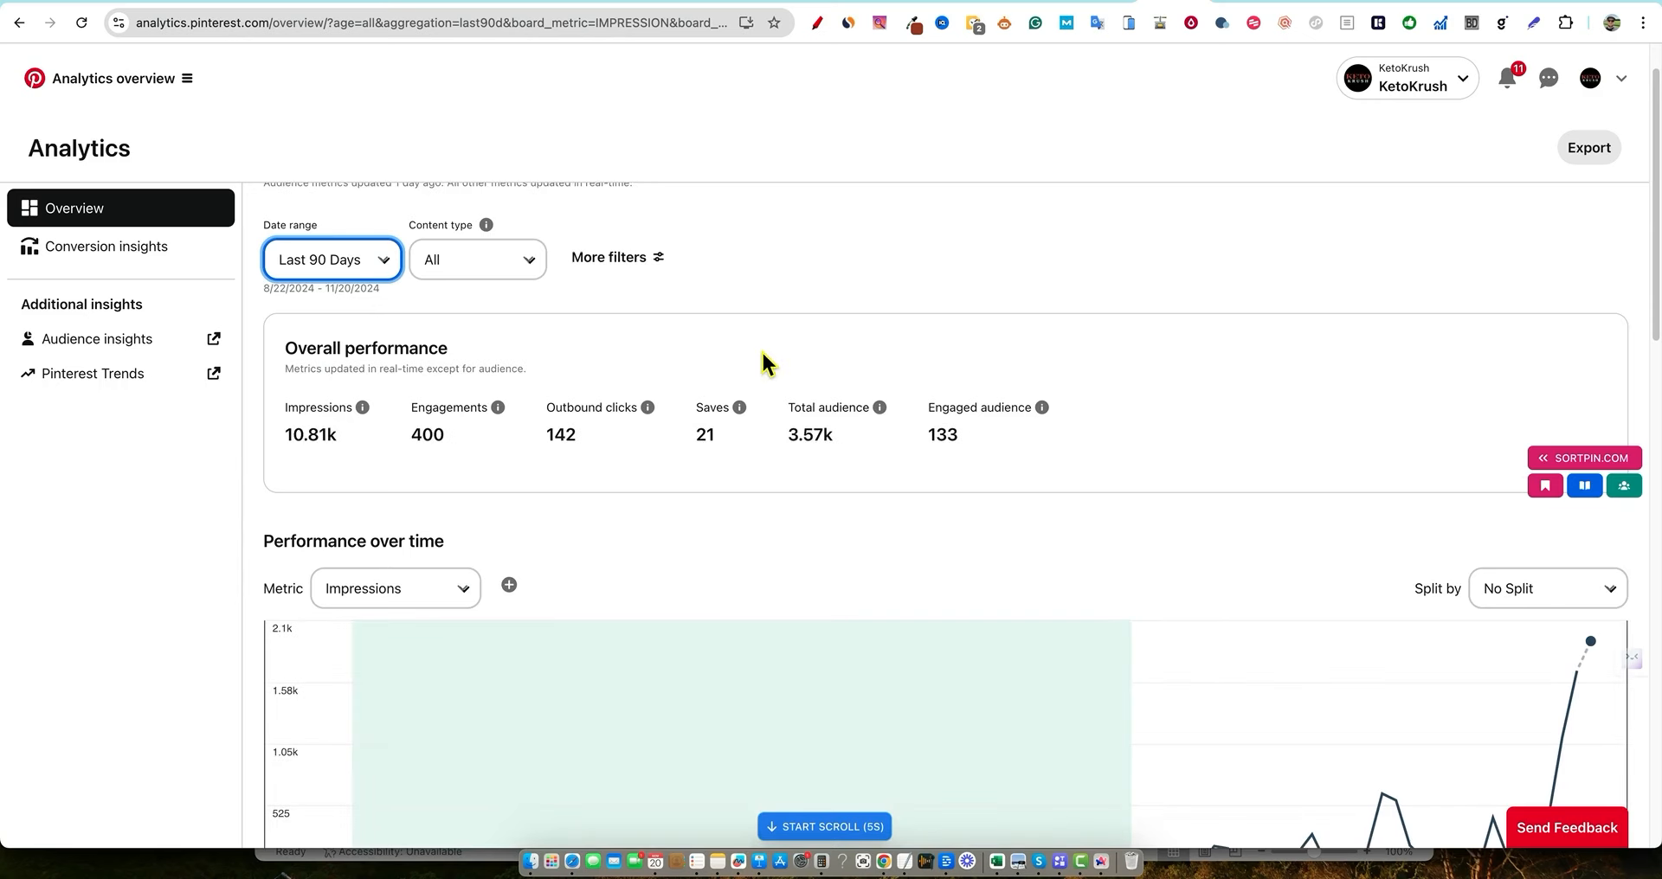
scroll(down, 3)
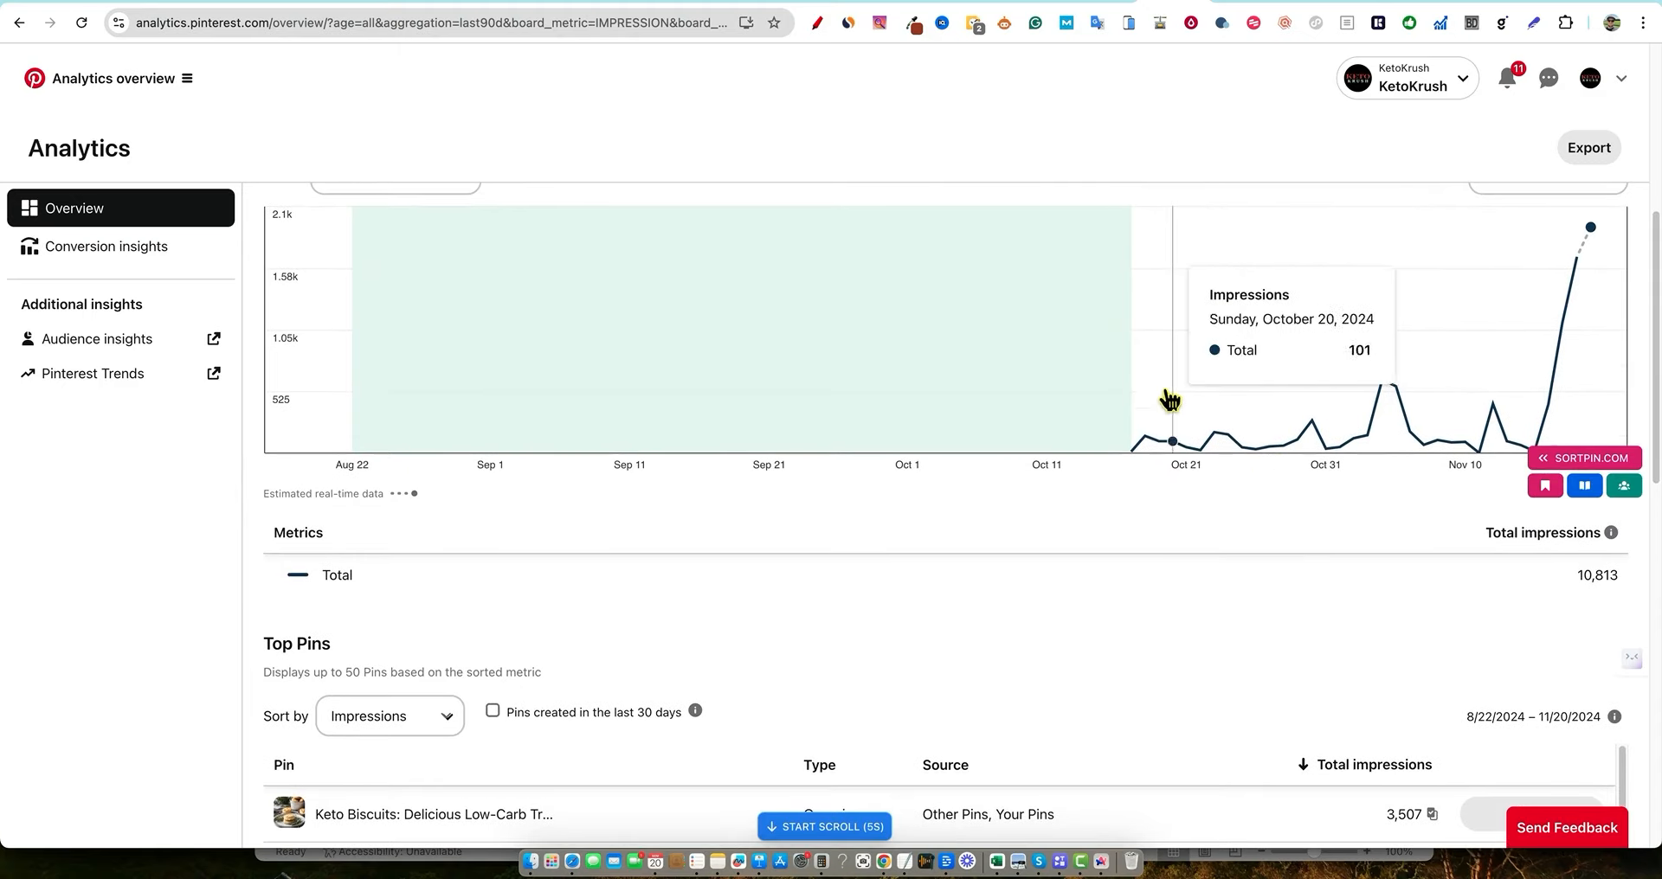
mouse_move(1593, 235)
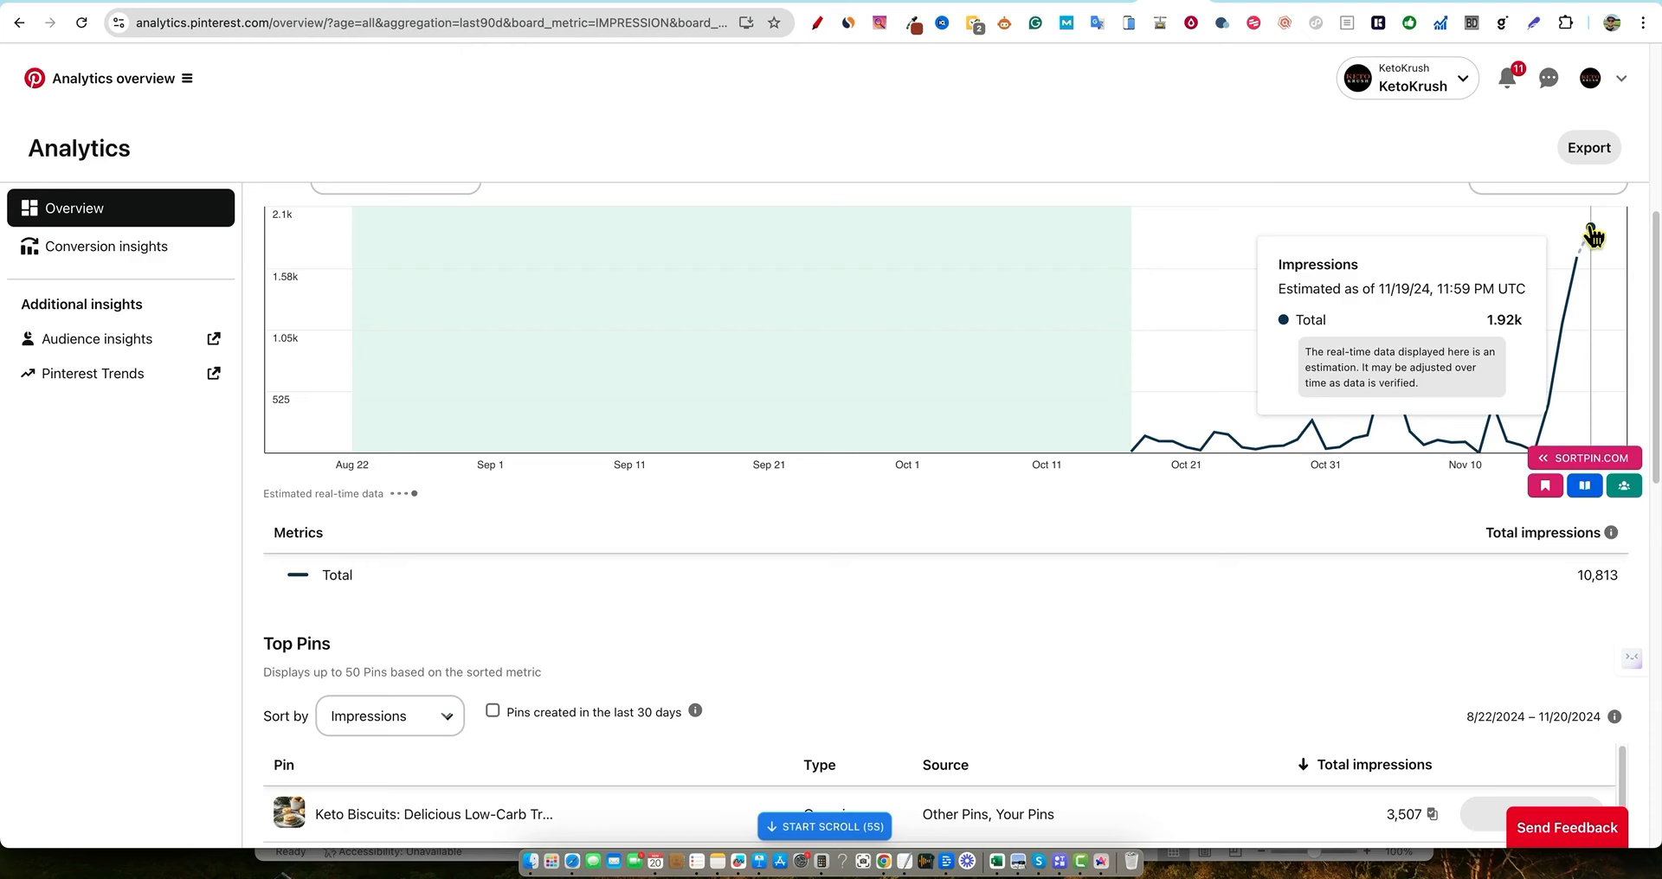
mouse_move(564, 558)
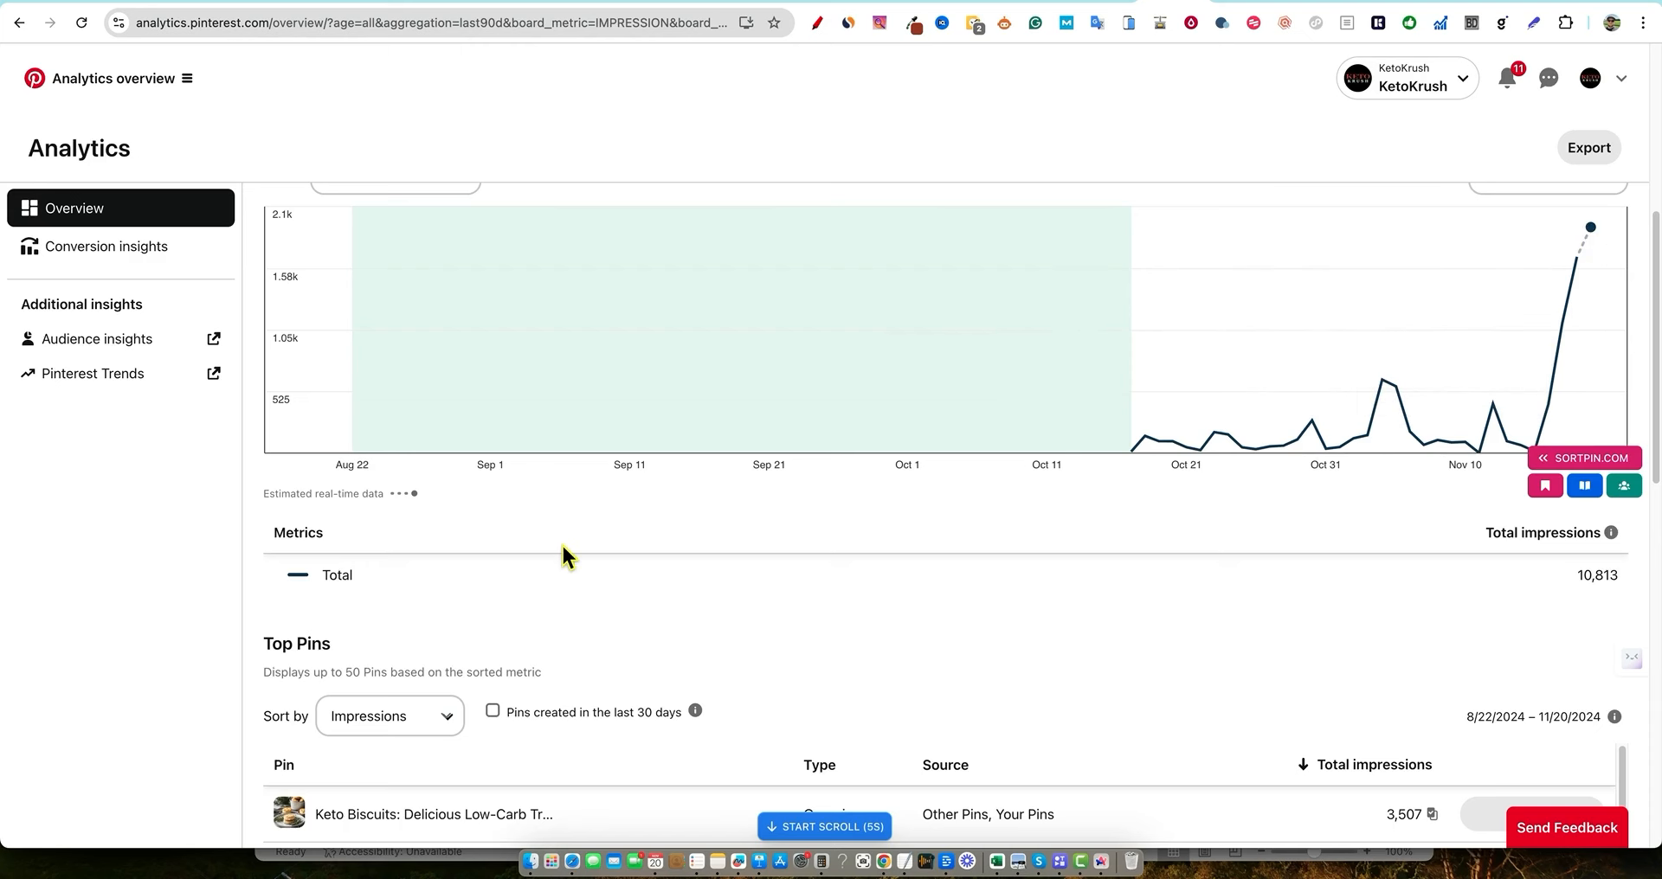
mouse_move(1174, 448)
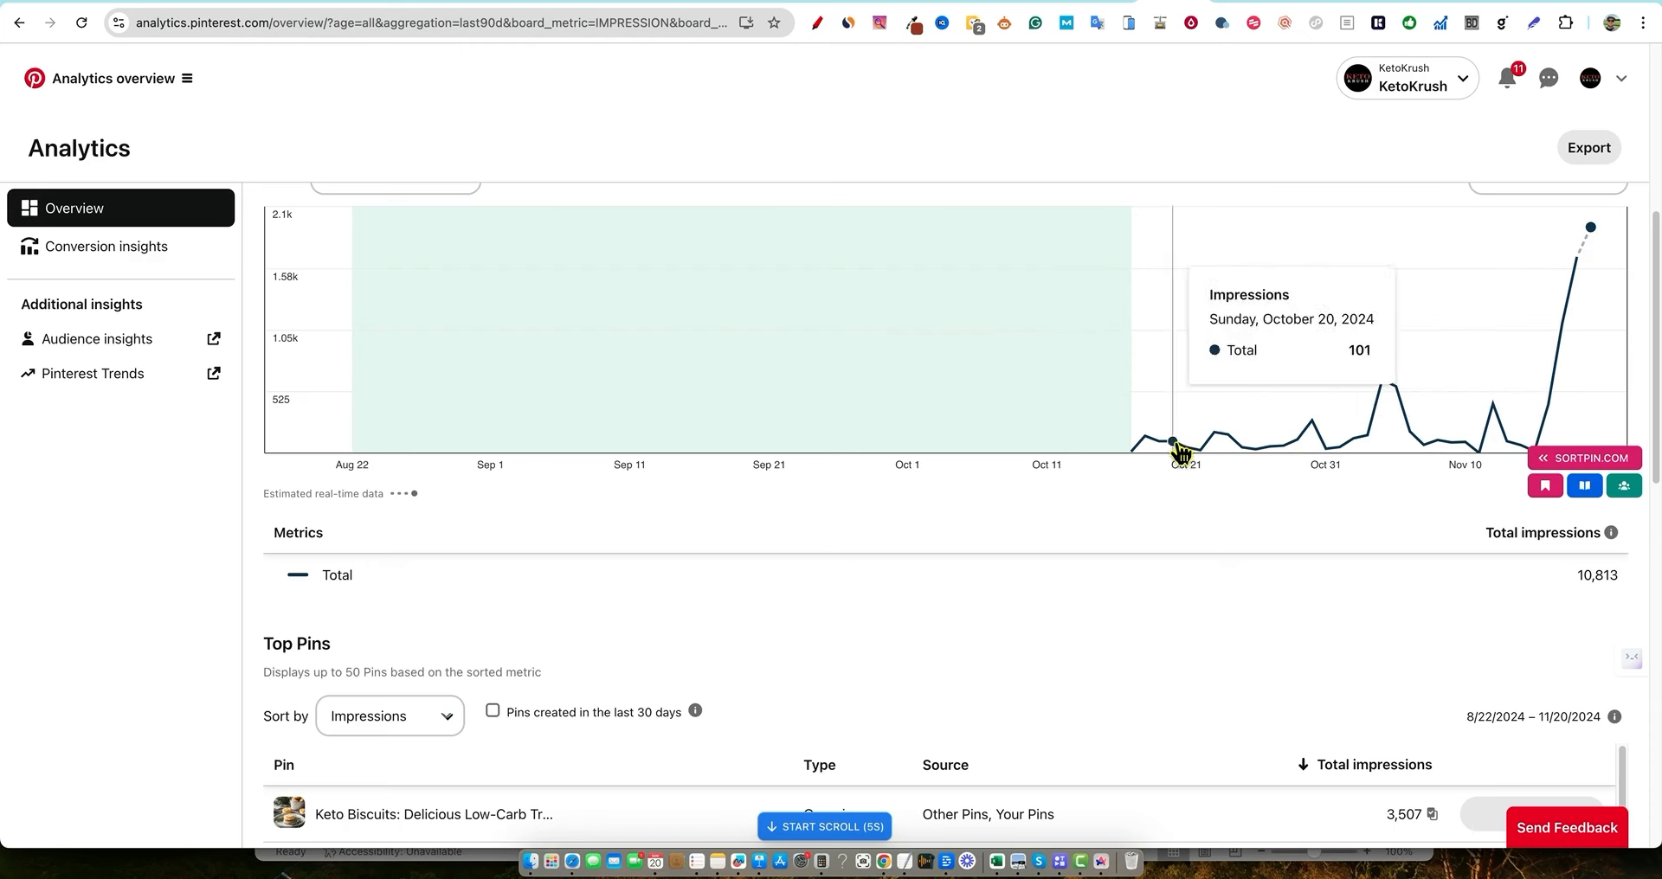
mouse_move(1554, 410)
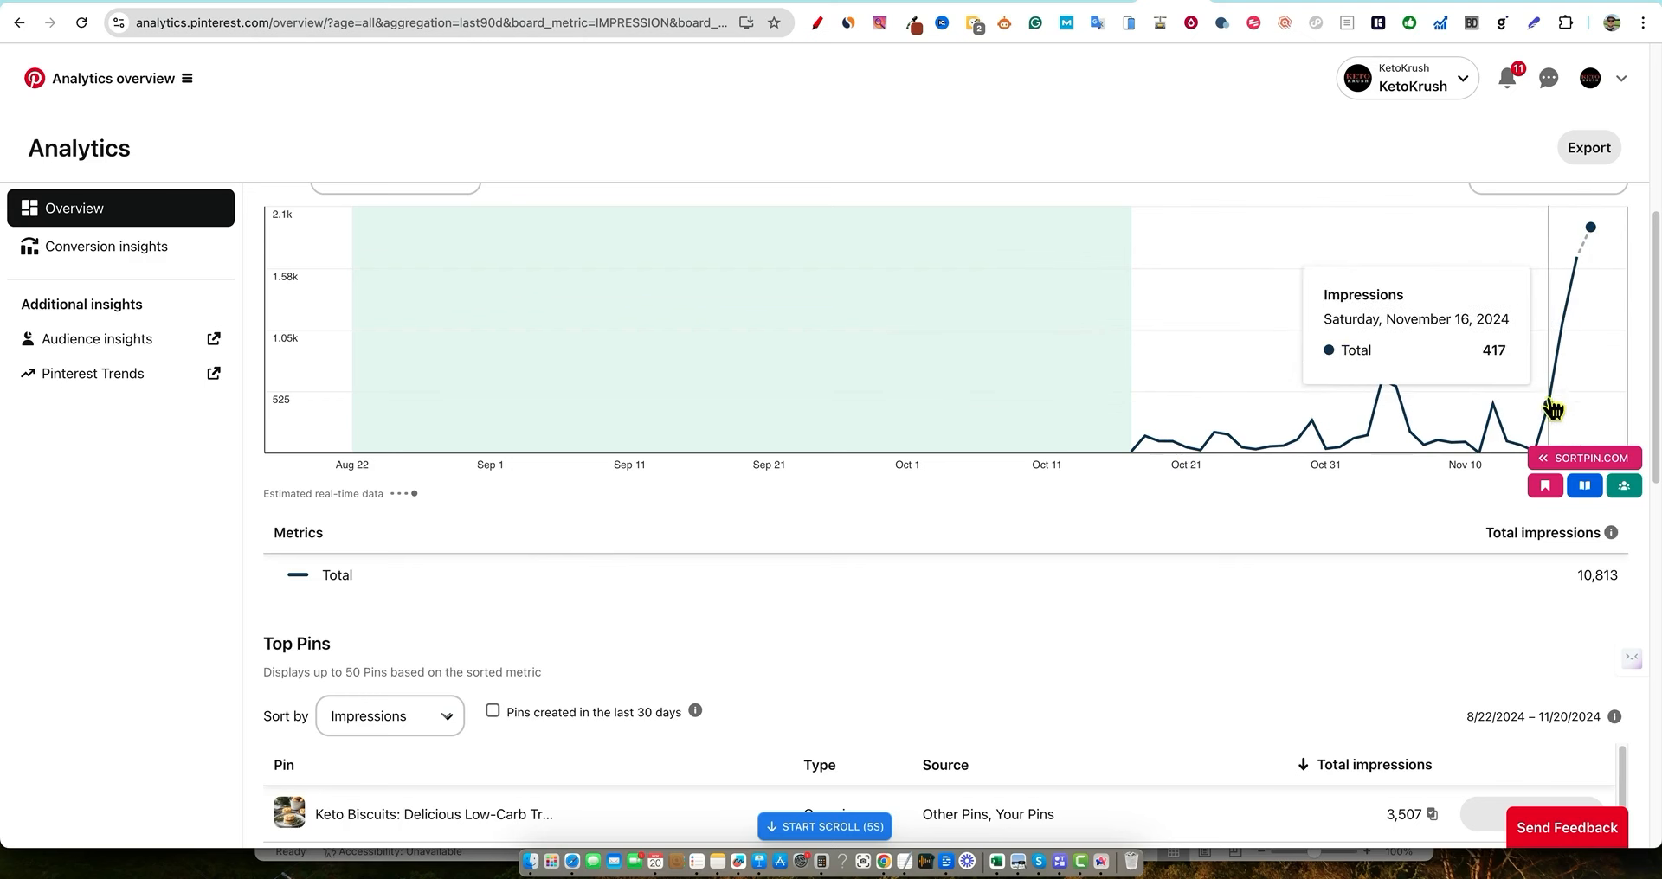
mouse_move(1595, 190)
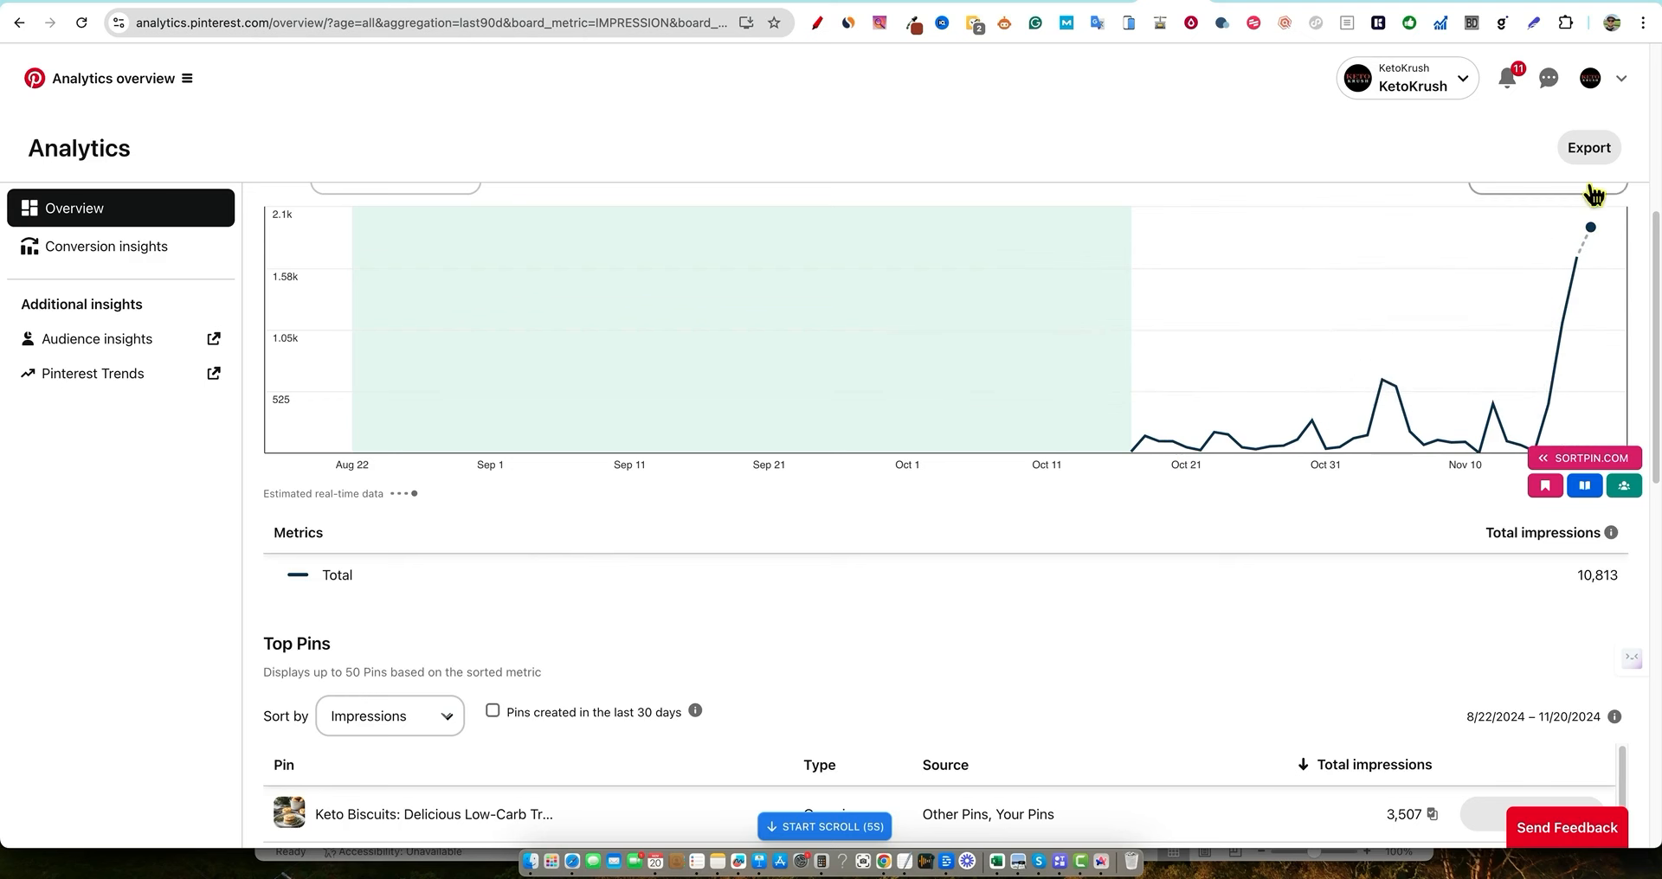
scroll(down, 3)
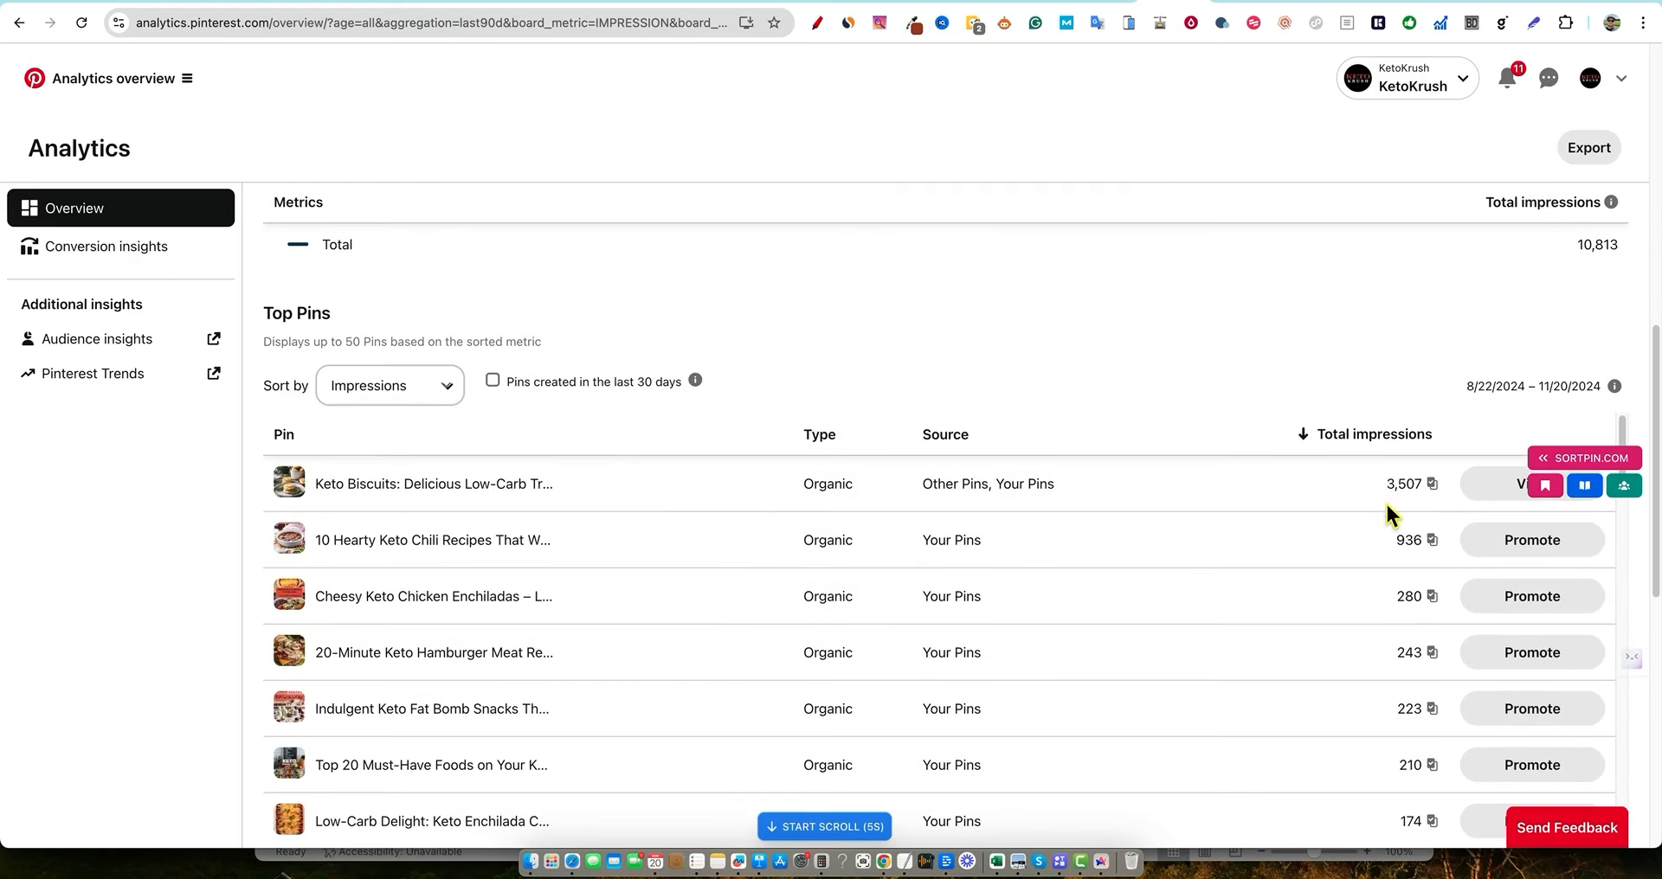
mouse_move(490, 596)
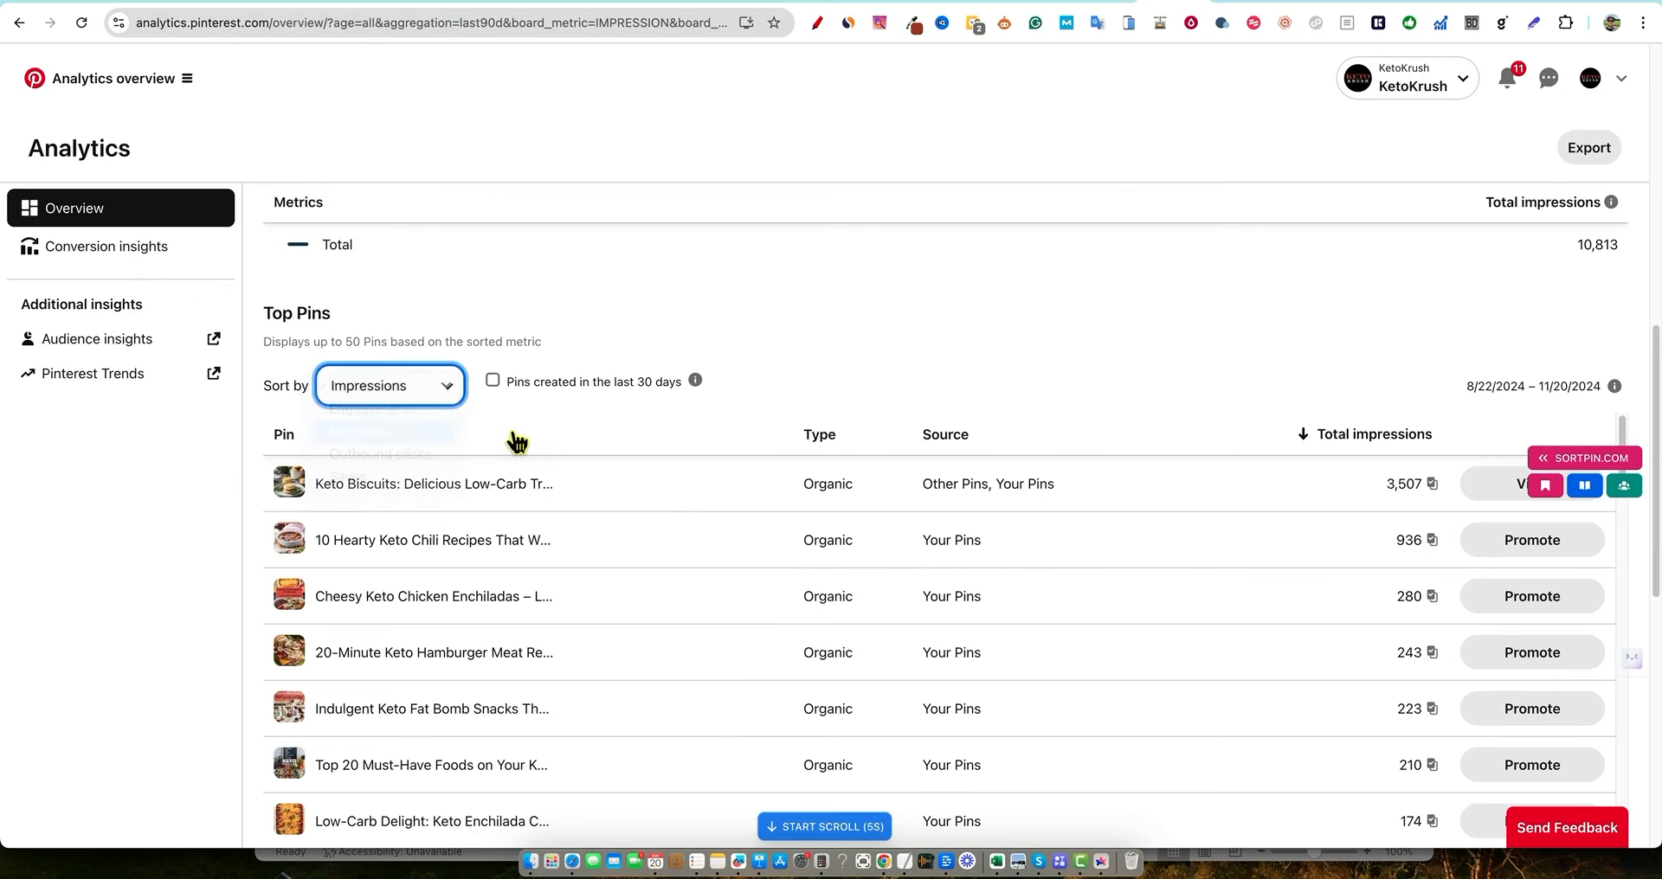
Sort Top Pins by pin clicks, then by outbound clicks
click(389, 385)
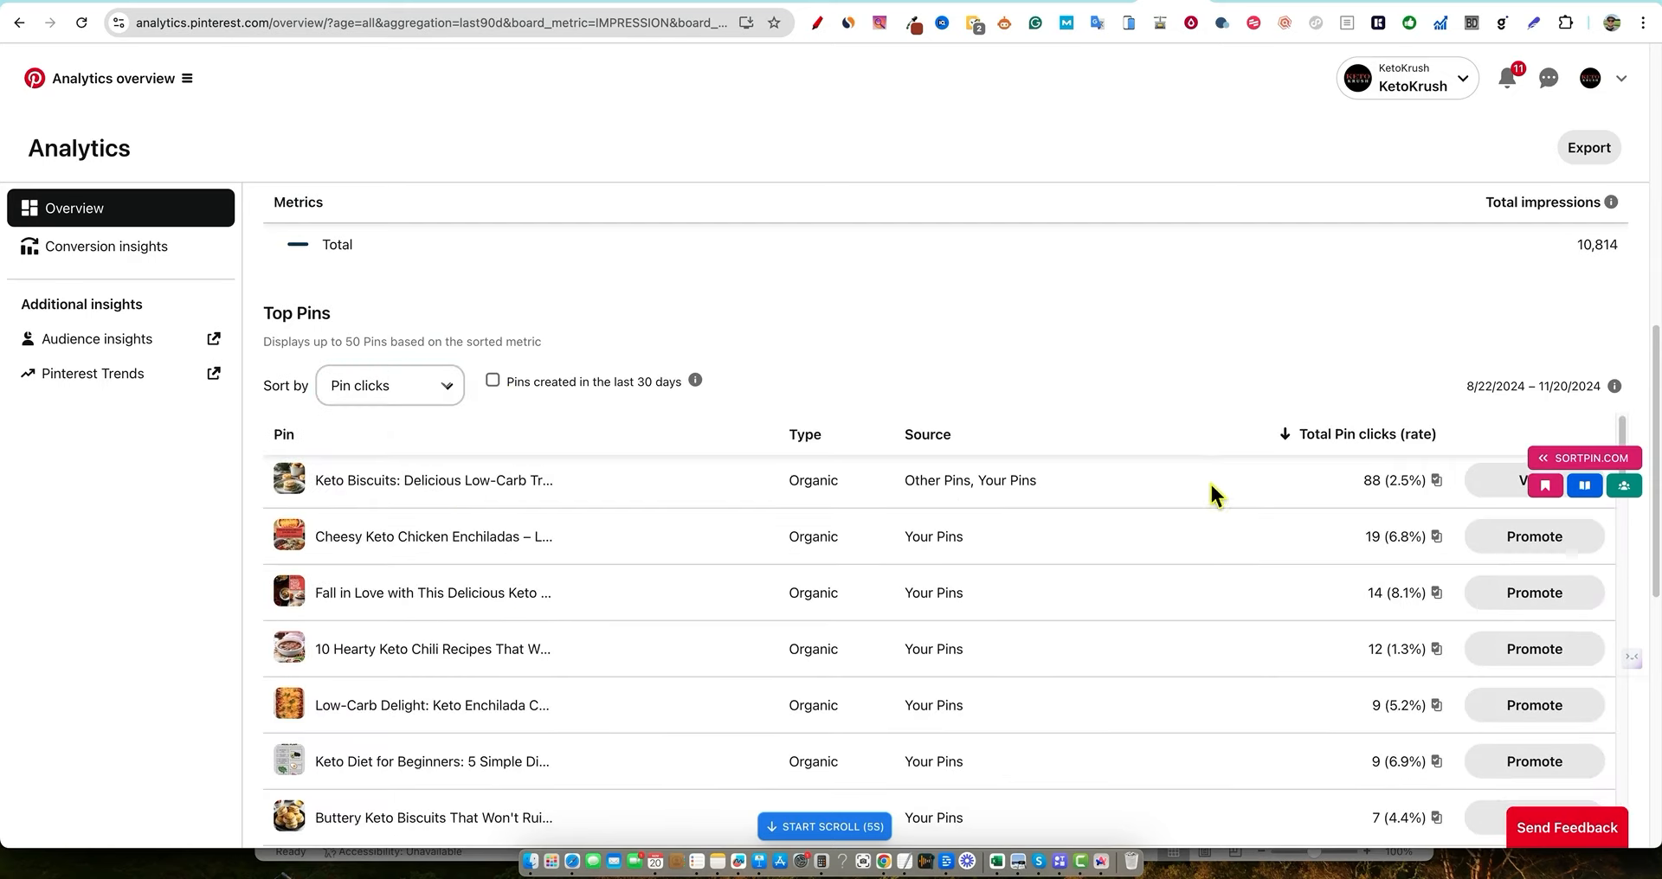
mouse_move(446, 445)
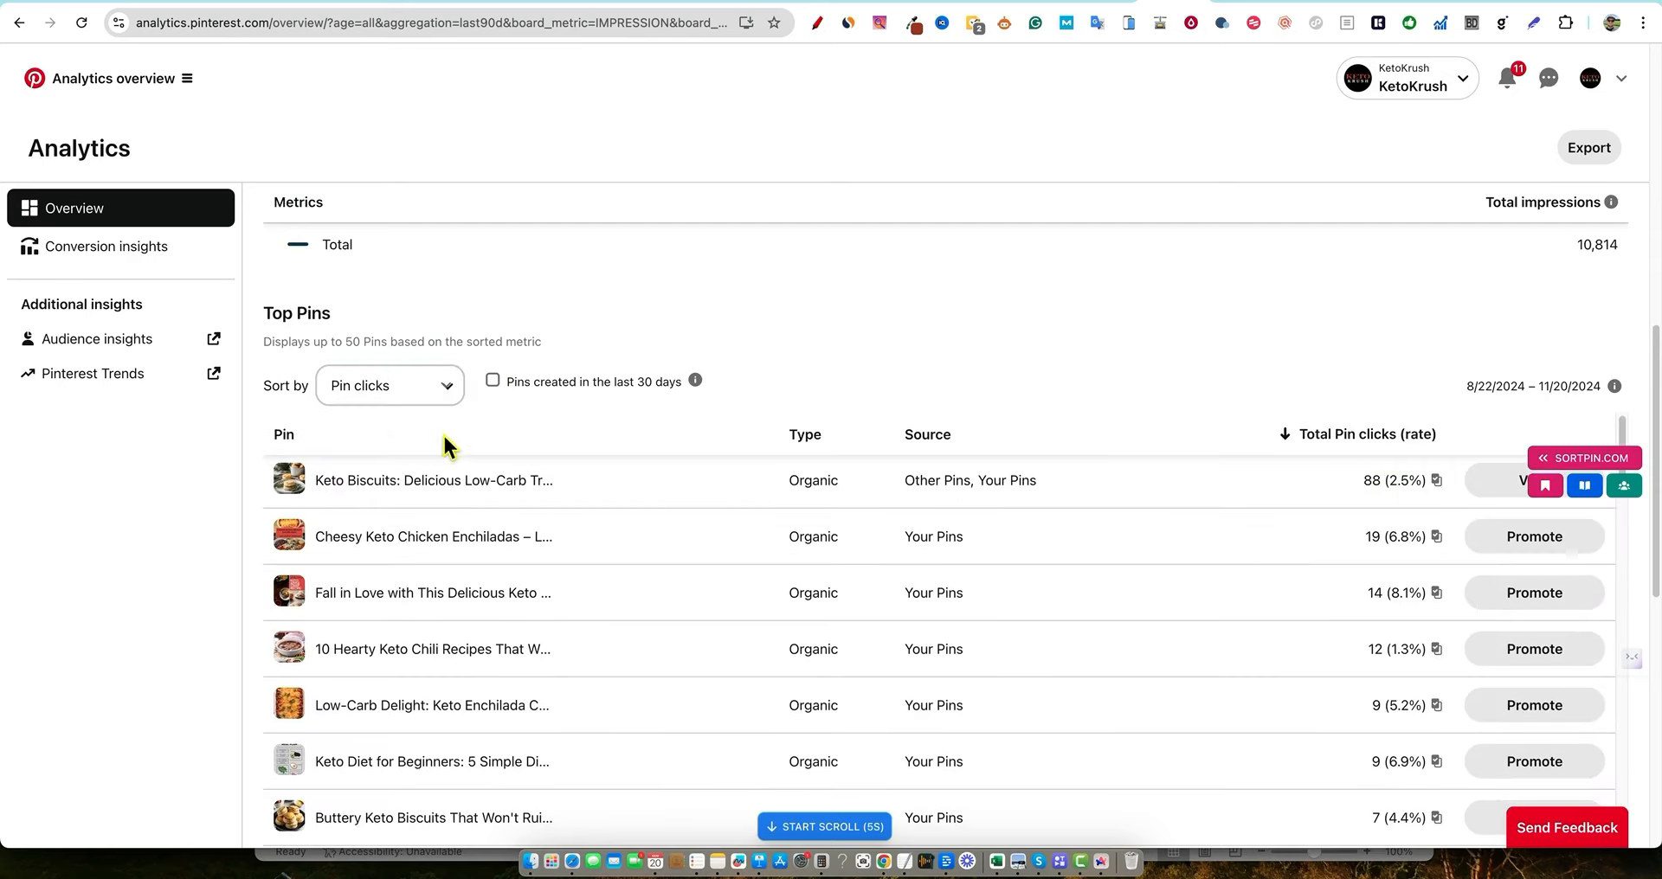
click(388, 384)
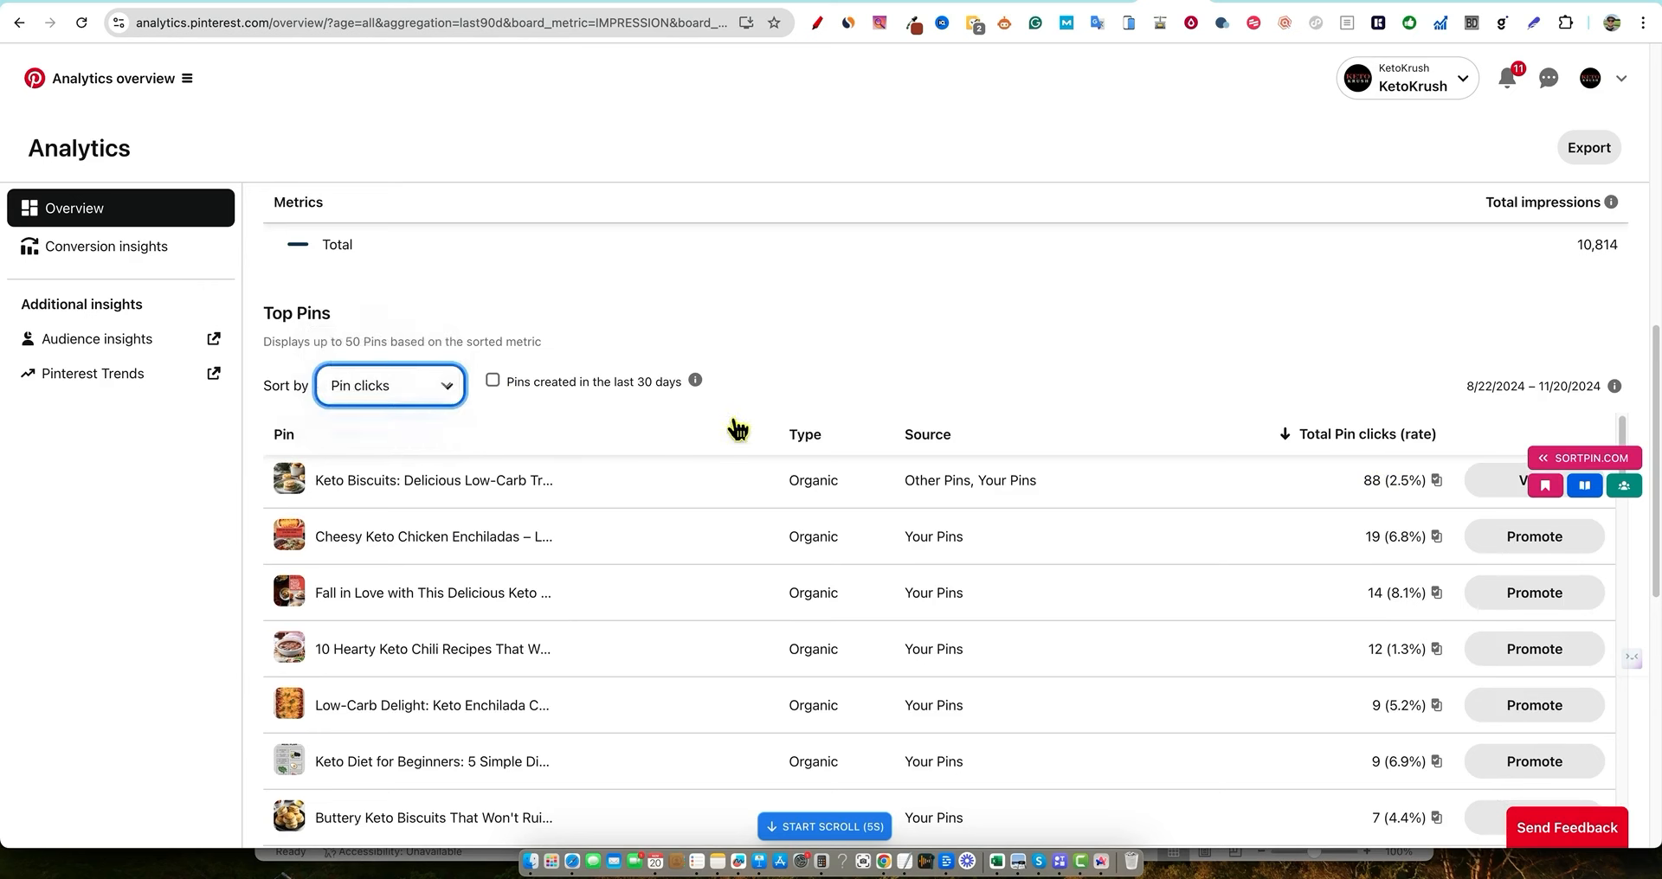
click(389, 384)
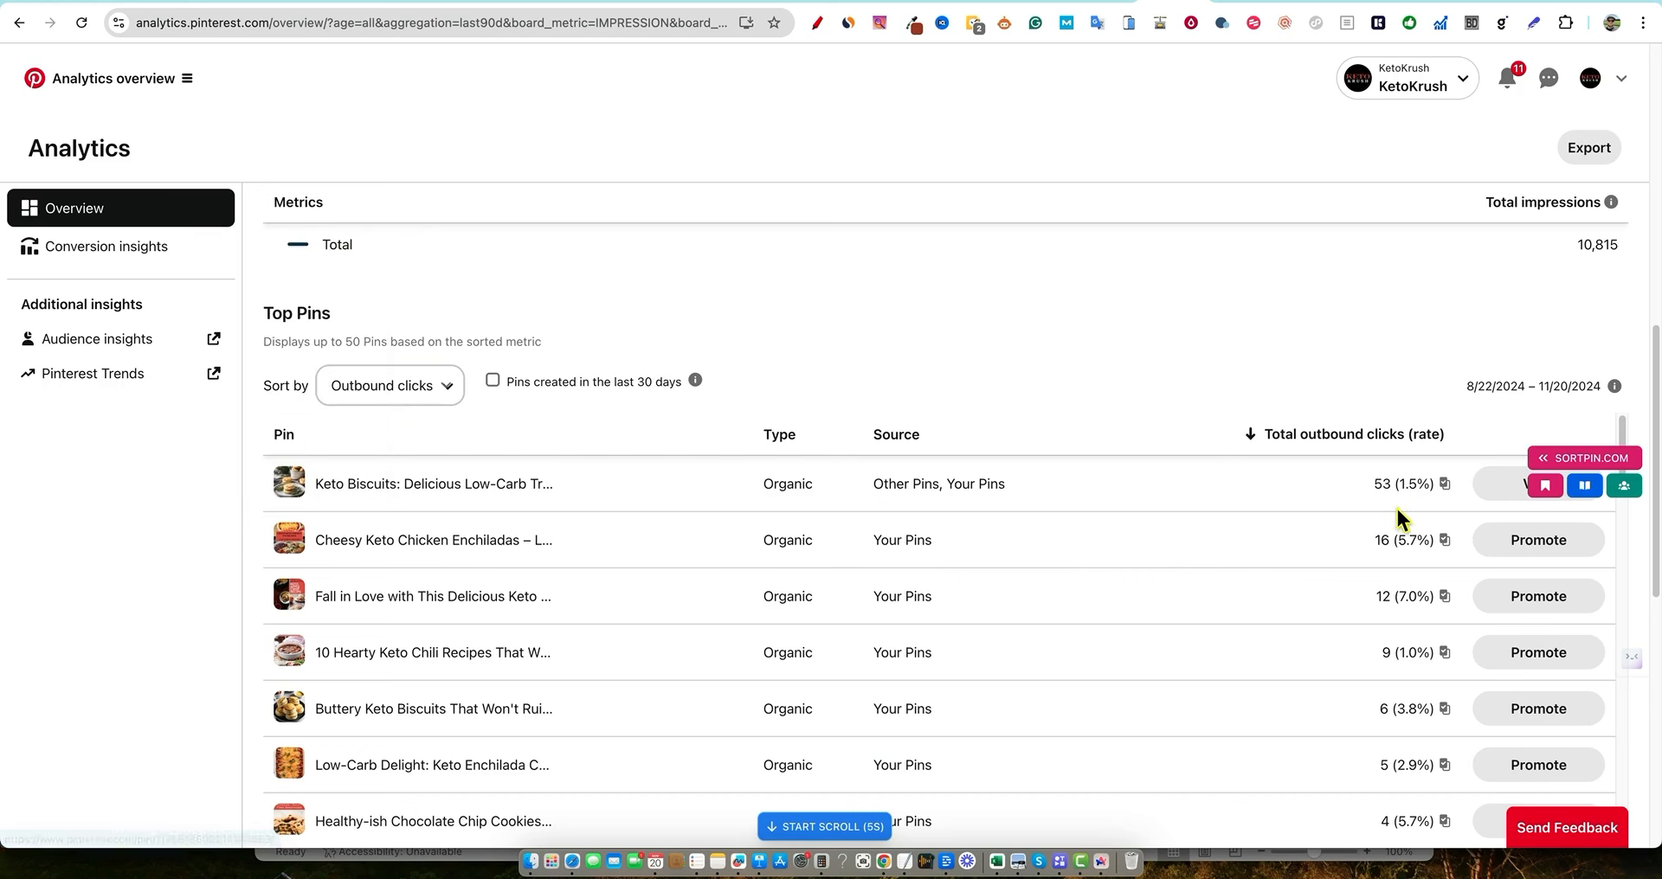
mouse_move(991, 408)
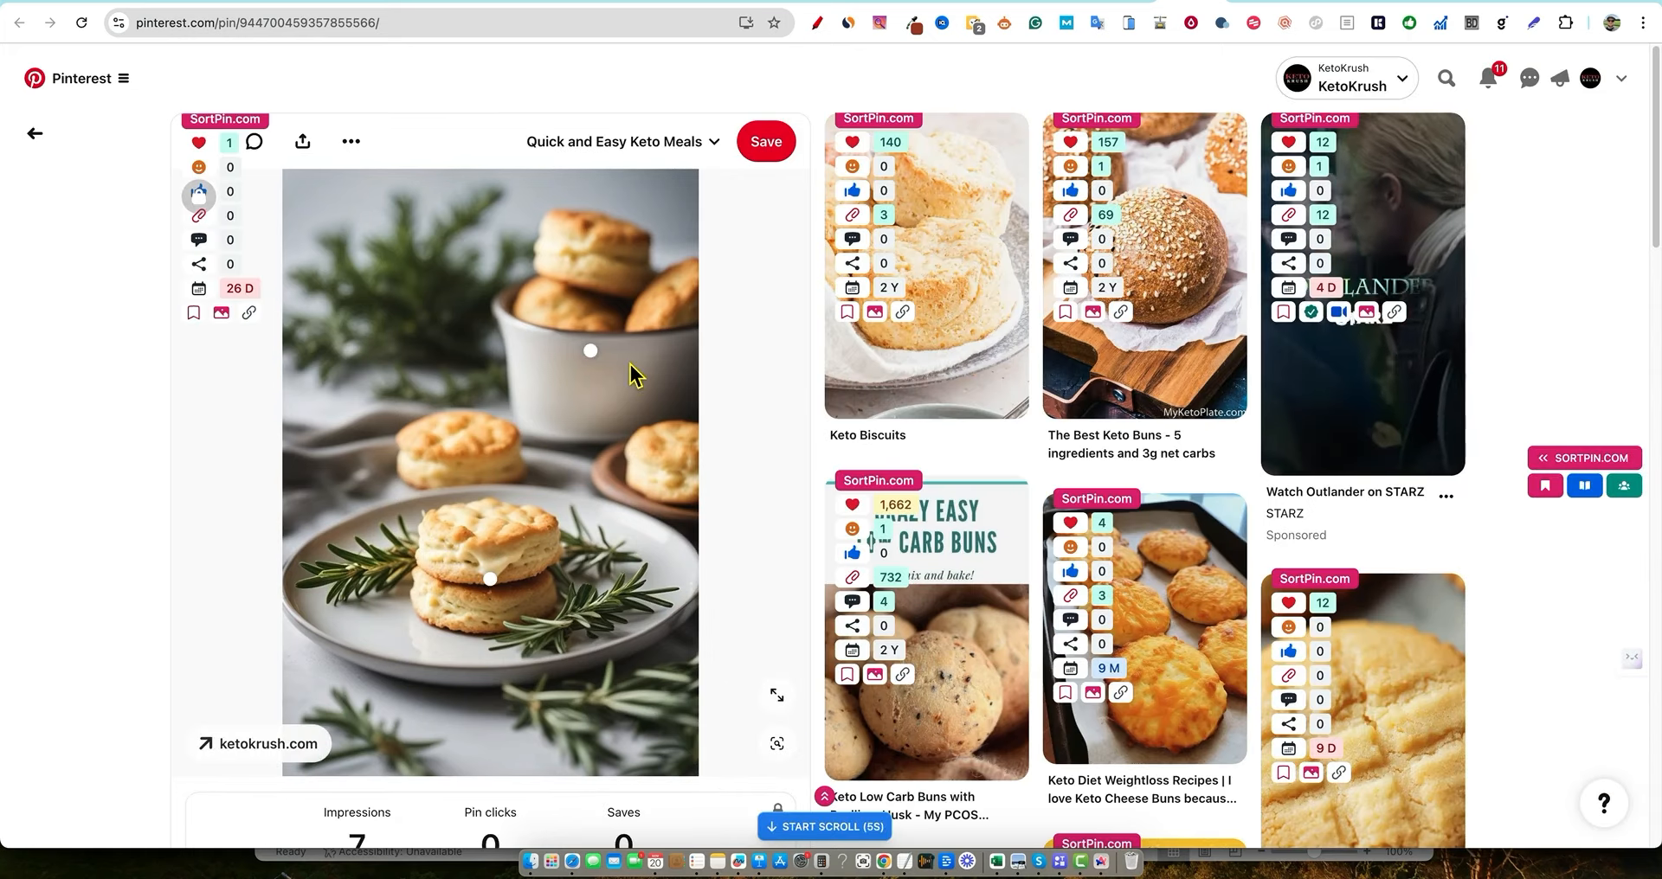
scroll(down, 3)
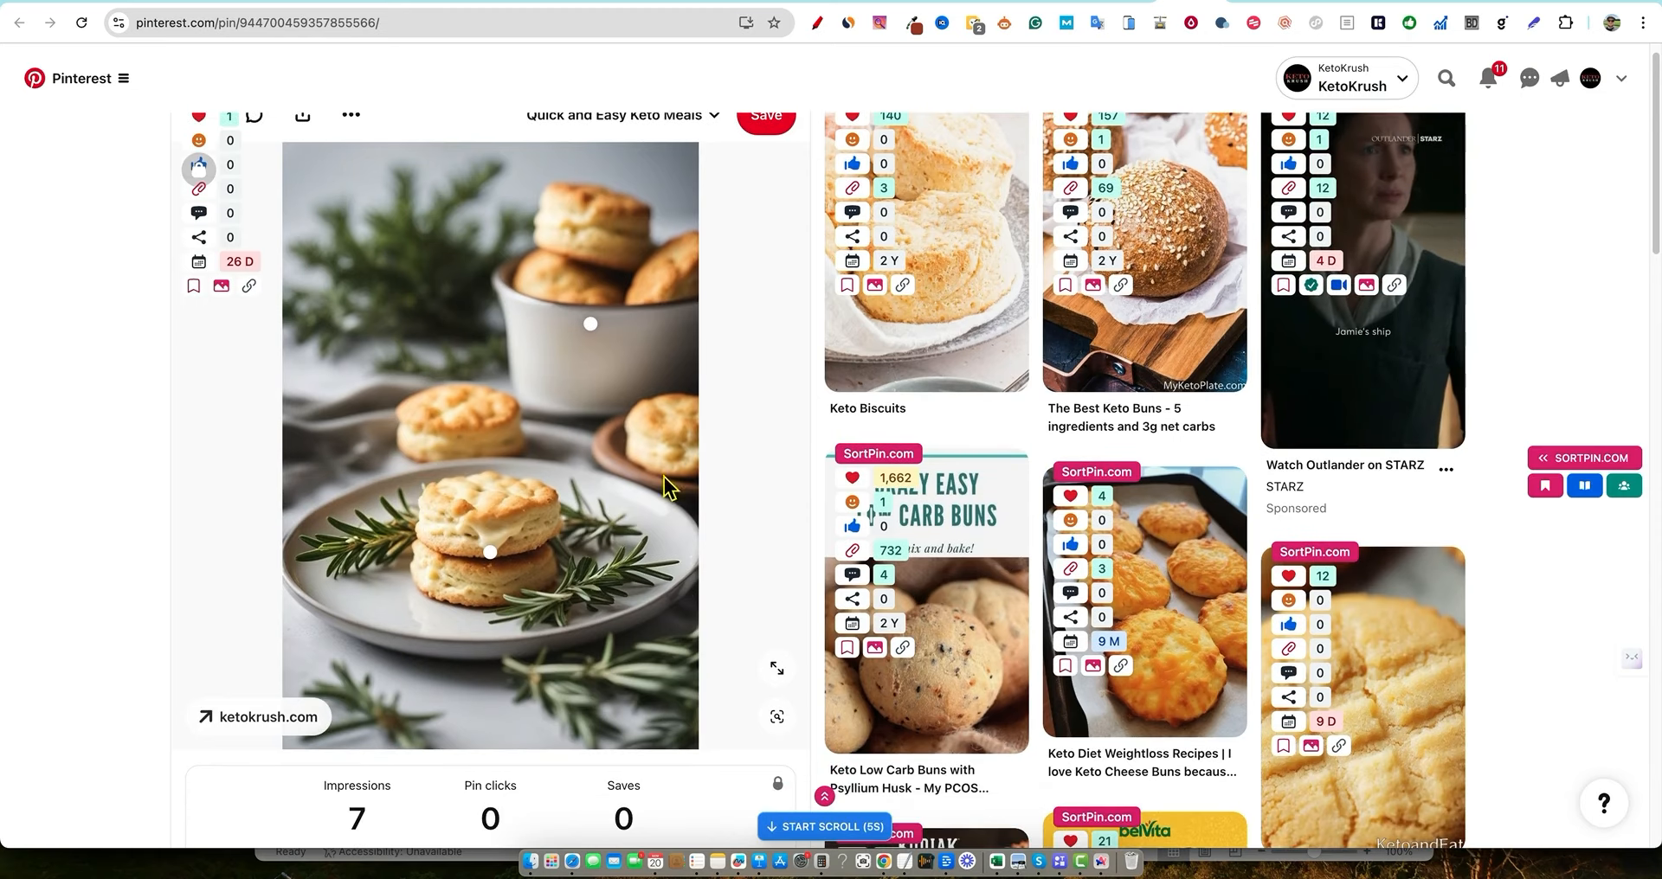
mouse_move(631, 199)
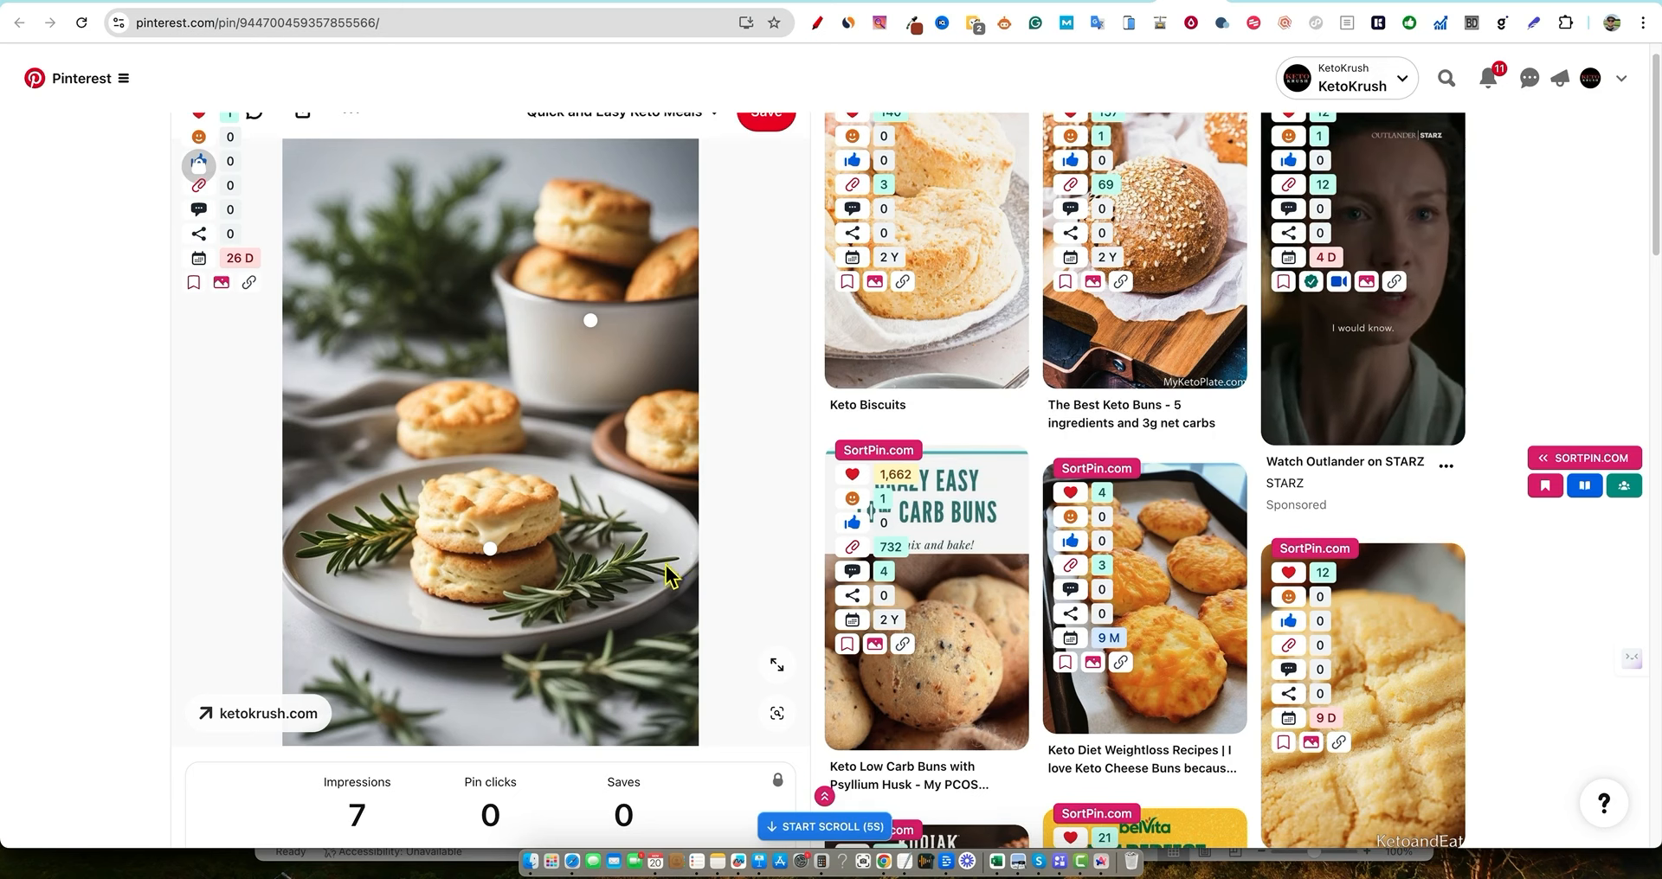
scroll(down, 3)
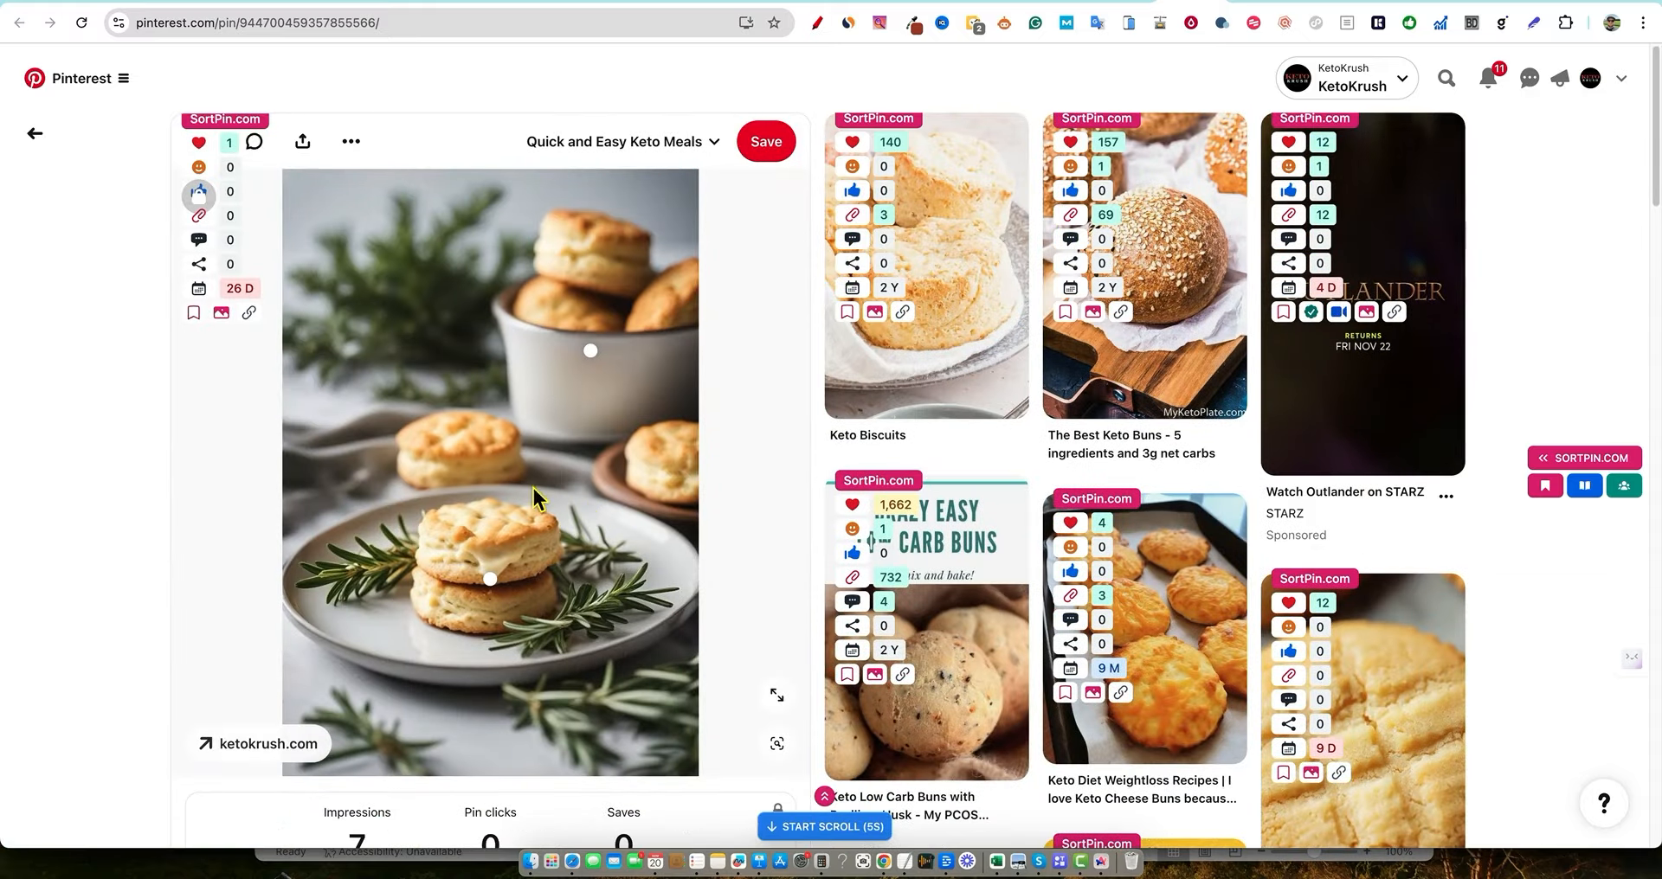
mouse_move(1447, 329)
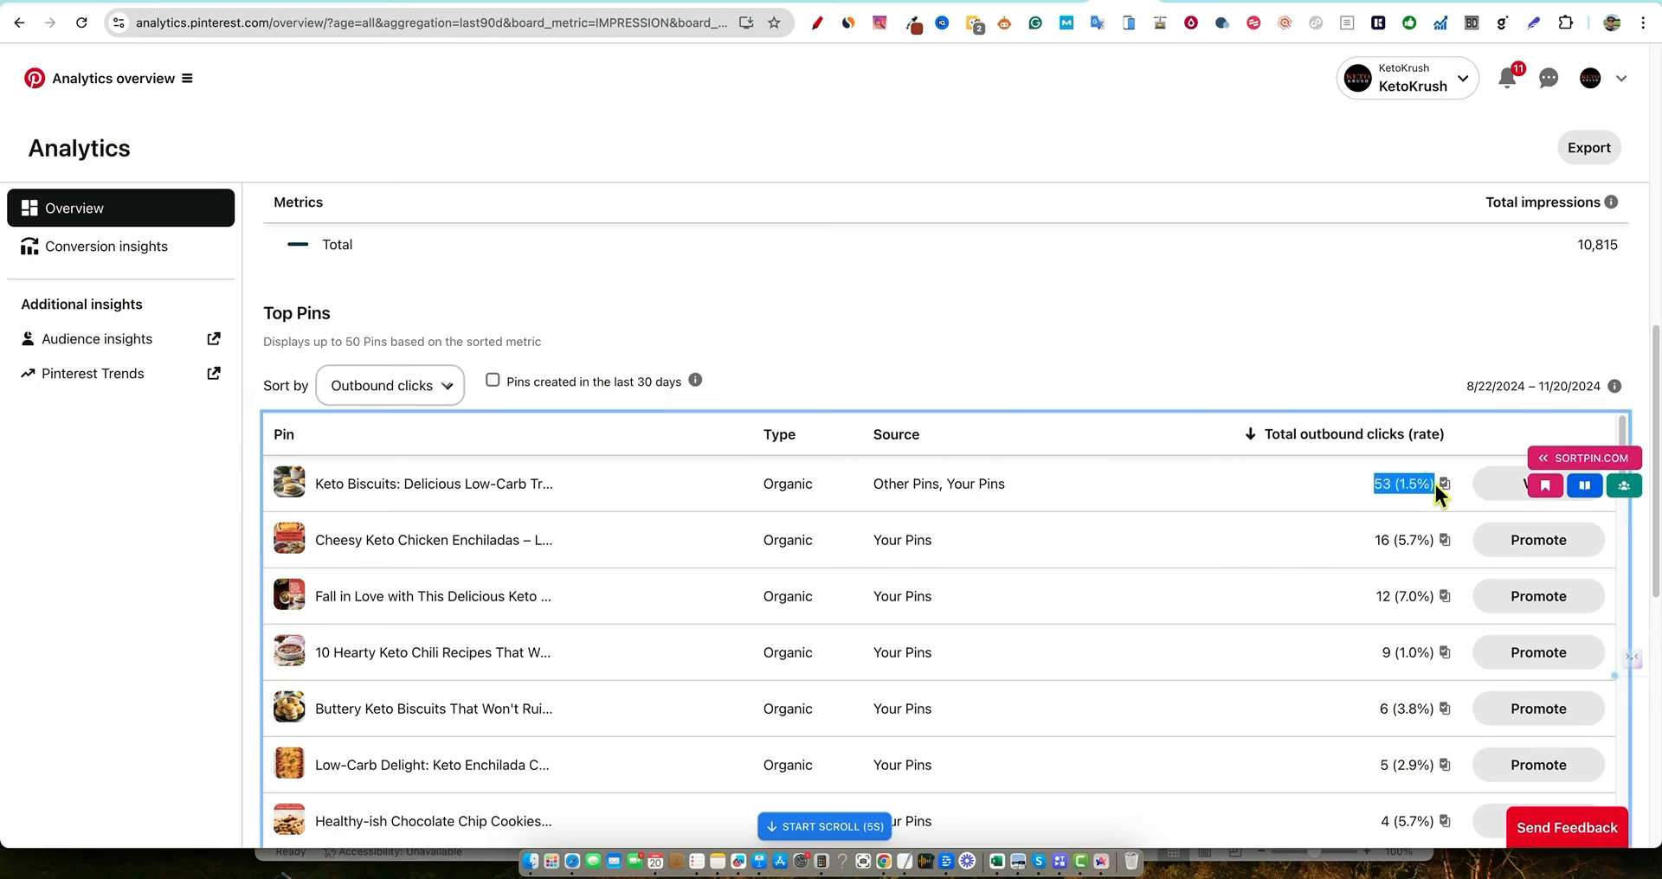
mouse_move(513, 554)
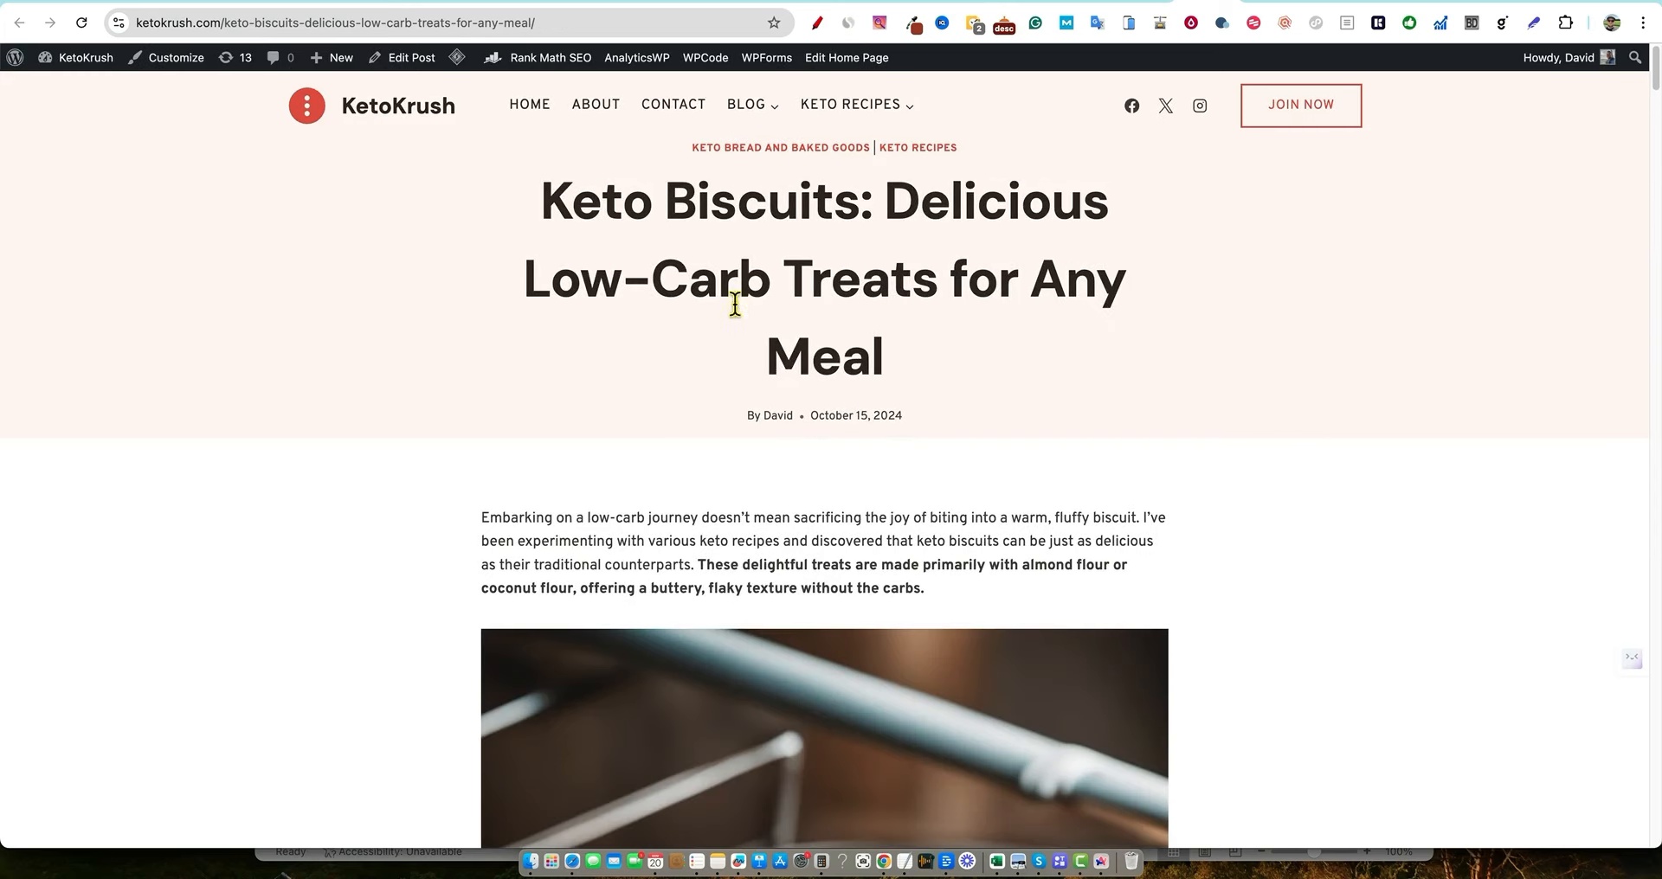
Scroll through the Keto Biscuits article down to the previous/next post links and back up
scroll(down, 3)
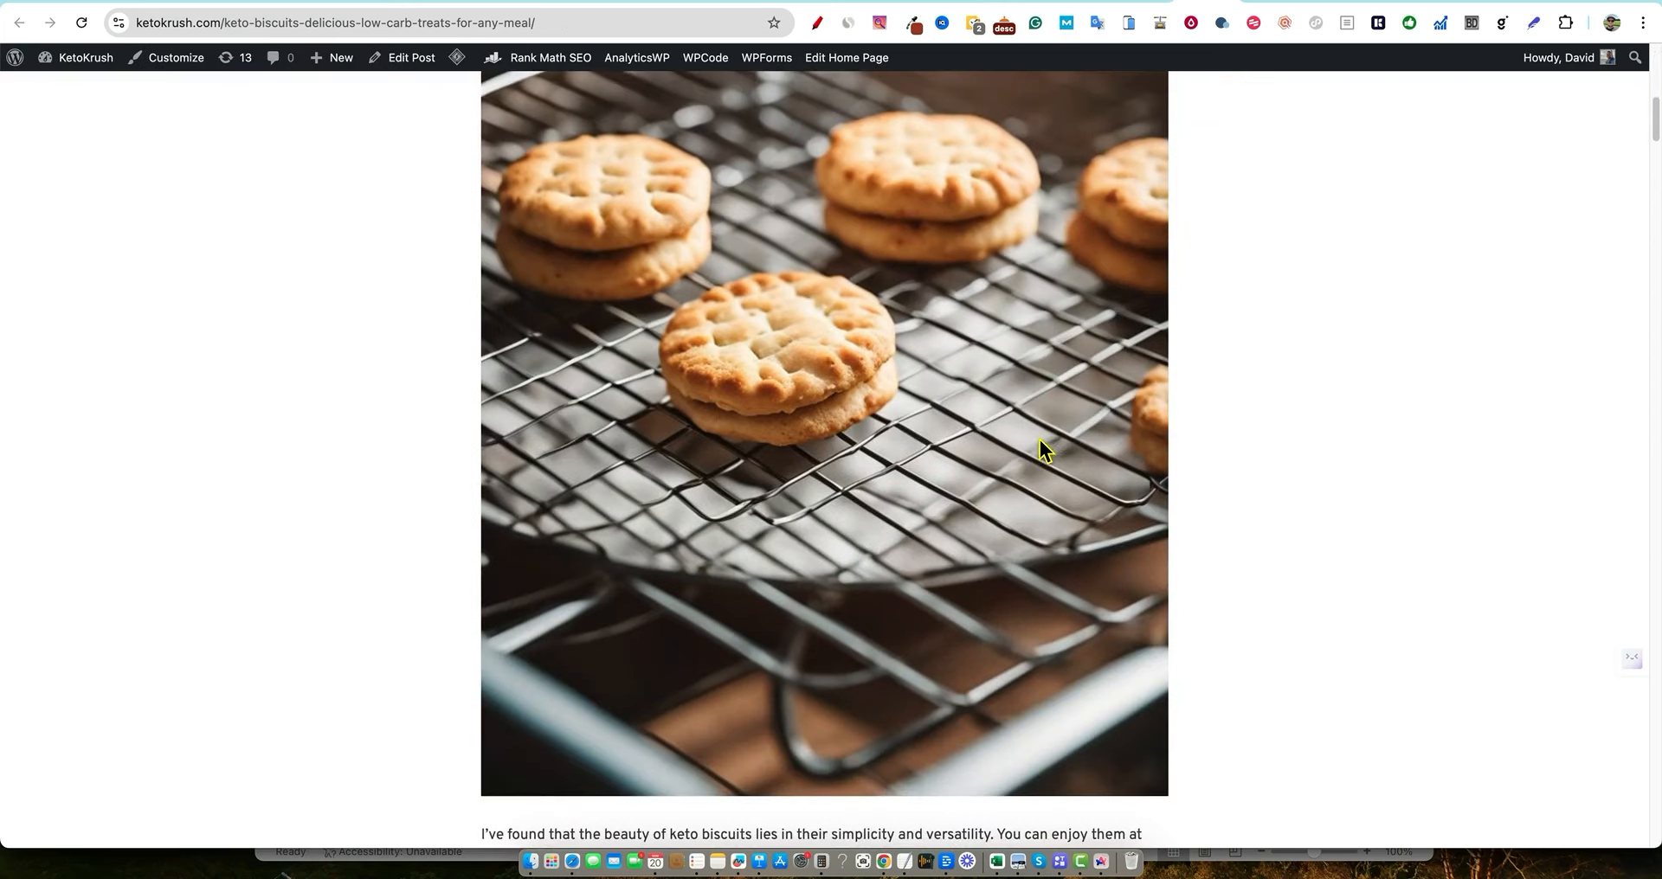
scroll(down, 3)
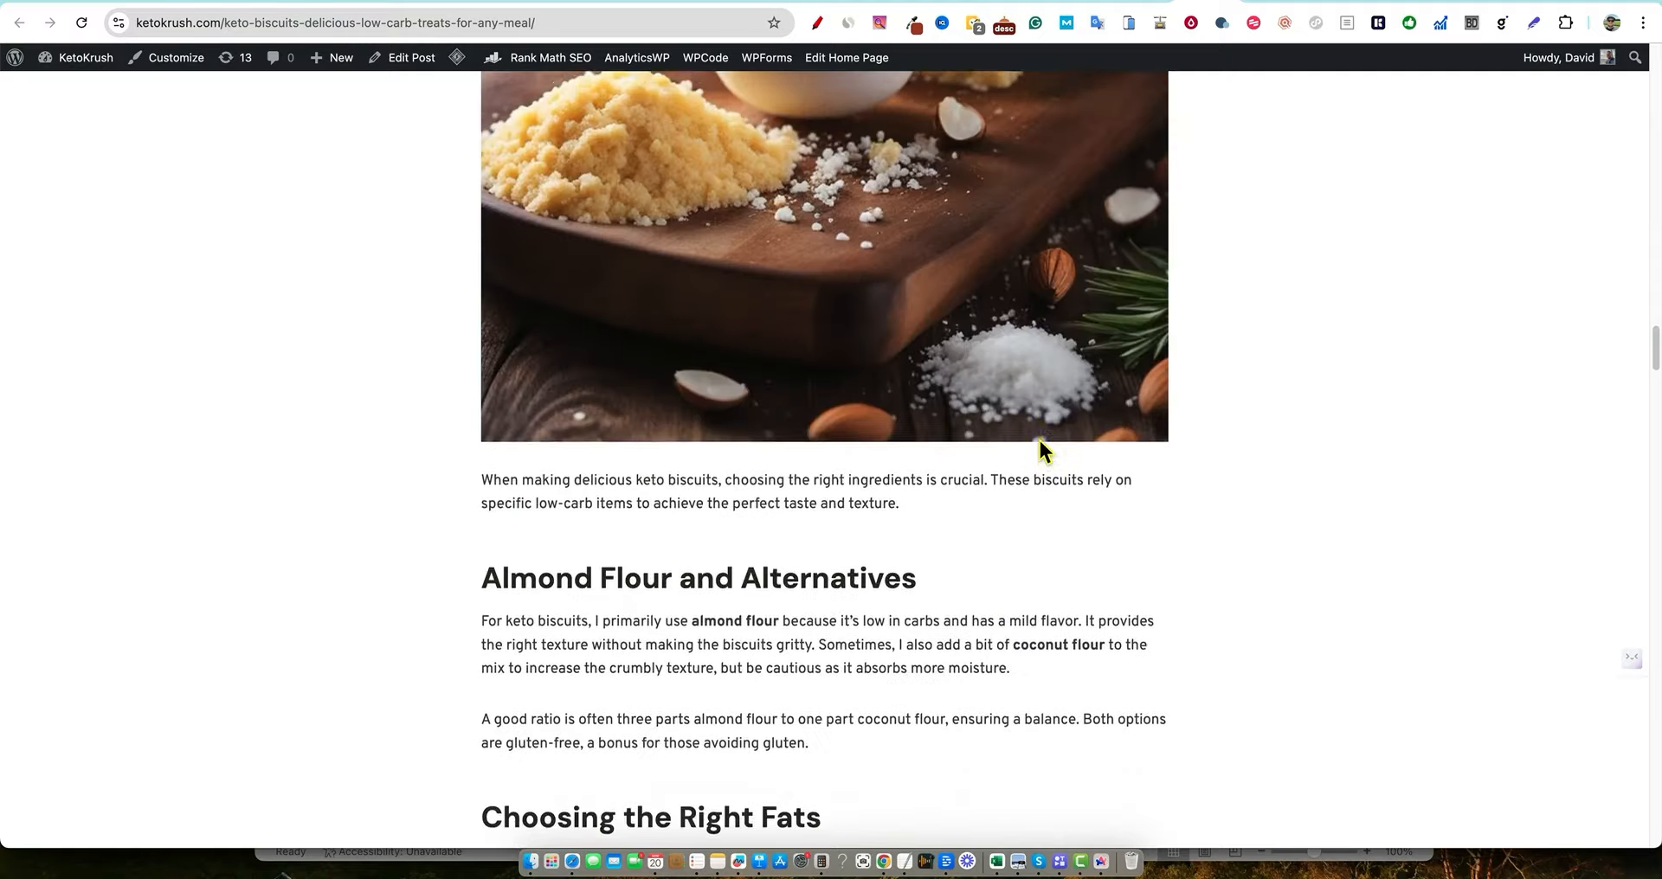
scroll(down, 3)
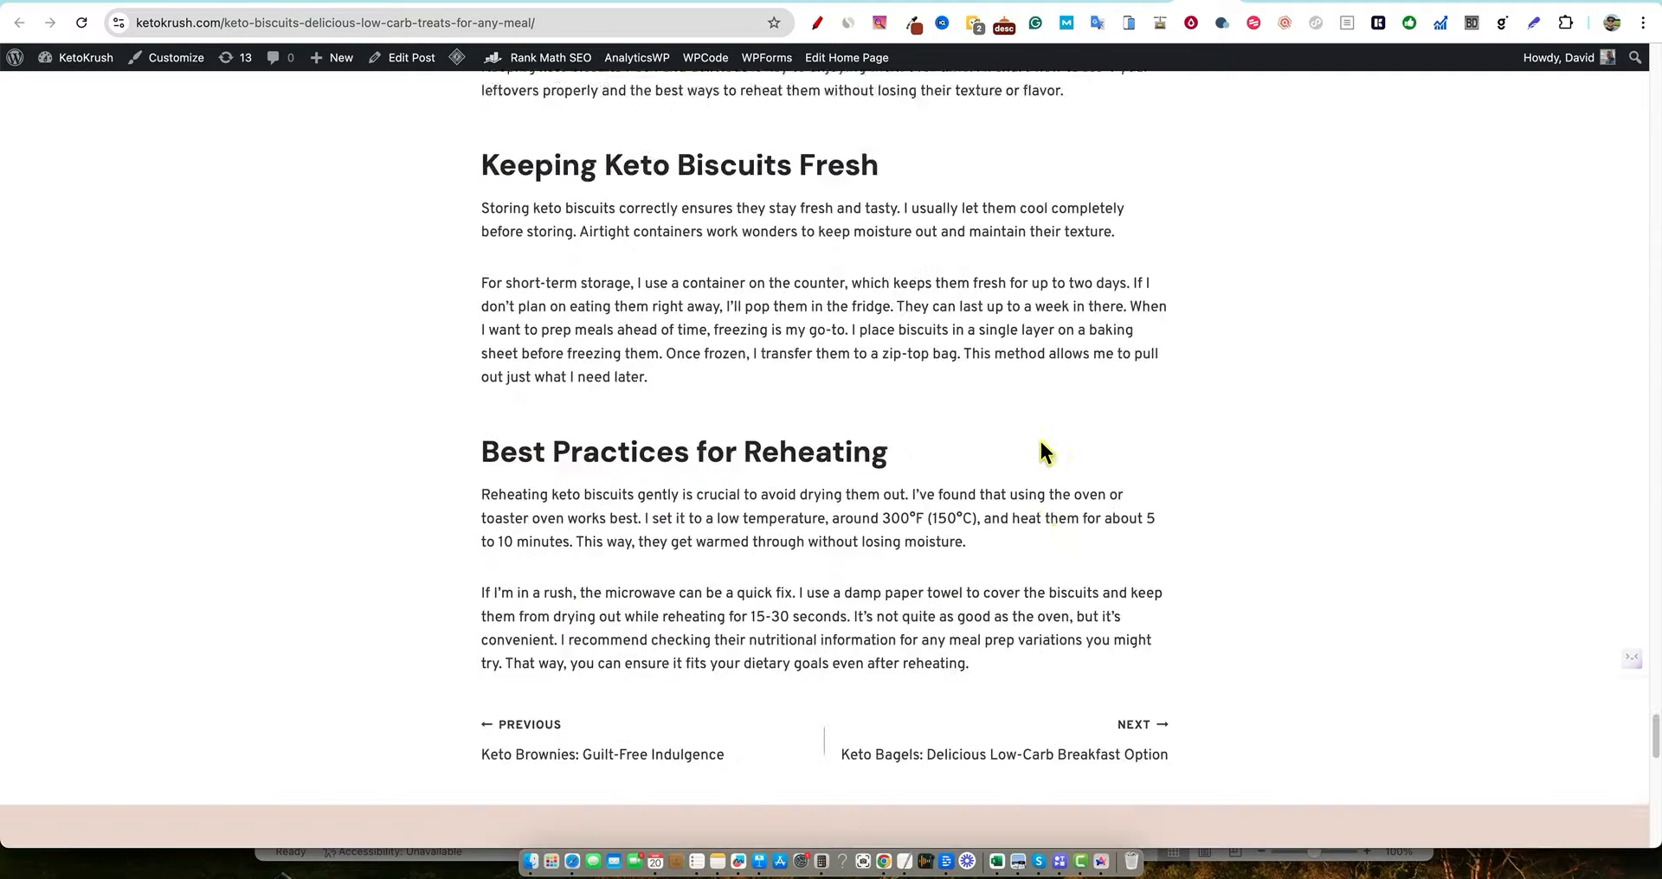
scroll(up, 3)
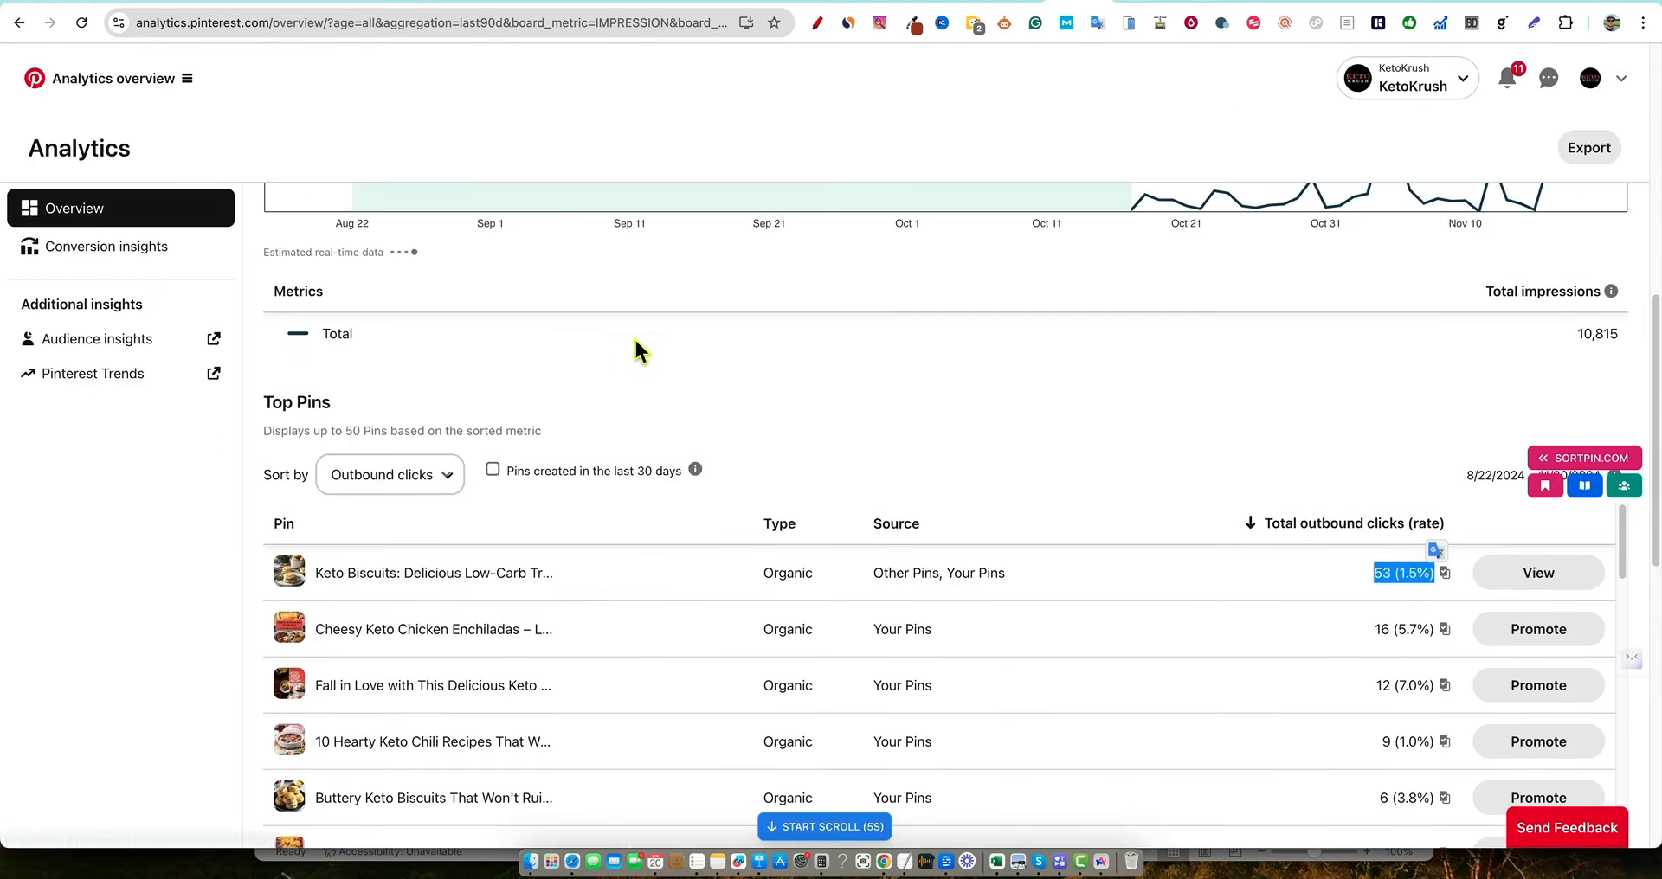
scroll(up, 3)
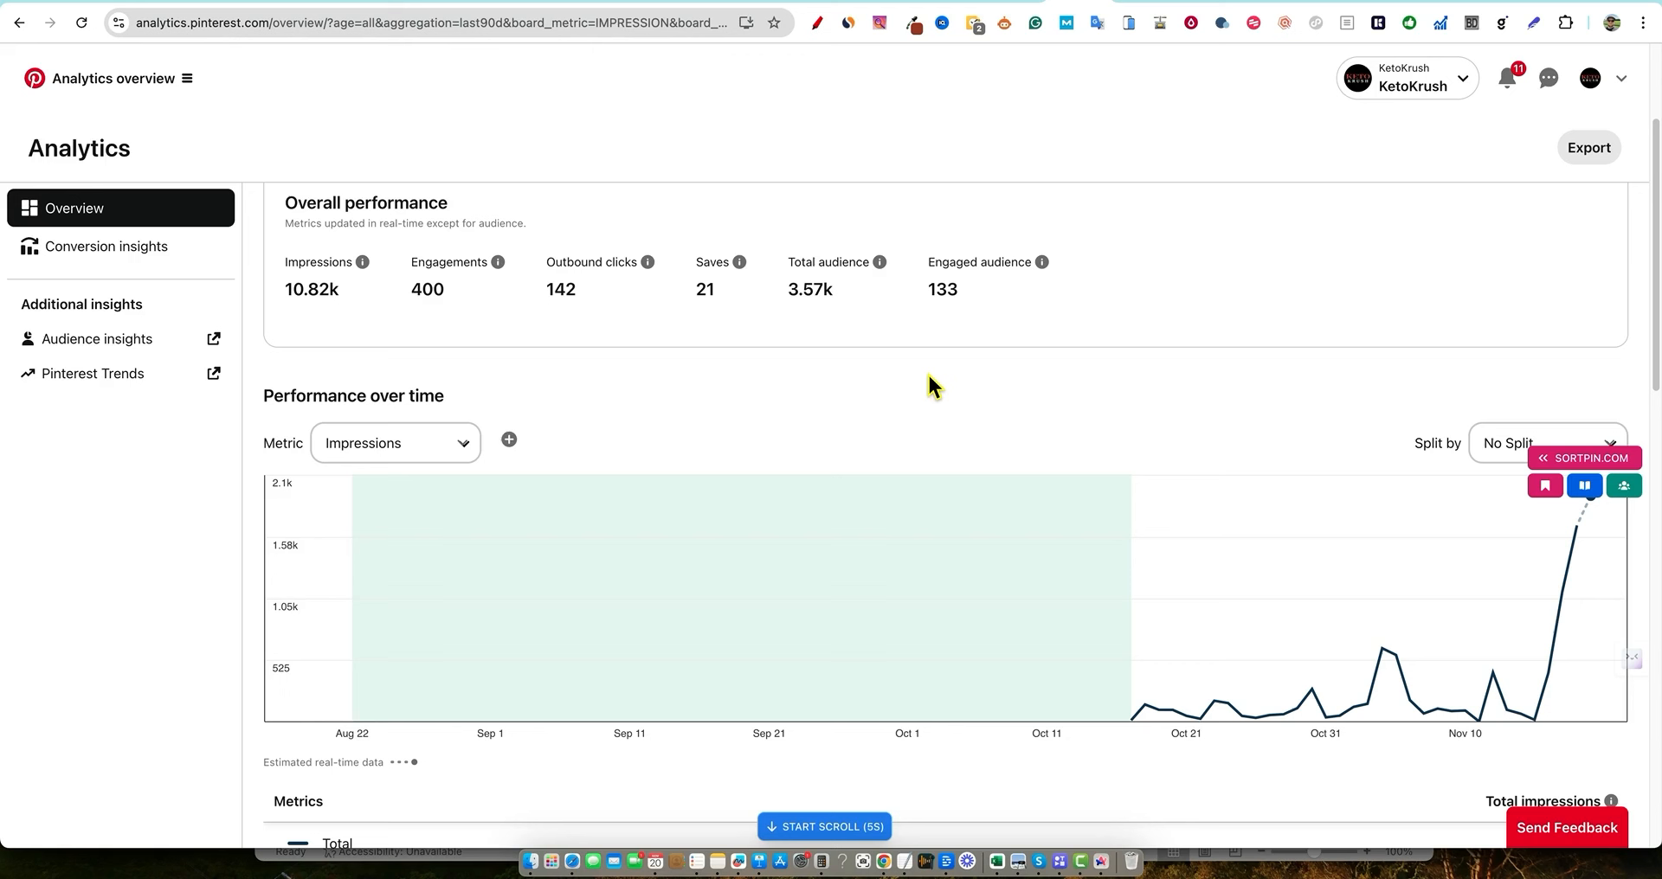
mouse_move(900, 376)
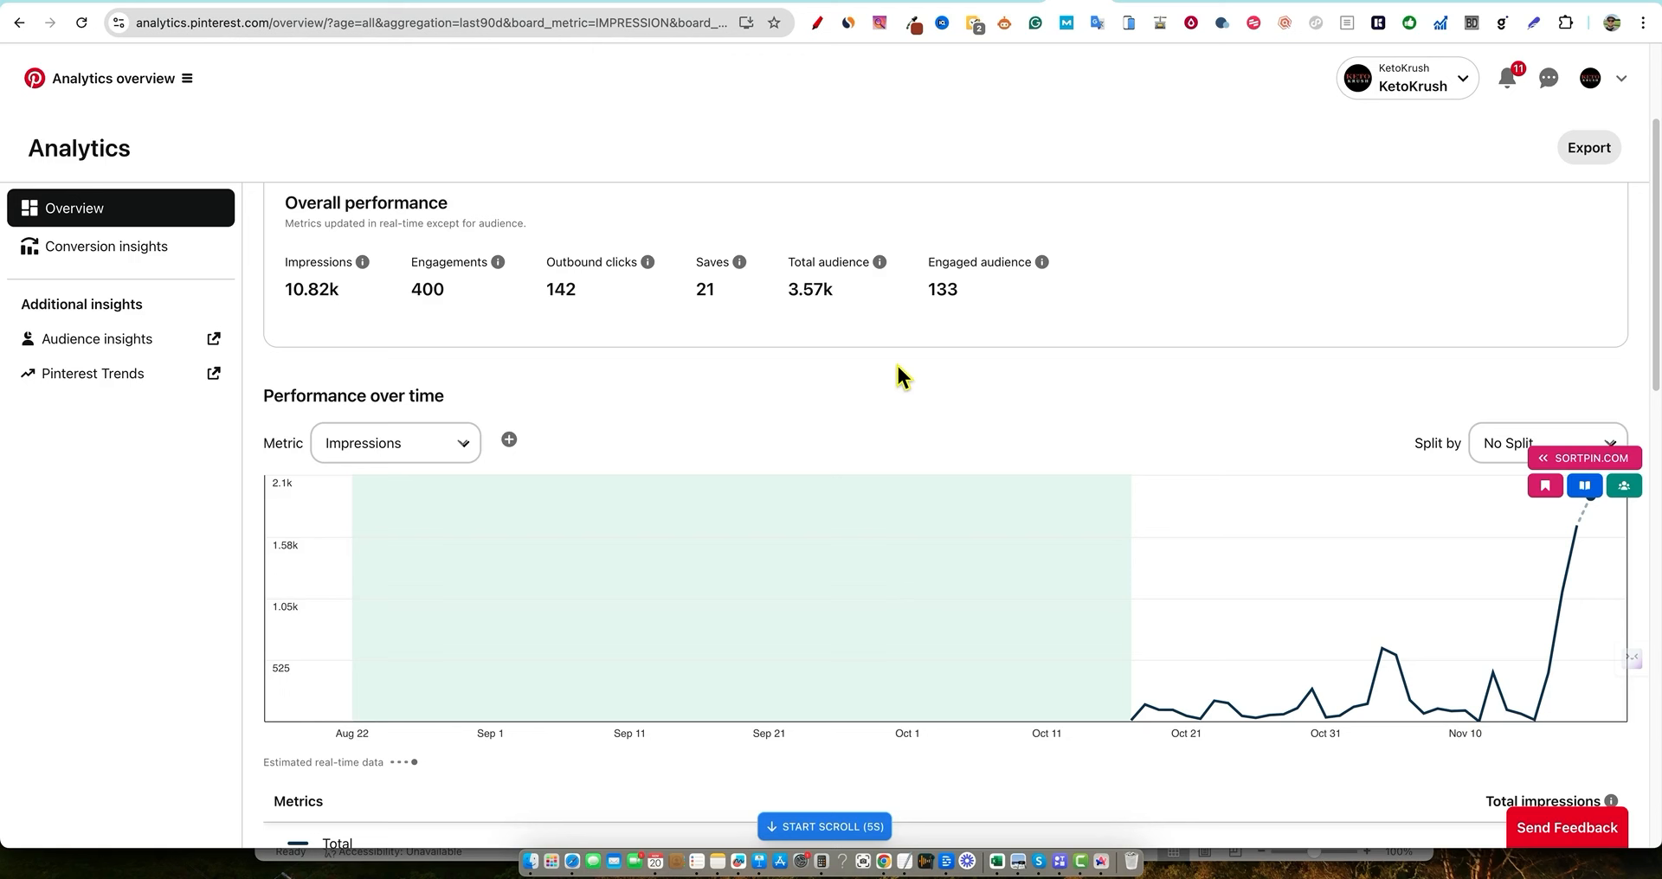
mouse_move(687, 364)
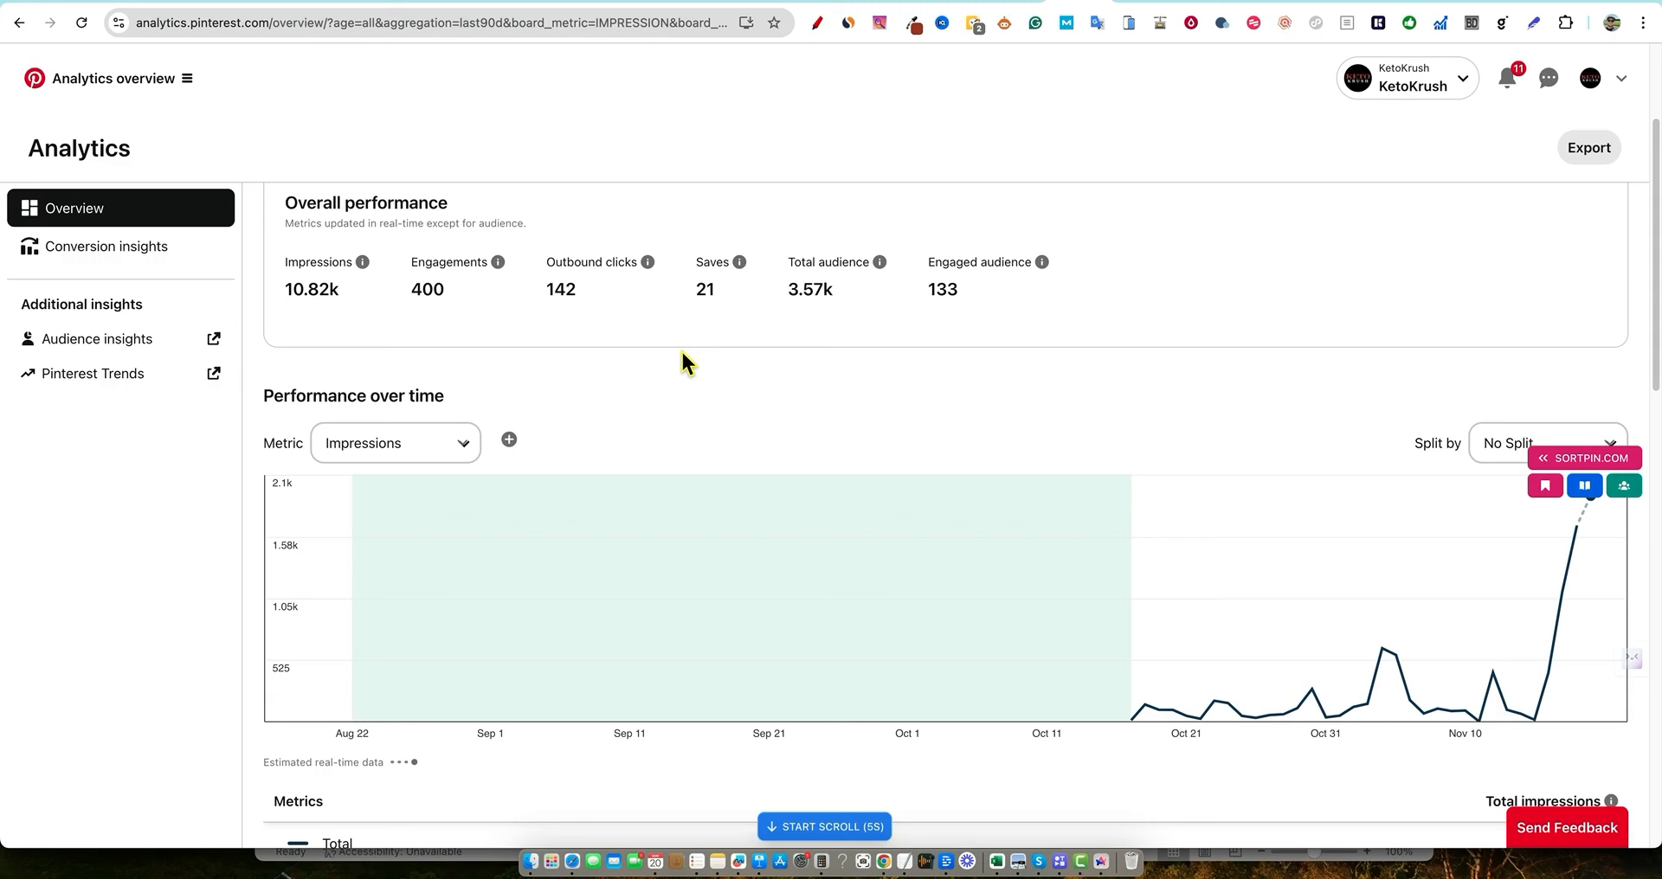
mouse_move(884, 471)
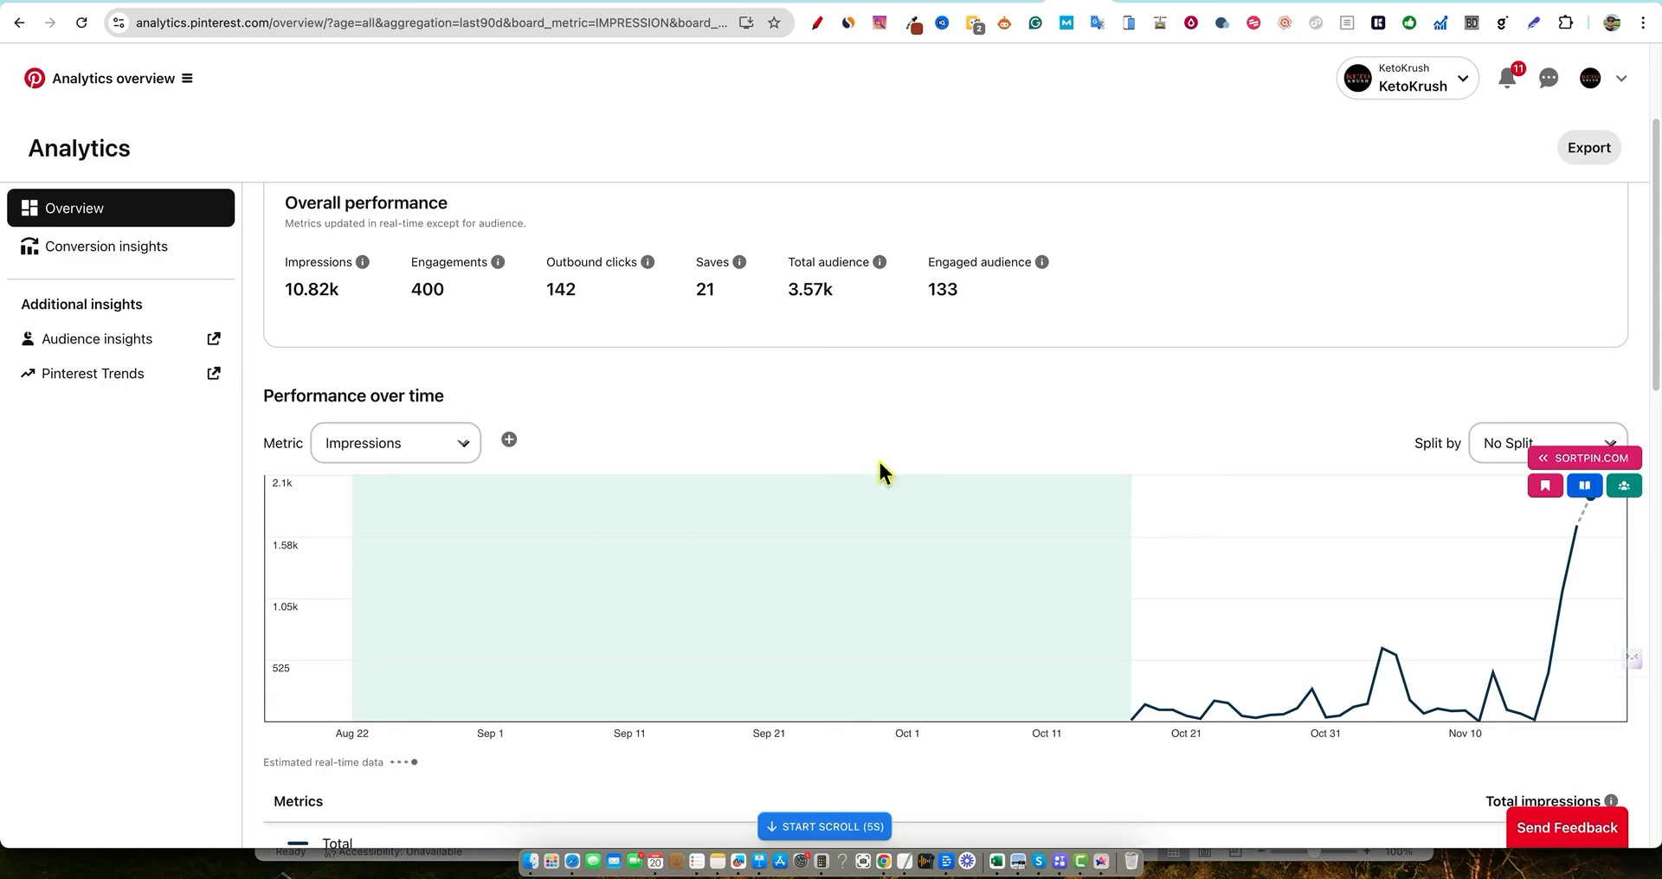
scroll(down, 3)
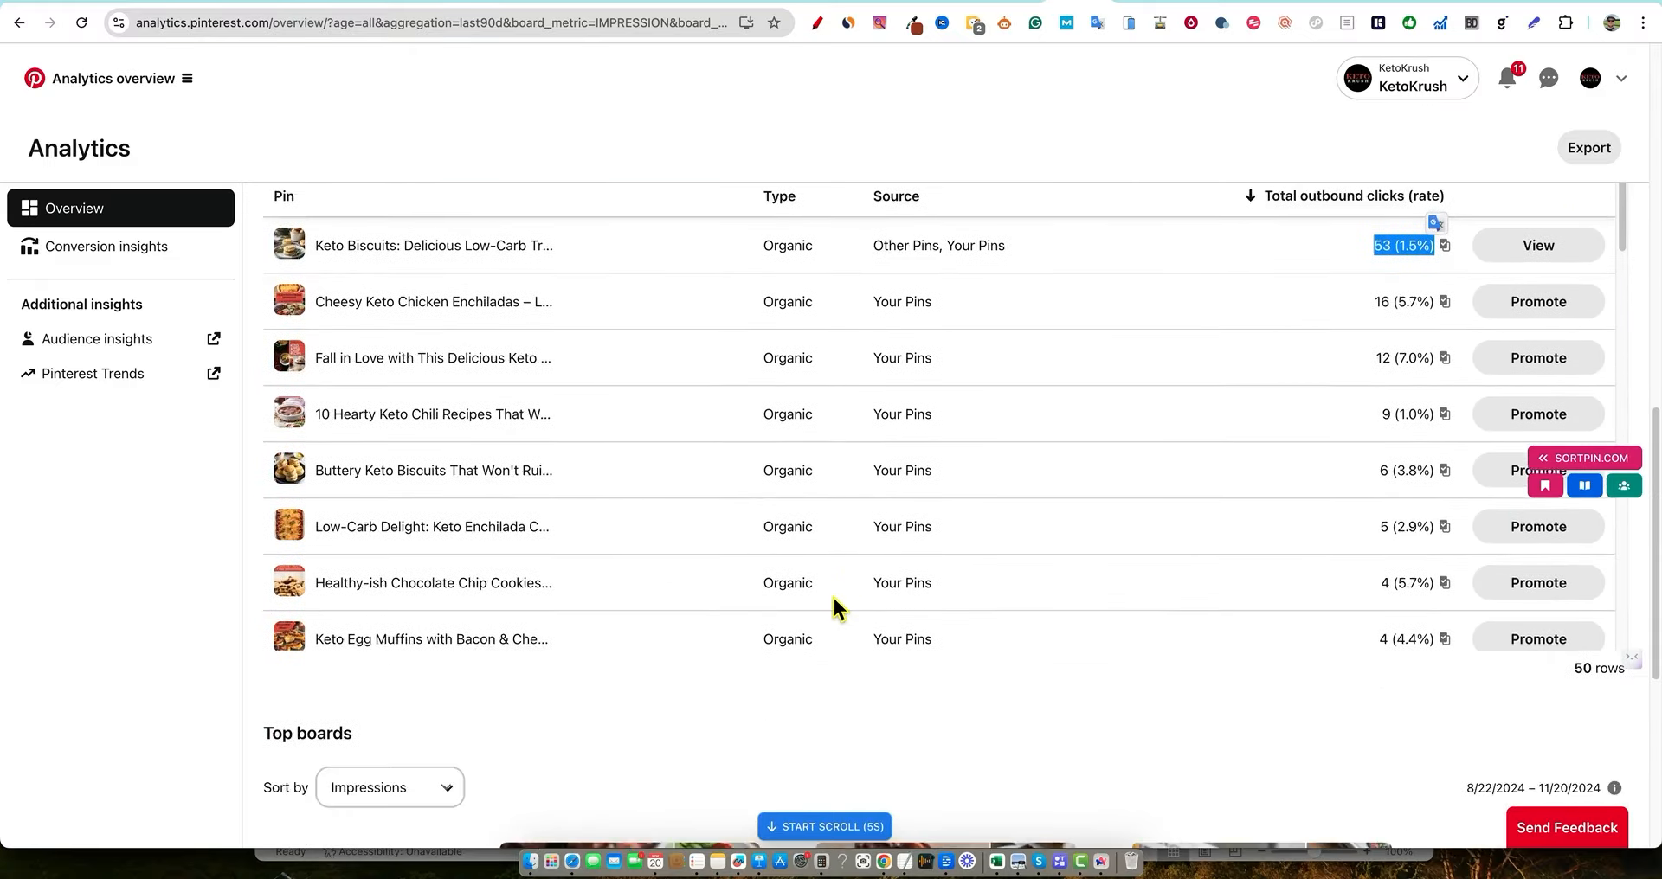
scroll(up, 3)
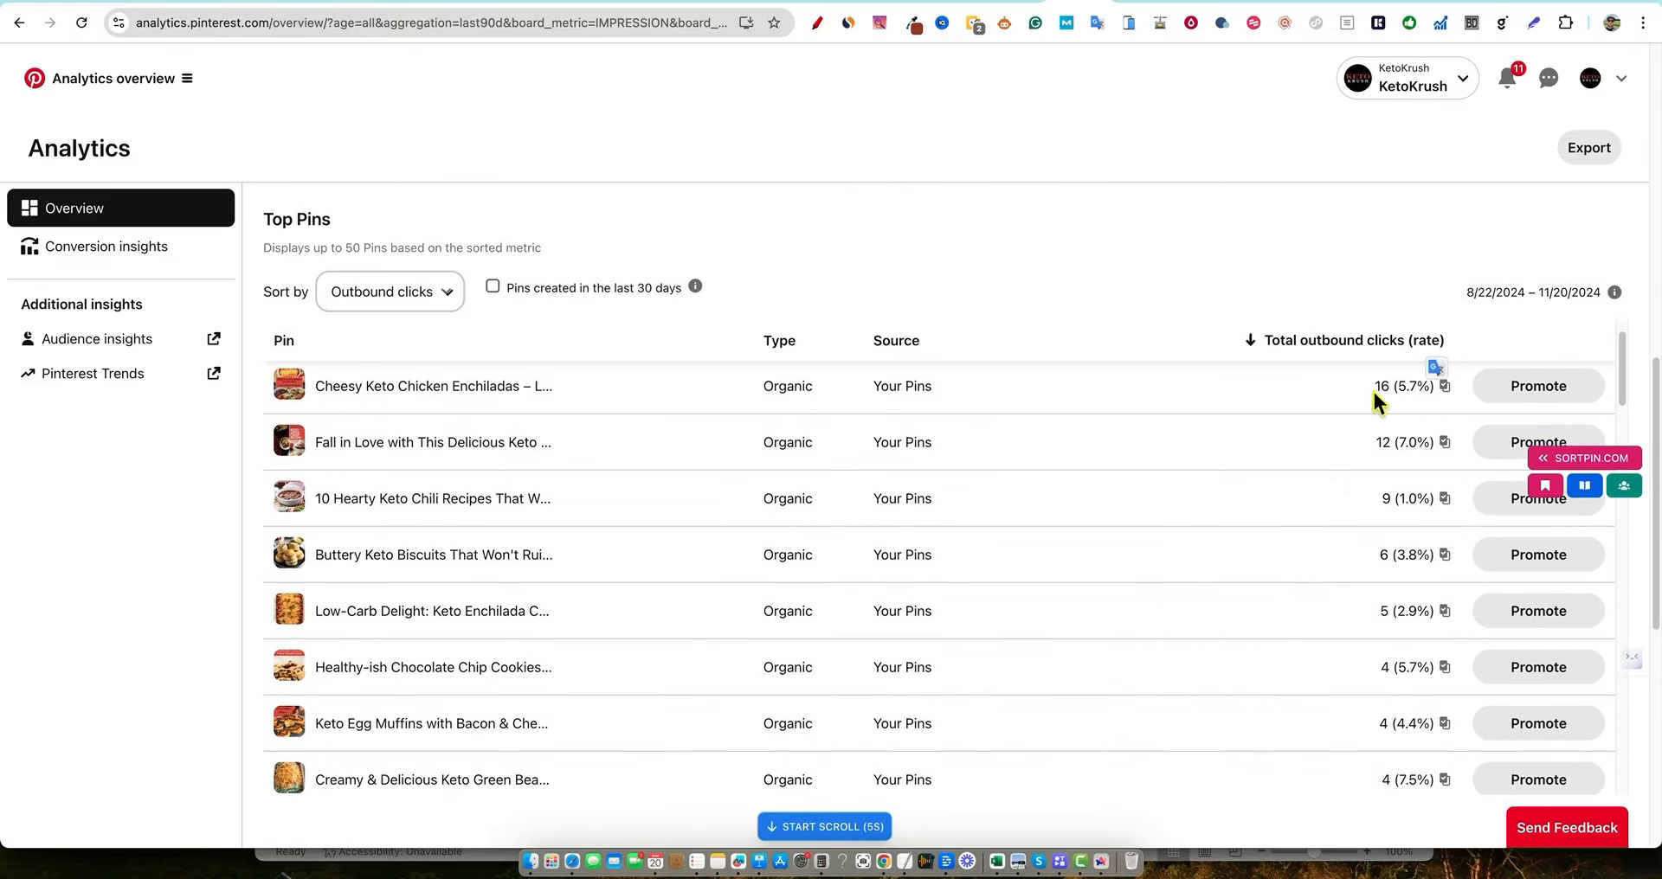
mouse_move(1371, 544)
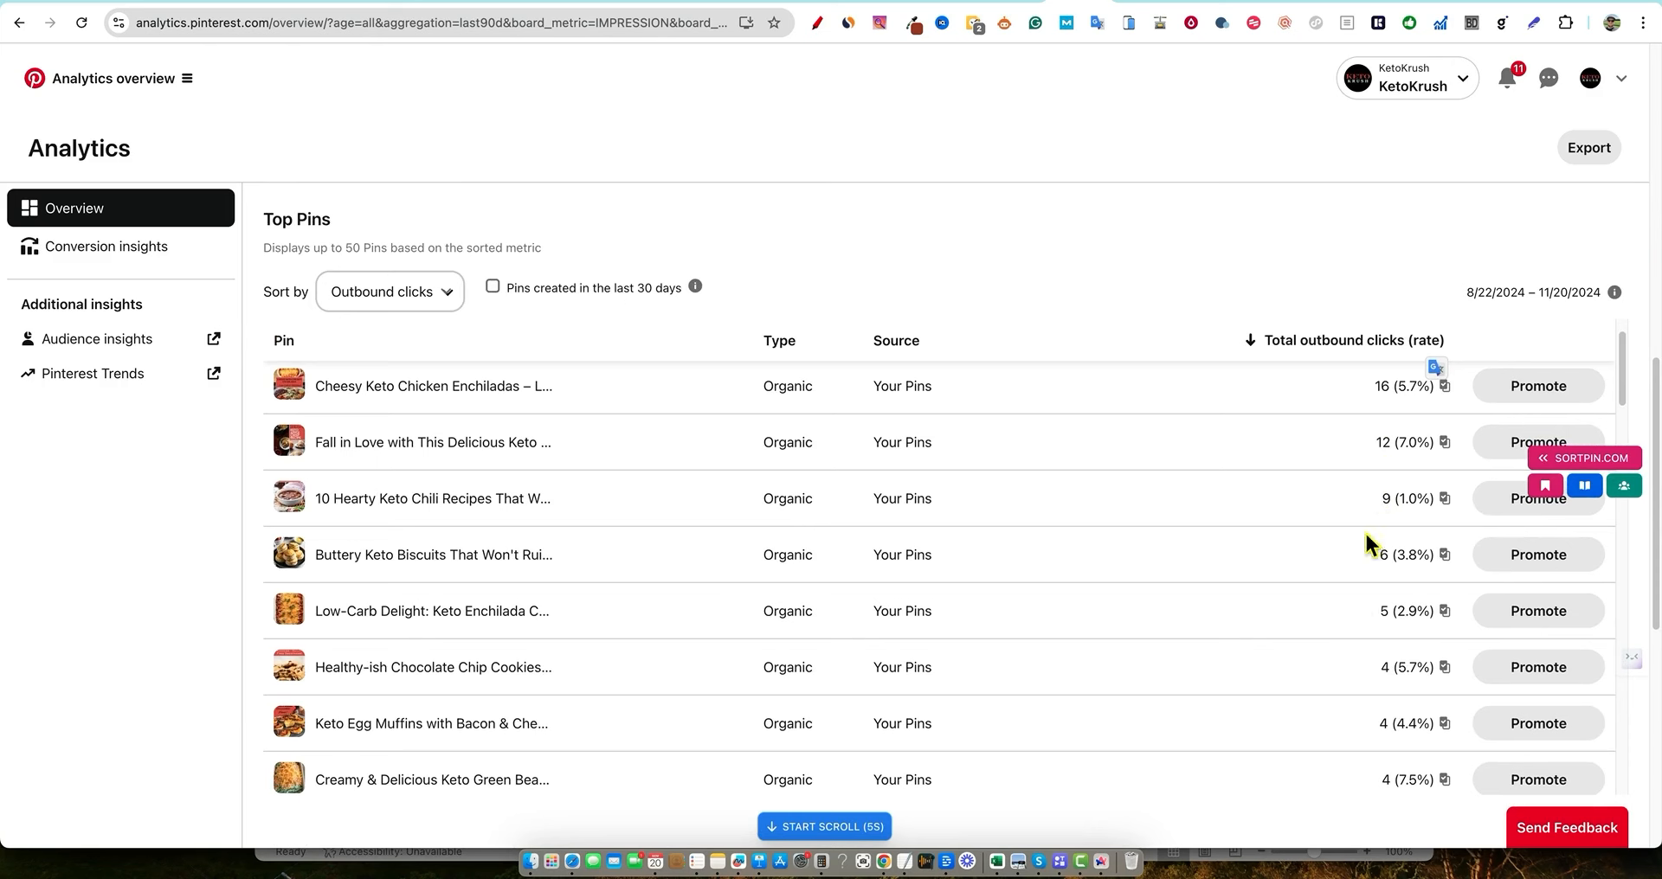
scroll(down, 3)
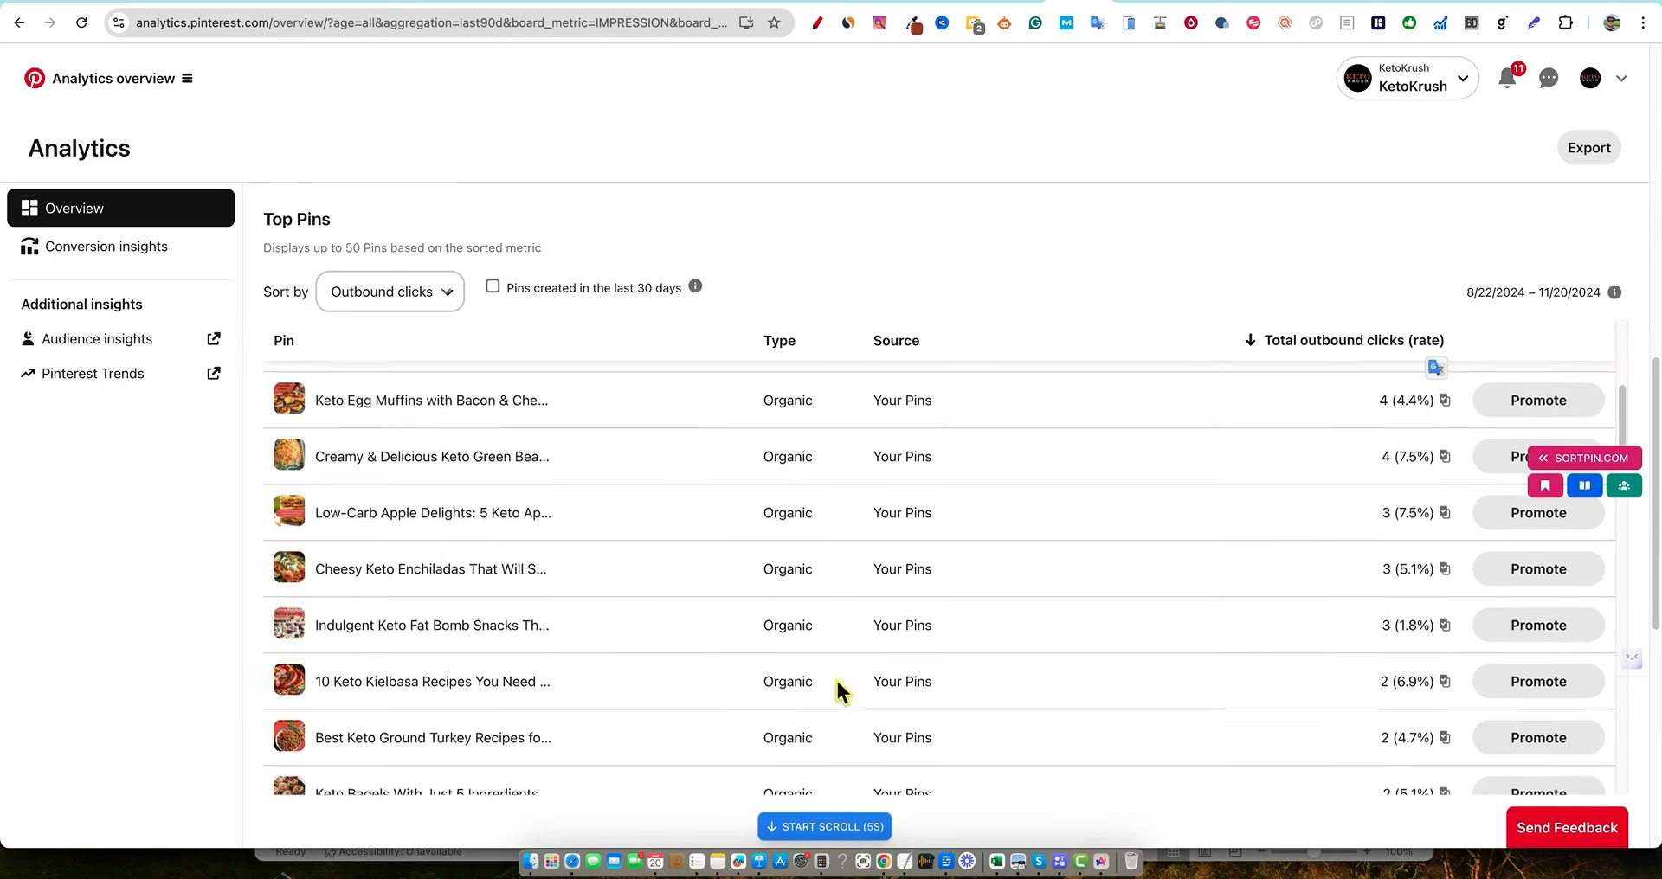
scroll(up, 3)
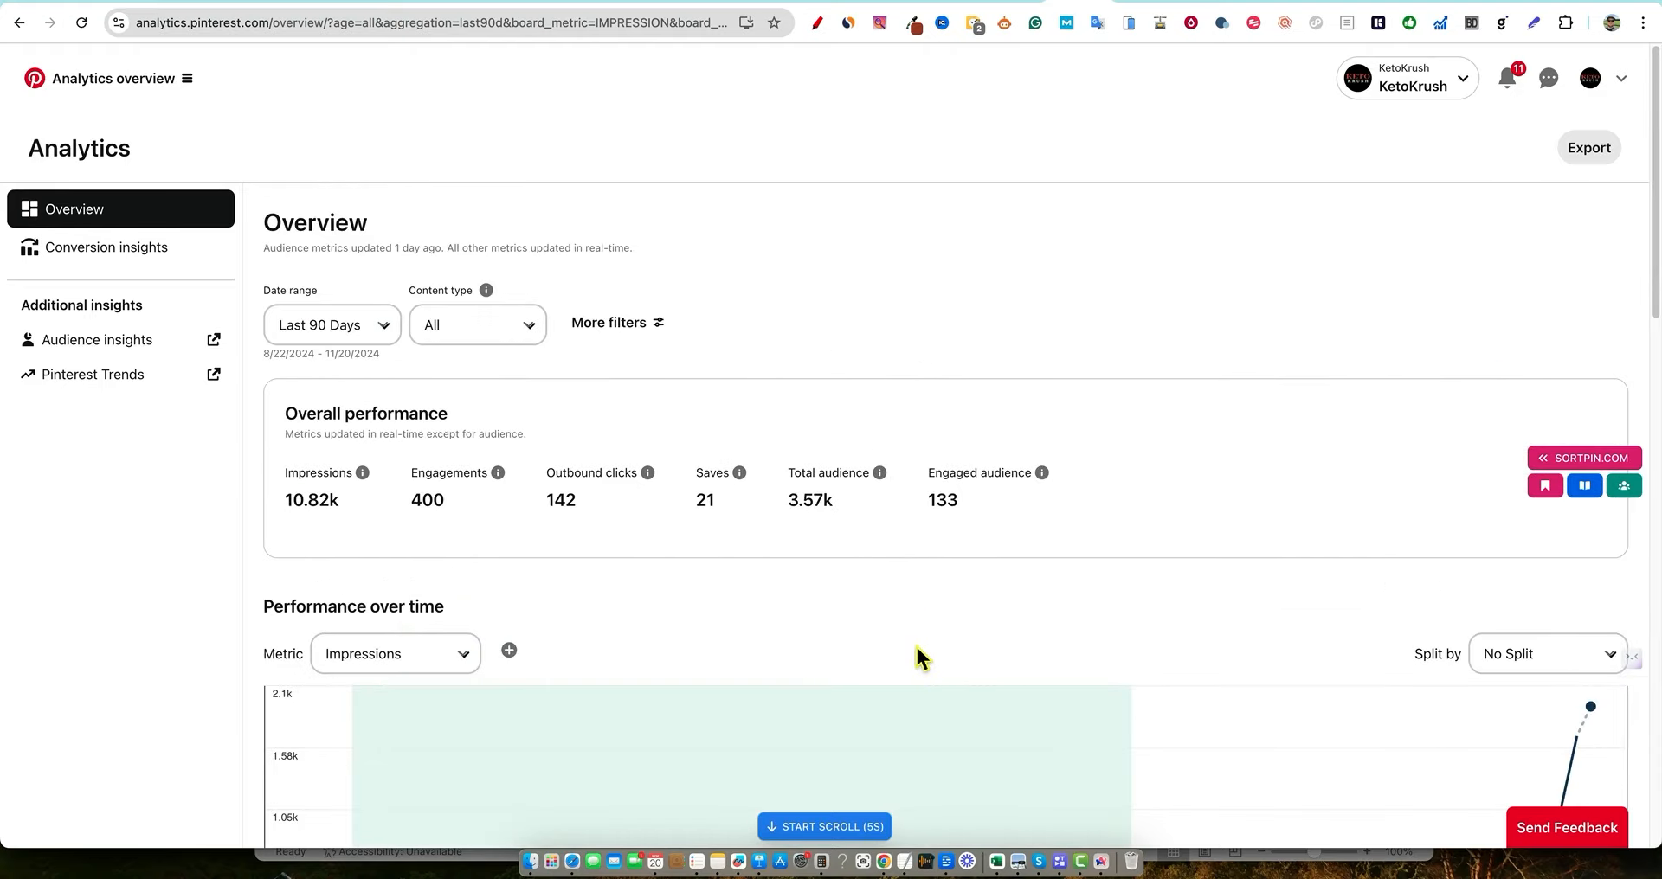
mouse_move(793, 630)
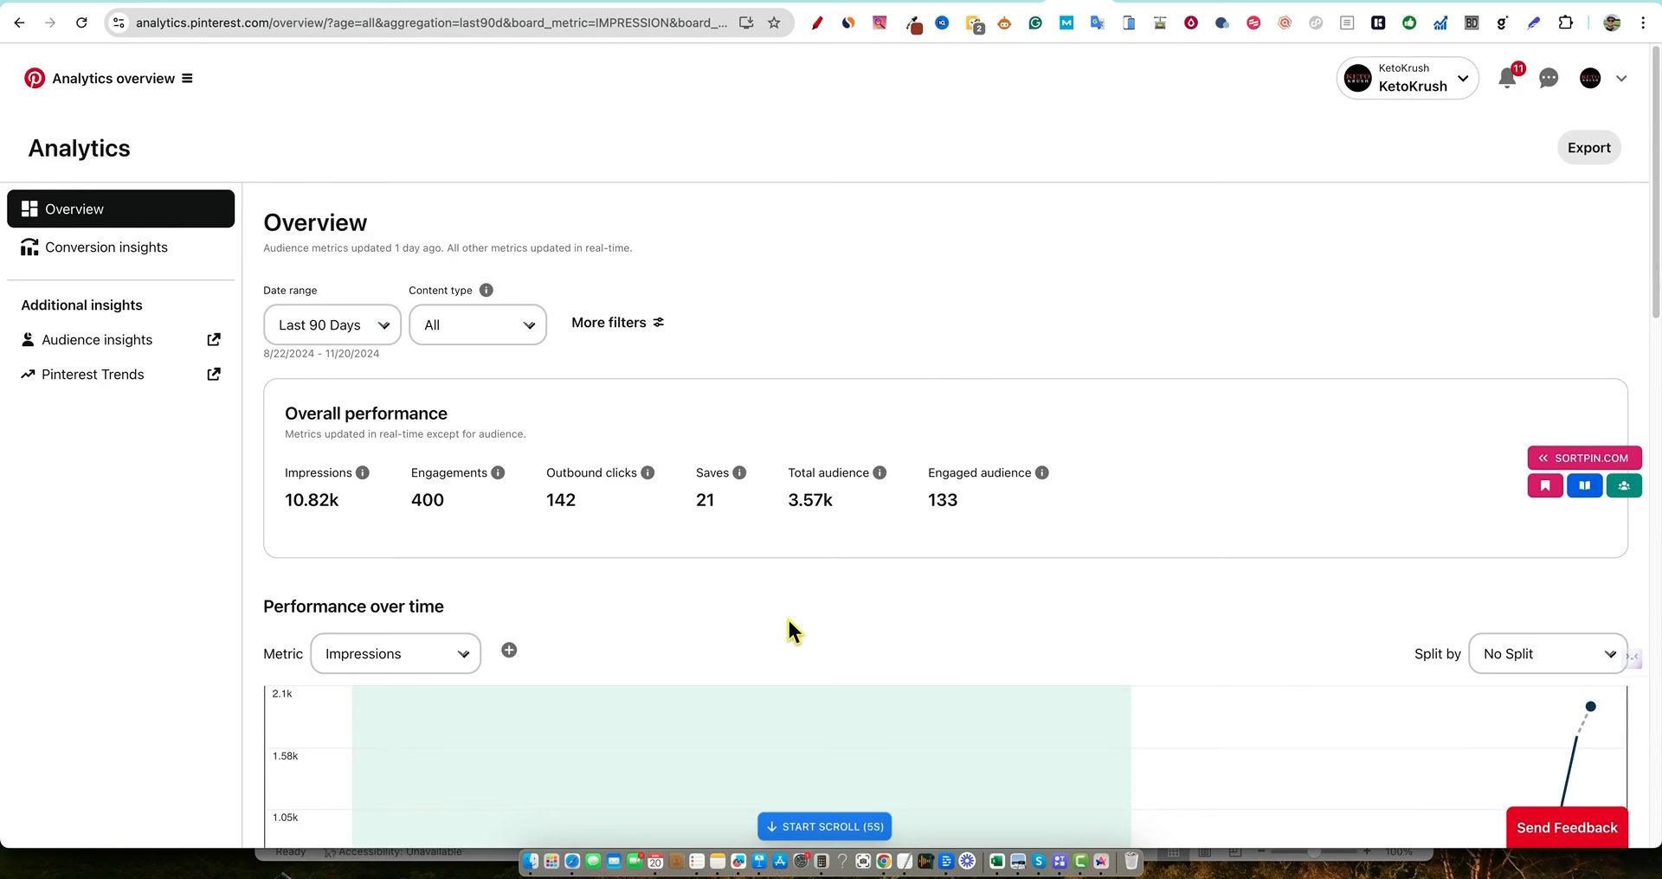
mouse_move(1115, 246)
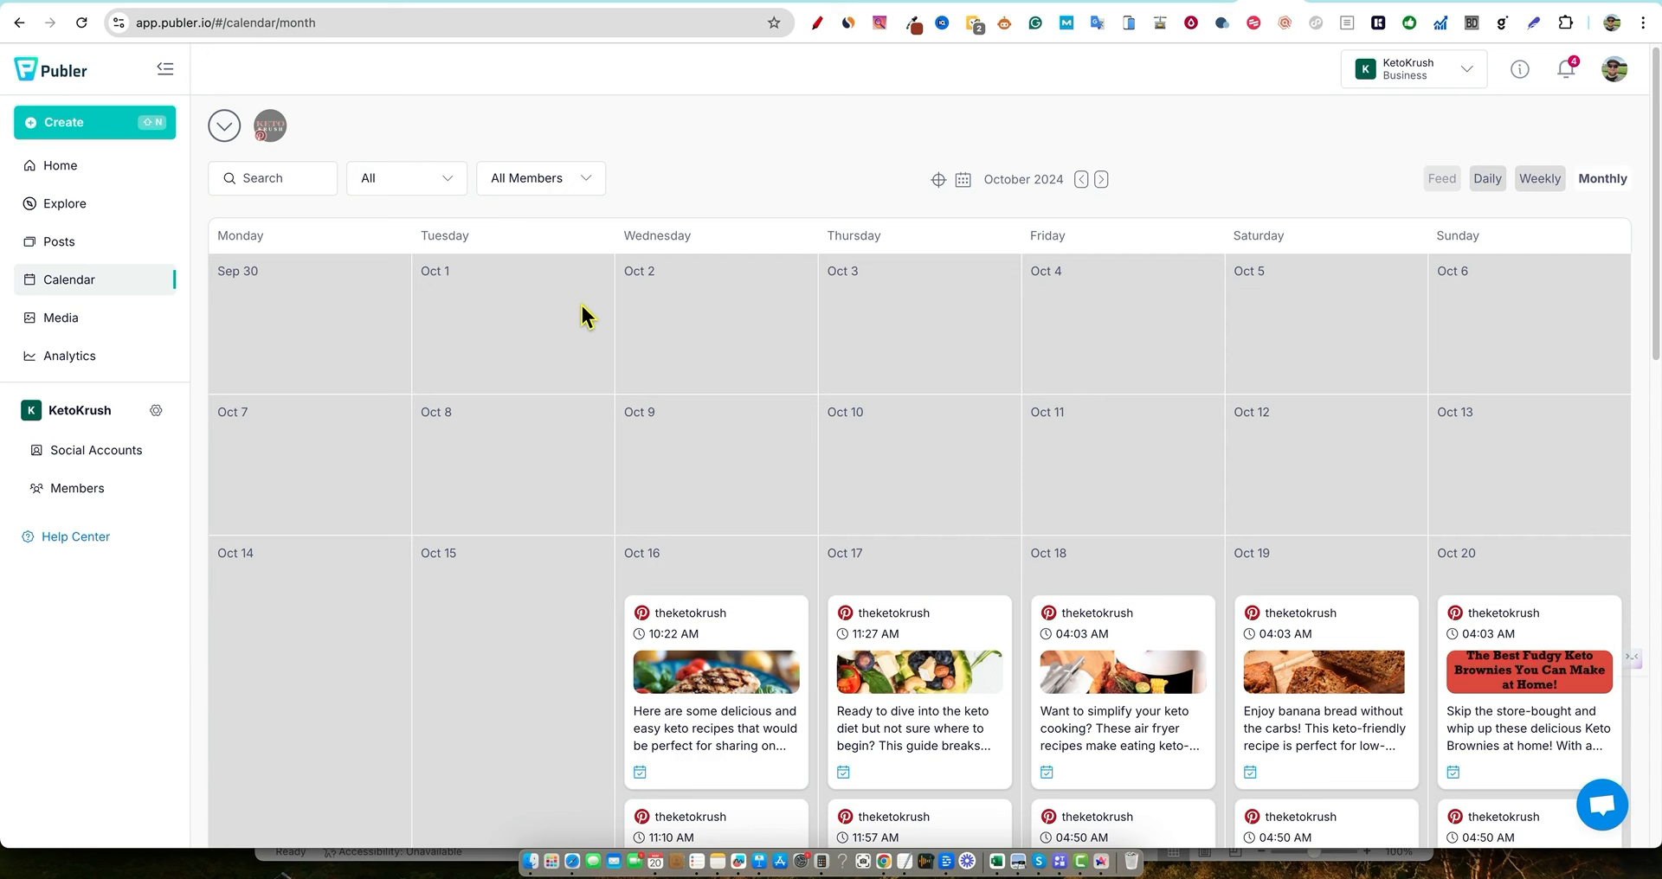
mouse_move(798, 429)
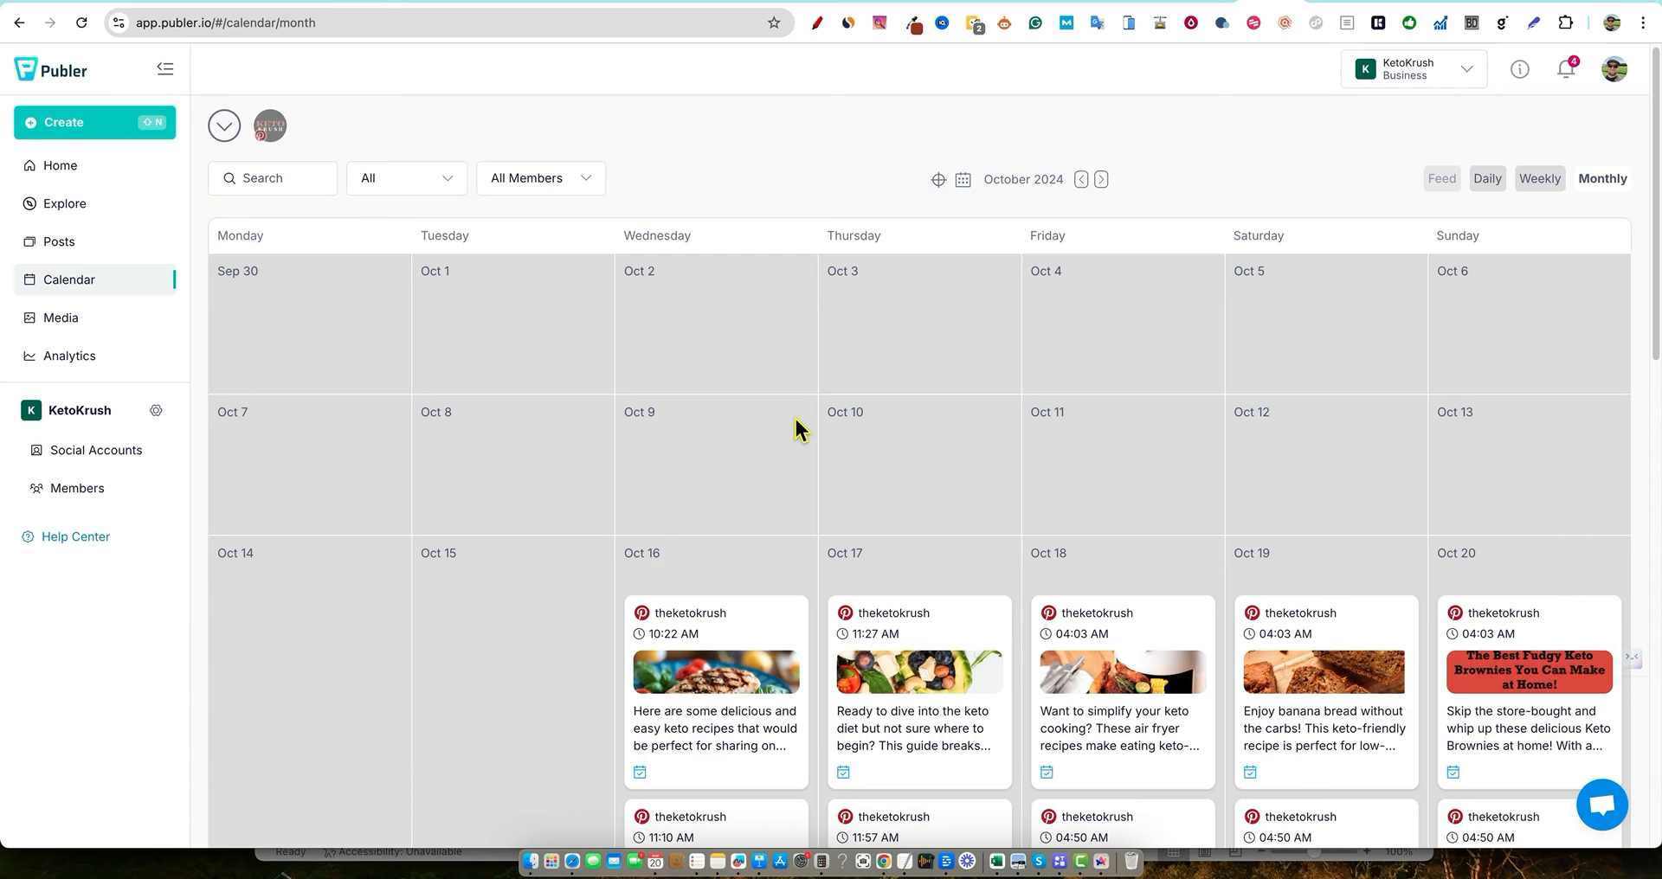
mouse_move(825, 860)
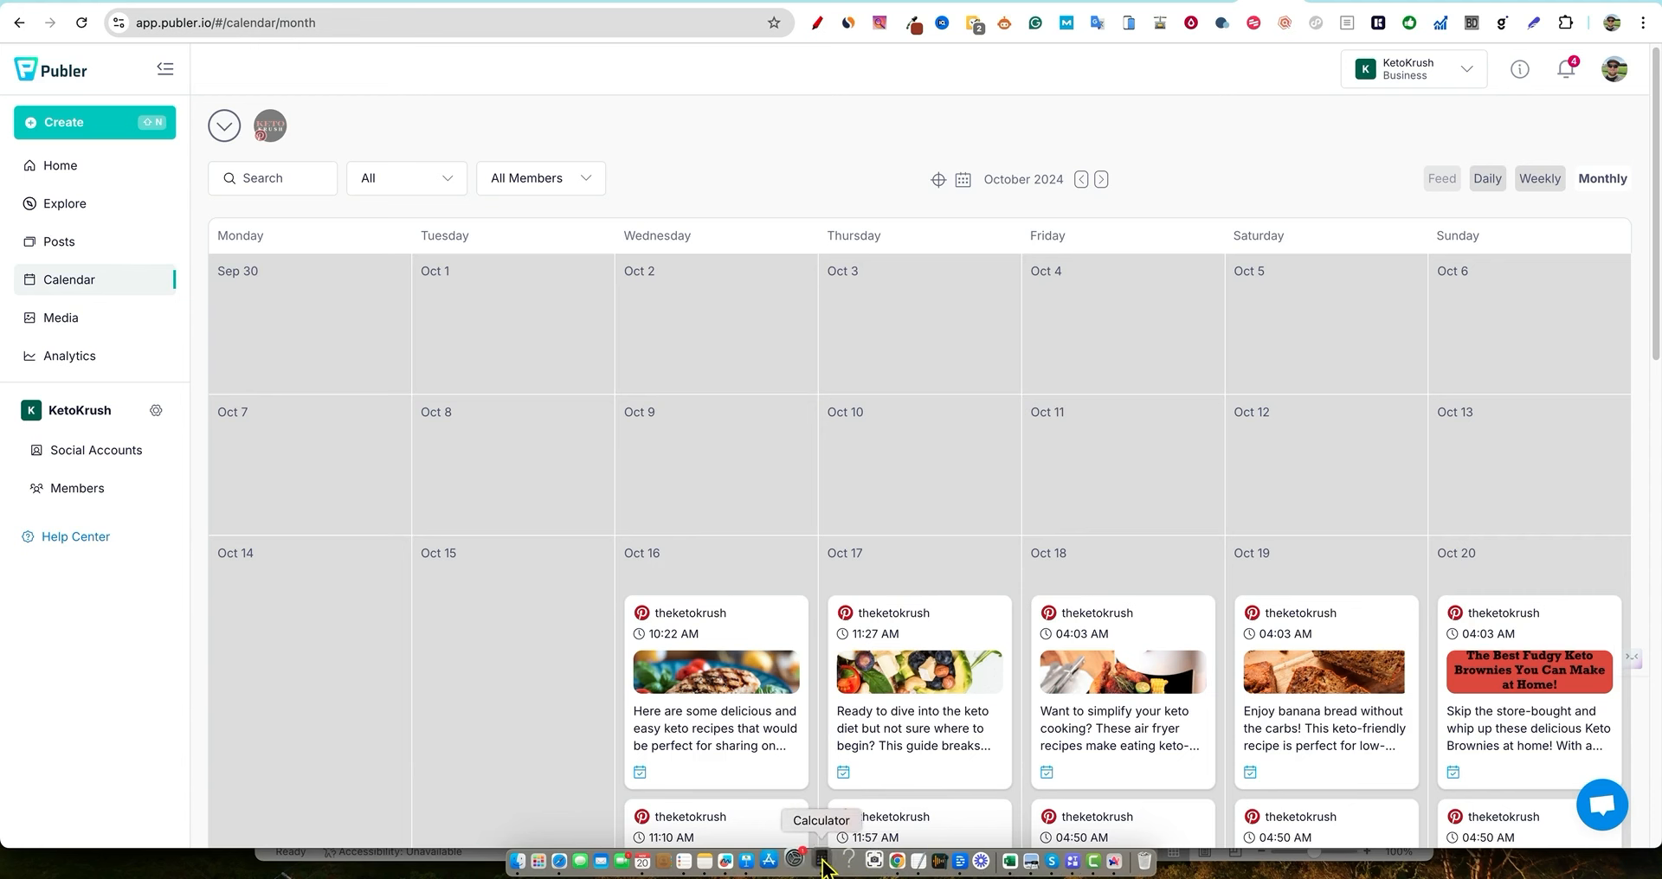
Bring up the calculator app showing 750 alongside the October 2024 calendar
click(815, 860)
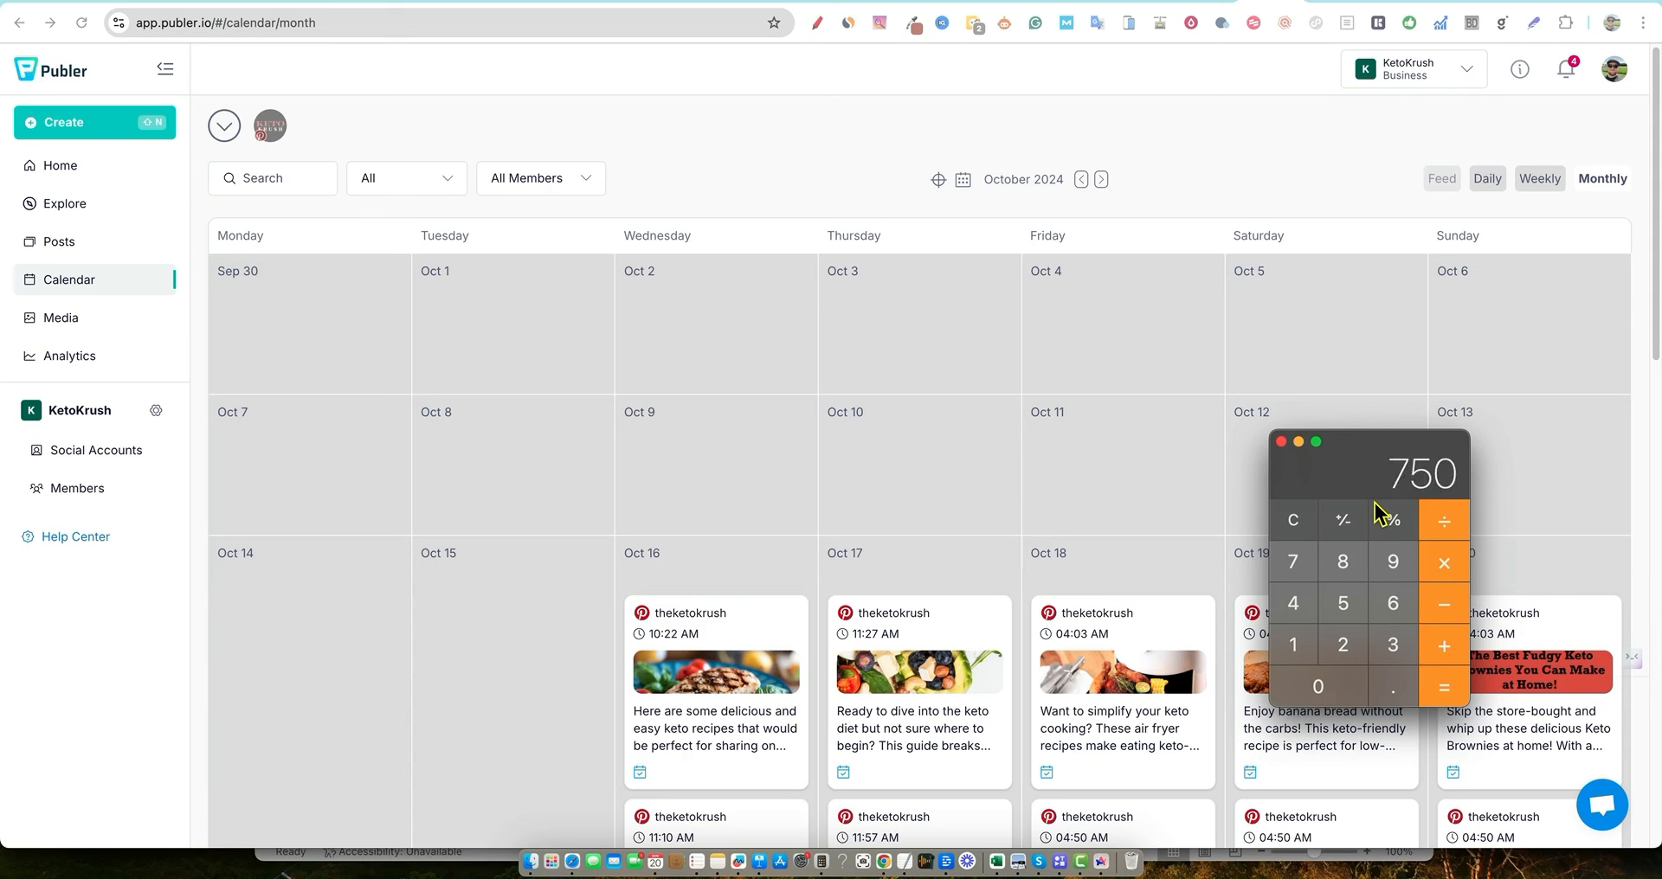
mouse_move(1374, 506)
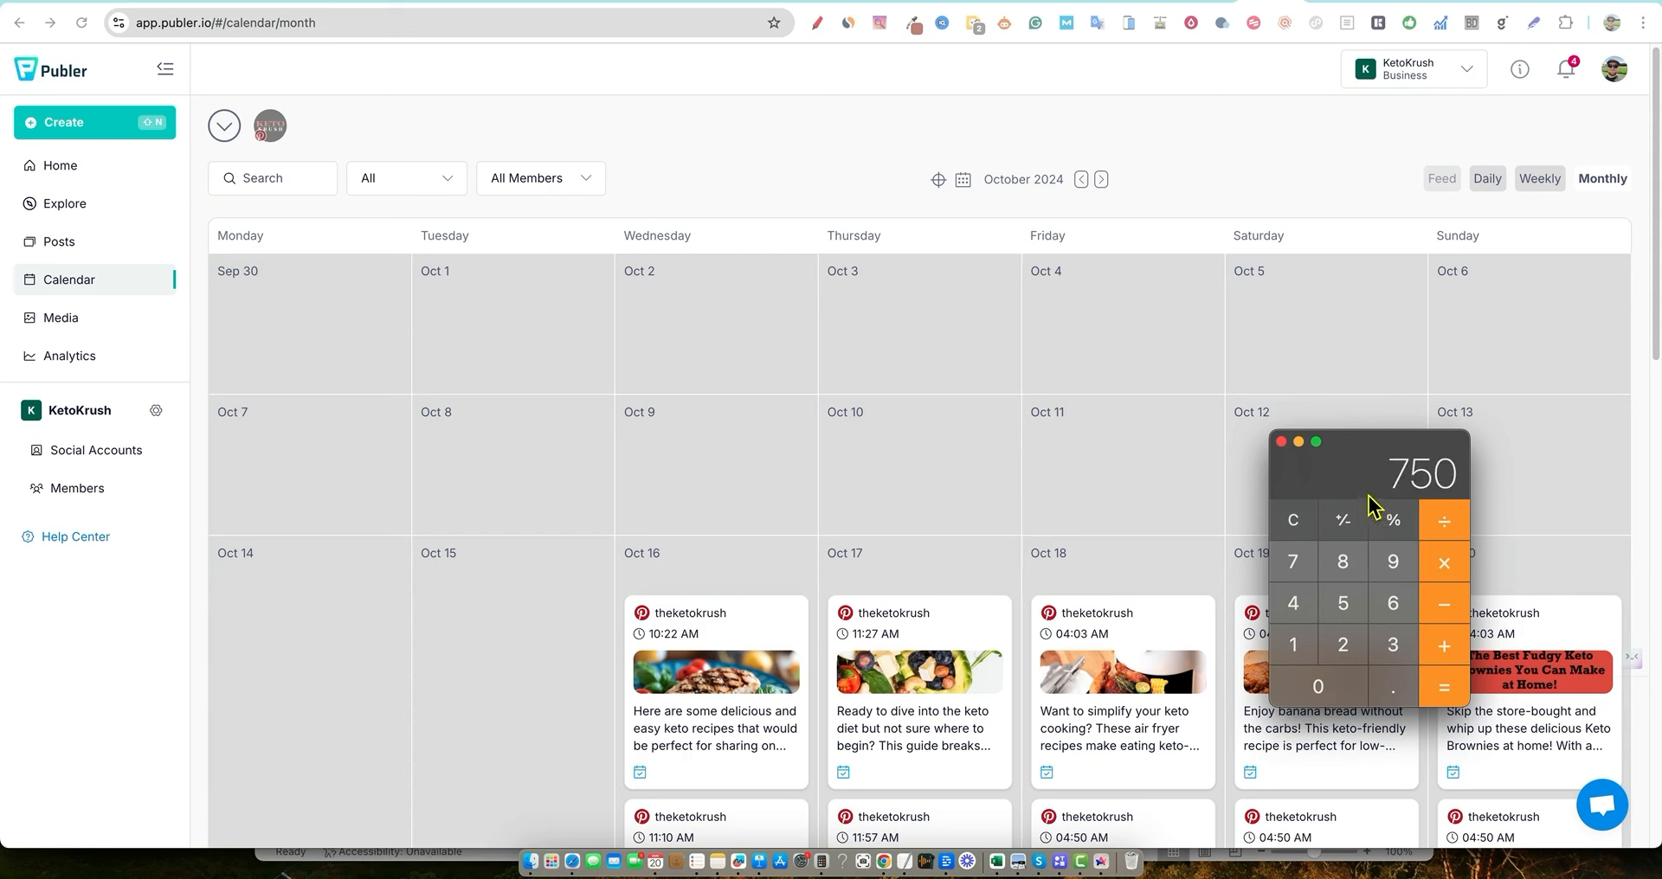
mouse_move(1070, 519)
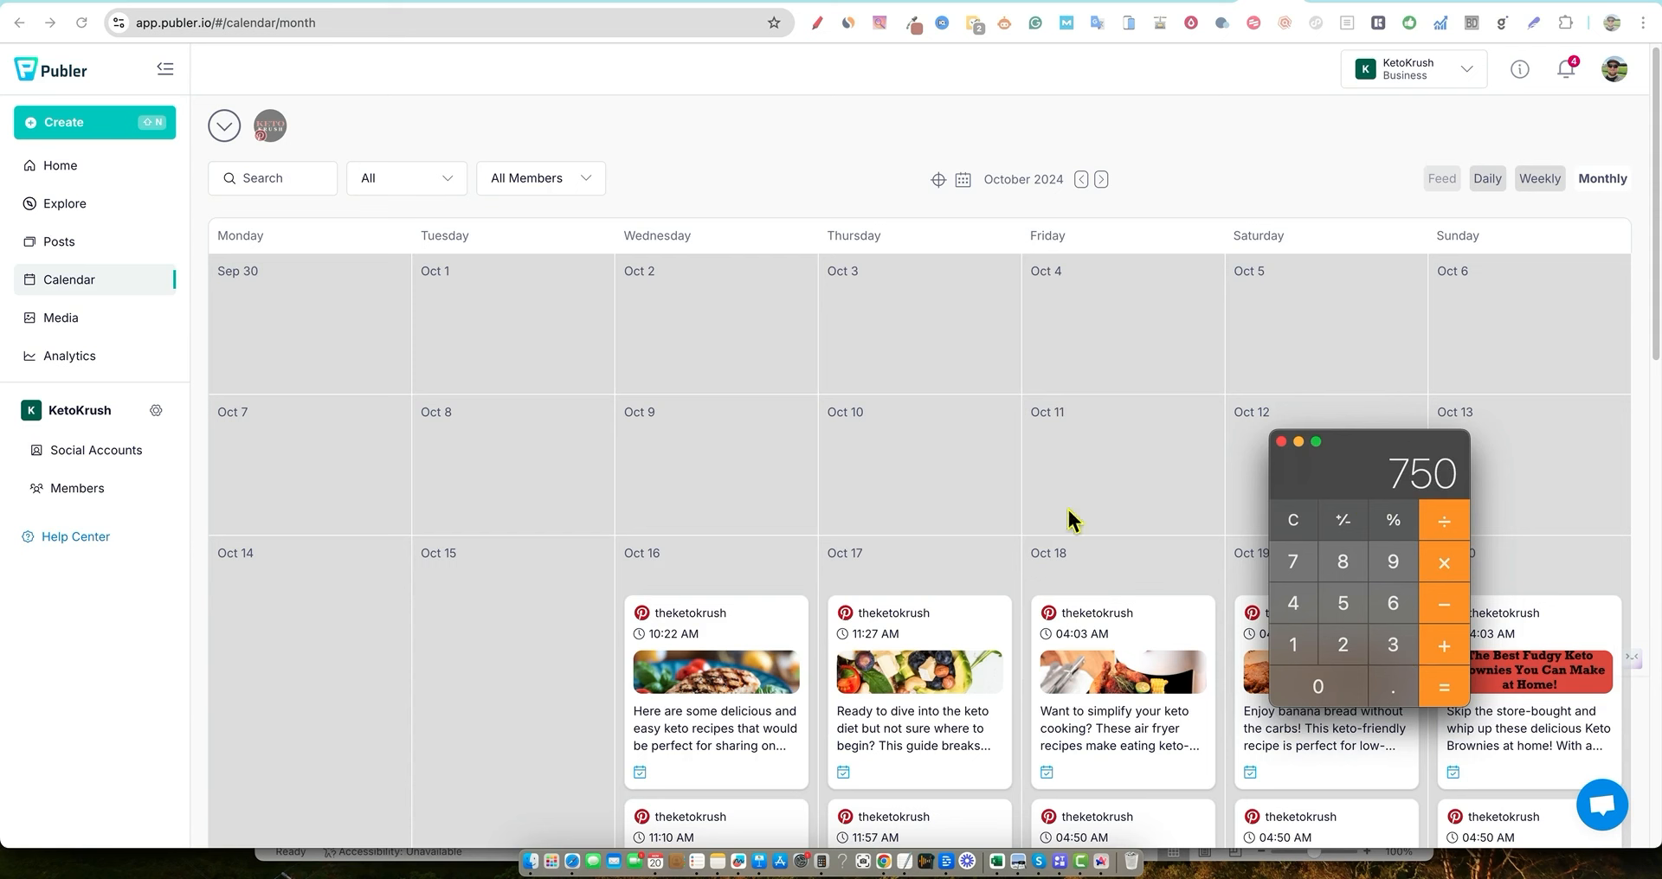
mouse_move(496, 620)
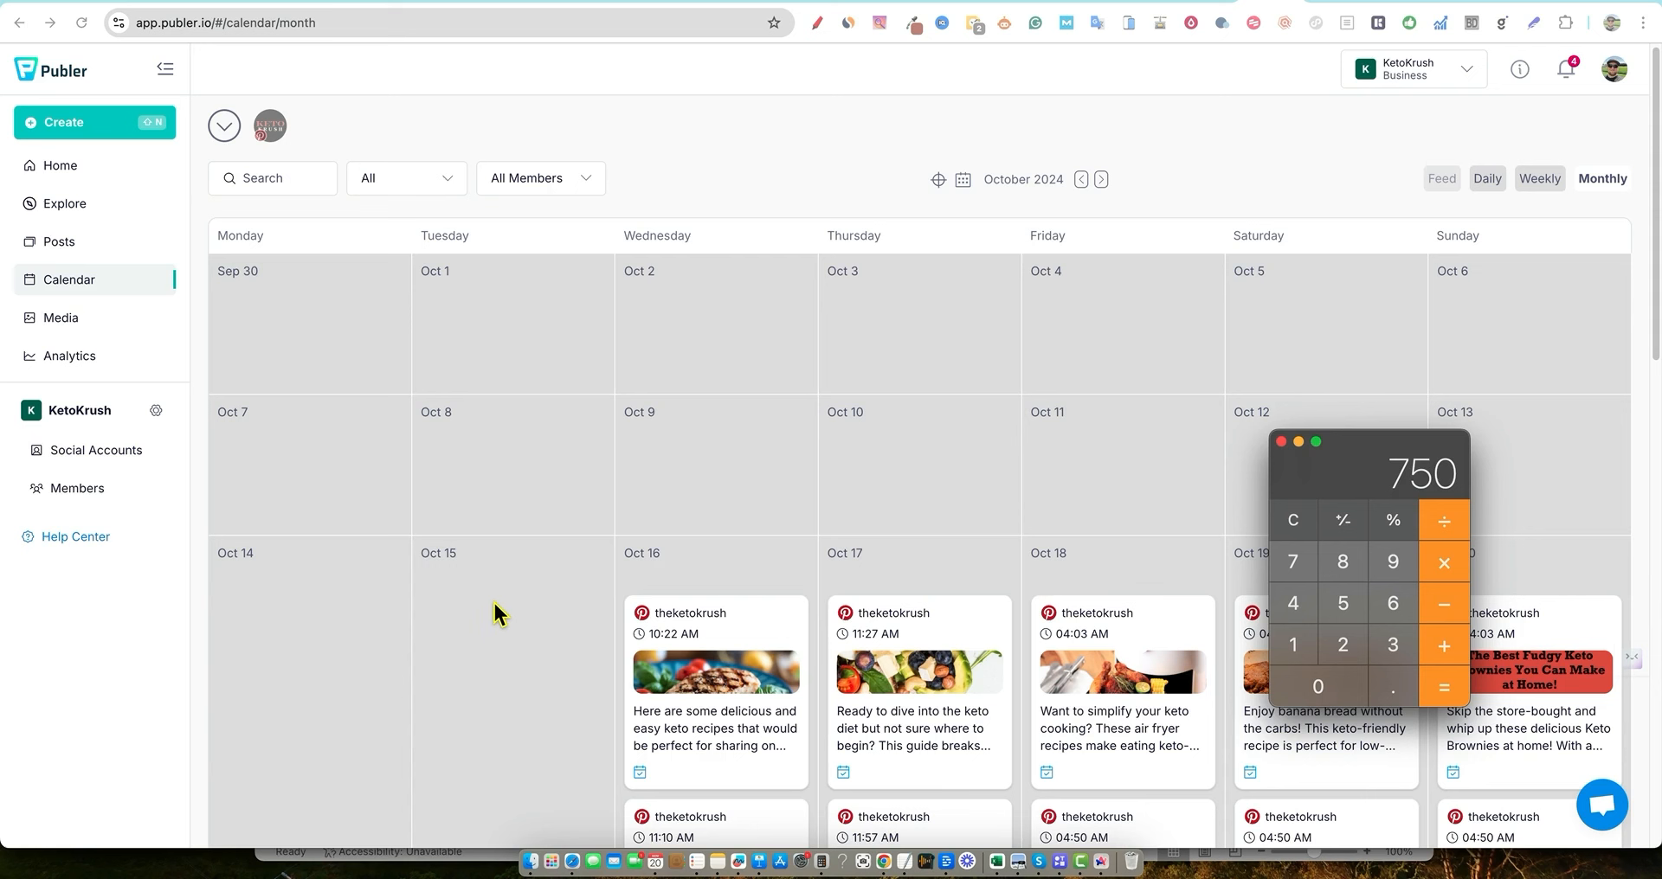
mouse_move(519, 616)
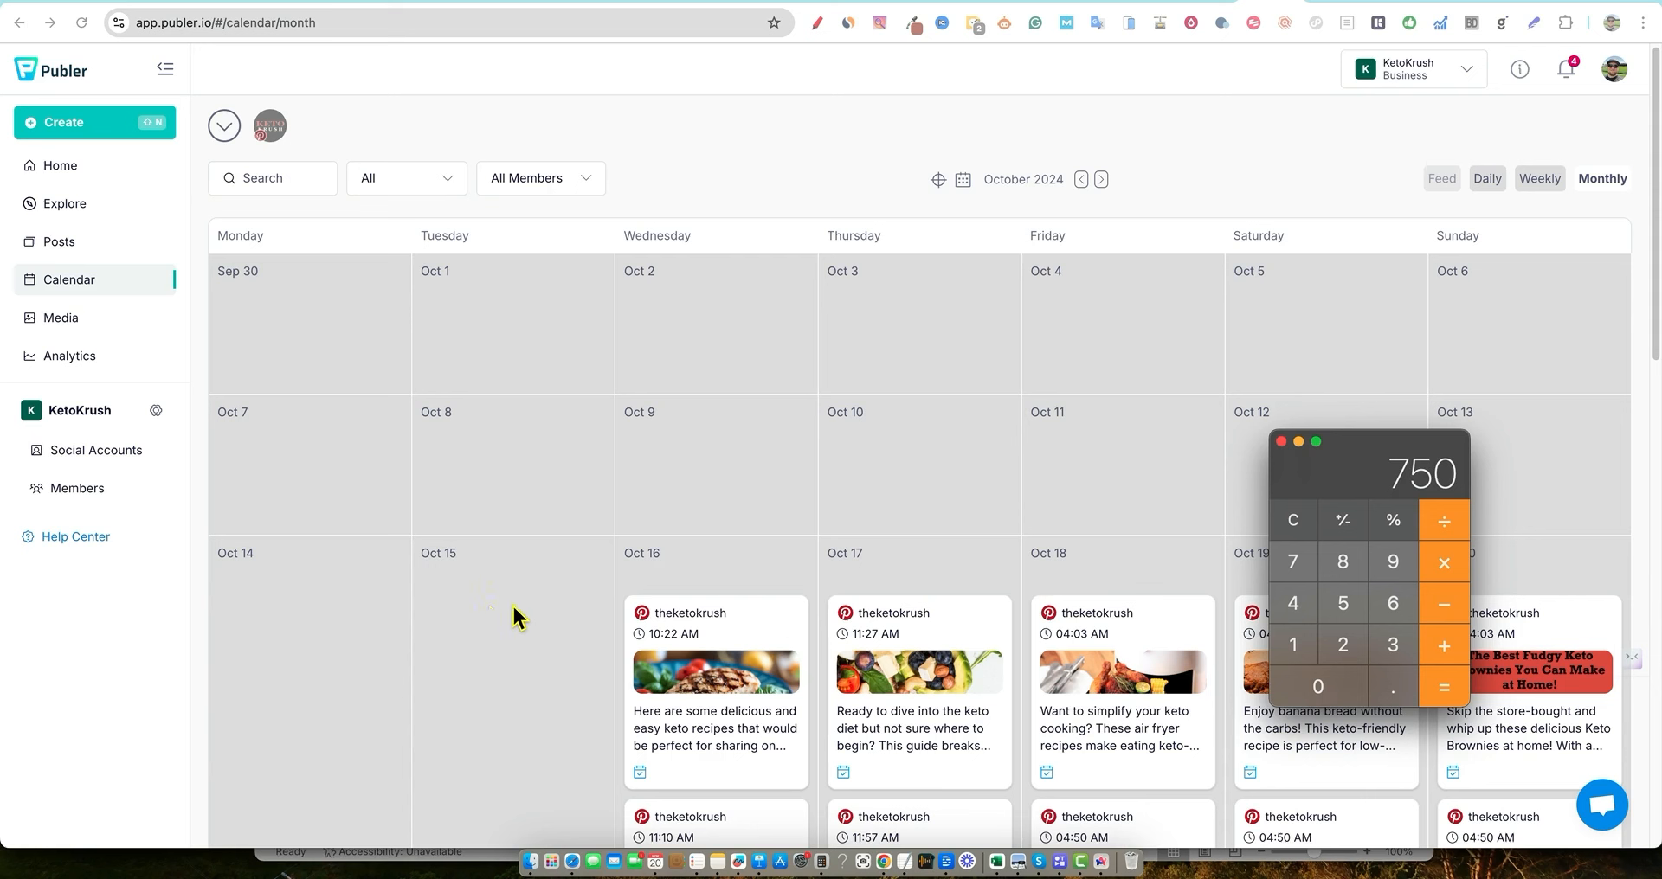
mouse_move(521, 638)
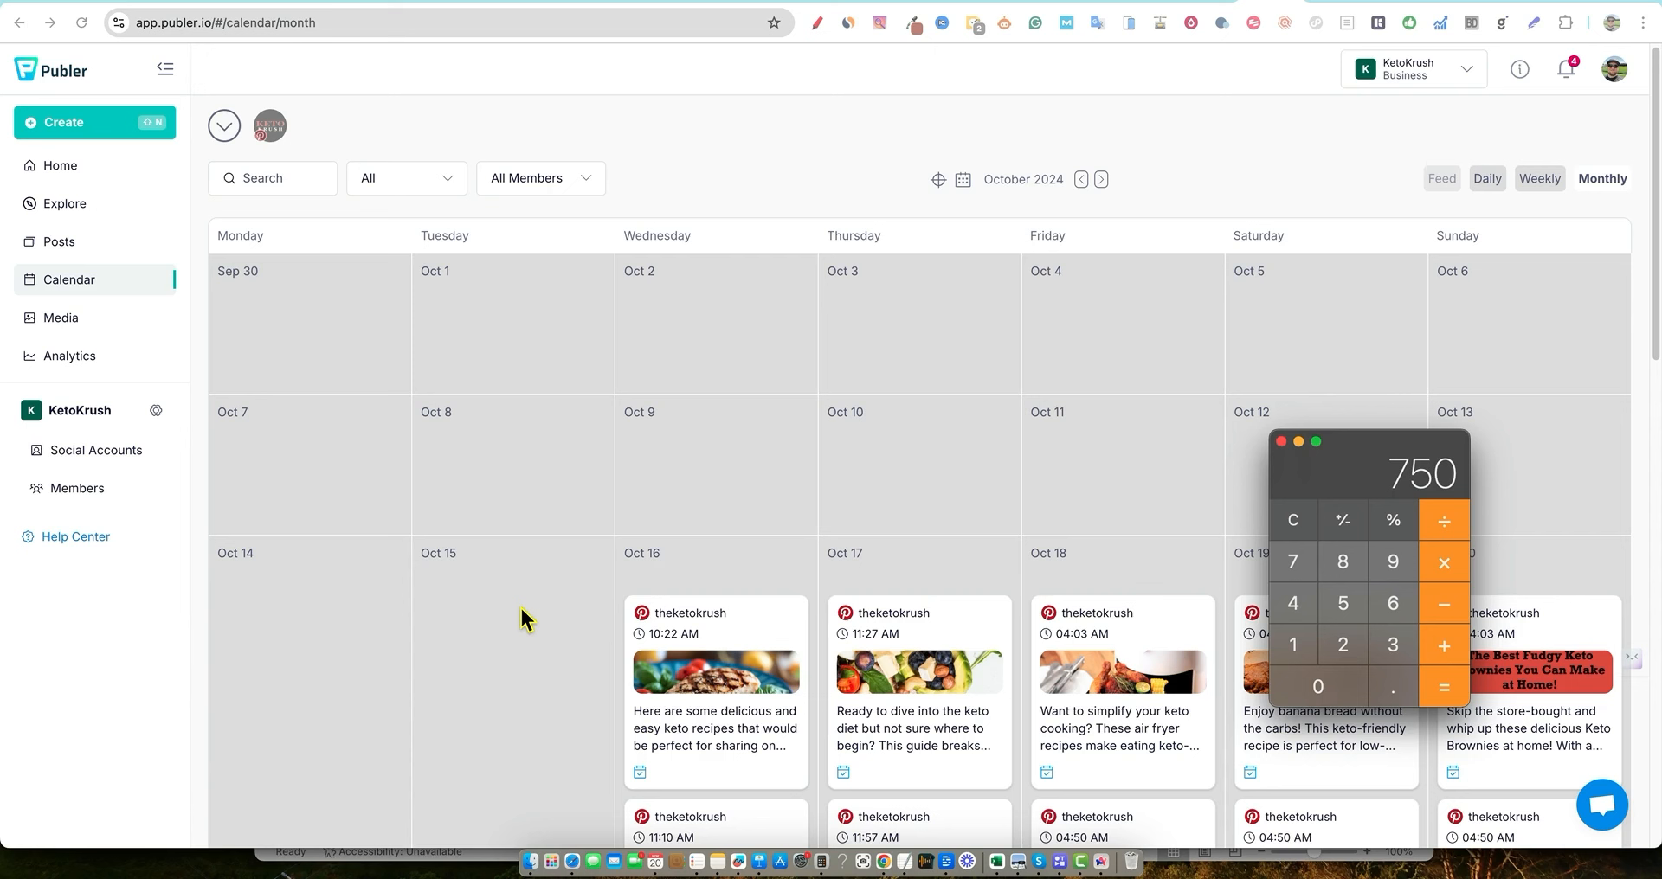
mouse_move(561, 595)
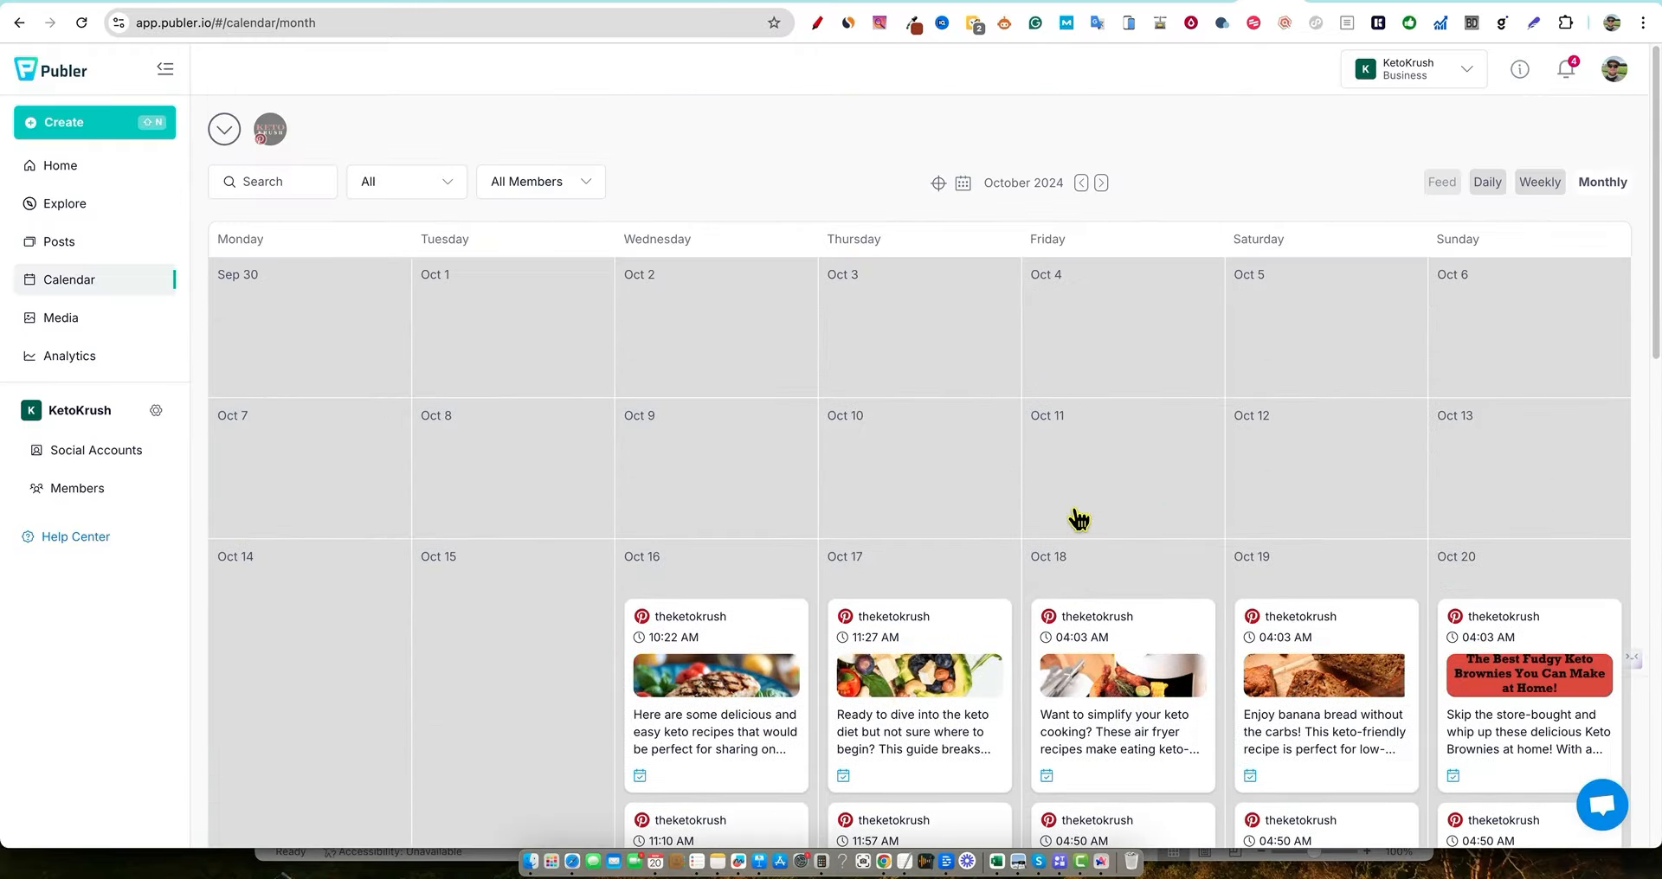
Advance the calendar to November 2024 and scroll through its weeks of scheduled pins
click(1101, 183)
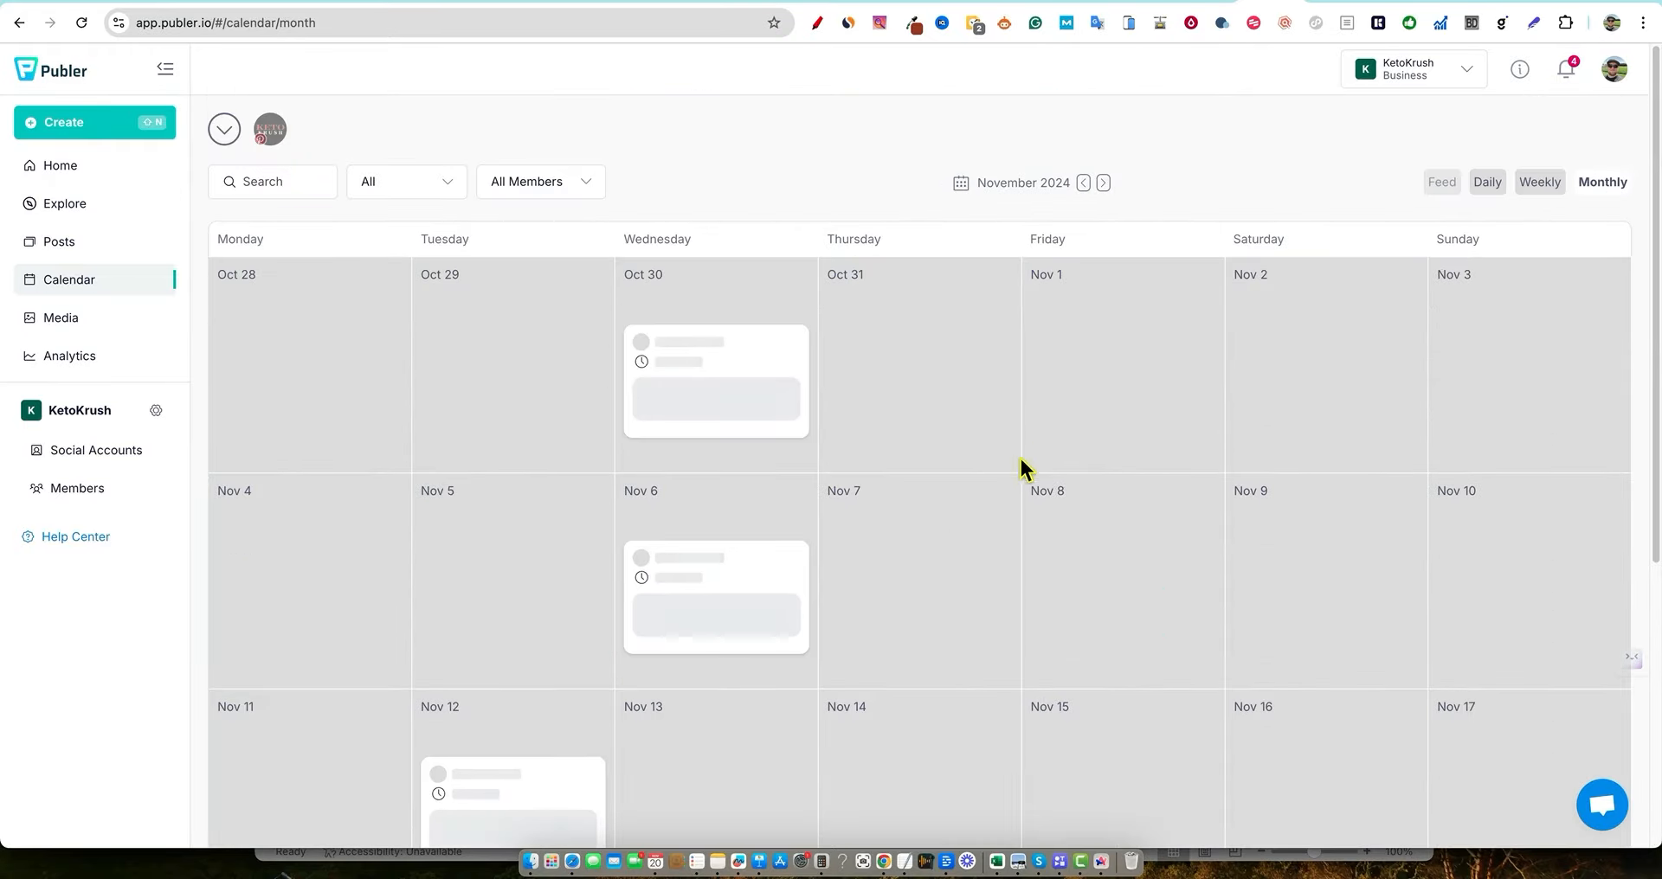
scroll(up, 3)
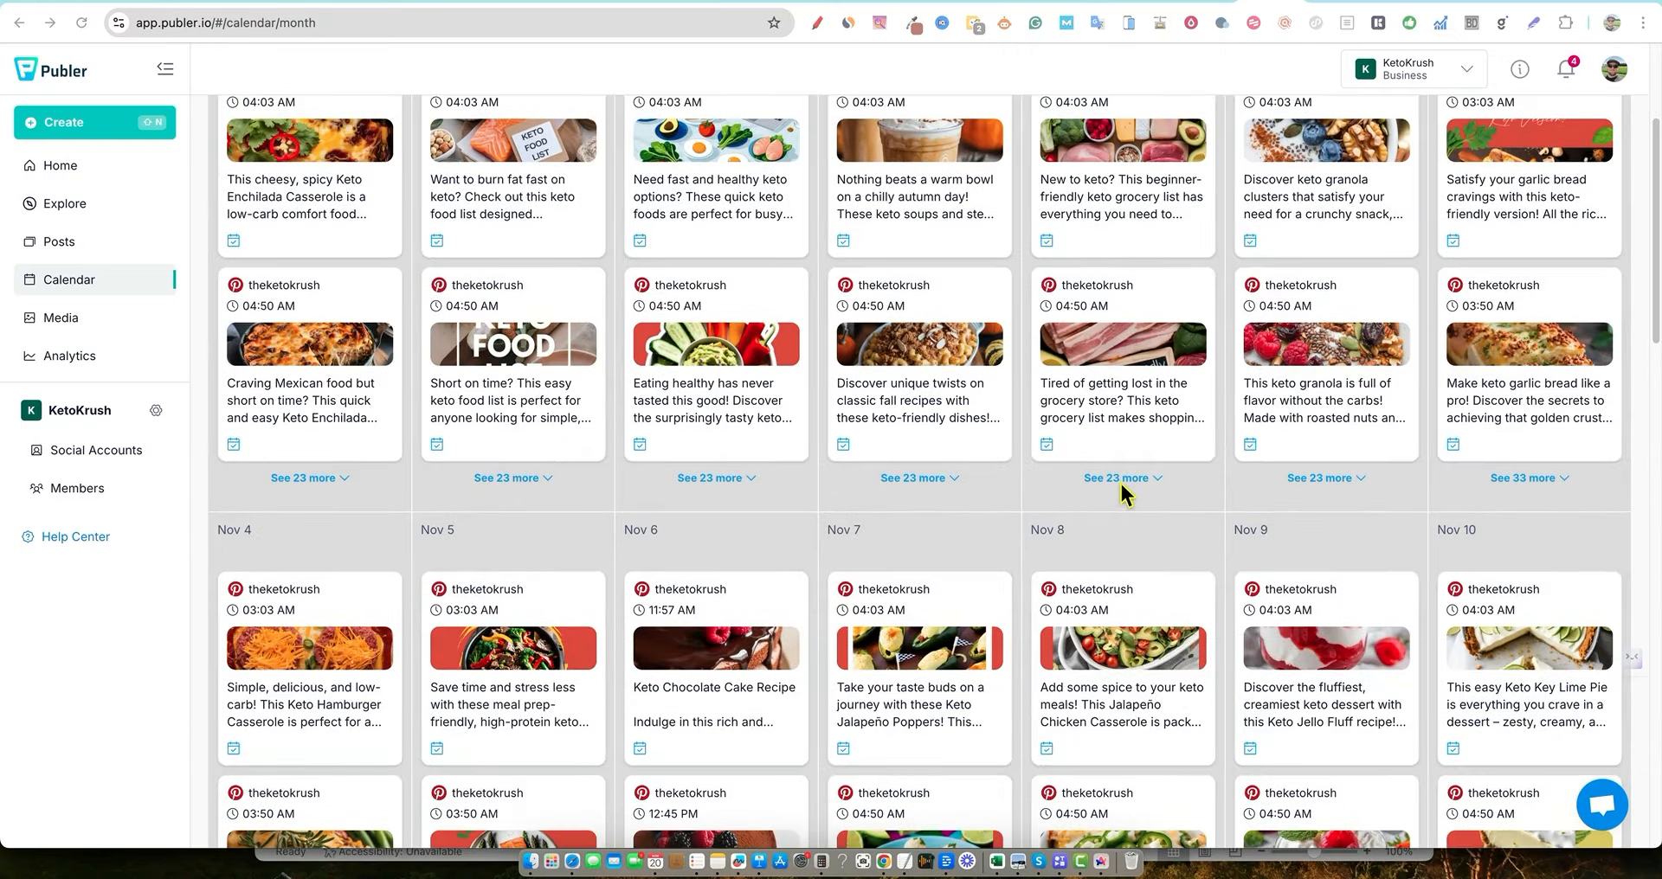
scroll(down, 3)
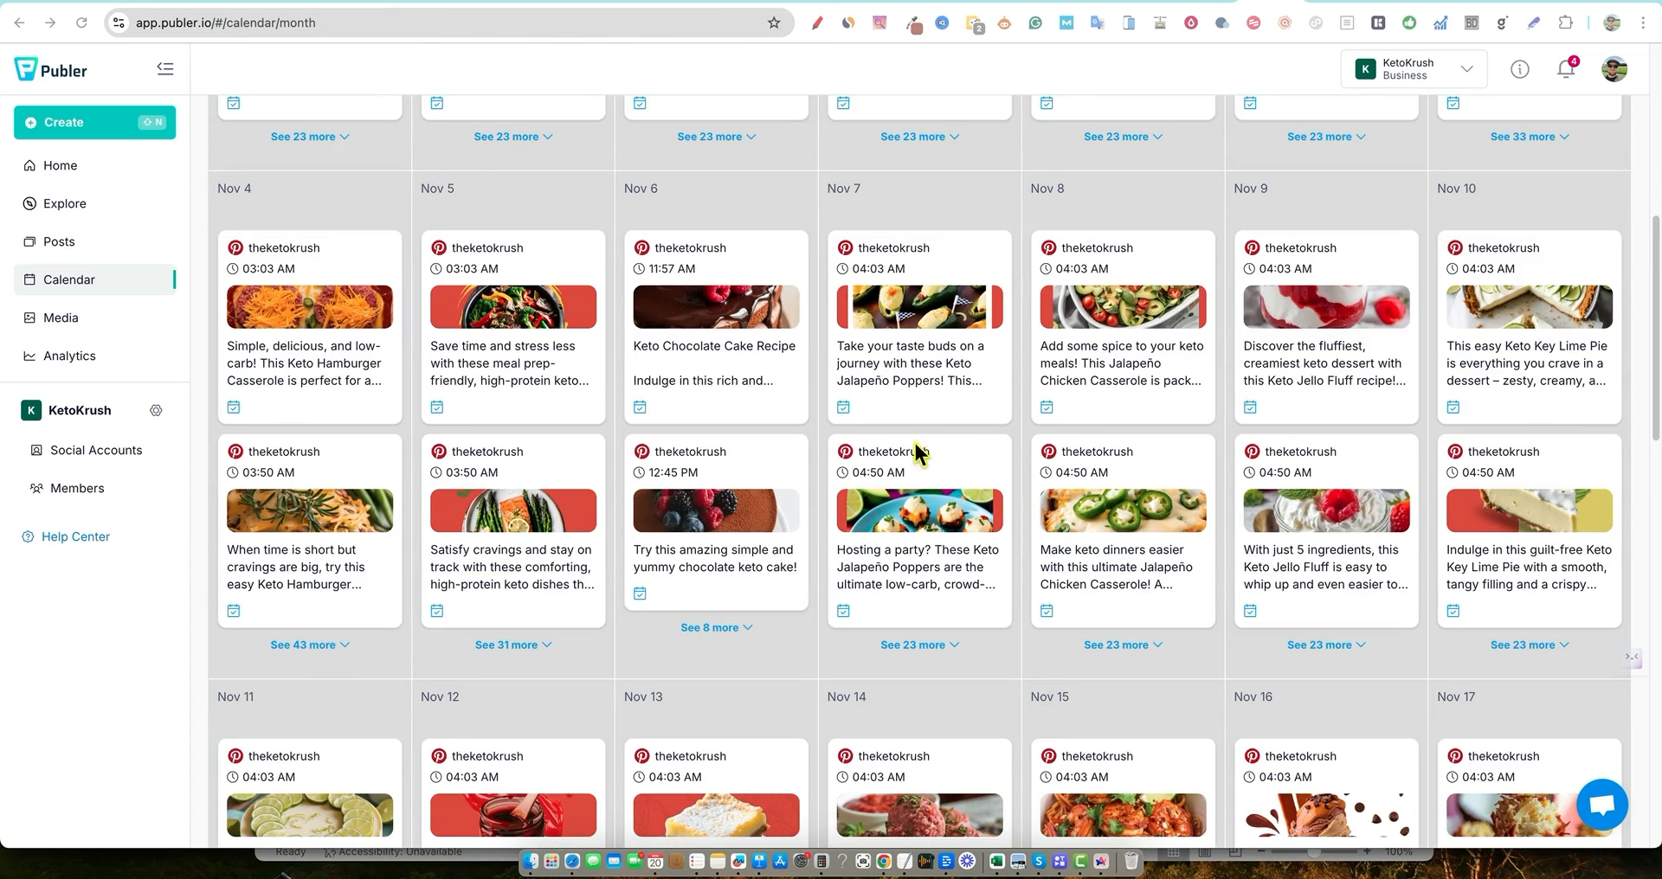
mouse_move(906, 665)
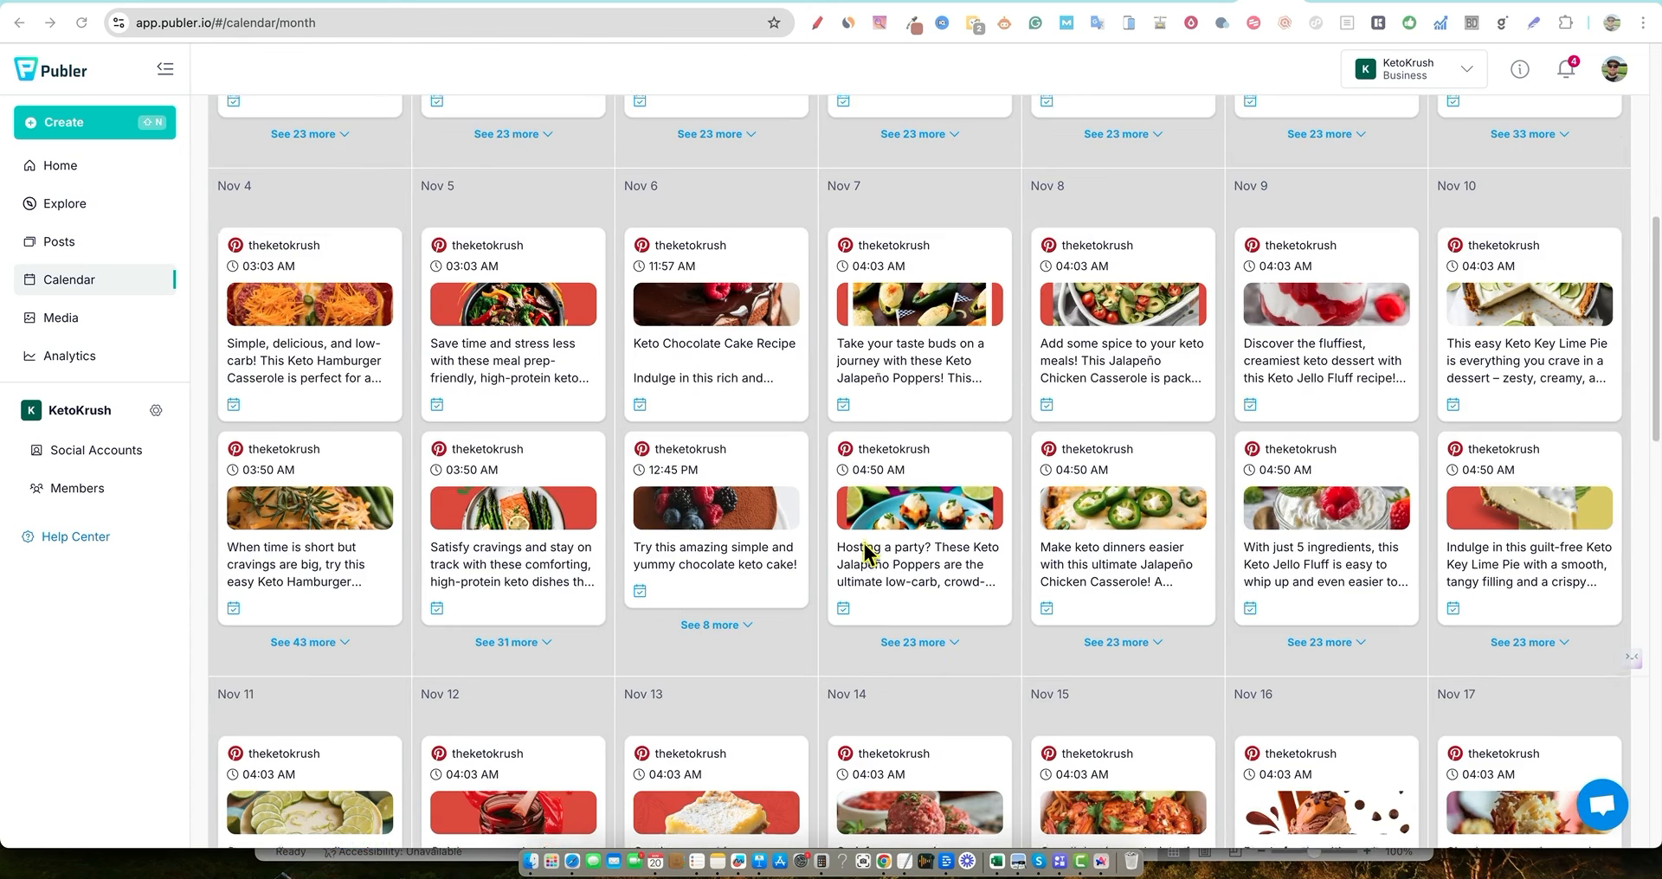
scroll(down, 3)
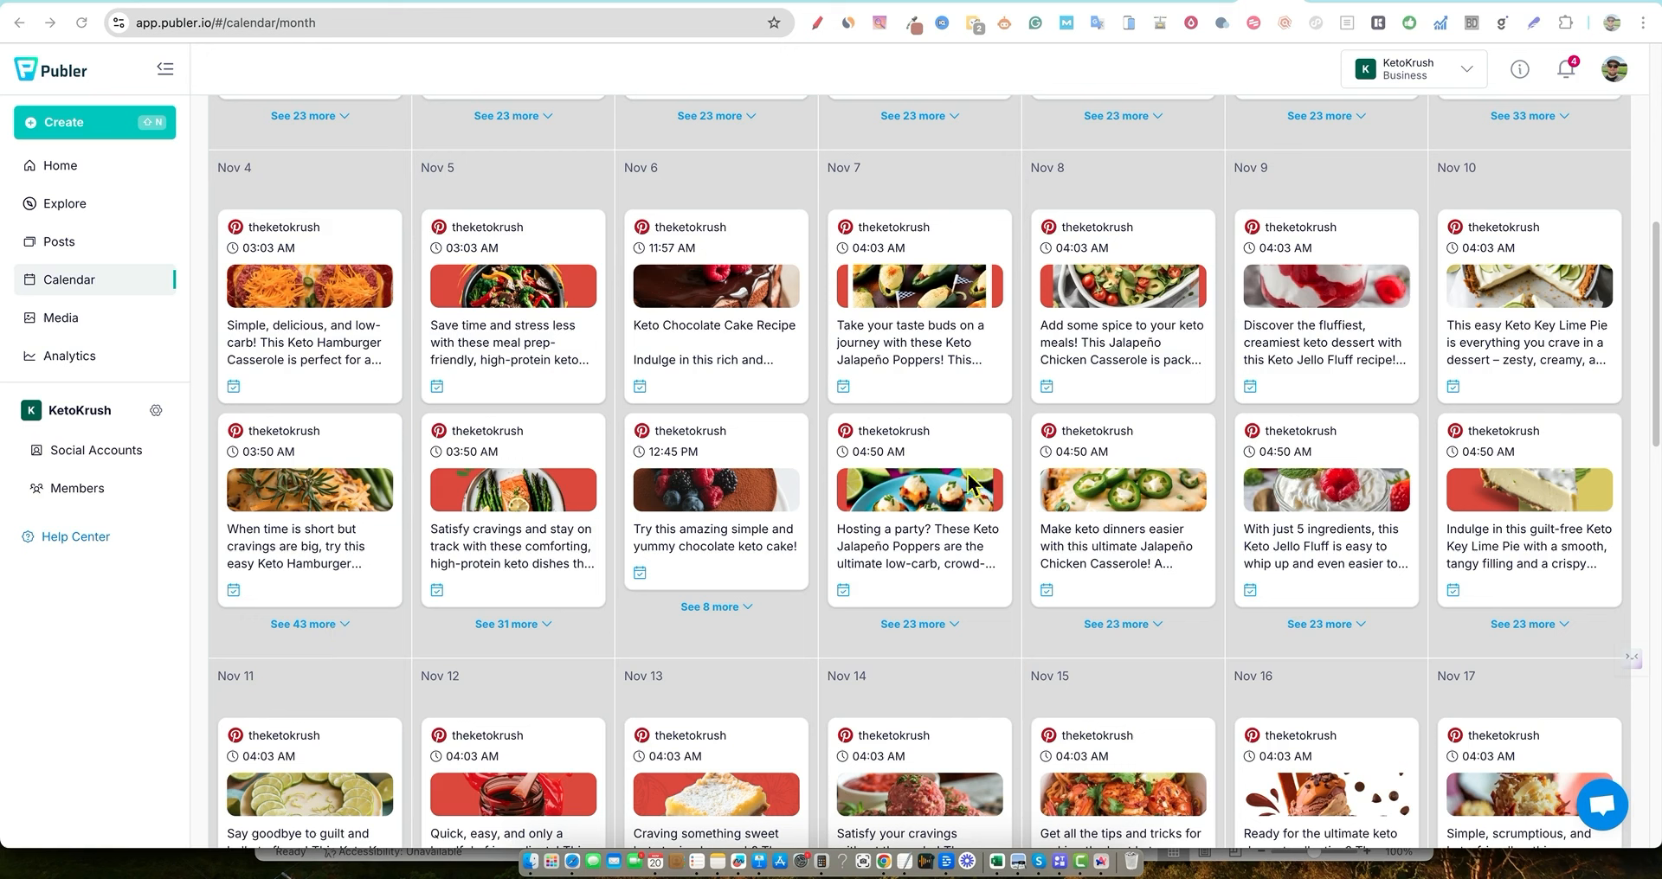
mouse_move(646, 496)
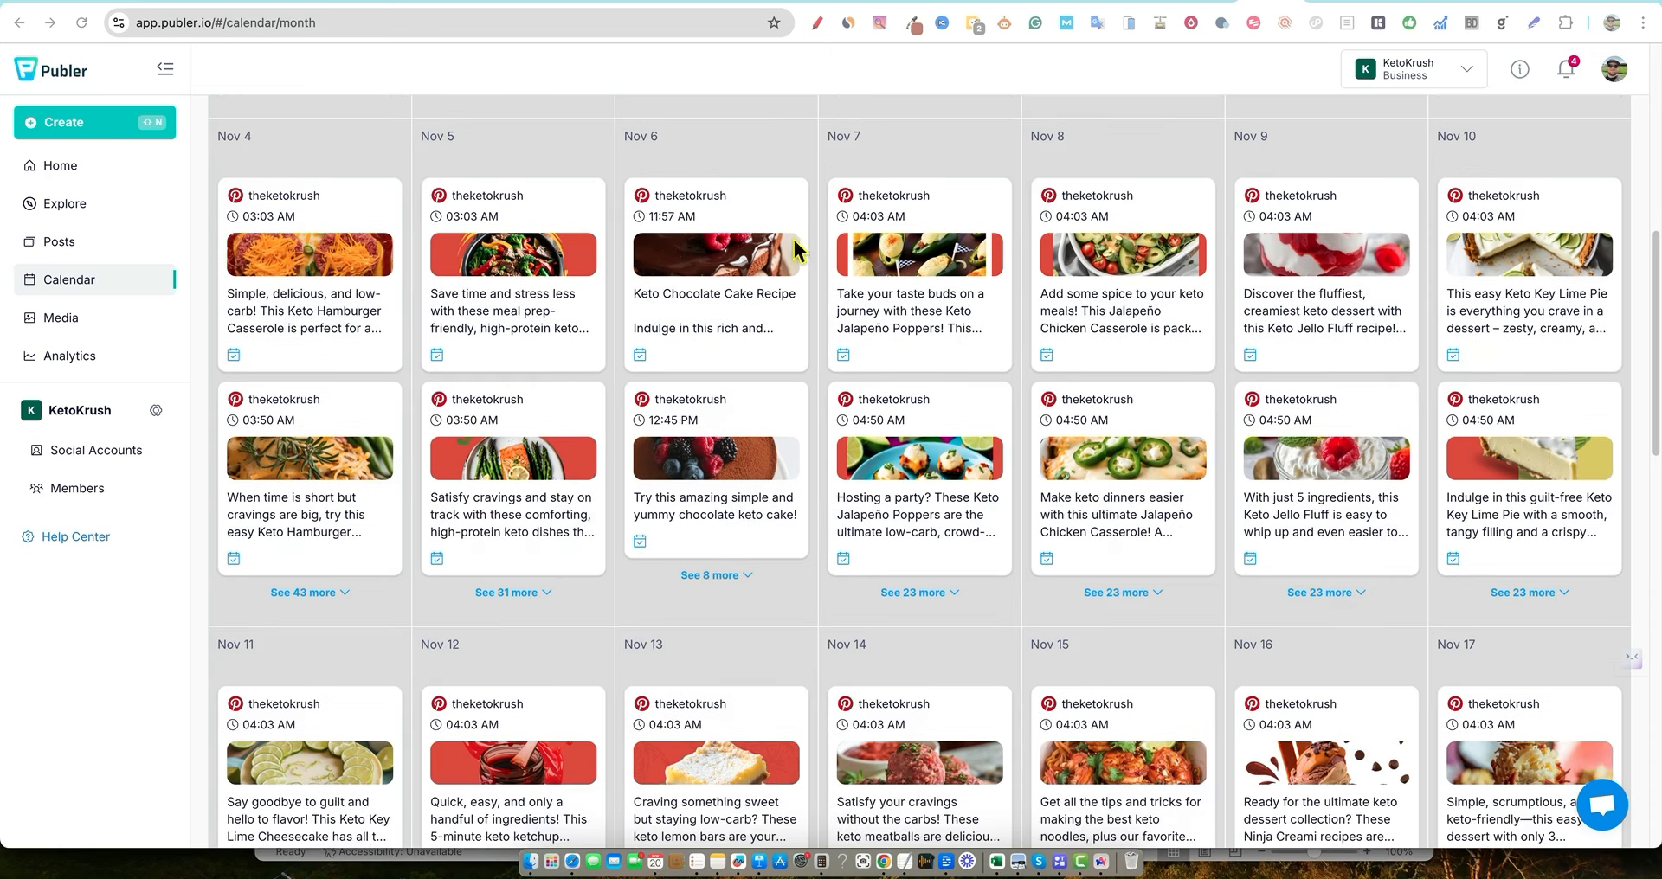
scroll(down, 3)
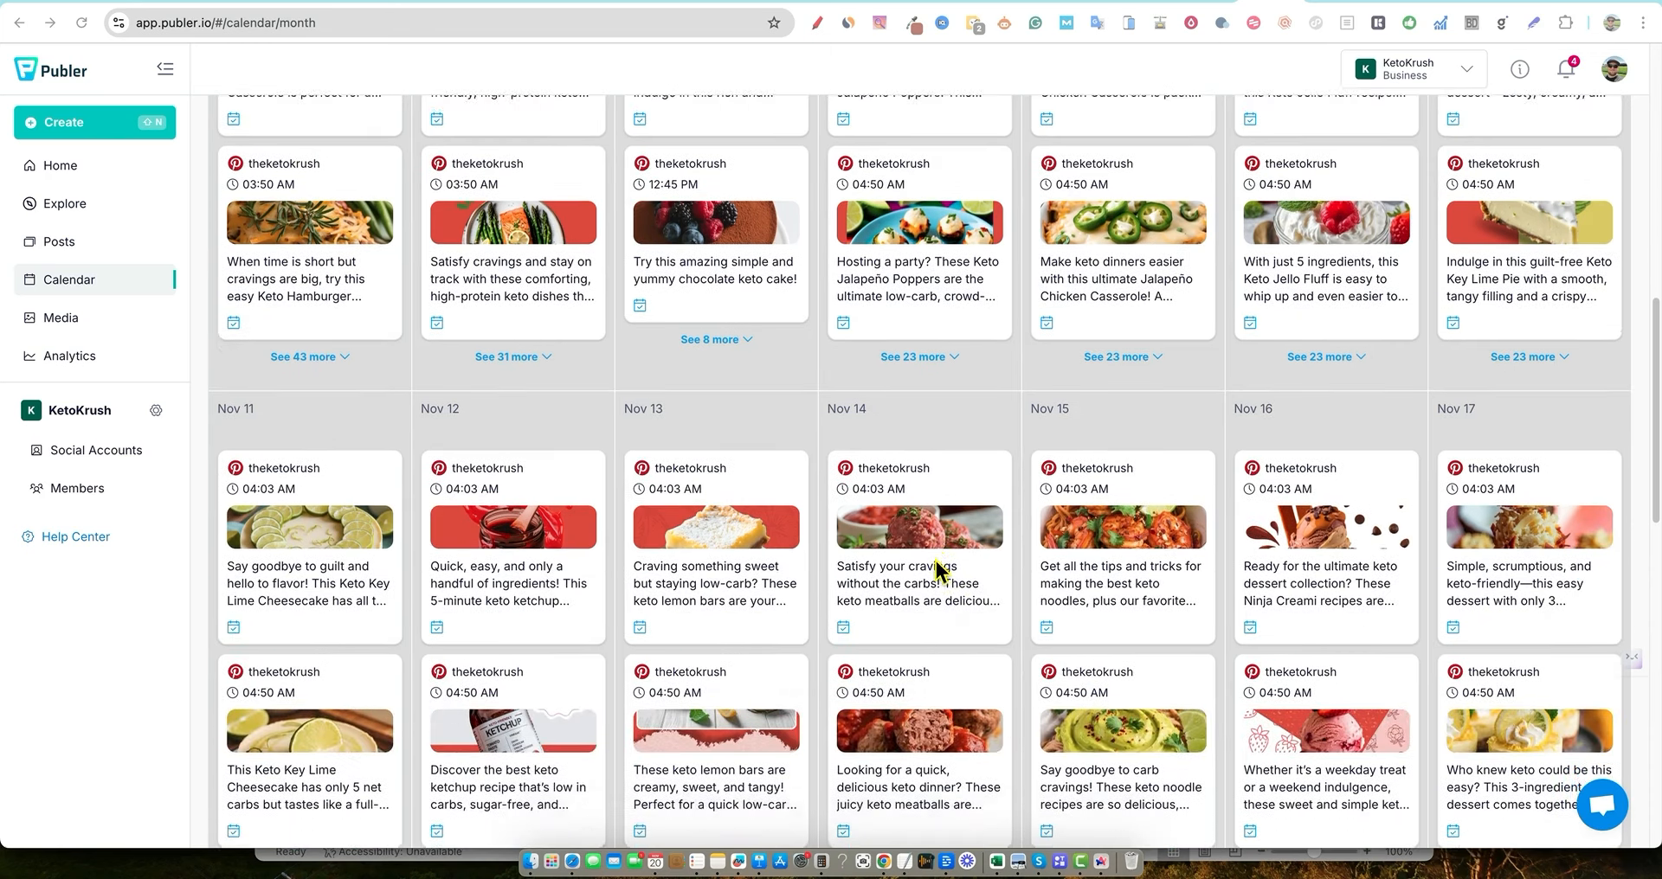
scroll(down, 3)
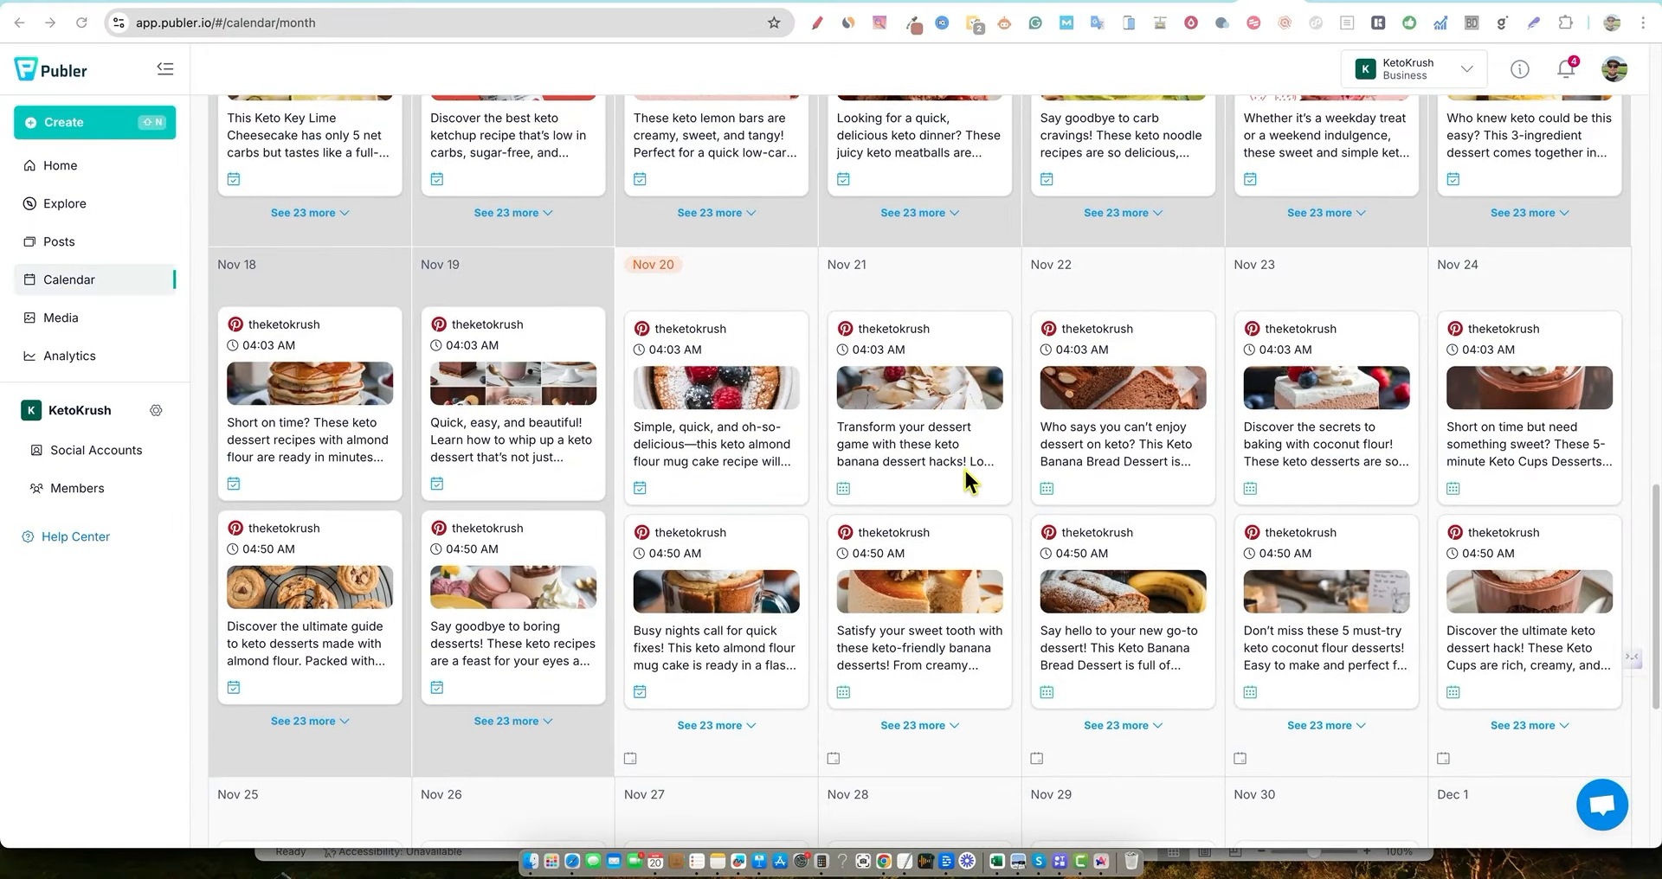
scroll(up, 3)
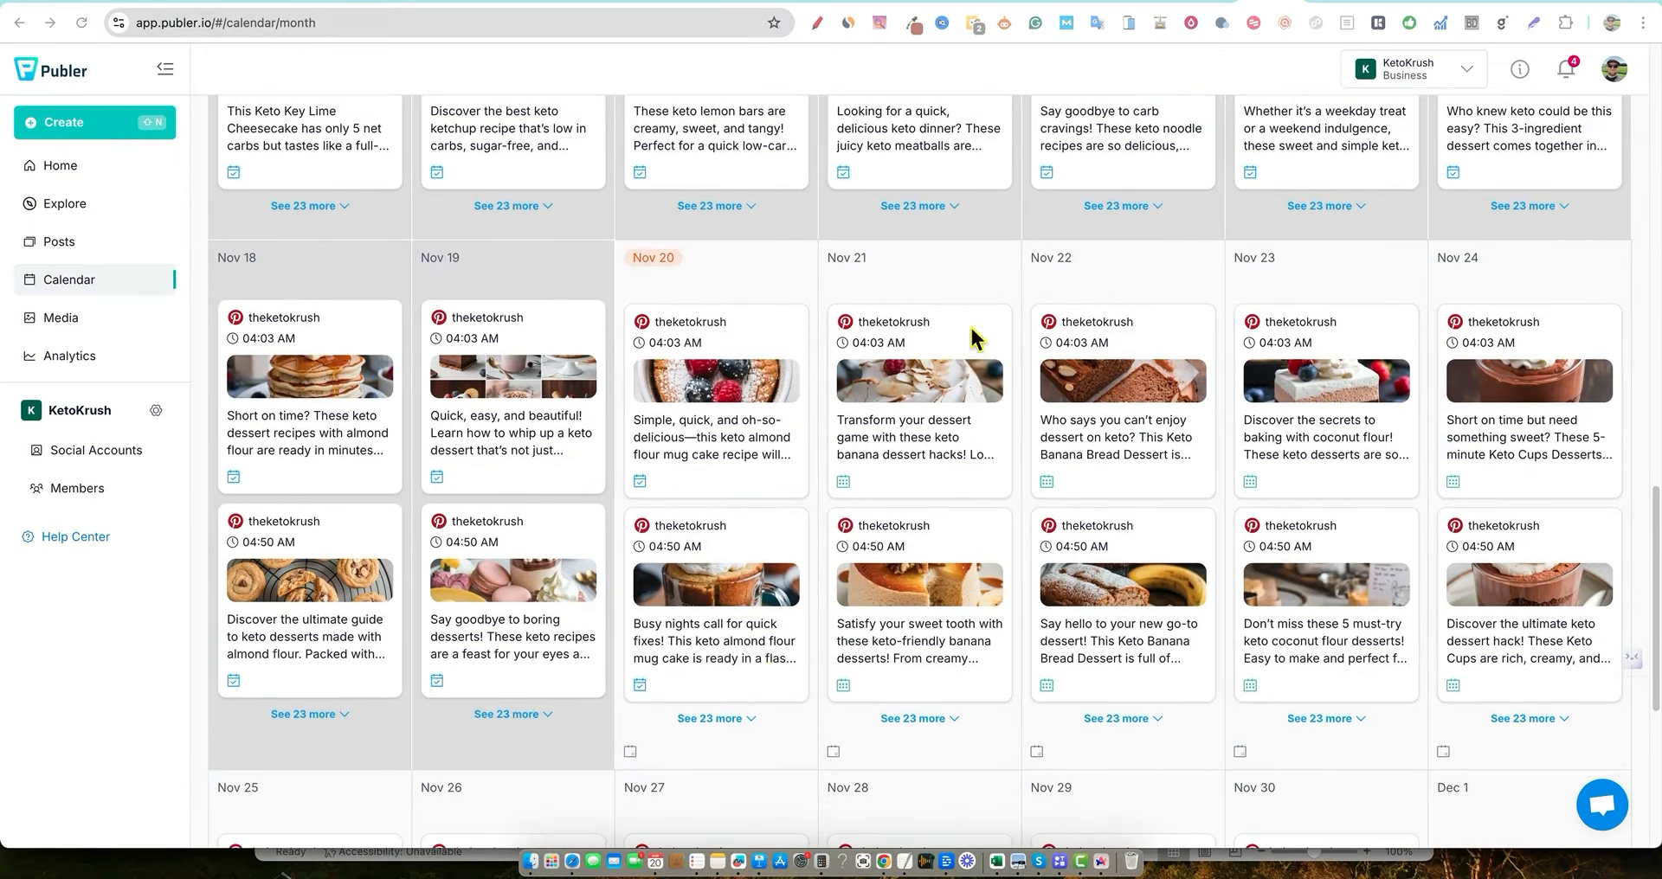
mouse_move(1166, 714)
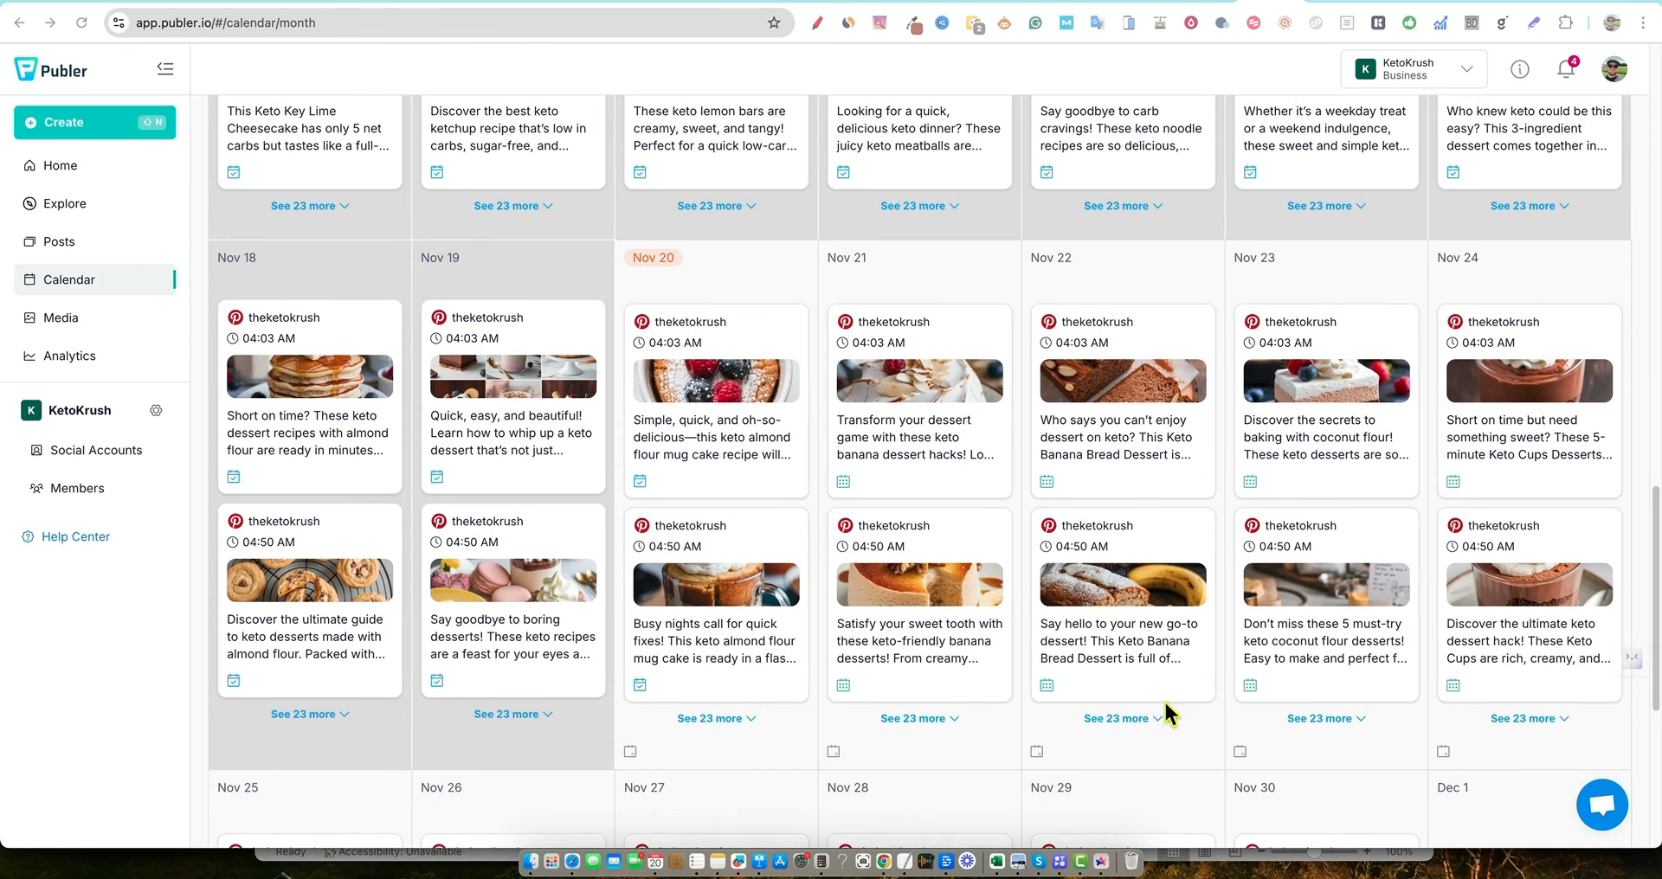
scroll(down, 3)
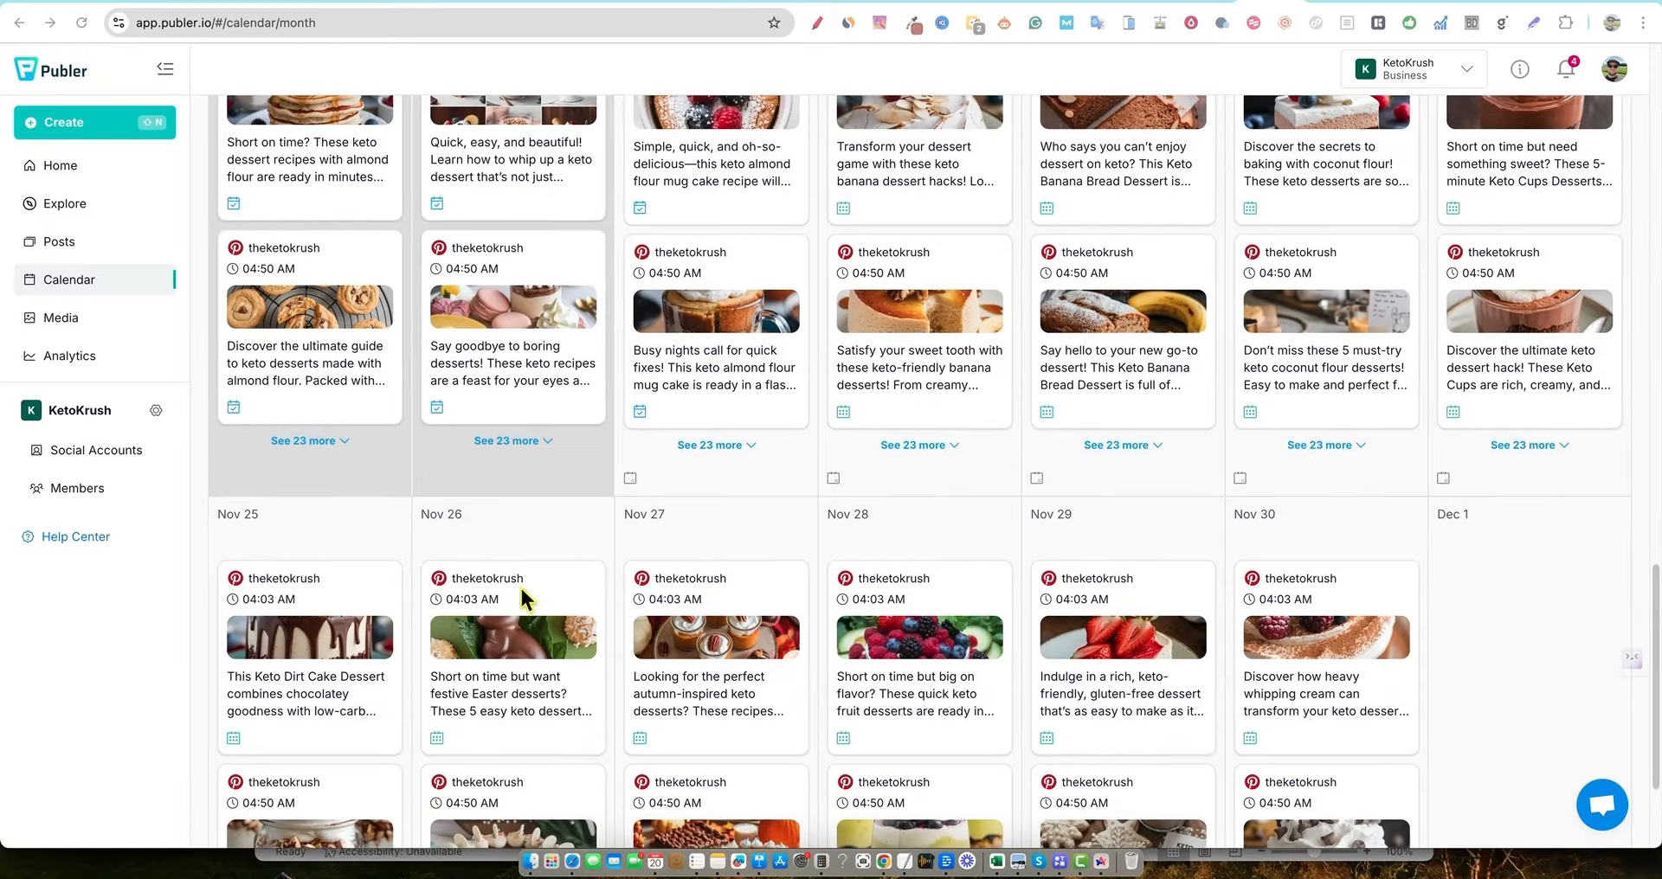
scroll(down, 3)
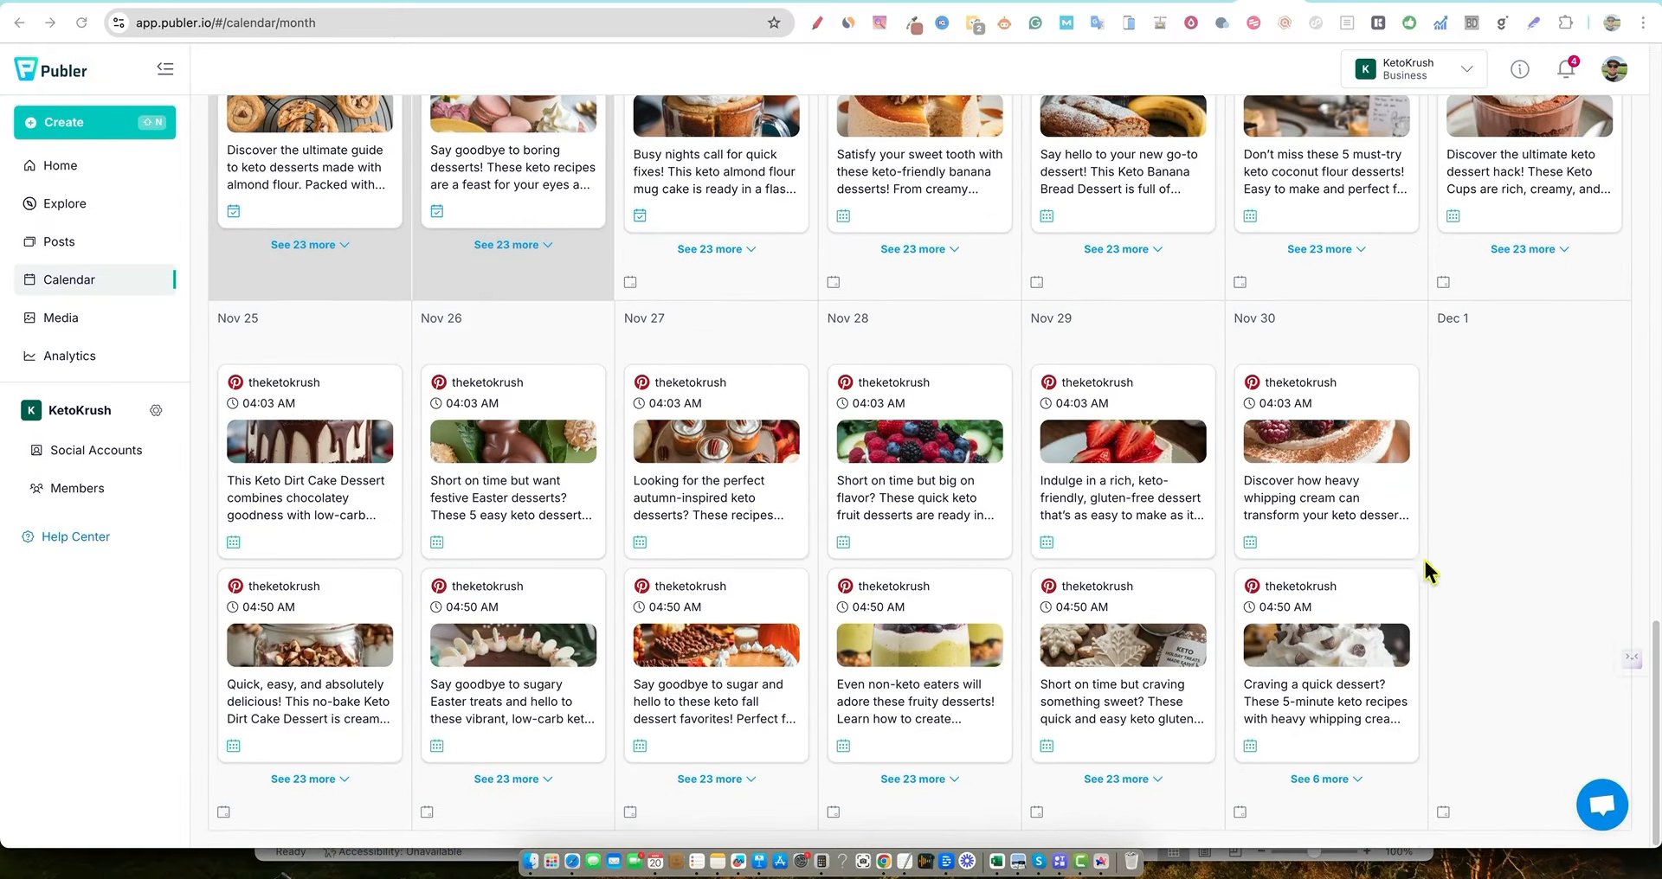
mouse_move(1429, 416)
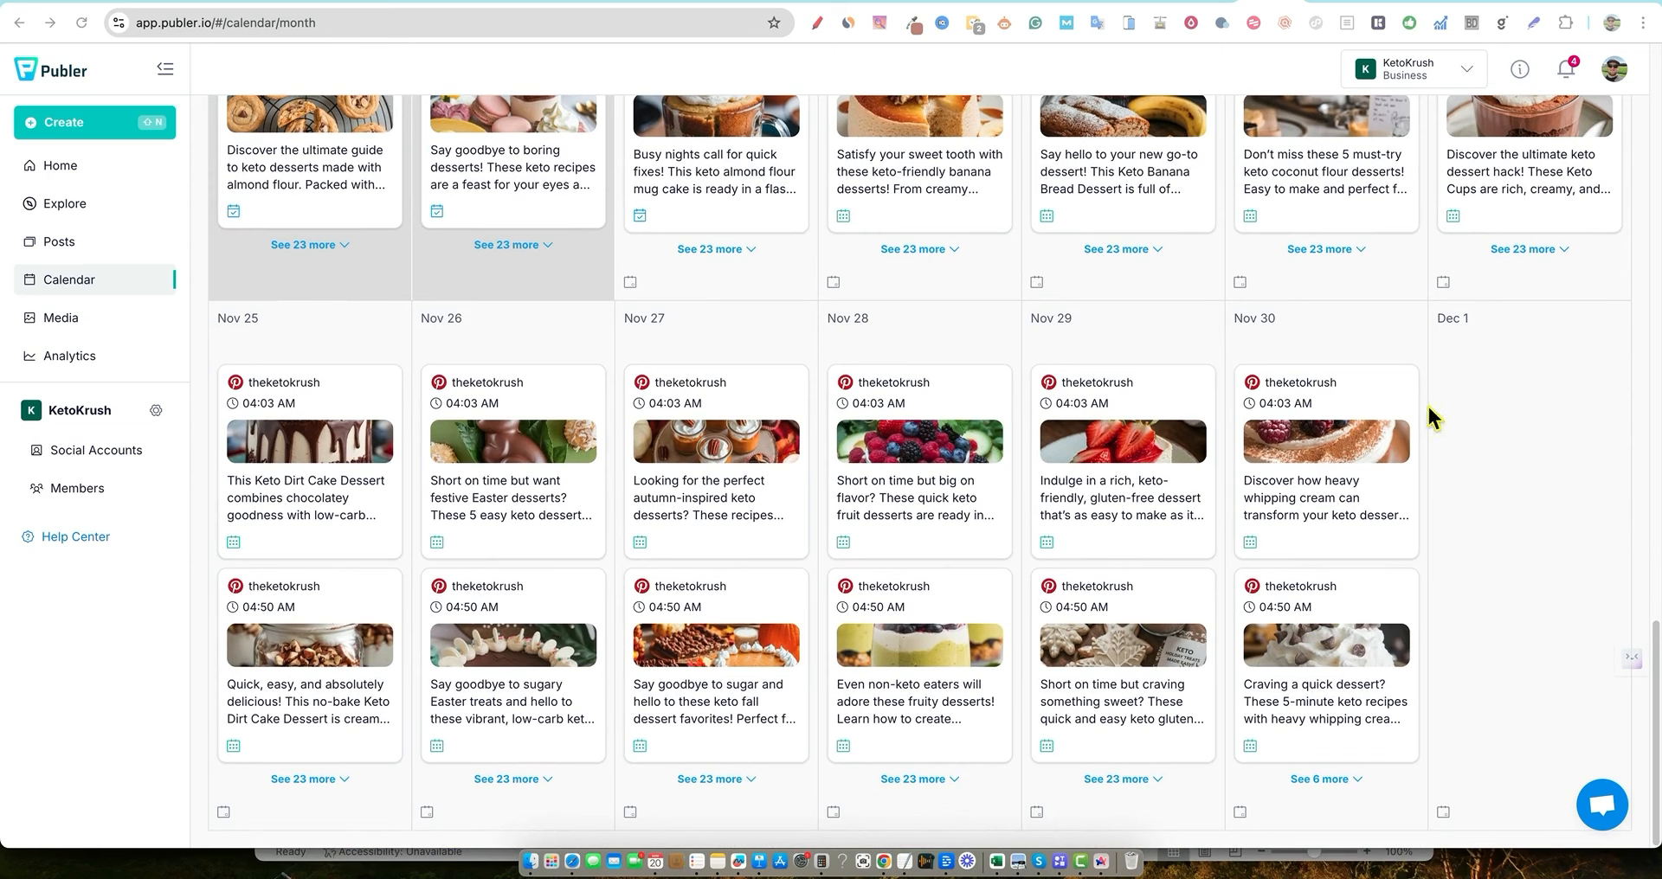
Review the late-November weeks again, confirming two KetoKrush pins per day through Nov 30
scroll(up, 3)
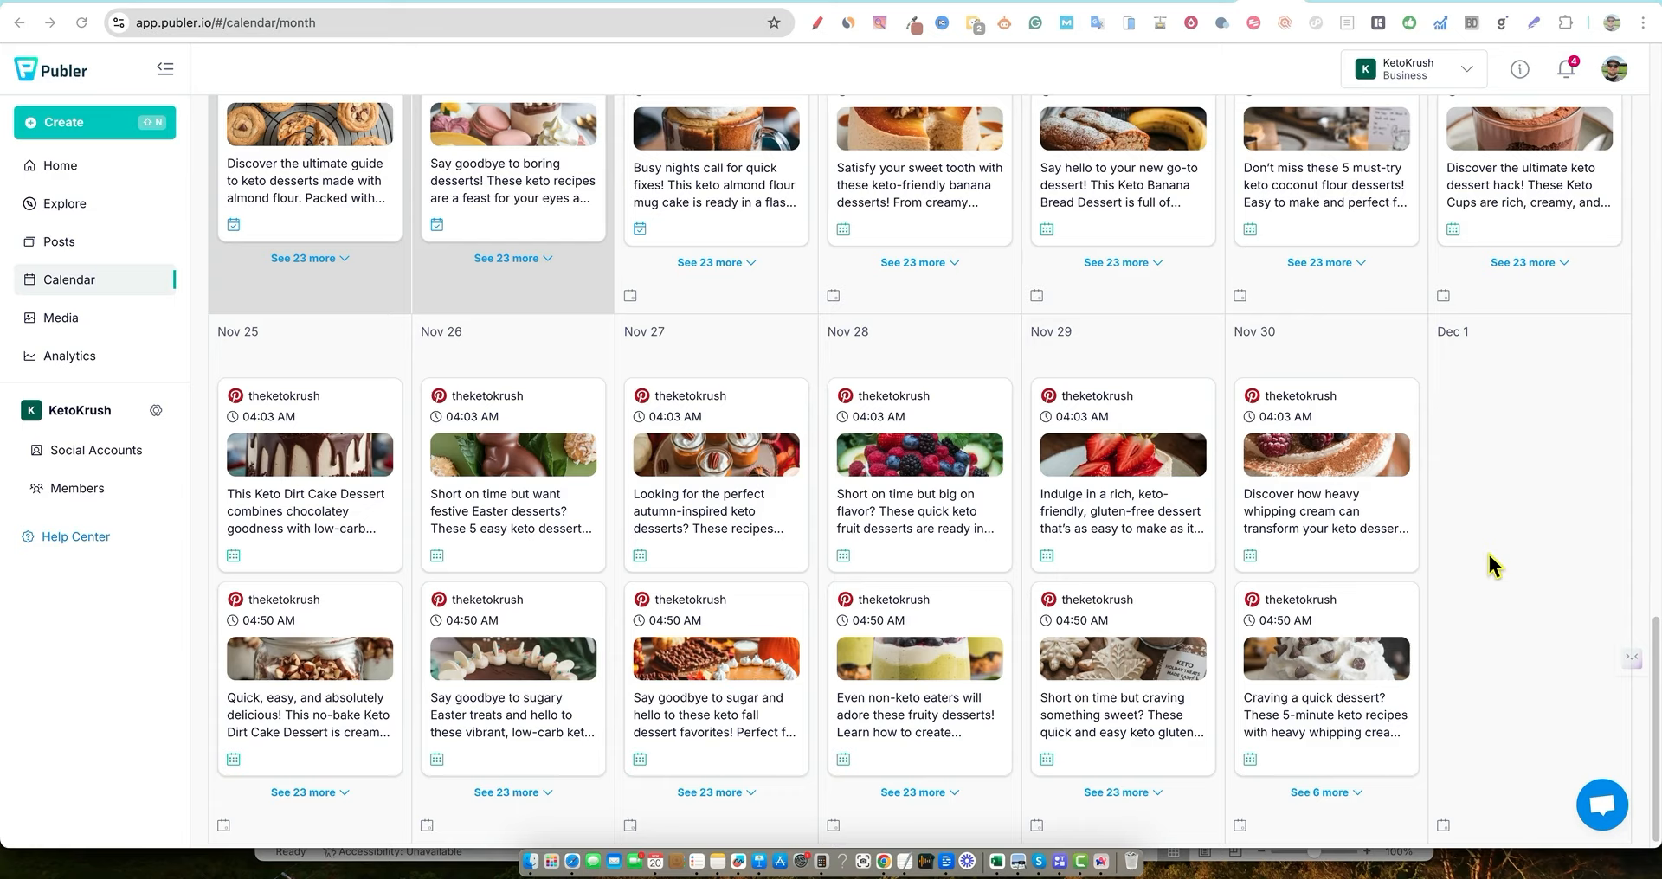
scroll(up, 3)
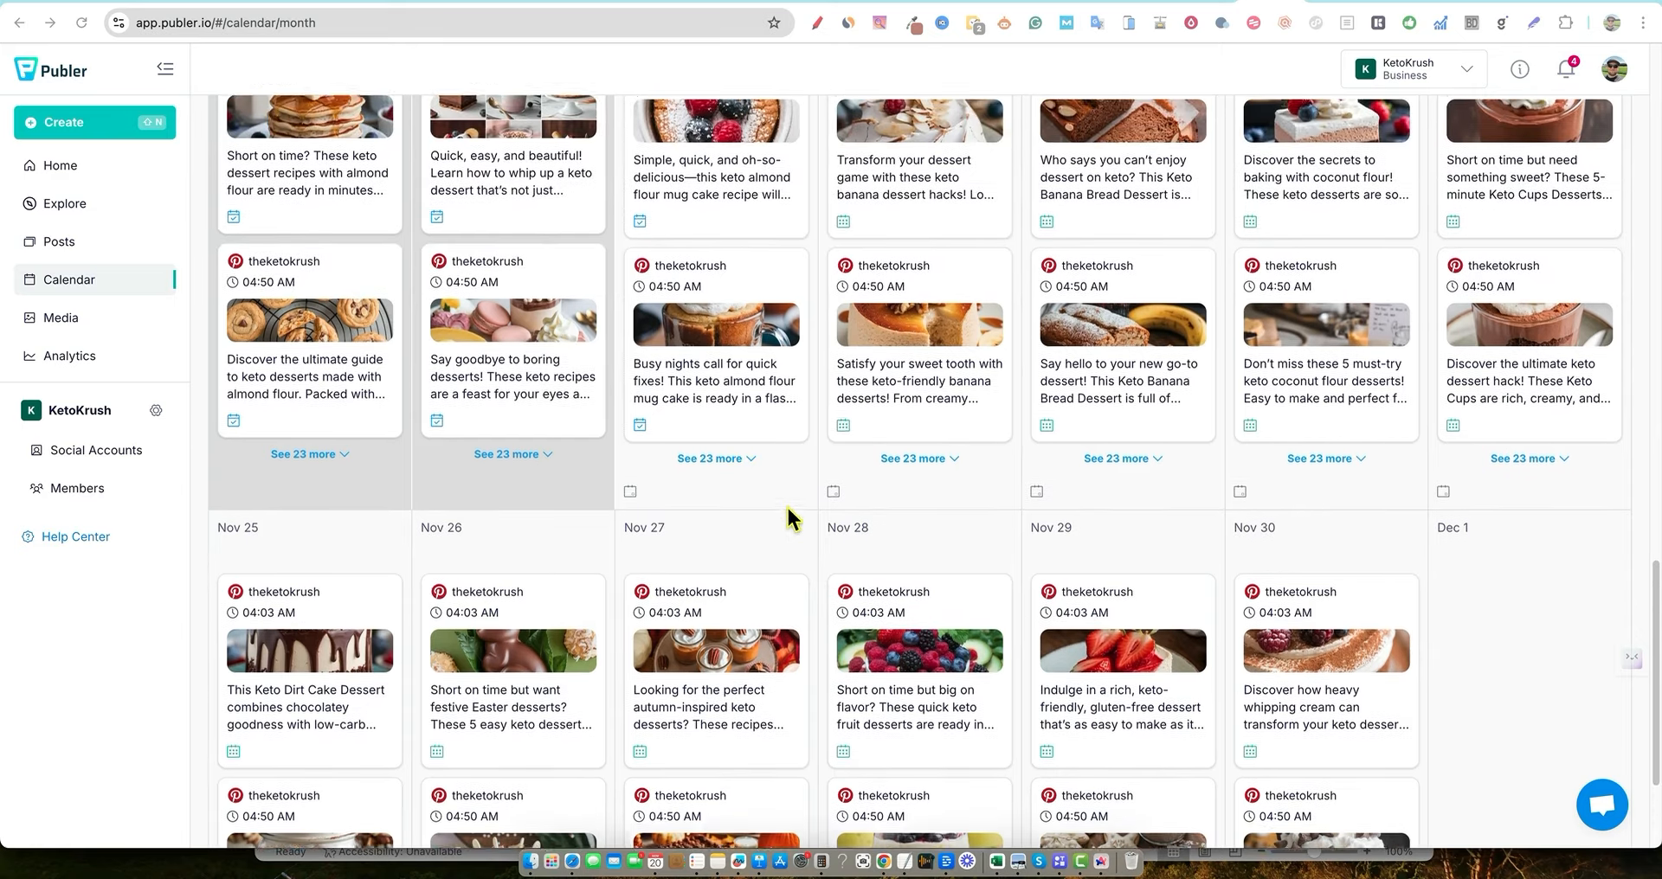
scroll(up, 3)
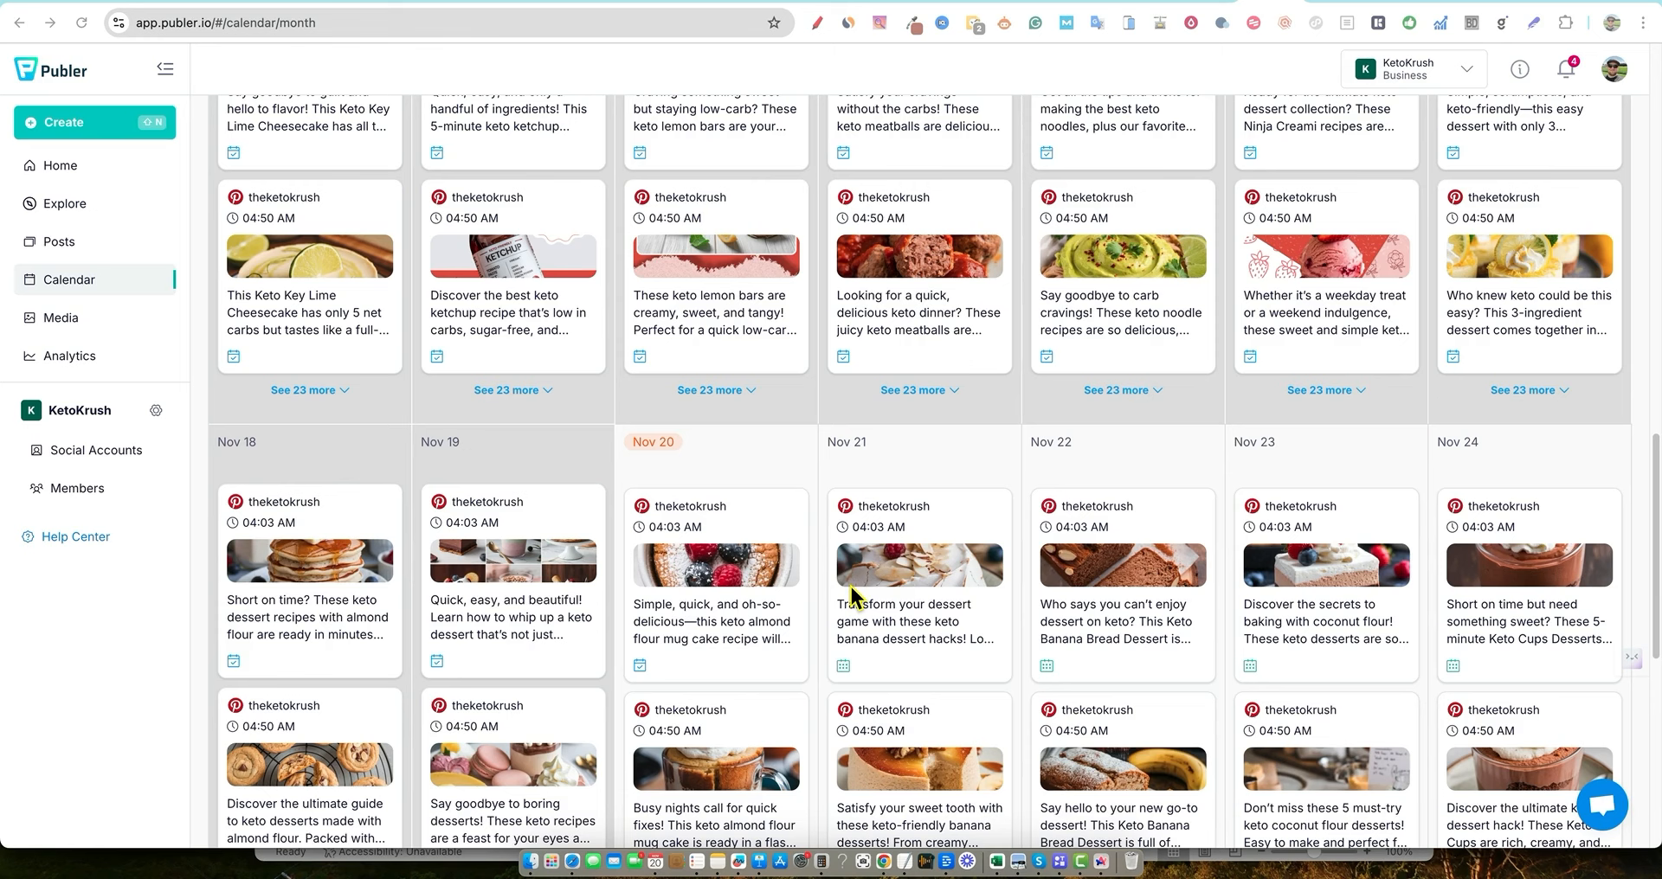
scroll(down, 3)
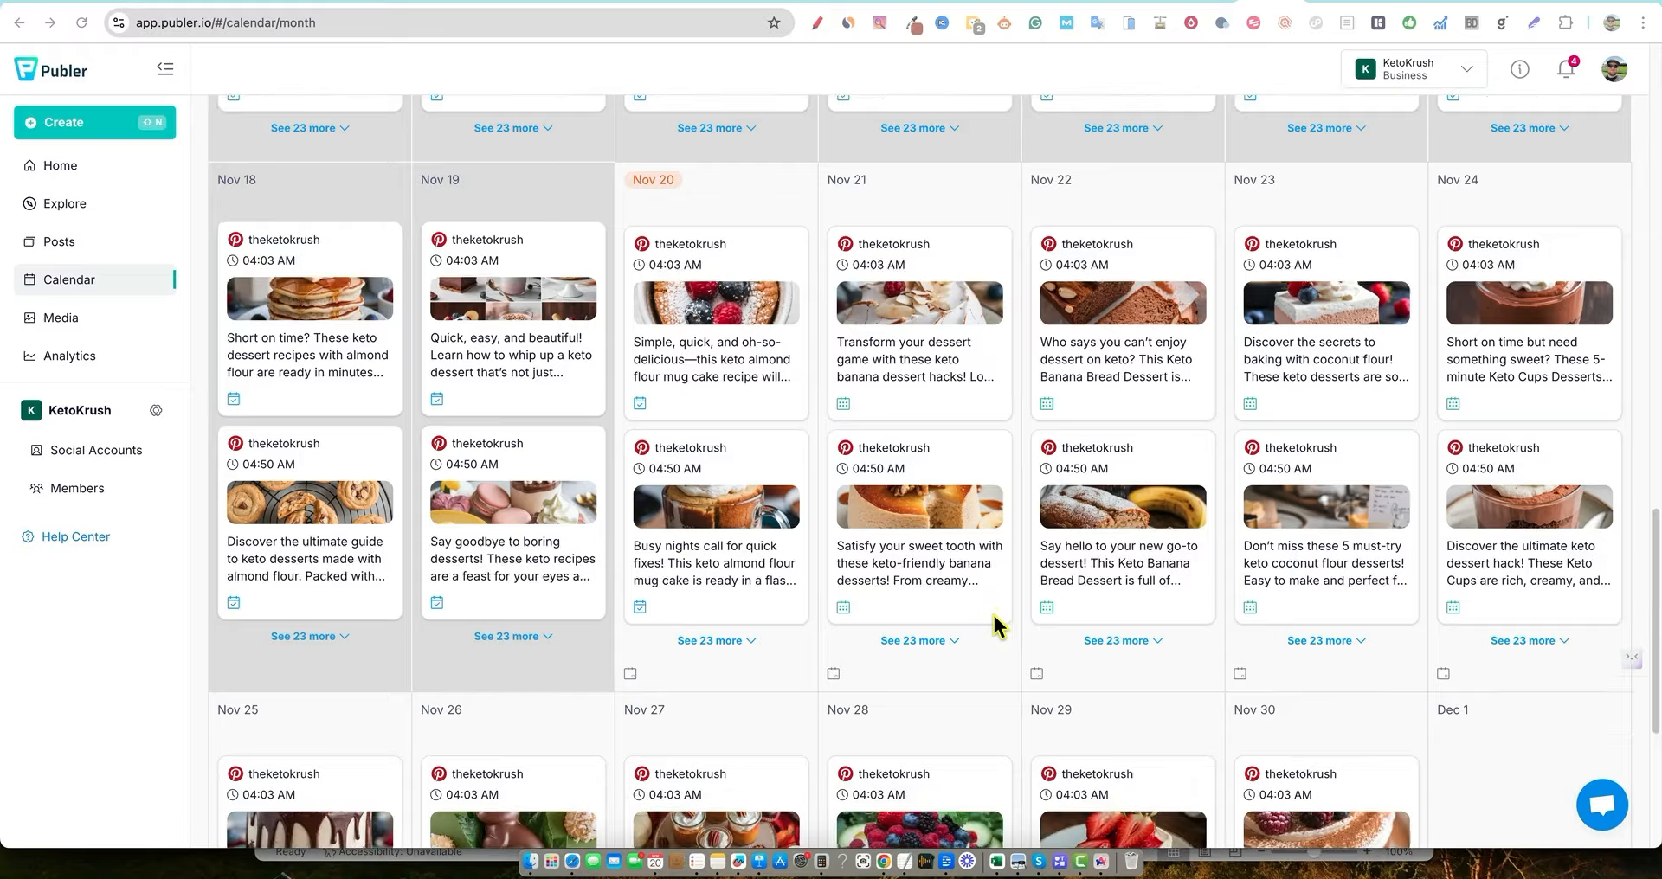
scroll(down, 3)
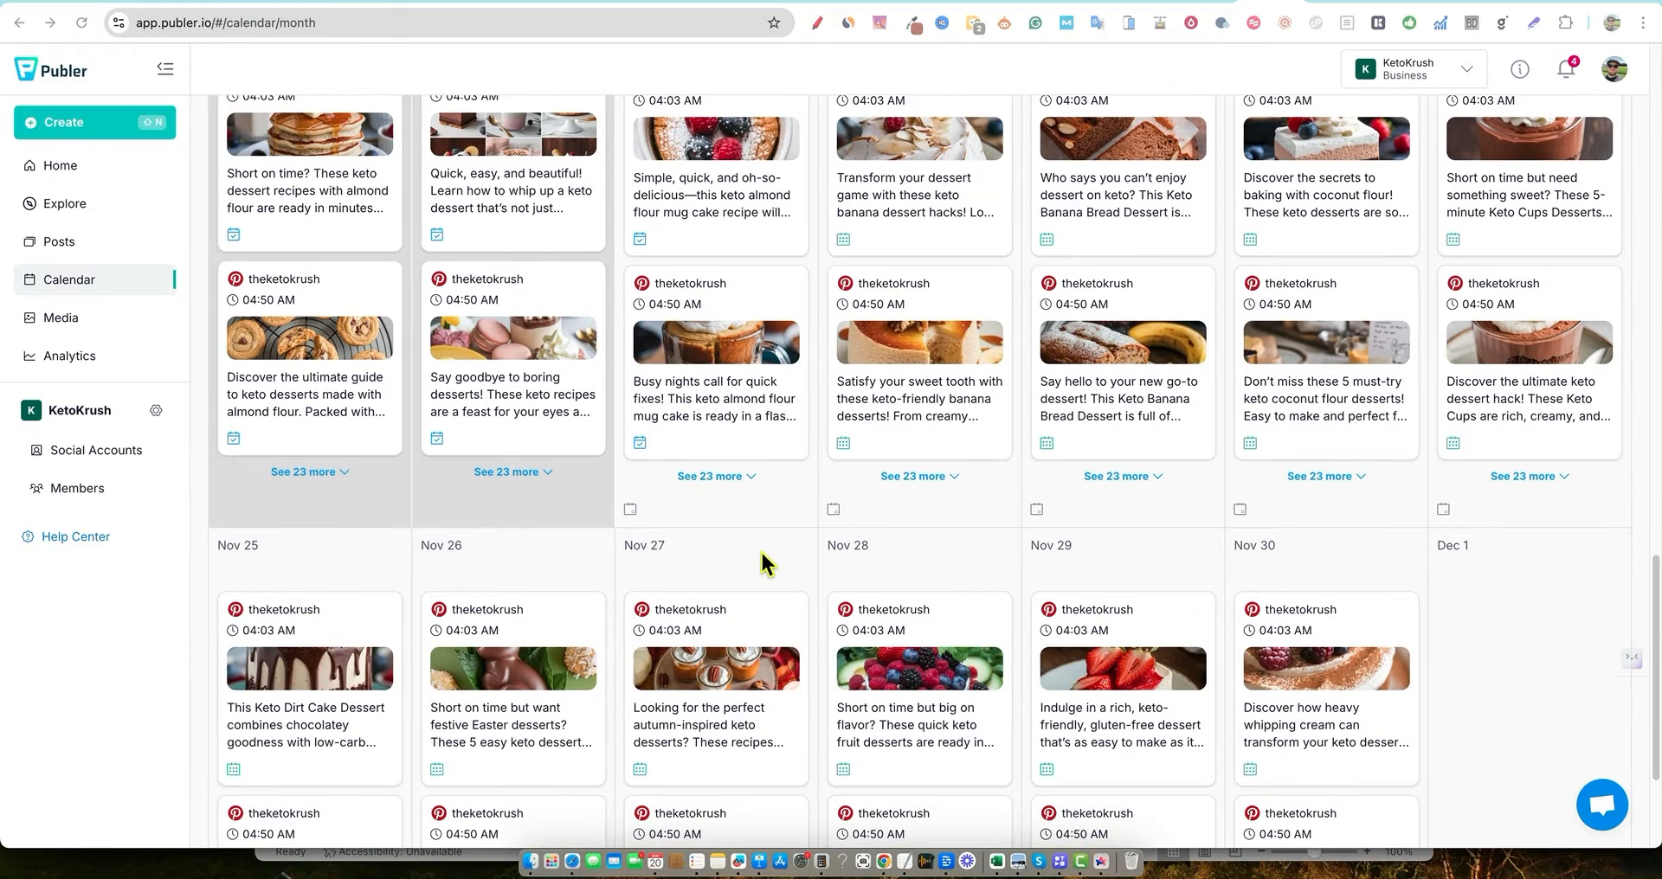
scroll(down, 3)
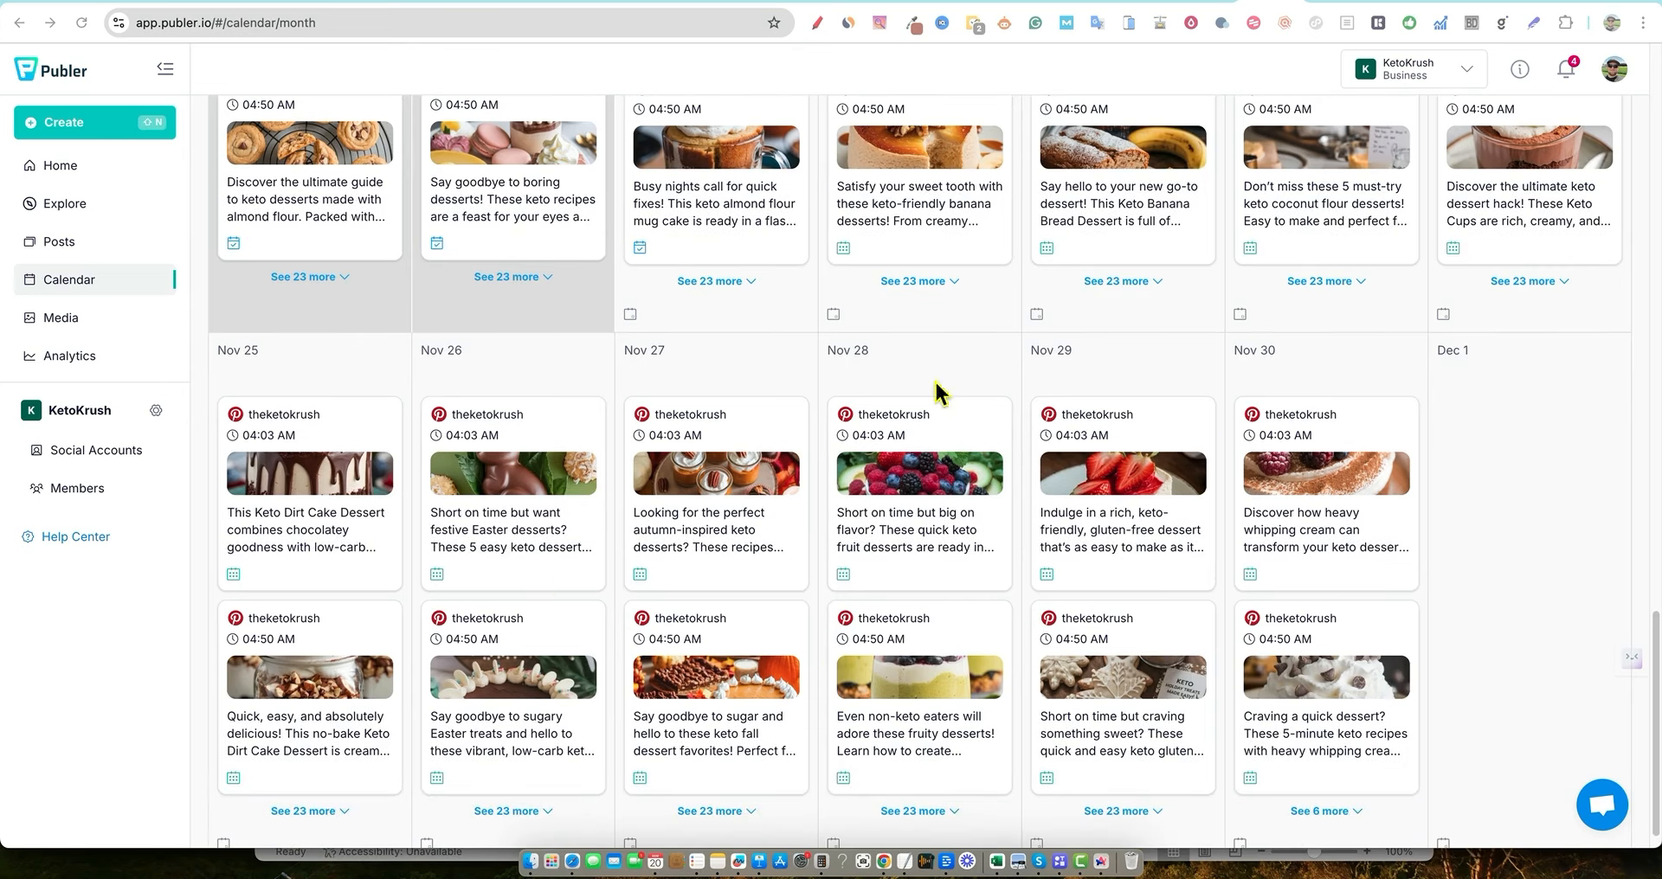
scroll(down, 3)
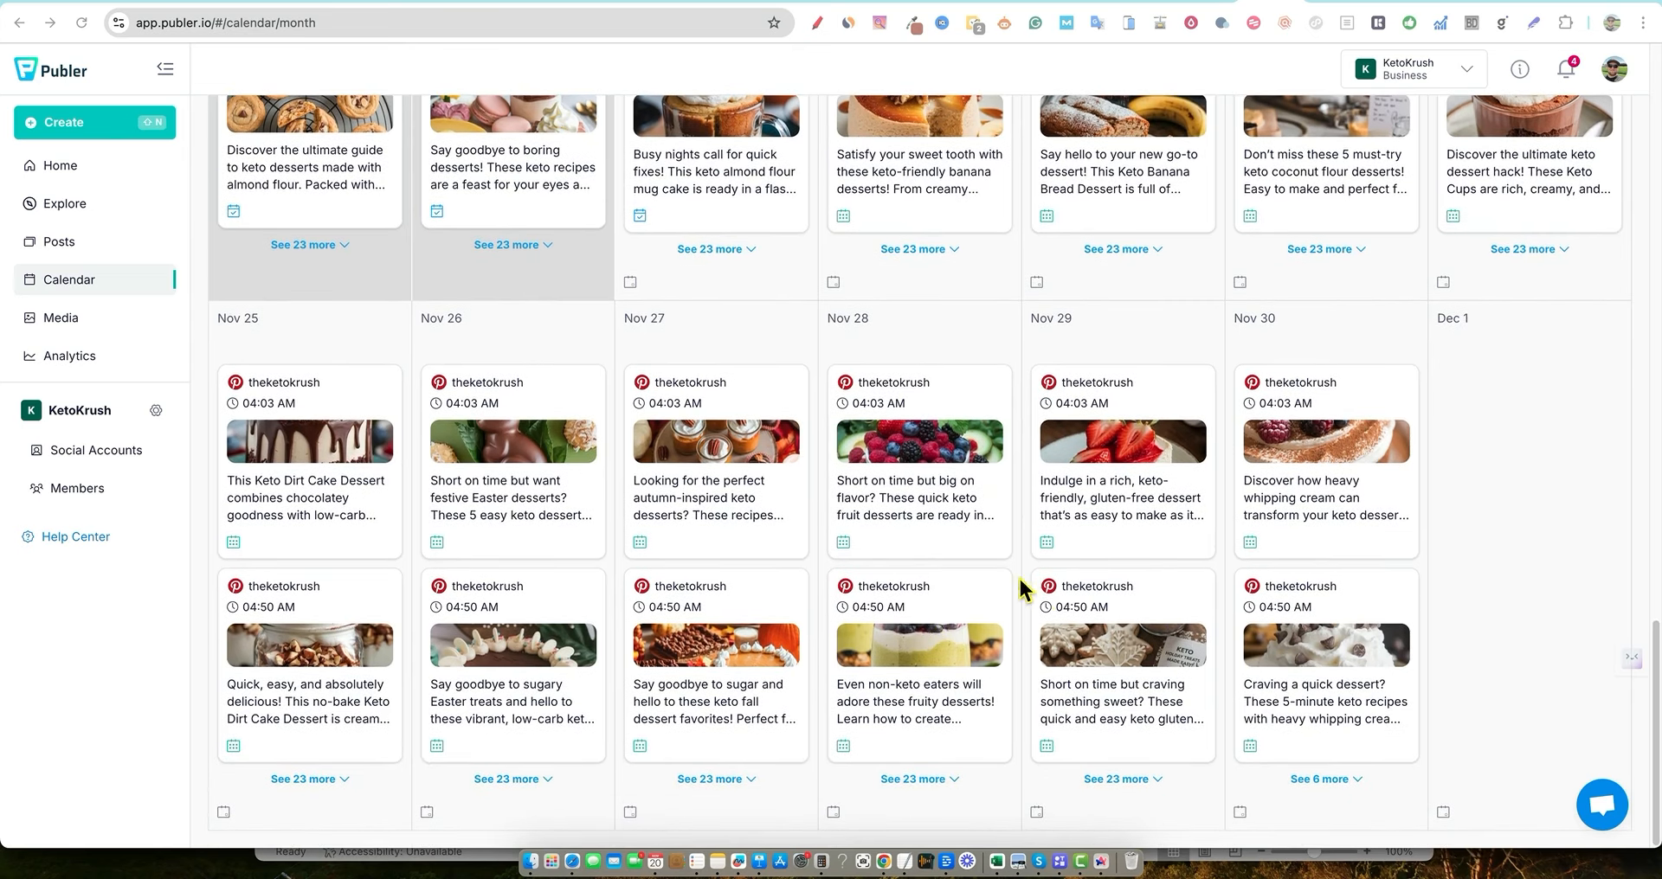
mouse_move(911, 352)
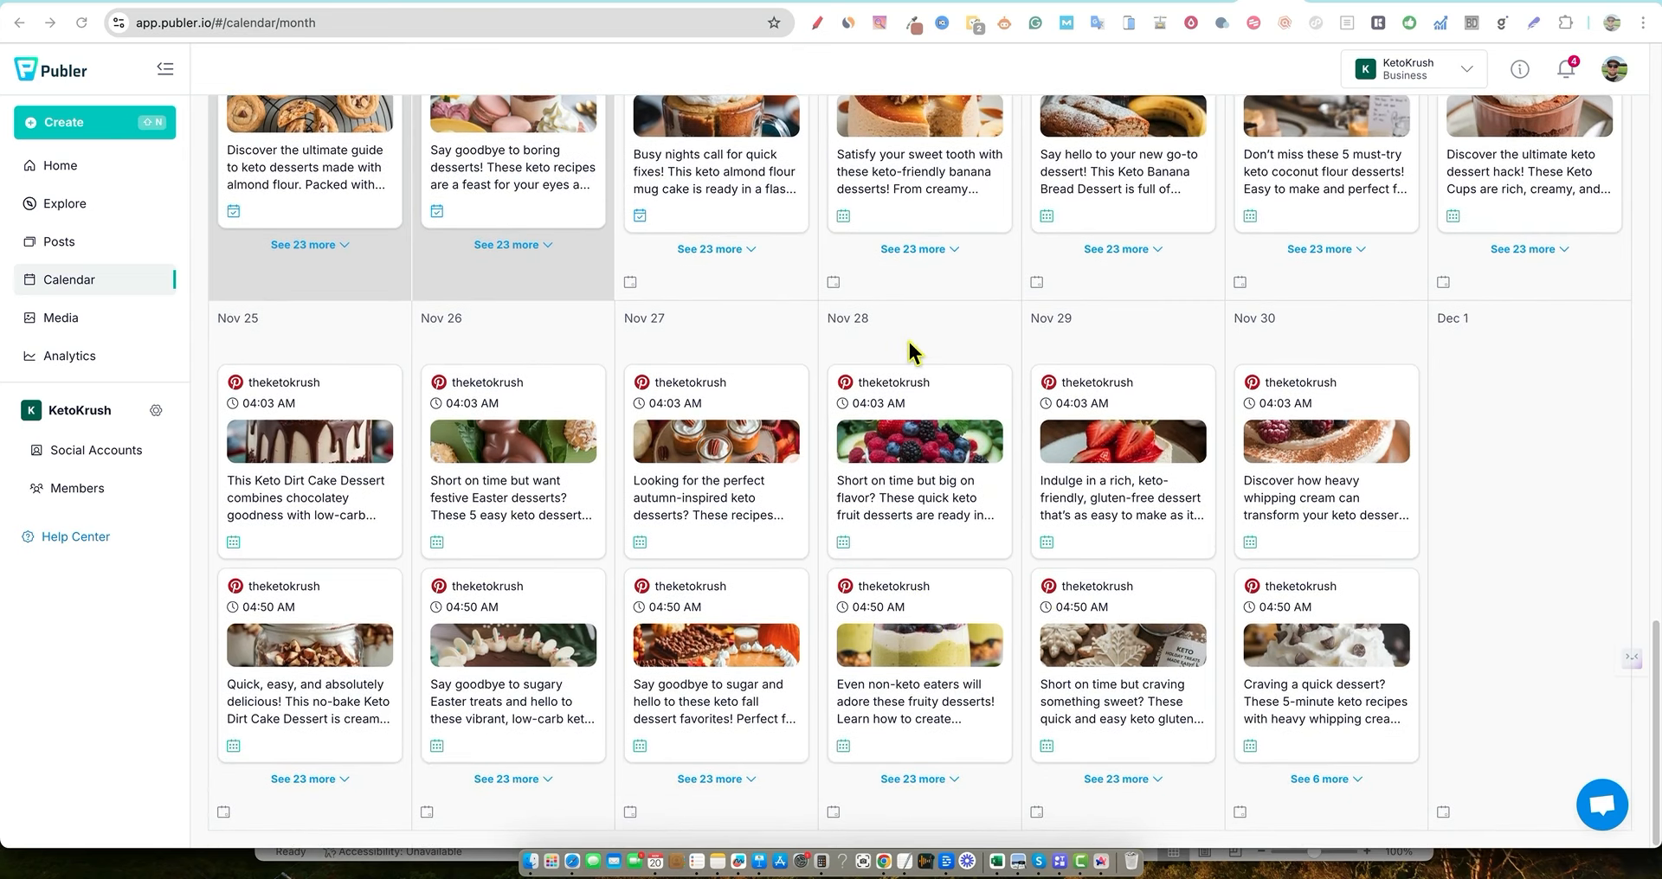
scroll(up, 3)
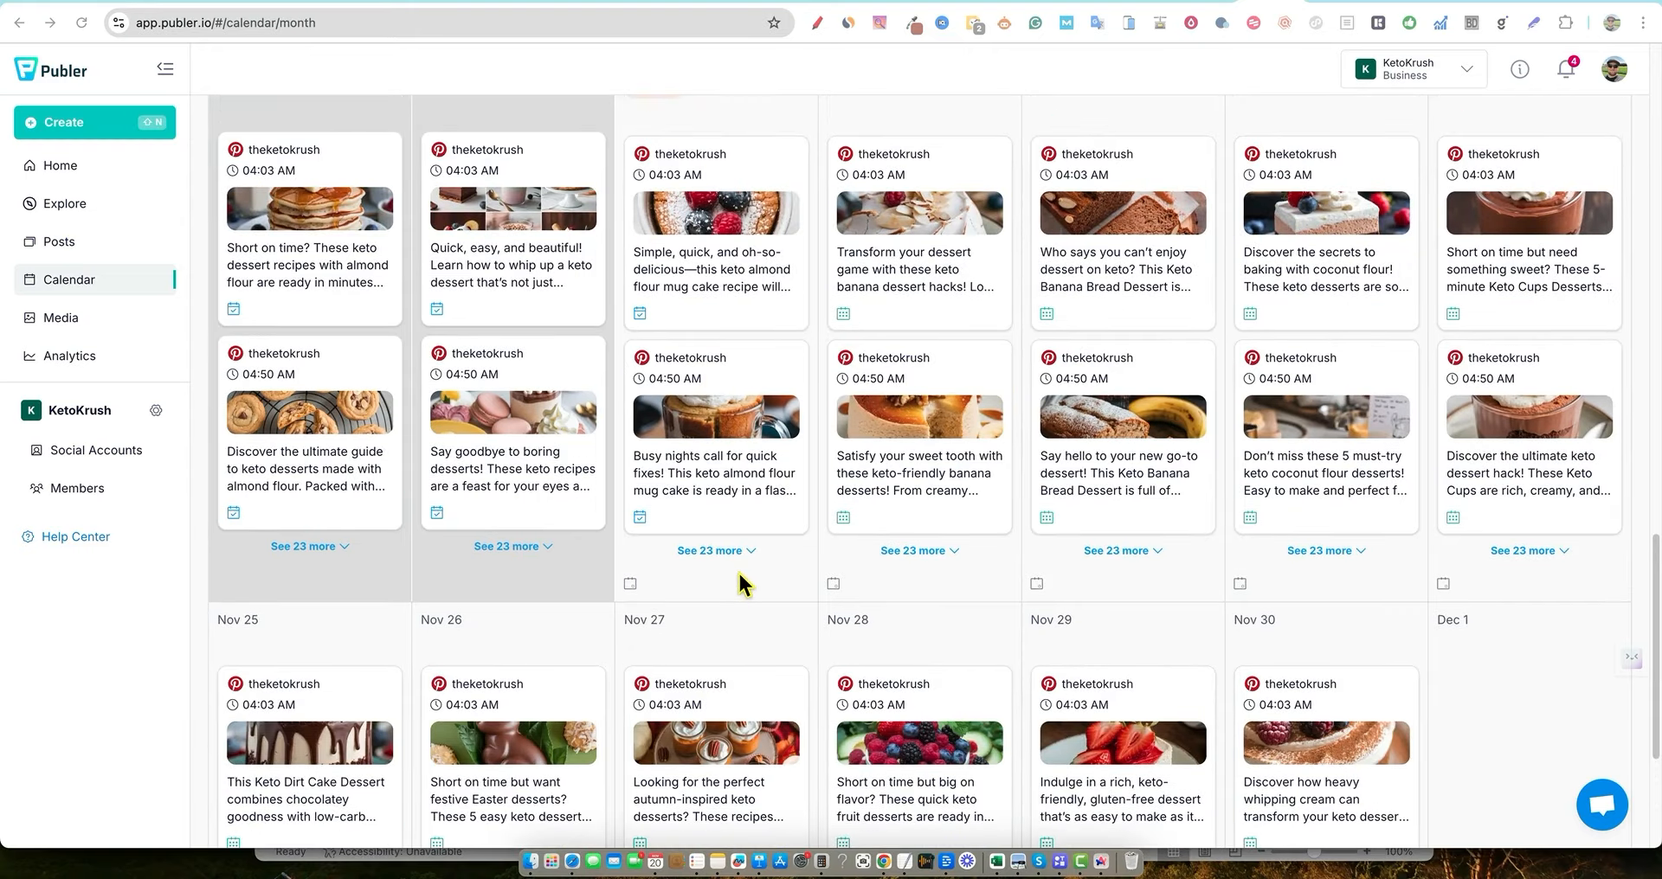
mouse_move(970, 627)
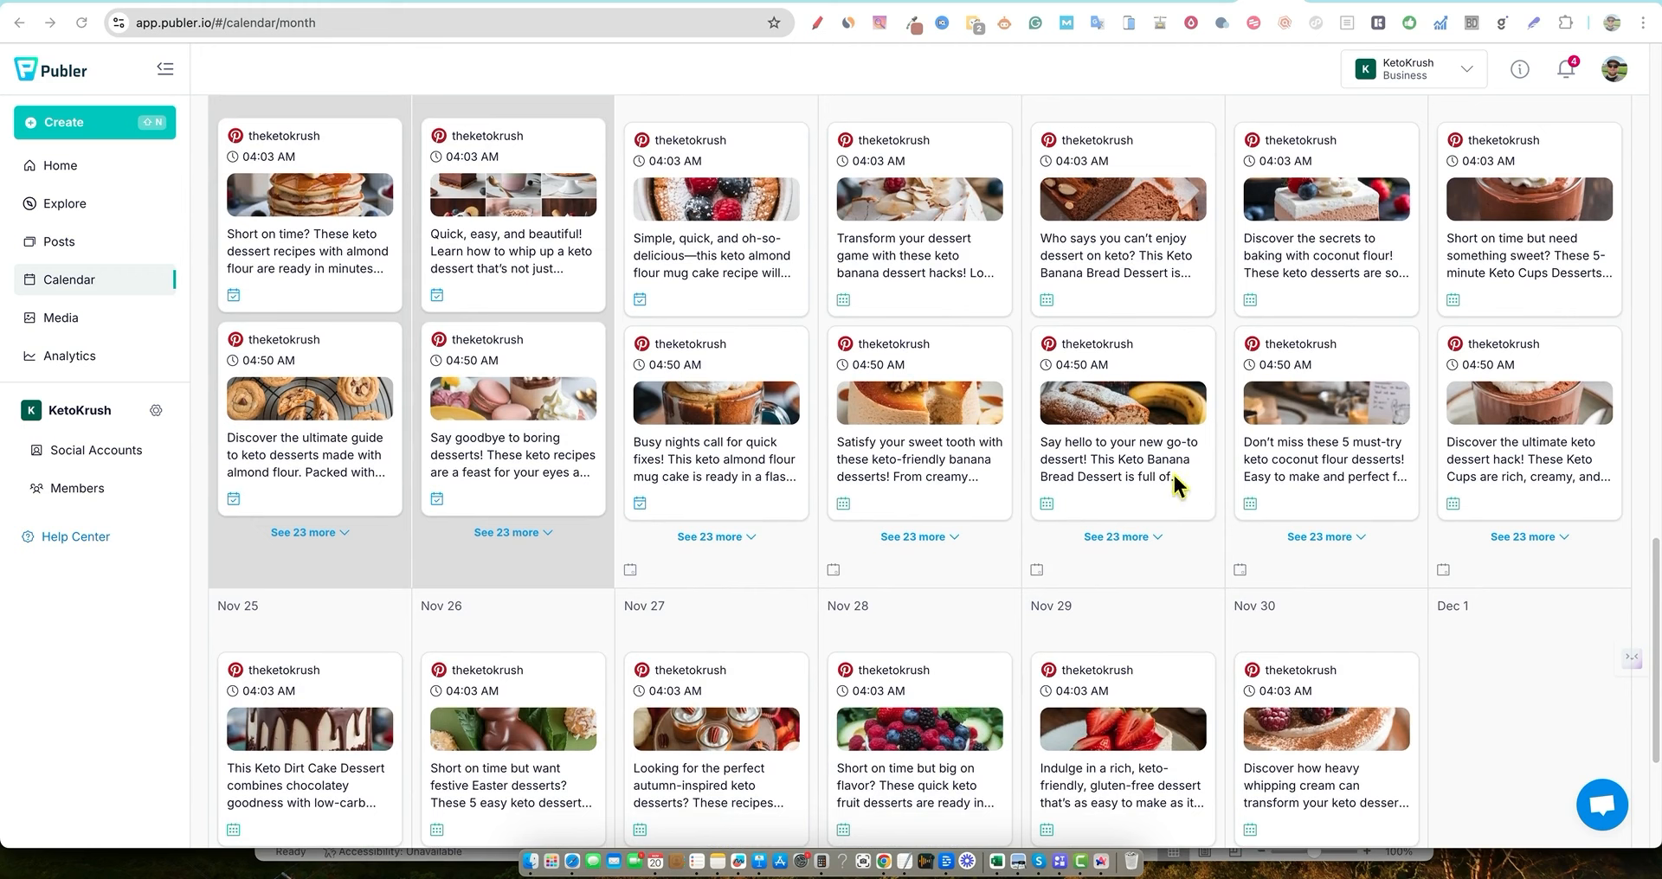
mouse_move(871, 453)
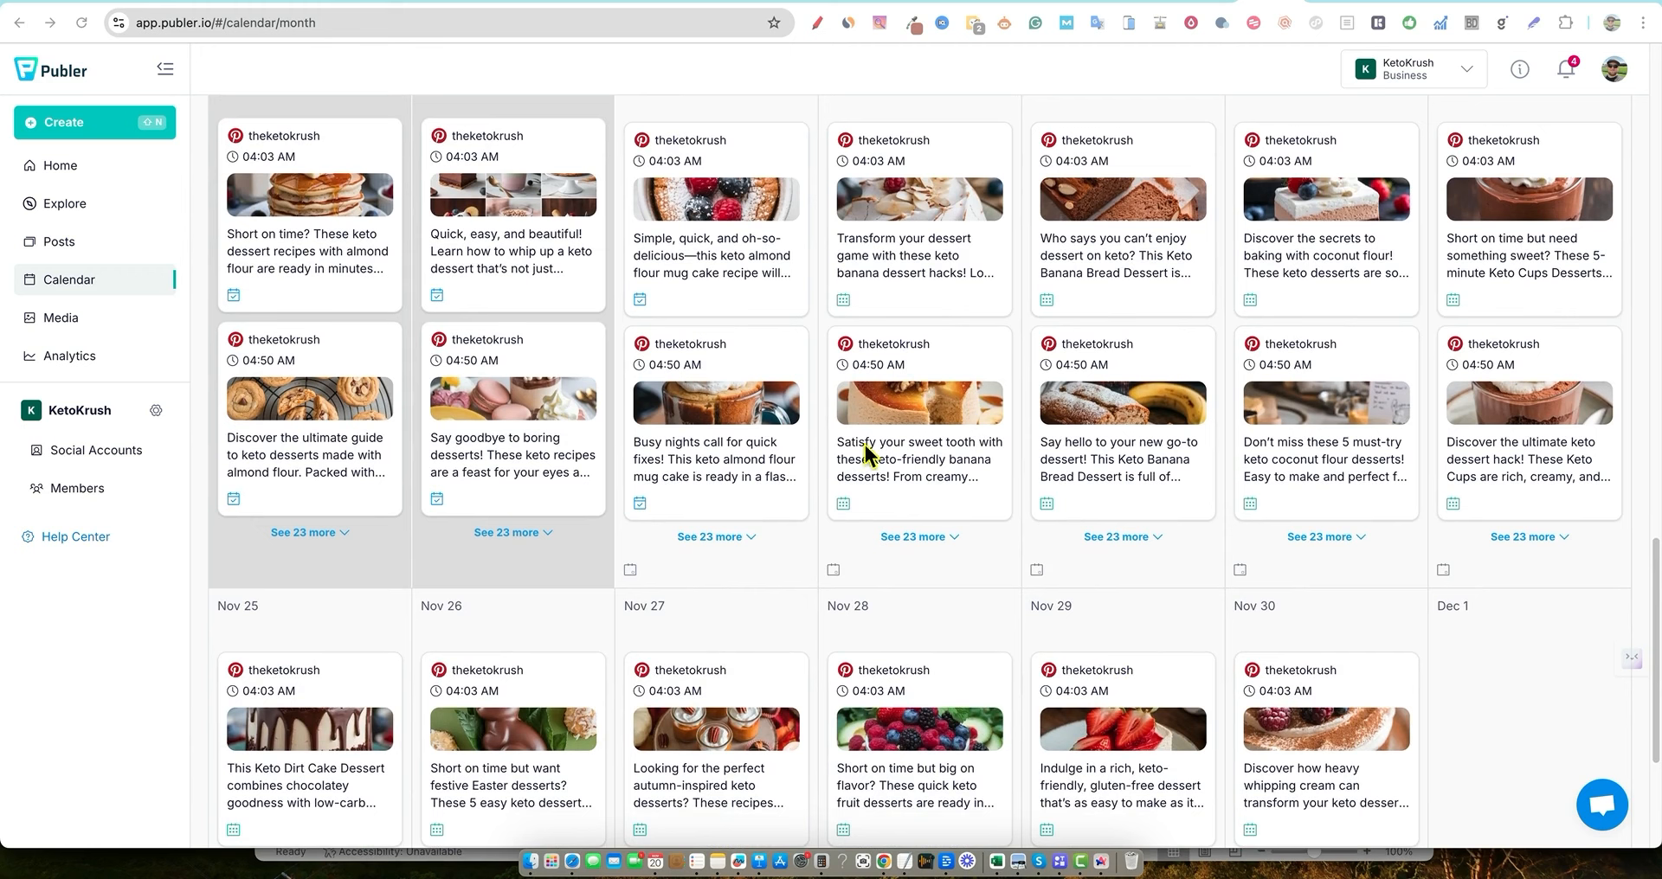
mouse_move(916, 588)
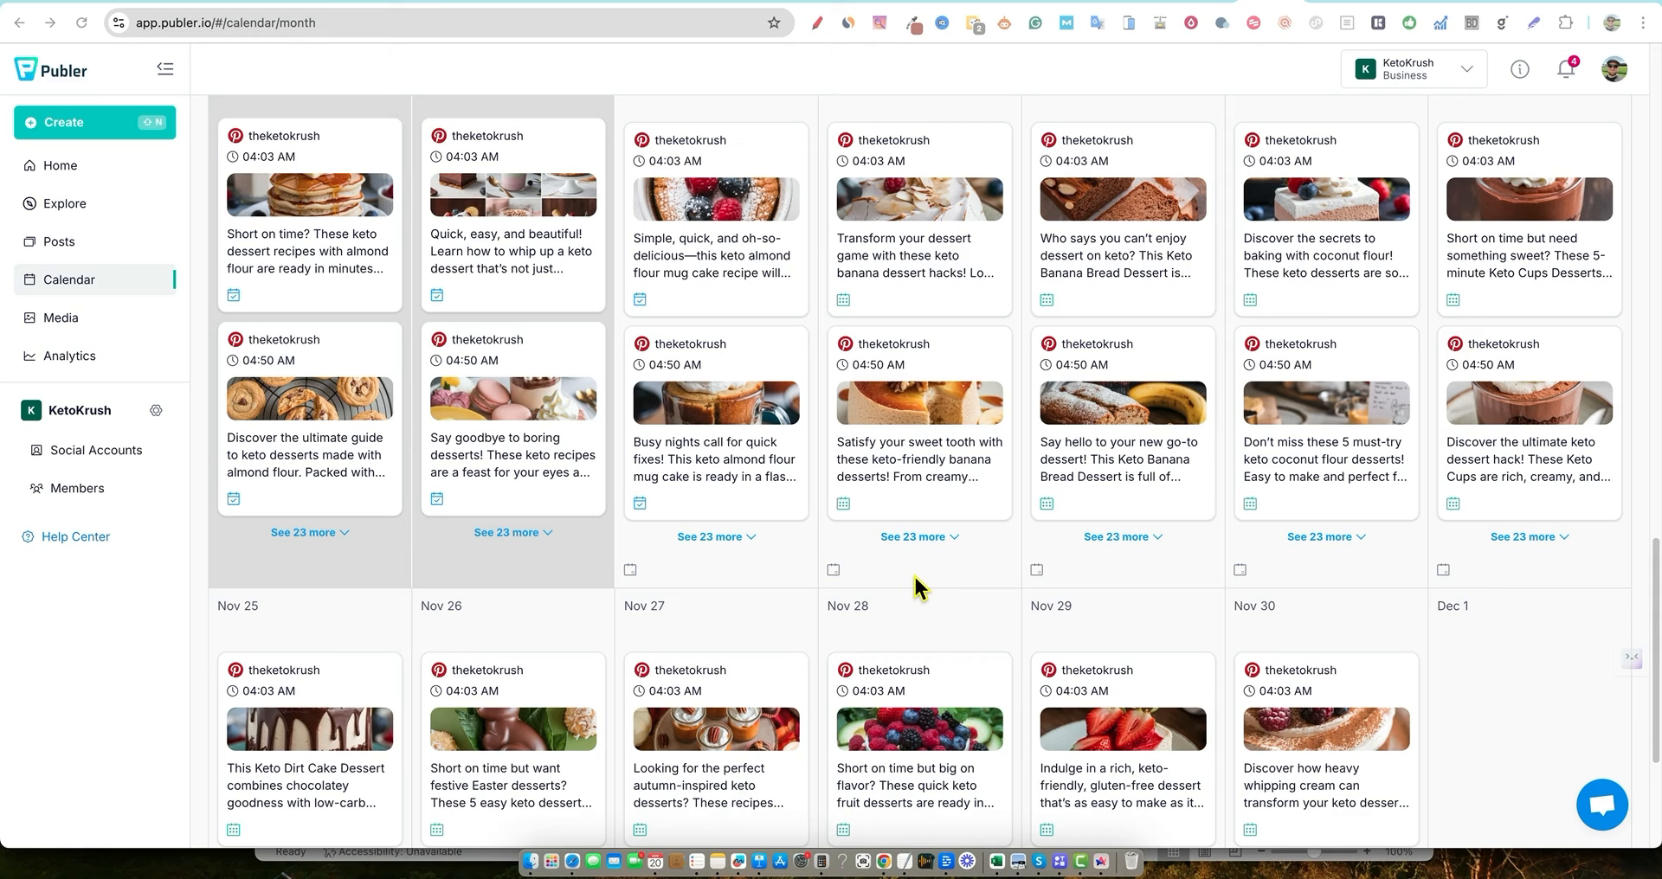
scroll(down, 3)
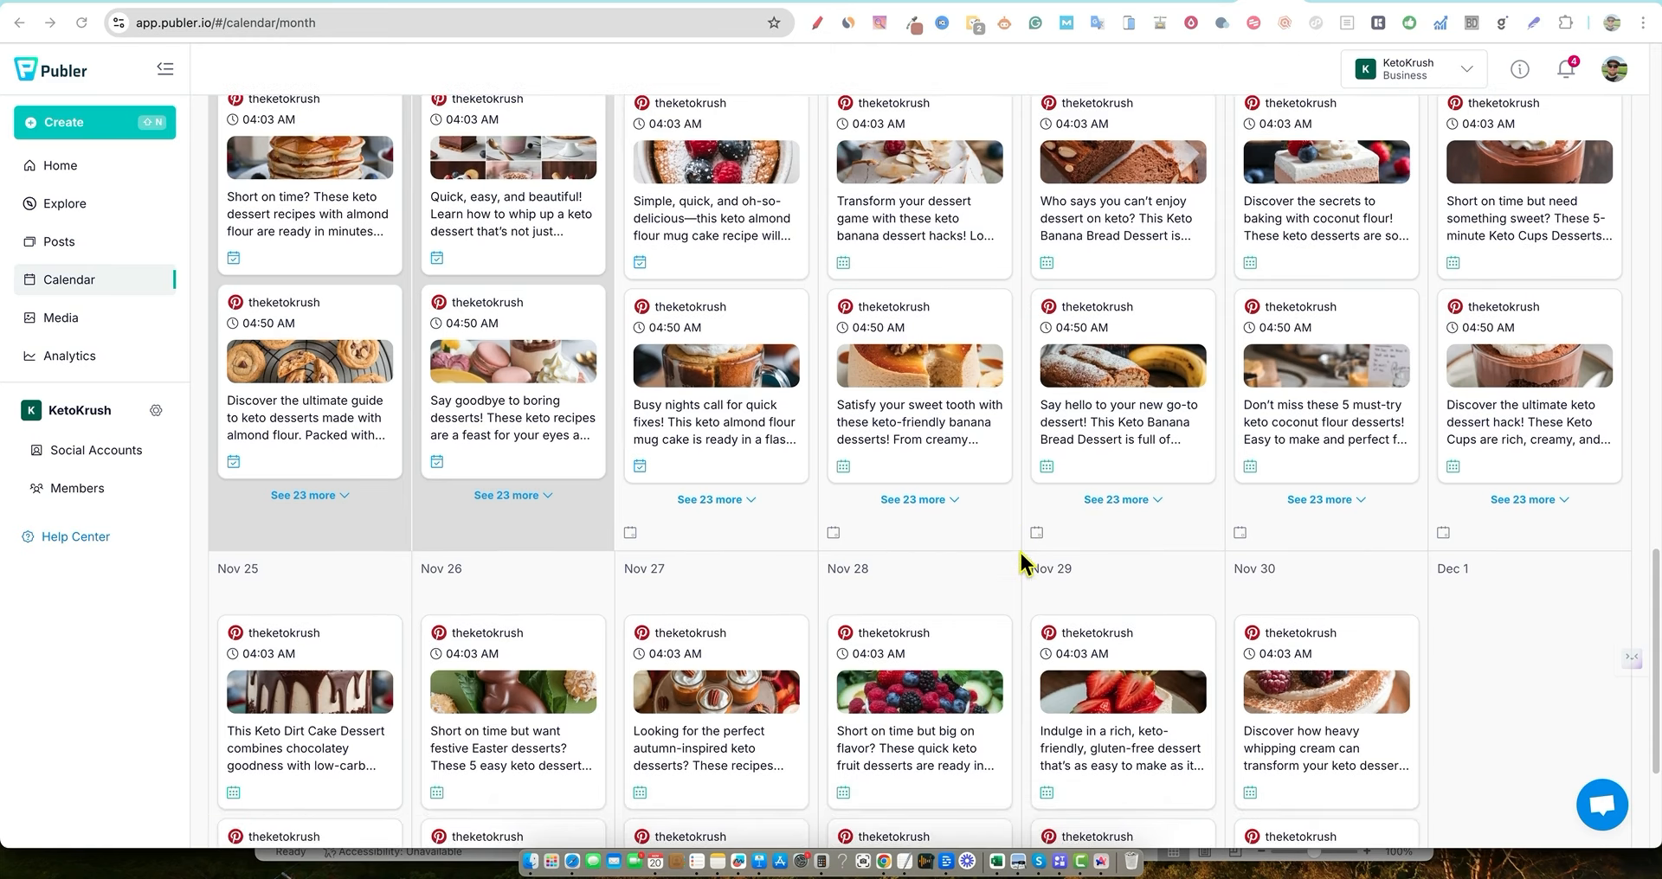
scroll(down, 3)
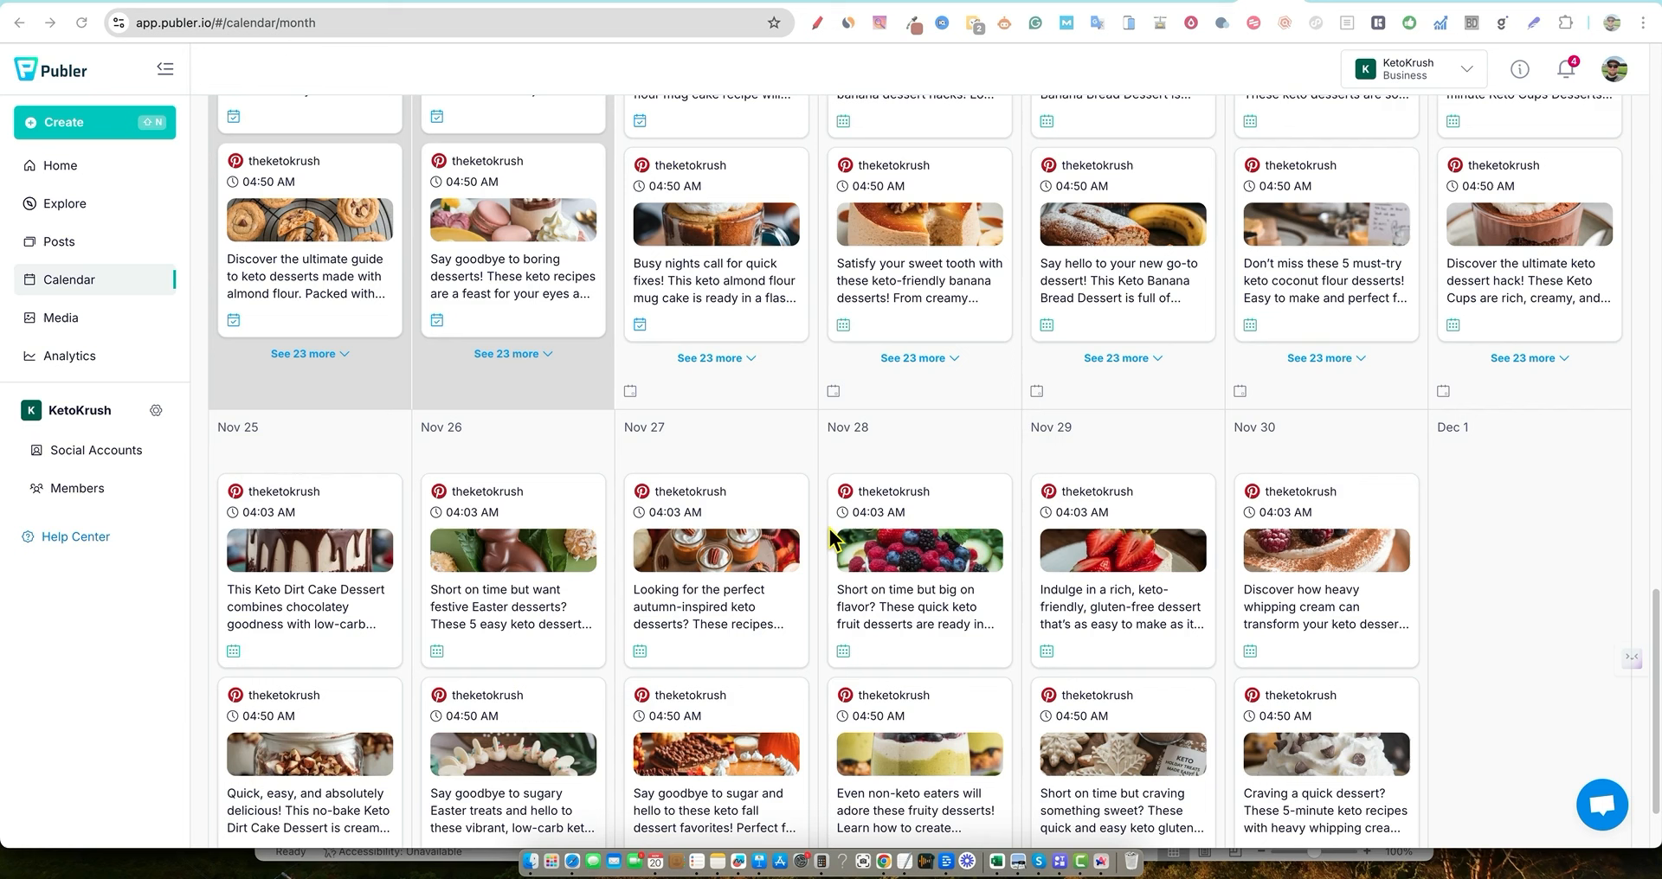
mouse_move(1373, 35)
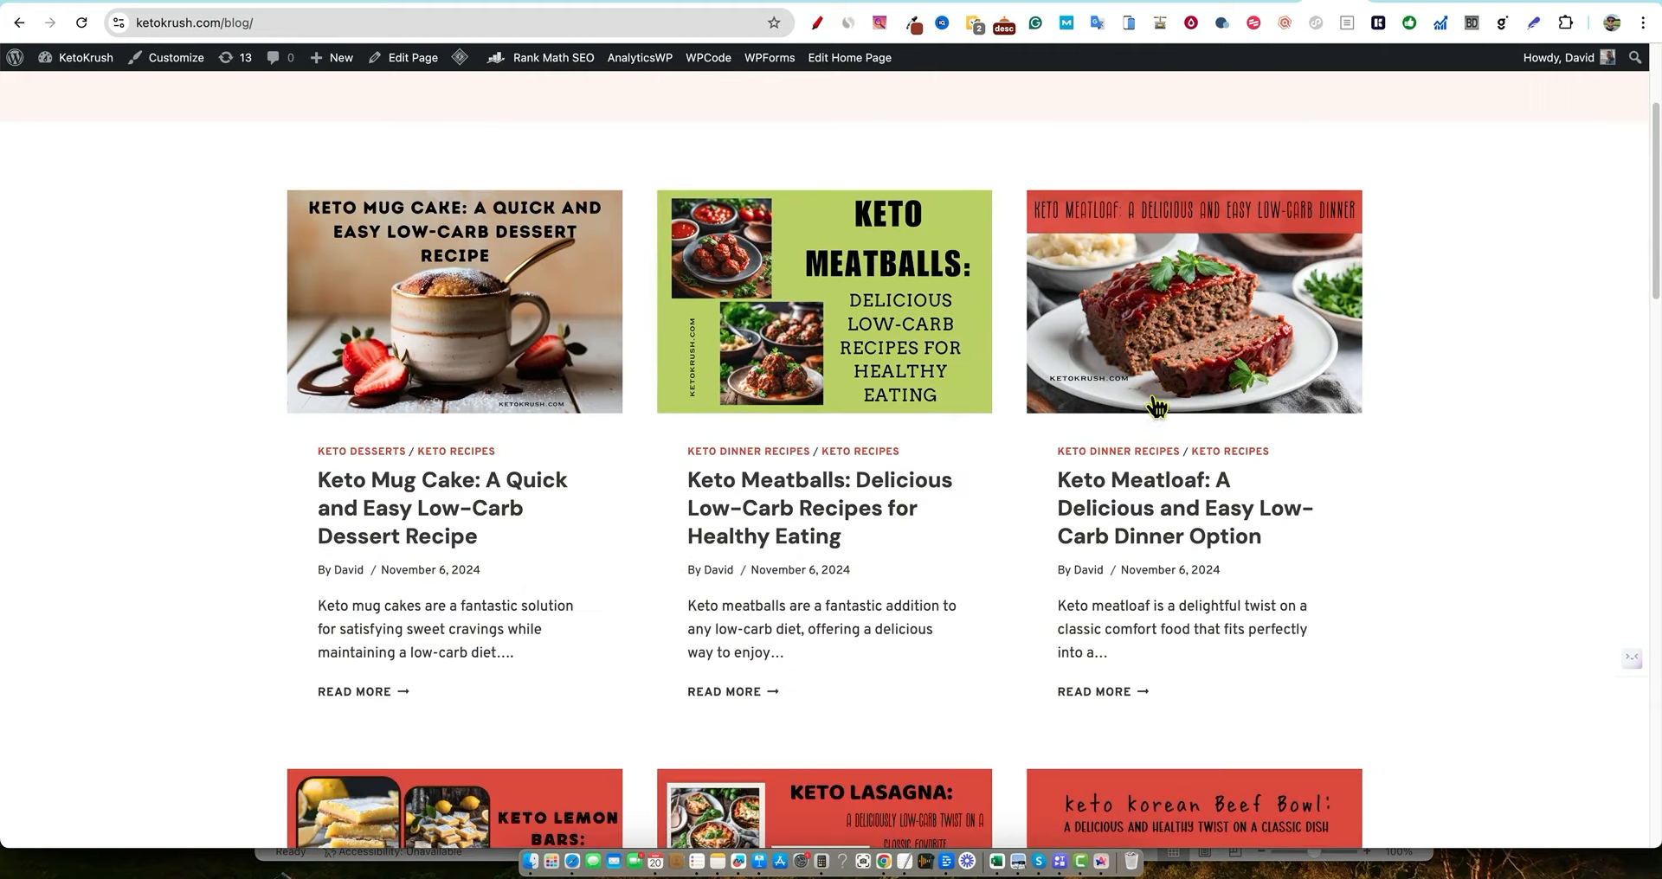
Show Similarweb's panel for ketokrush.com: 1.3K monthly visits, 16.85% bounce rate
scroll(up, 3)
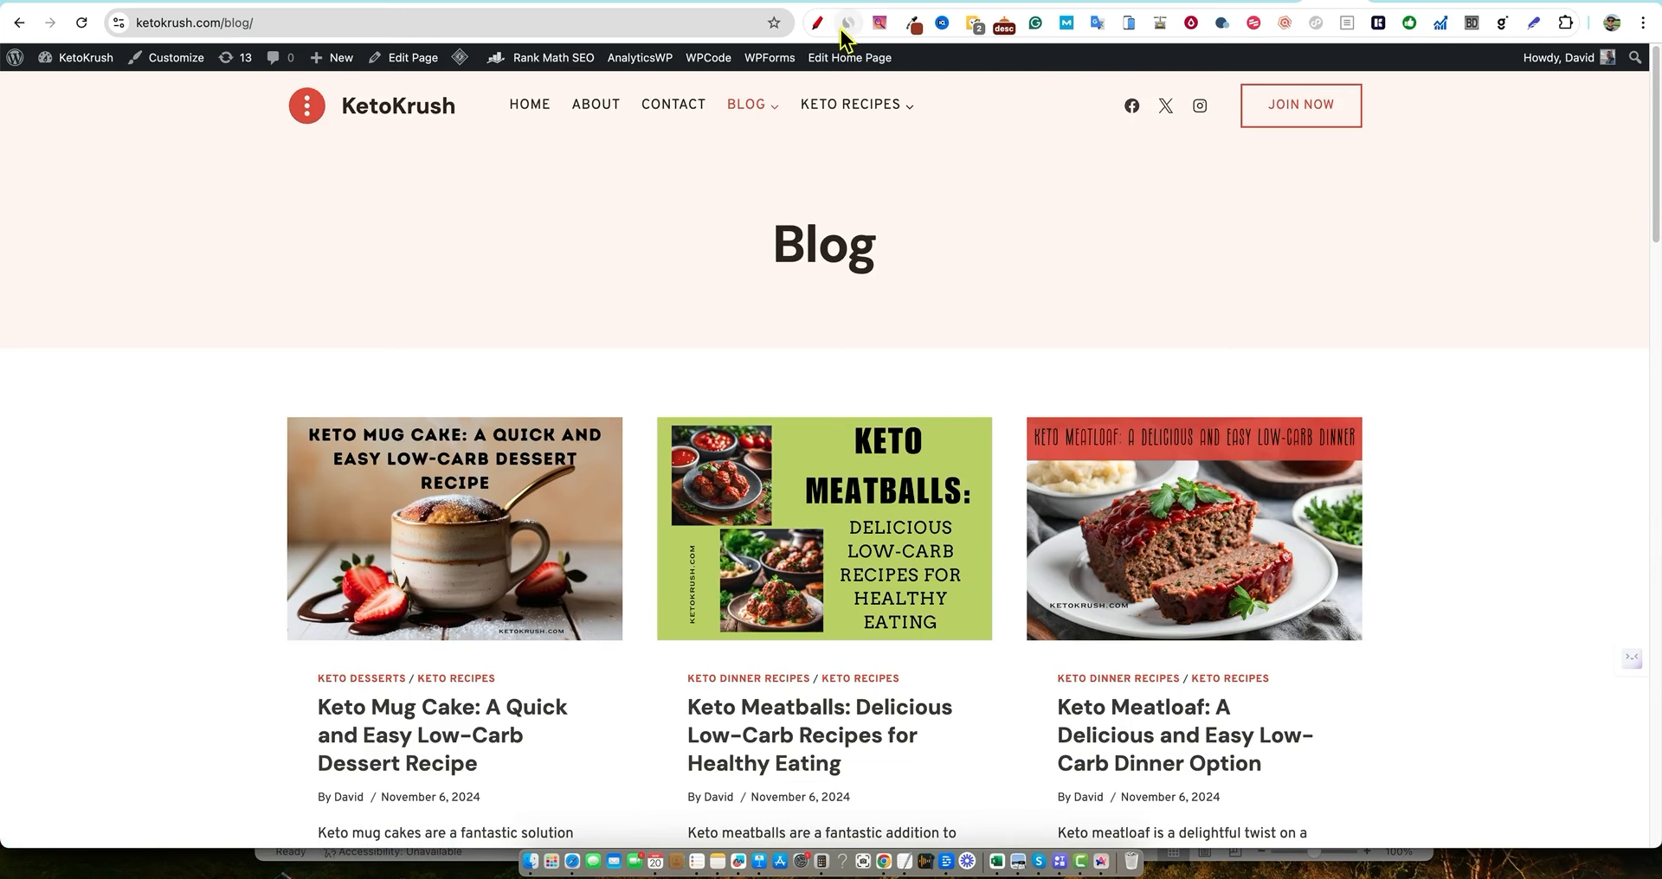
click(847, 23)
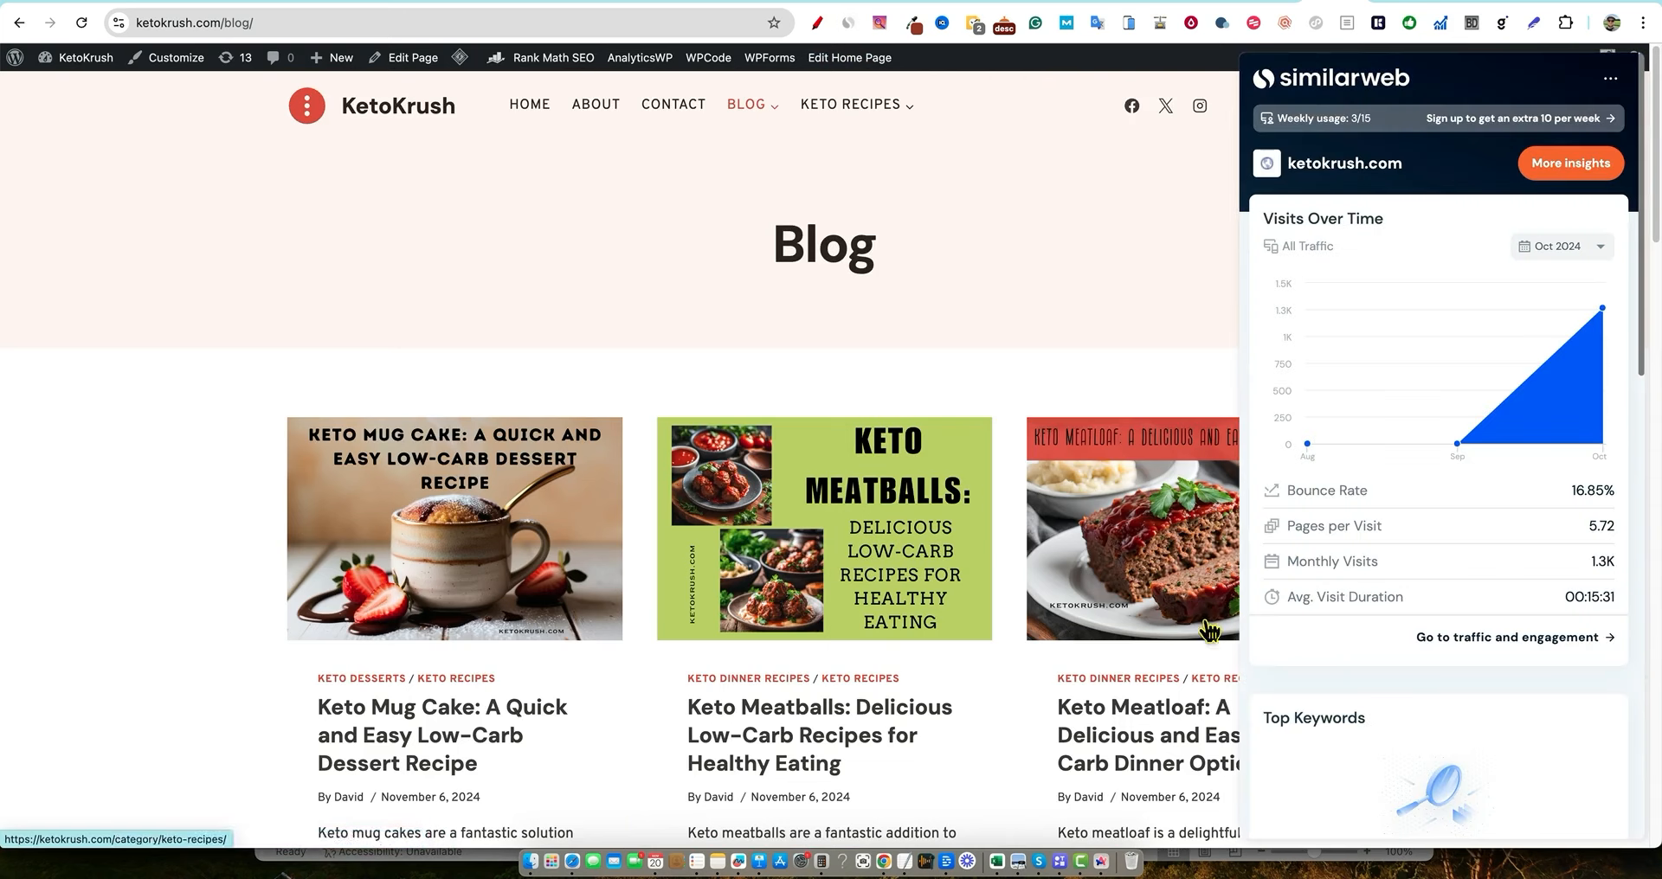
mouse_move(1569, 567)
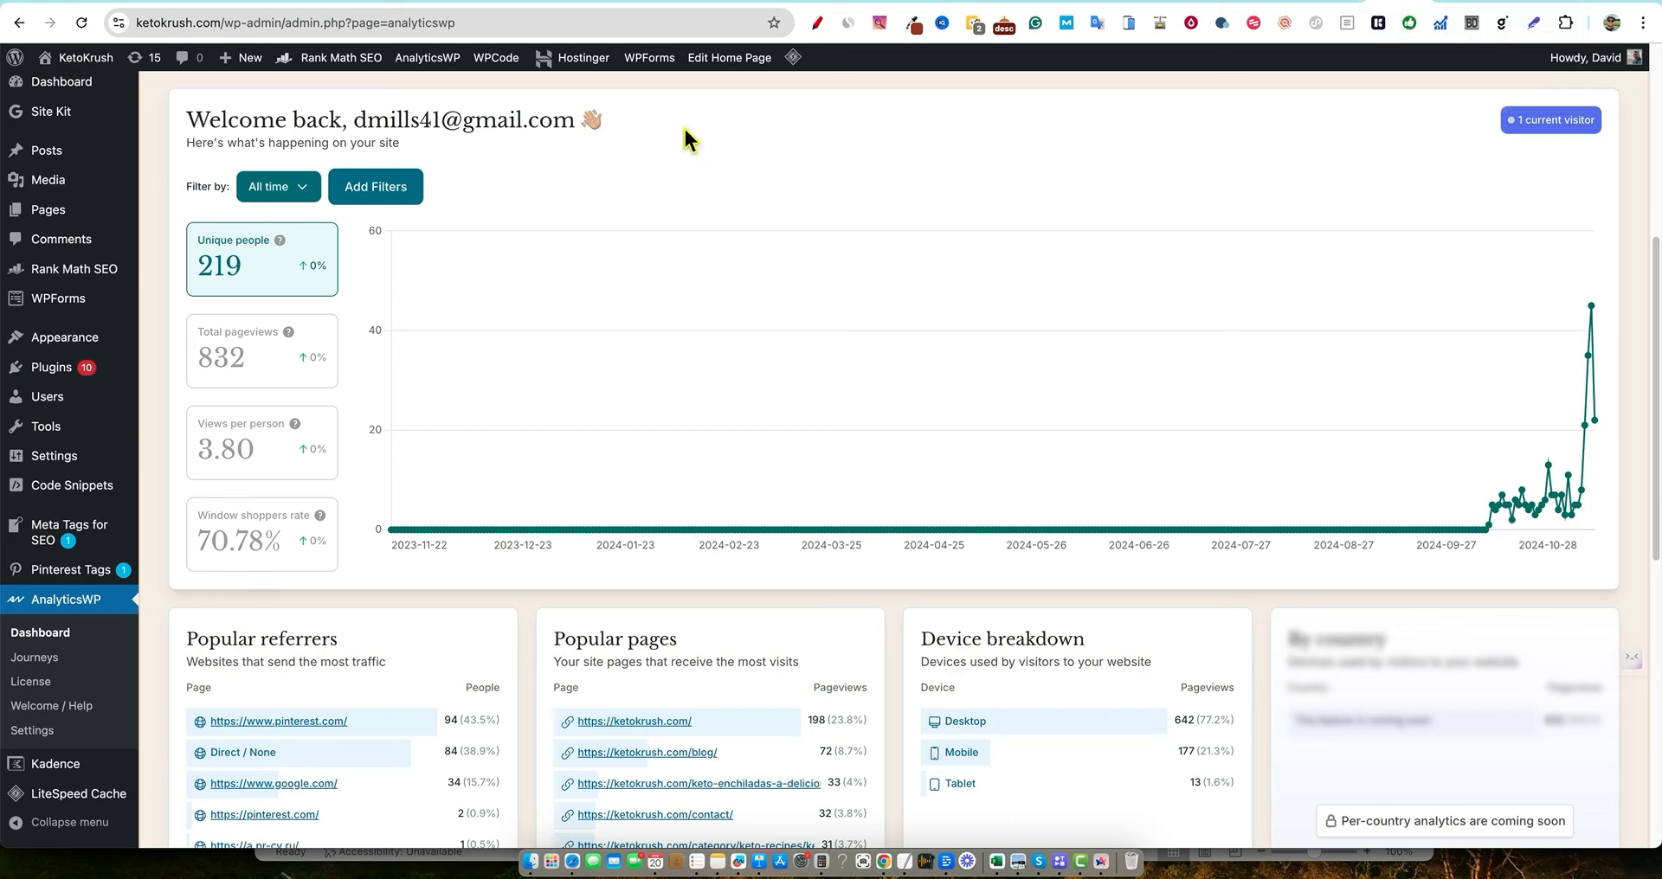
mouse_move(686, 584)
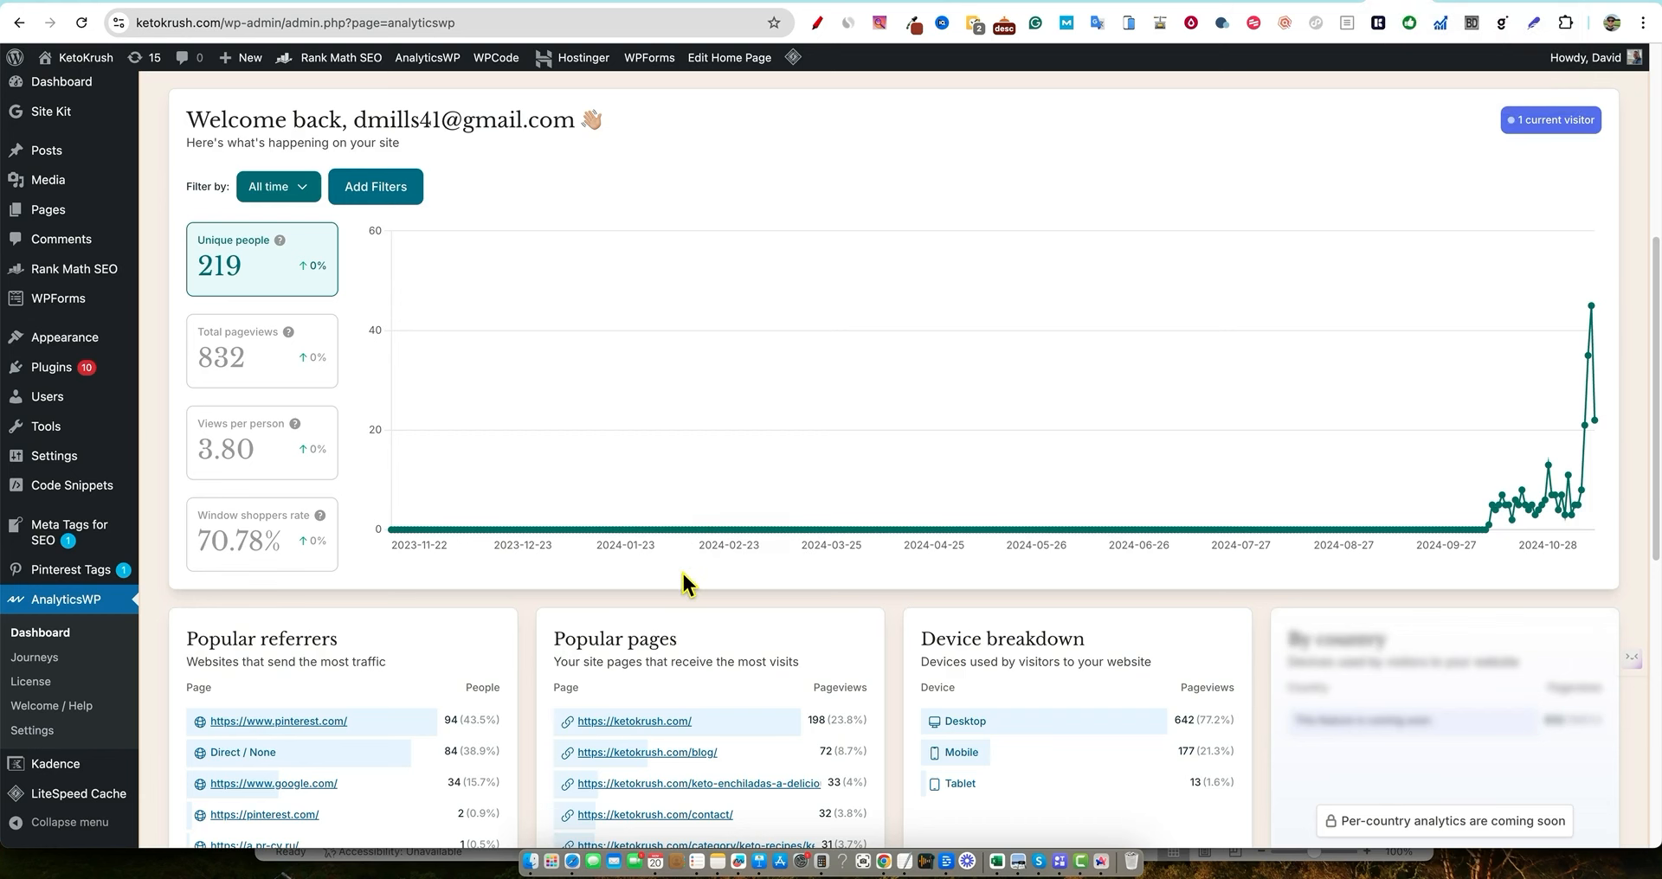
mouse_move(171, 633)
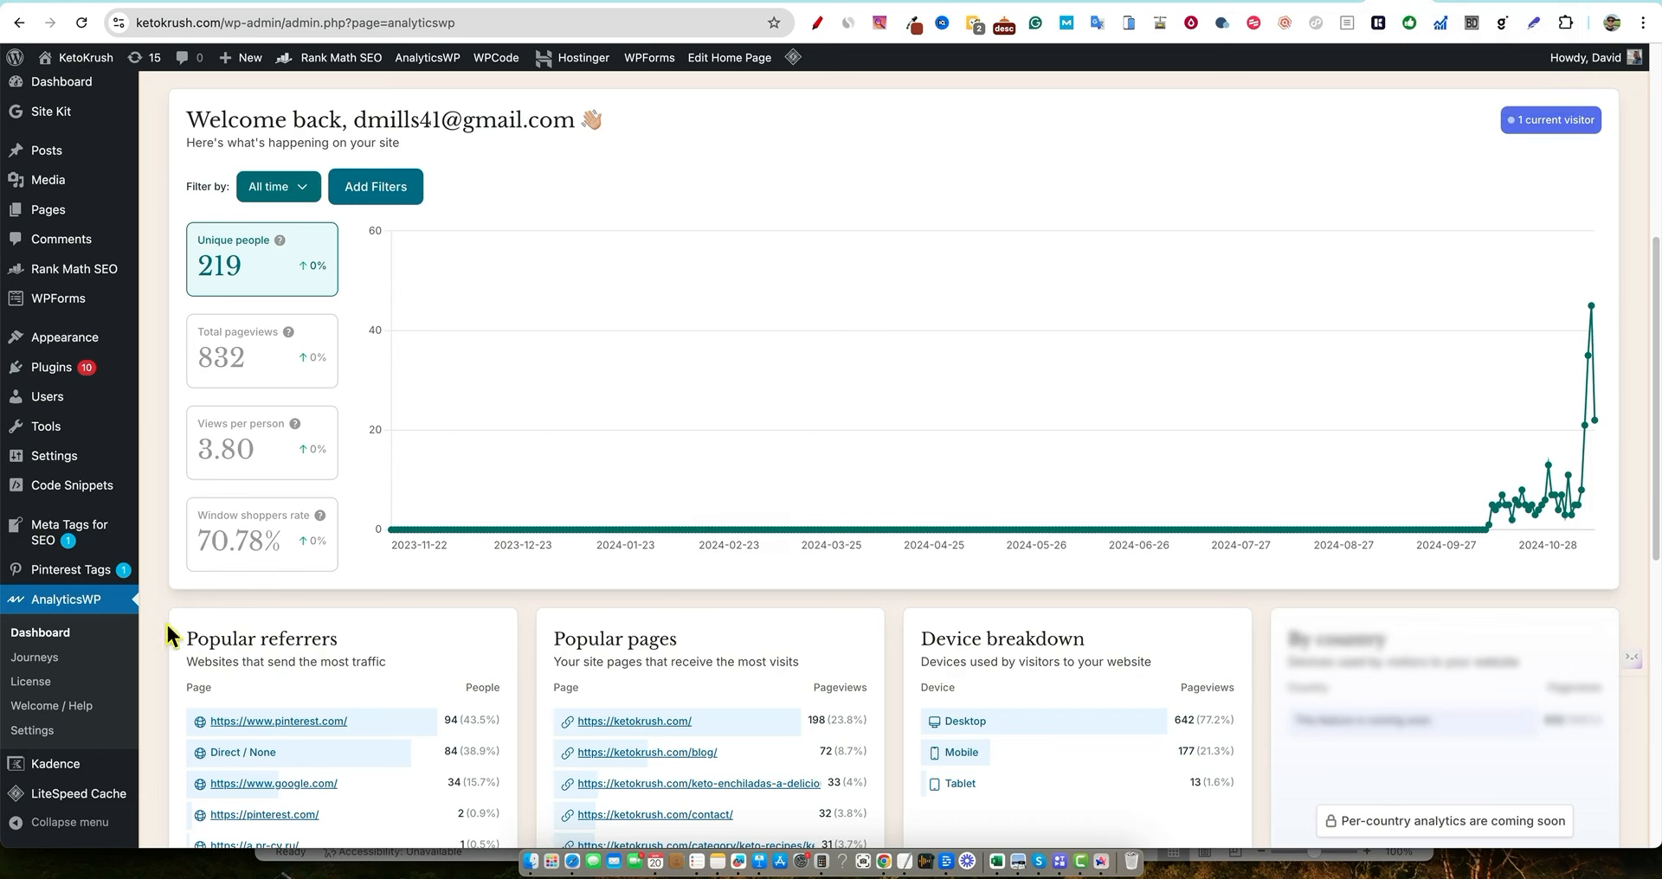
mouse_move(119, 611)
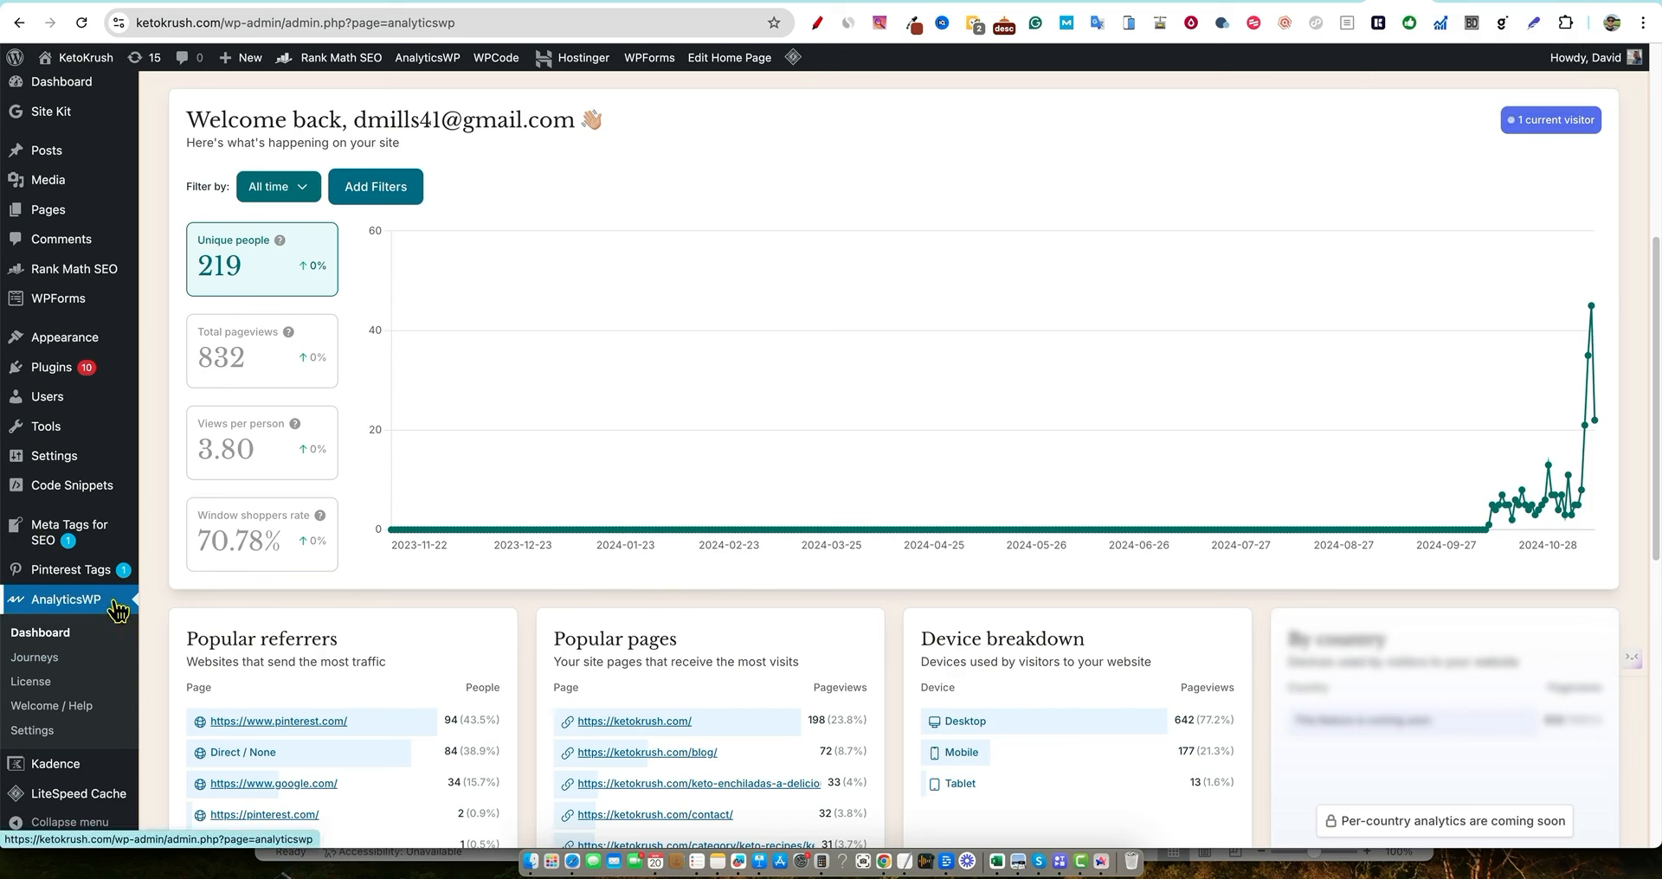
mouse_move(241, 619)
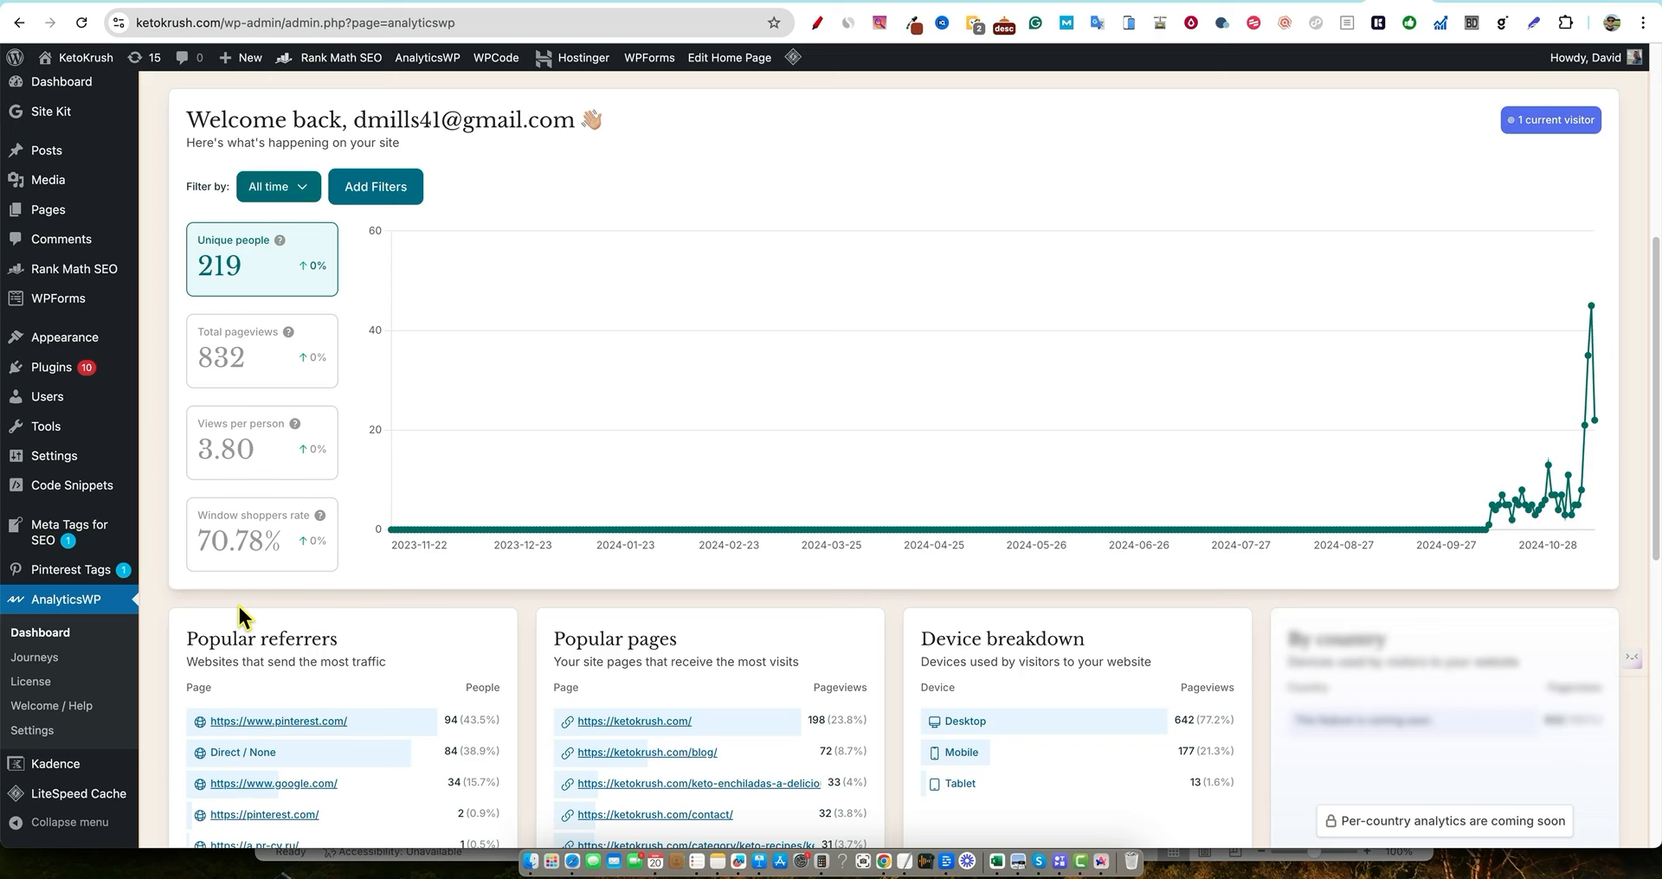
mouse_move(734, 577)
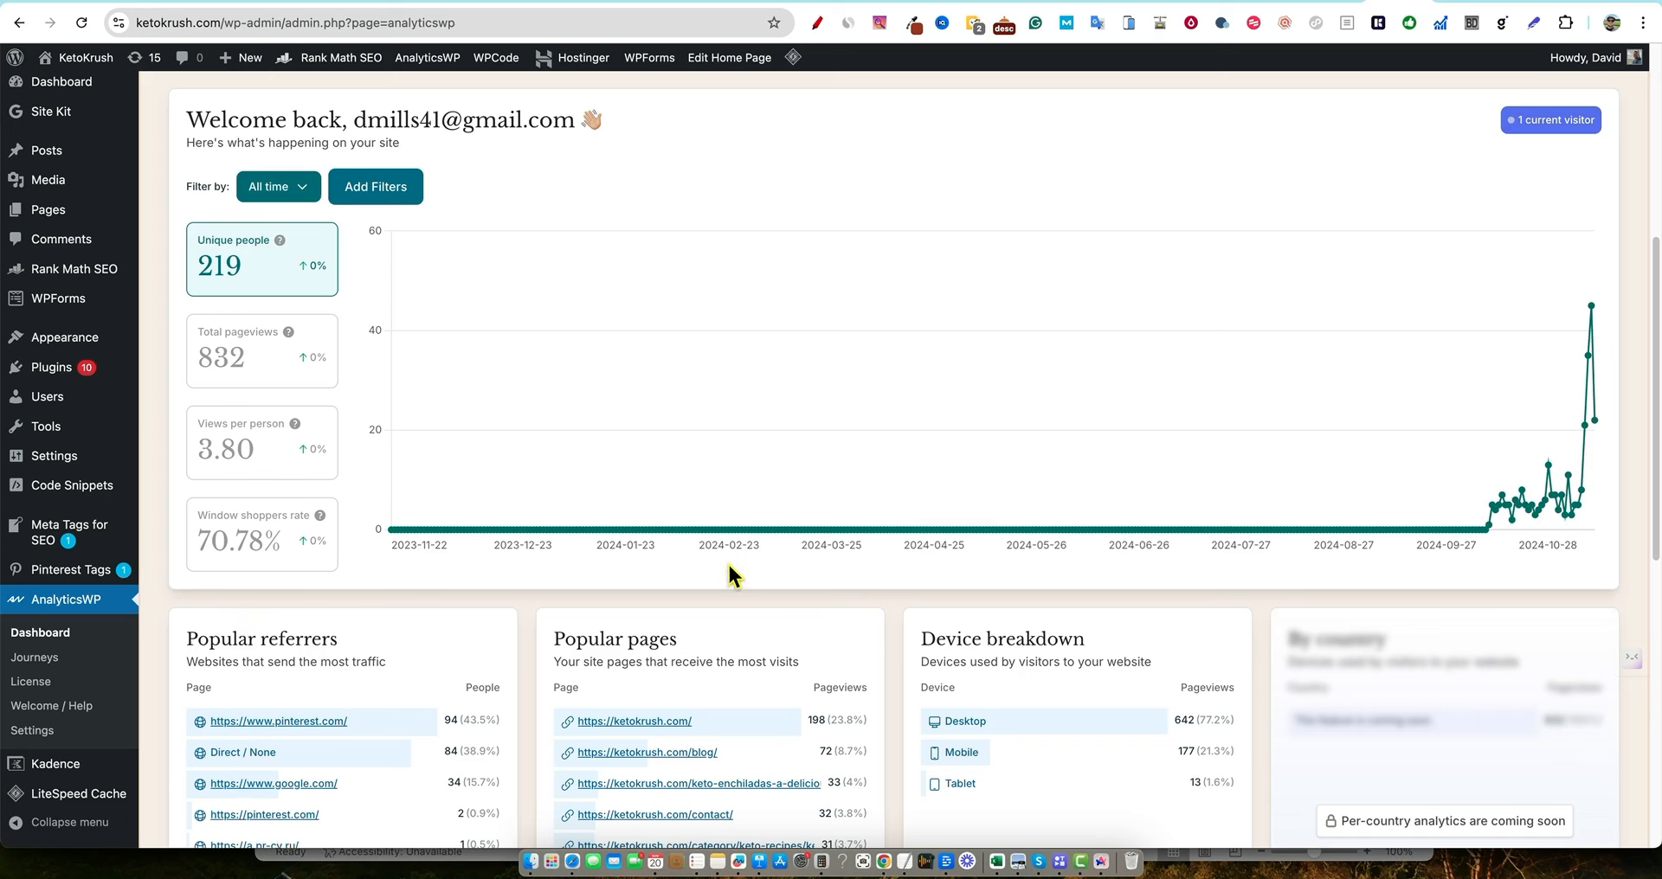
mouse_move(732, 589)
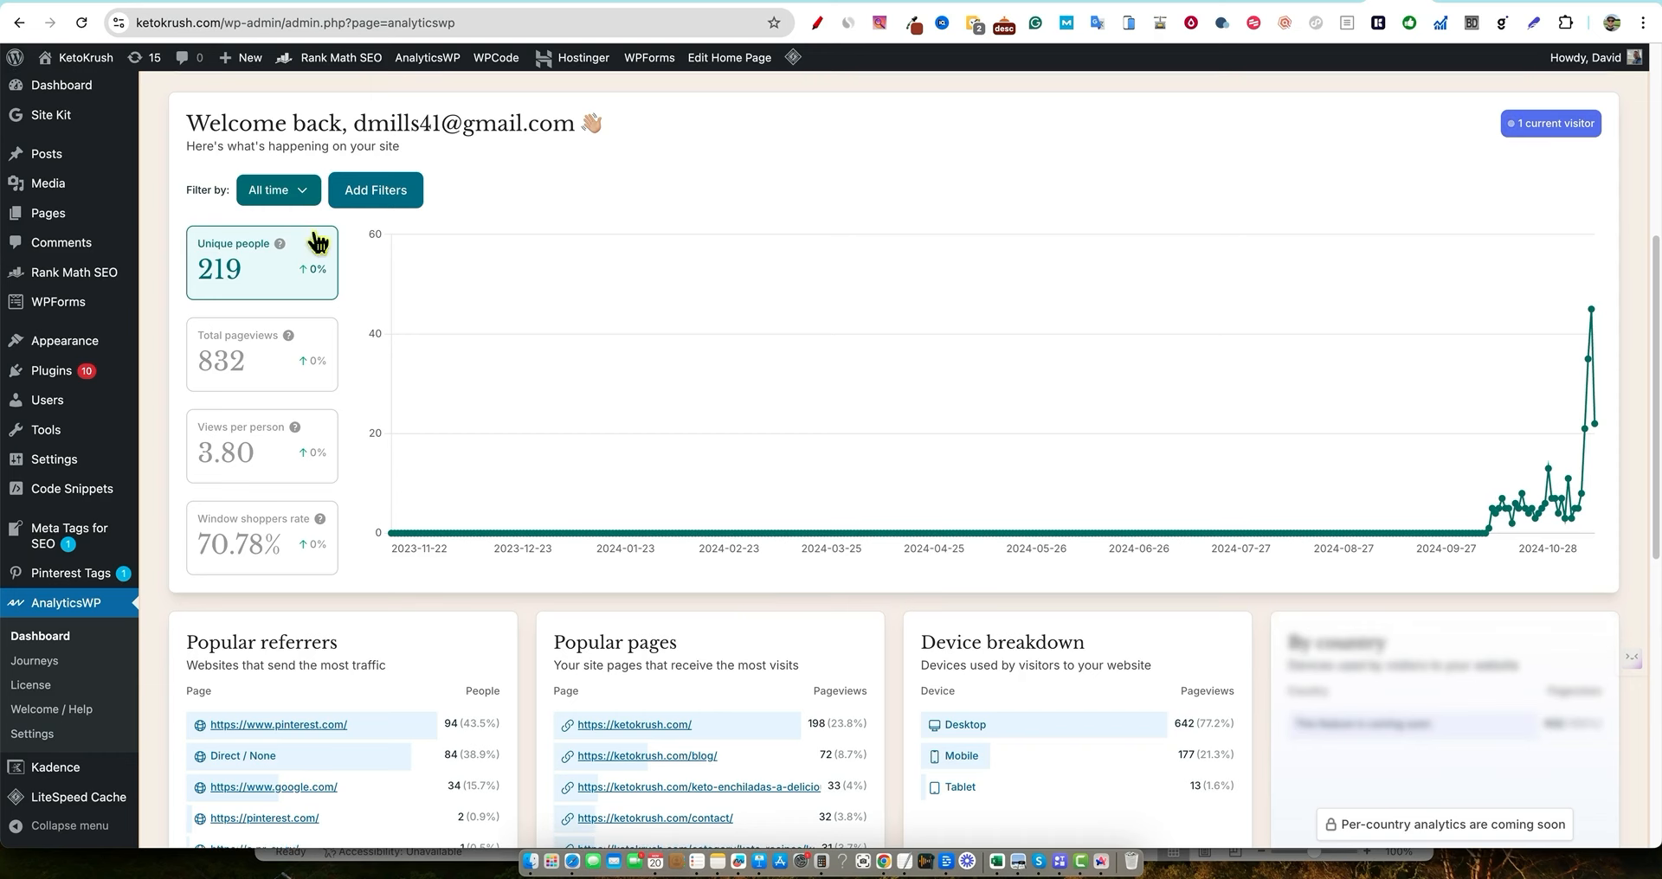
mouse_move(230, 365)
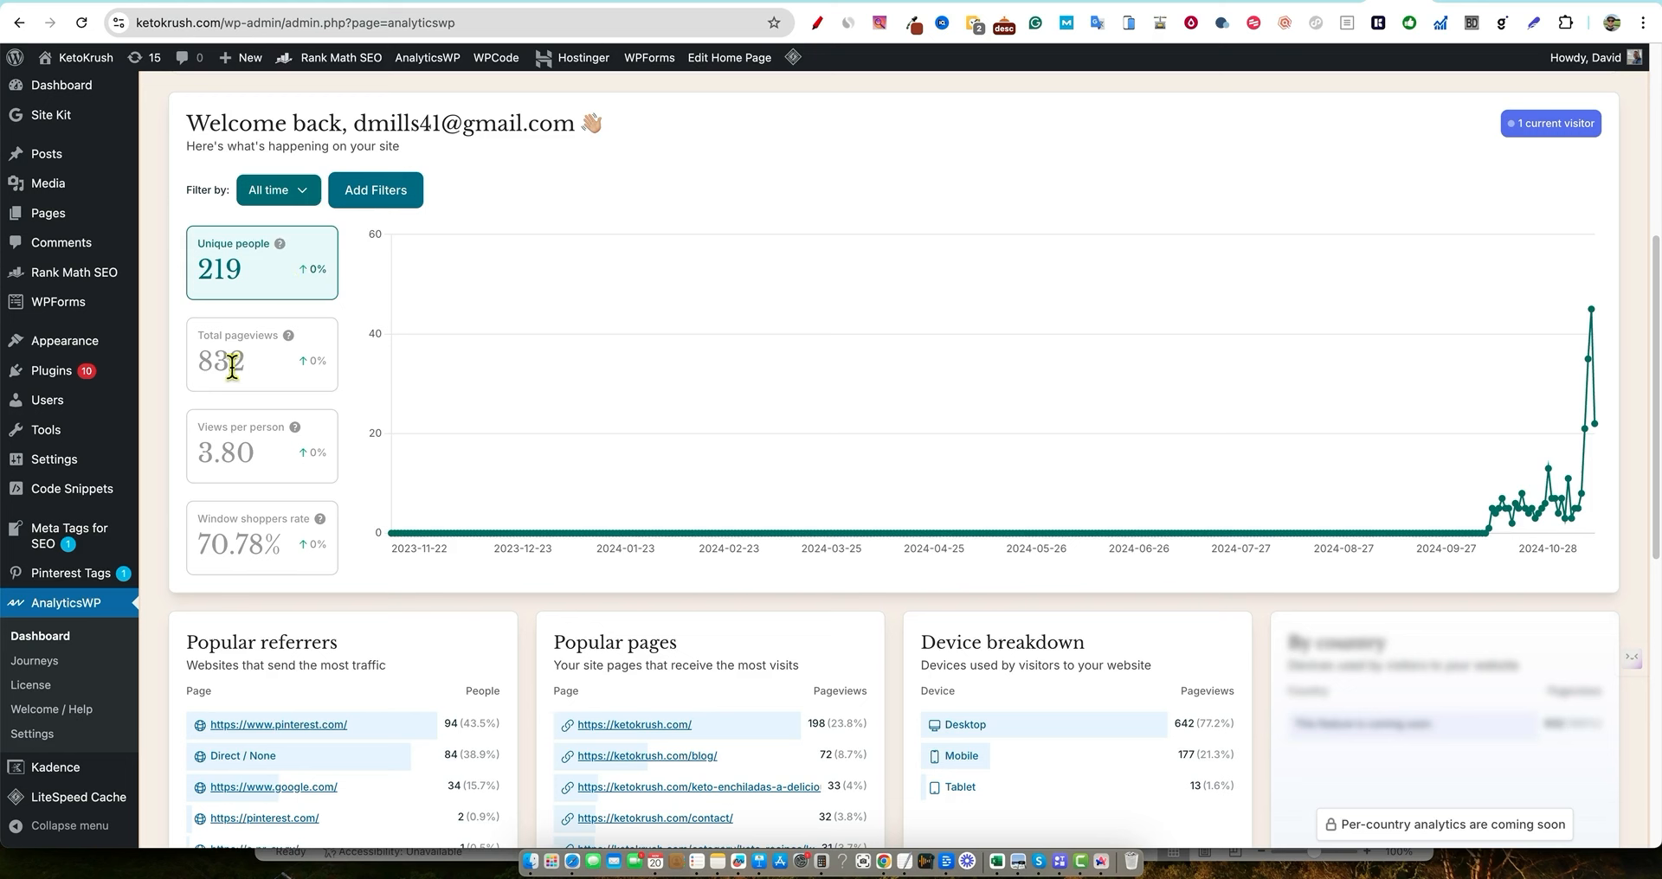
mouse_move(1333, 5)
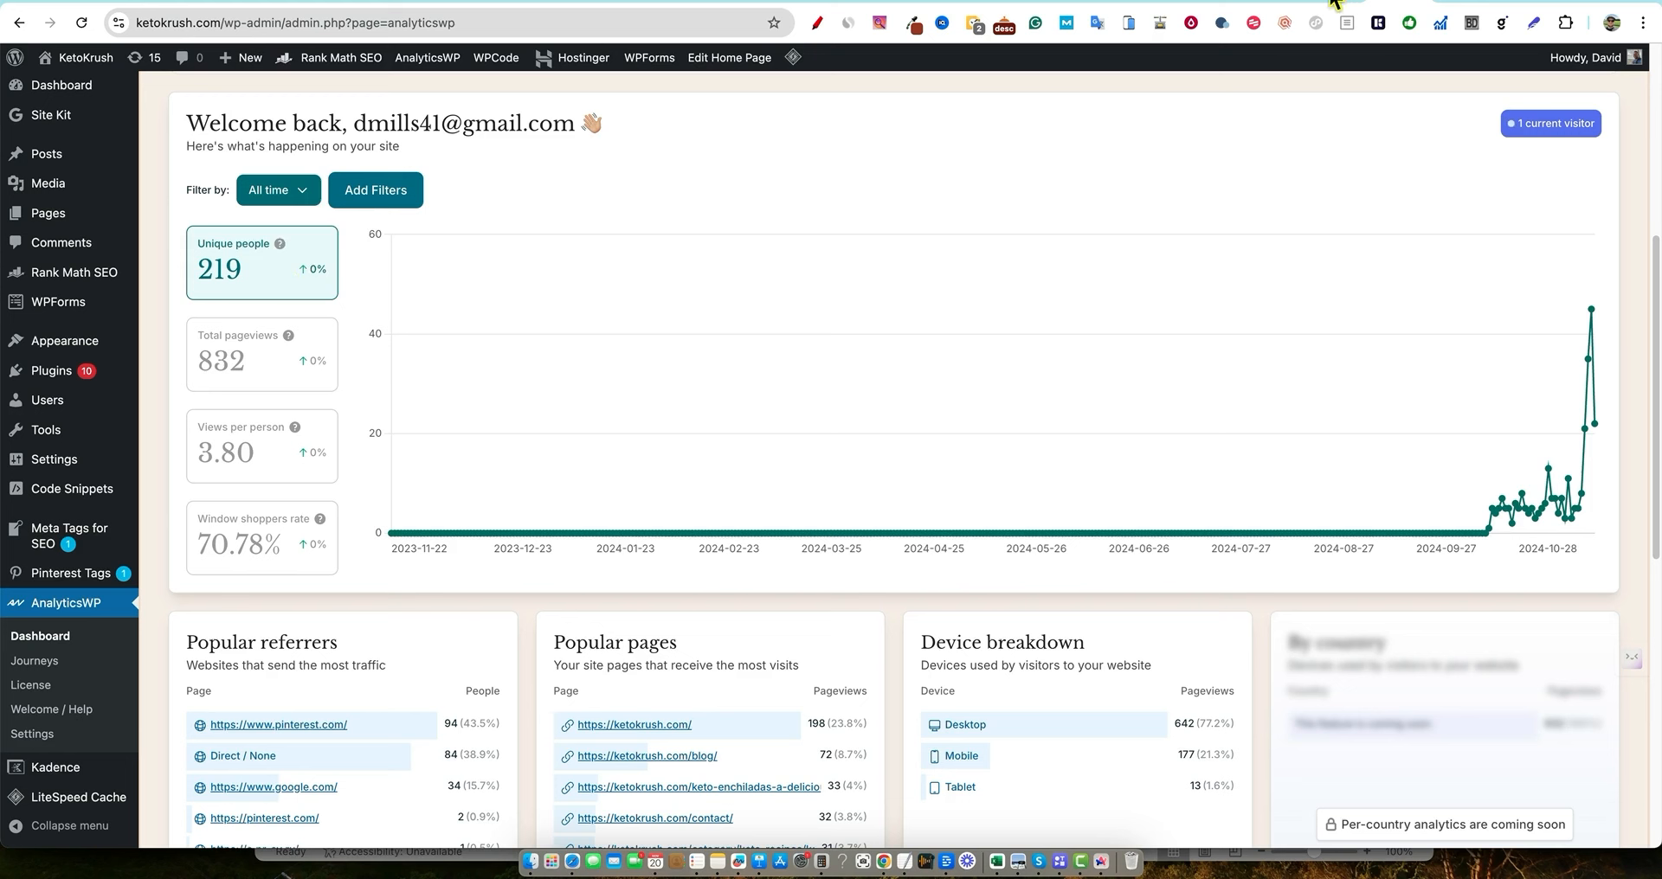
mouse_move(439, 413)
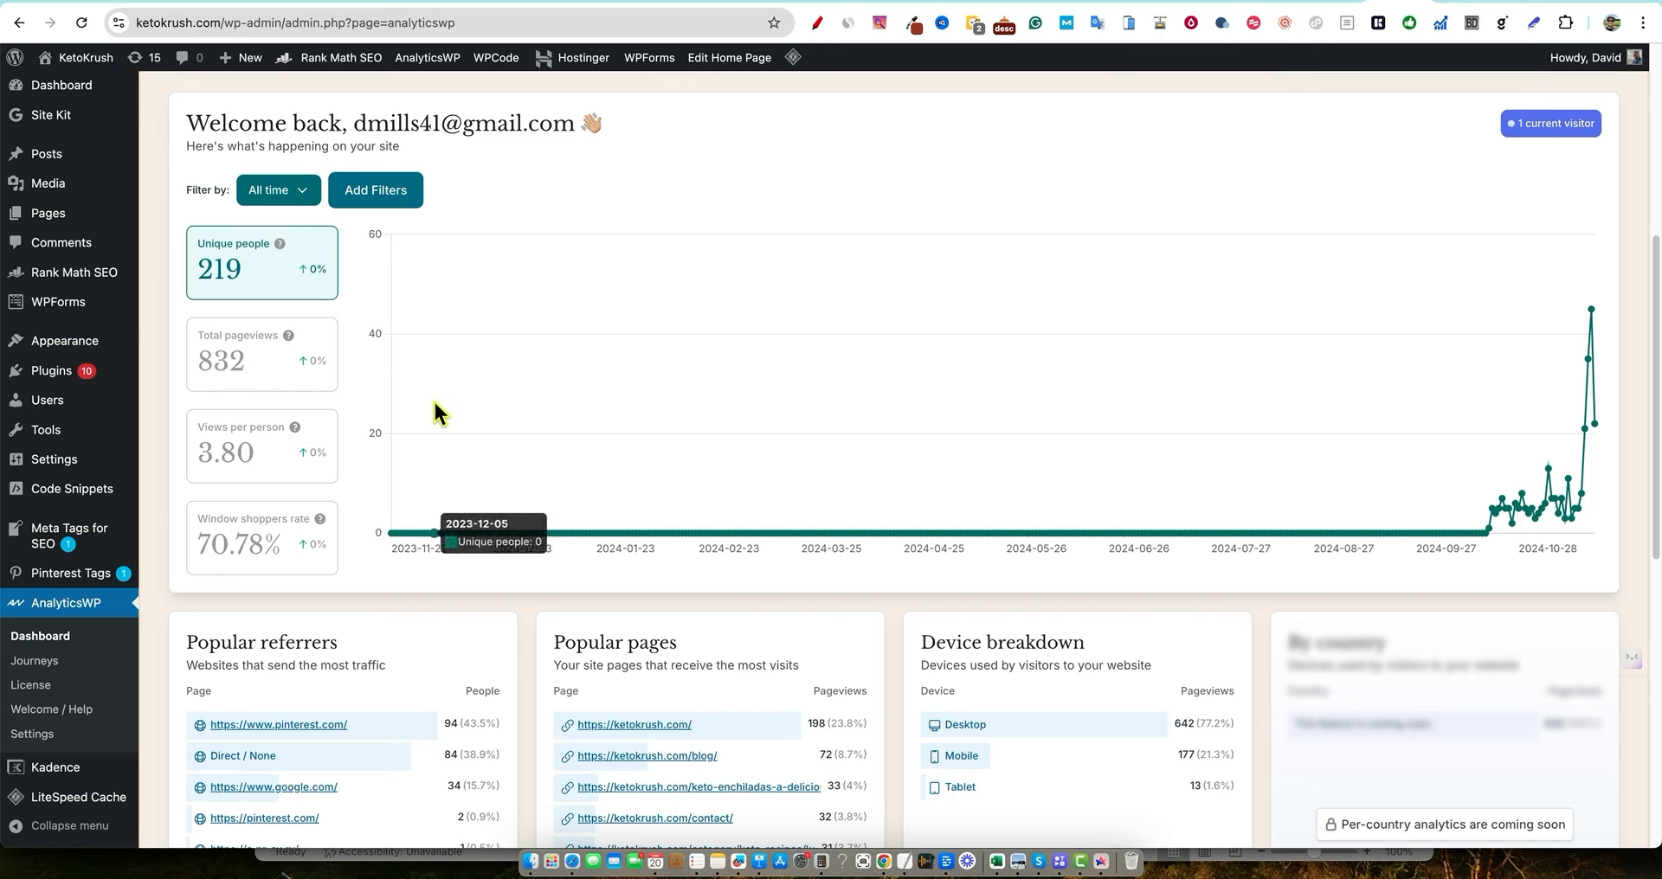
mouse_move(1322, 210)
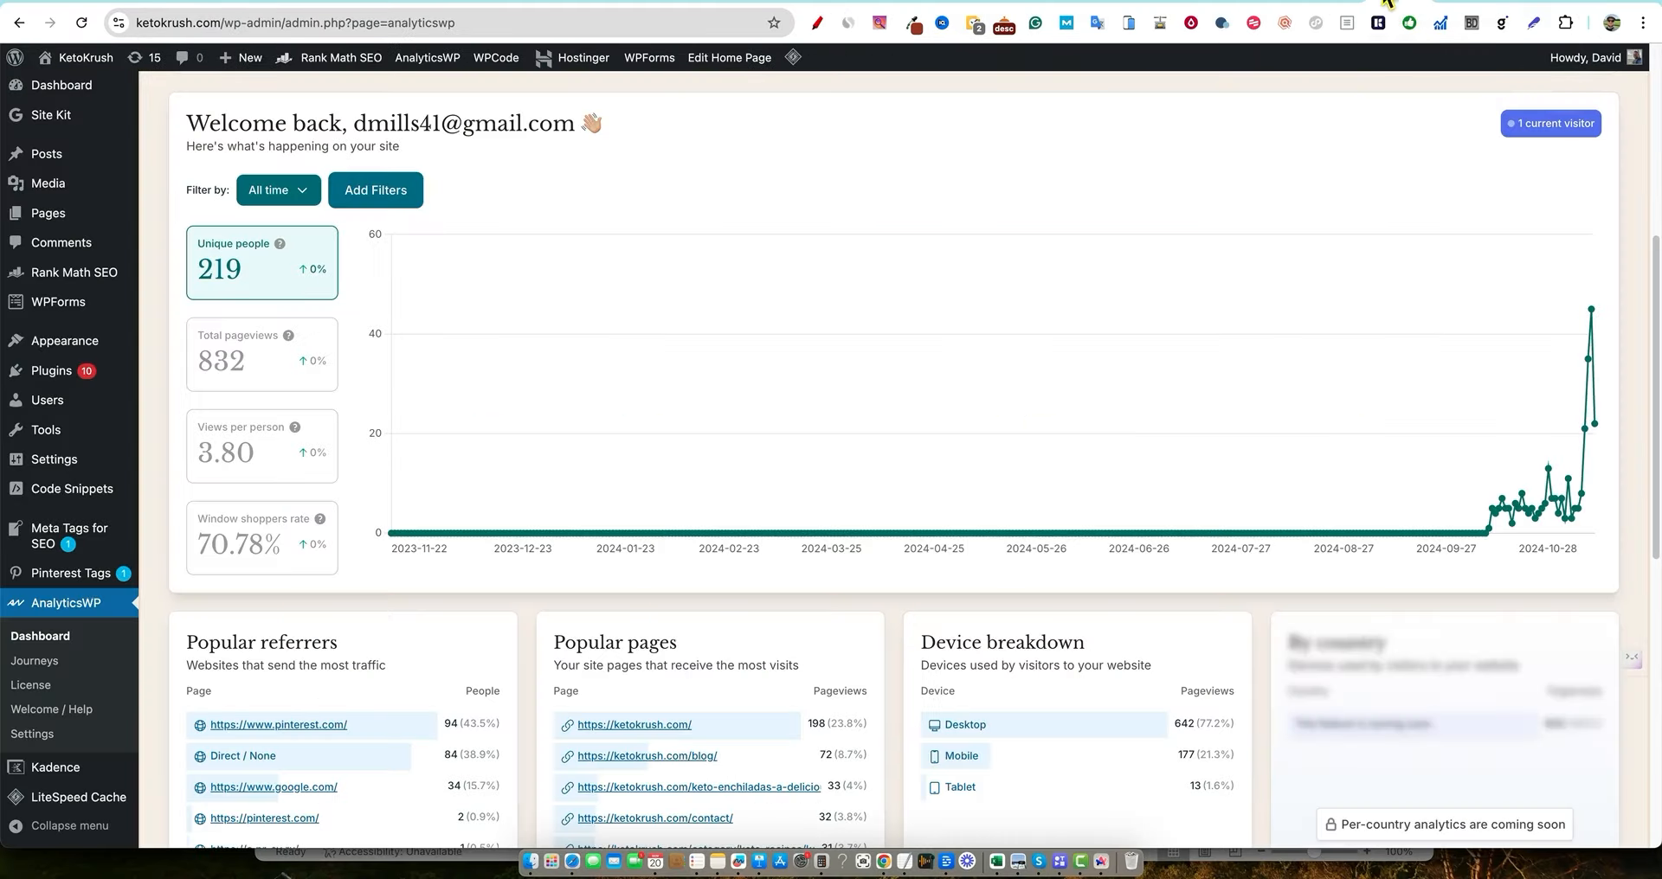
mouse_move(594, 629)
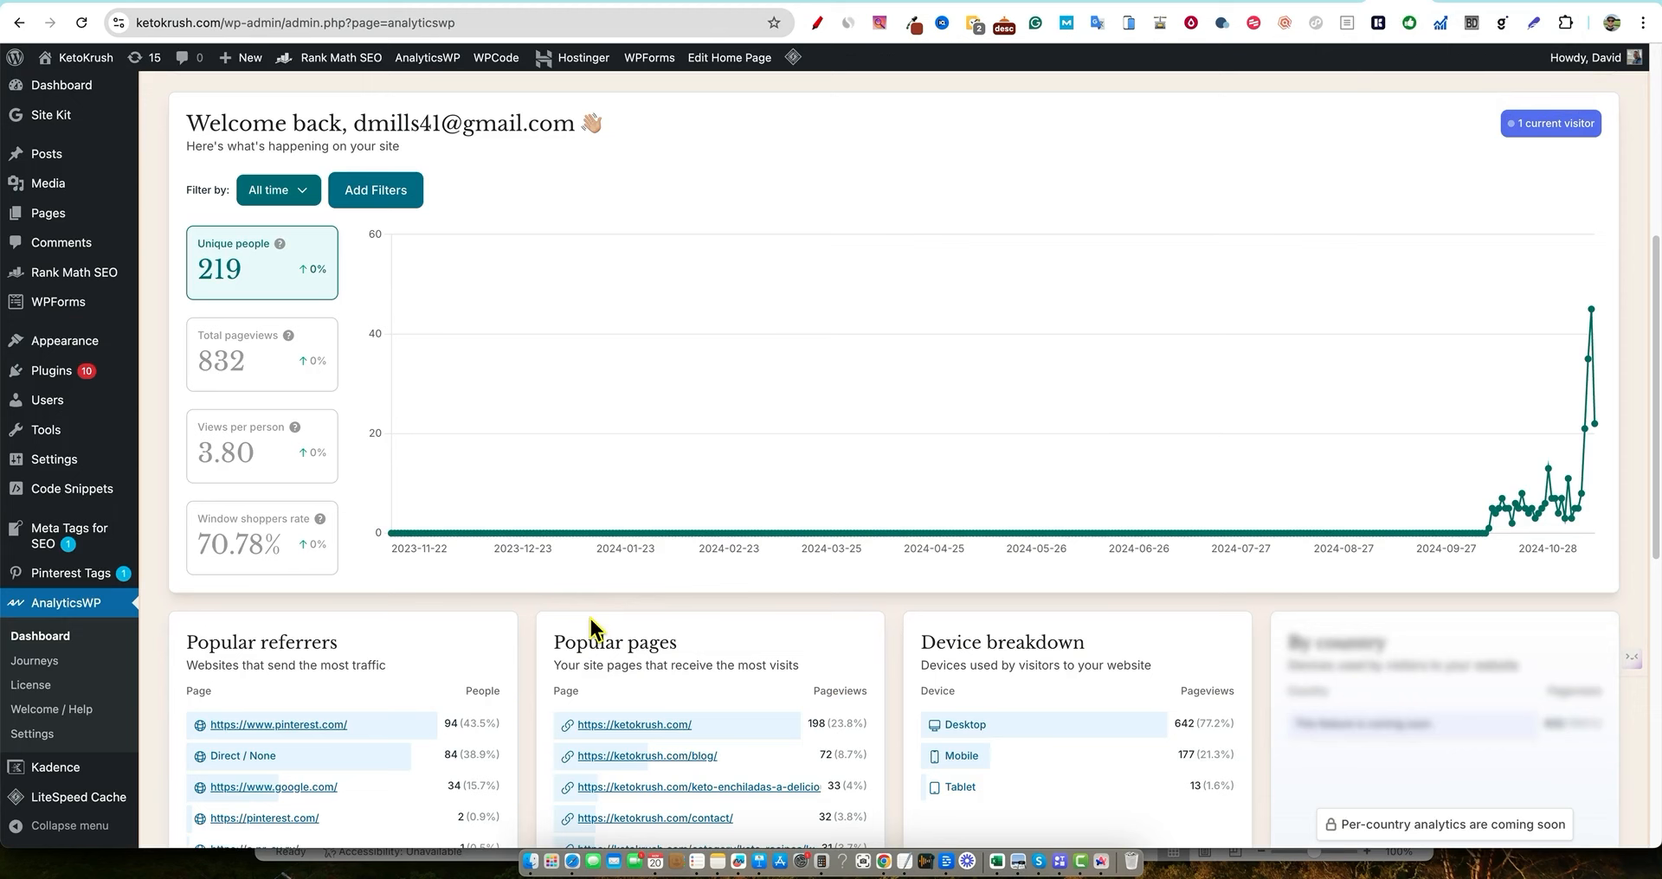
mouse_move(246, 286)
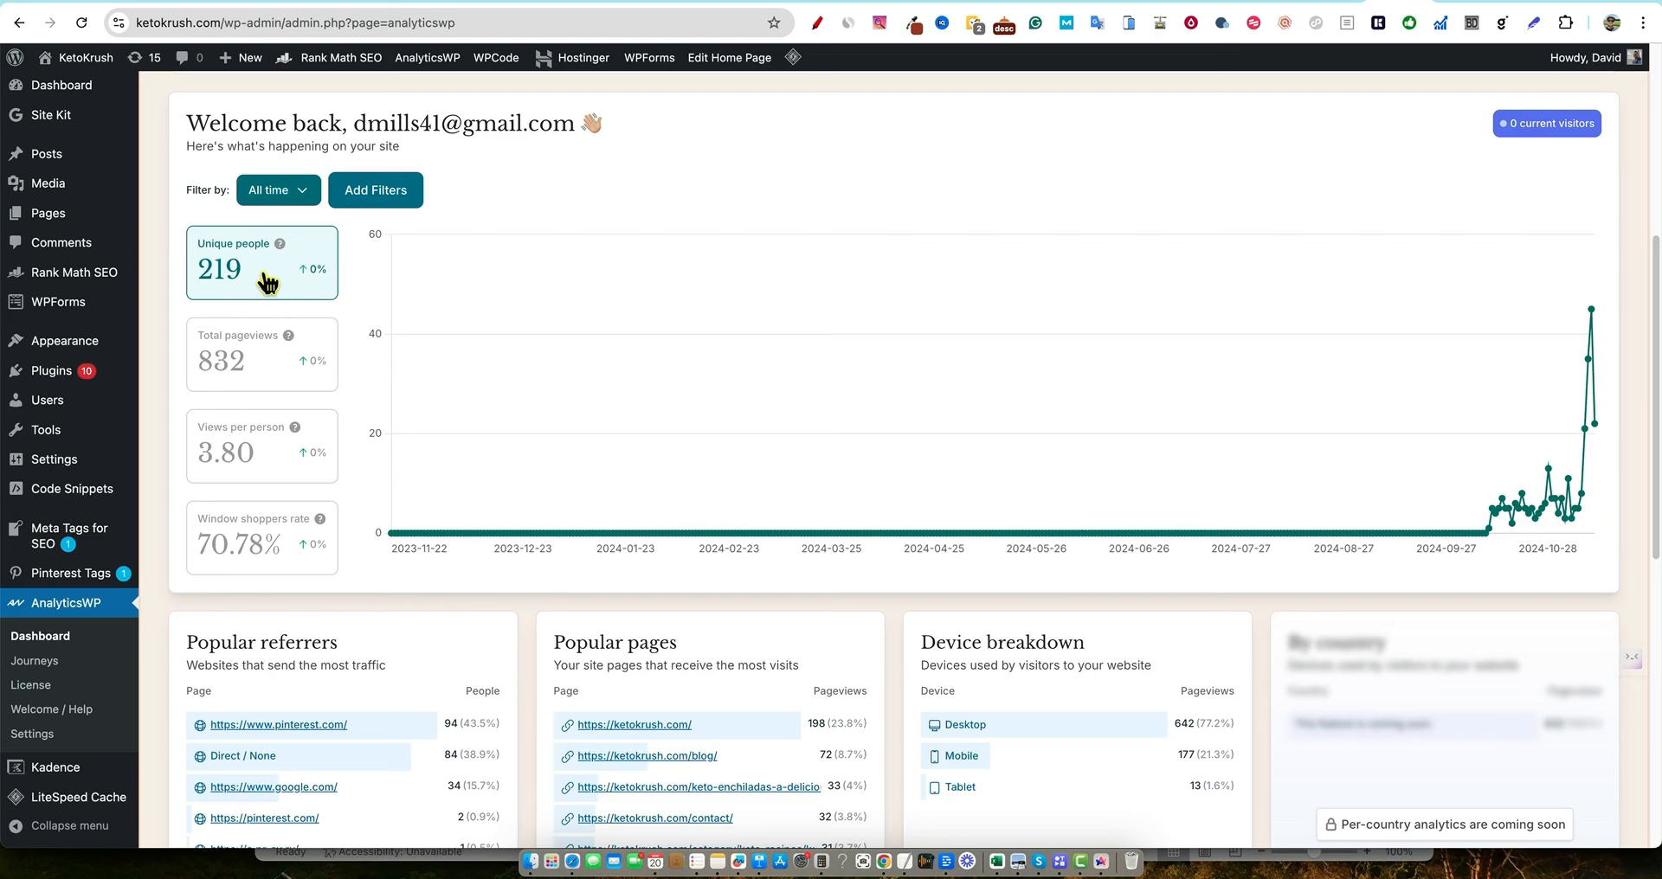
Scroll the all-time dashboard to the referrers and popular pages with Pinterest on top
scroll(down, 3)
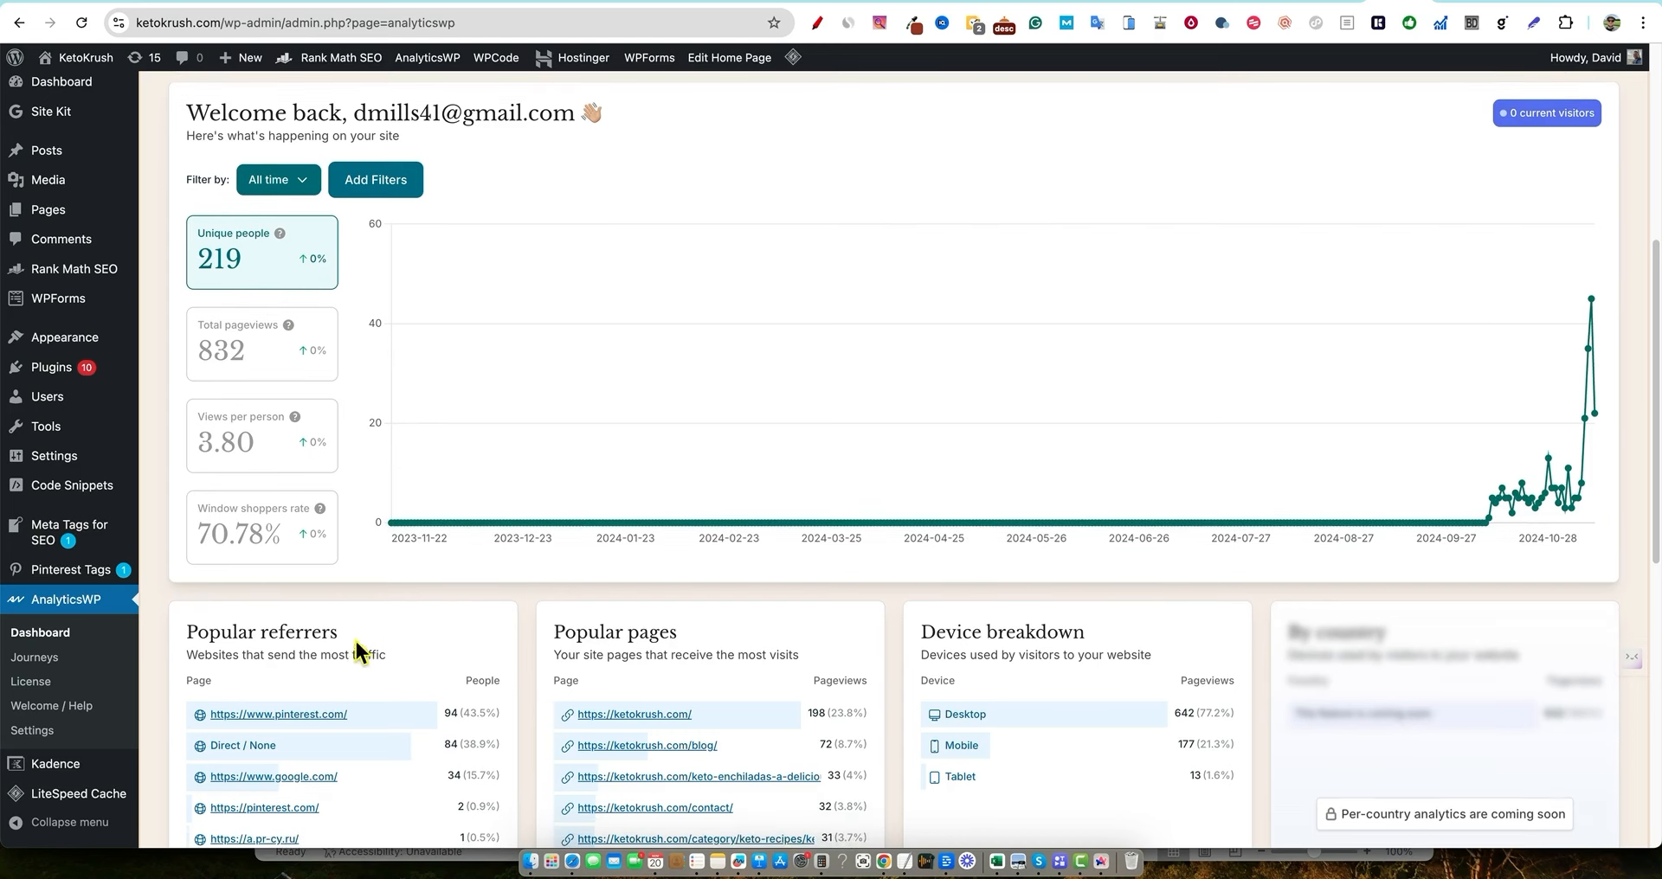
mouse_move(280, 453)
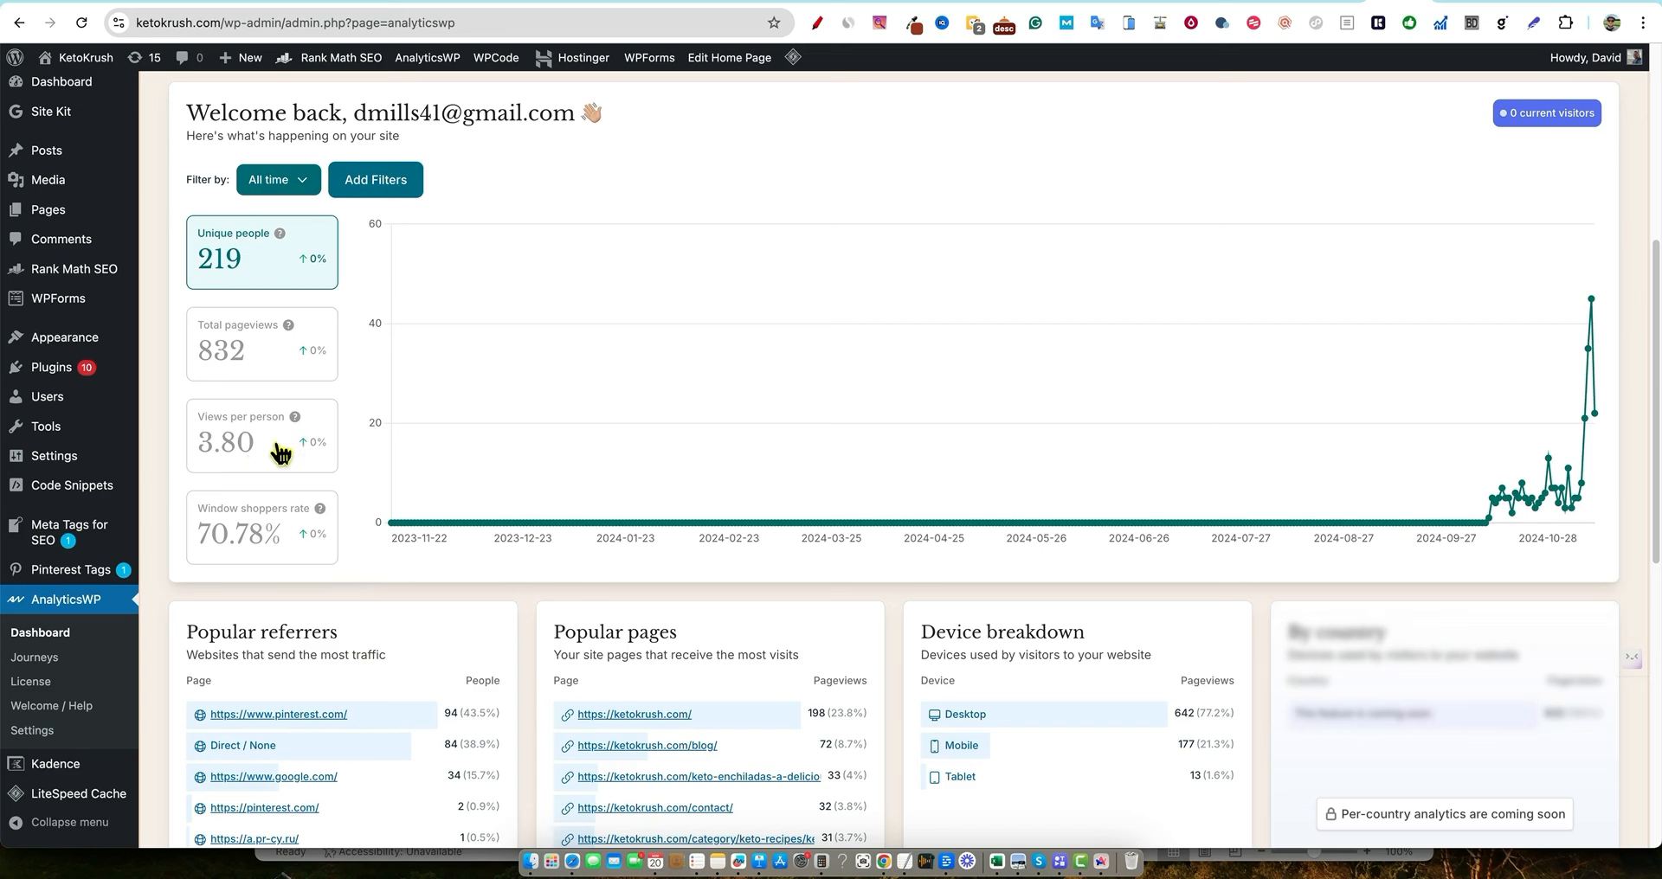
Filter the dashboard to the last 7 days (131 people, 238 pageviews) and view referrers and pages
click(275, 179)
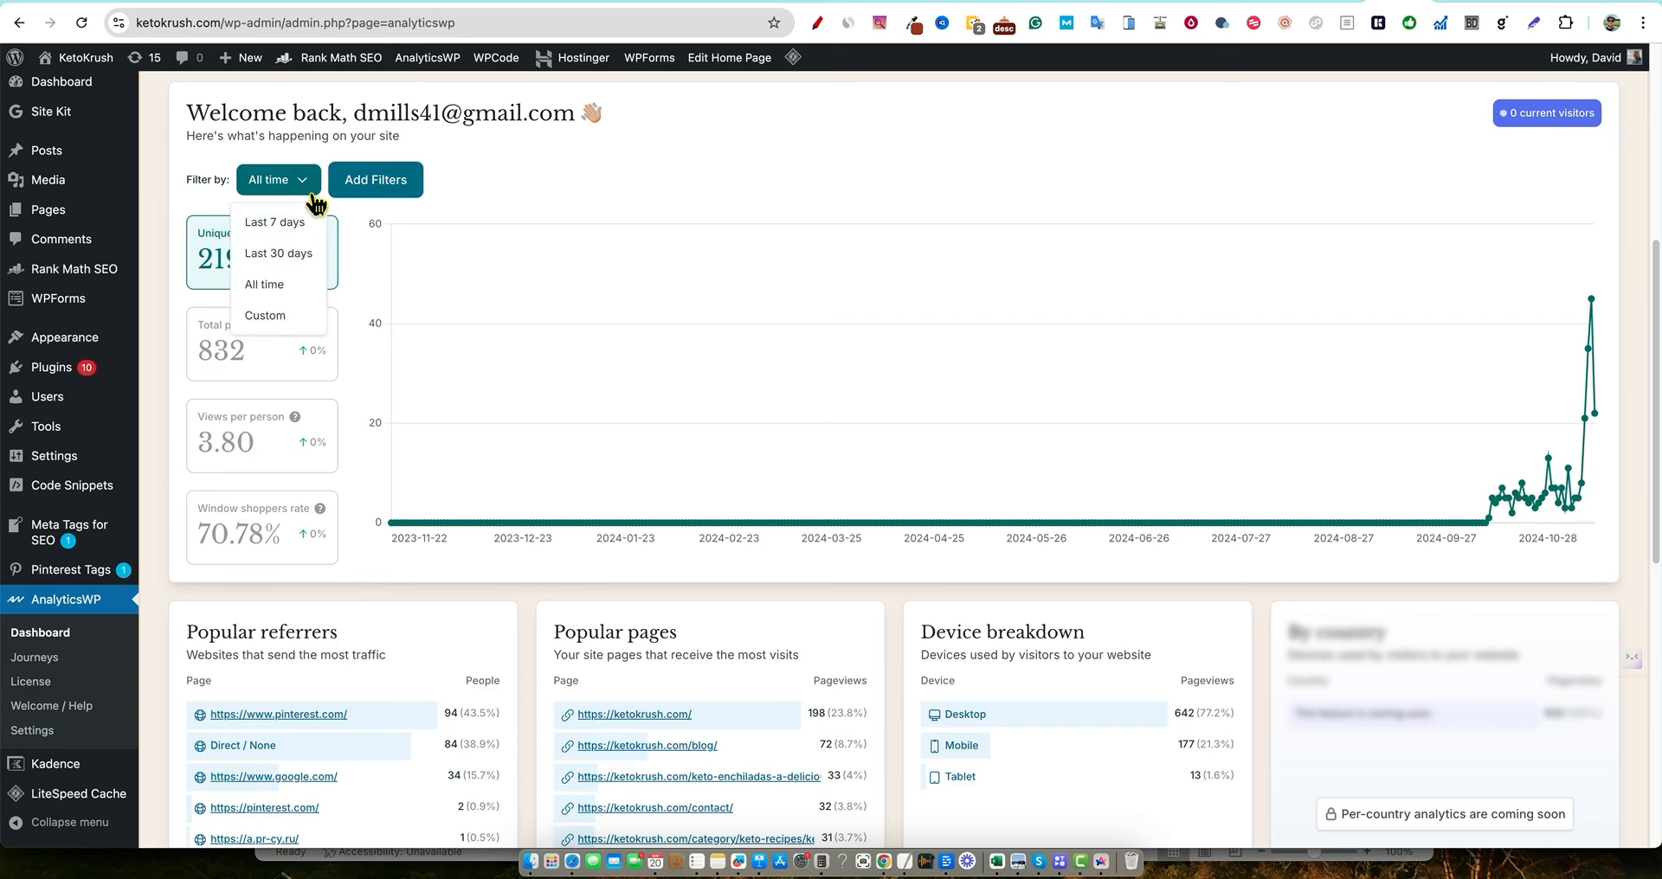
click(274, 221)
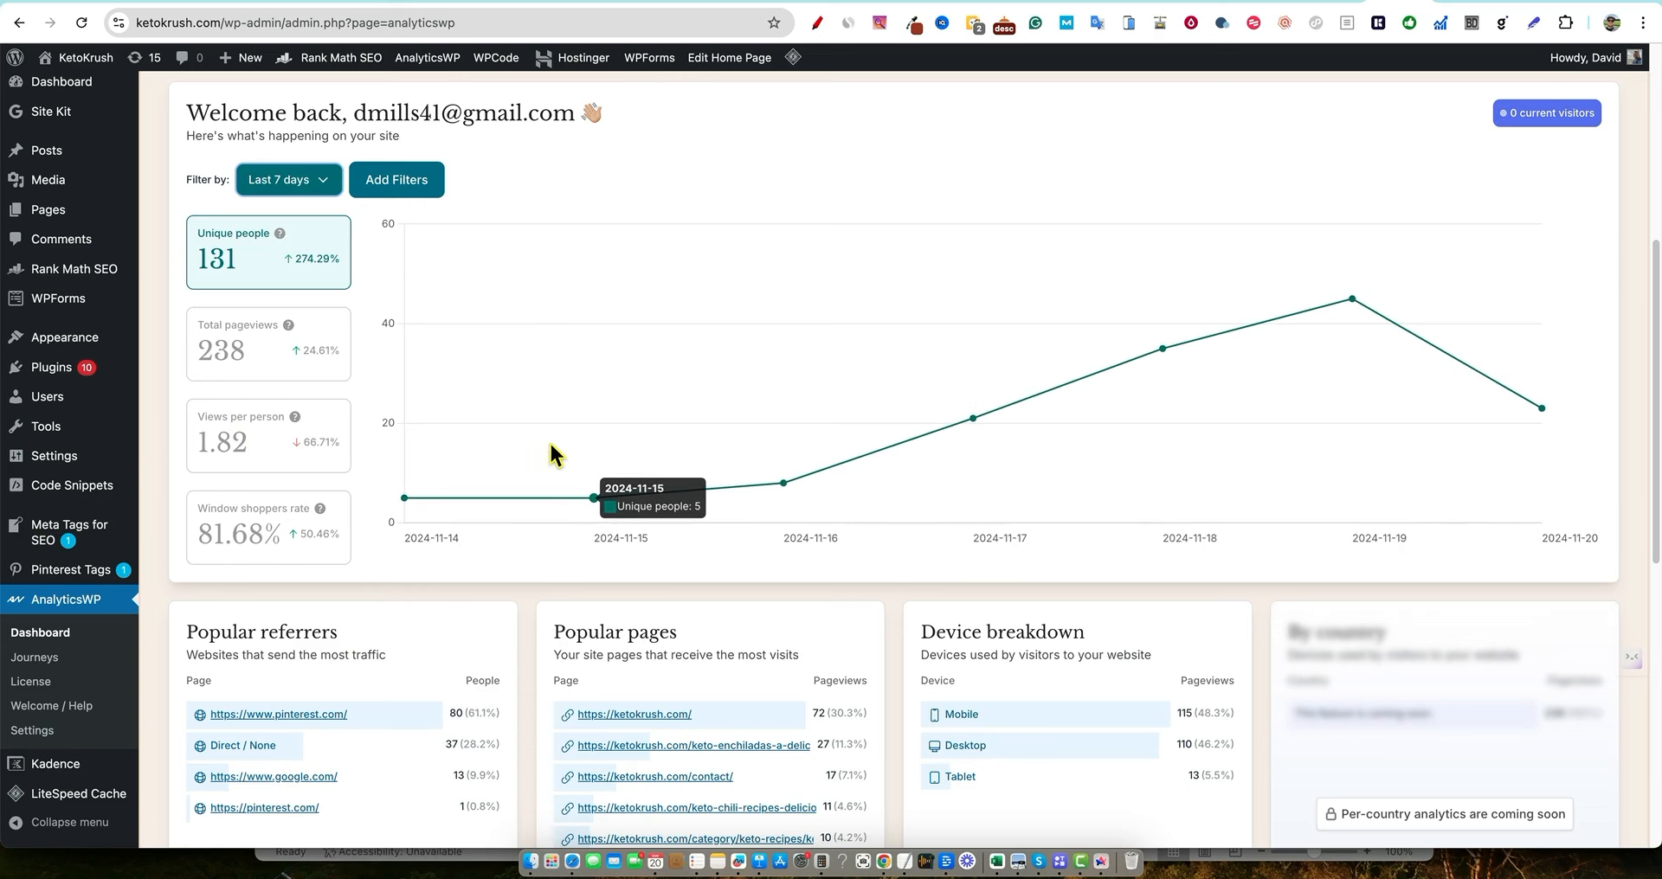
mouse_move(283, 279)
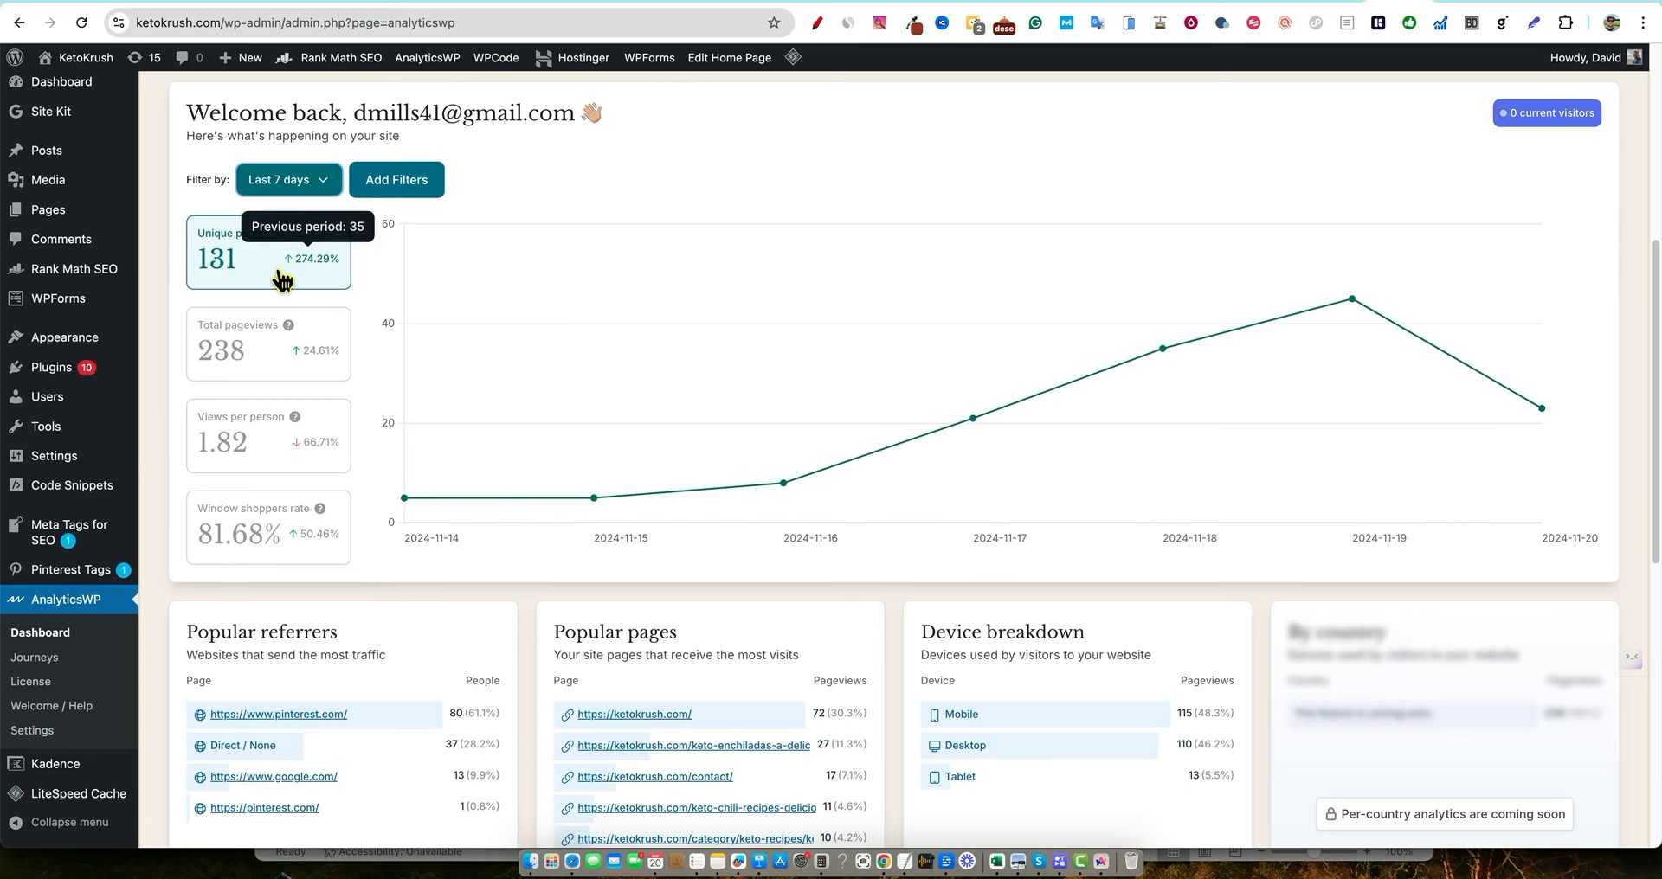
mouse_move(271, 365)
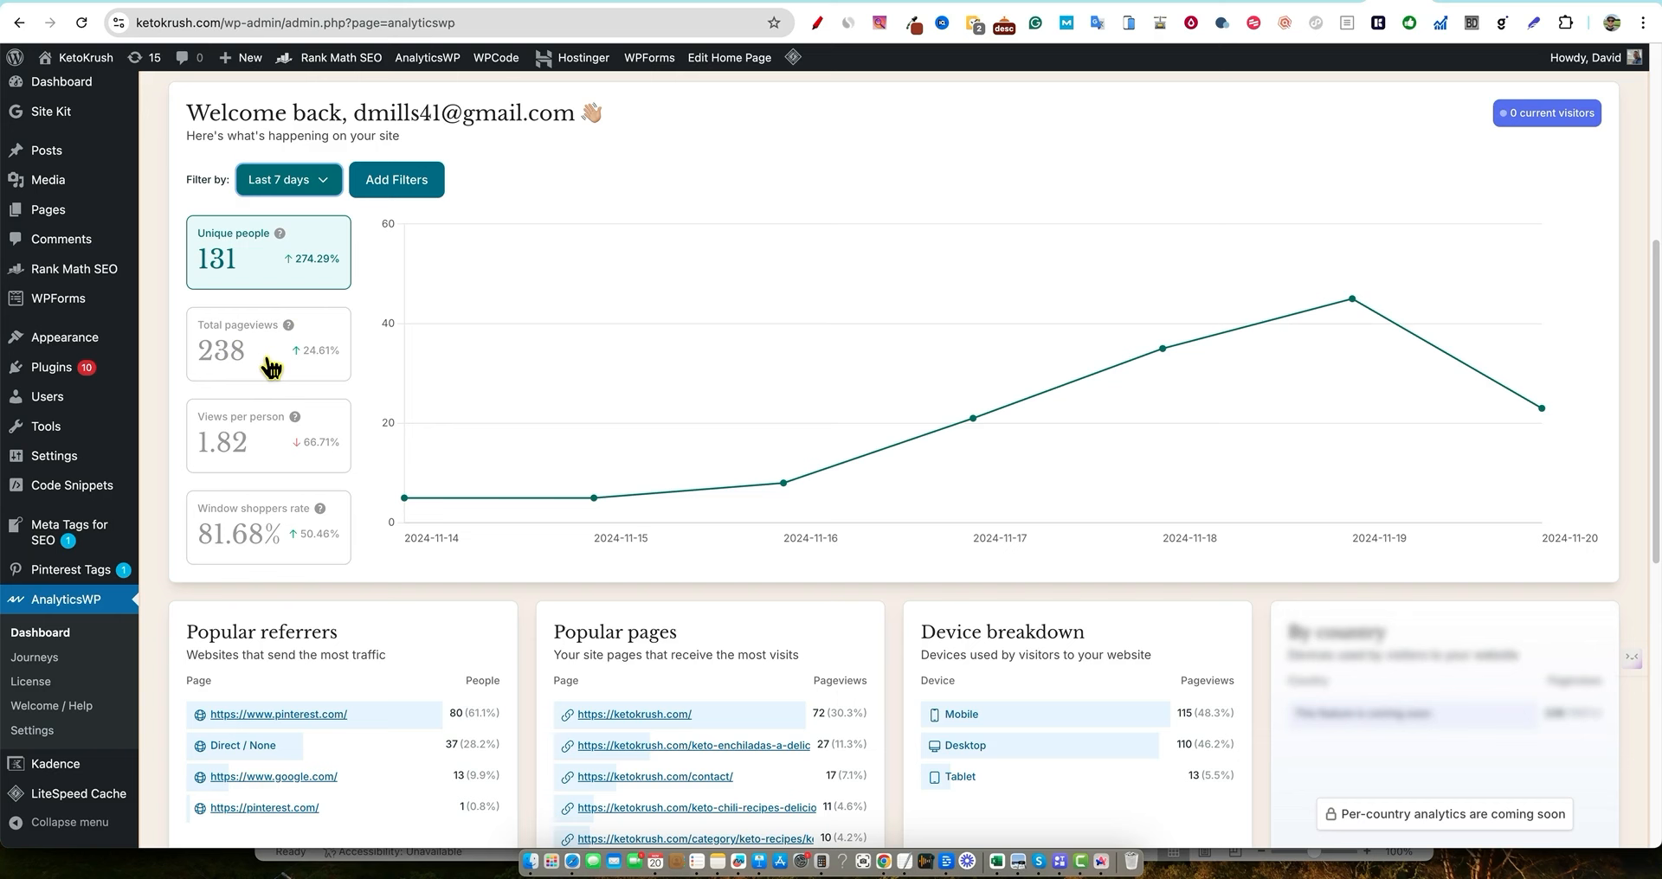
mouse_move(271, 377)
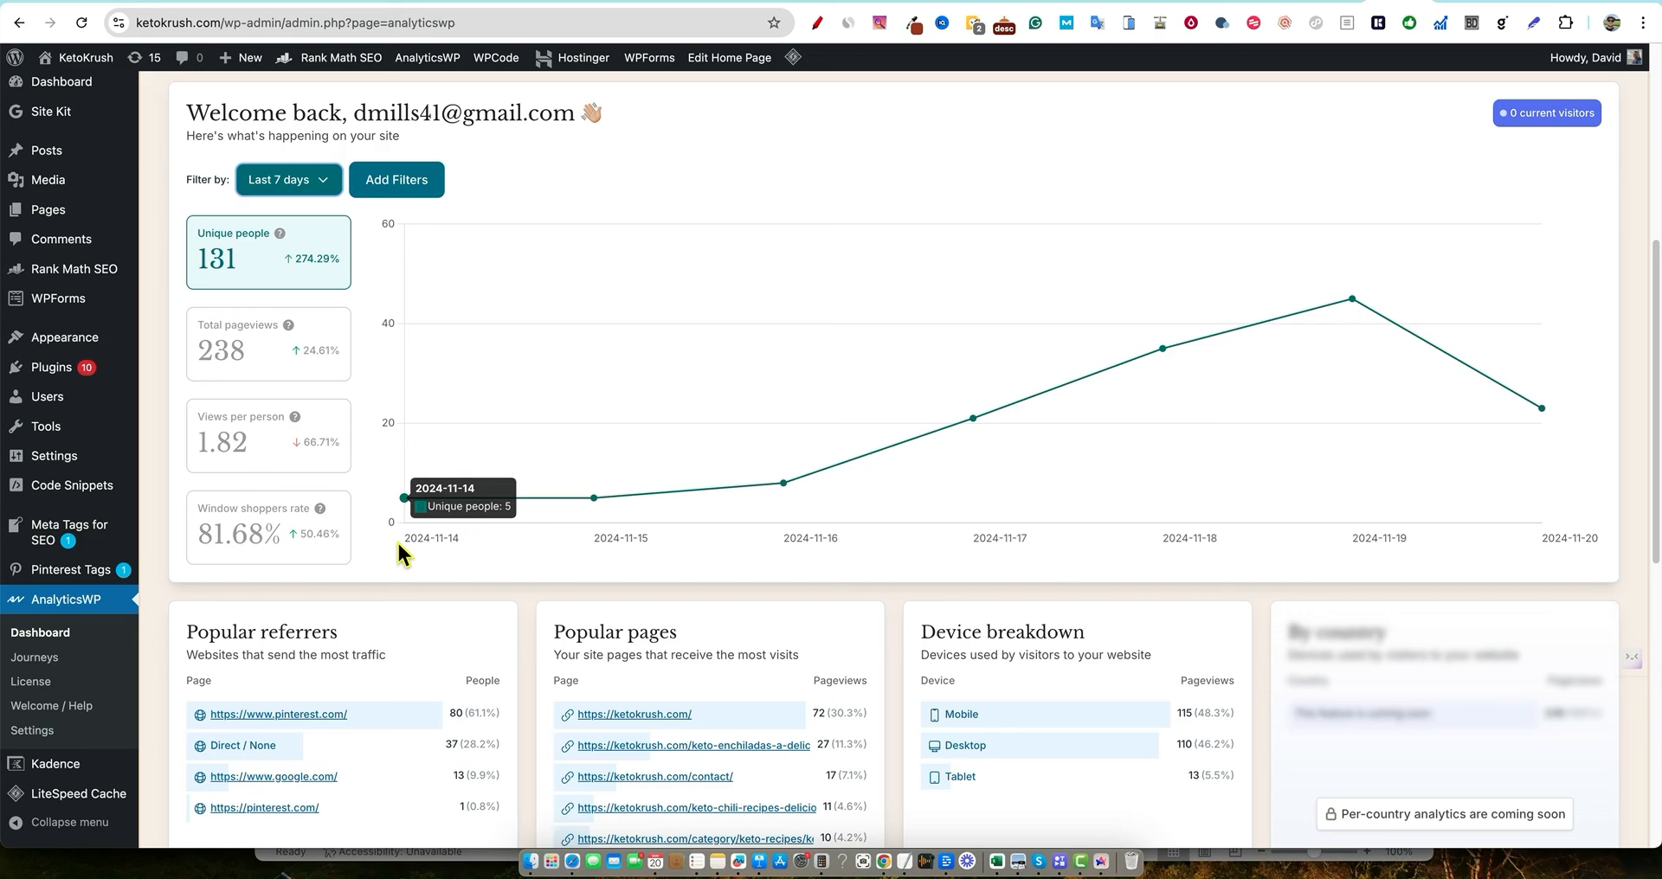
mouse_move(477, 559)
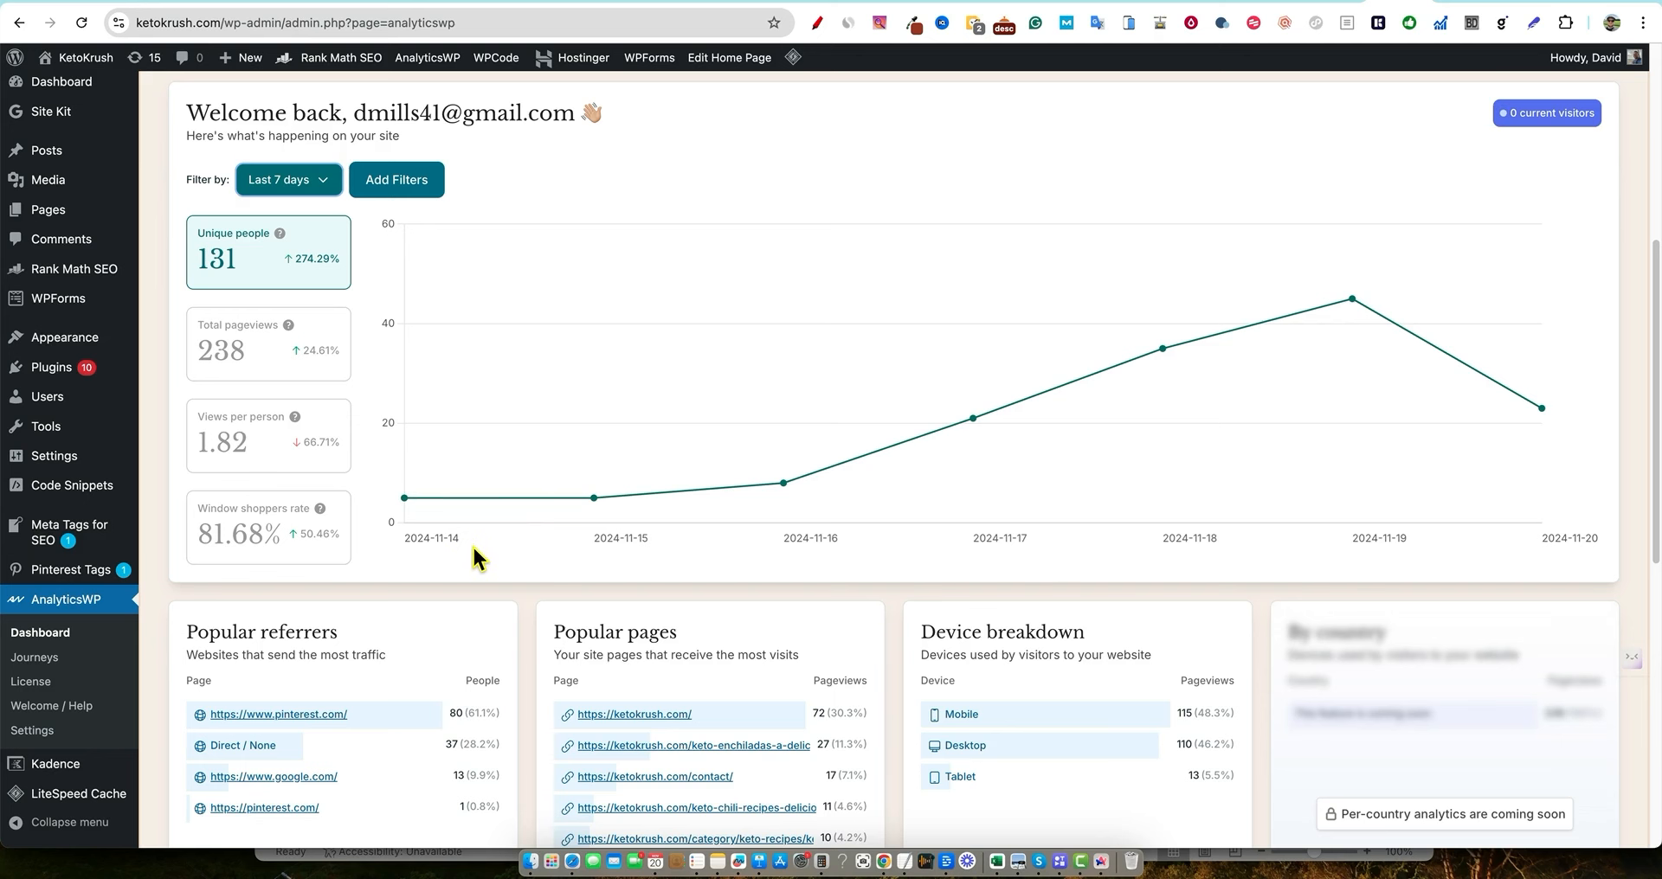
scroll(down, 3)
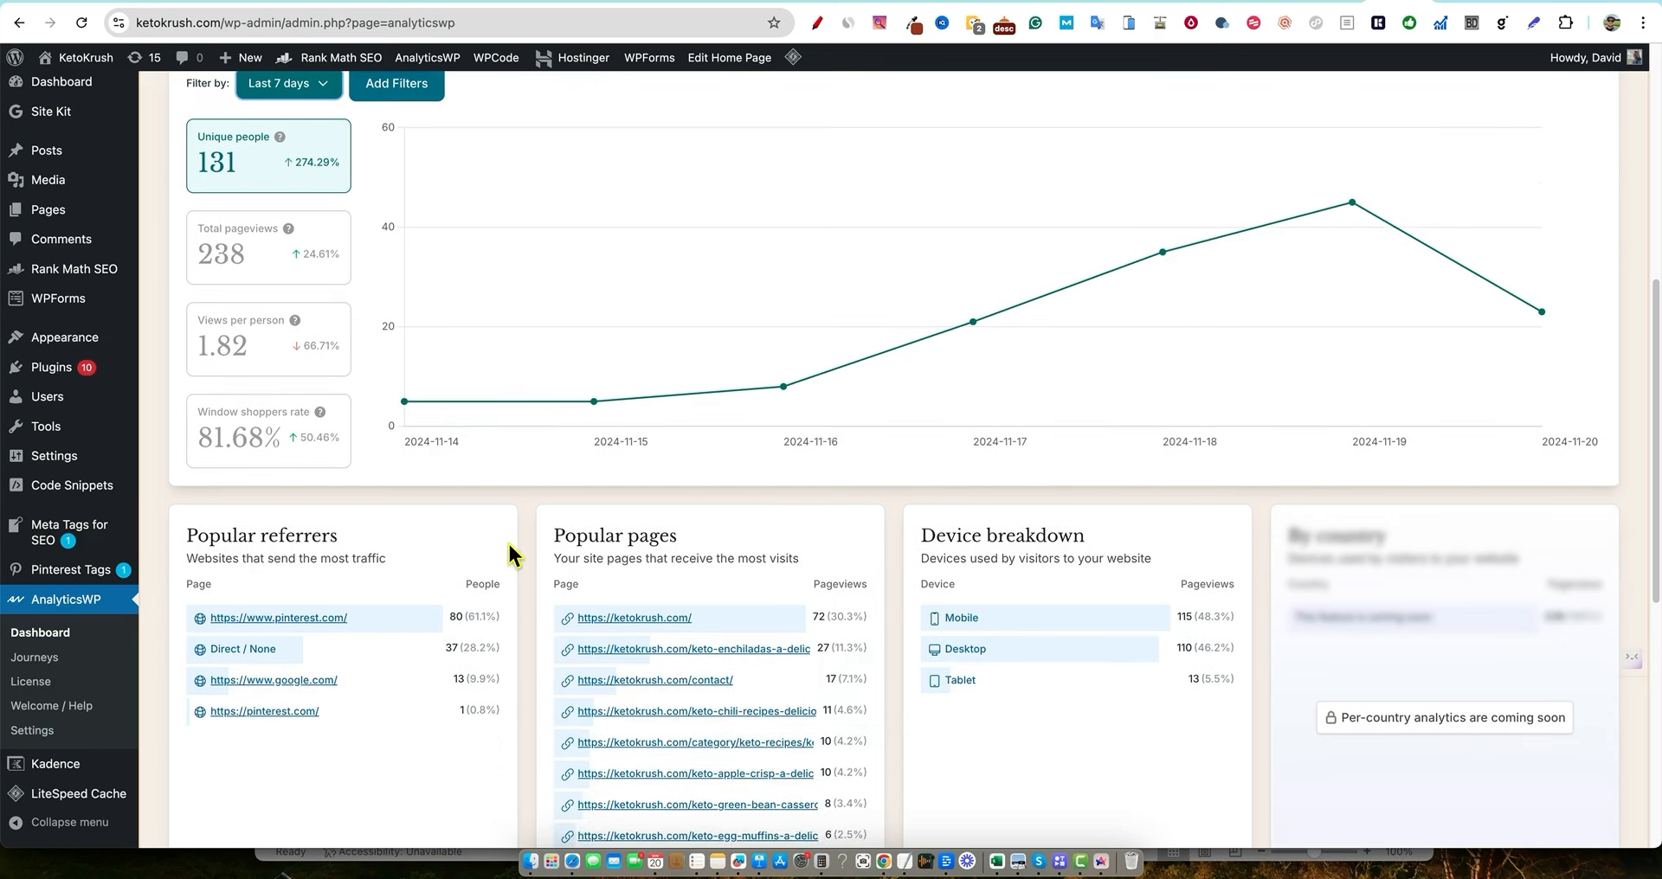
scroll(down, 3)
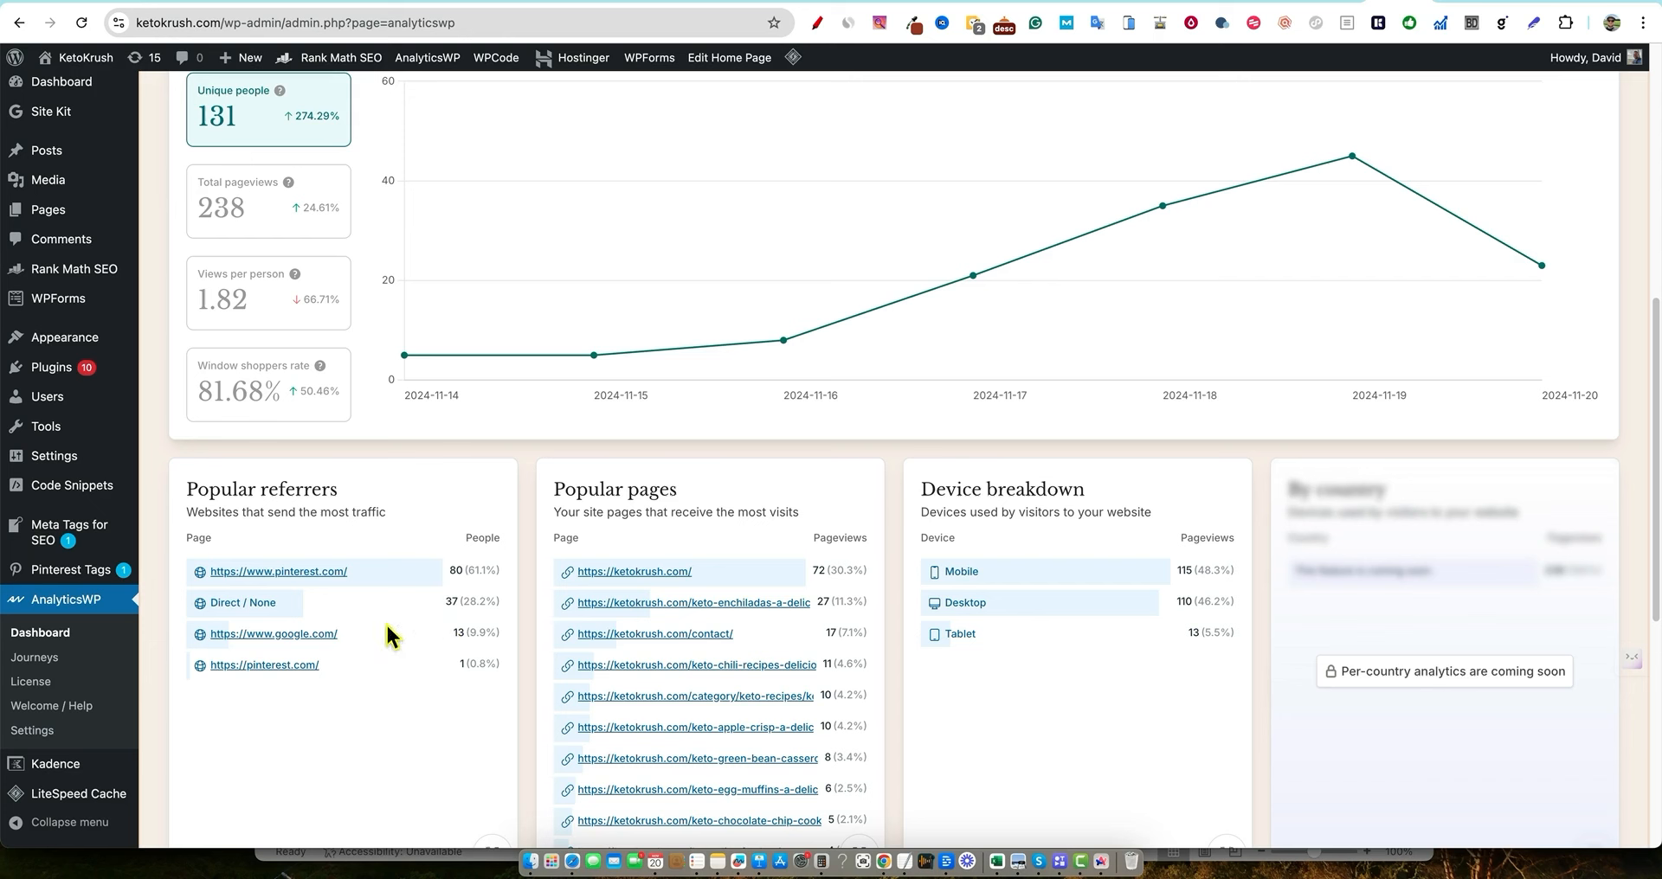
mouse_move(440, 684)
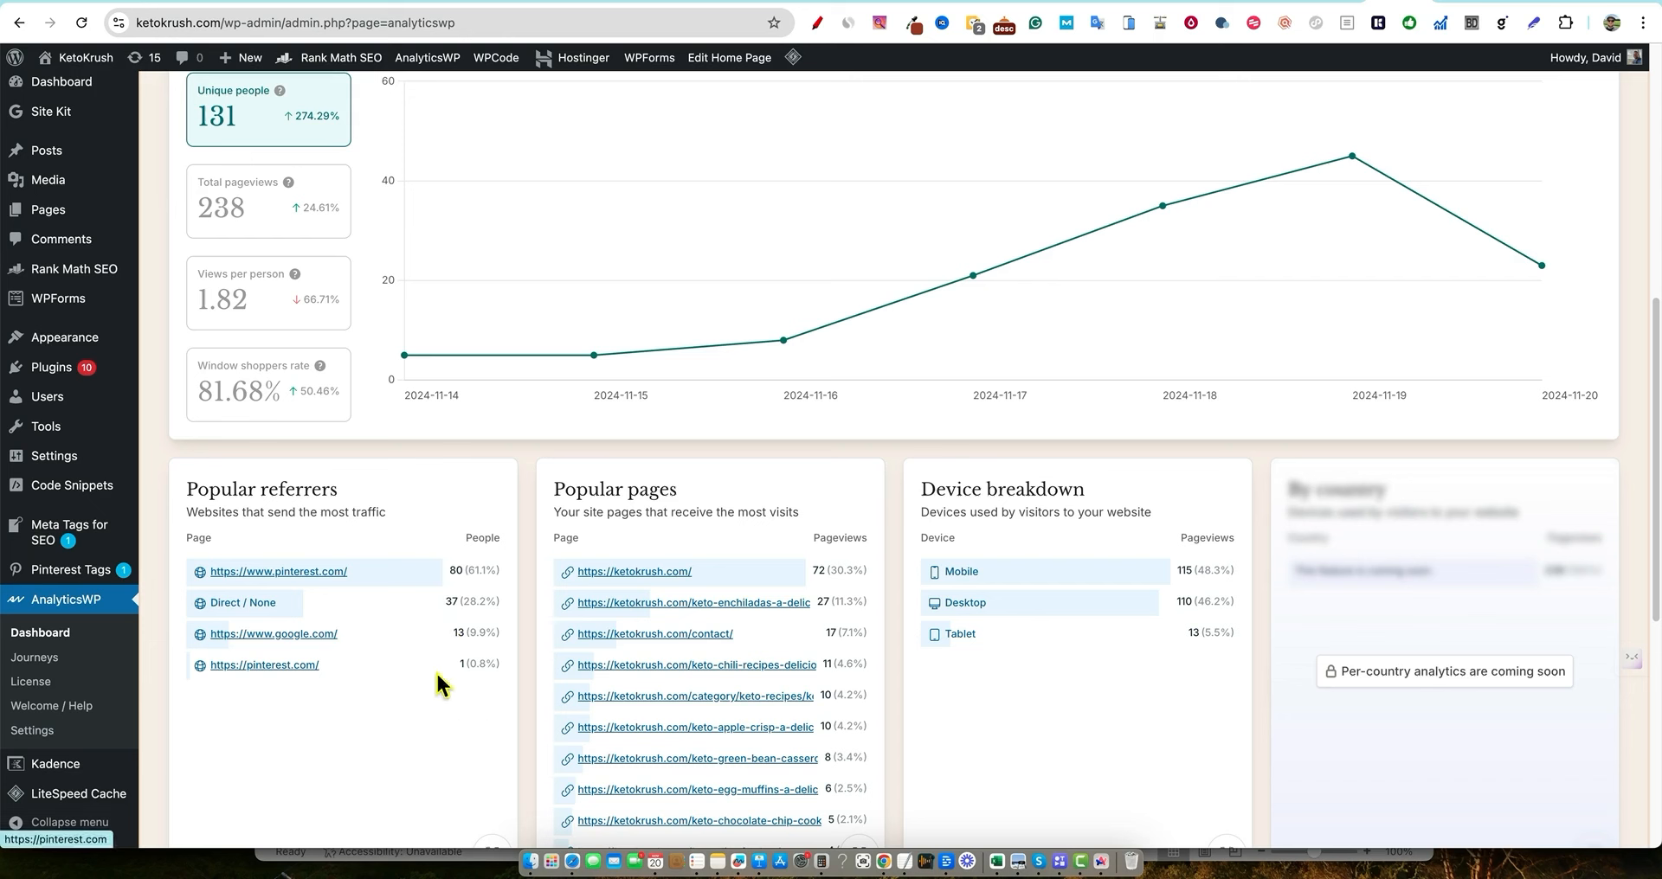
mouse_move(379, 628)
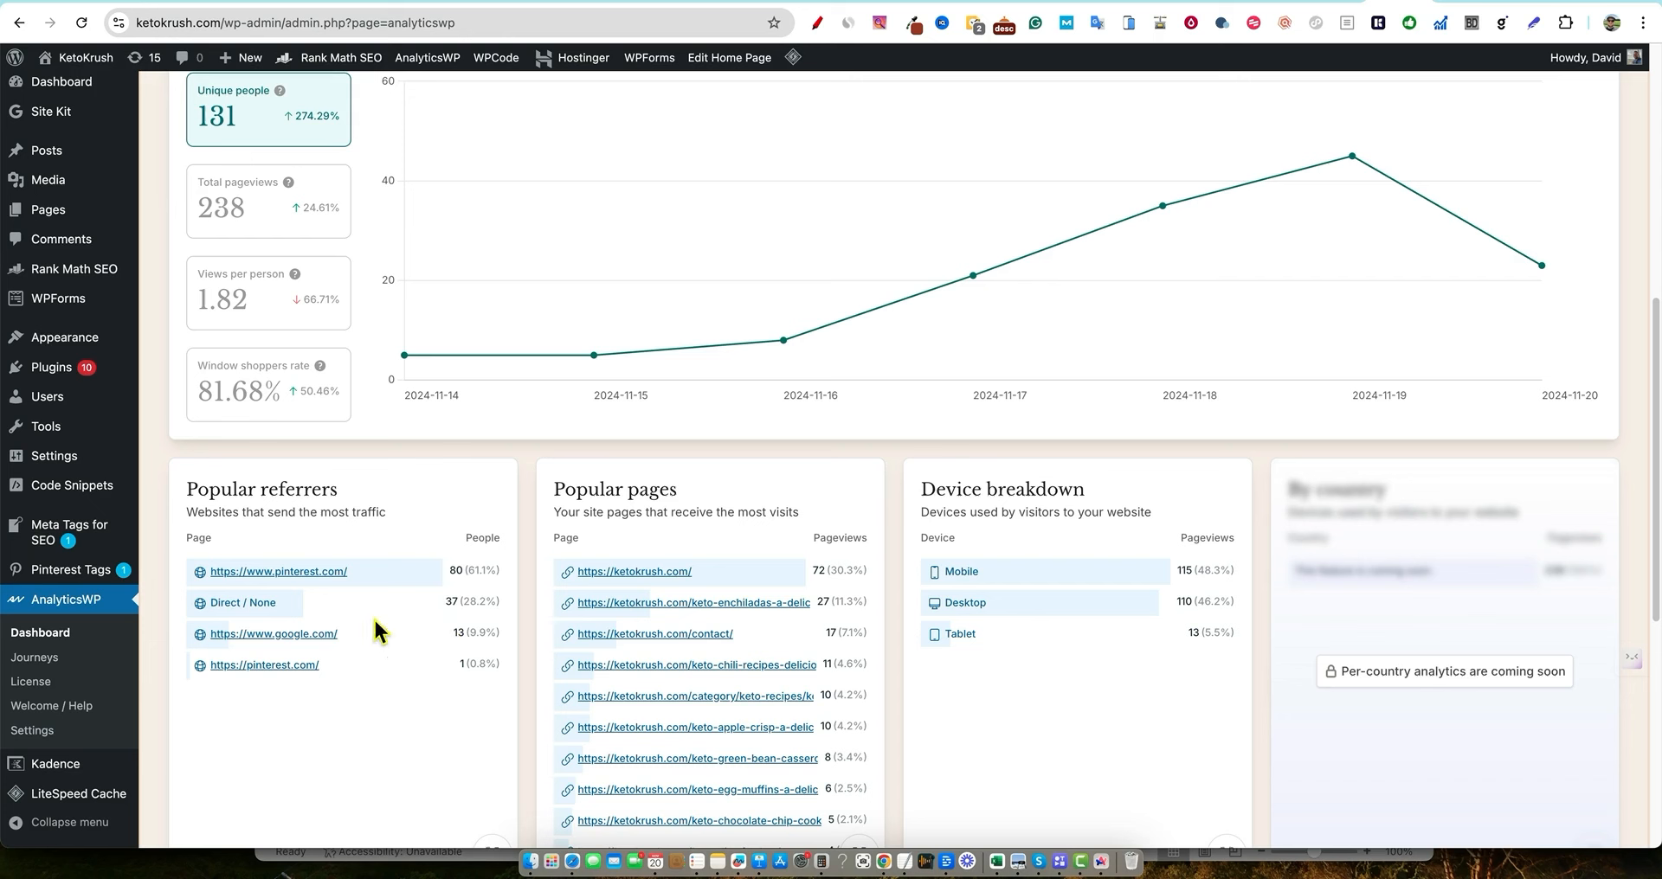
mouse_move(420, 480)
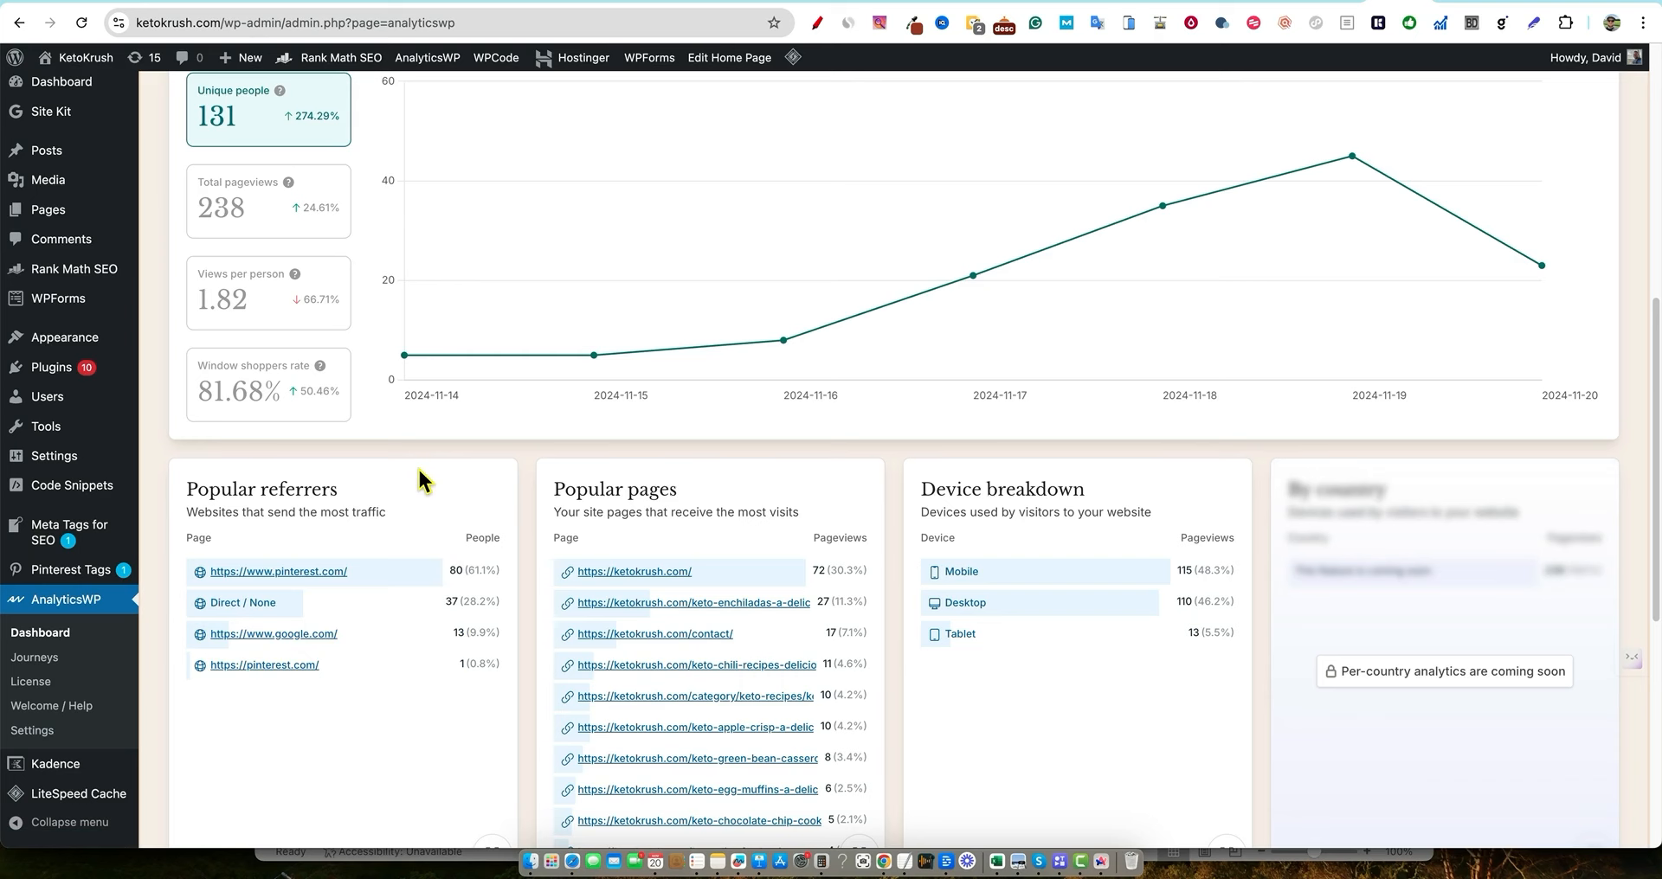
Set the filter back to All time (219 people, 835 pageviews) and return to the top
click(287, 98)
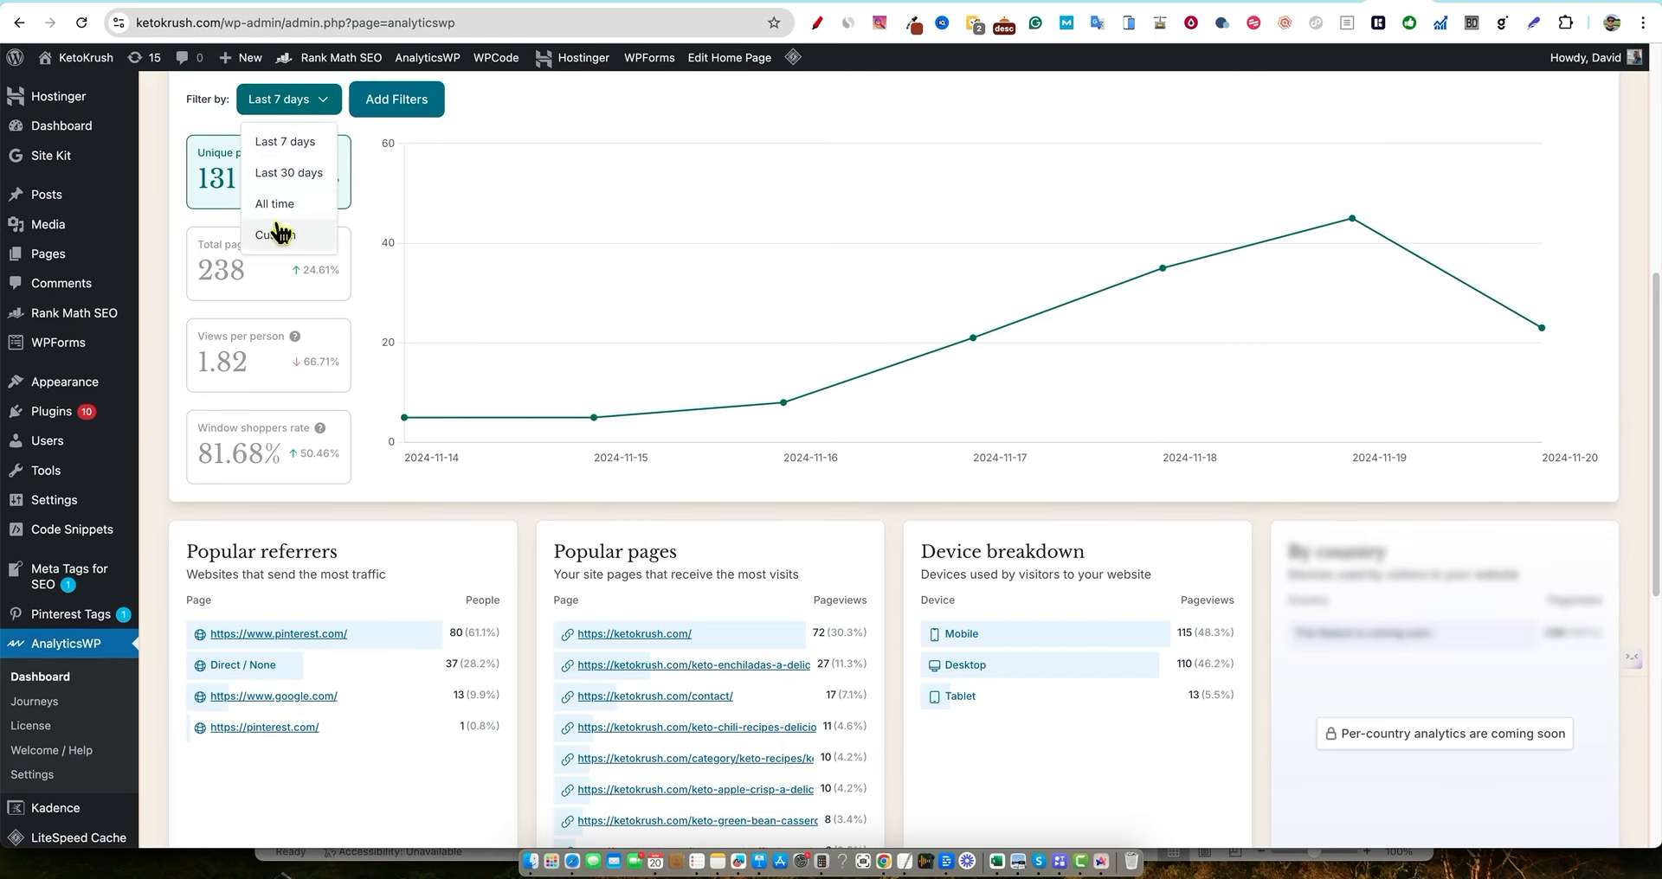
click(274, 204)
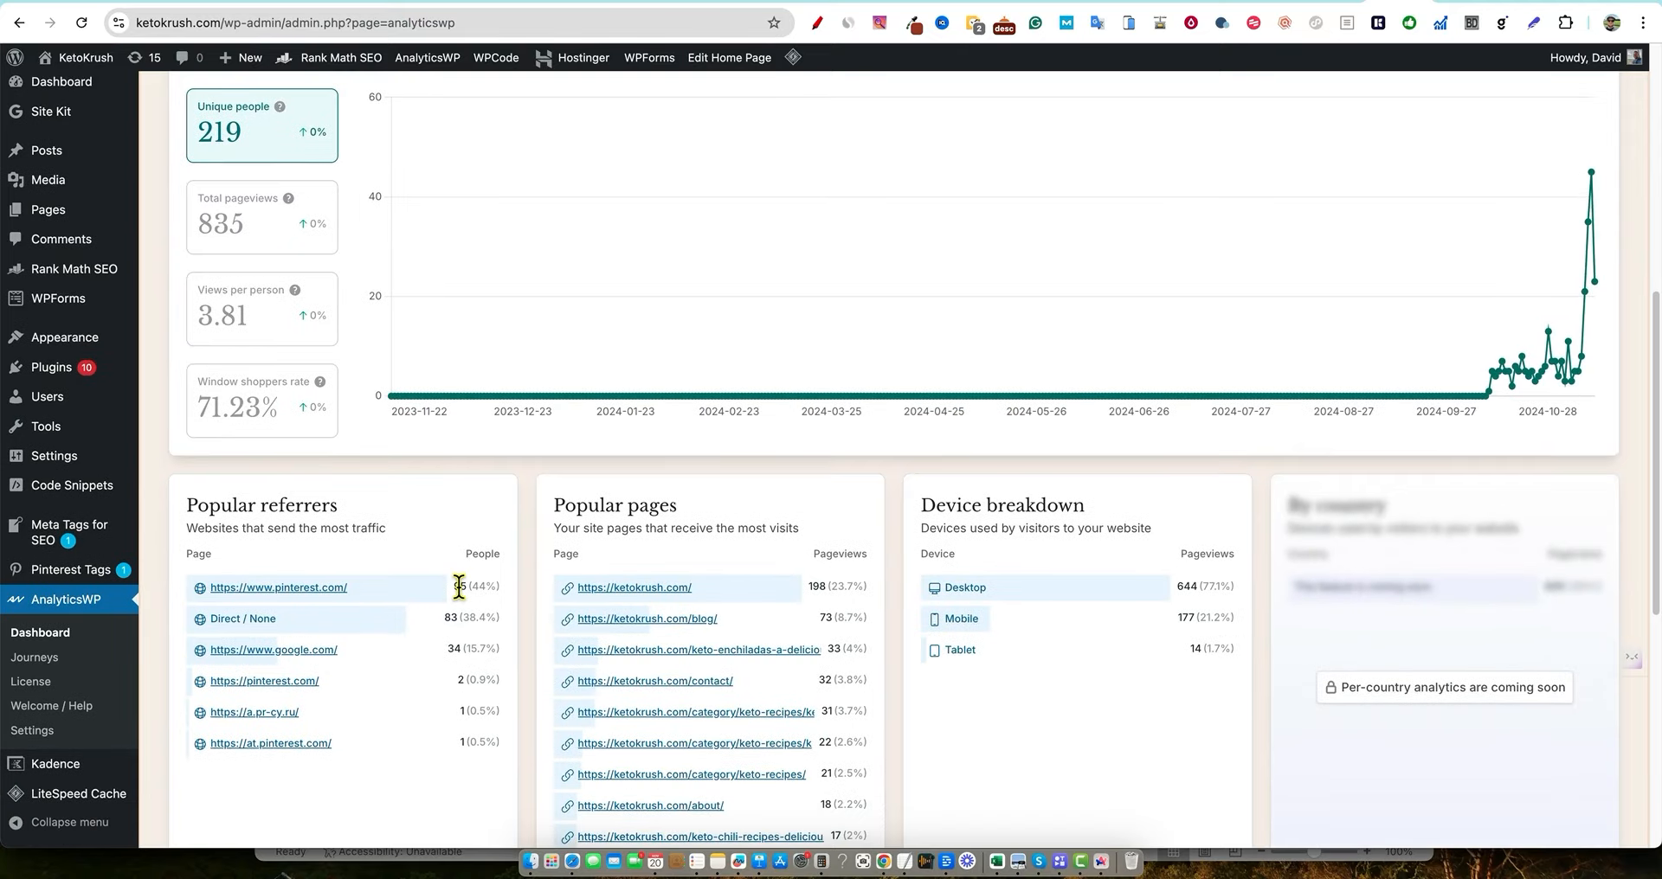
mouse_move(439, 691)
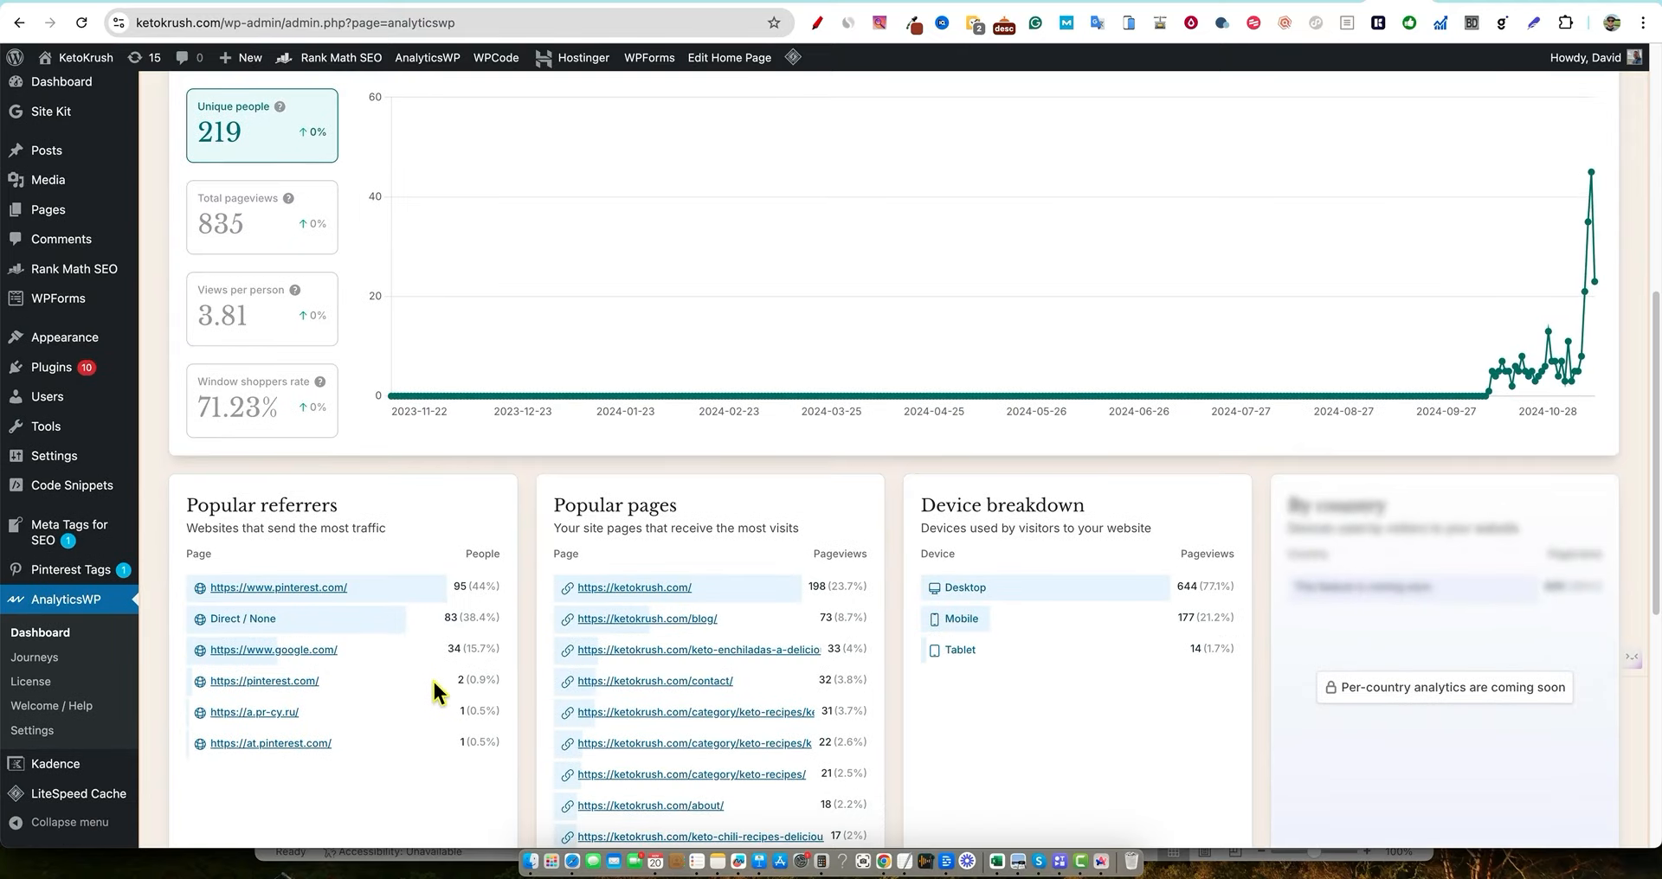
mouse_move(341, 691)
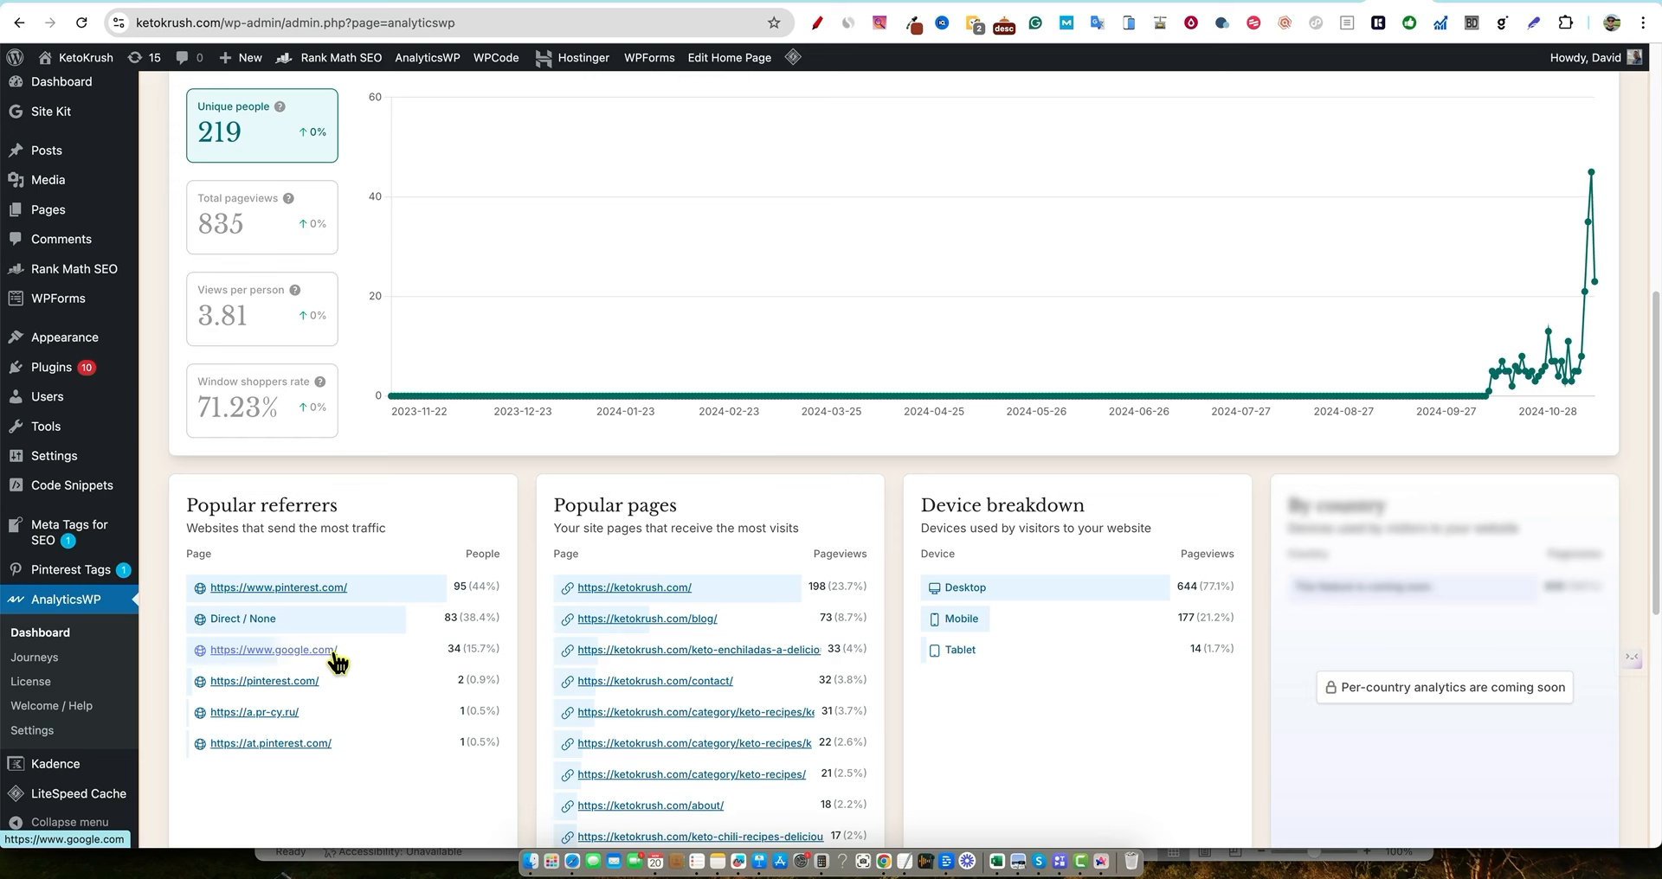
mouse_move(1007, 632)
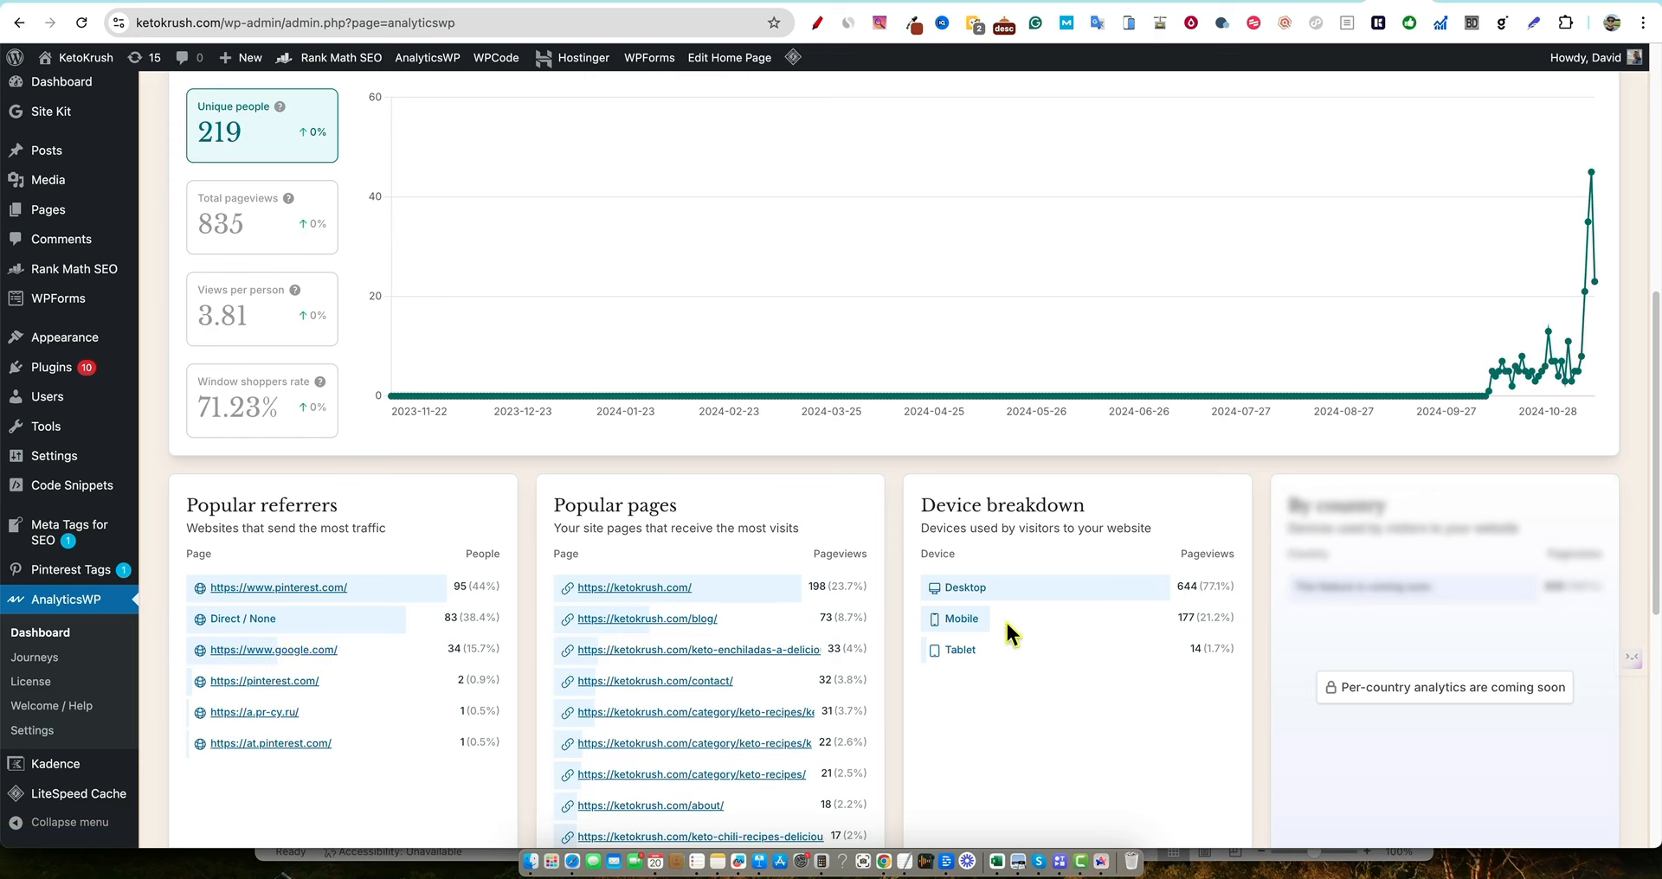
scroll(up, 3)
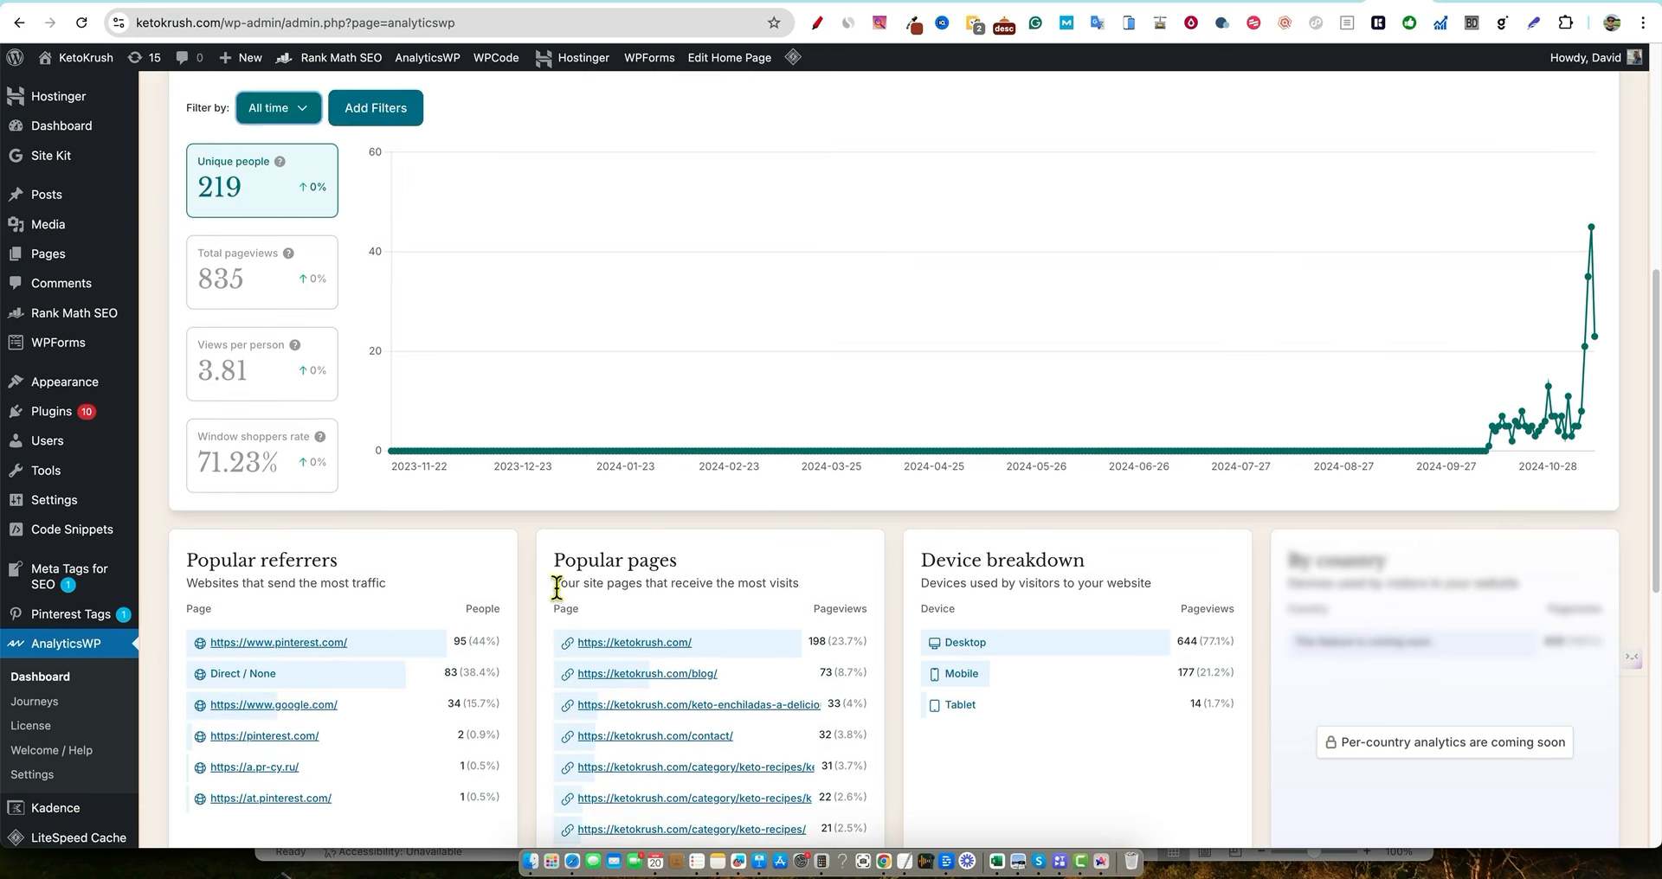
scroll(up, 3)
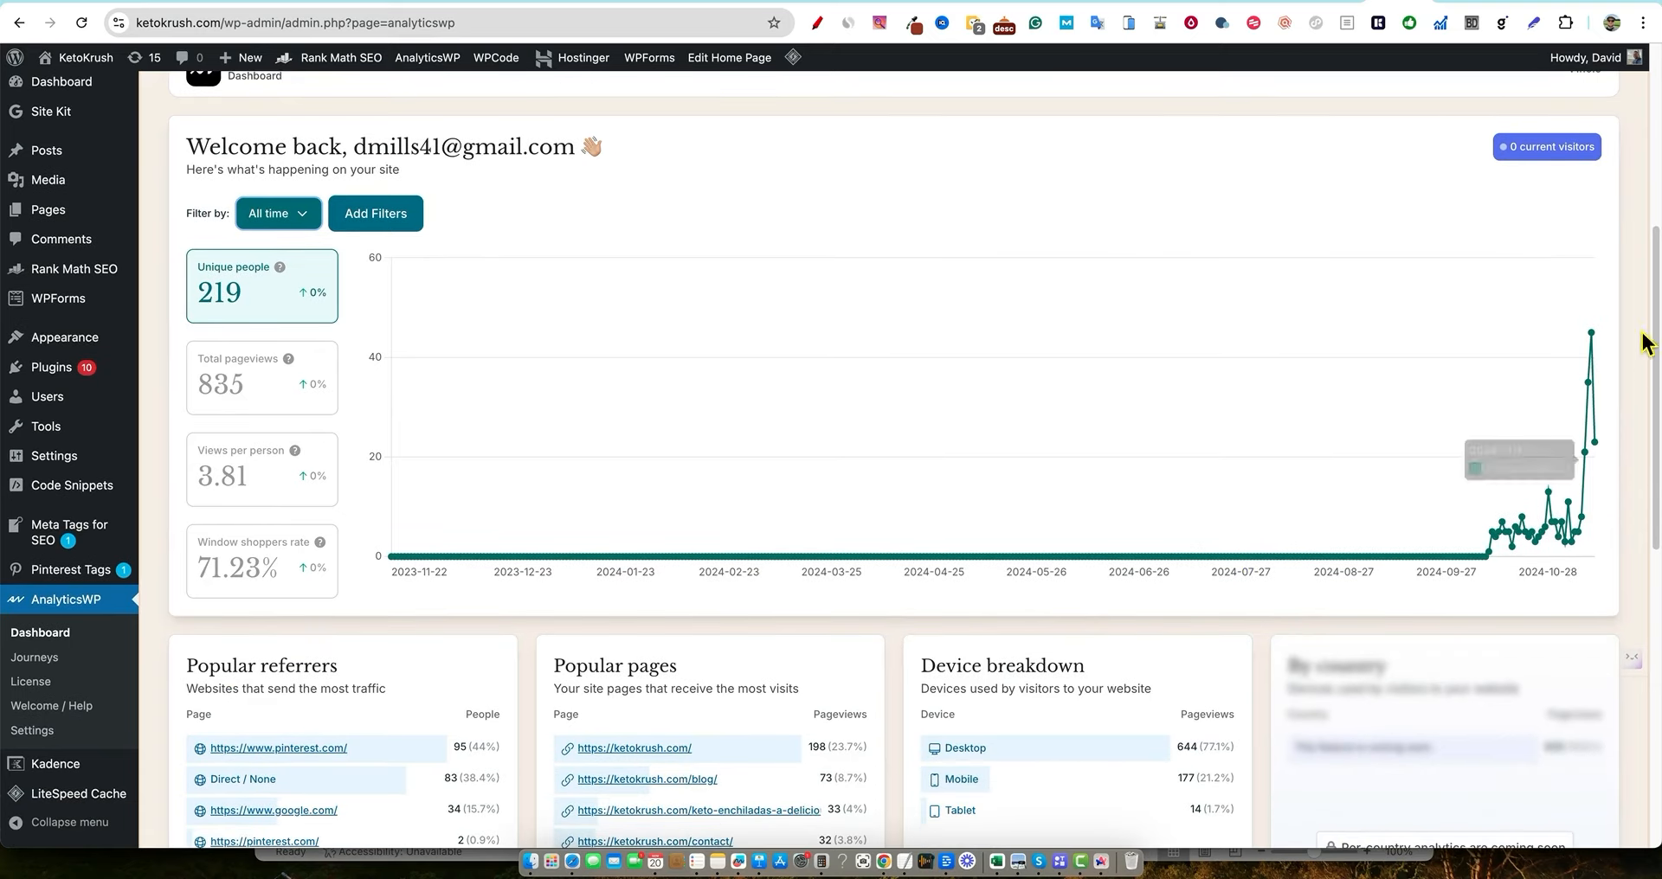
mouse_move(306, 348)
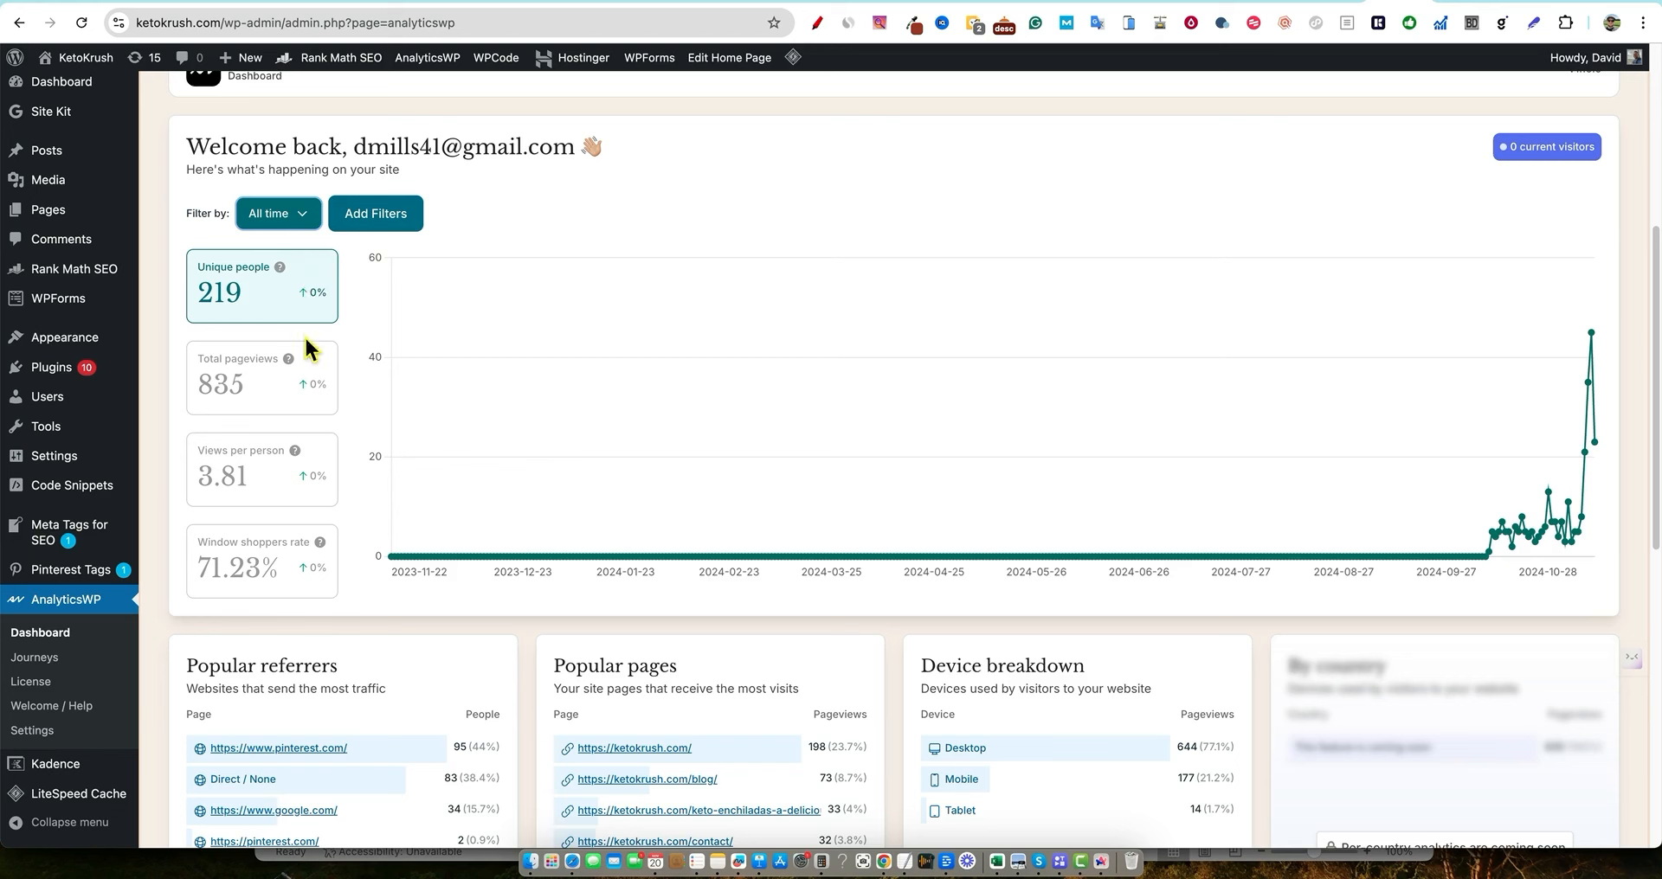
click(260, 561)
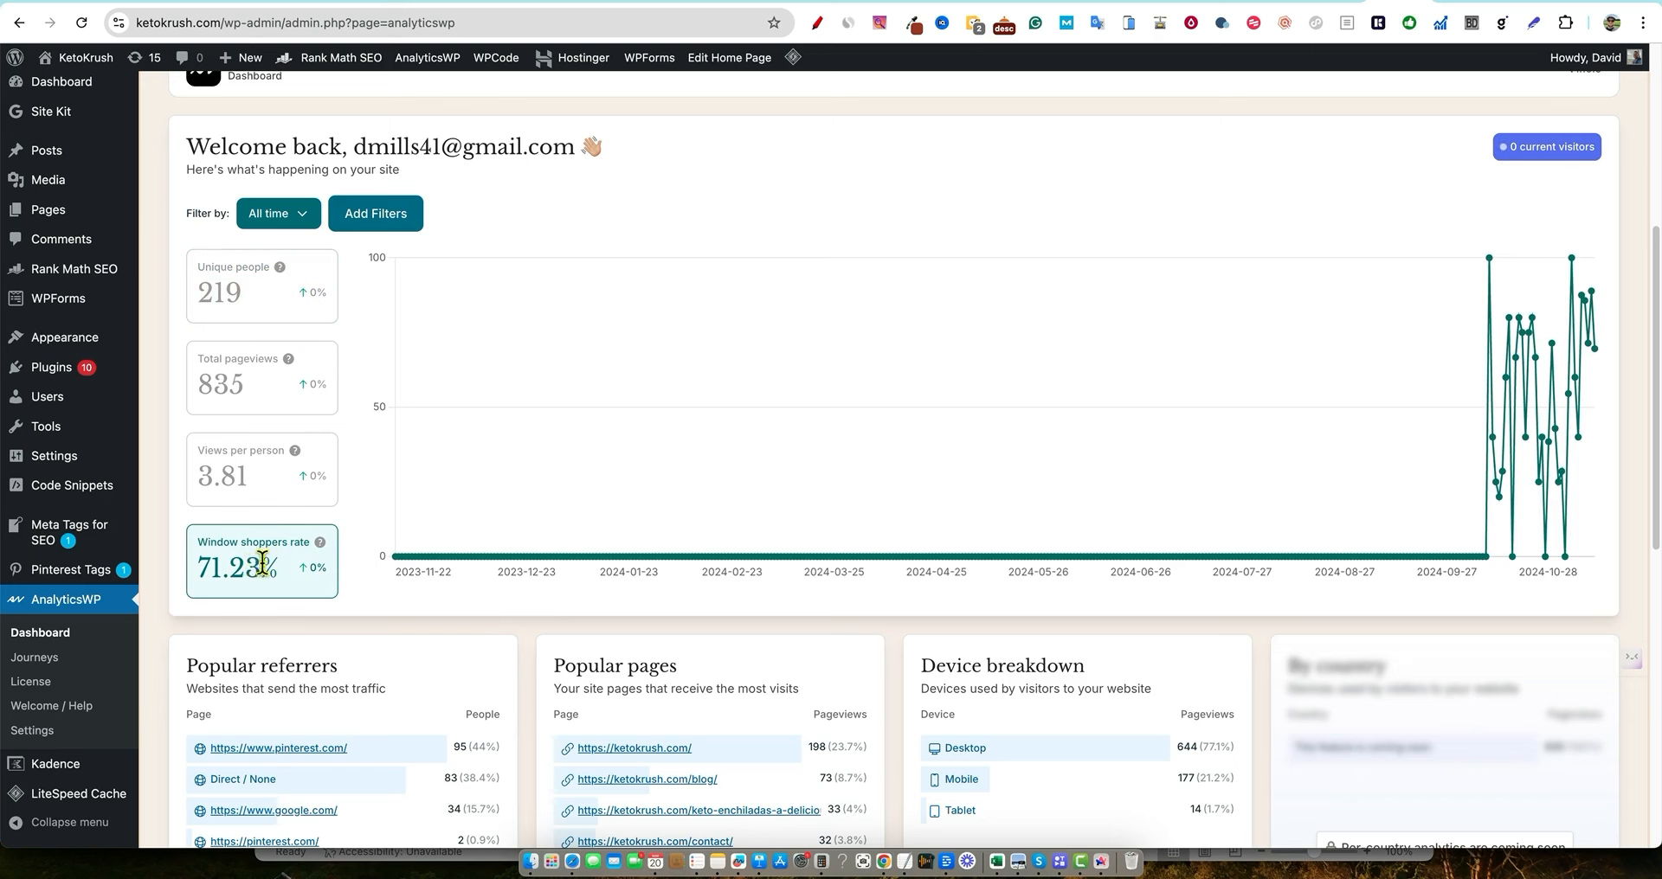
mouse_move(315, 572)
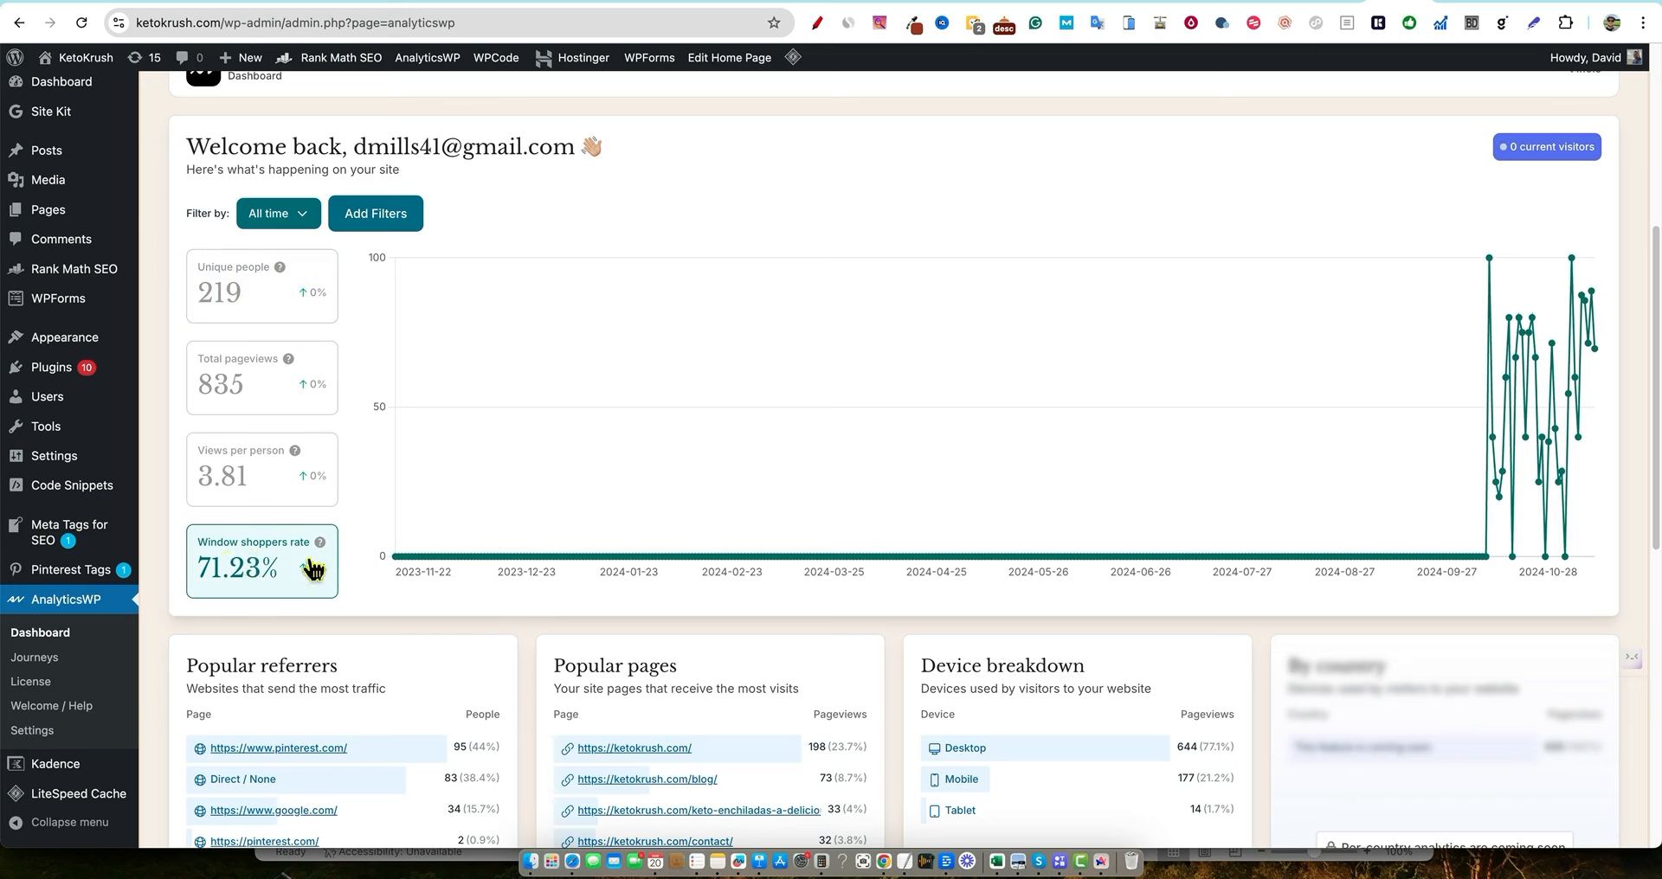
mouse_move(368, 556)
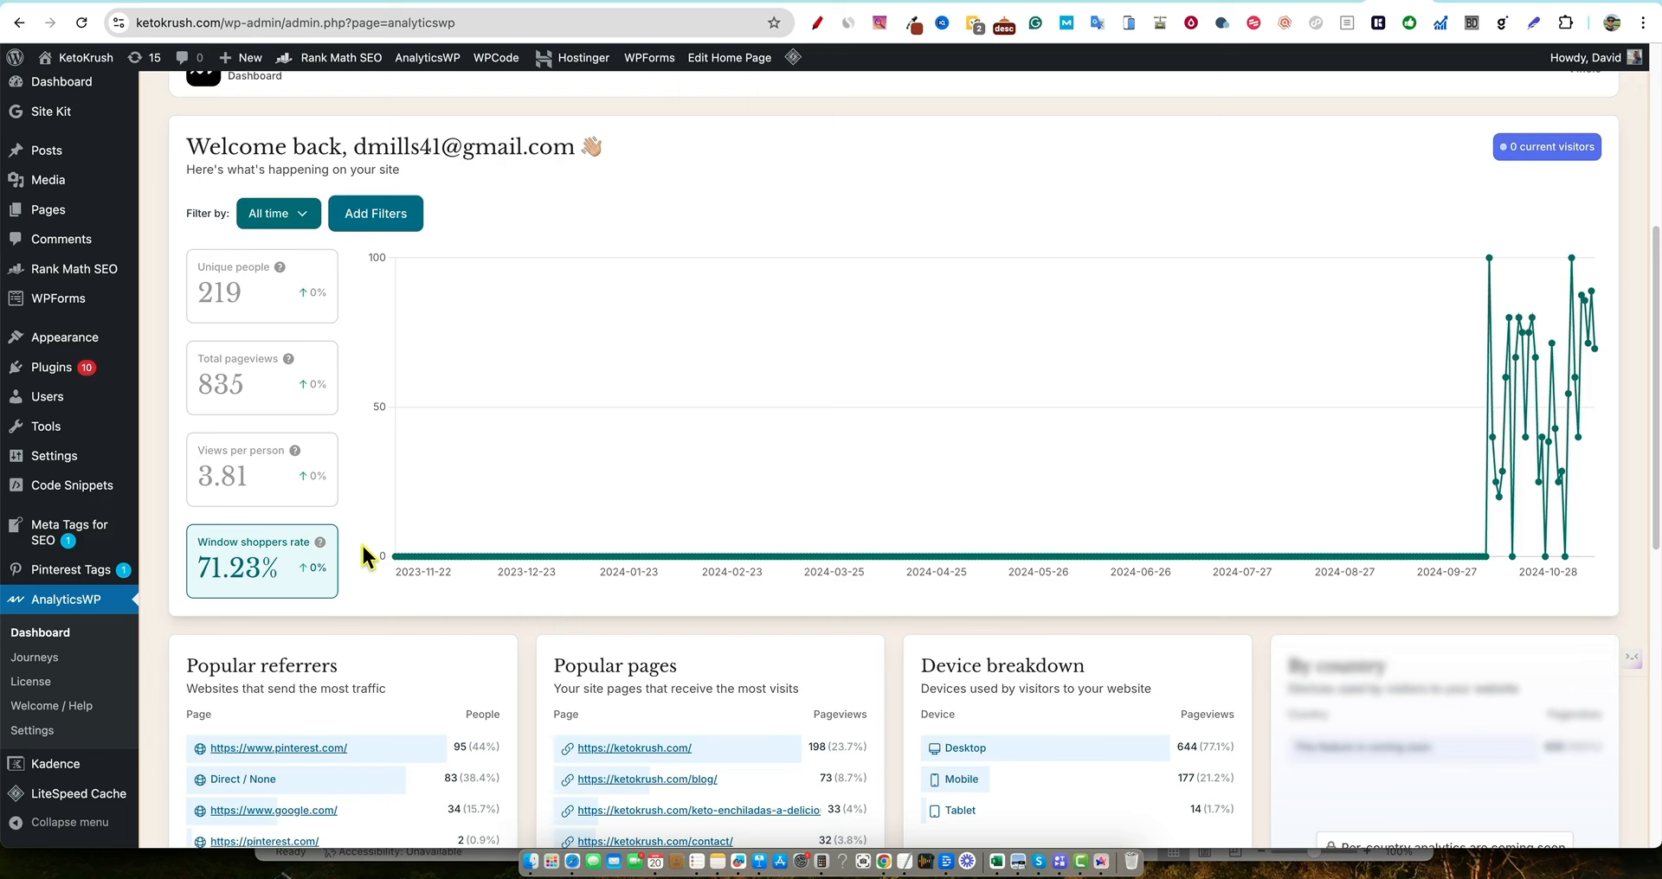
mouse_move(453, 666)
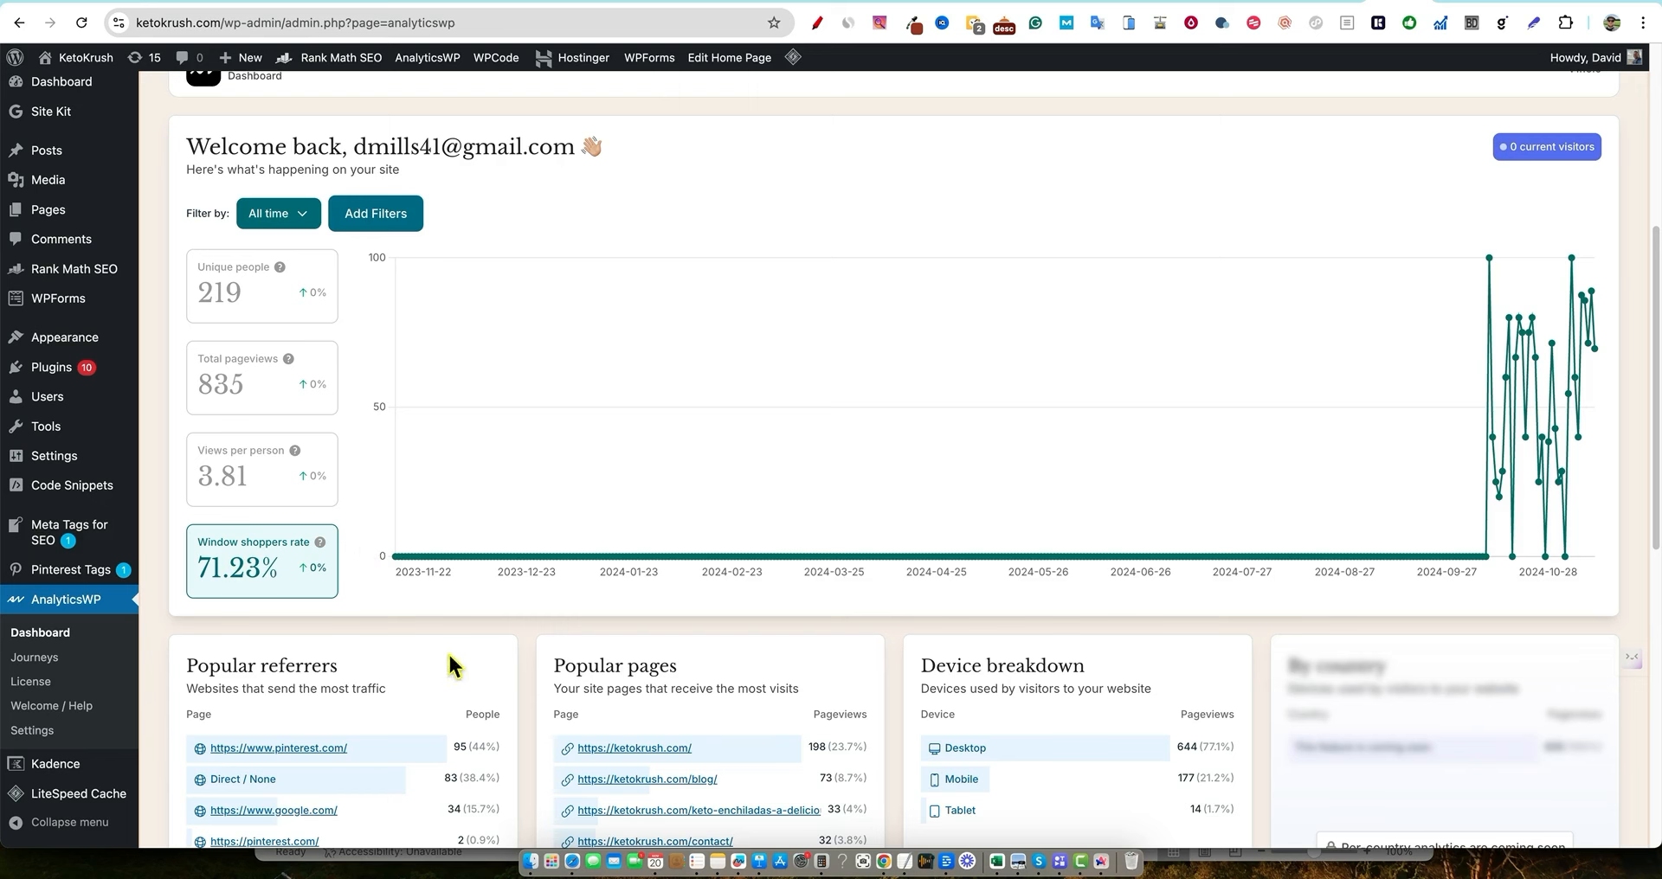
mouse_move(382, 618)
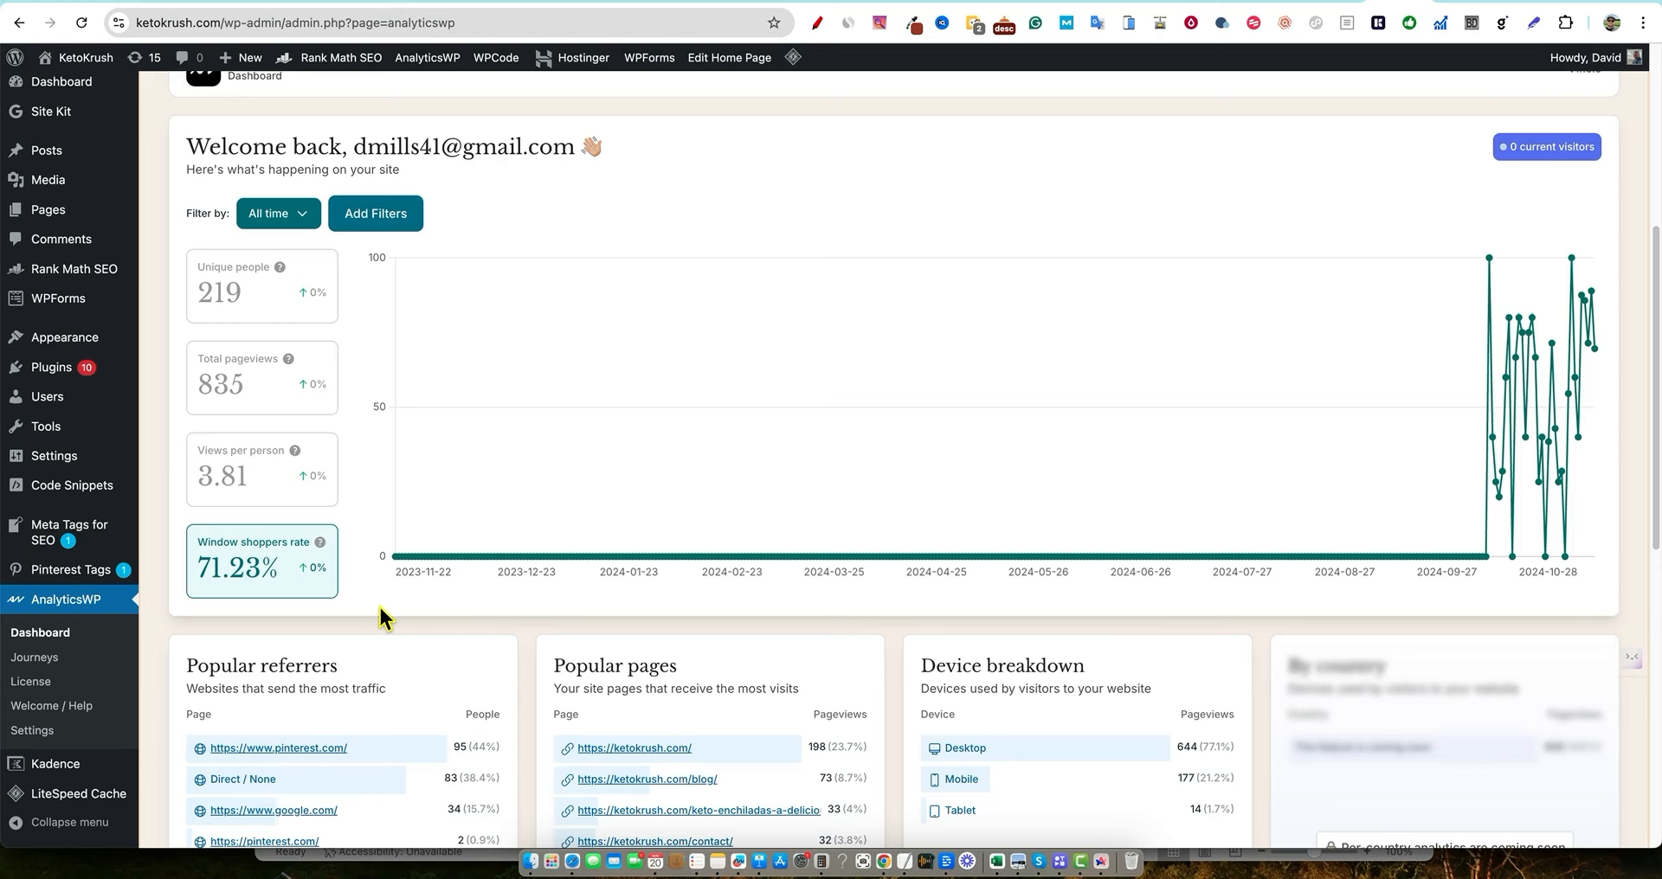
scroll(down, 3)
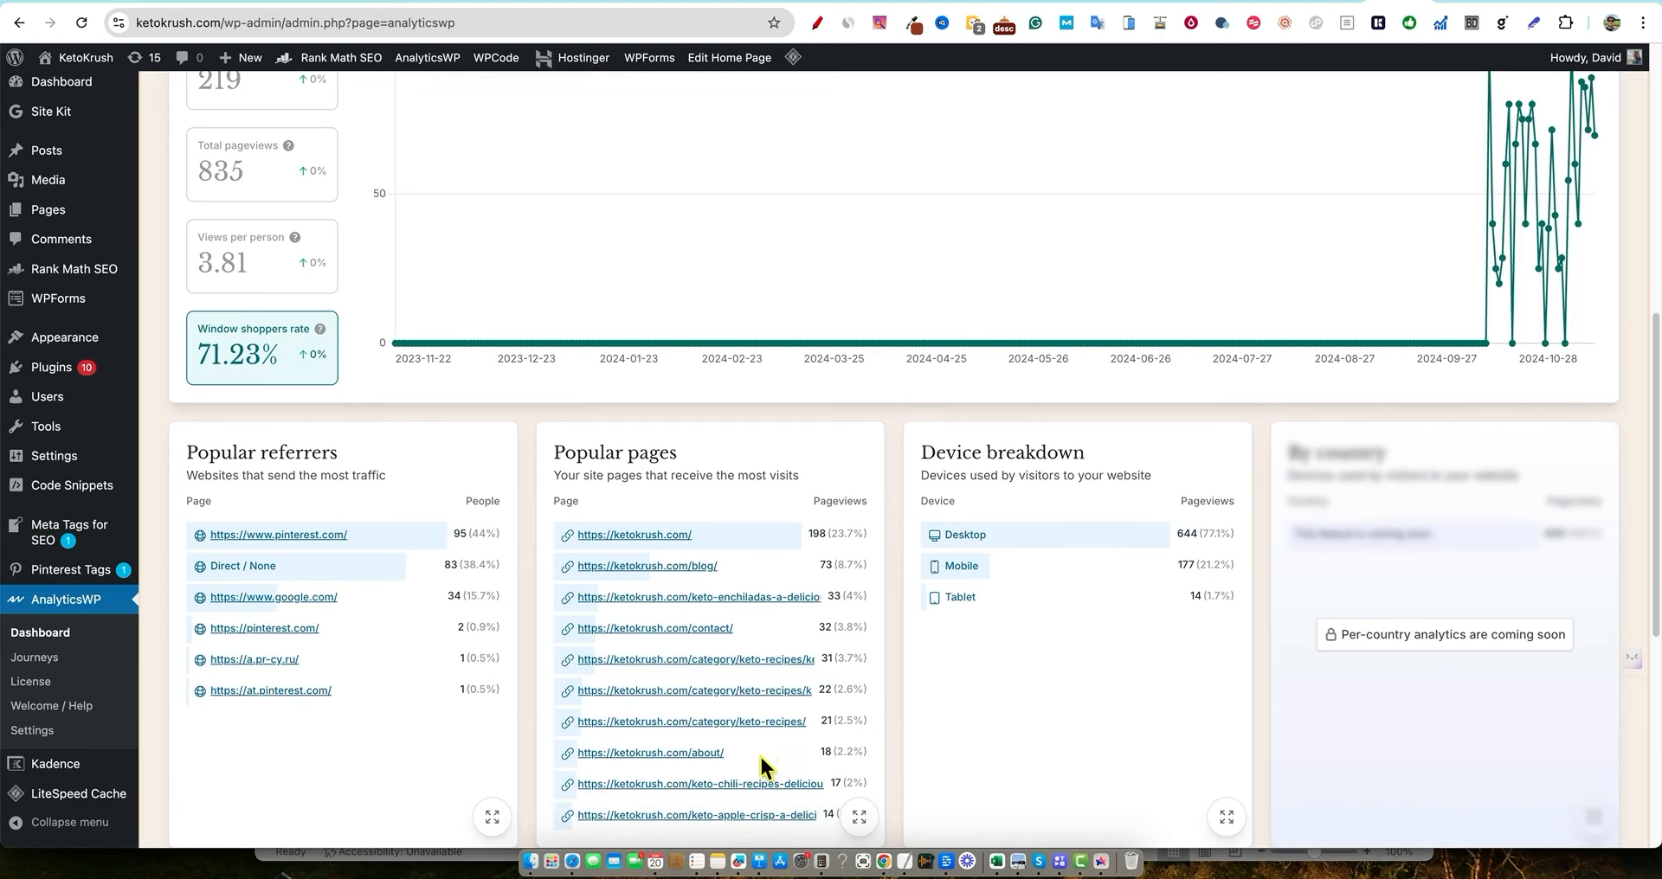
scroll(down, 3)
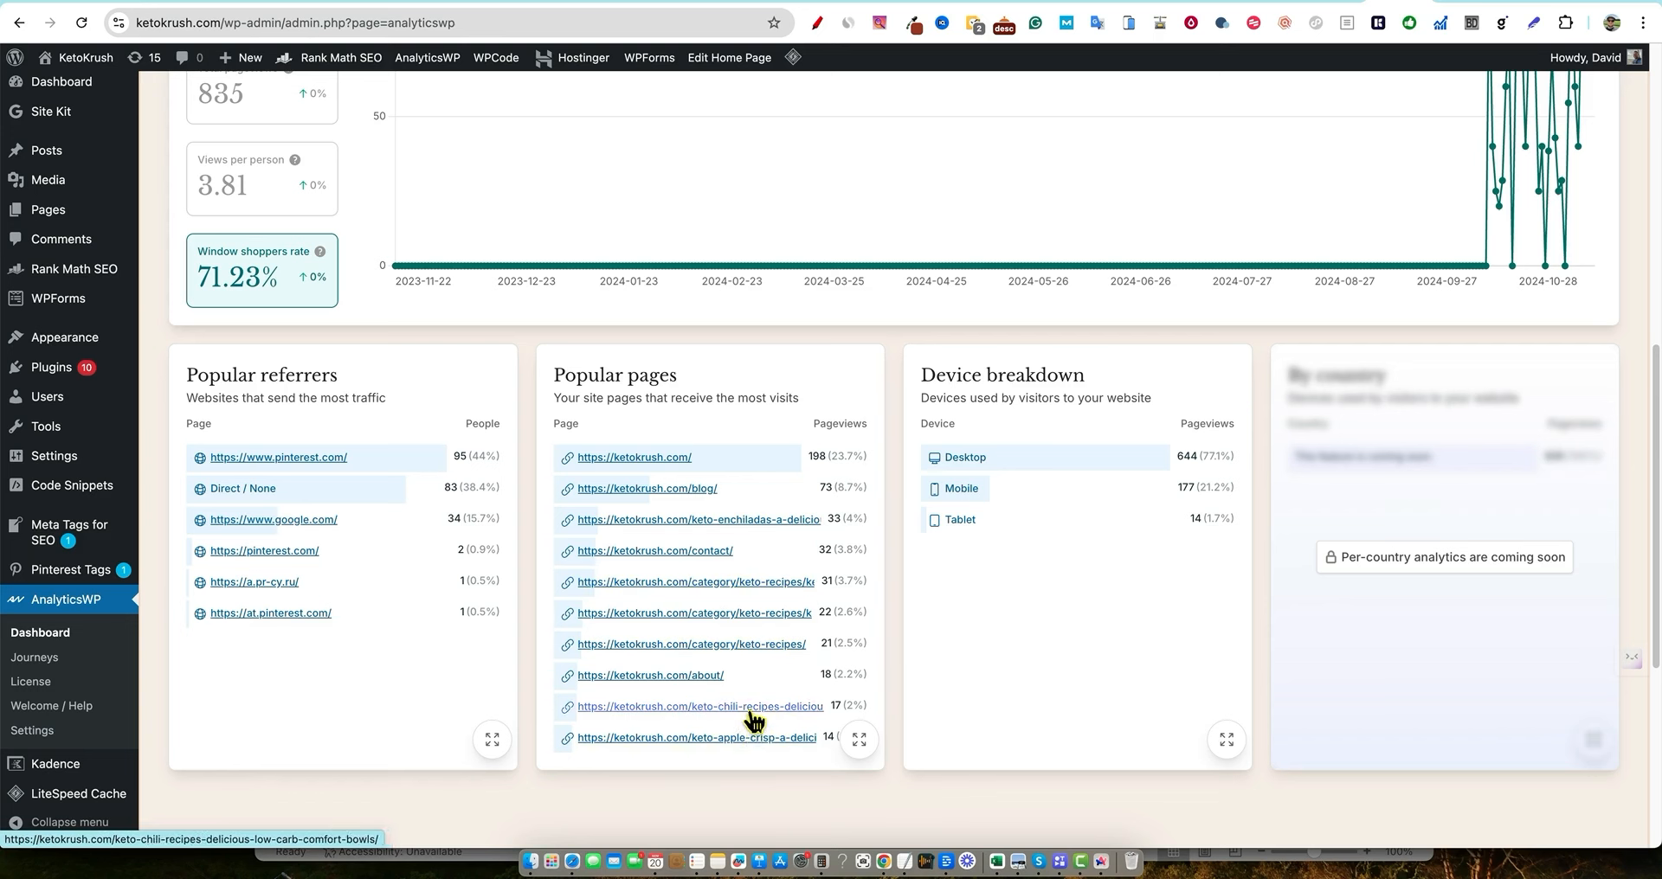
mouse_move(742, 531)
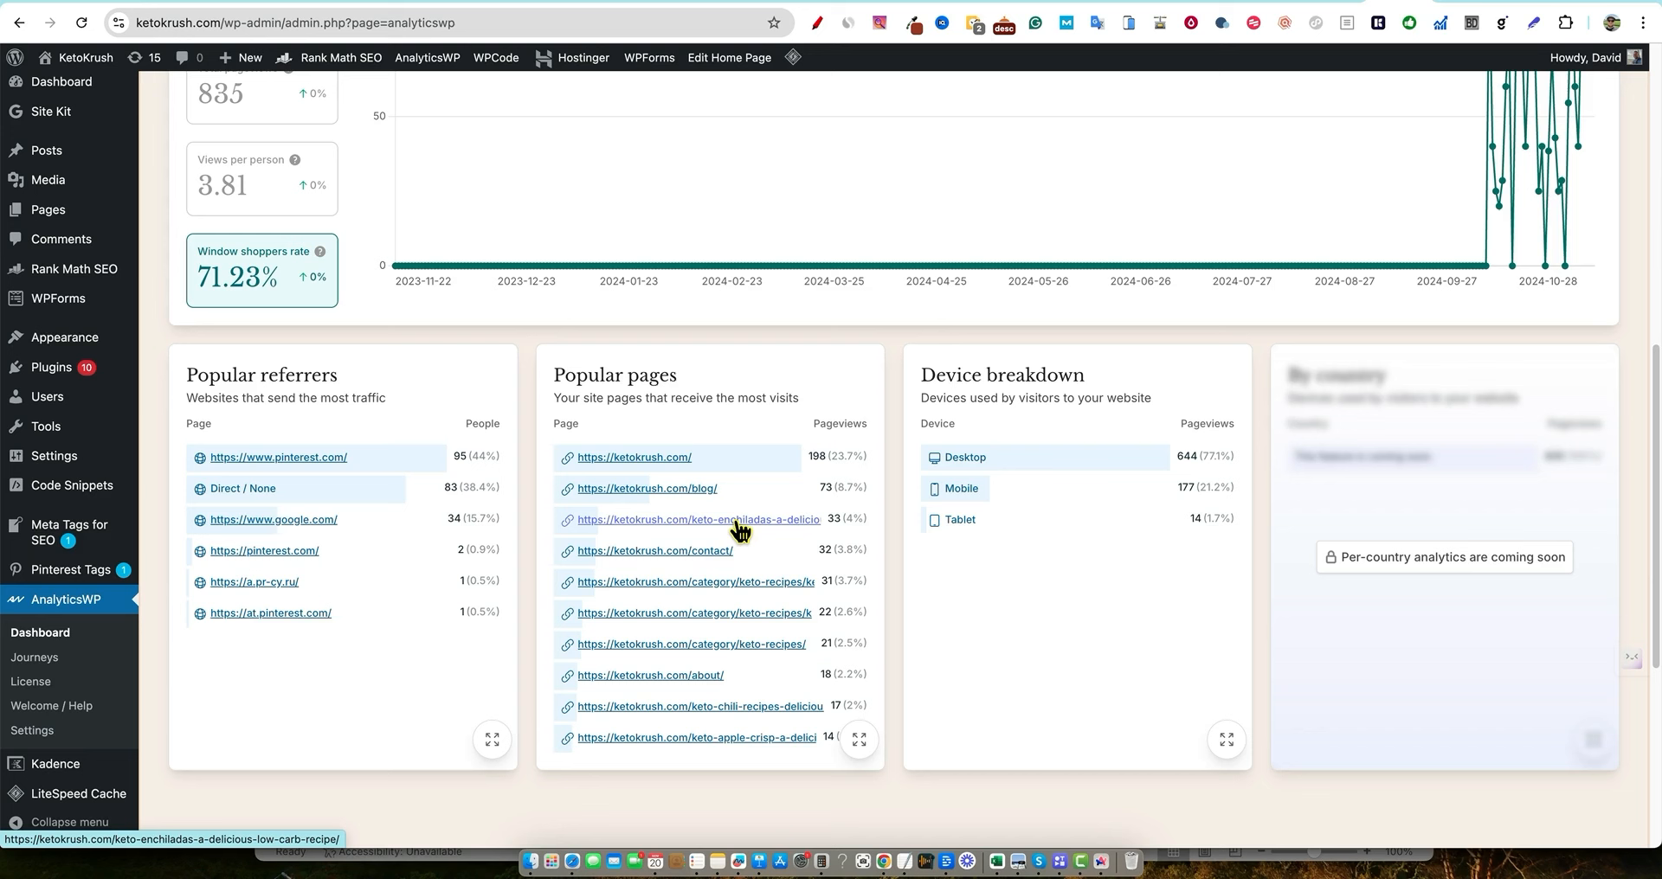
mouse_move(657, 528)
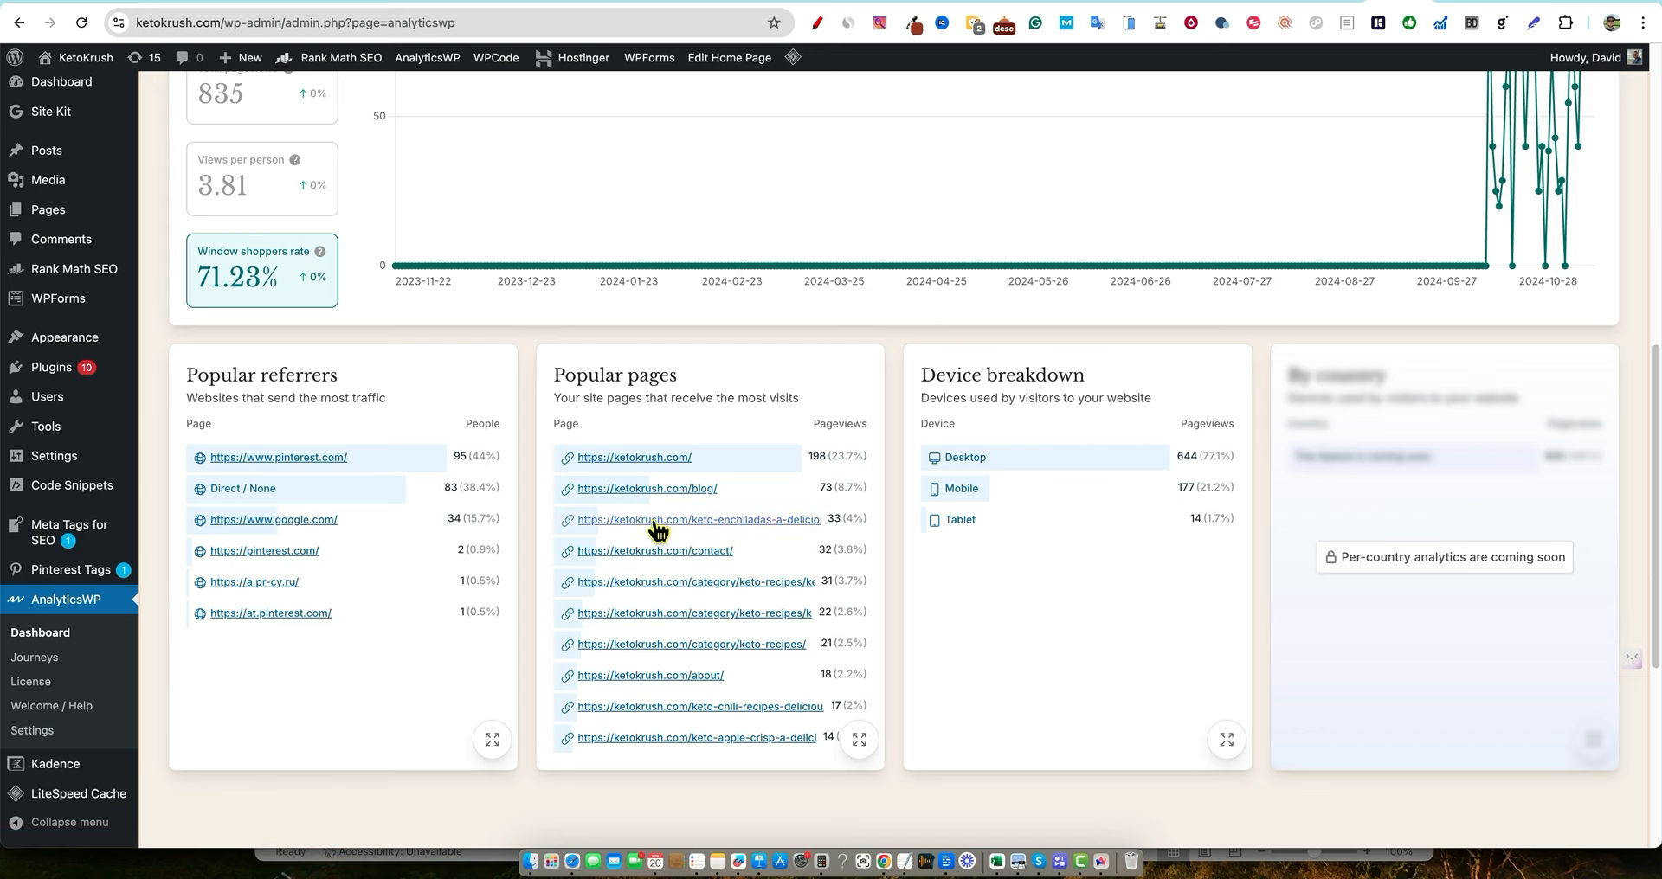
mouse_move(784, 738)
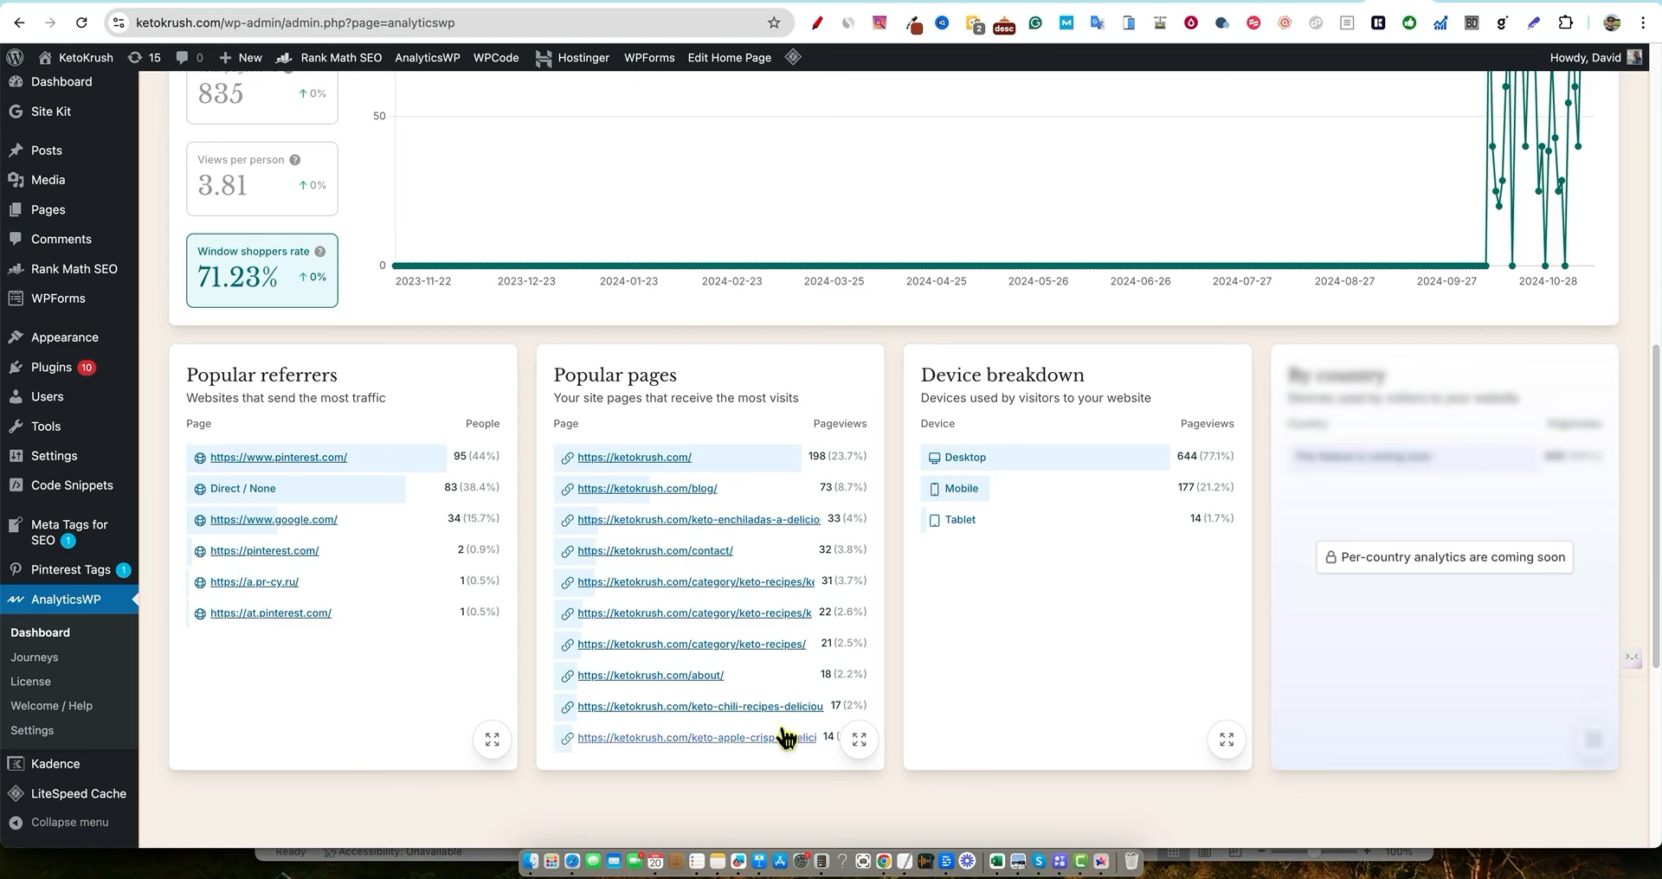
scroll(up, 3)
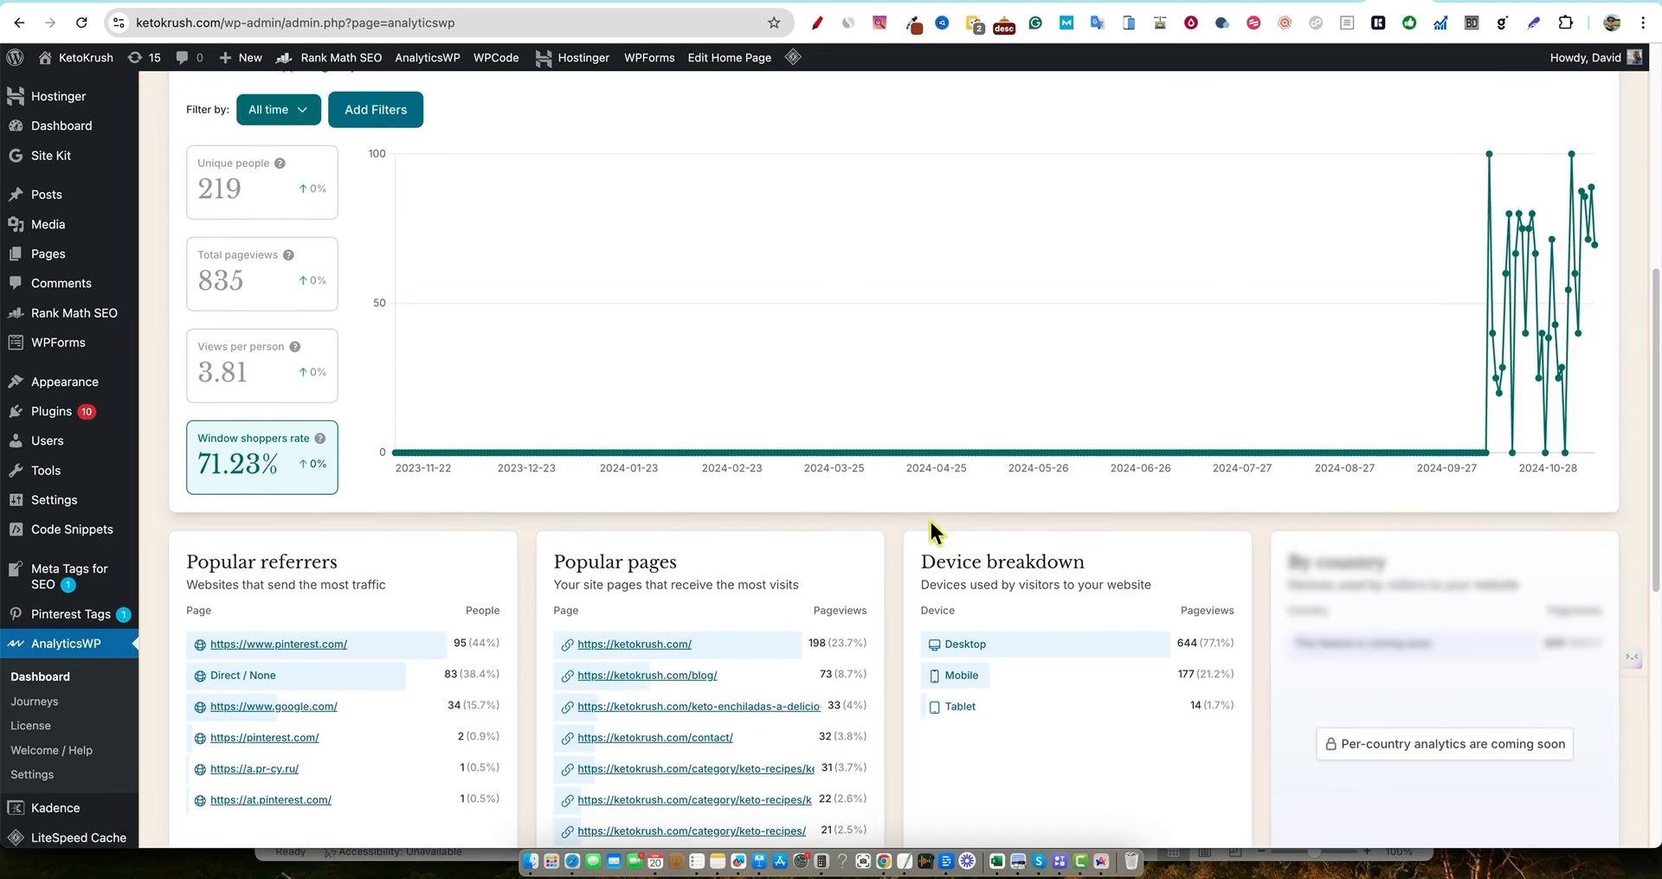
scroll(up, 3)
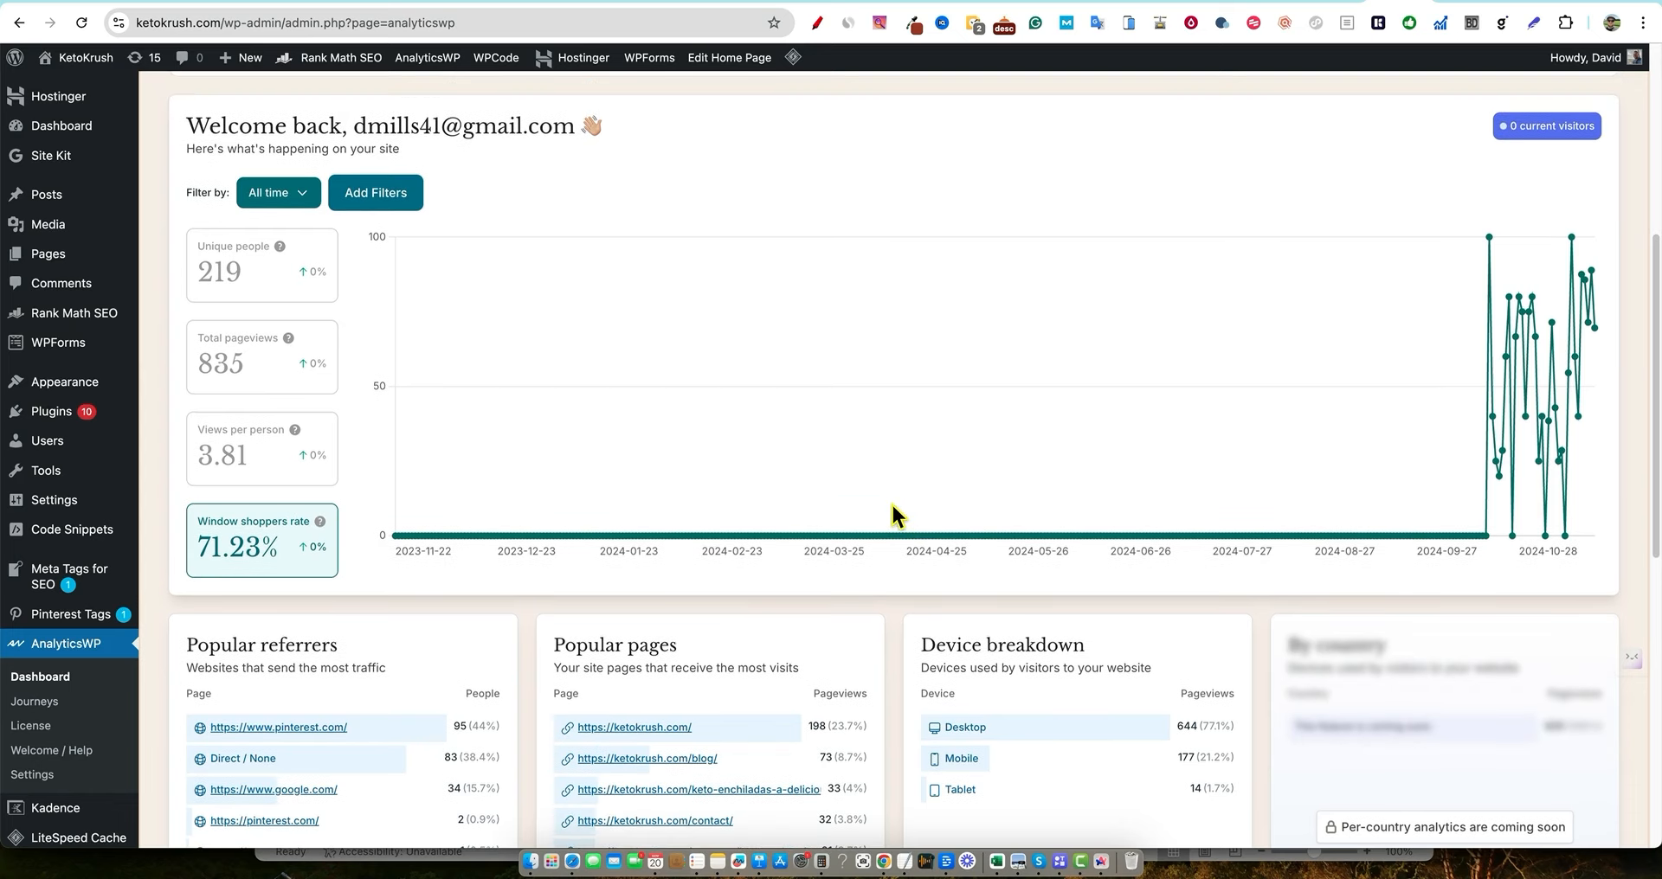
mouse_move(353, 661)
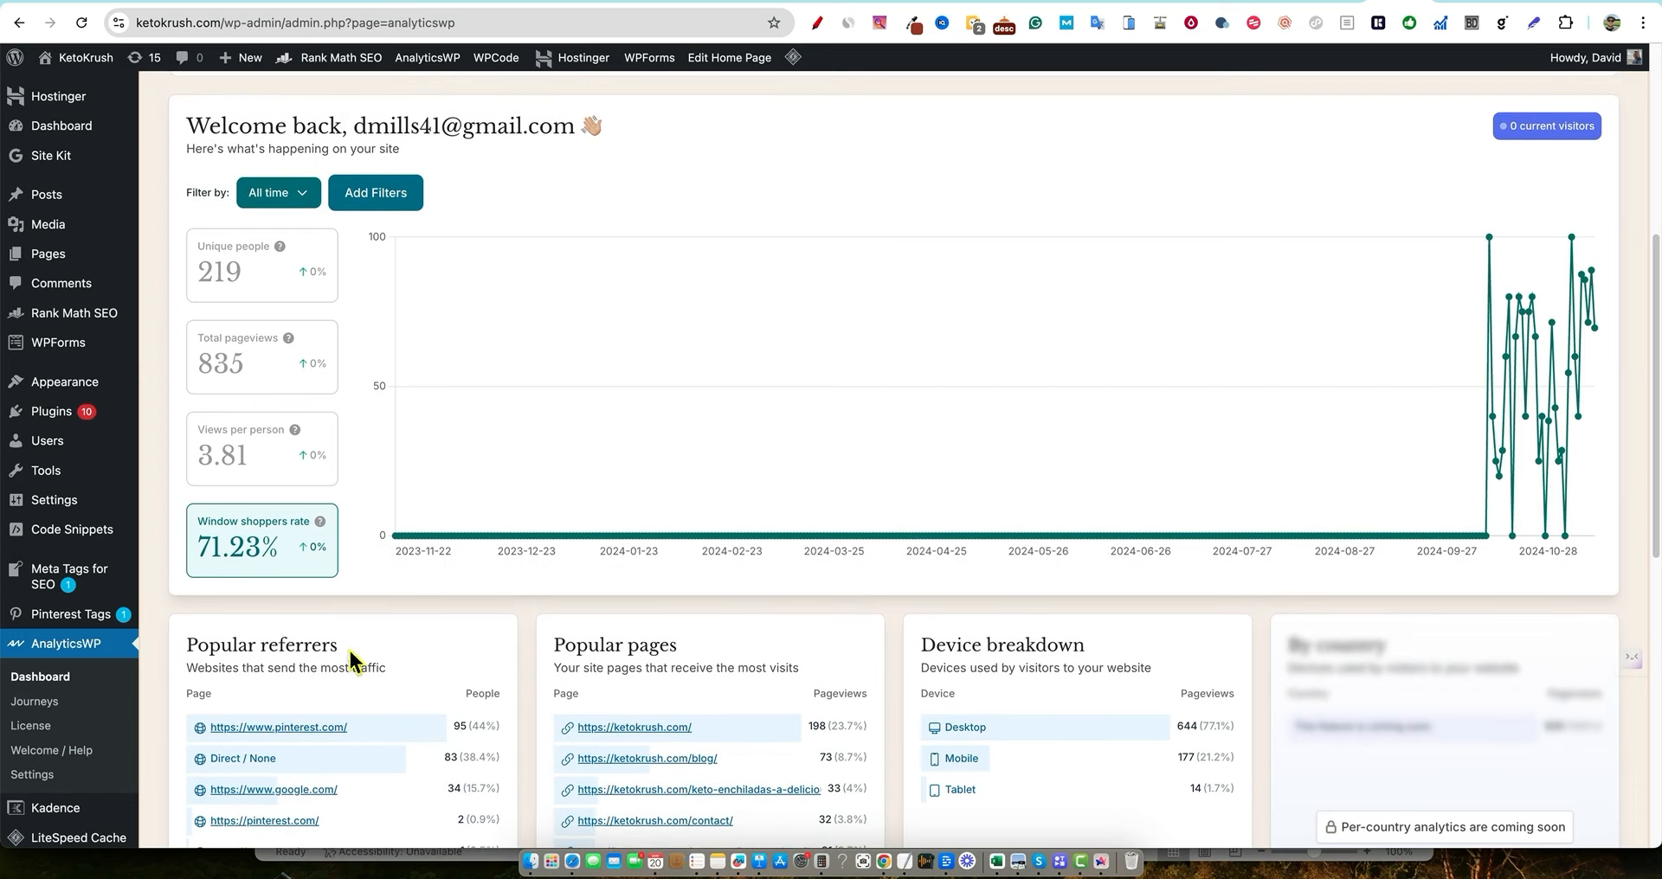
mouse_move(444, 607)
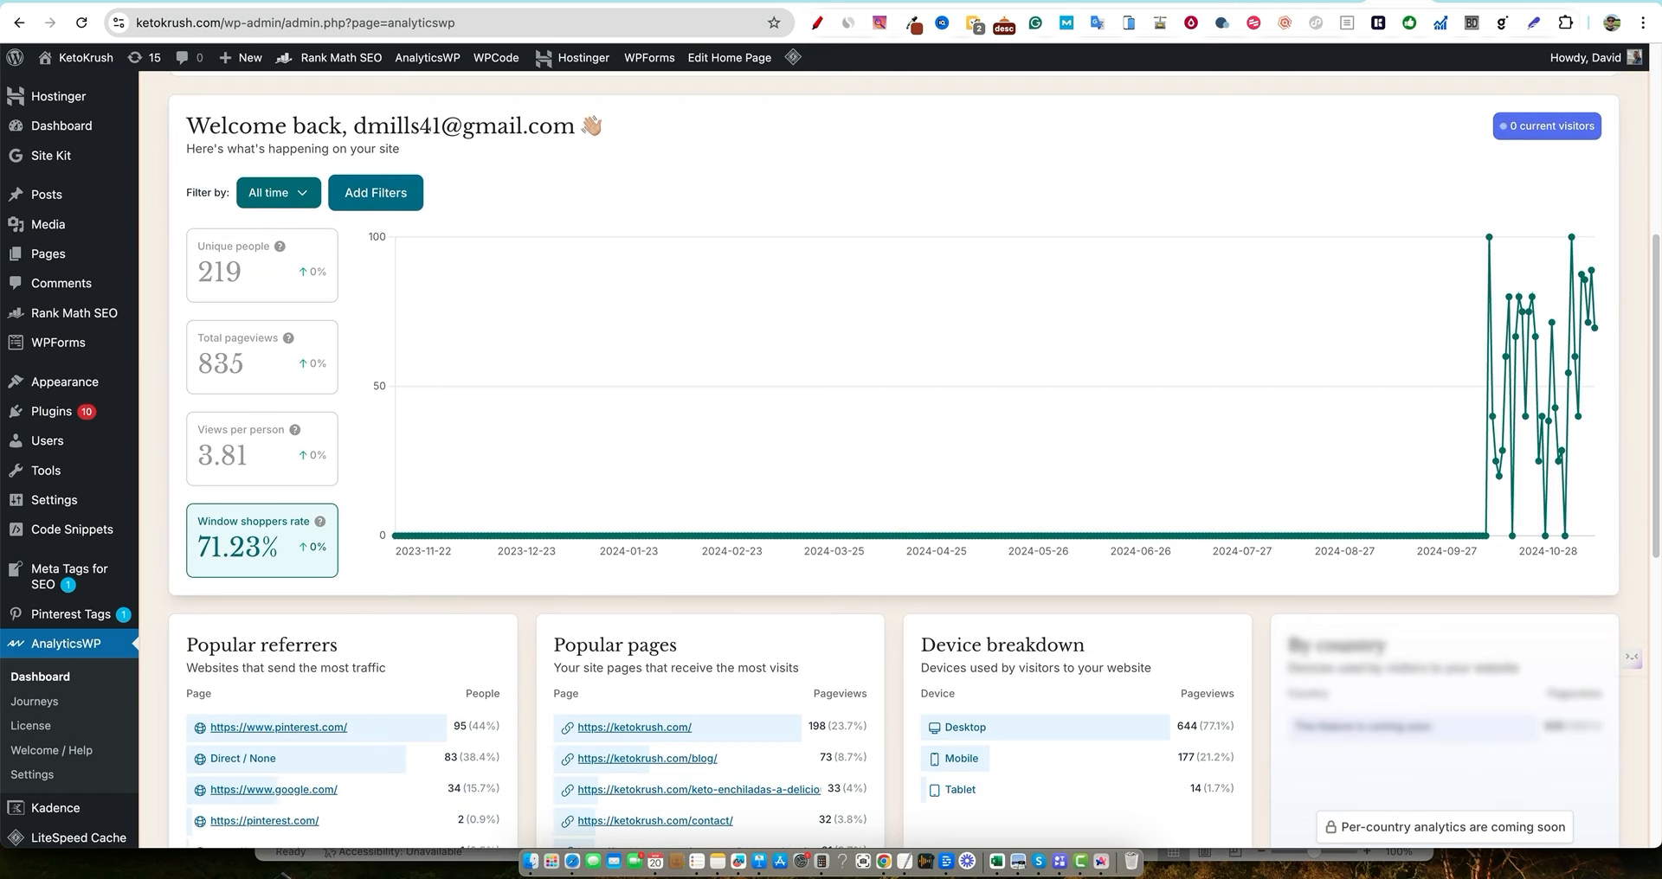
Show the Google site:ketokrush.com results listing three indexed pages
click(435, 23)
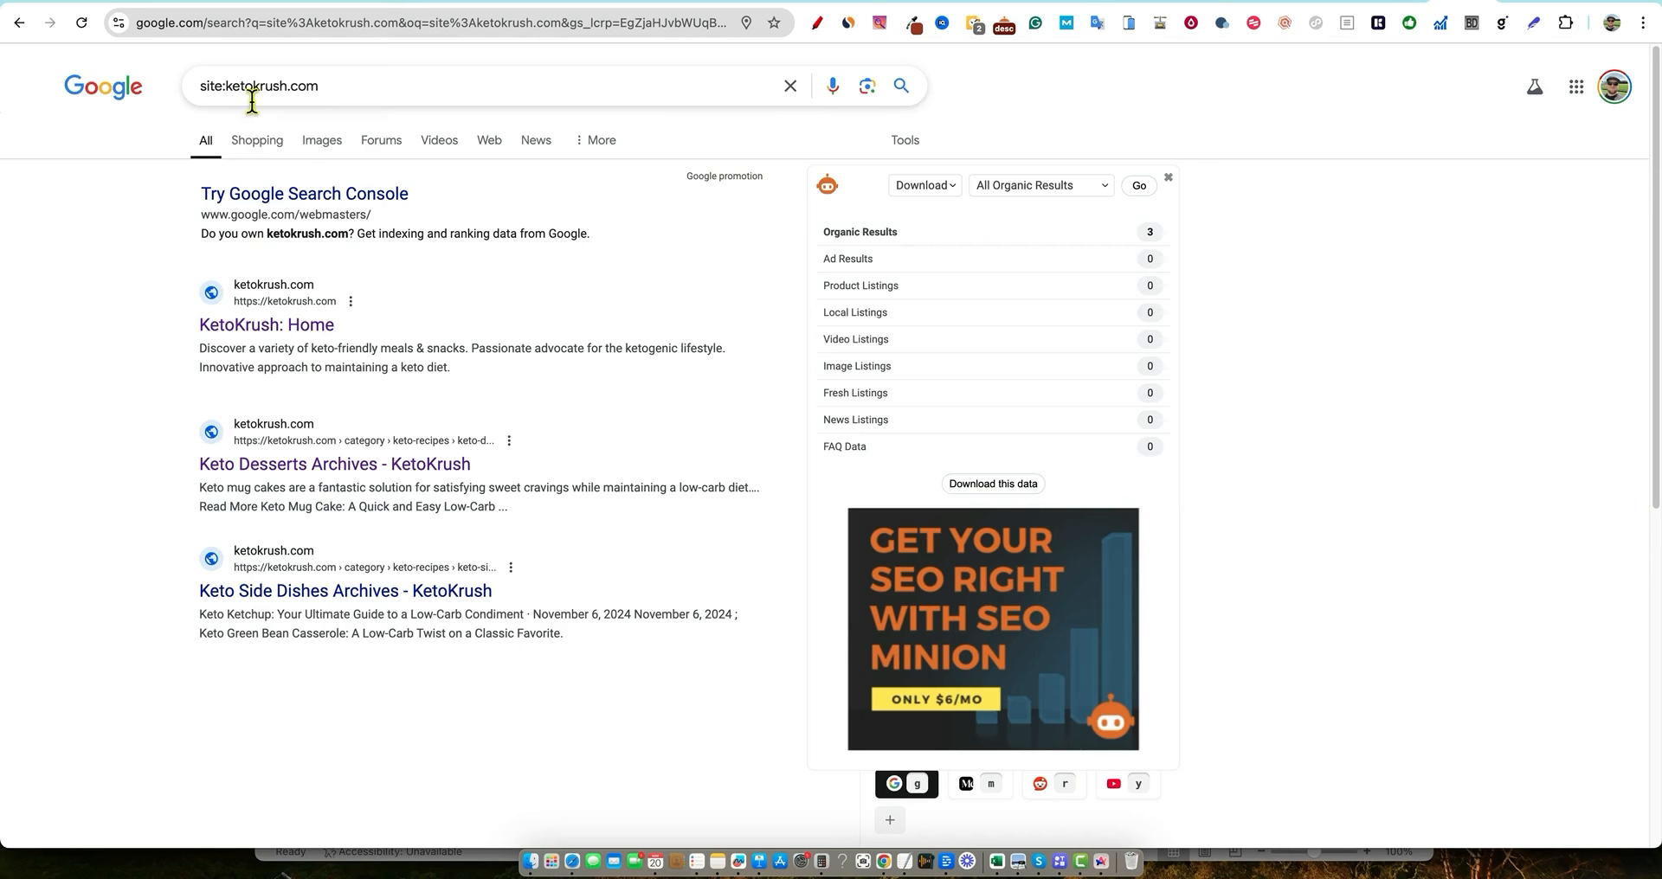
mouse_move(346, 337)
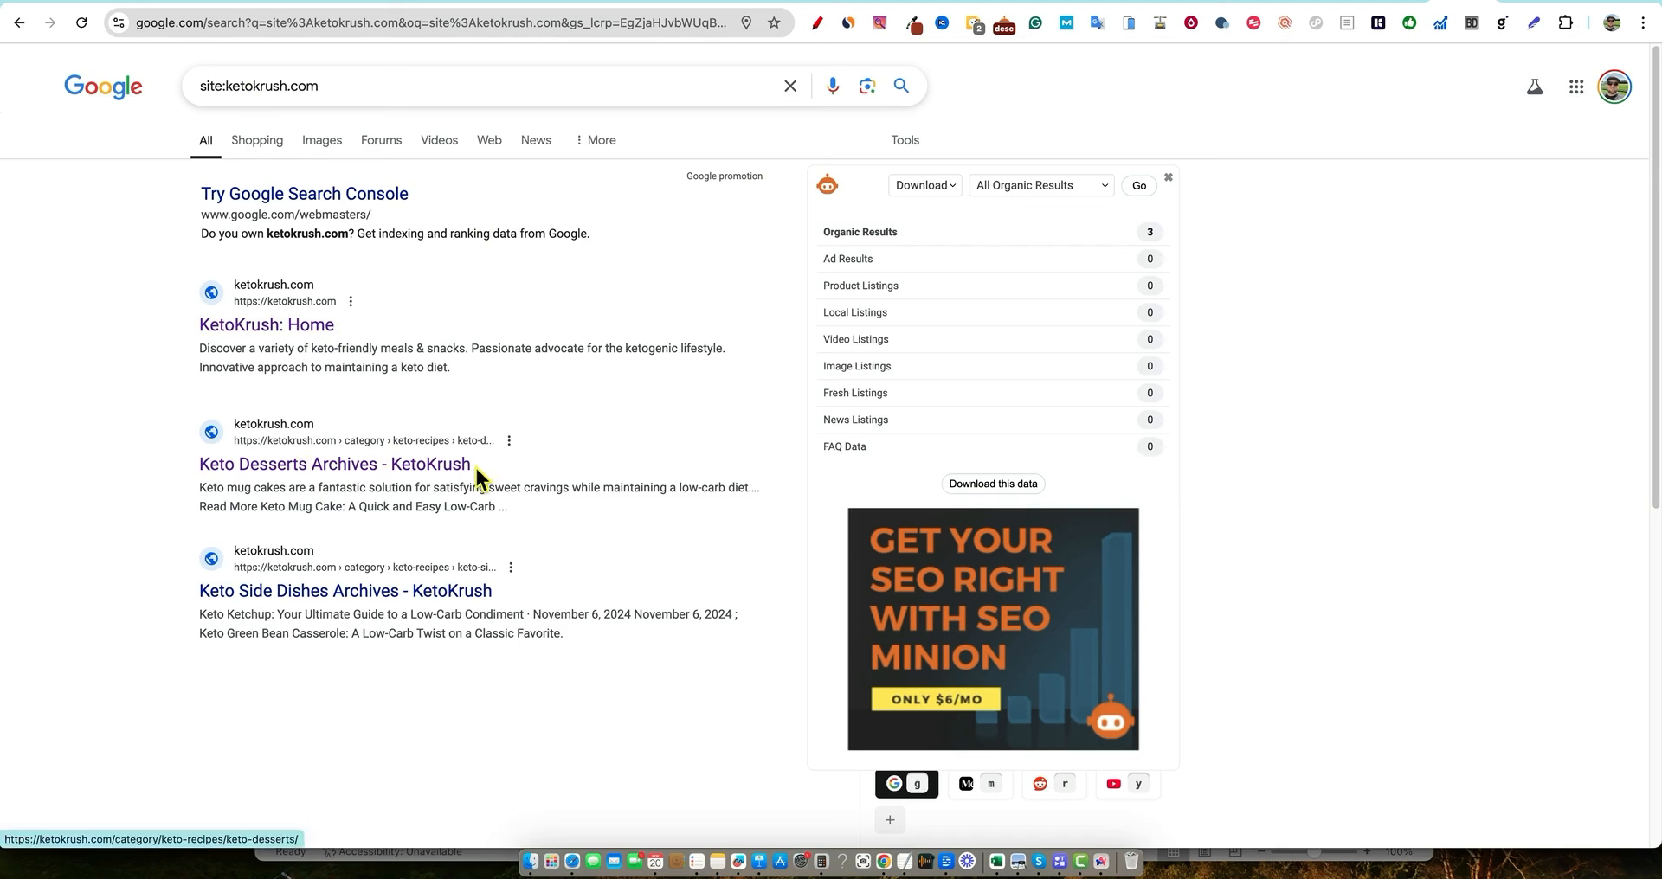
mouse_move(629, 456)
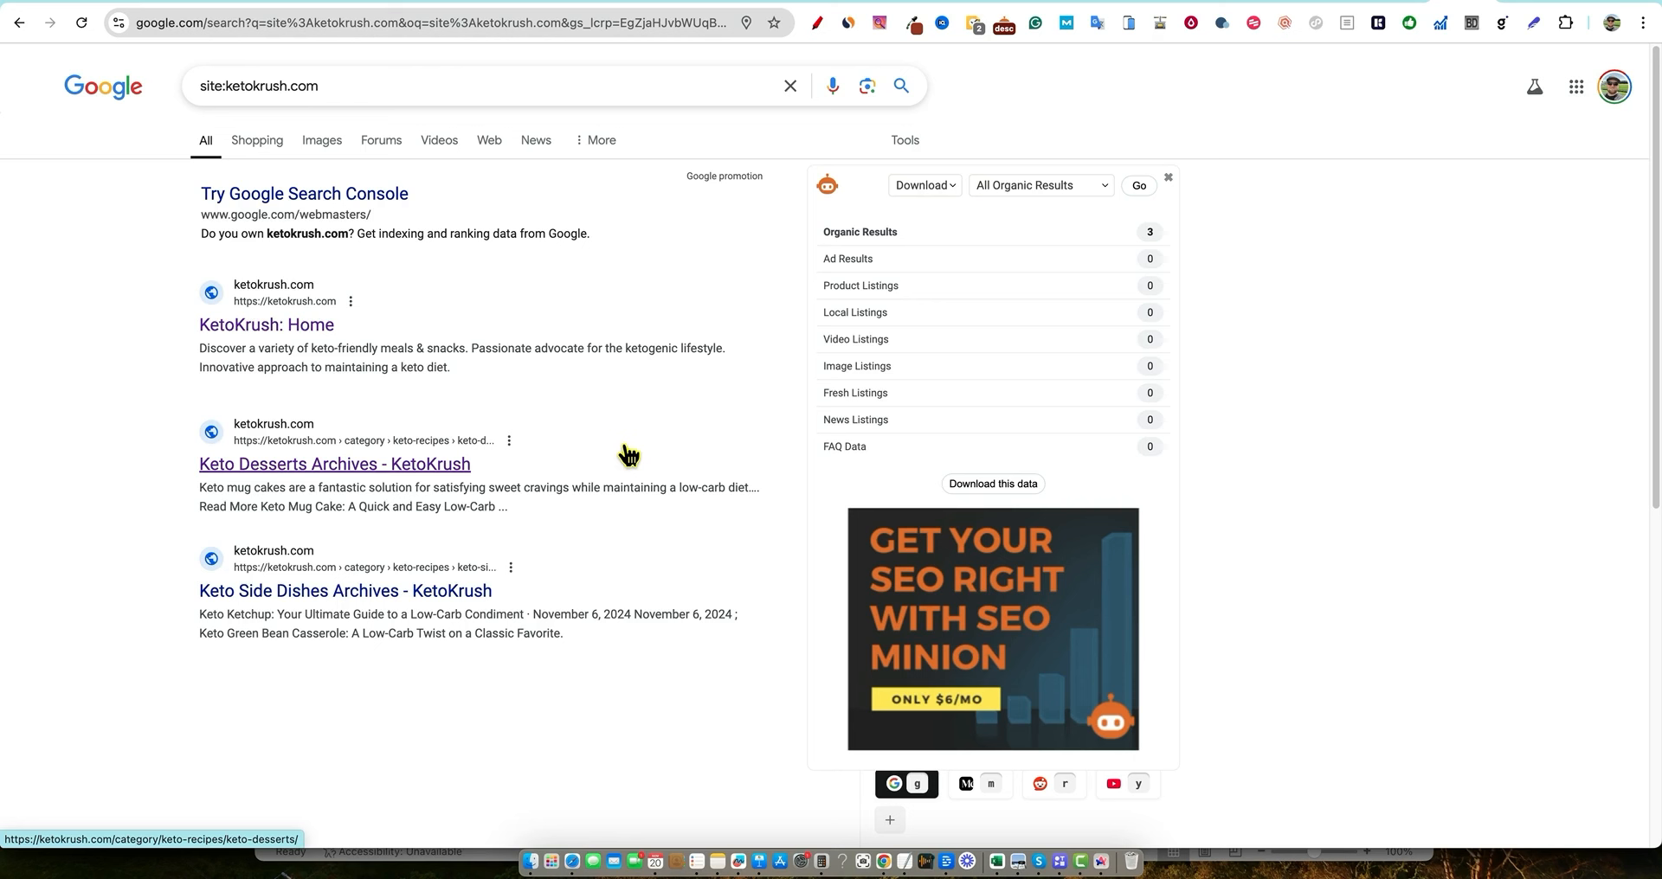
mouse_move(190, 599)
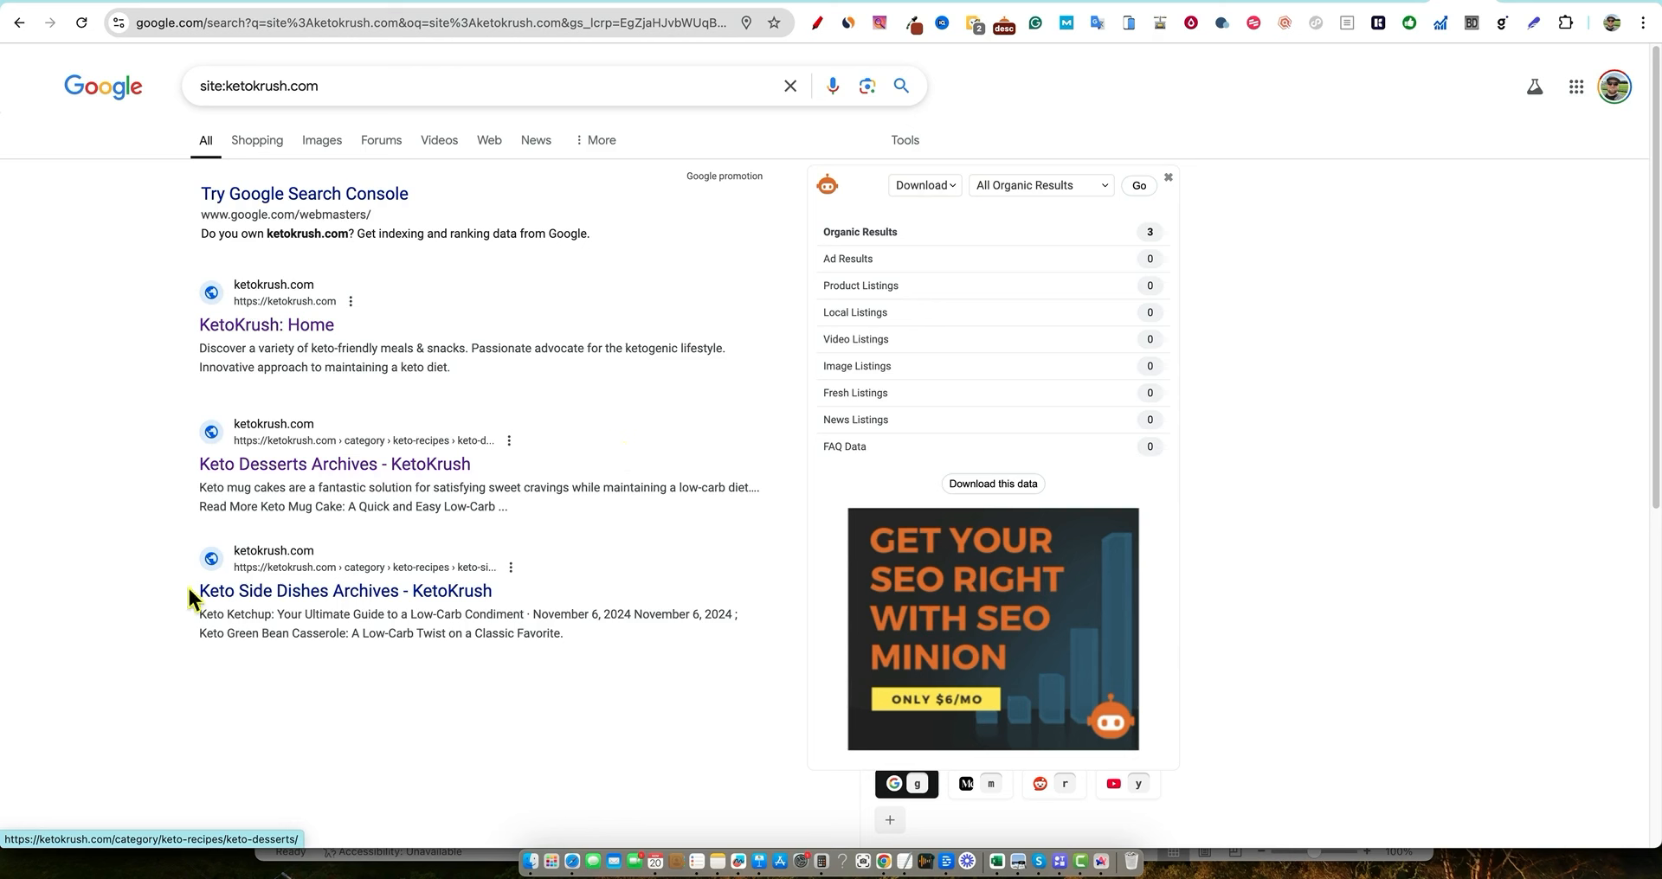
mouse_move(1339, 8)
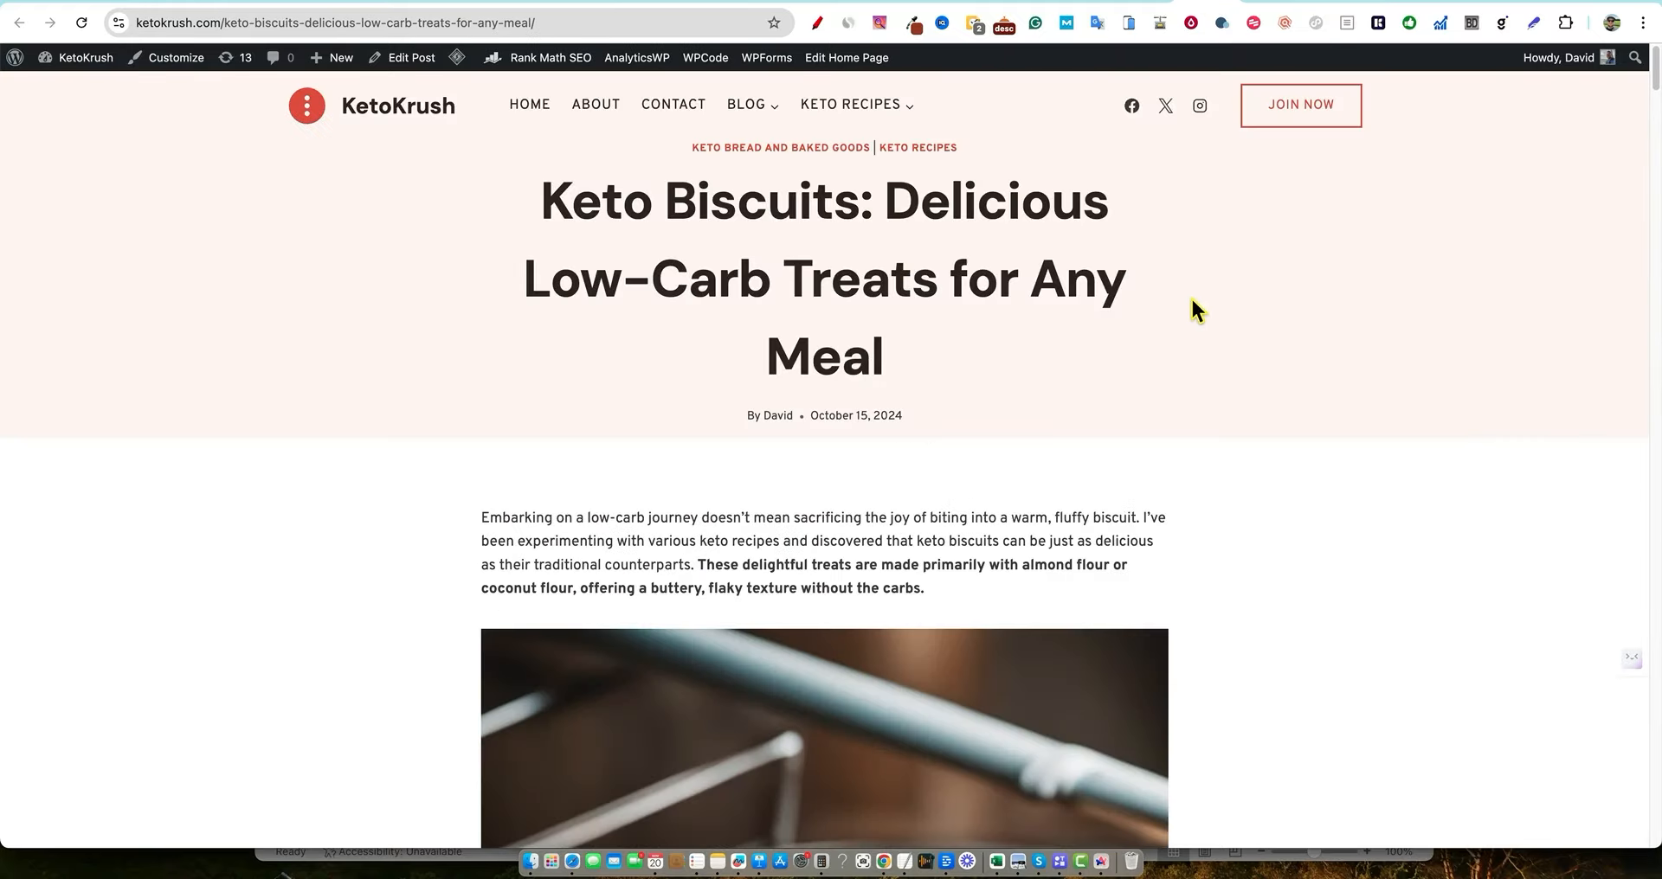
Go to the KetoKrush homepage via the logo and skim its sections down and back up
click(529, 104)
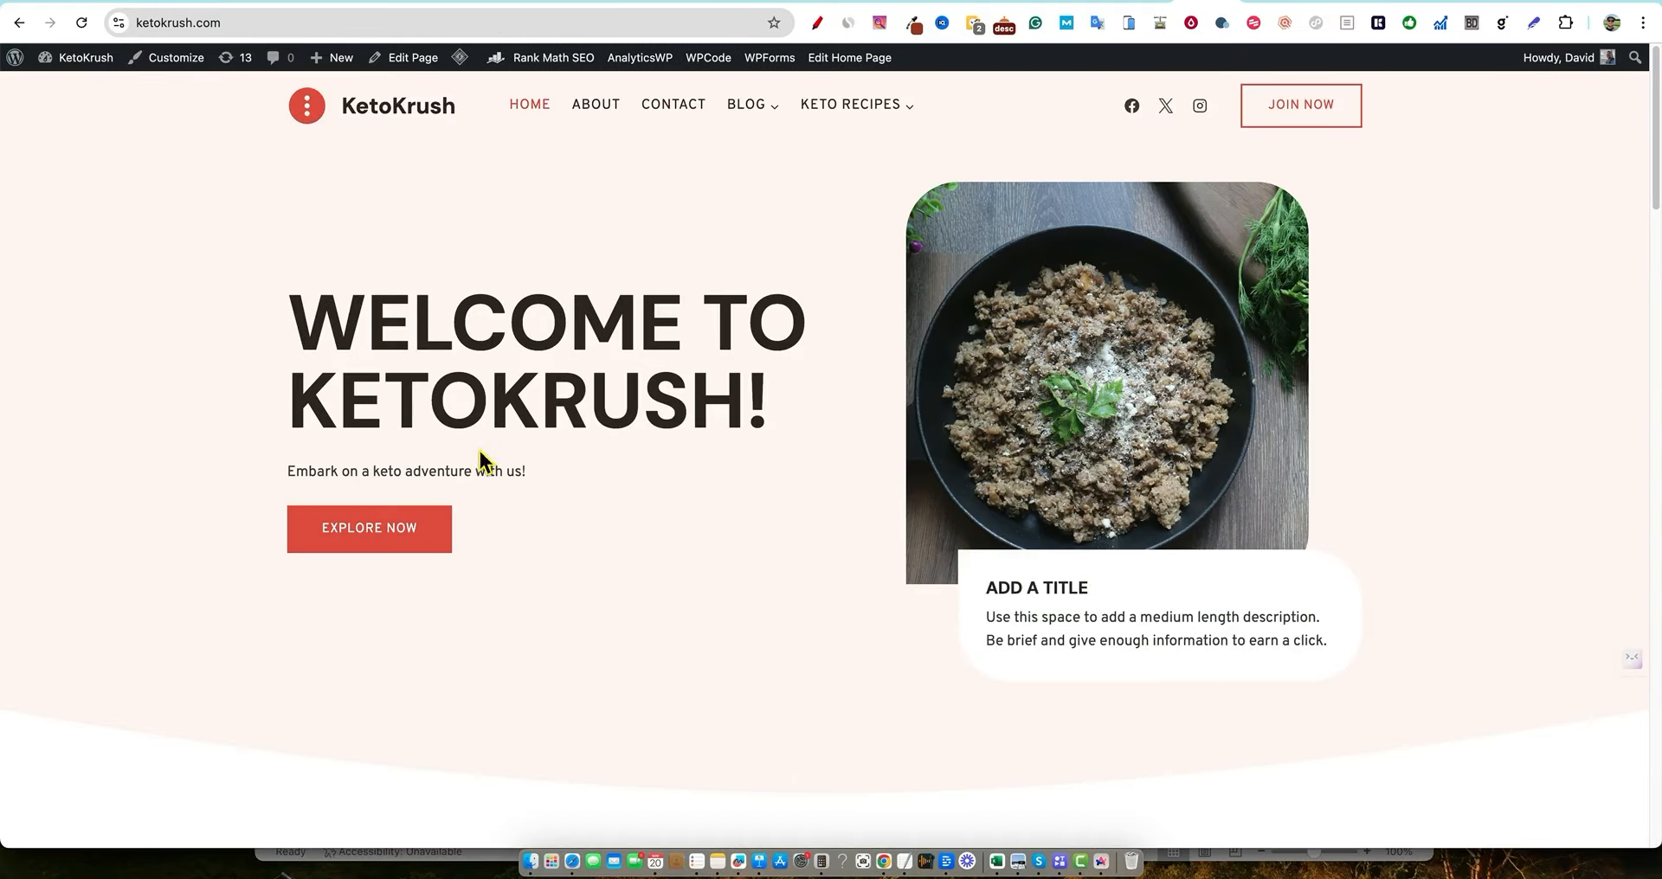
scroll(down, 3)
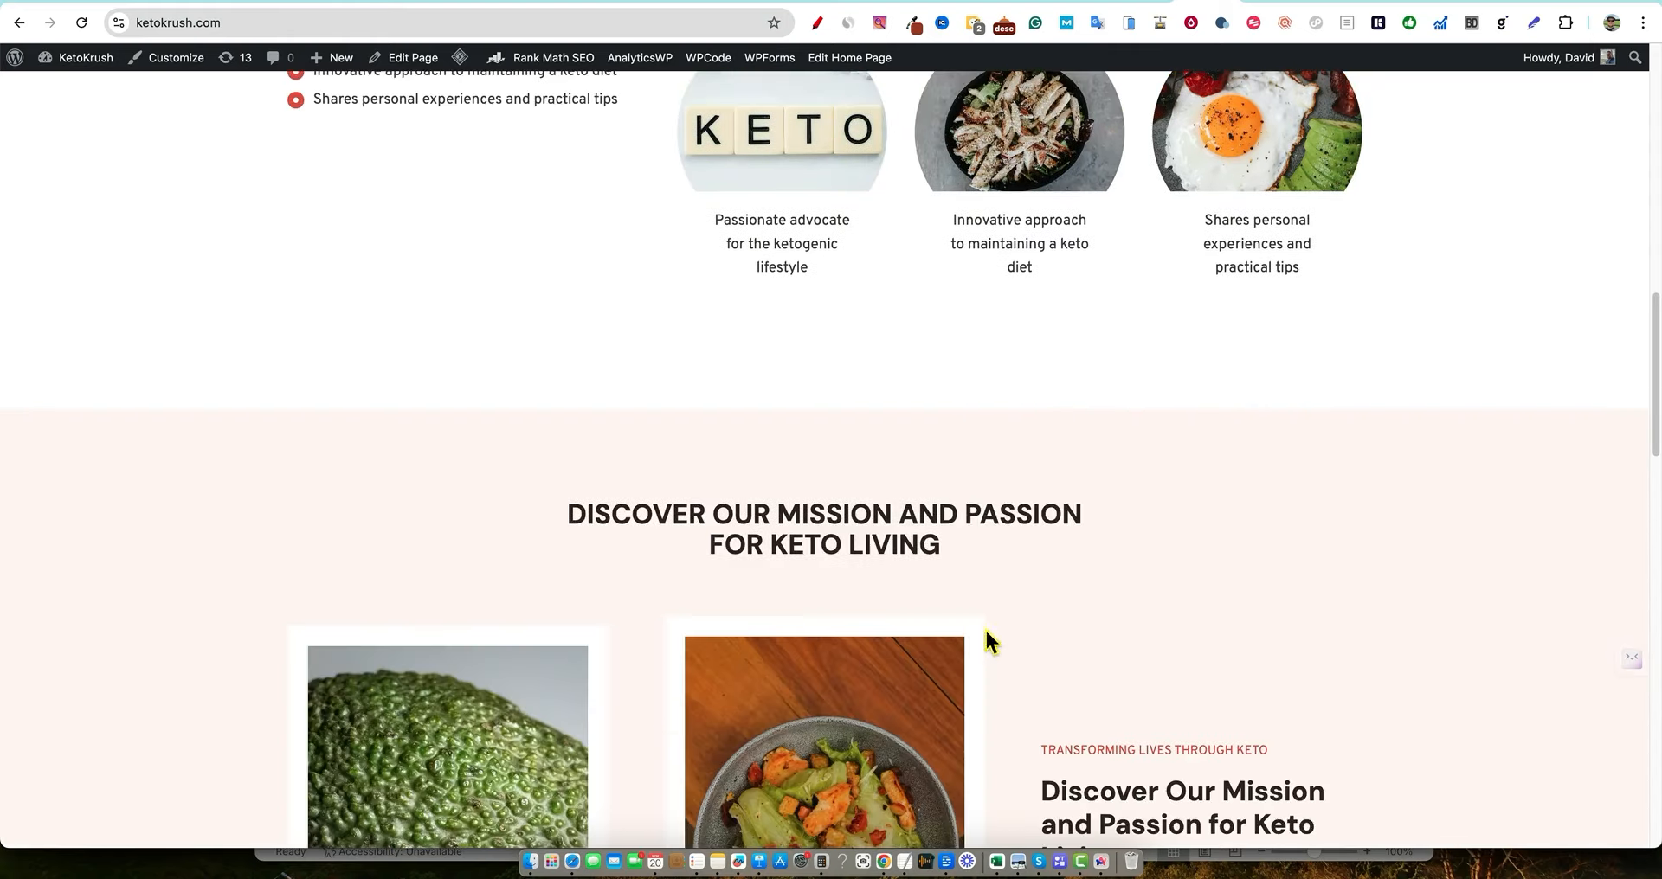
scroll(up, 3)
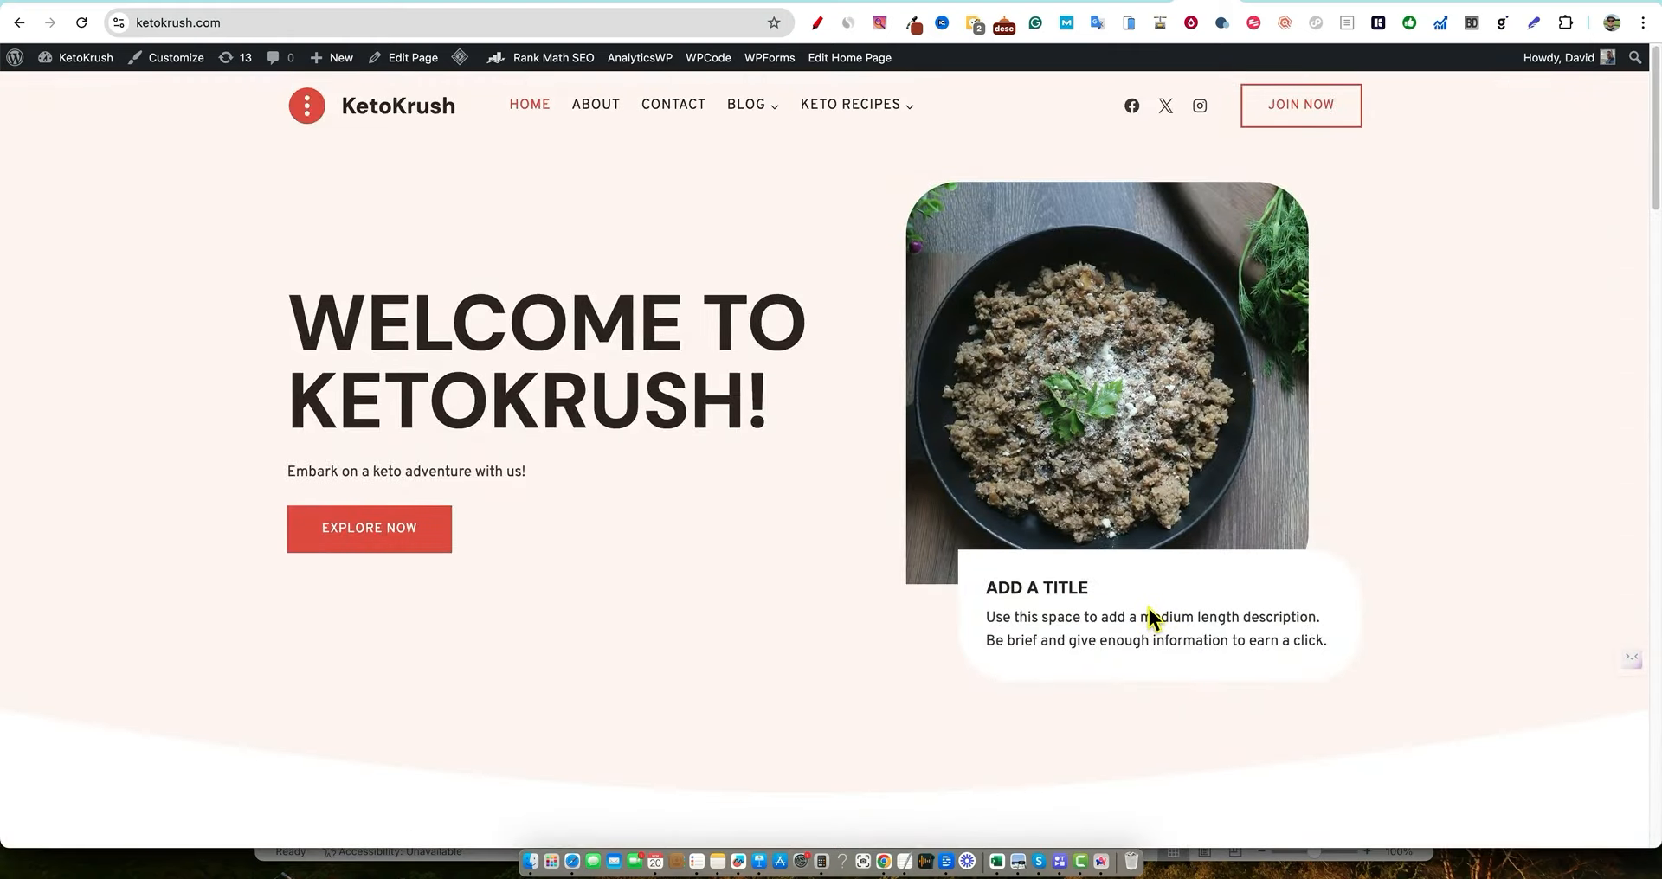
mouse_move(1302, 9)
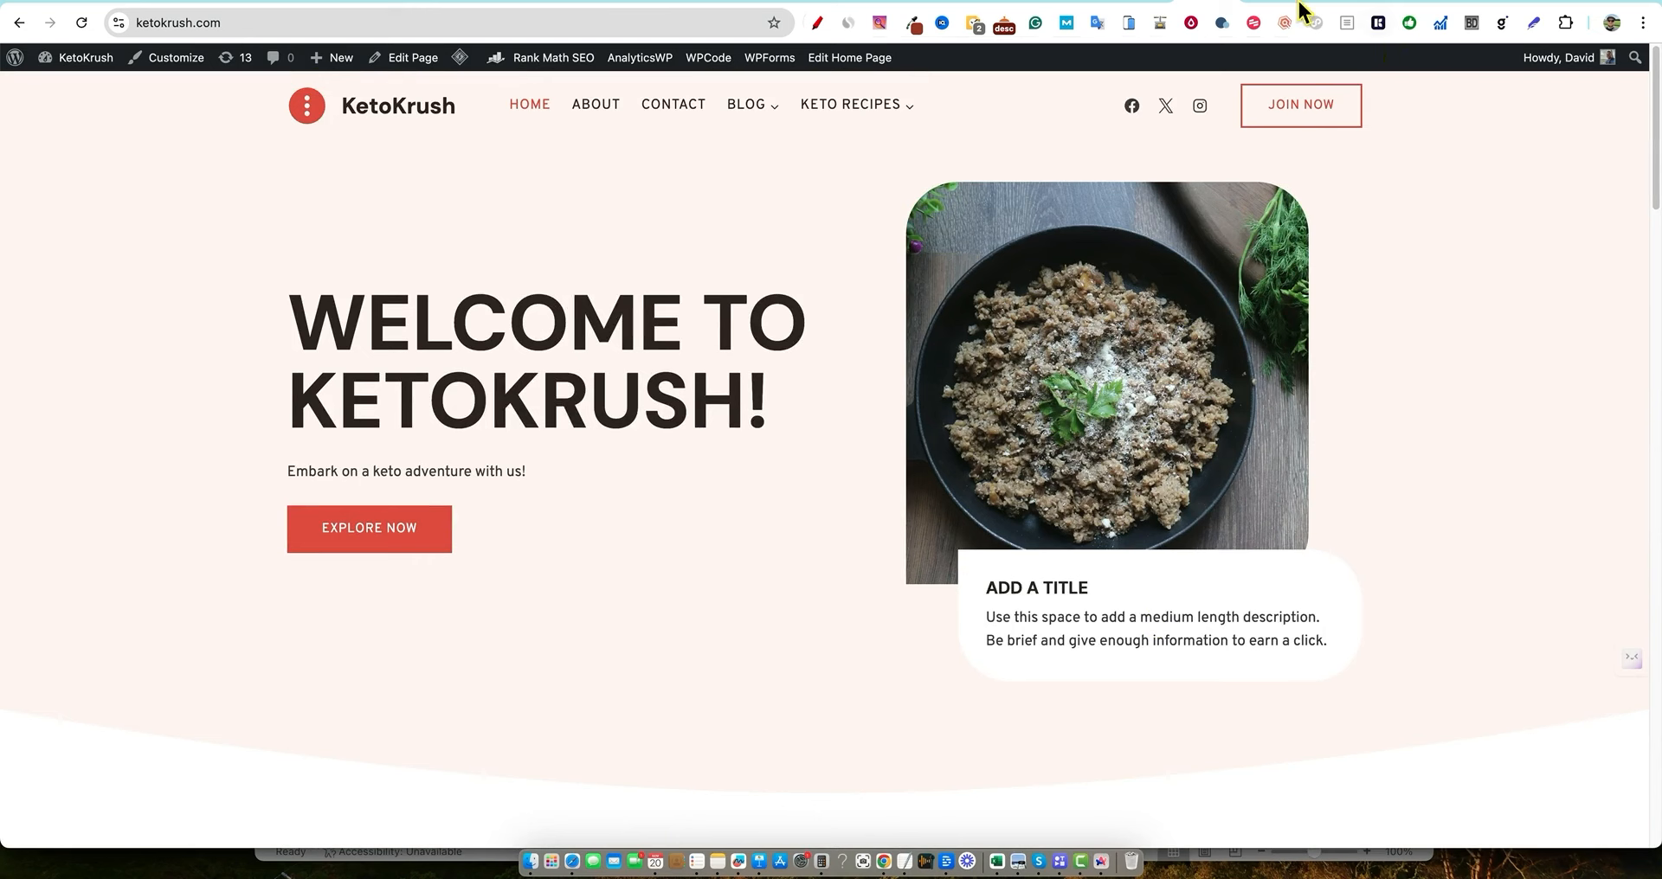
mouse_move(1150, 8)
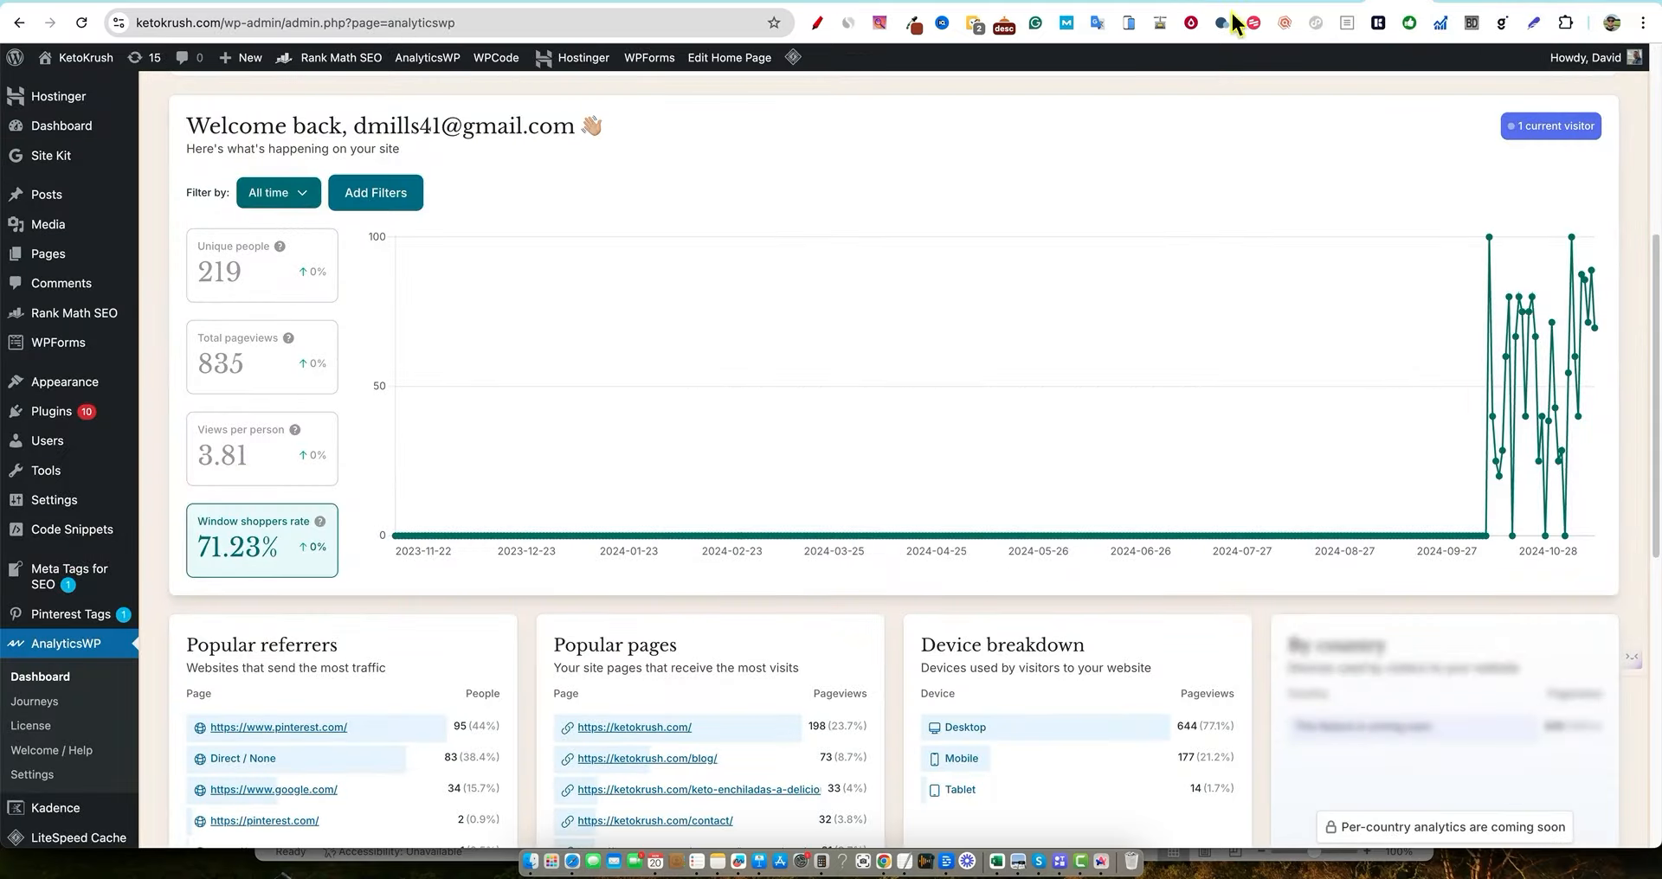
mouse_move(1127, 198)
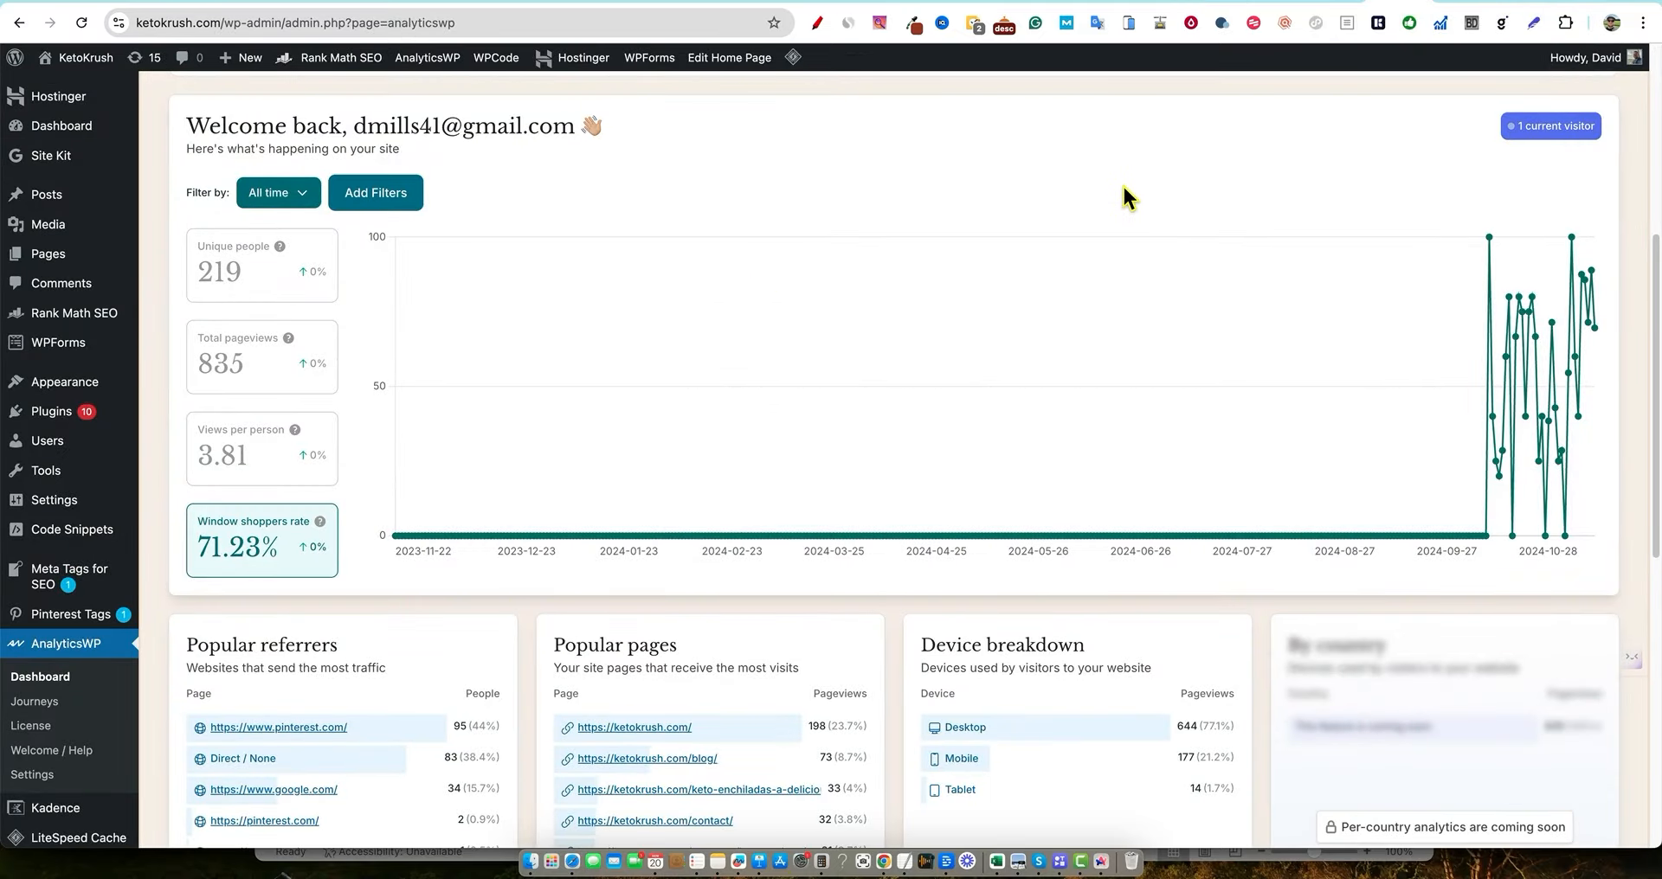
mouse_move(1426, 209)
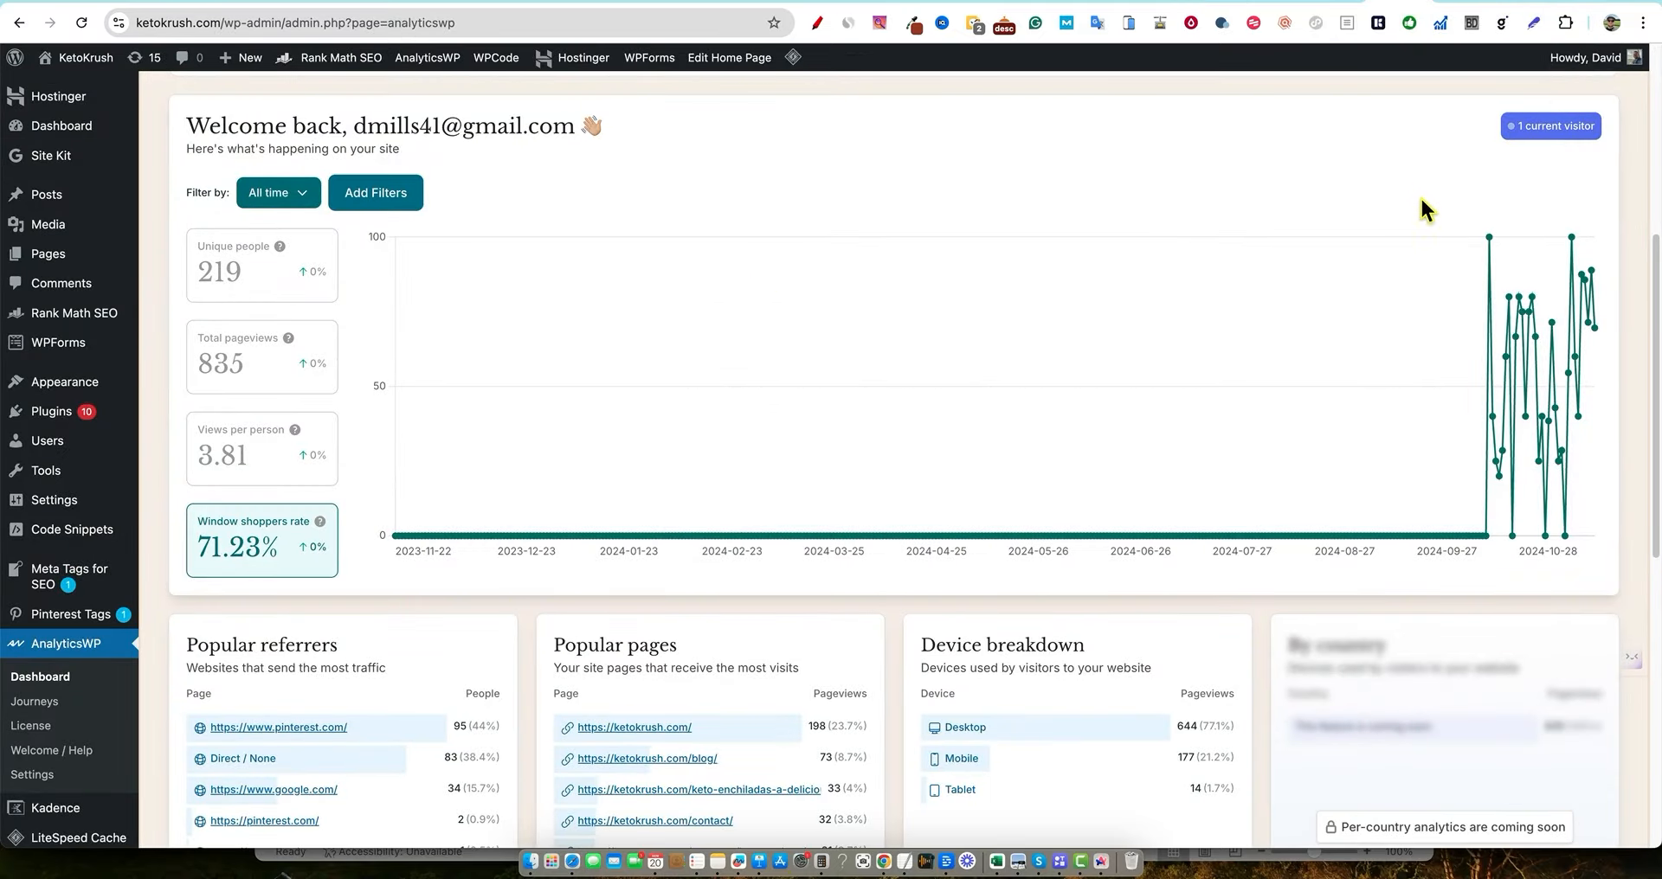
mouse_move(830, 326)
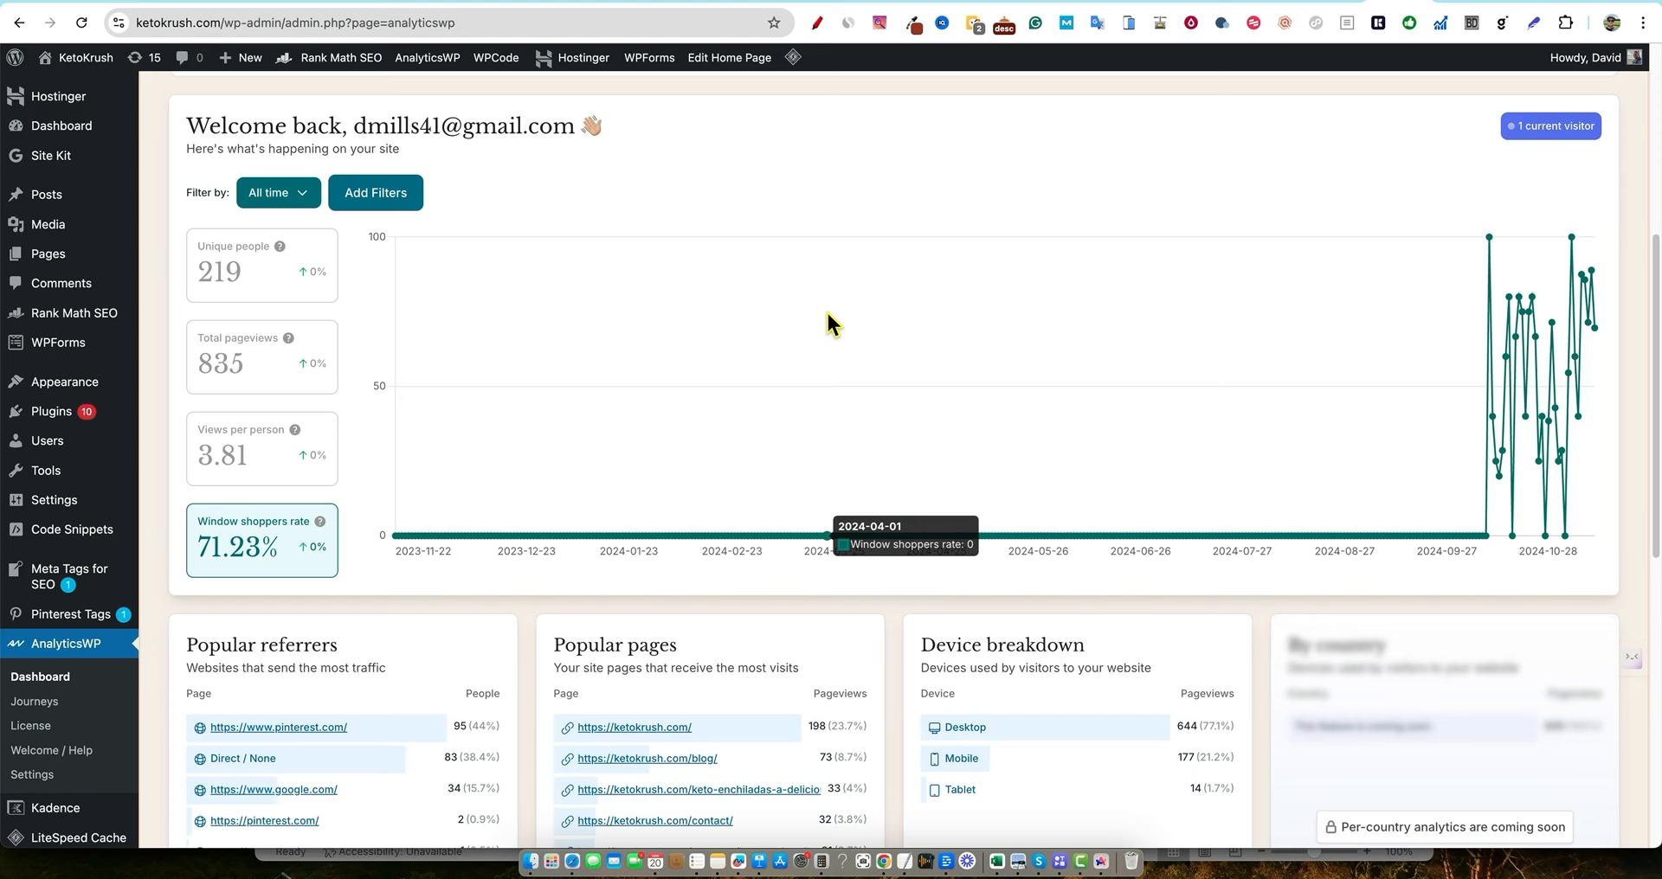
Scroll down to the window shoppers rate chart at 71.23% to examine it by date
scroll(down, 3)
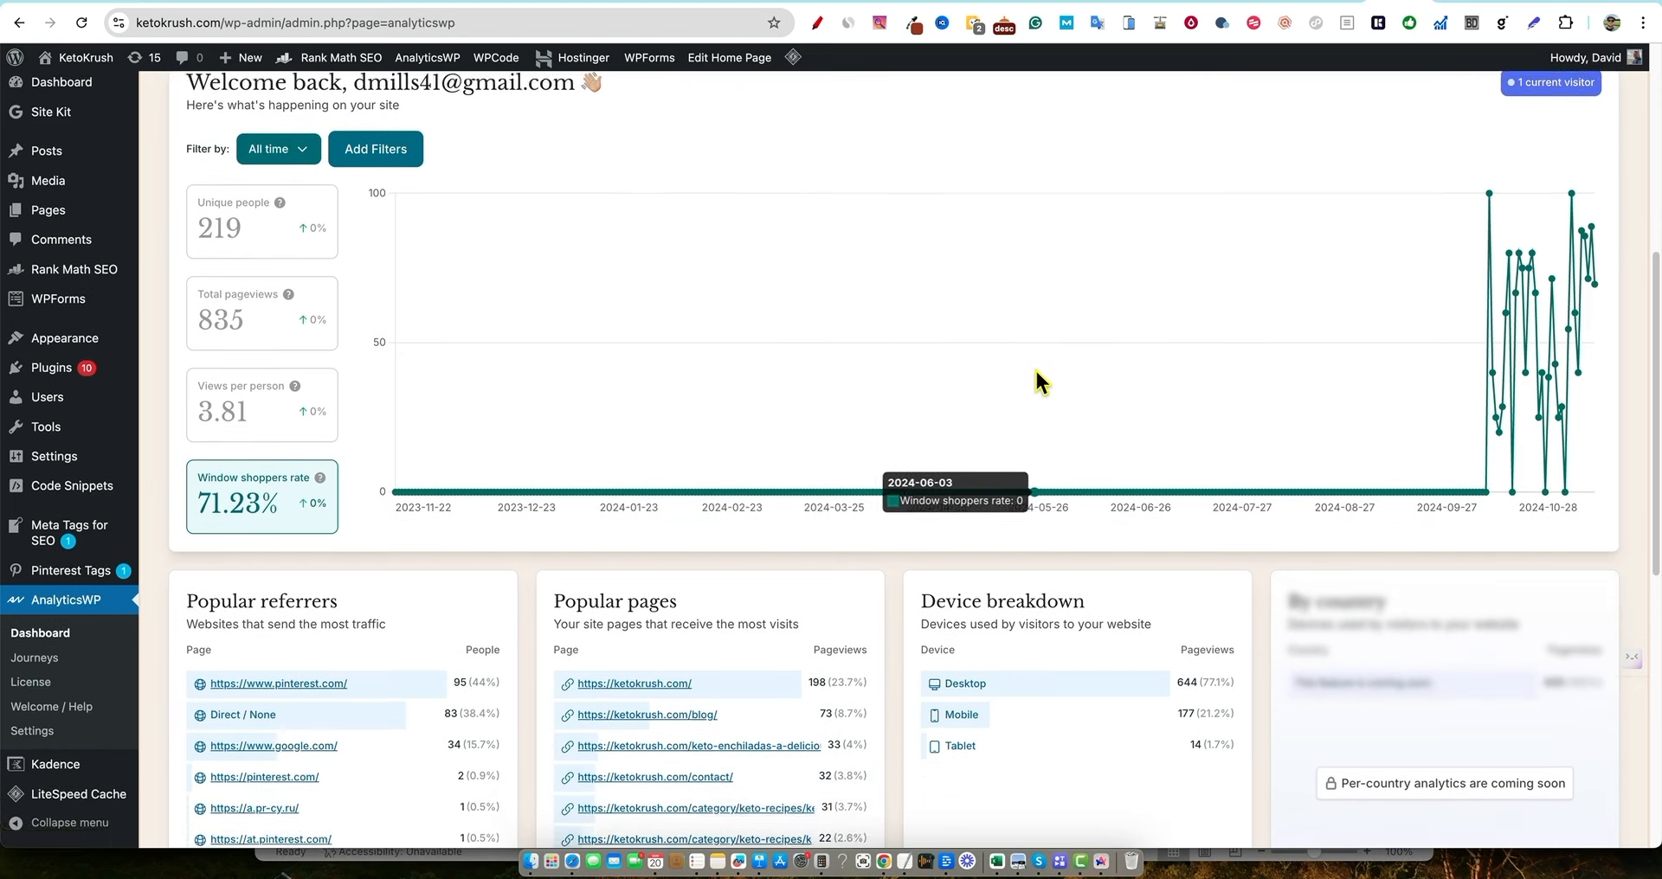
scroll(down, 3)
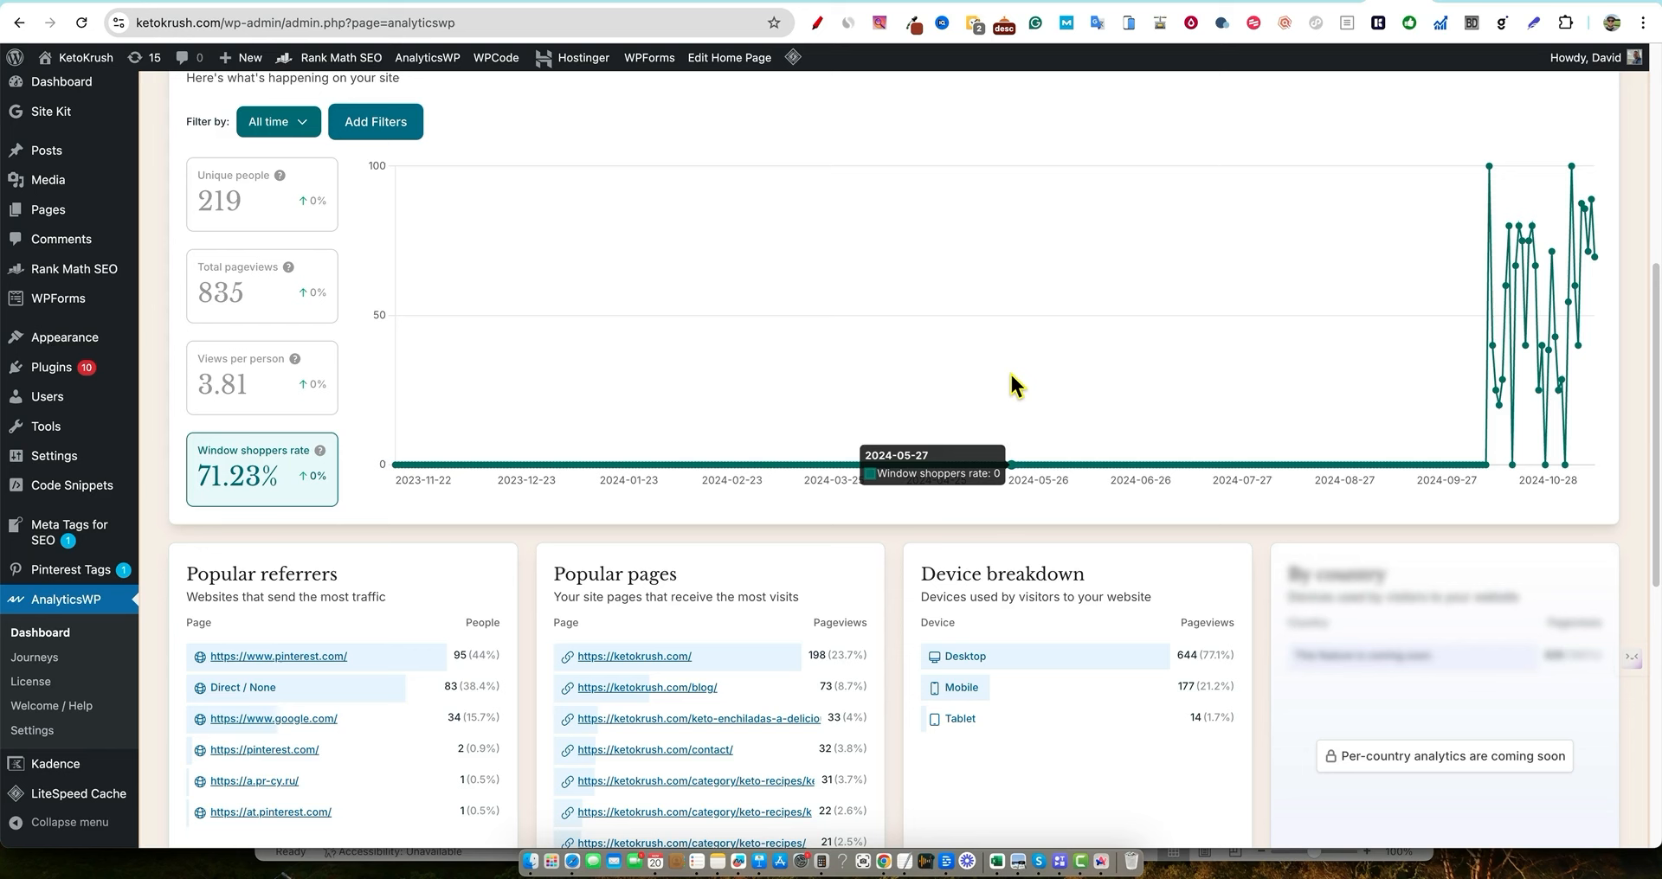
mouse_move(924, 528)
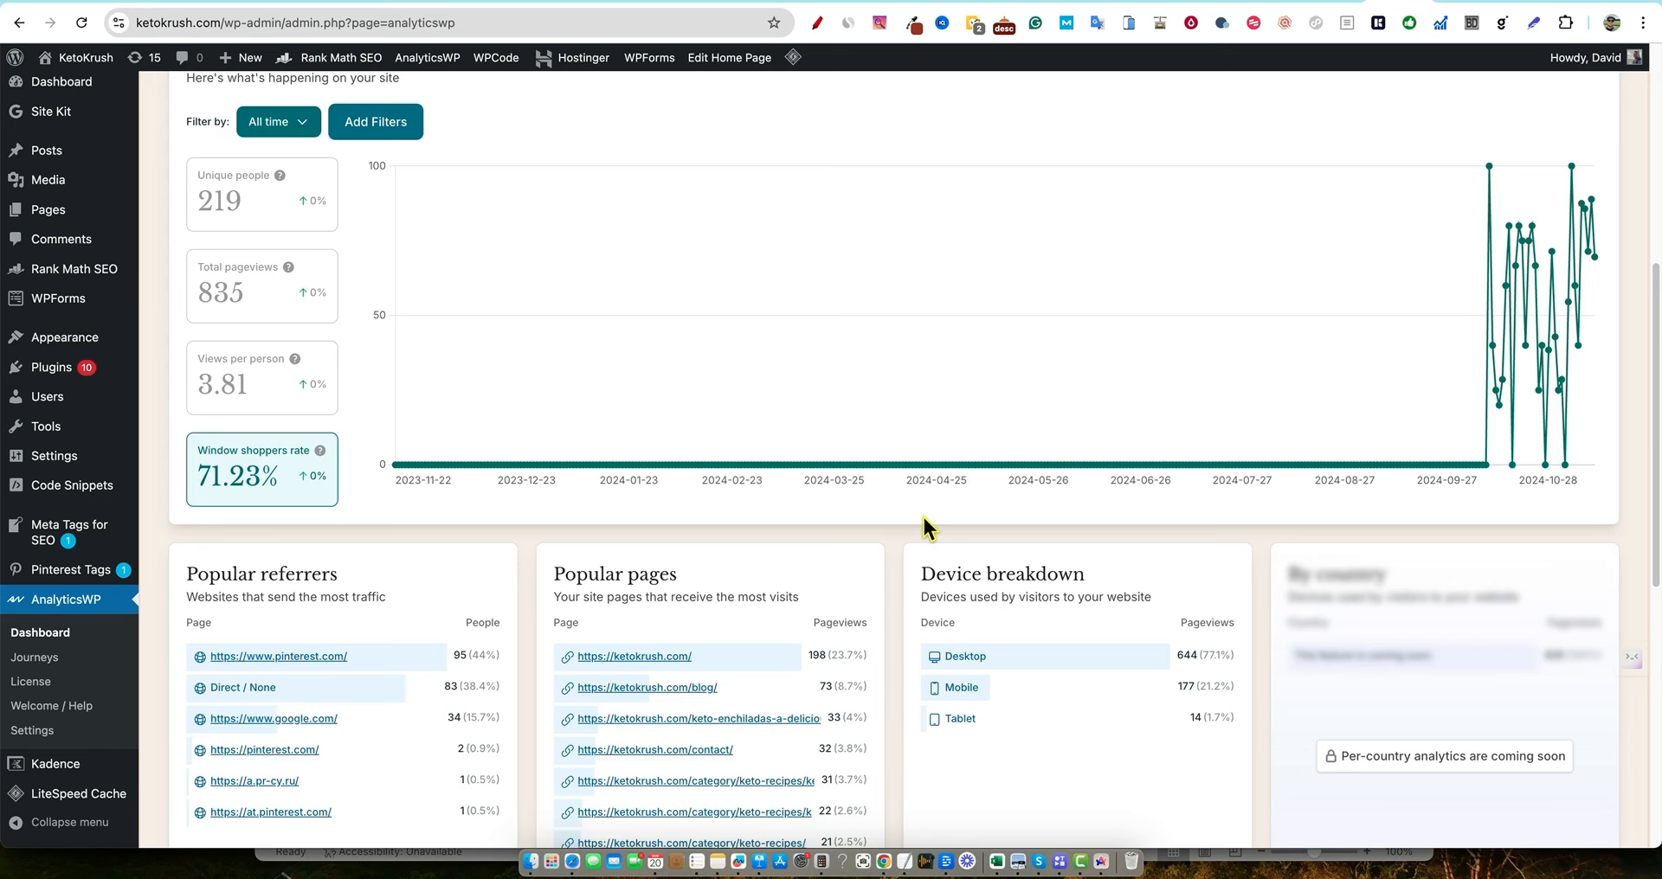